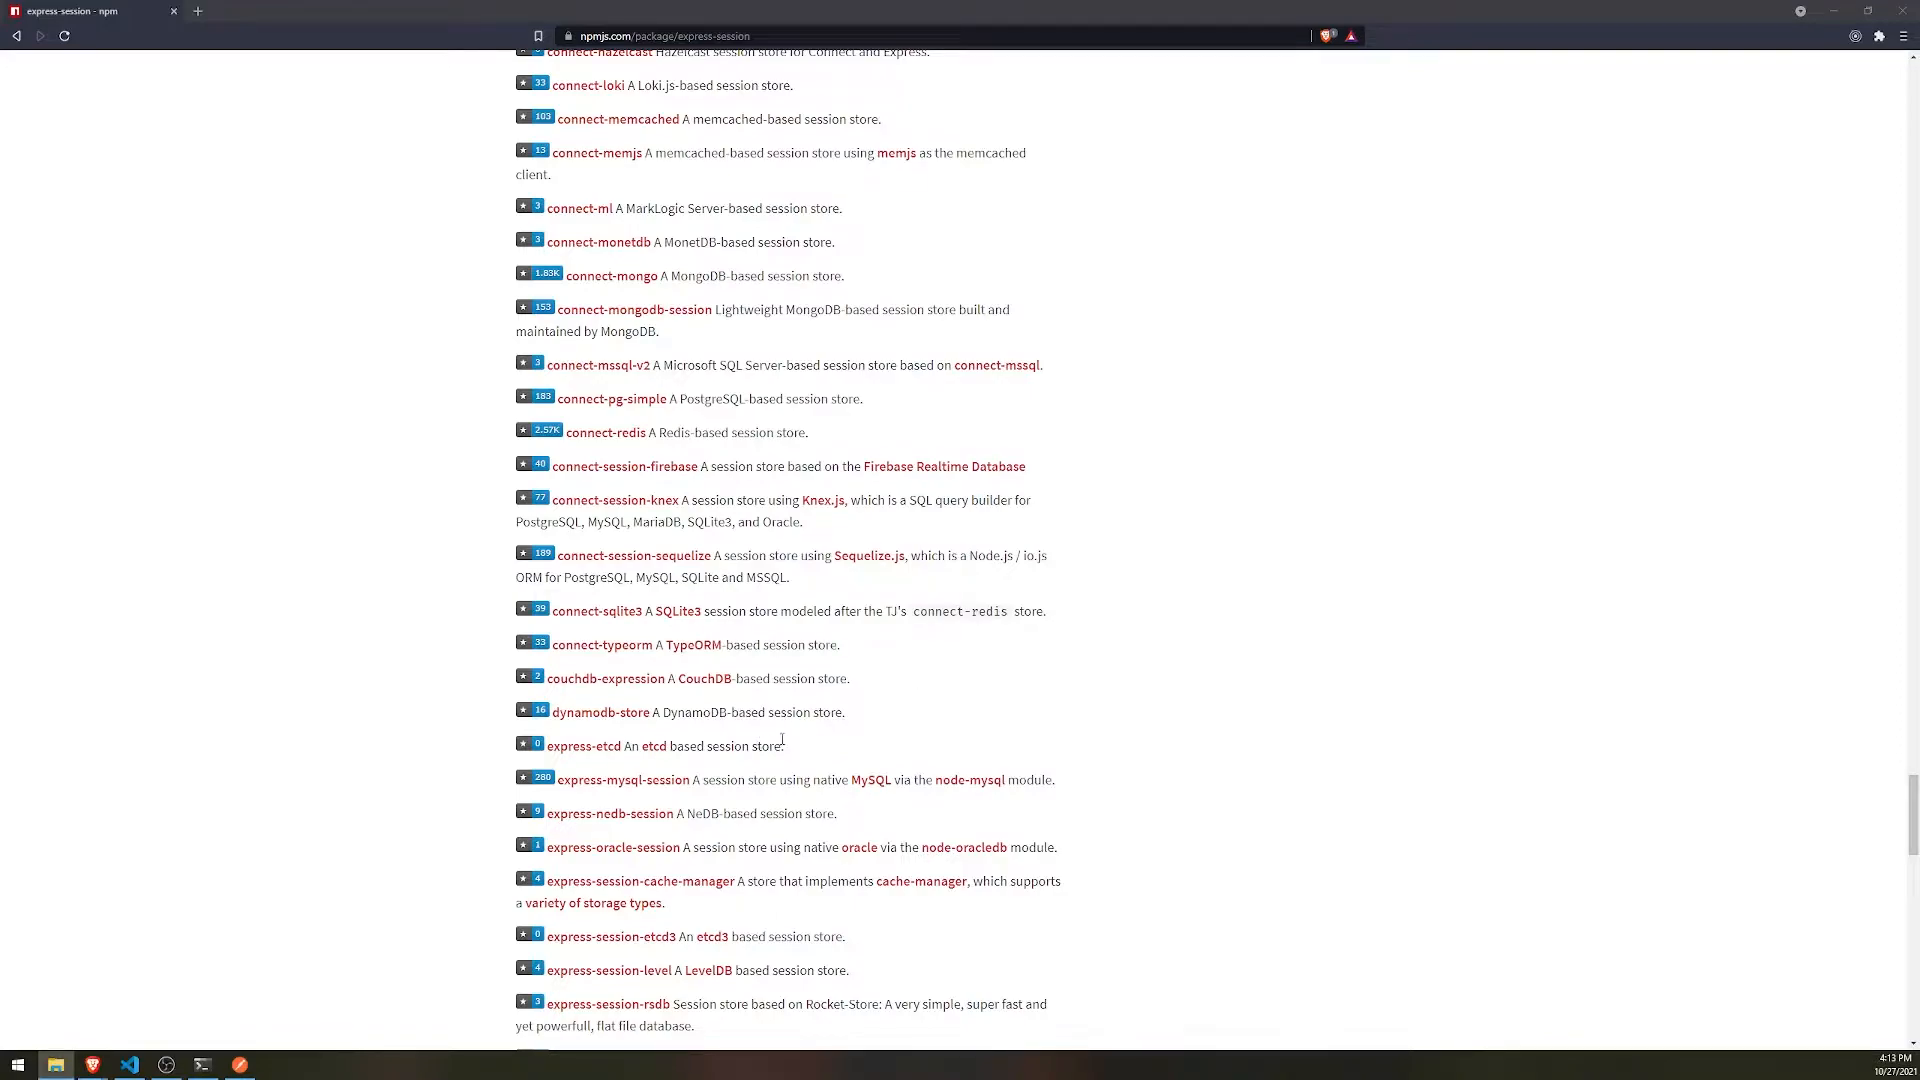
pyautogui.moveTo(756, 704)
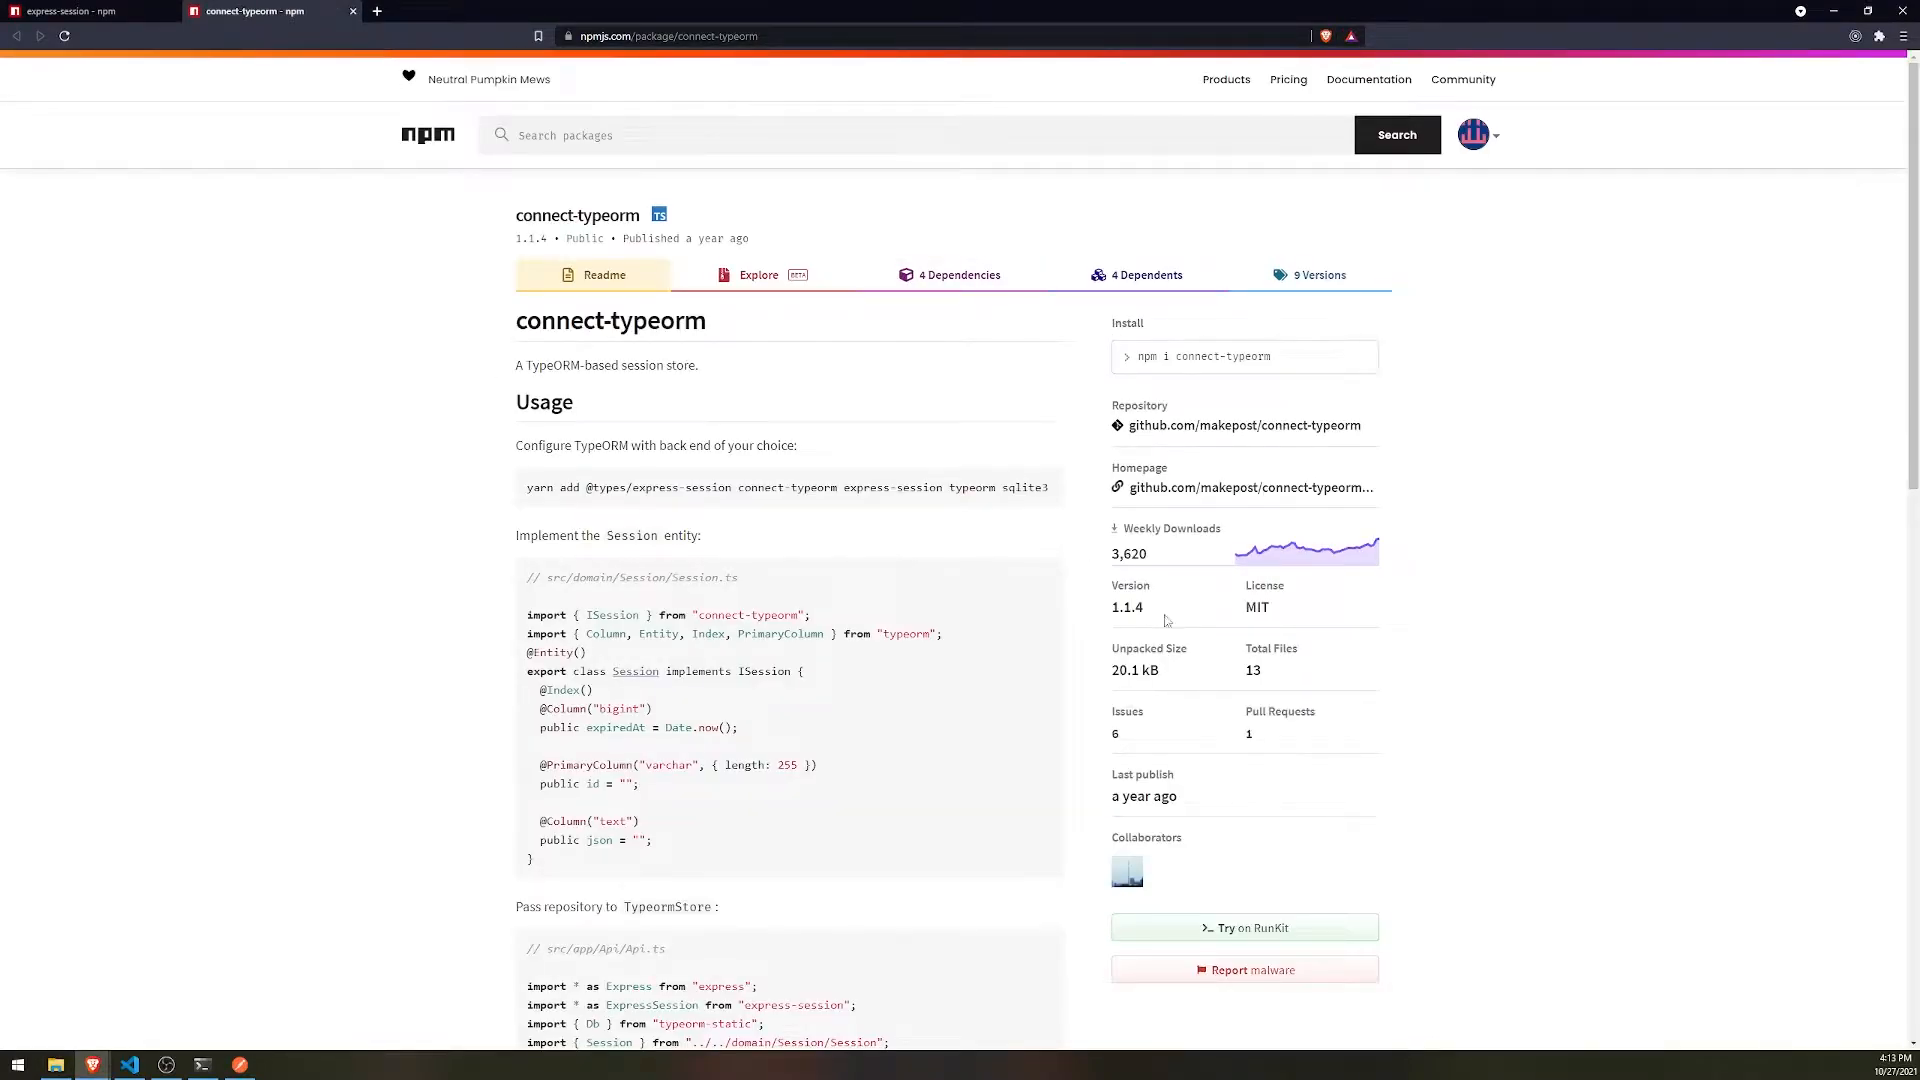
pyautogui.moveTo(830, 527)
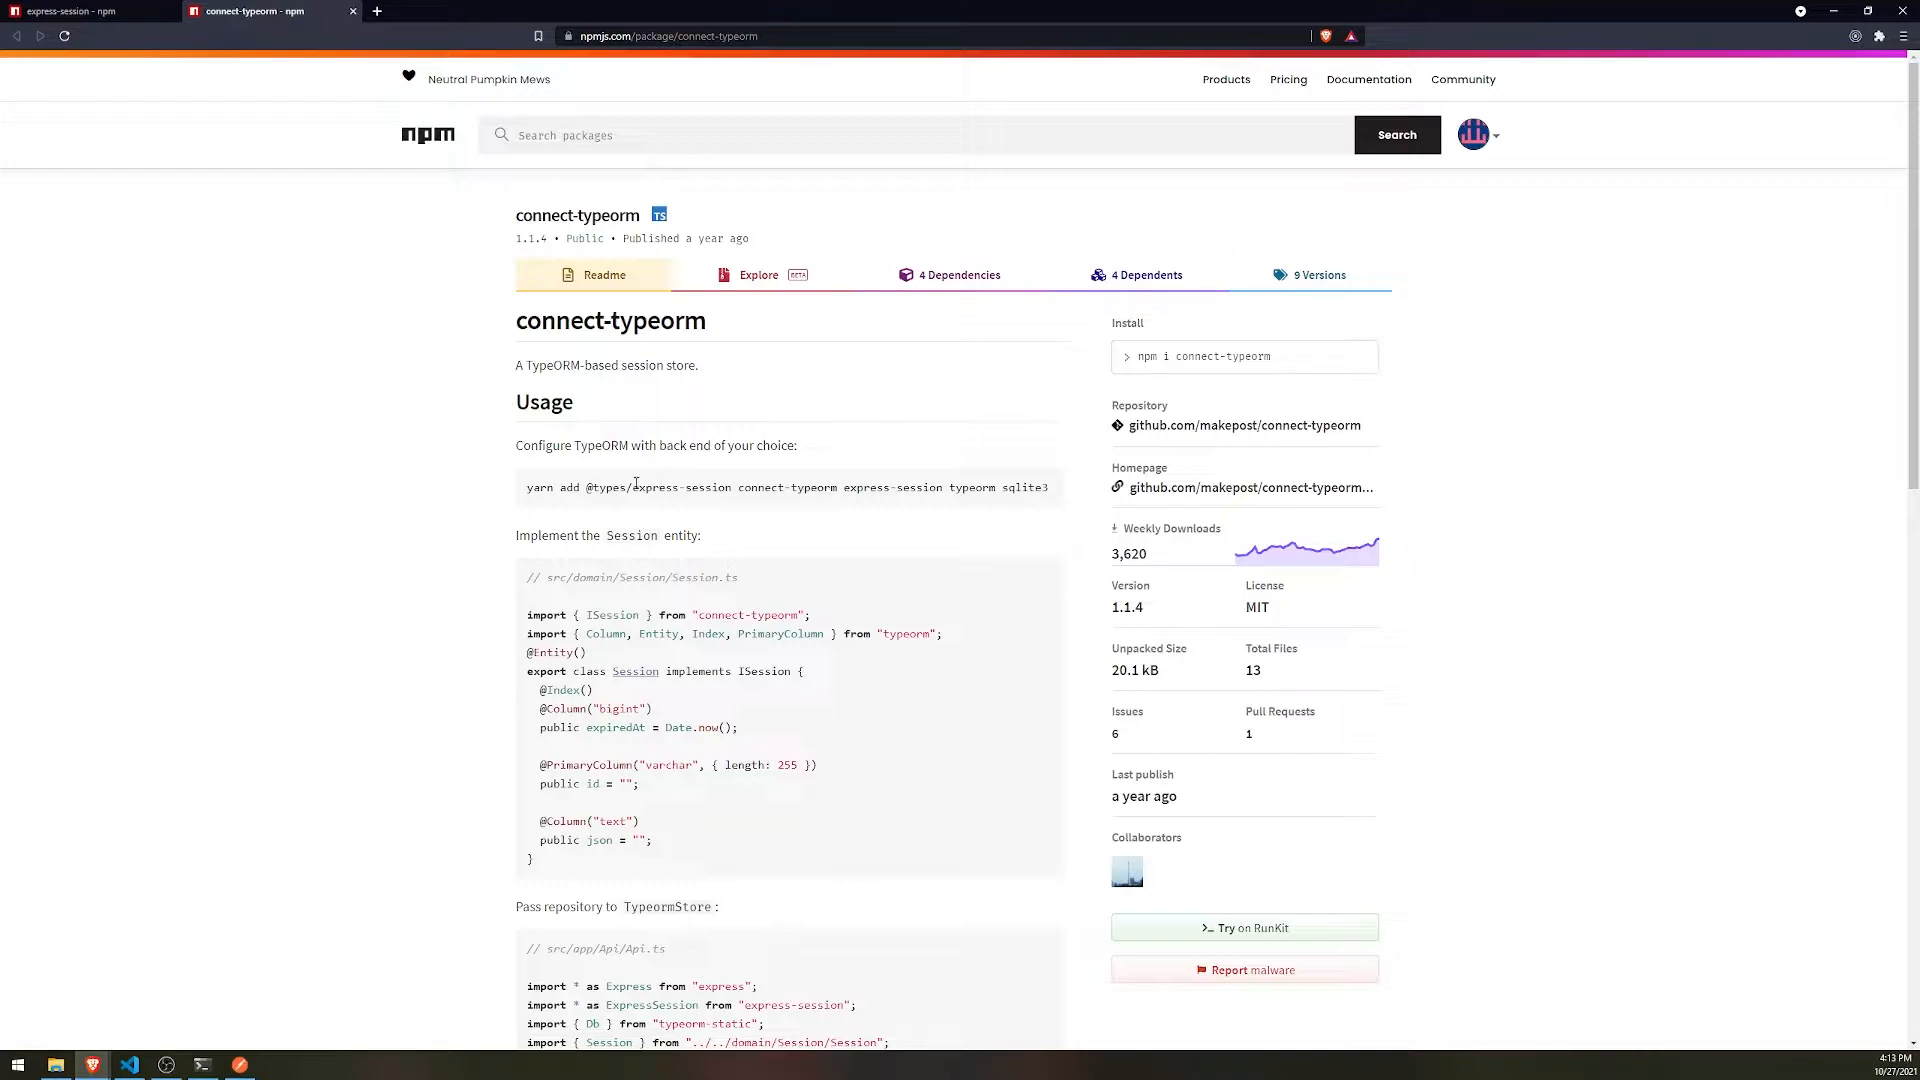
# - Open the connect-typeorm npm page from express-session's list of compatible session stores
pyautogui.doubleClick(786, 486)
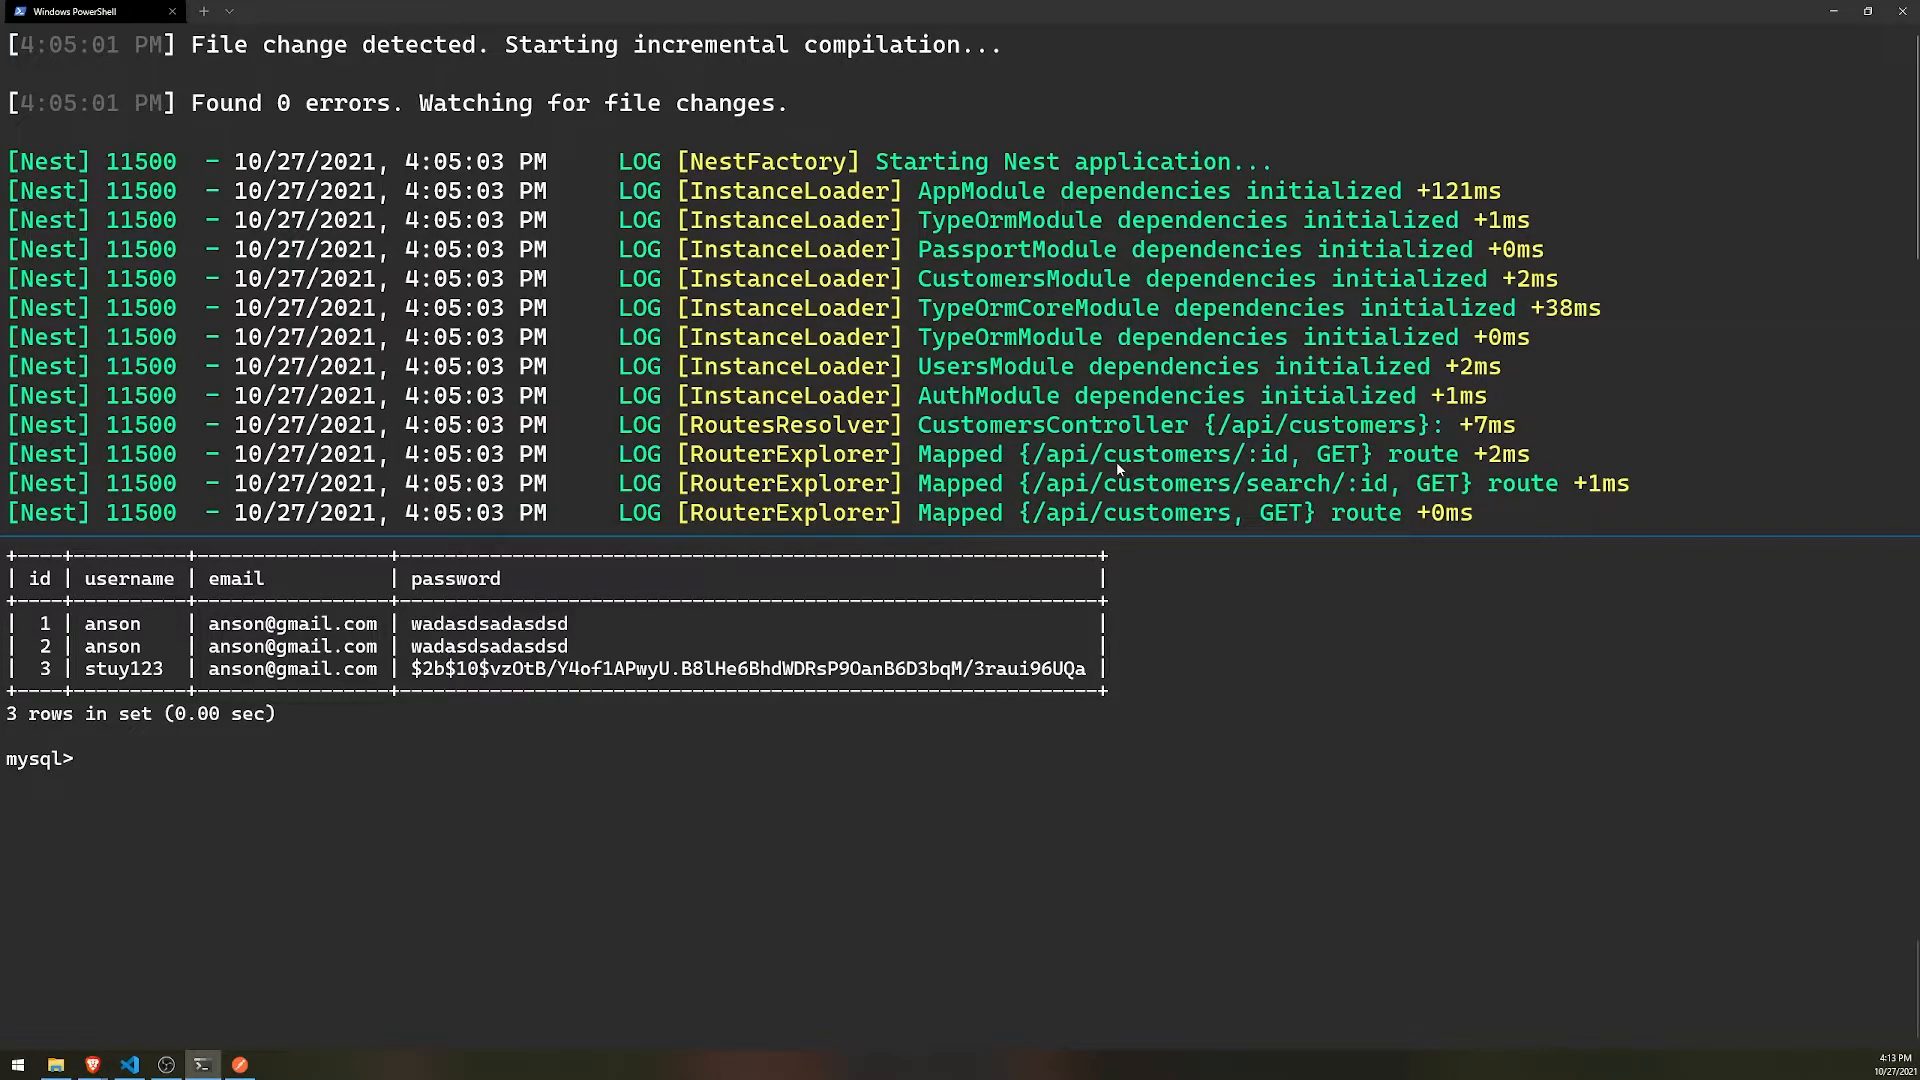
# - Install connect-typeorm 1.1.4 with yarn add, then type yarn start:dev
pyautogui.write('yarn add')
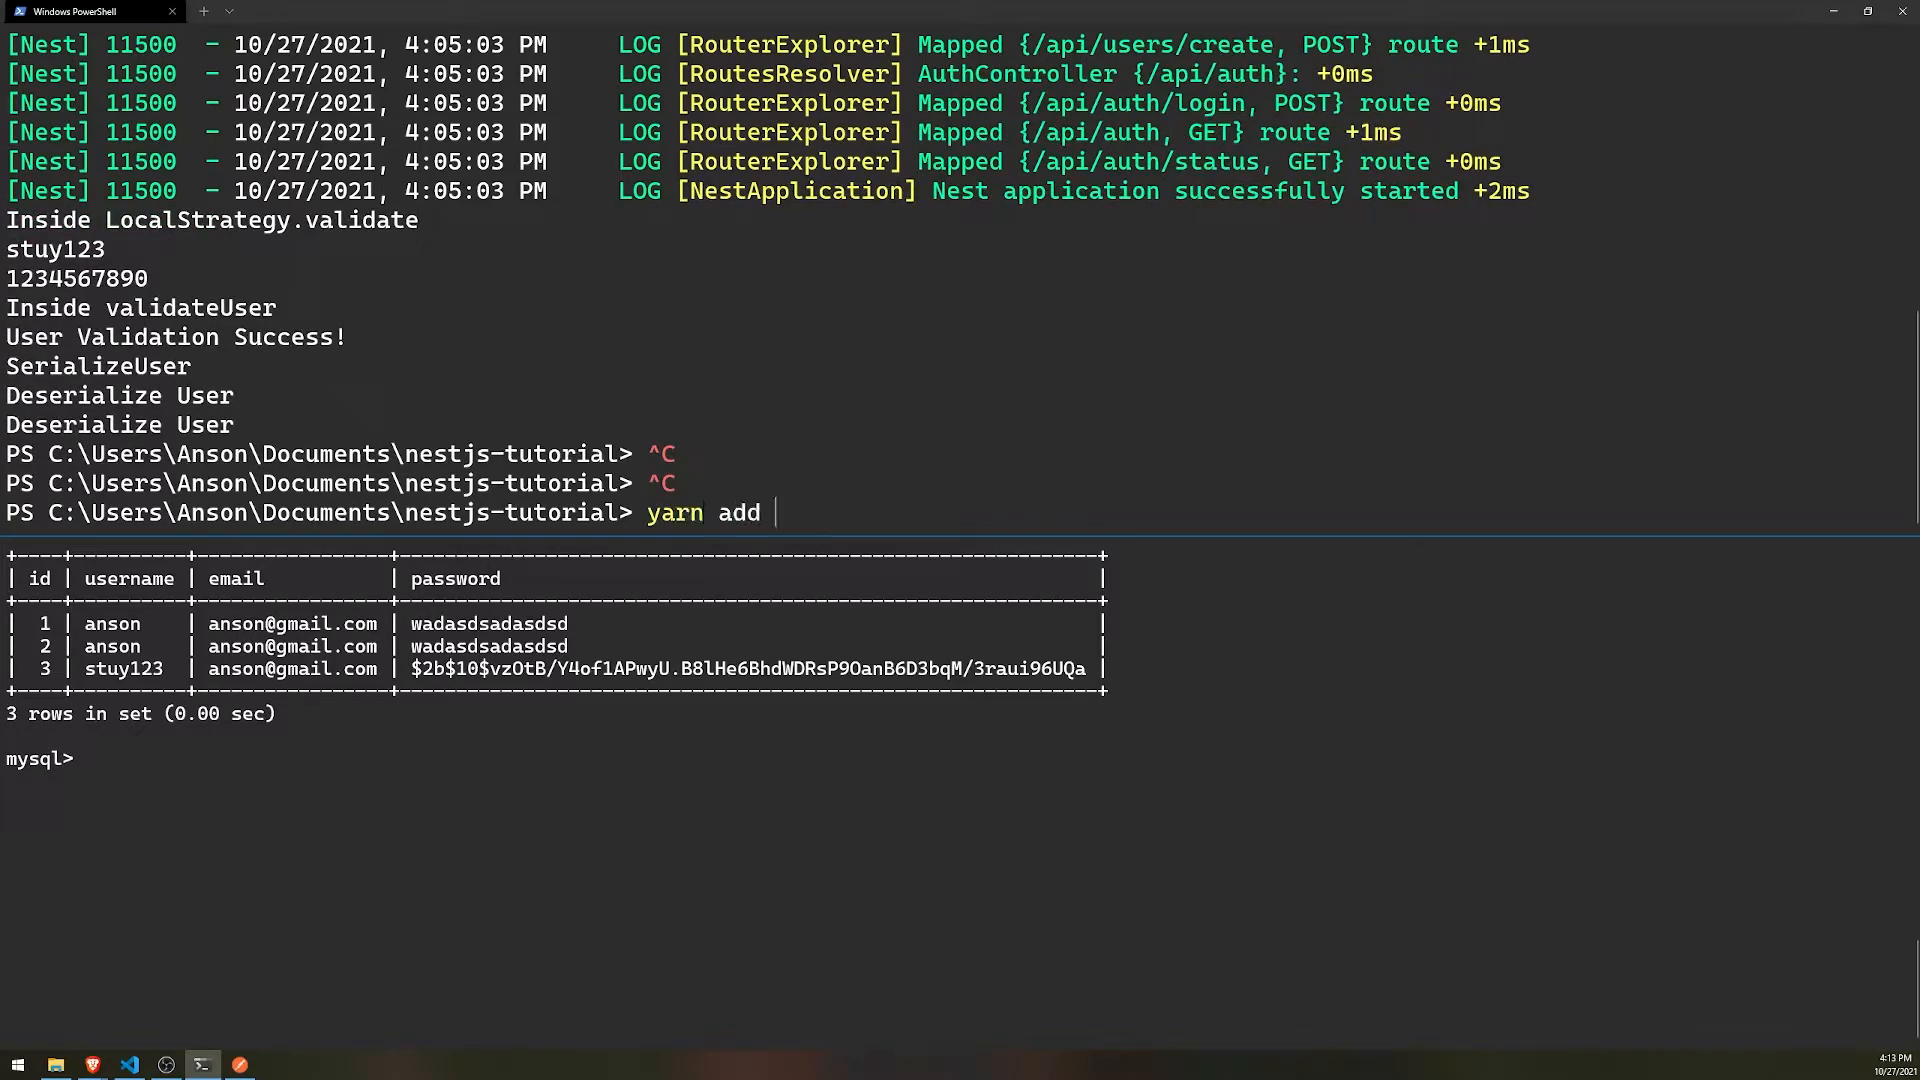
pyautogui.write('connect-typeorm')
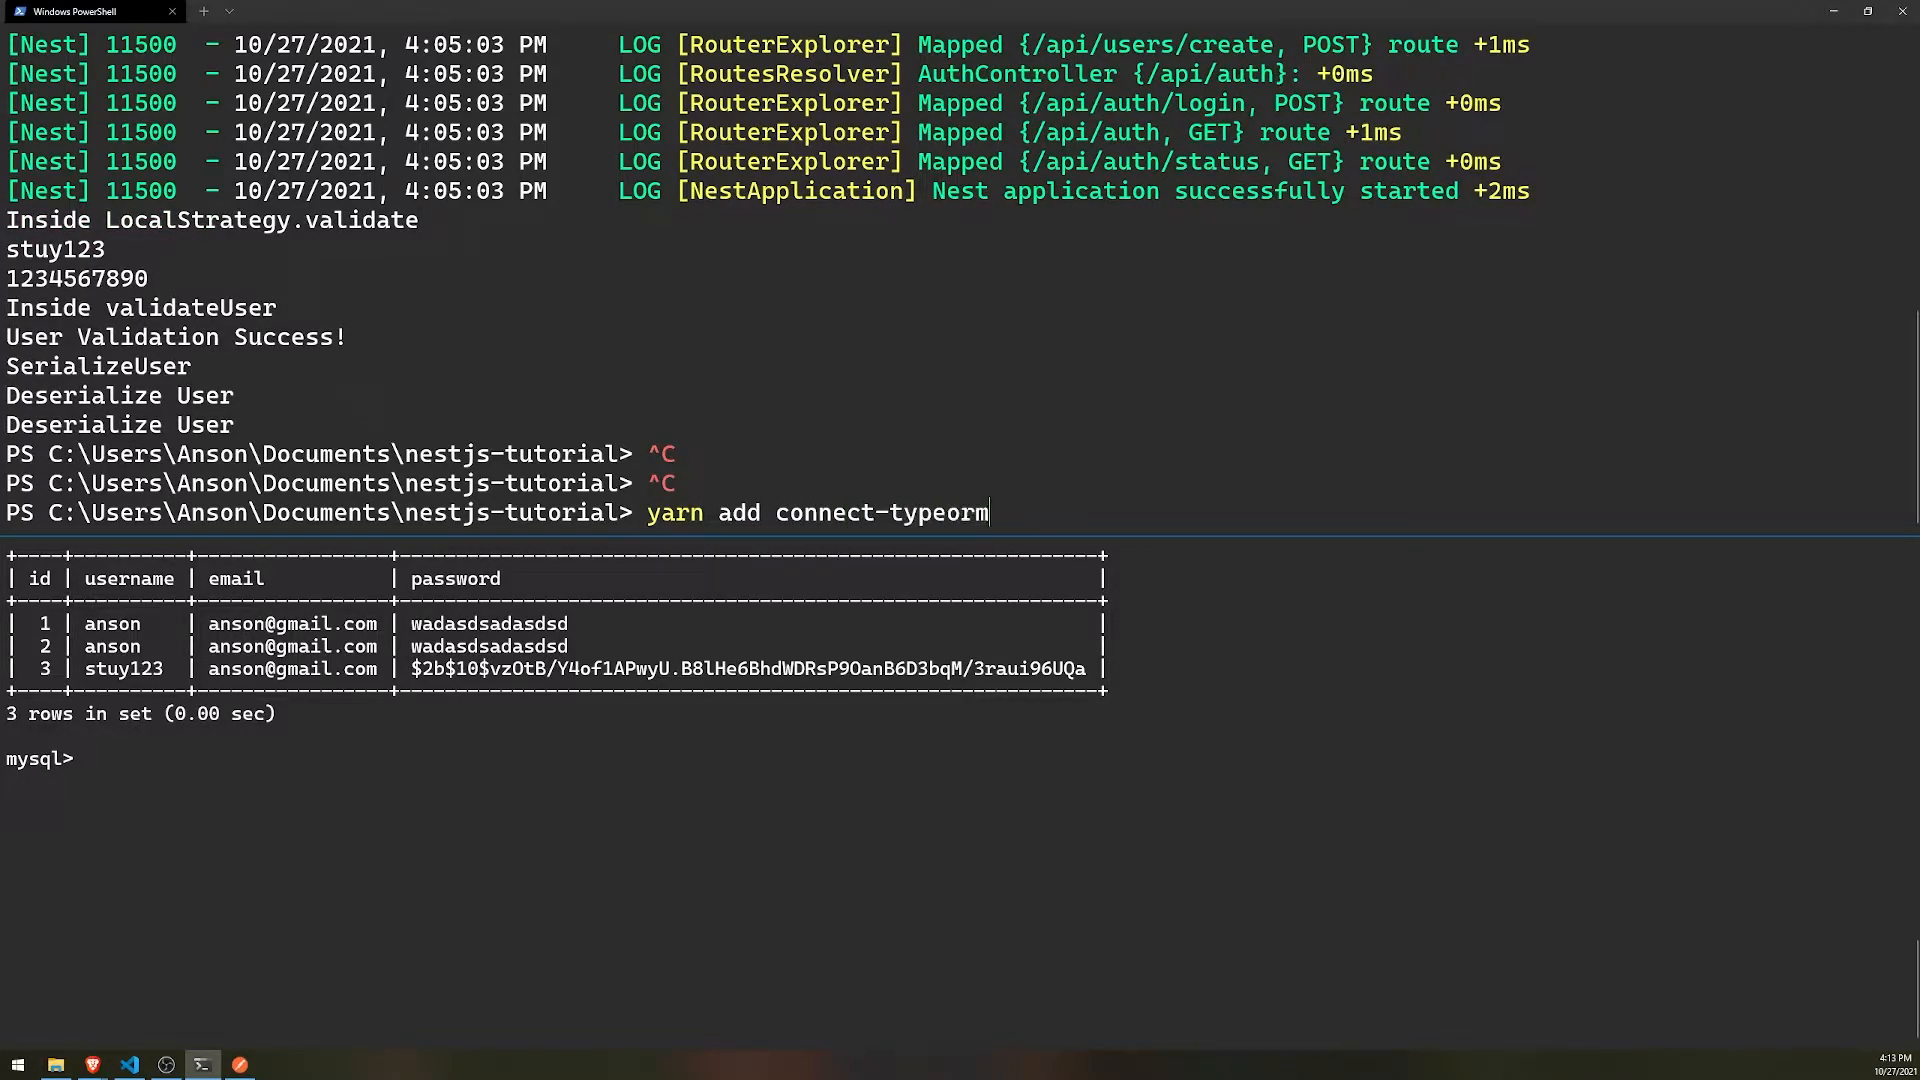
pyautogui.press('Enter')
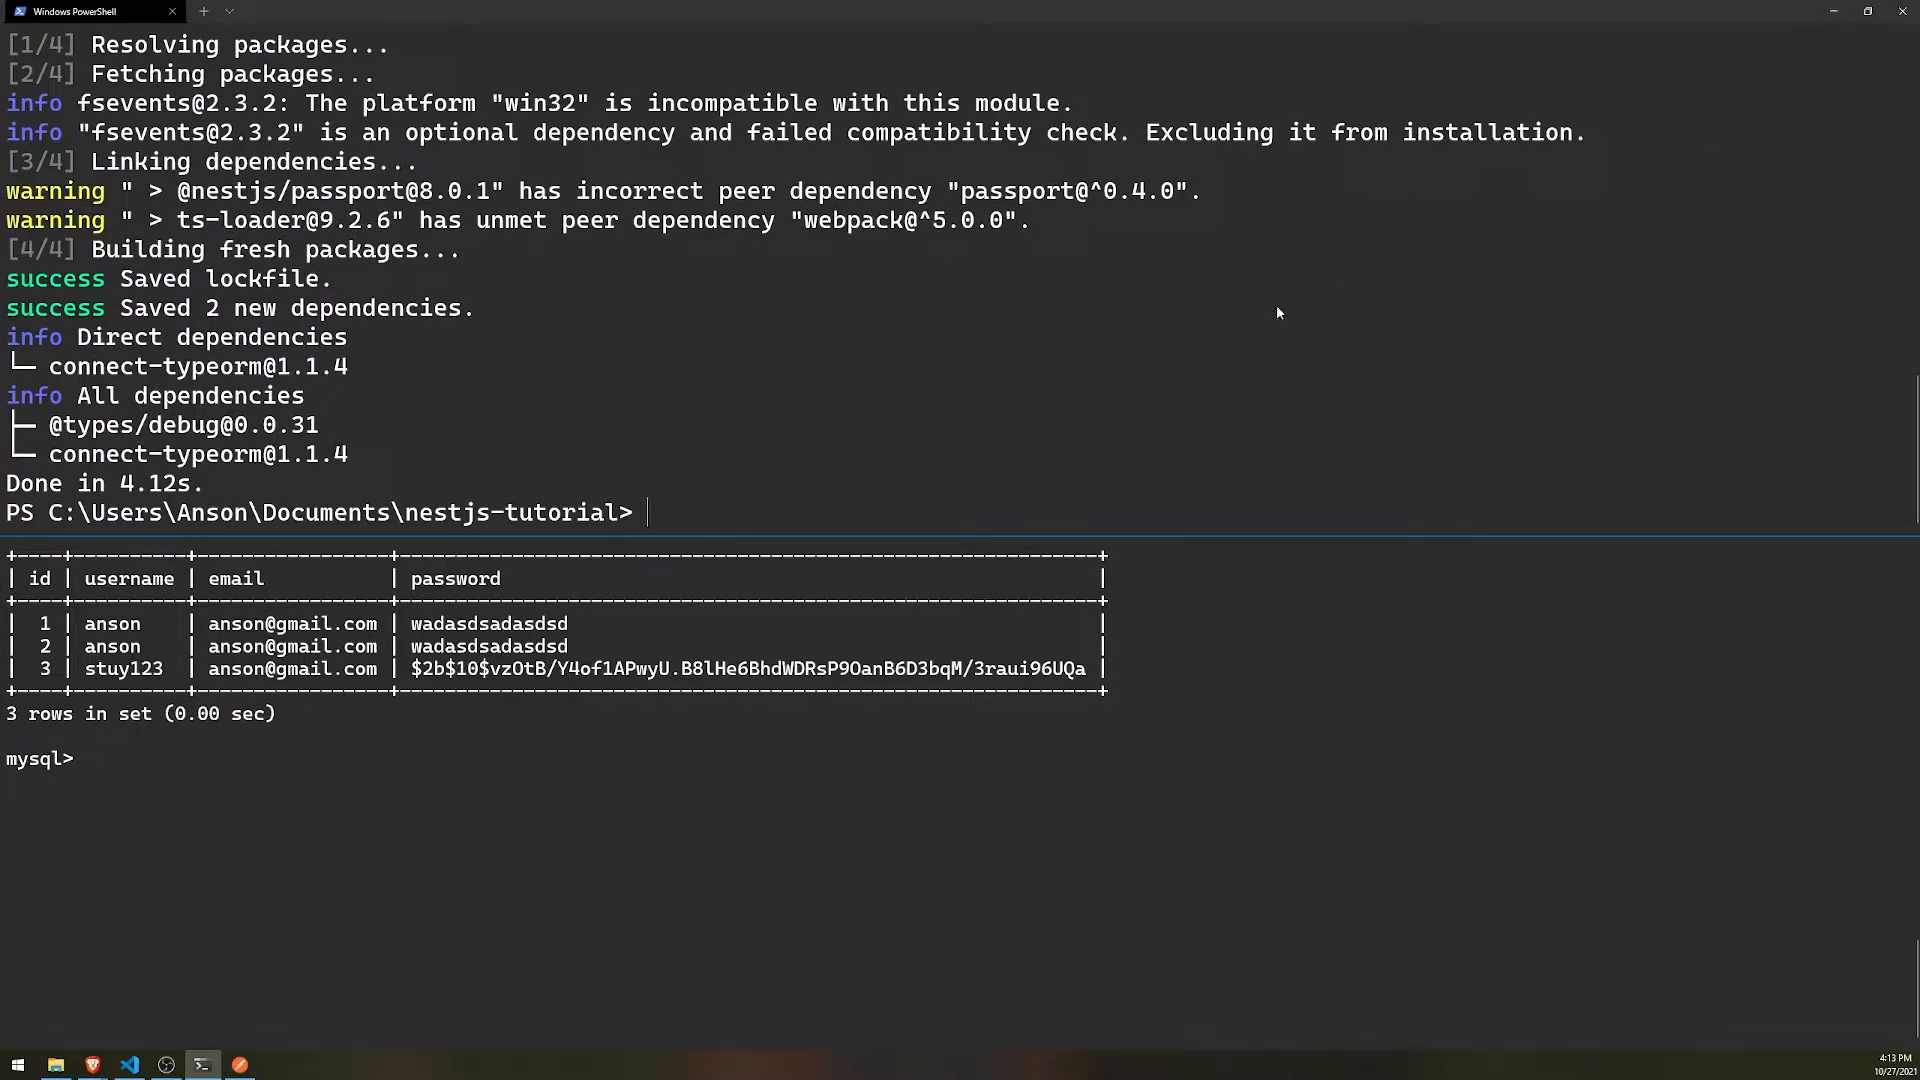
pyautogui.write('yarn start:dev')
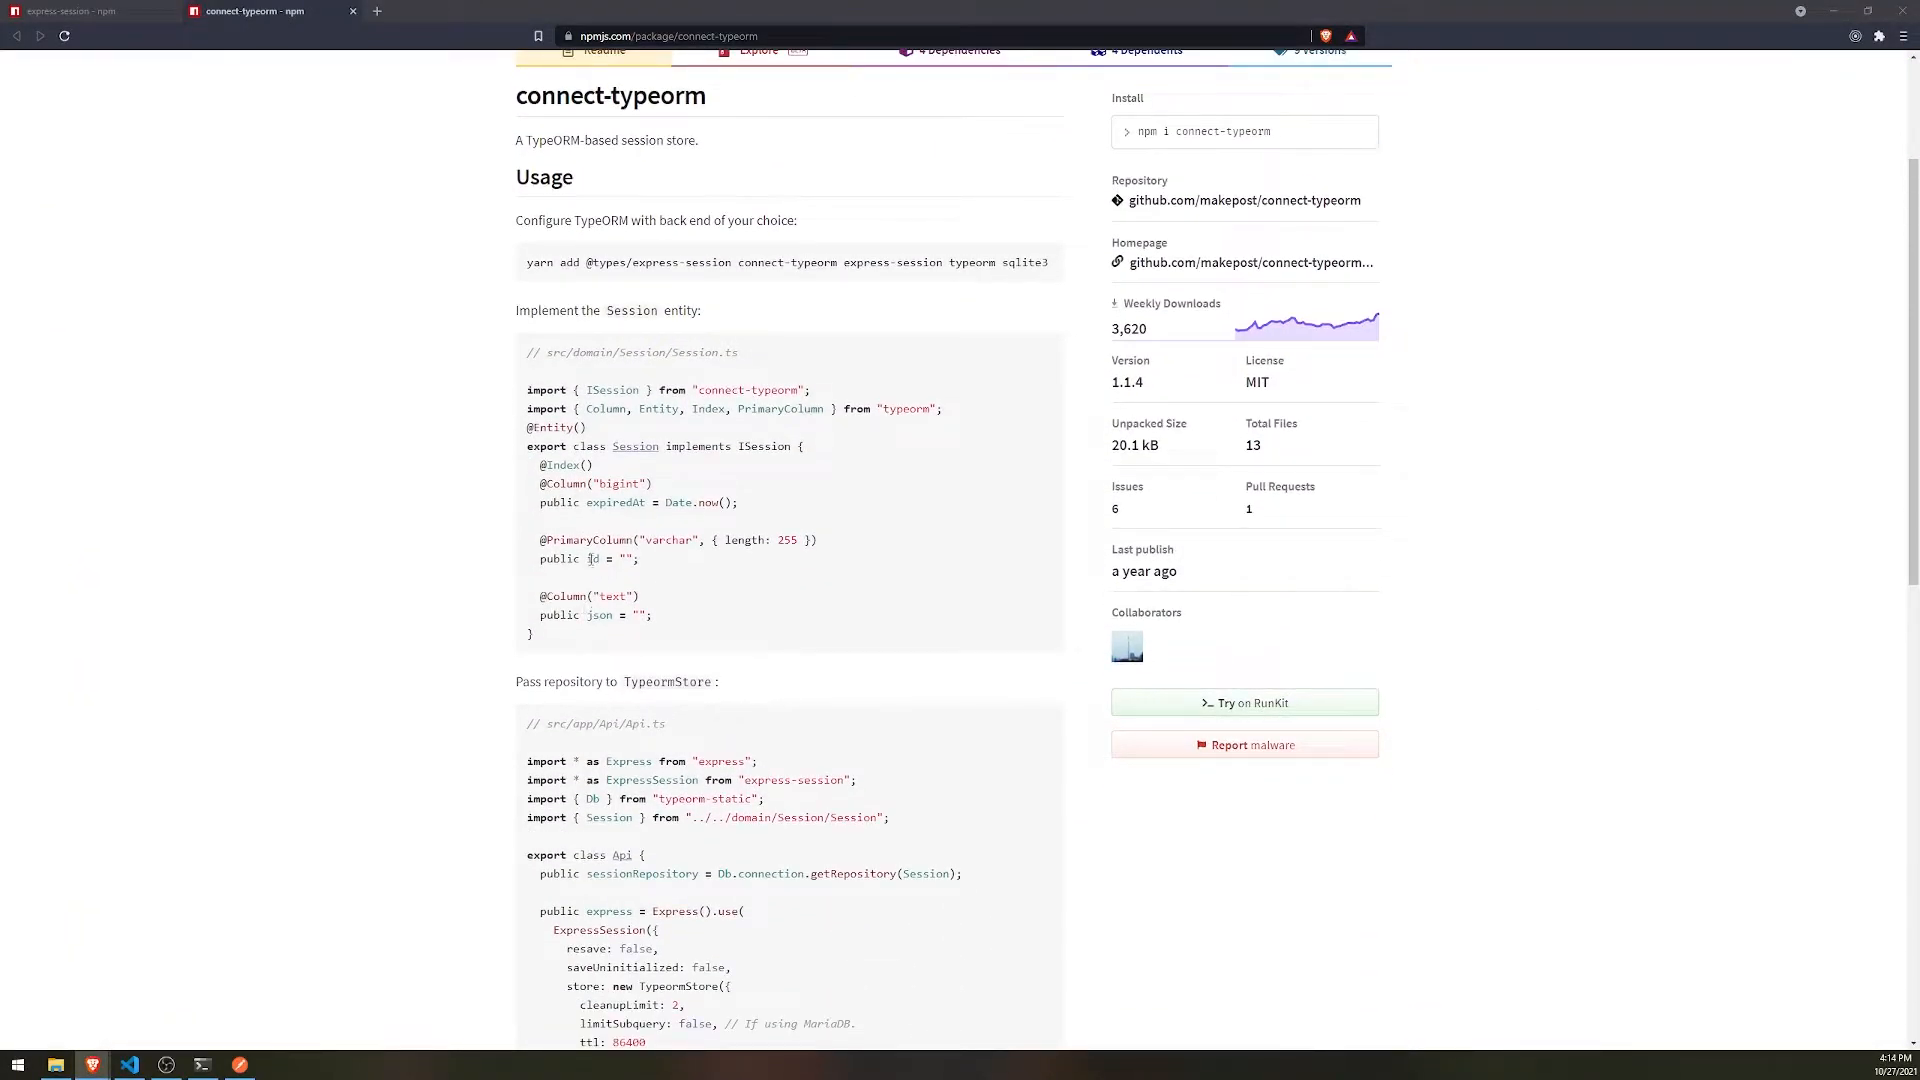
# - Scroll the npm page, then minimize Brave to get back to main.ts
pyautogui.scroll(-3)
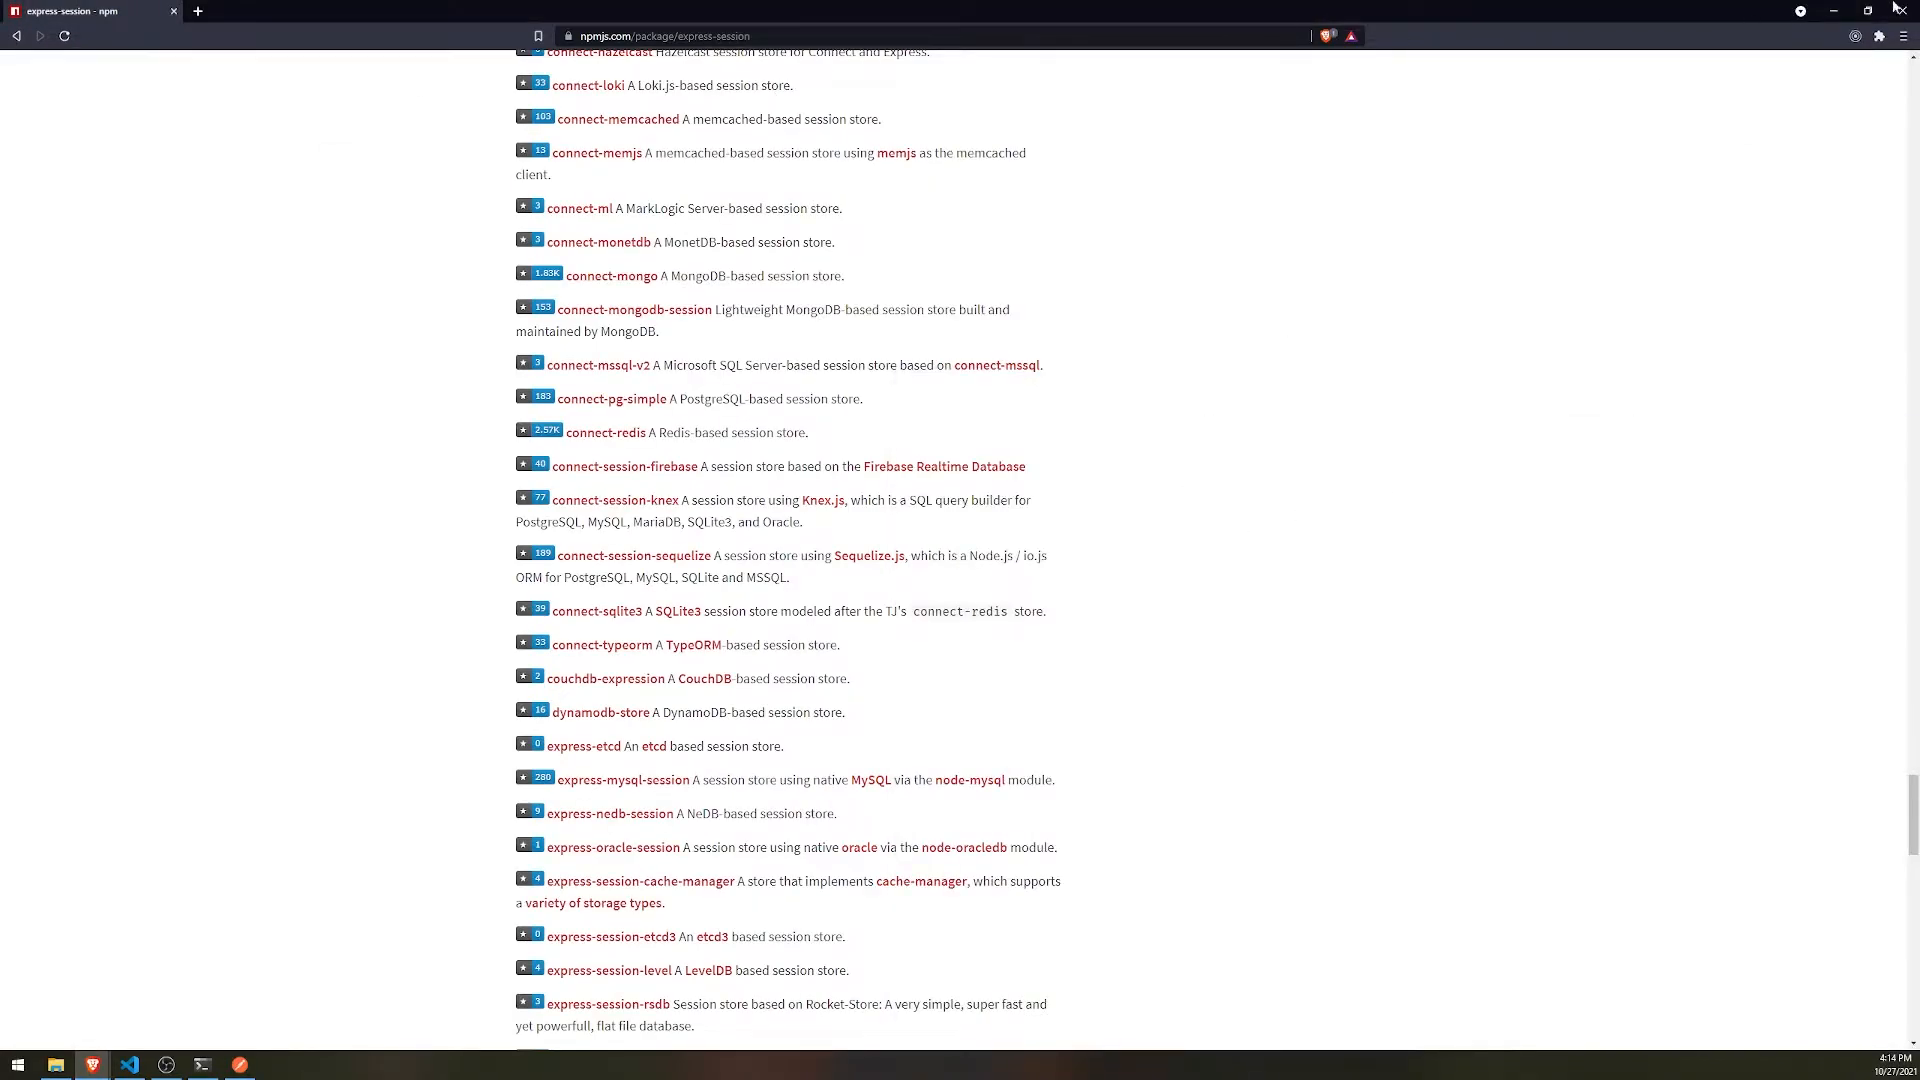
pyautogui.click(129, 1063)
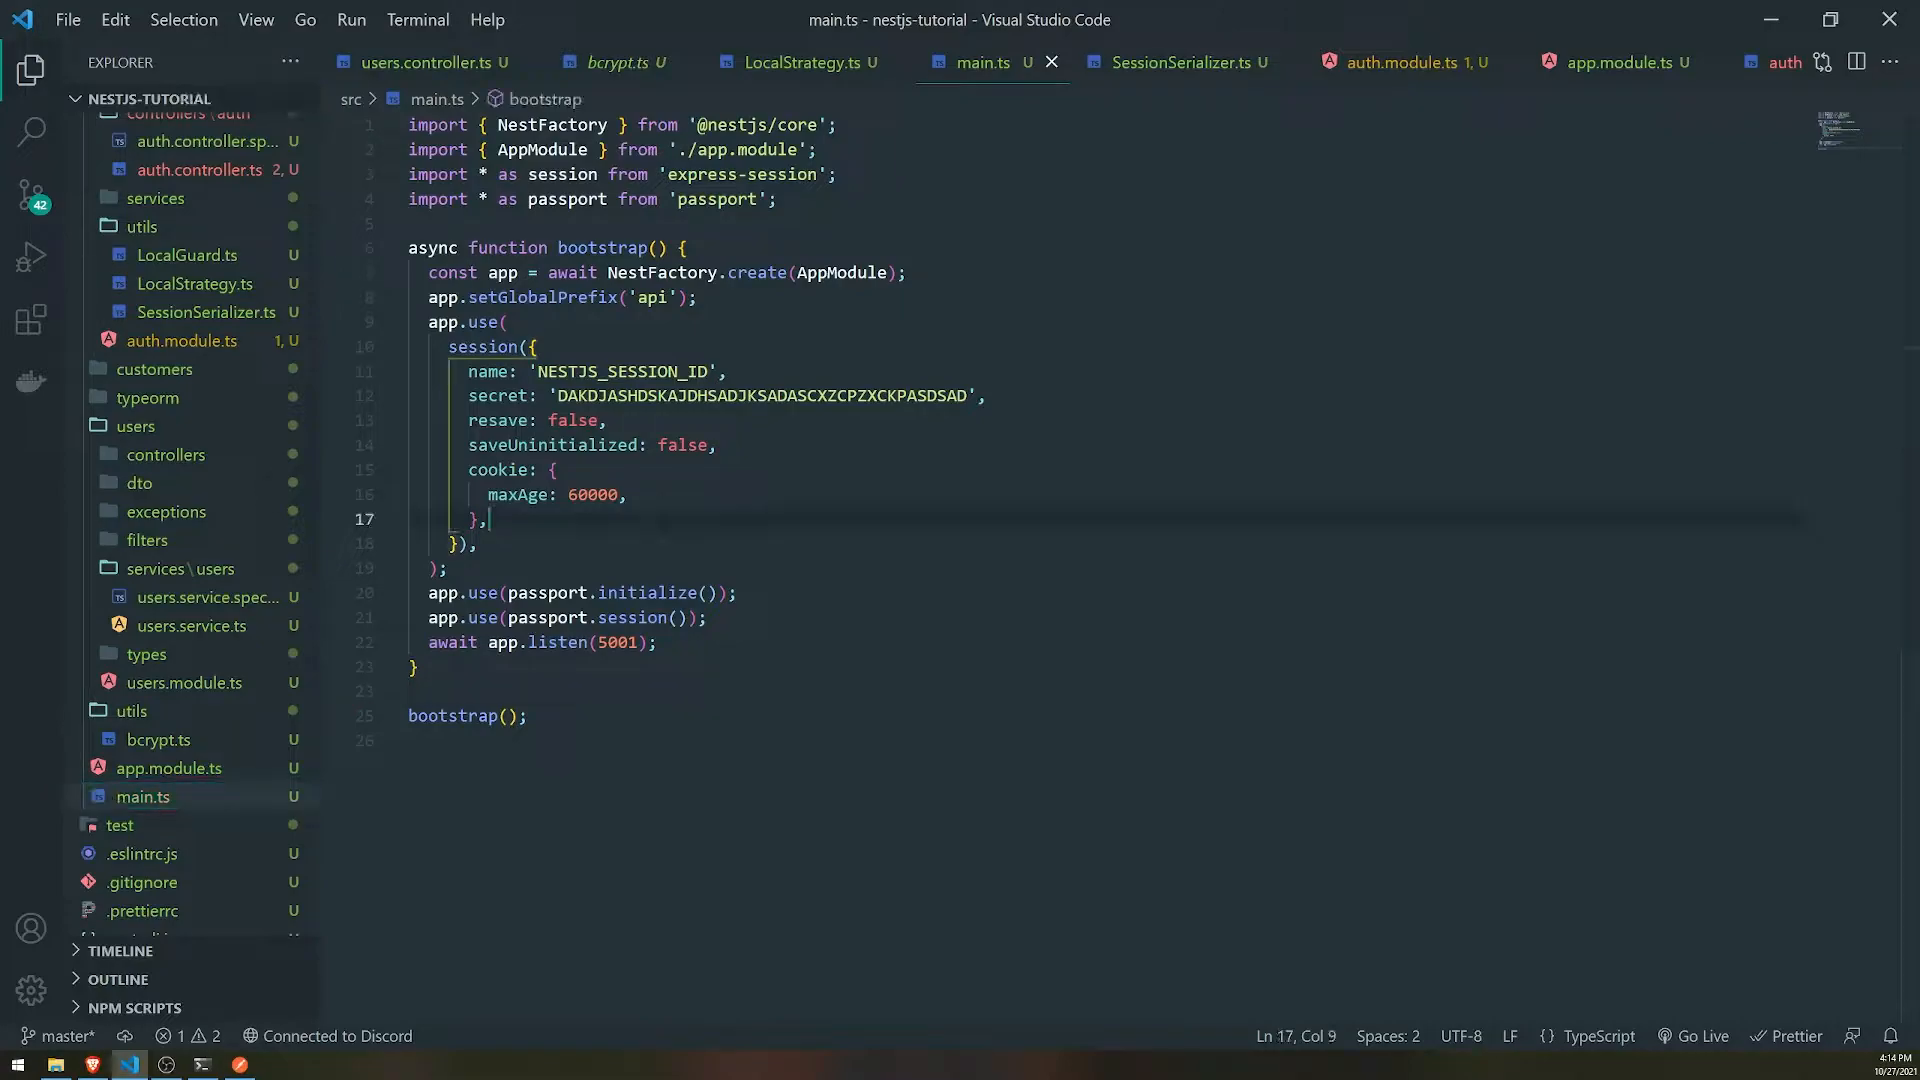
# - Drop the half-written store option and import TypeormStore from 'connect-typeorm' in main.ts
pyautogui.write('store')
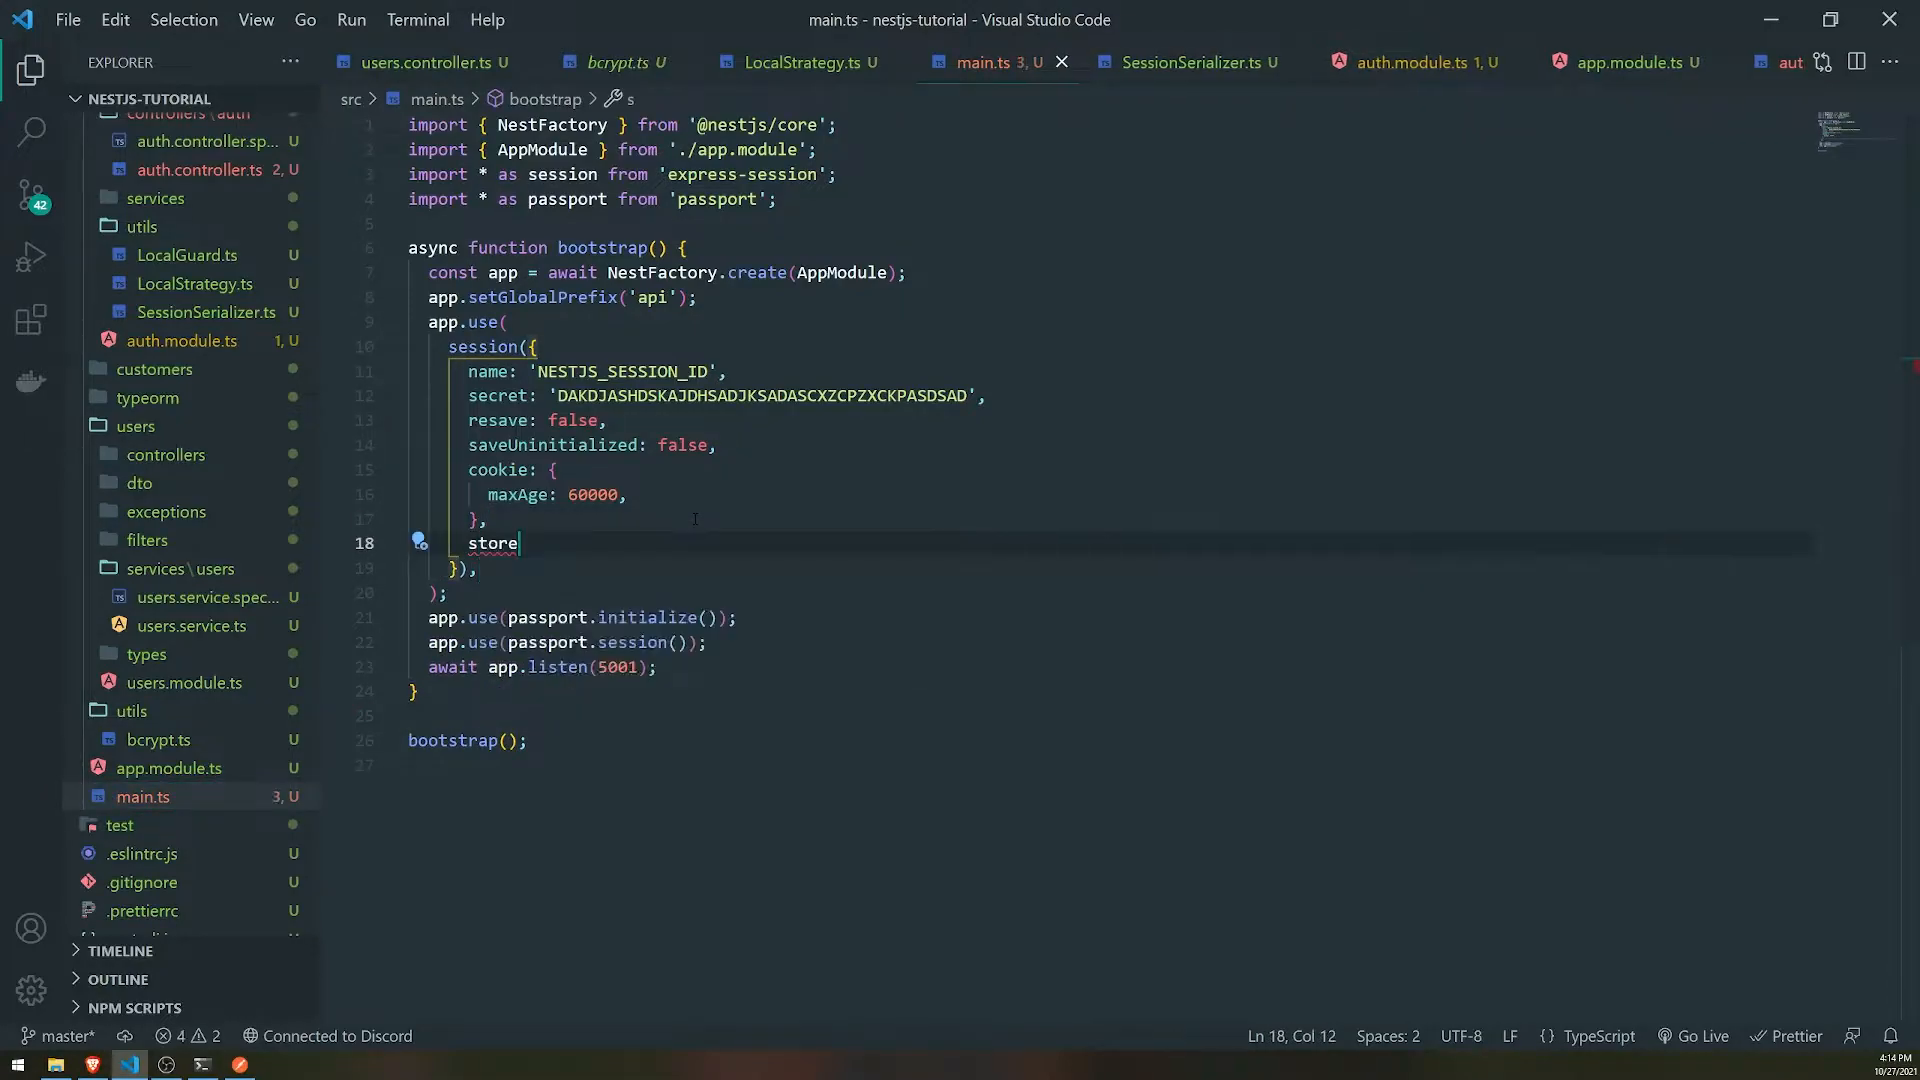
pyautogui.write(':')
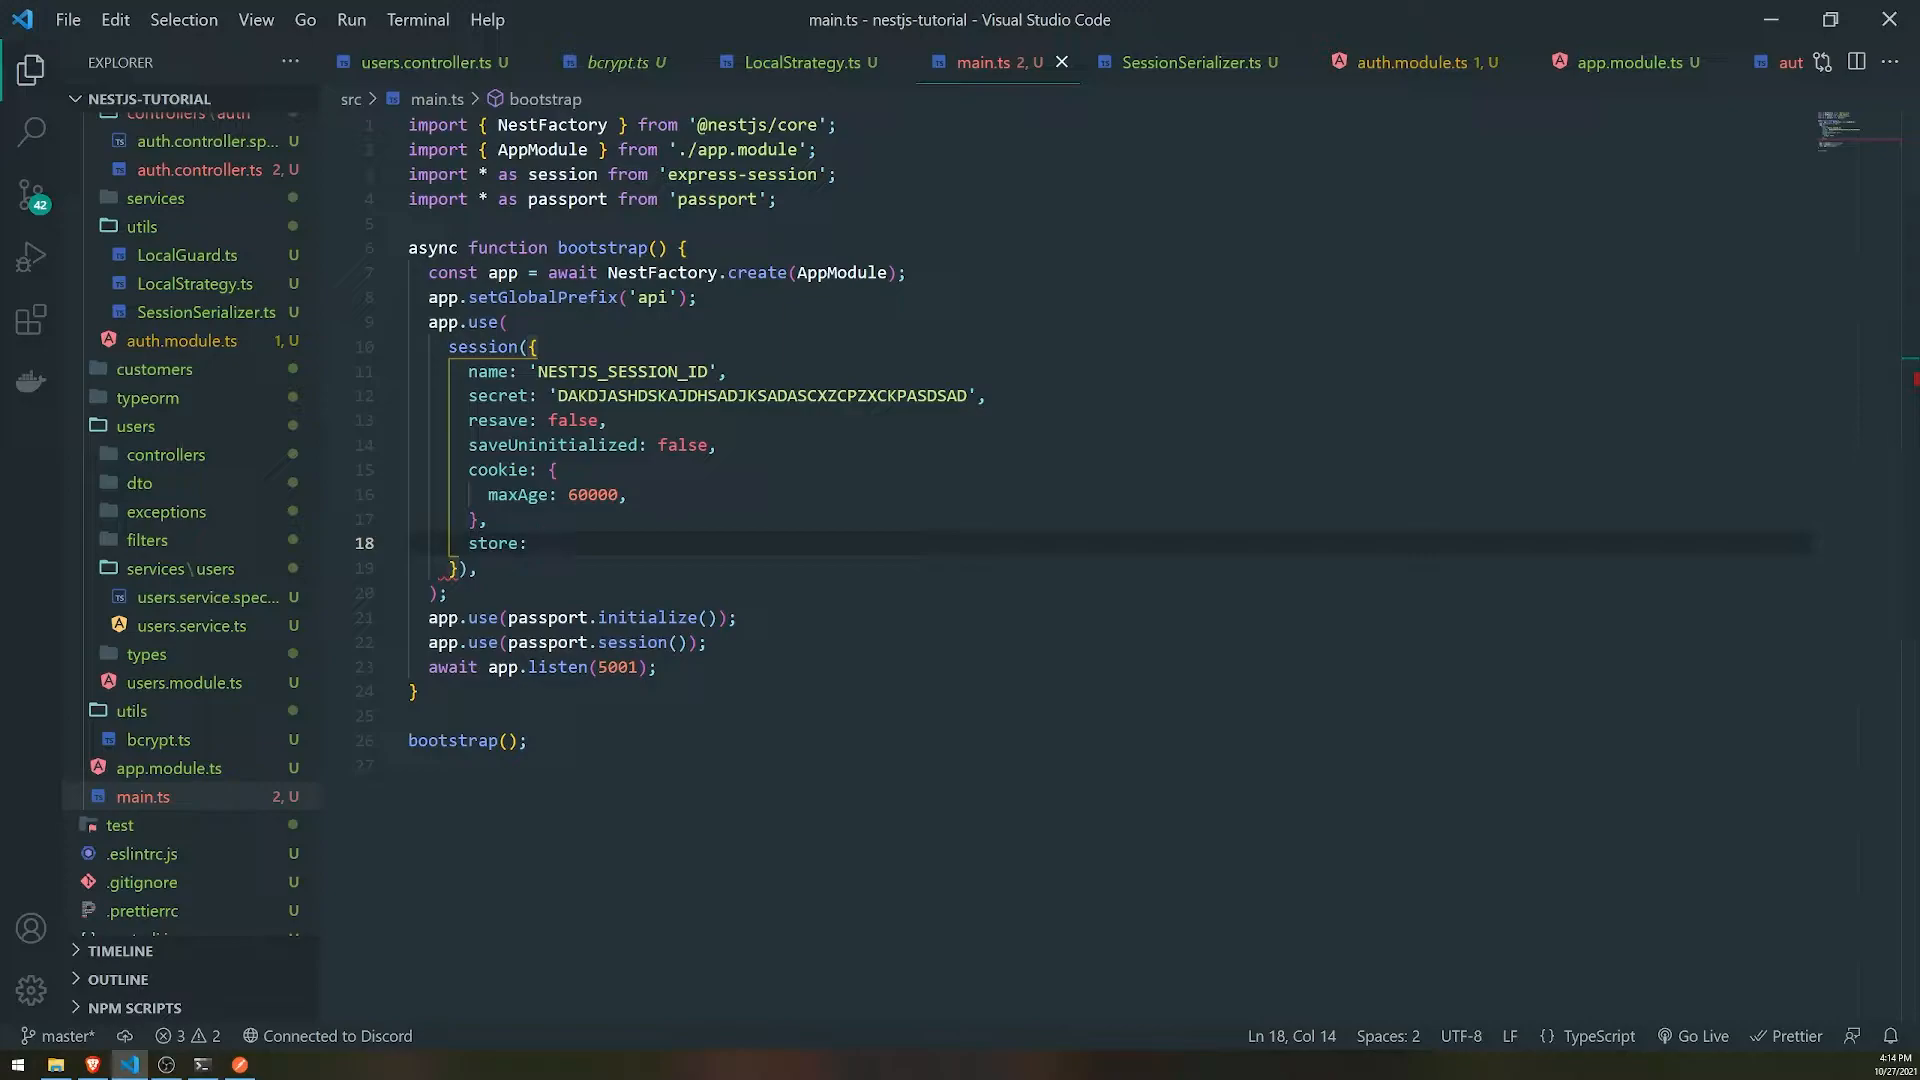
pyautogui.write('new Typ')
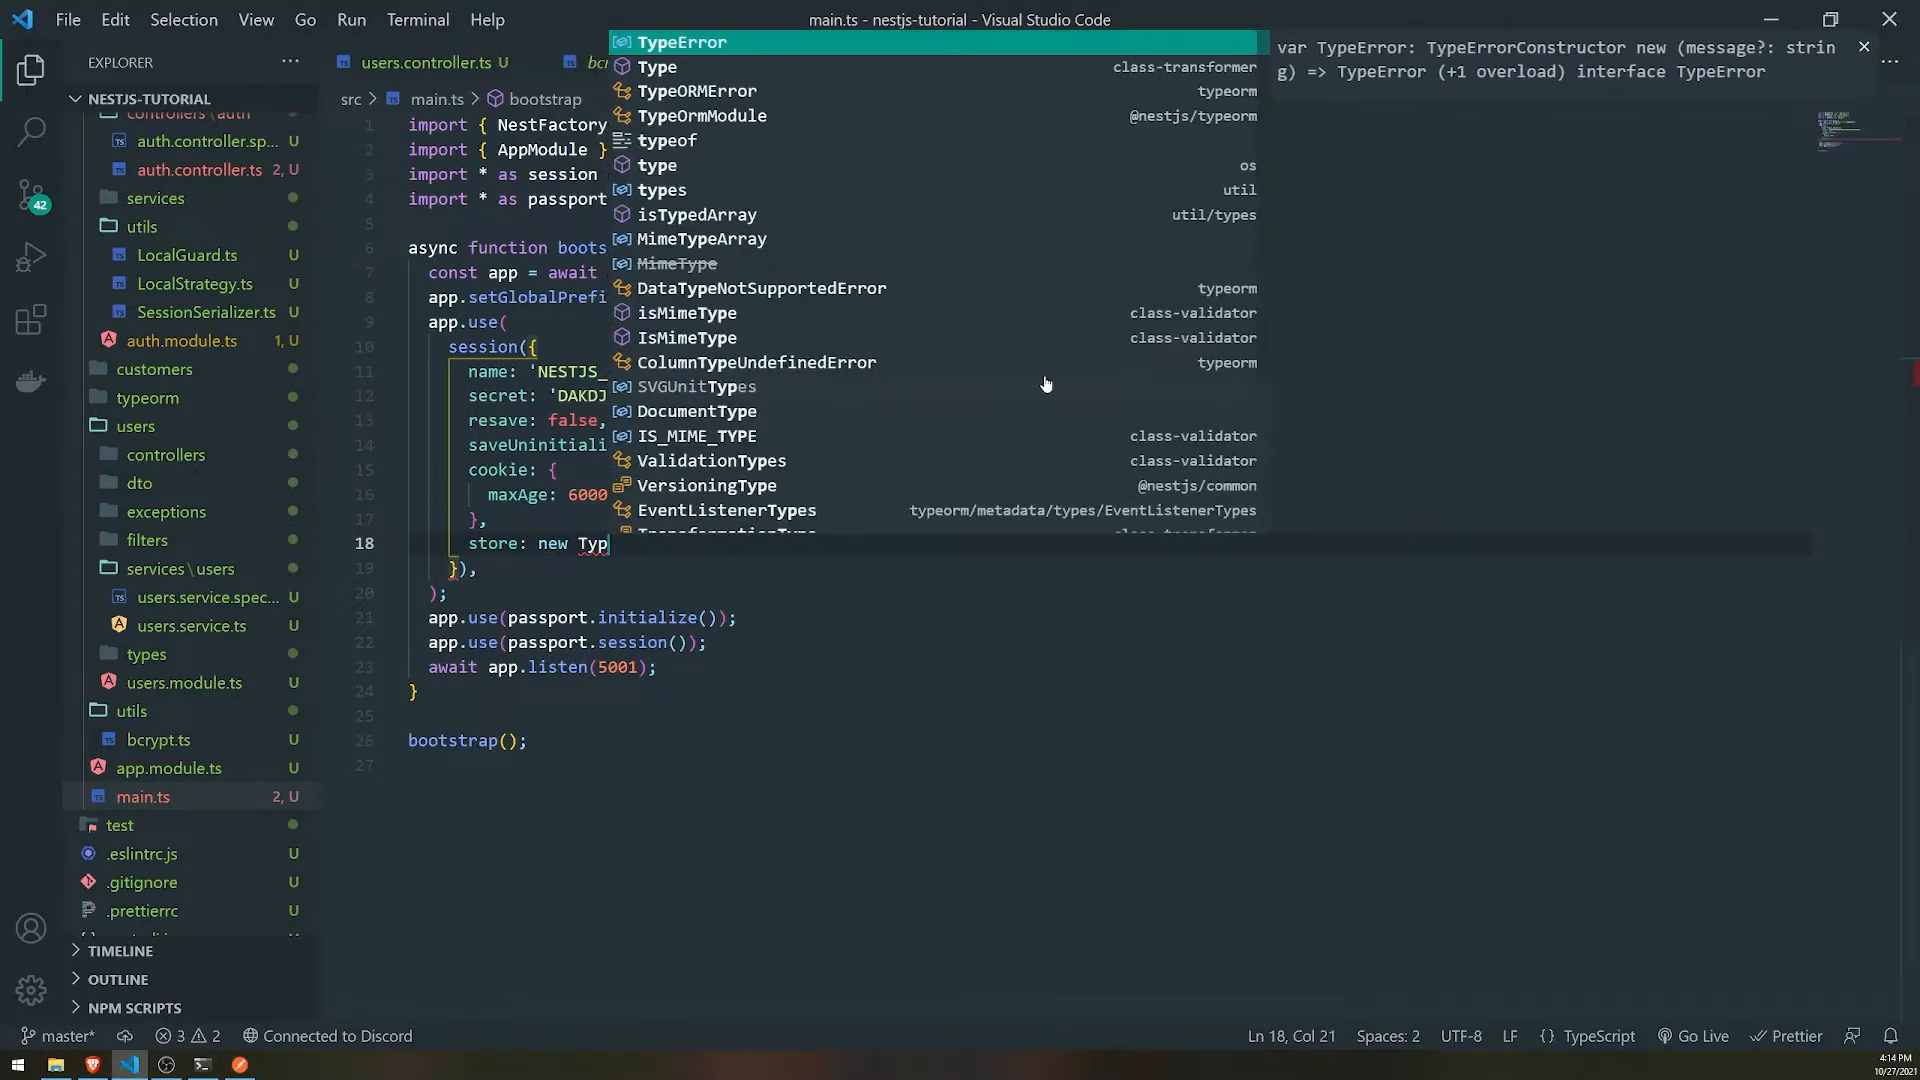
pyautogui.write('eor')
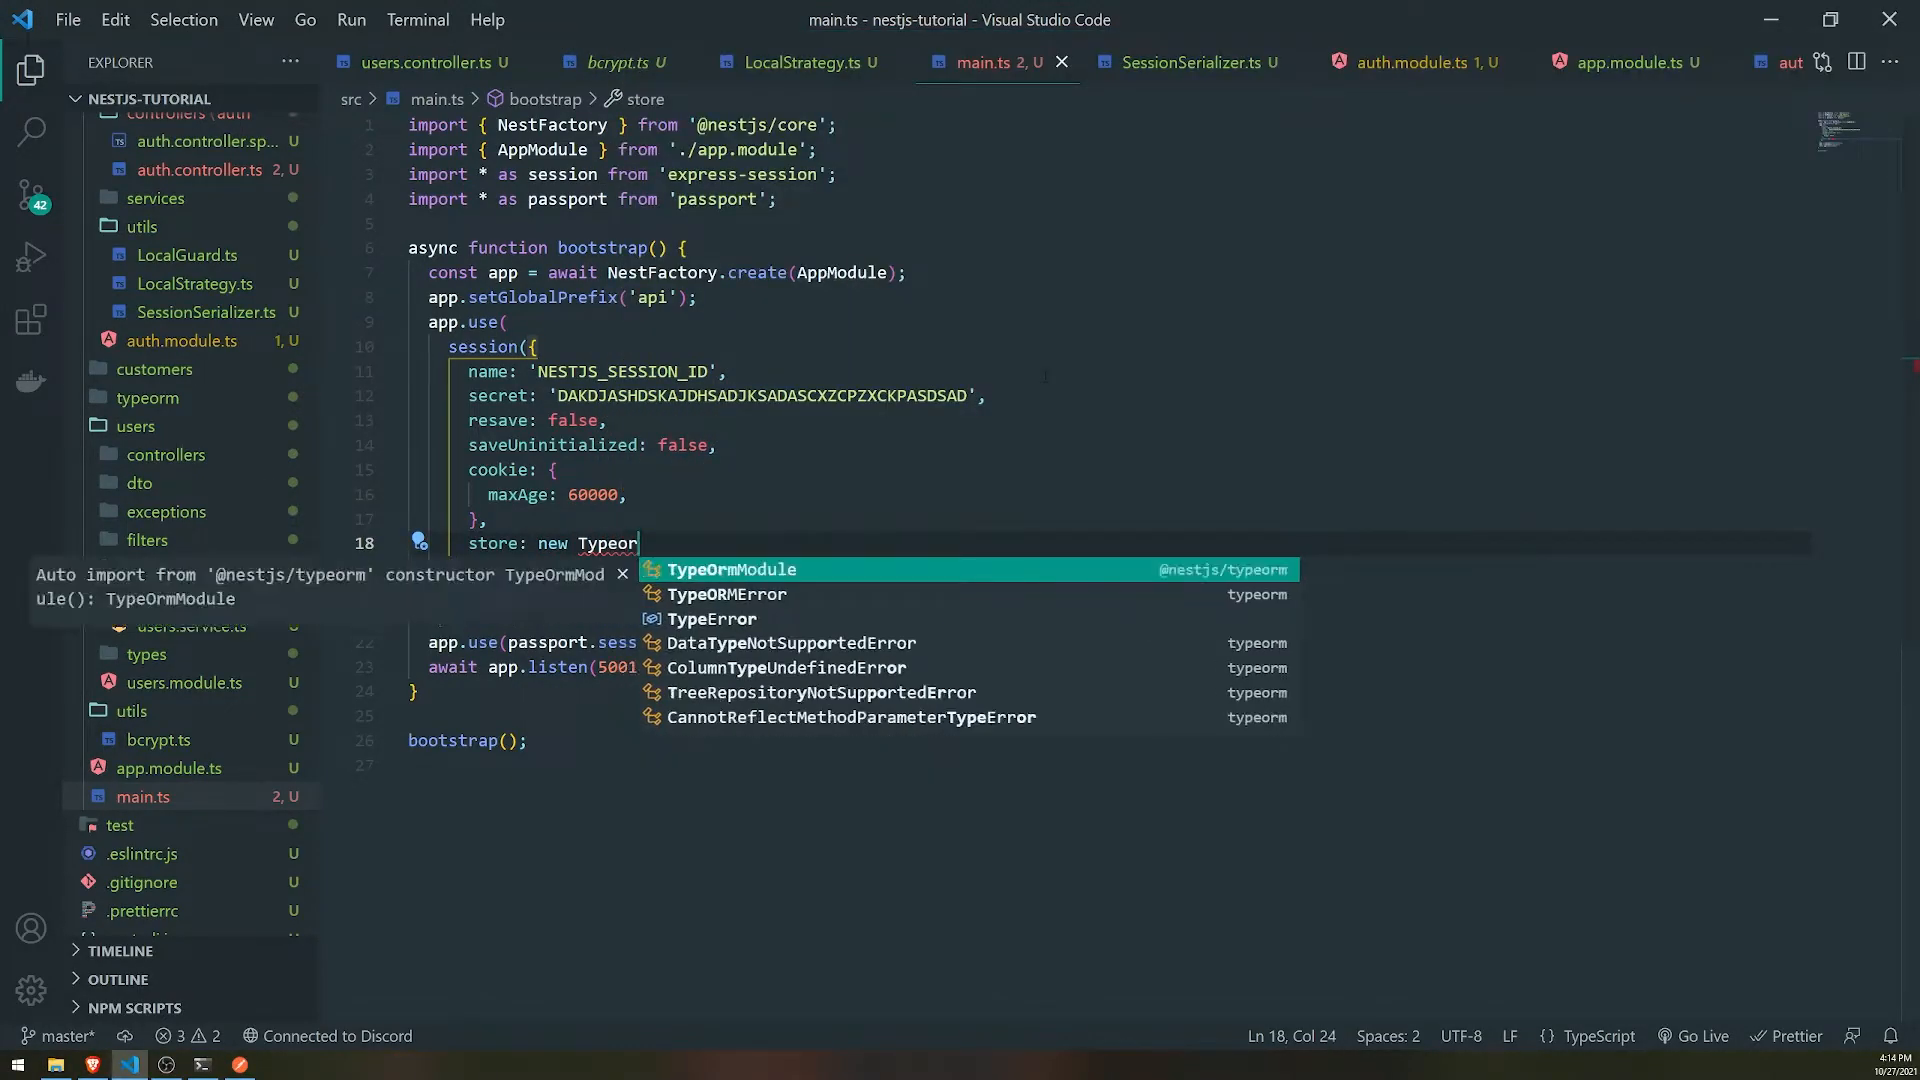
pyautogui.write('mSt')
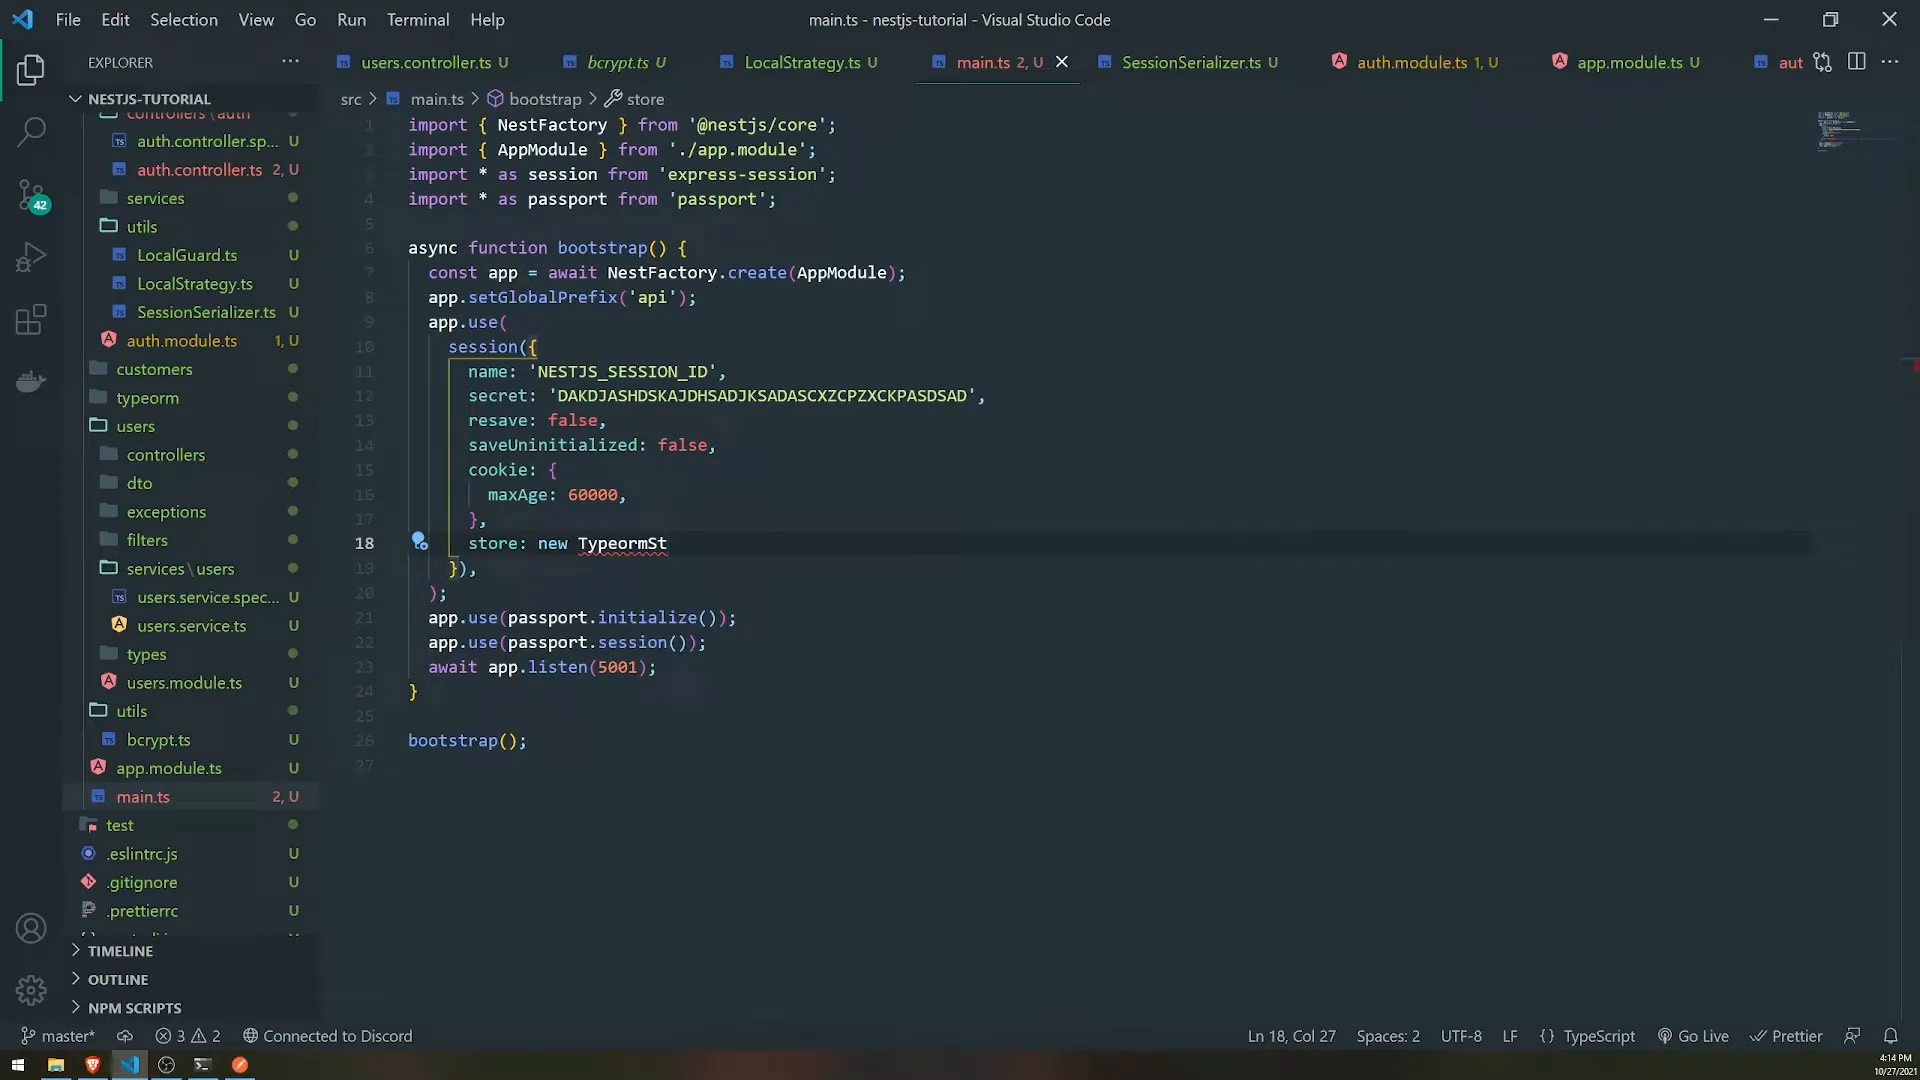
pyautogui.press('Backspace')
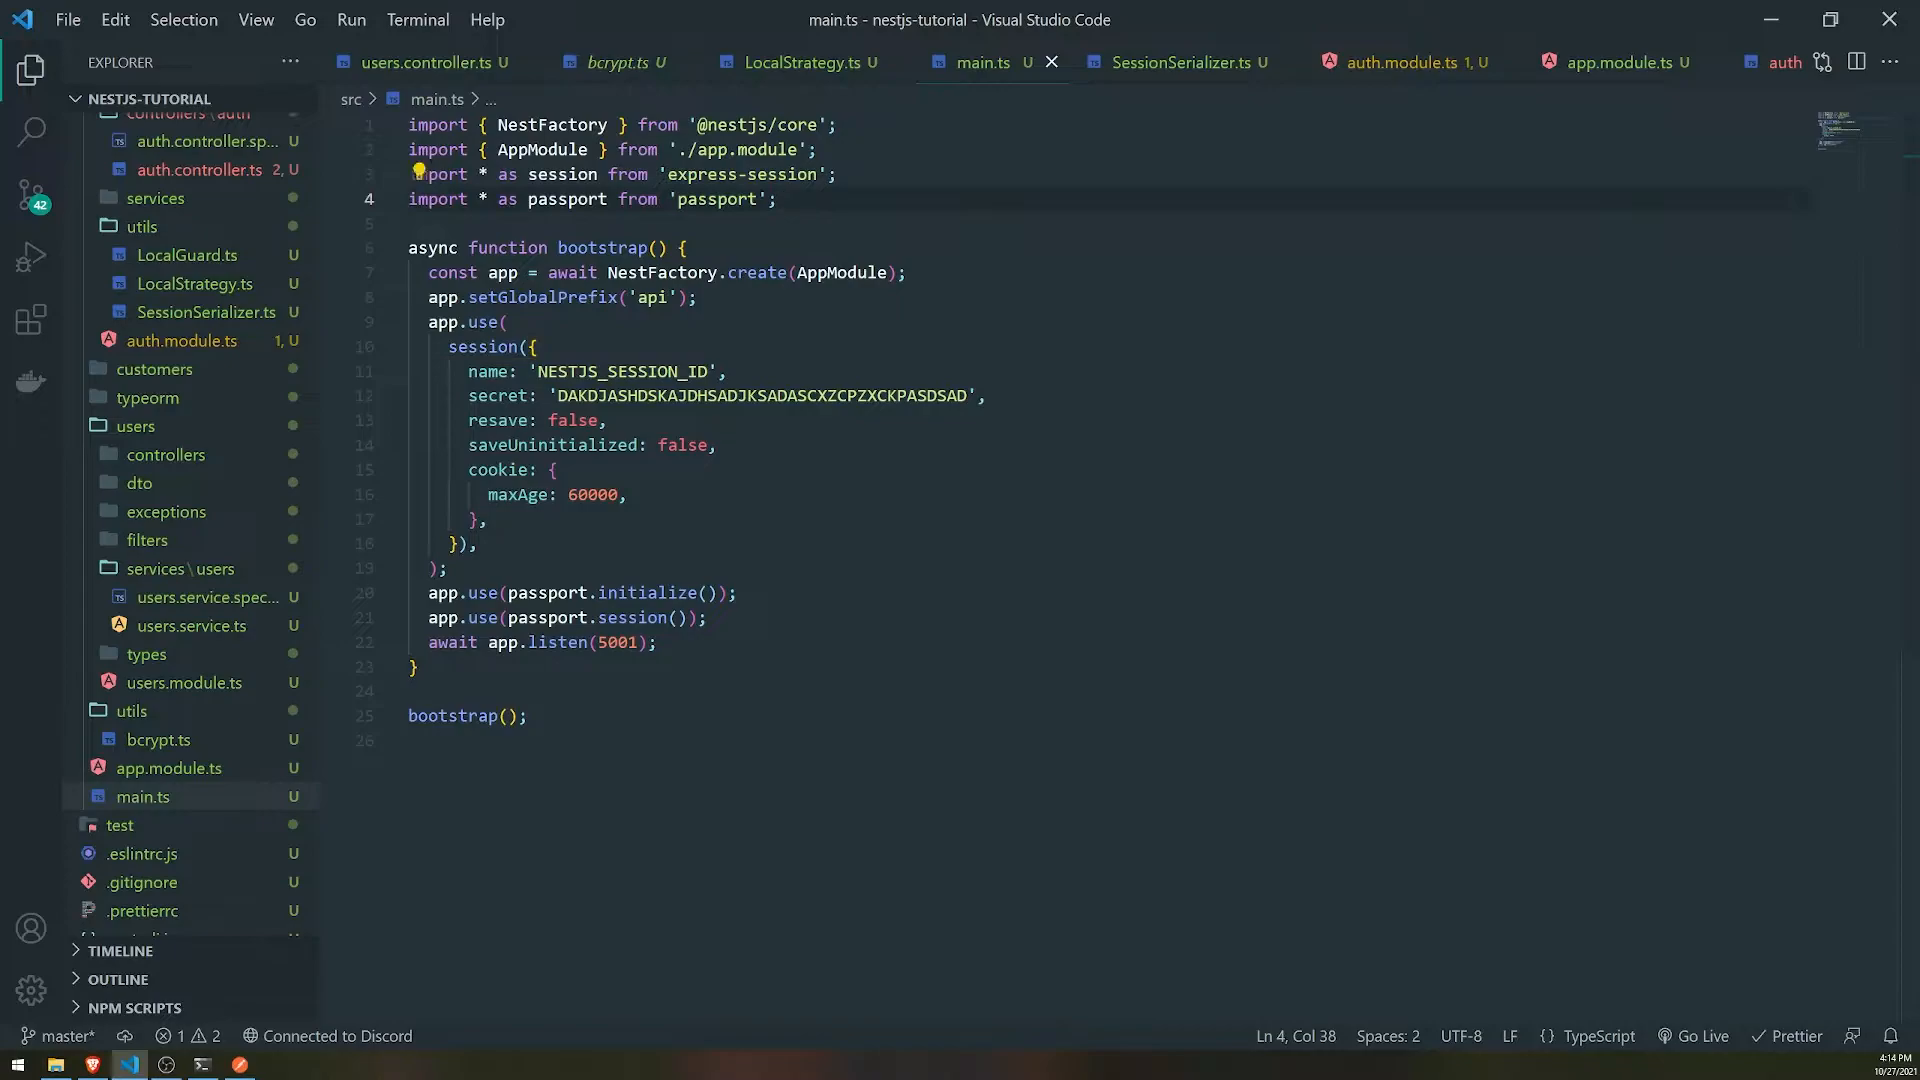
pyautogui.write('import {  }')
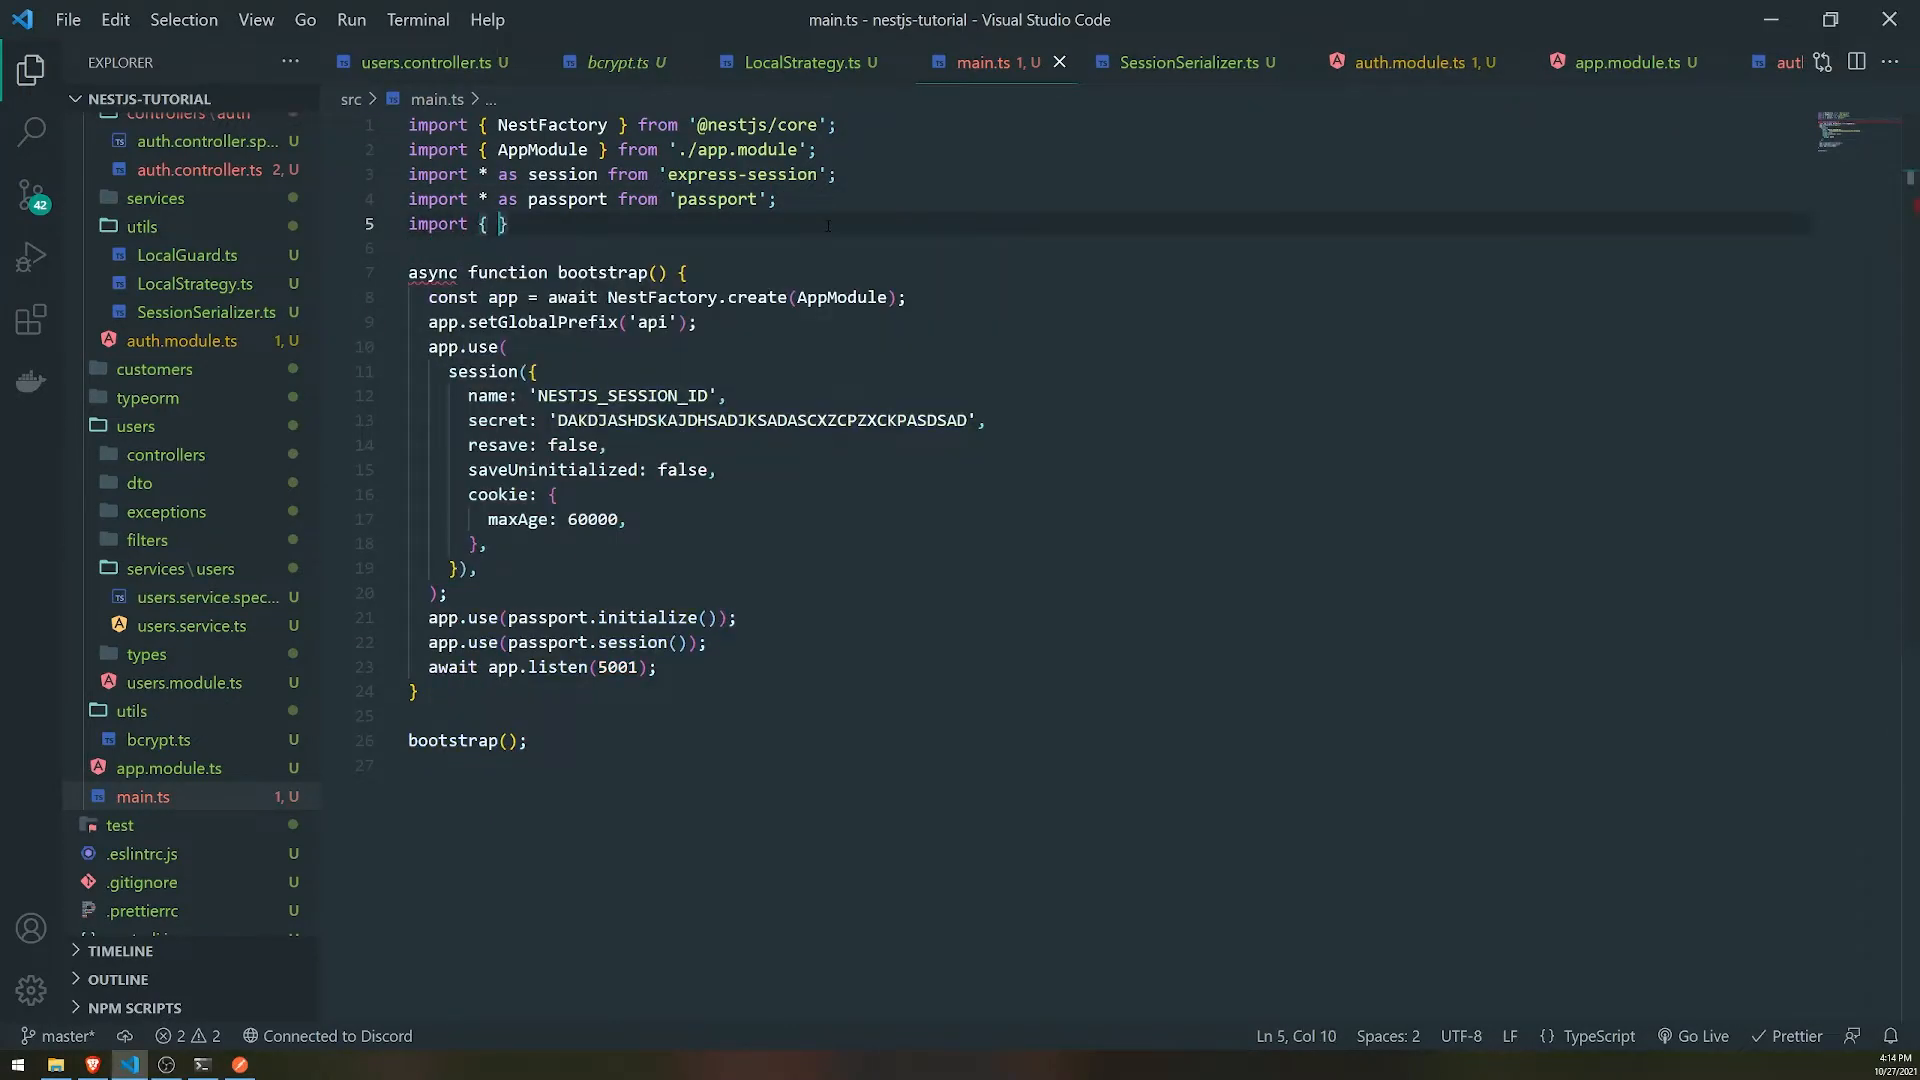
pyautogui.write('TypeormStore')
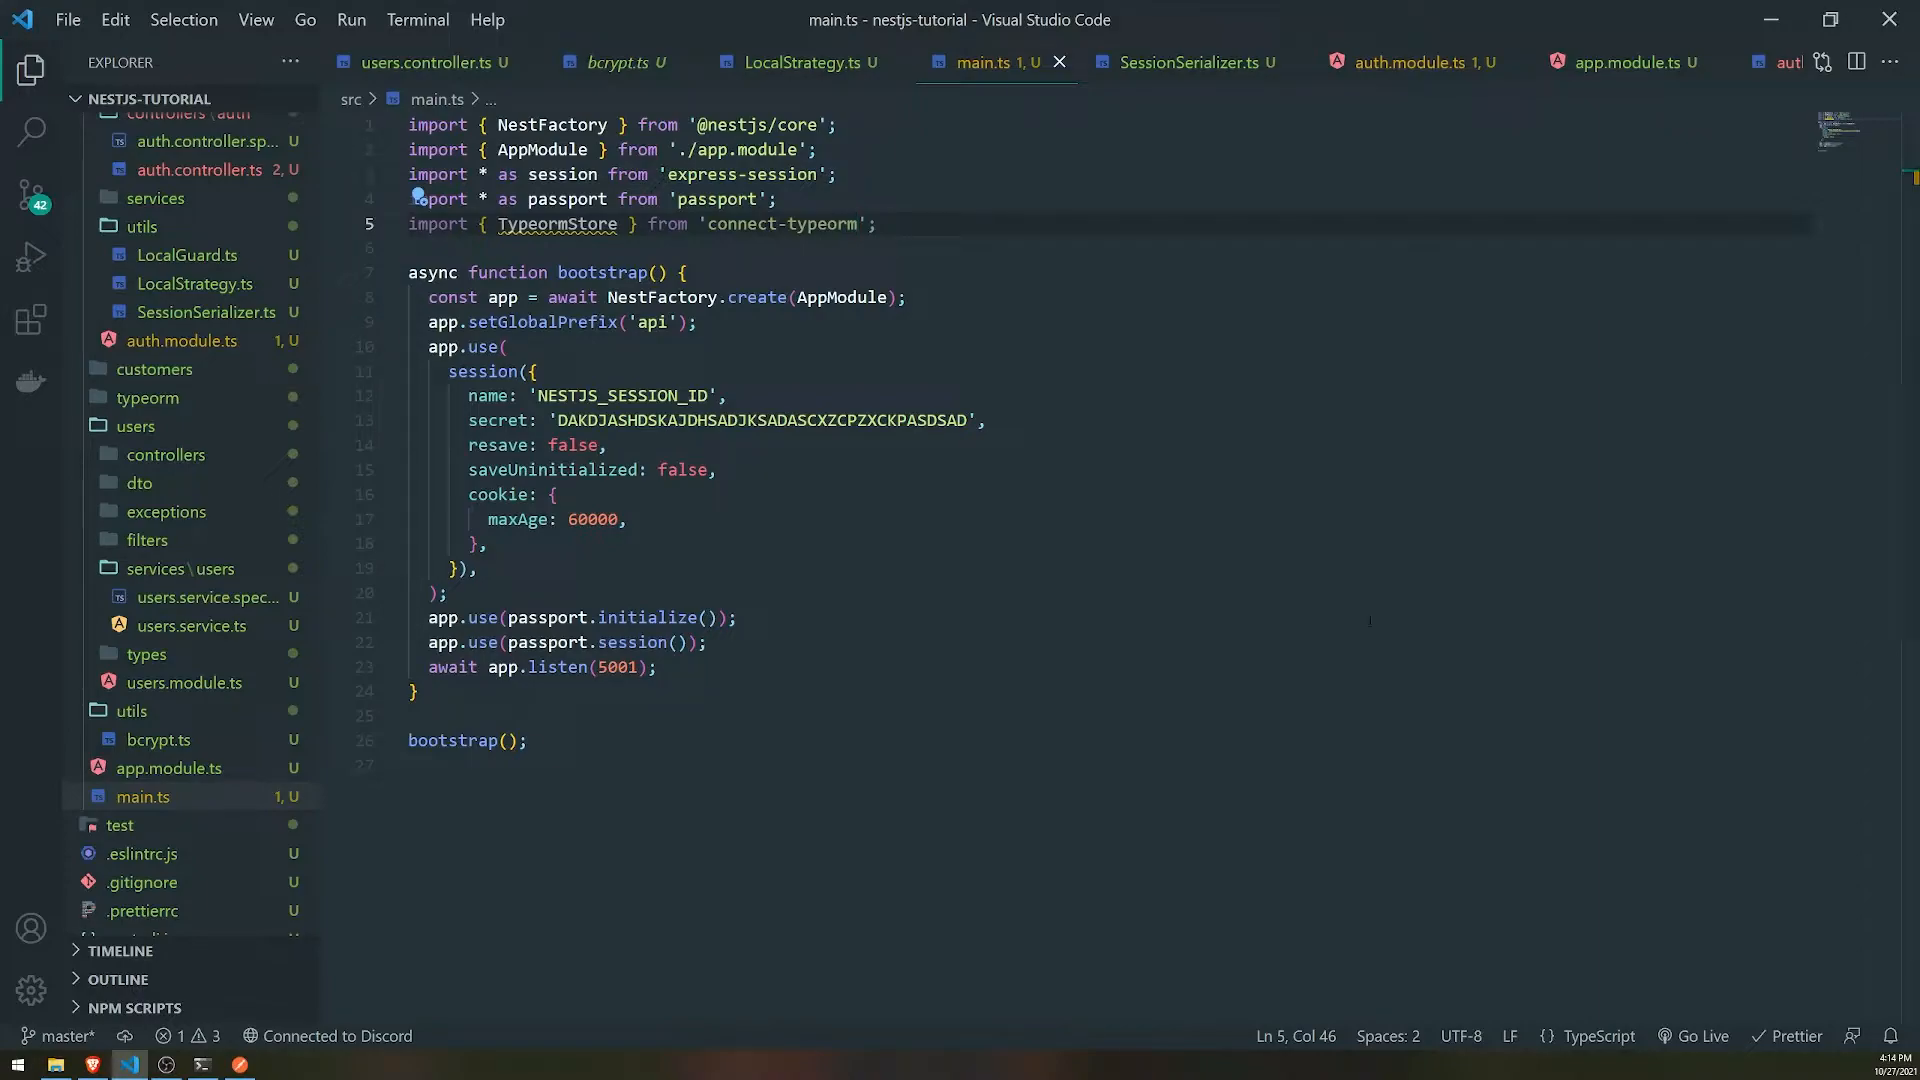
# - Add store: new TypeormStore() after the cookie option, without a trailing comma or .connect() call
pyautogui.write('store')
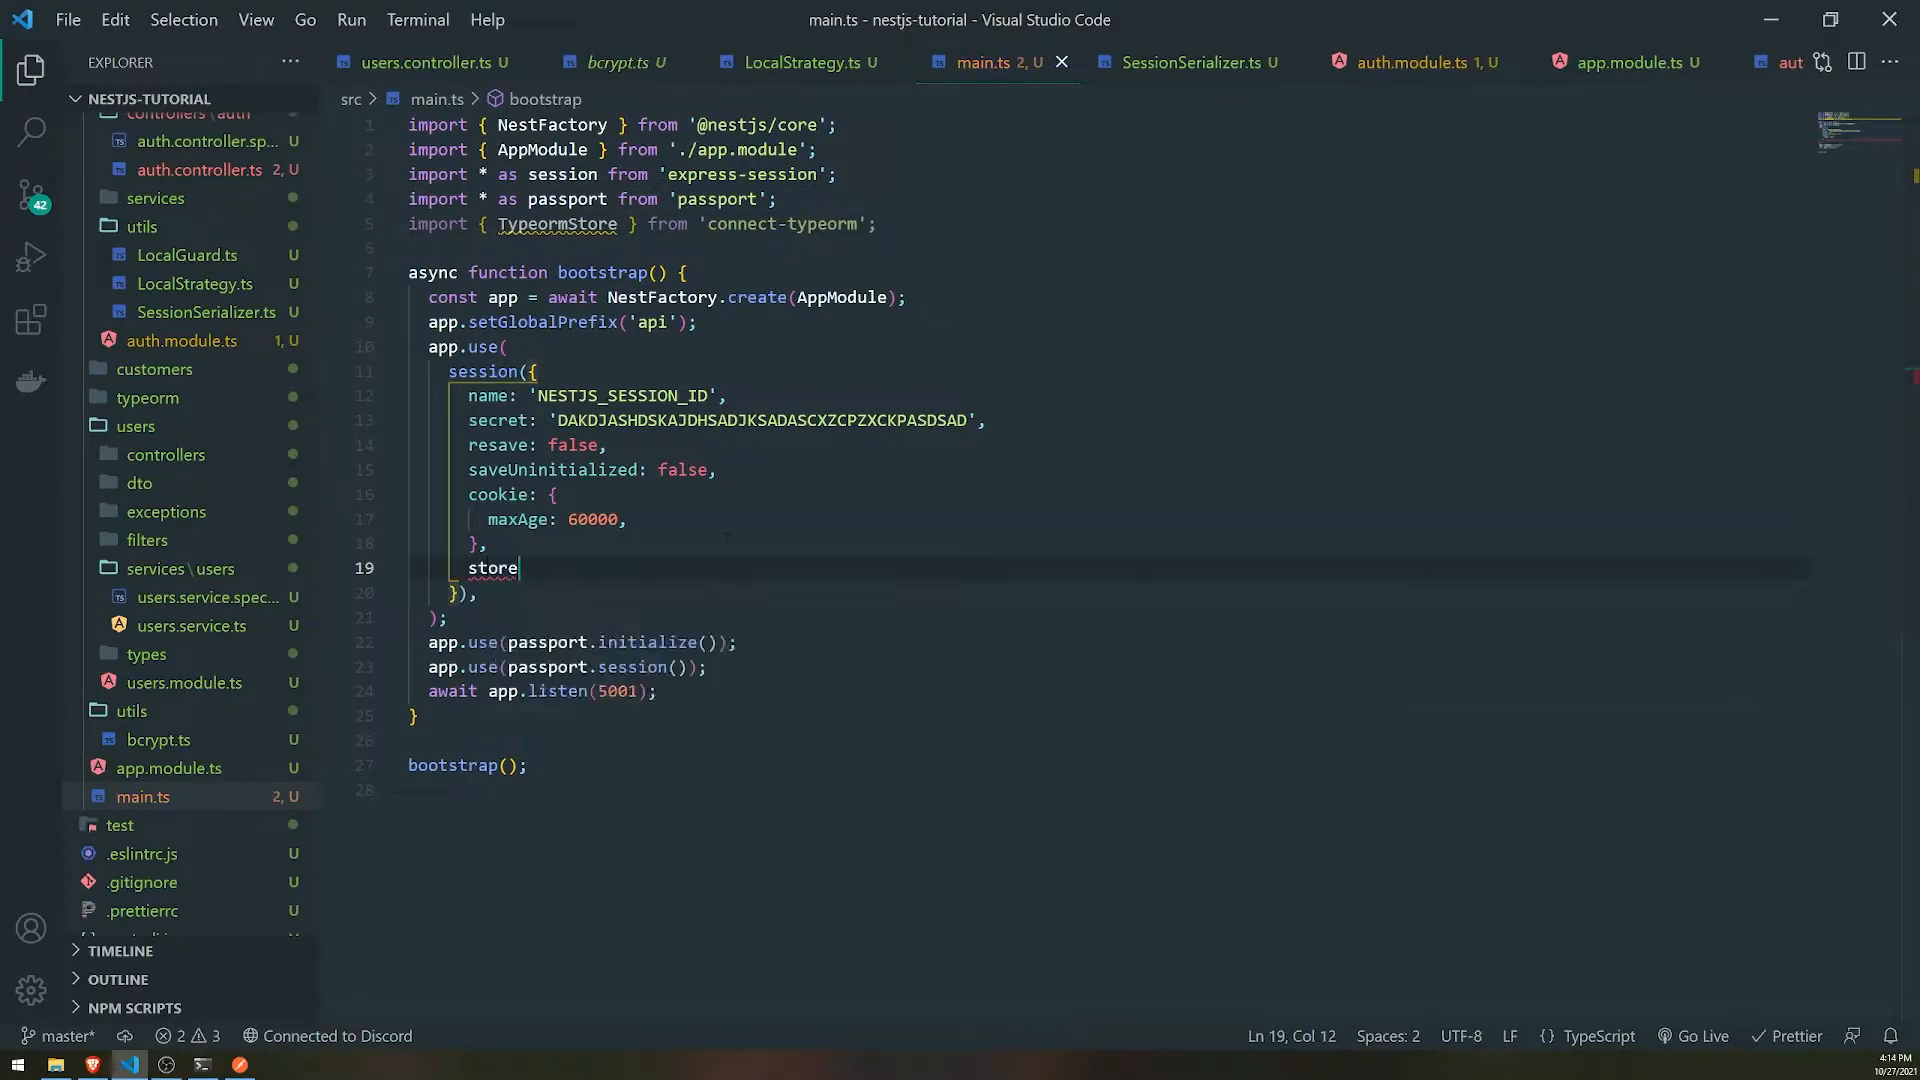
pyautogui.write(': new TypeormStore(')
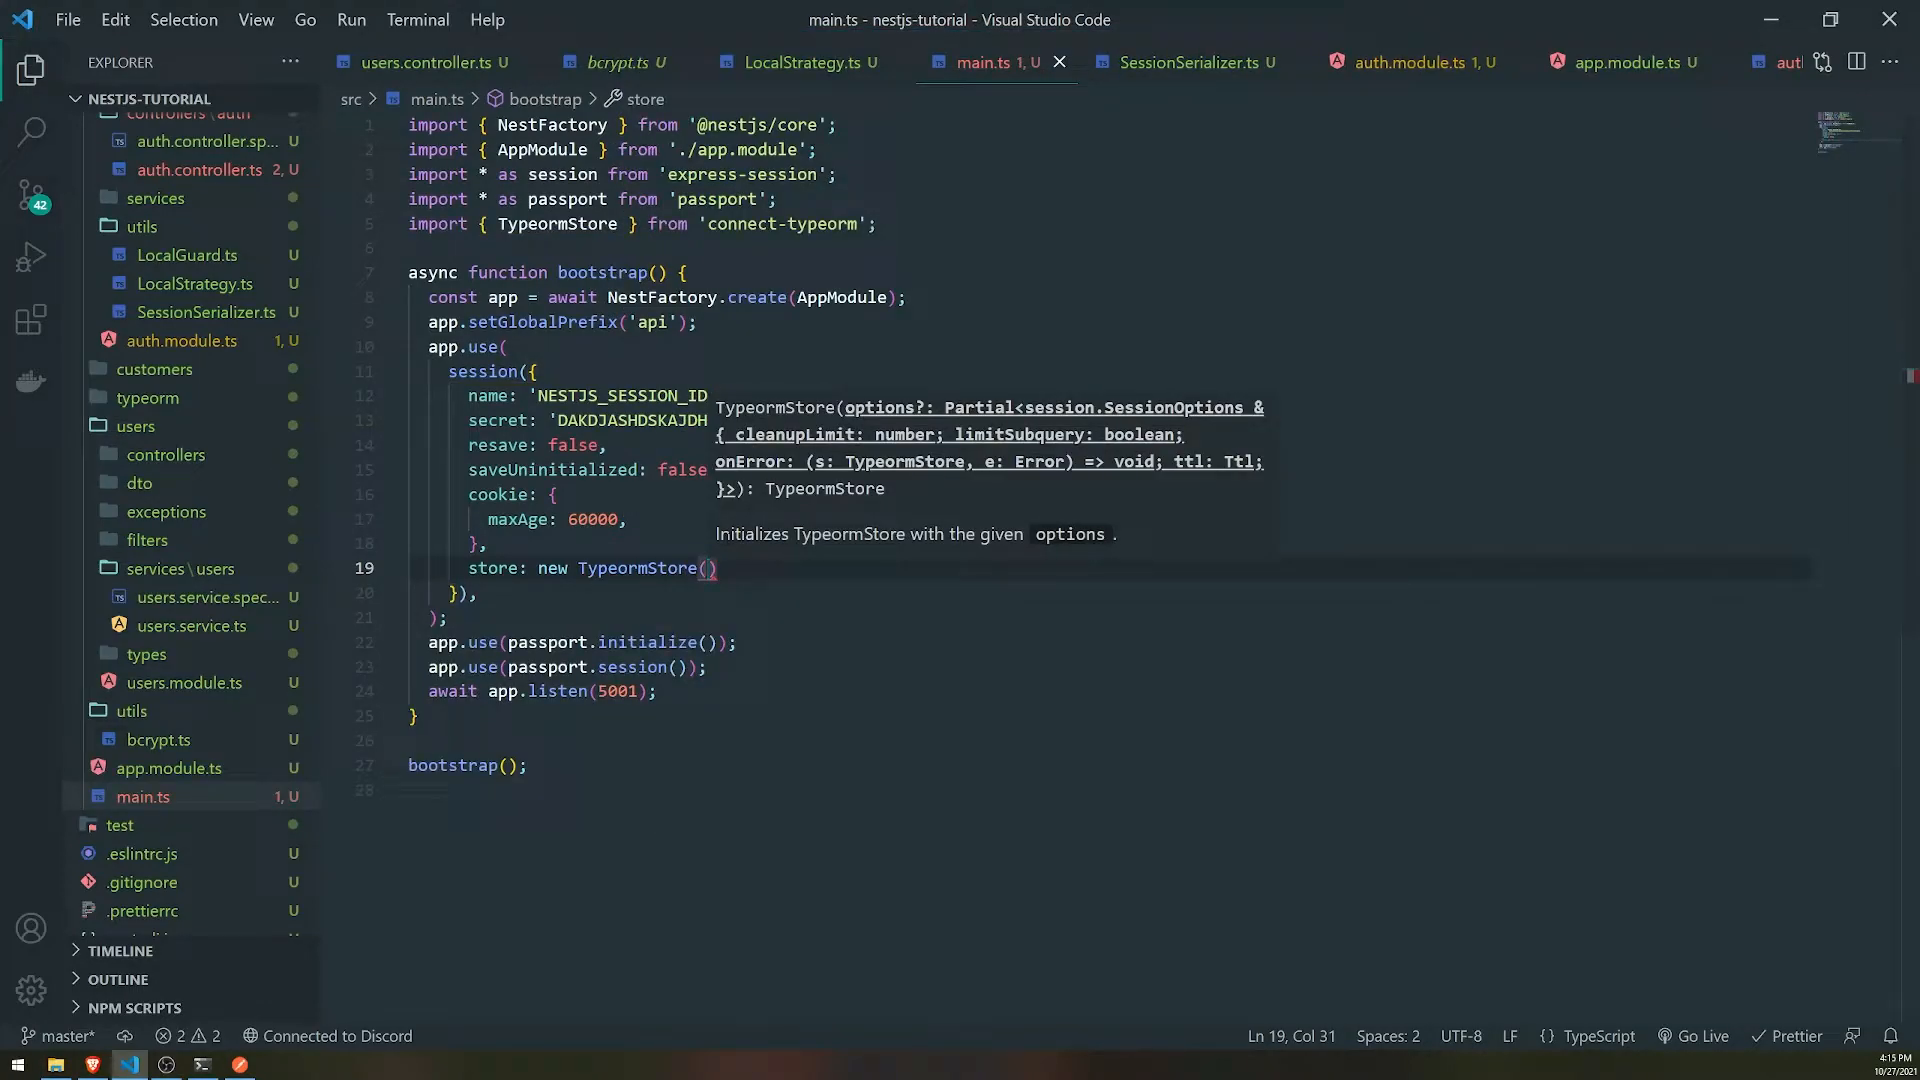
pyautogui.write('cl')
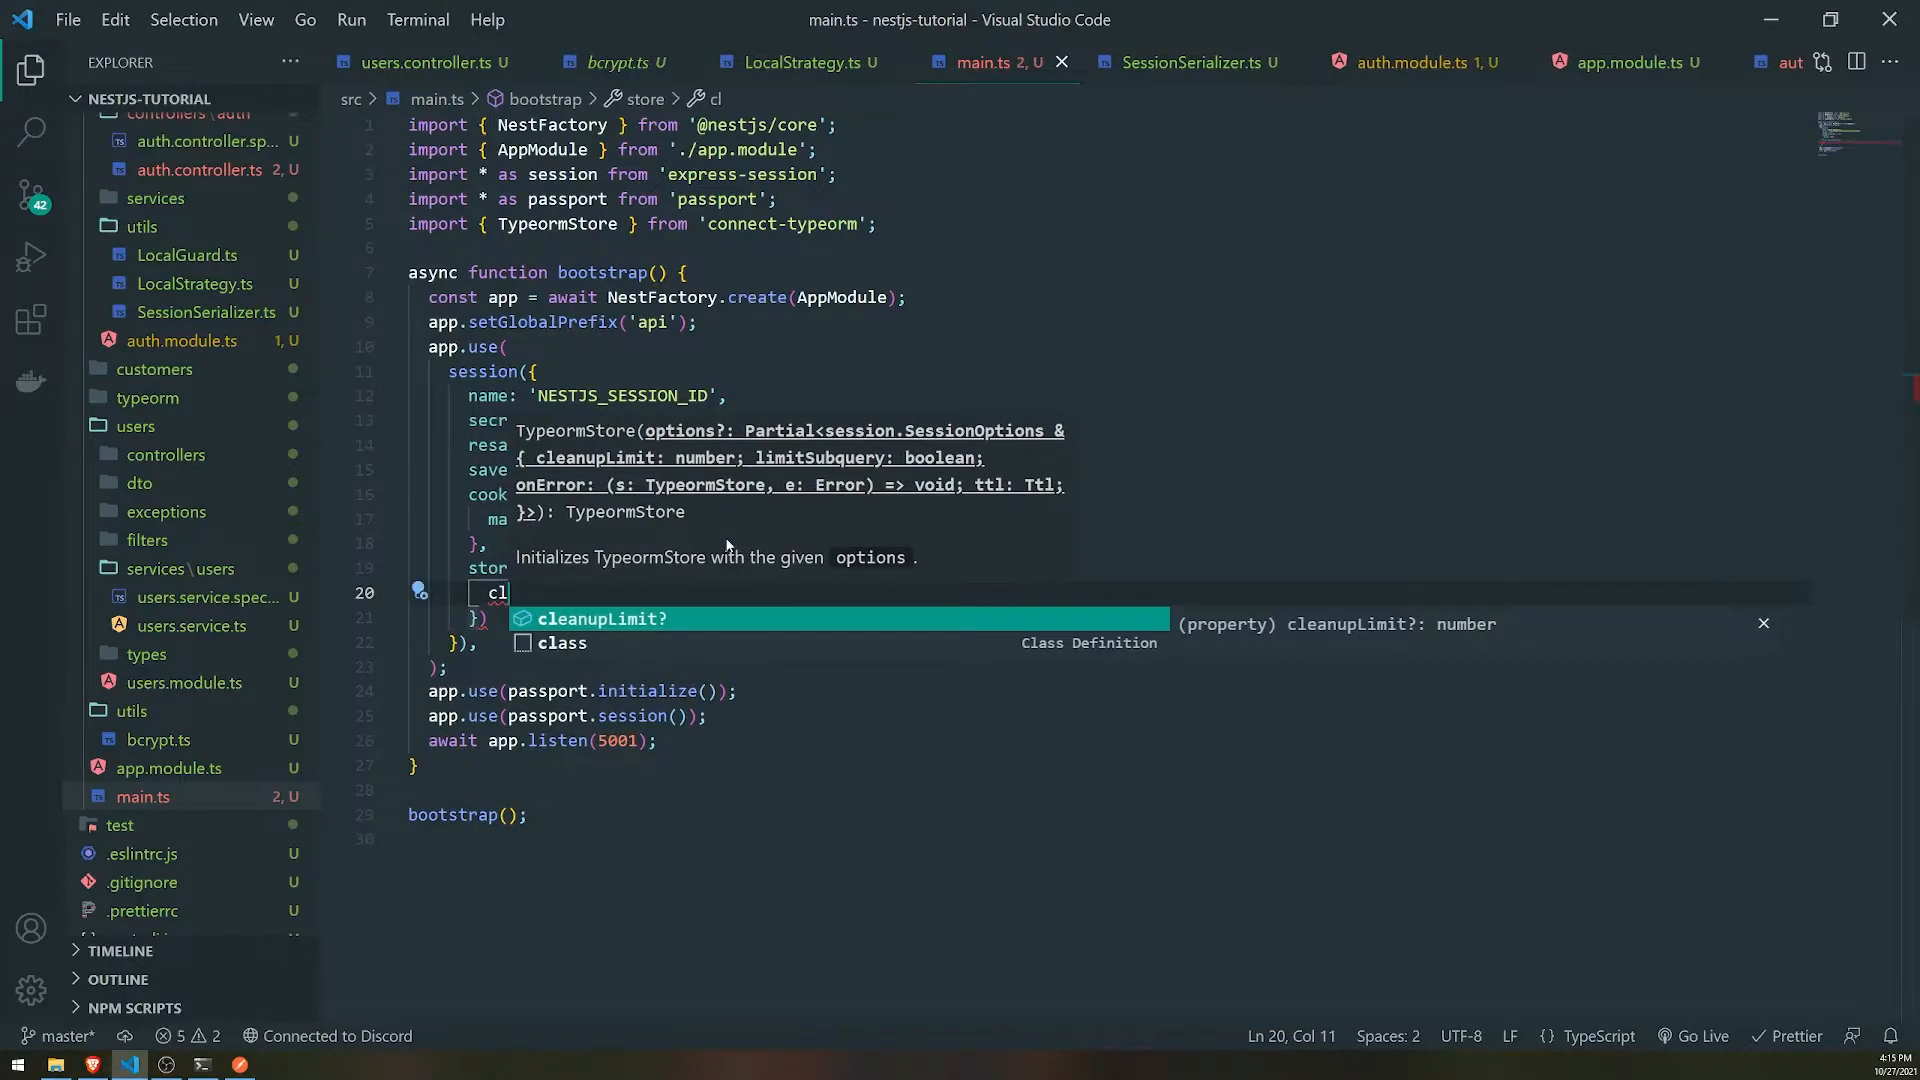
pyautogui.press('Backspace')
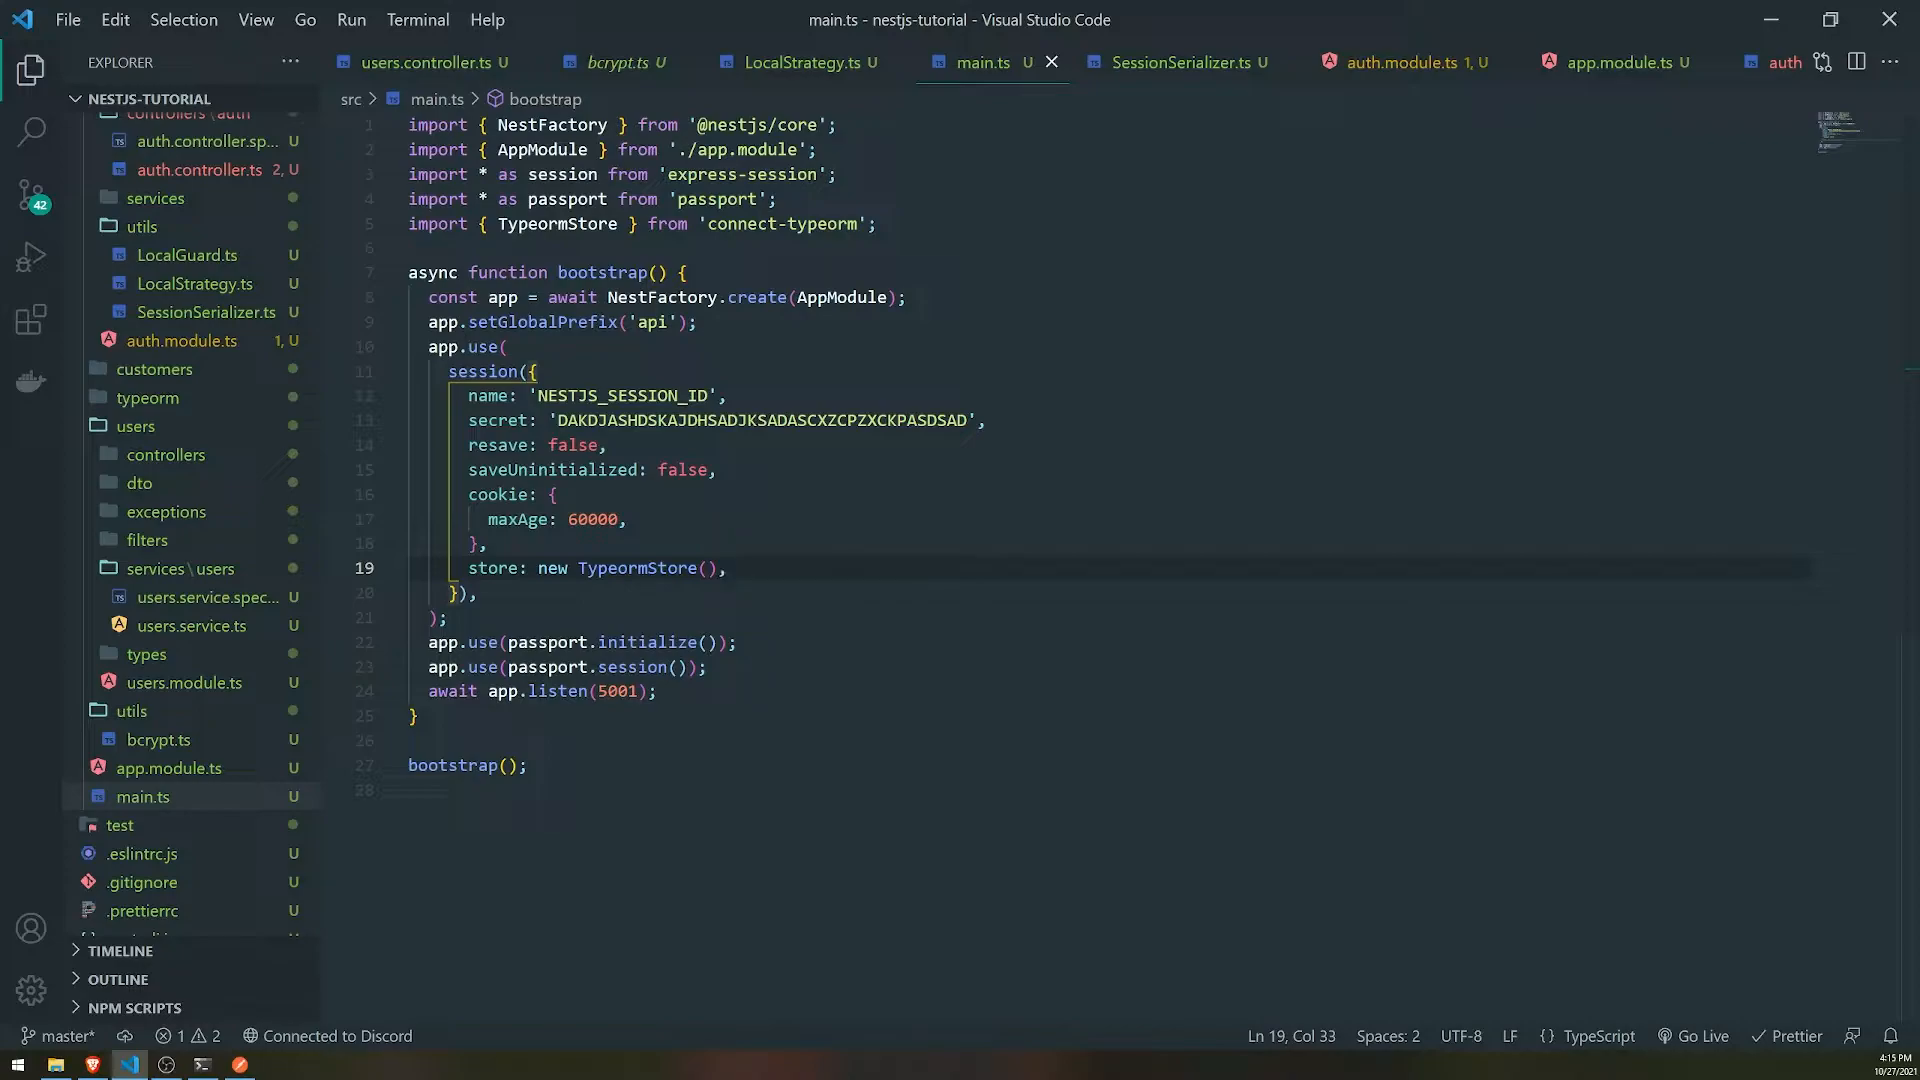
pyautogui.press('Backspace')
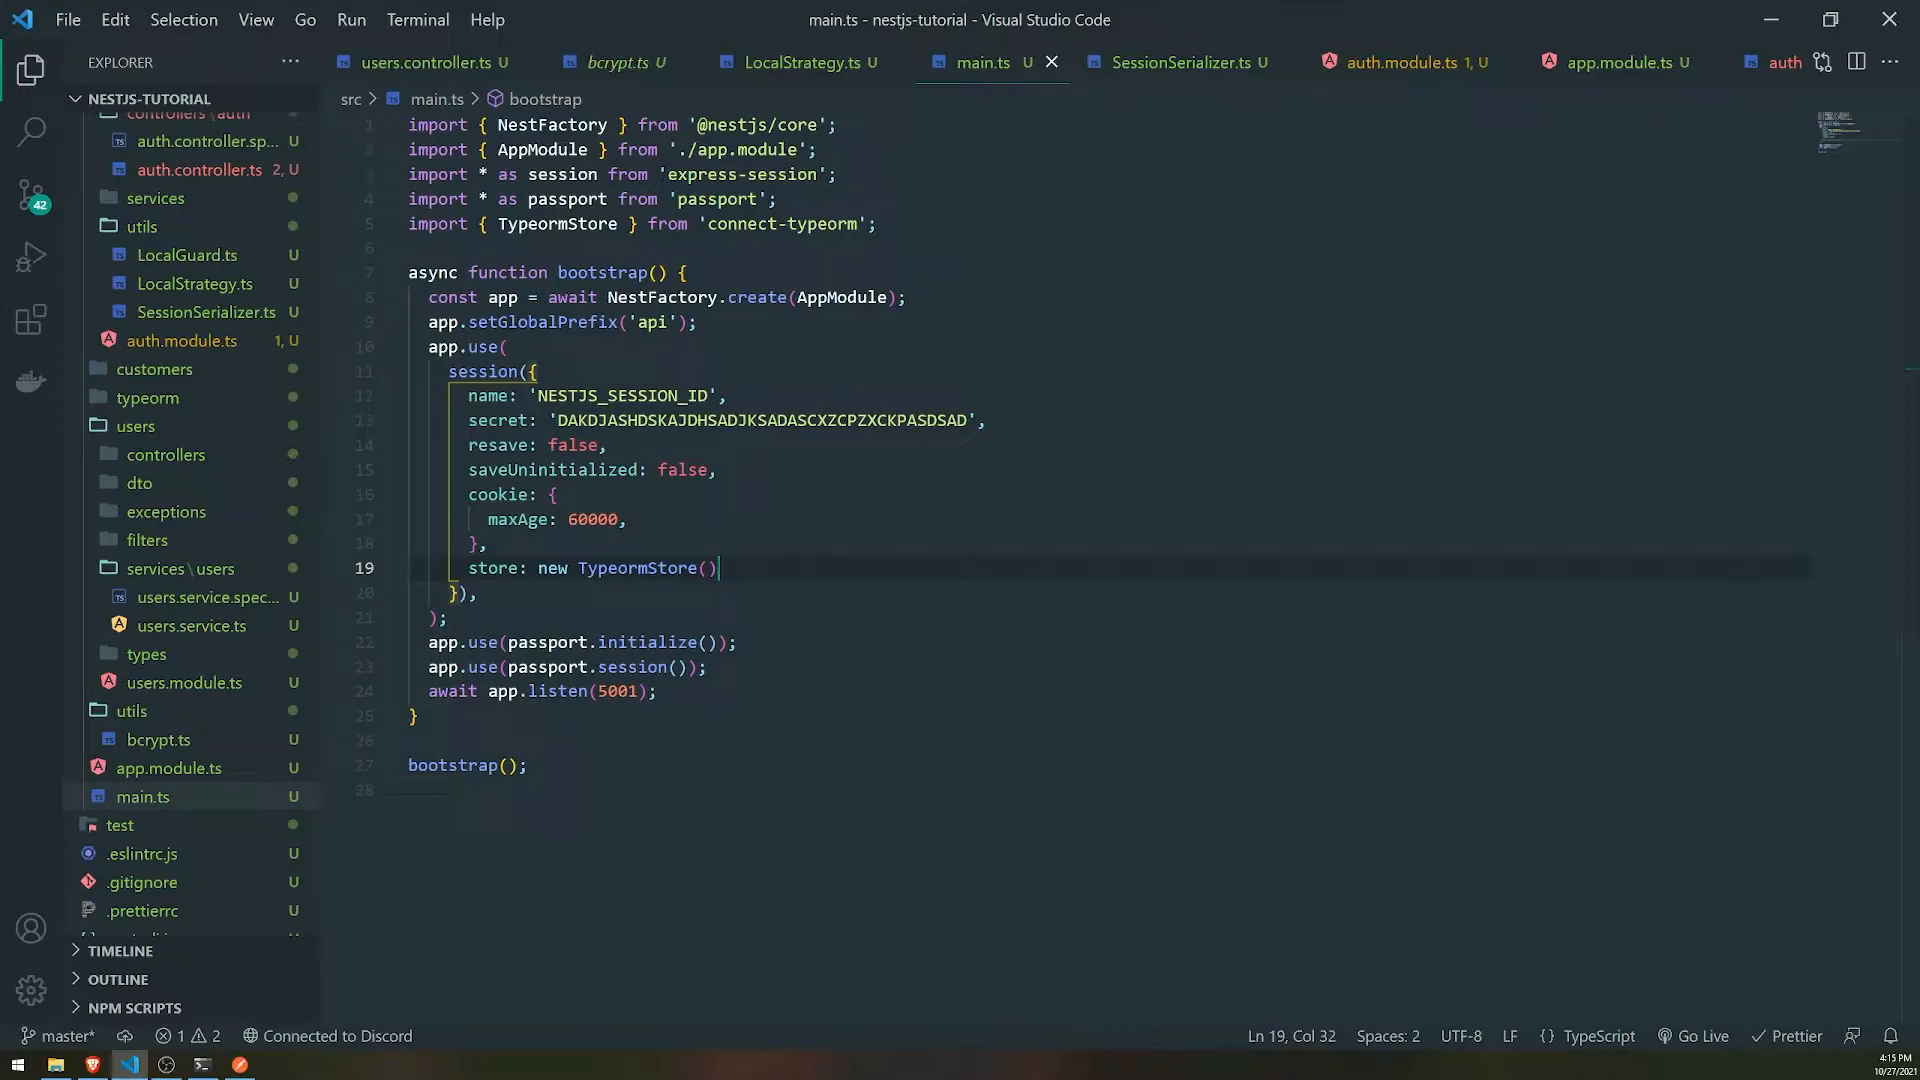
pyautogui.write('.connect(')
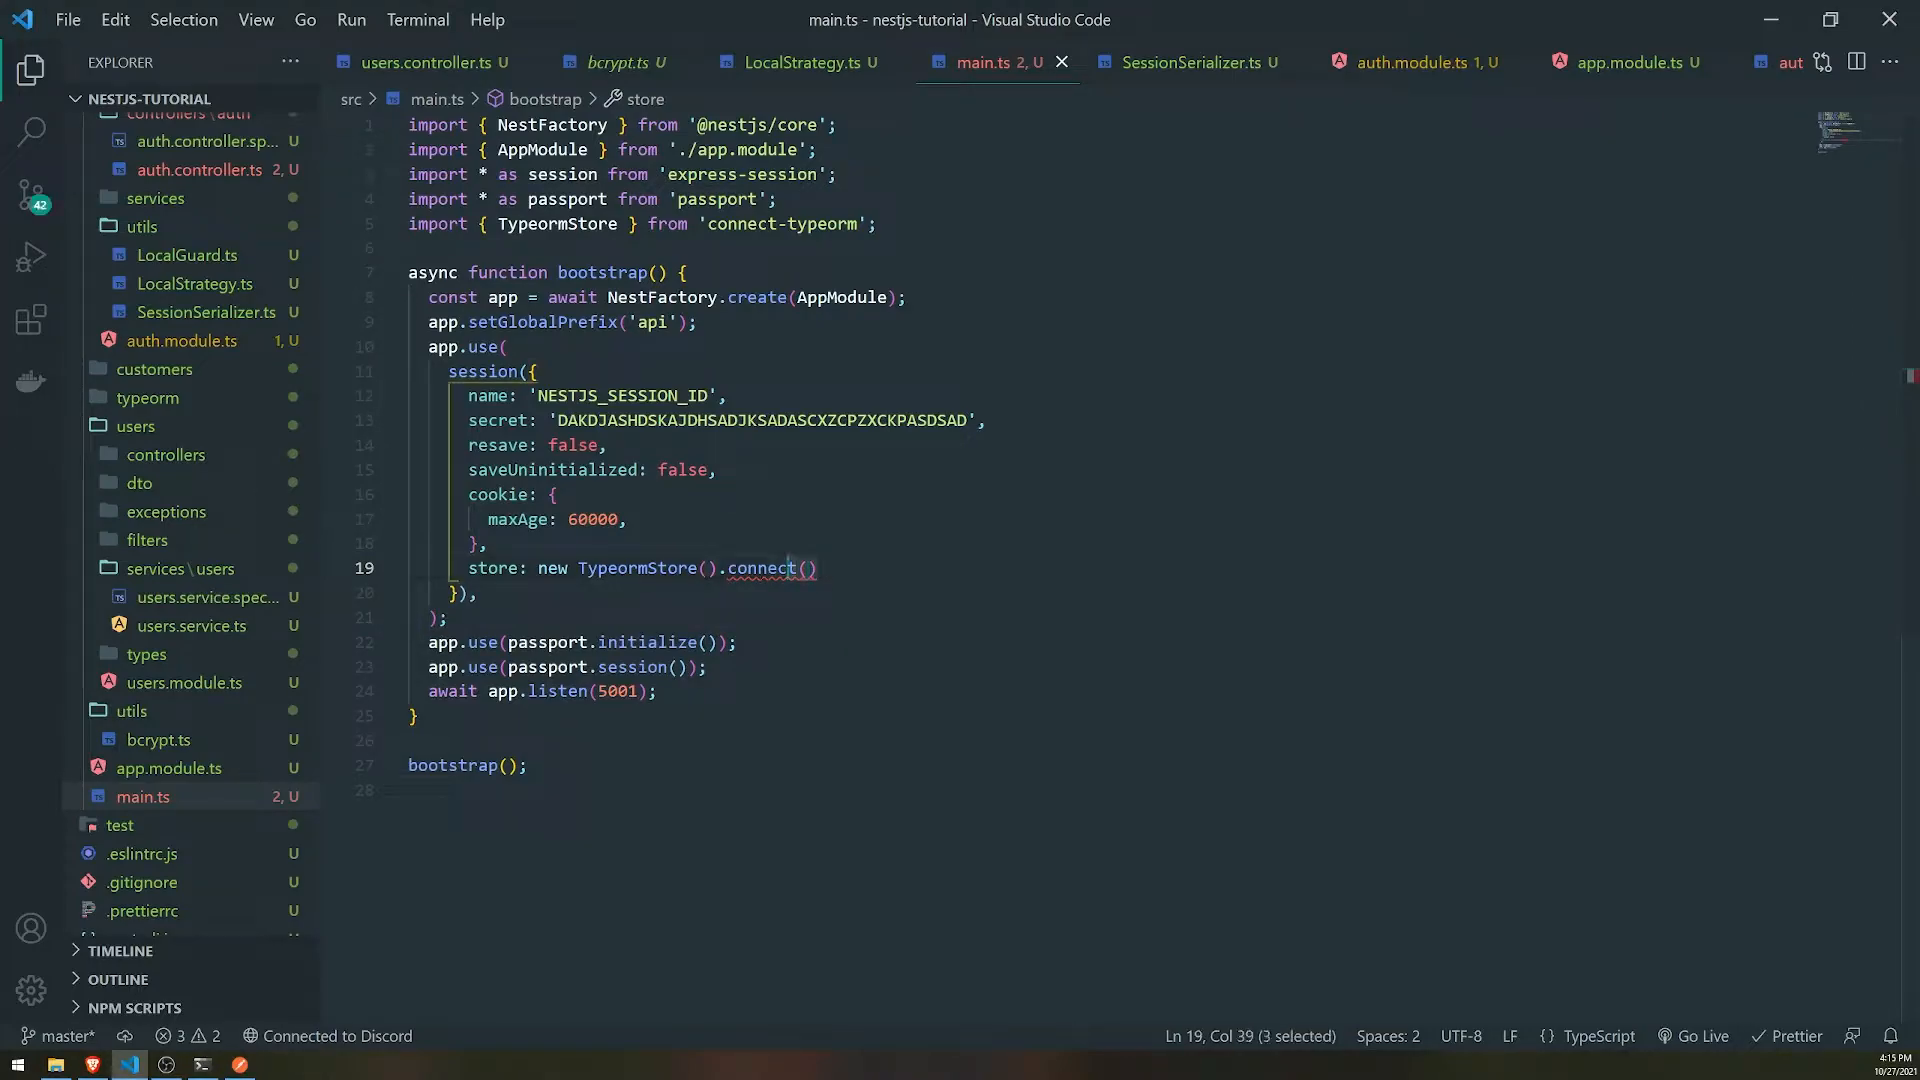
pyautogui.doubleClick(760, 567)
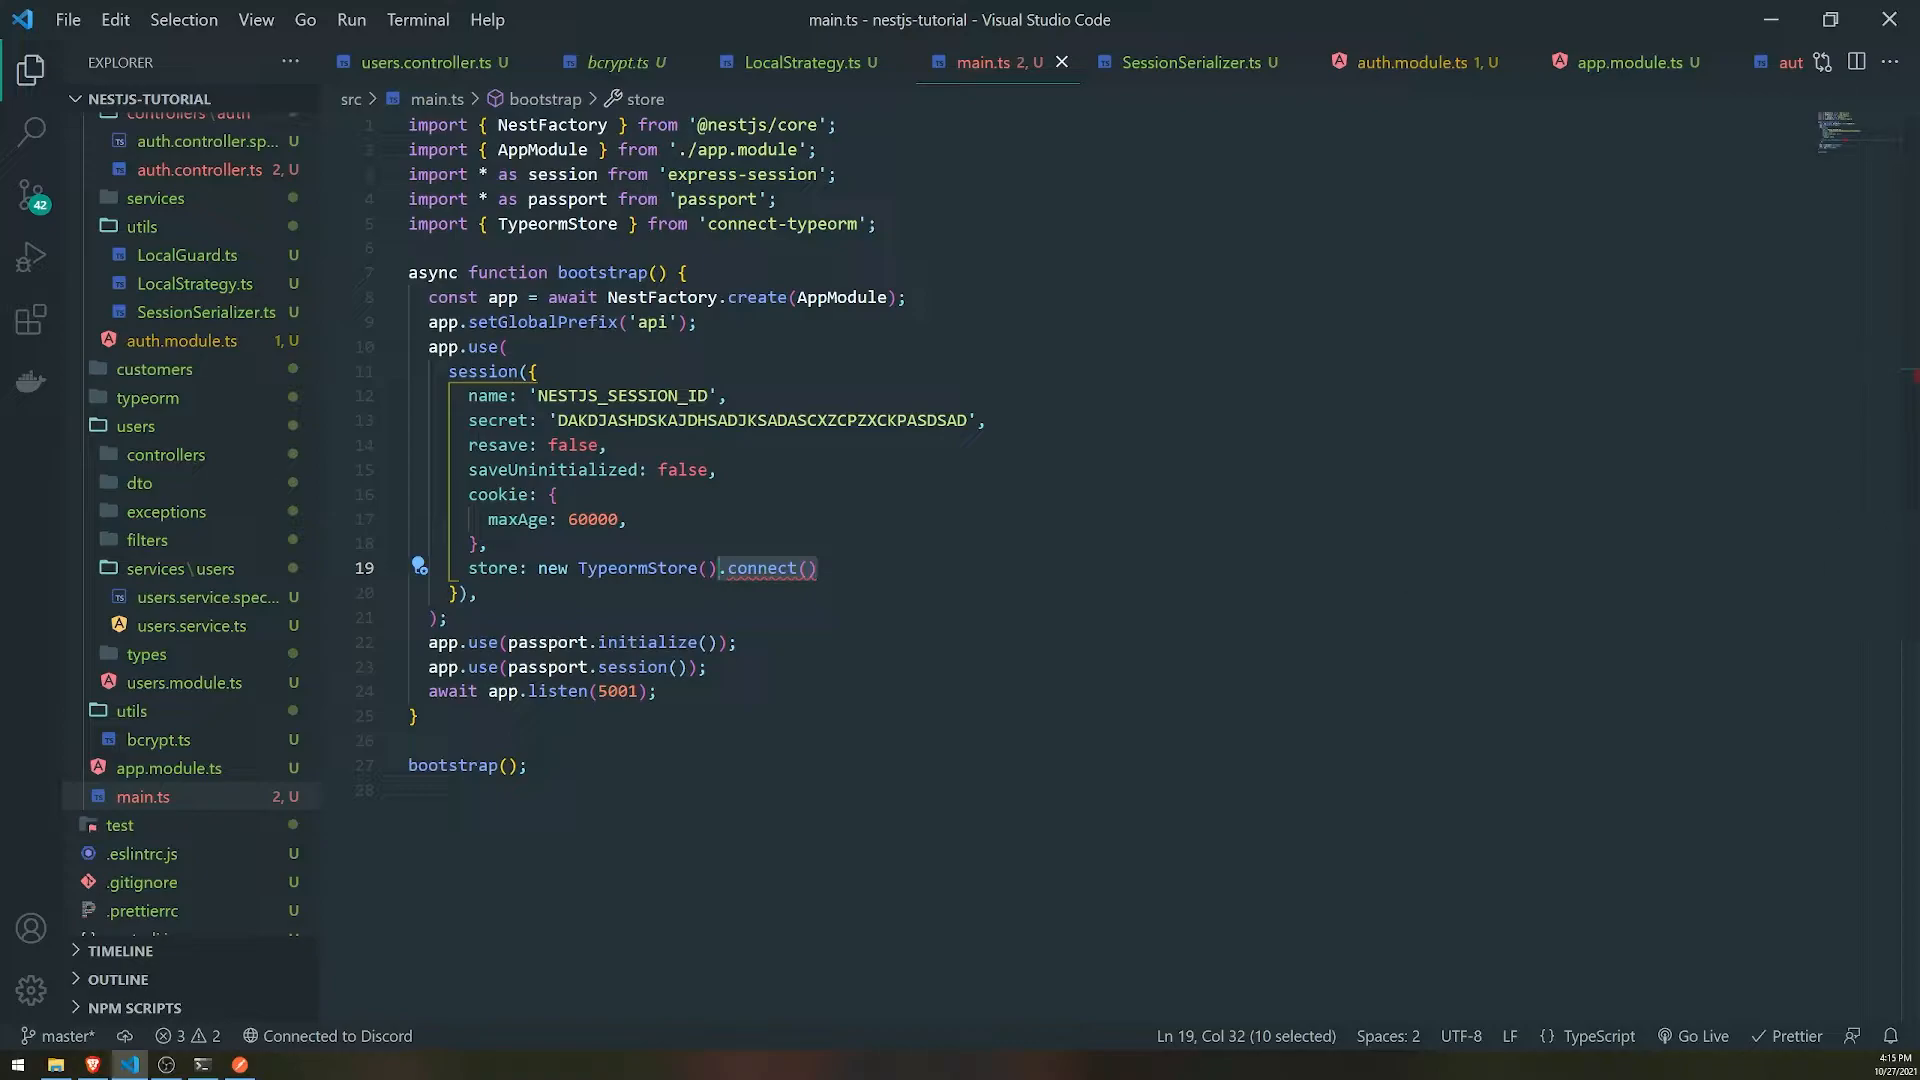
pyautogui.press('Delete')
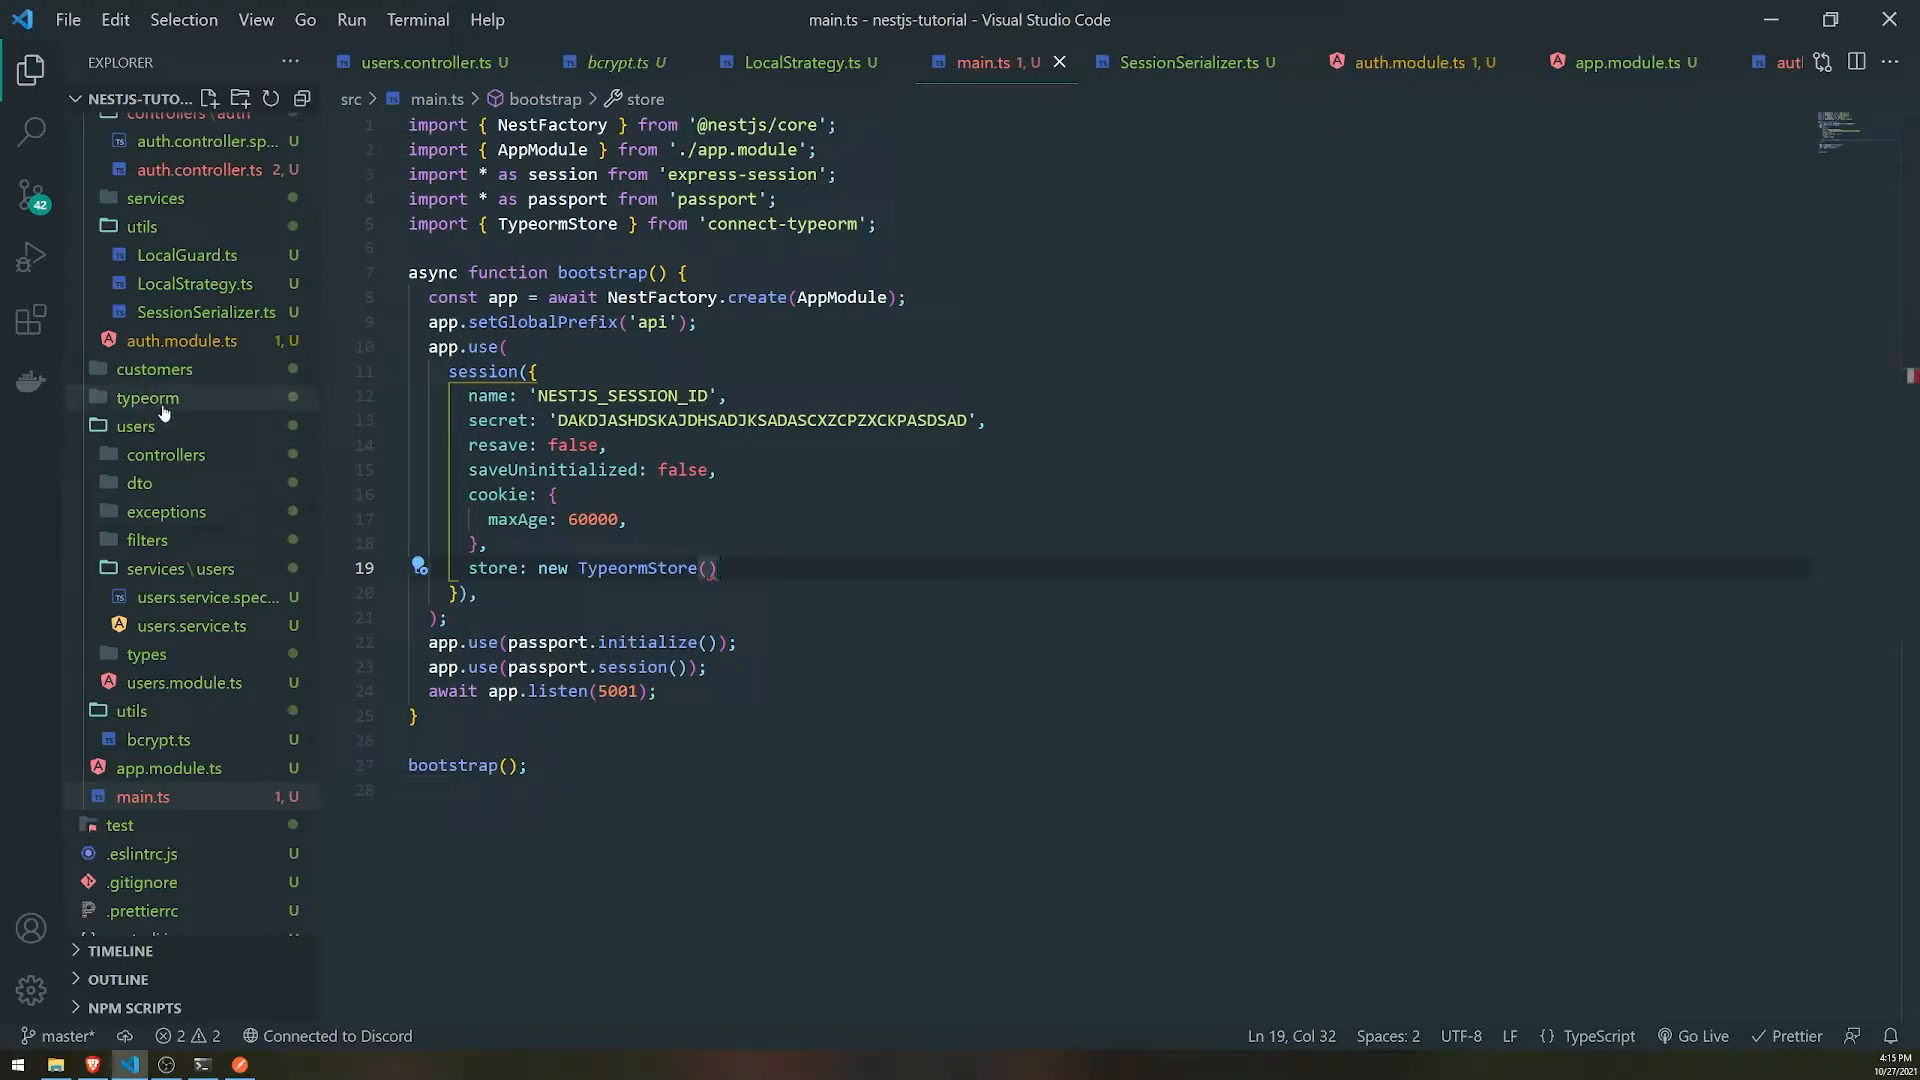
# - Create Session.ts in the typeorm folder with an exported Session class implementing ISession
pyautogui.rightClick(147, 397)
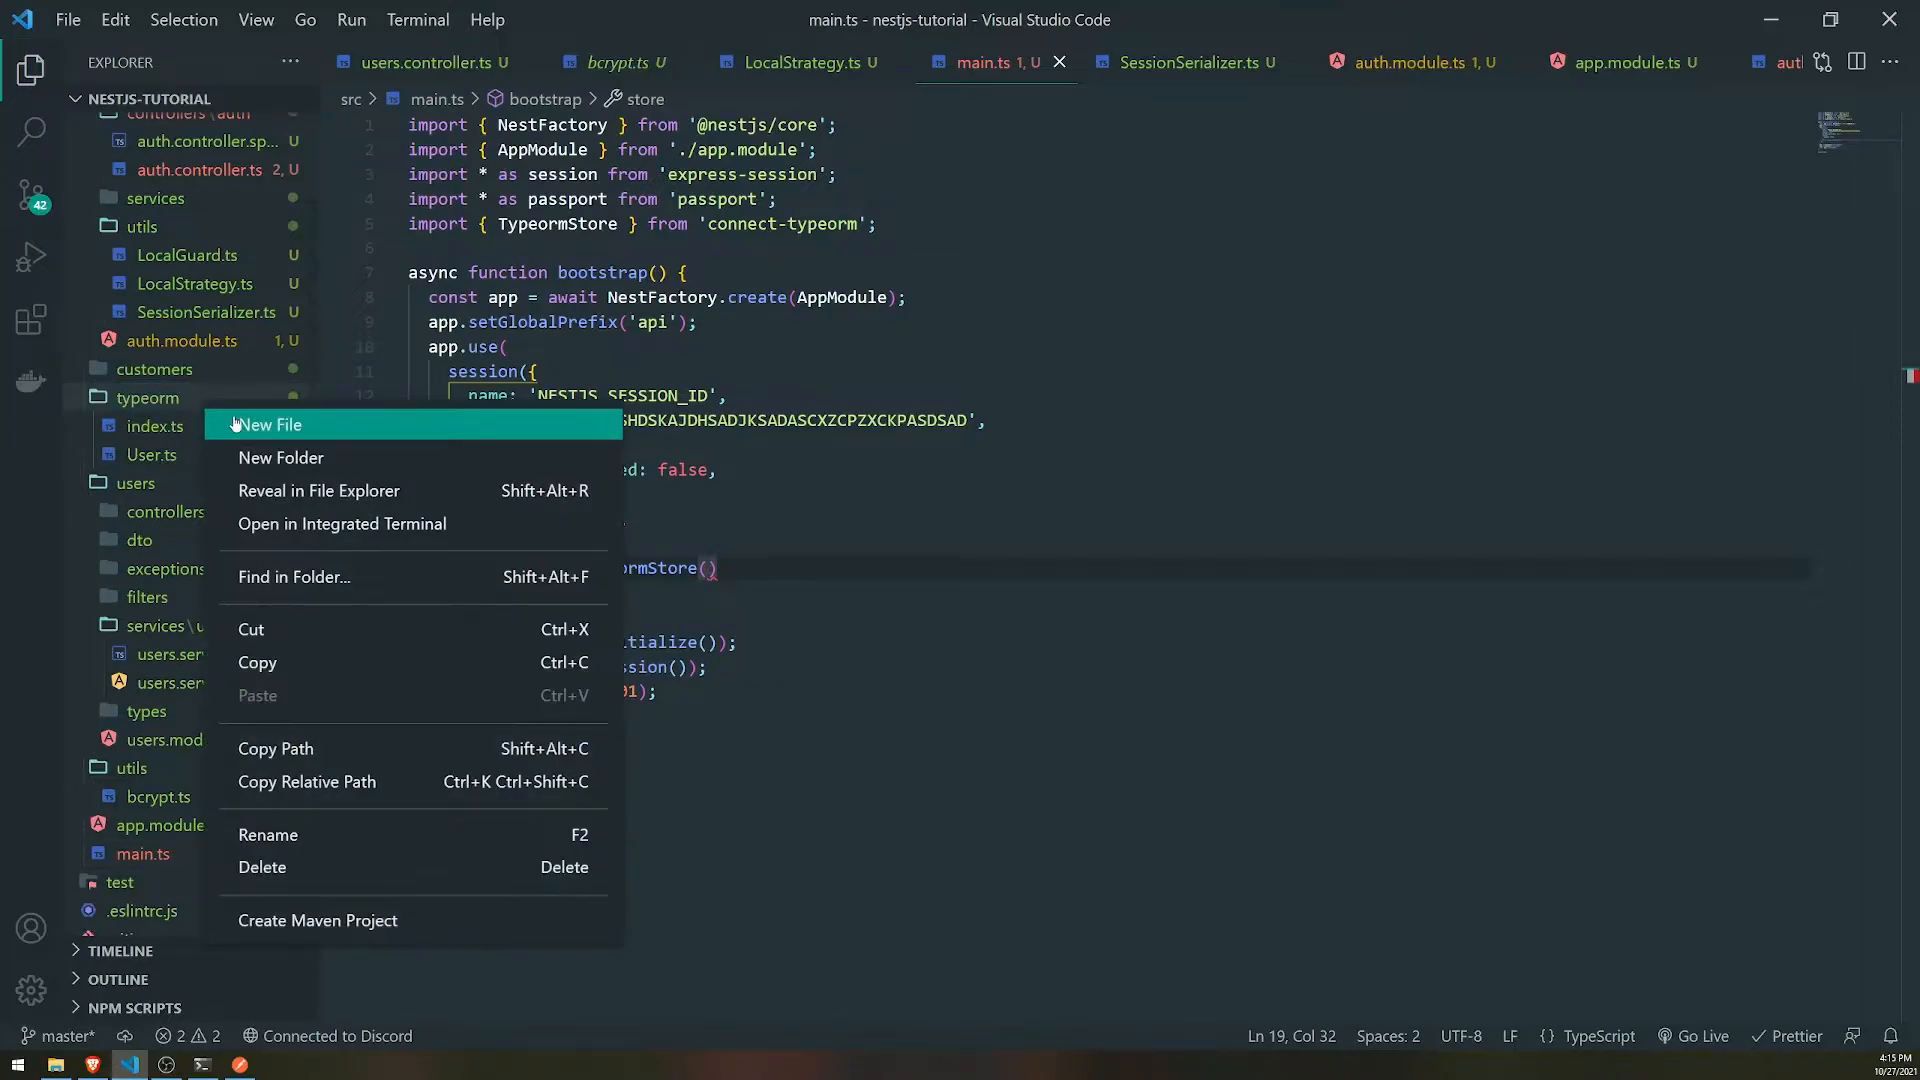
pyautogui.click(267, 425)
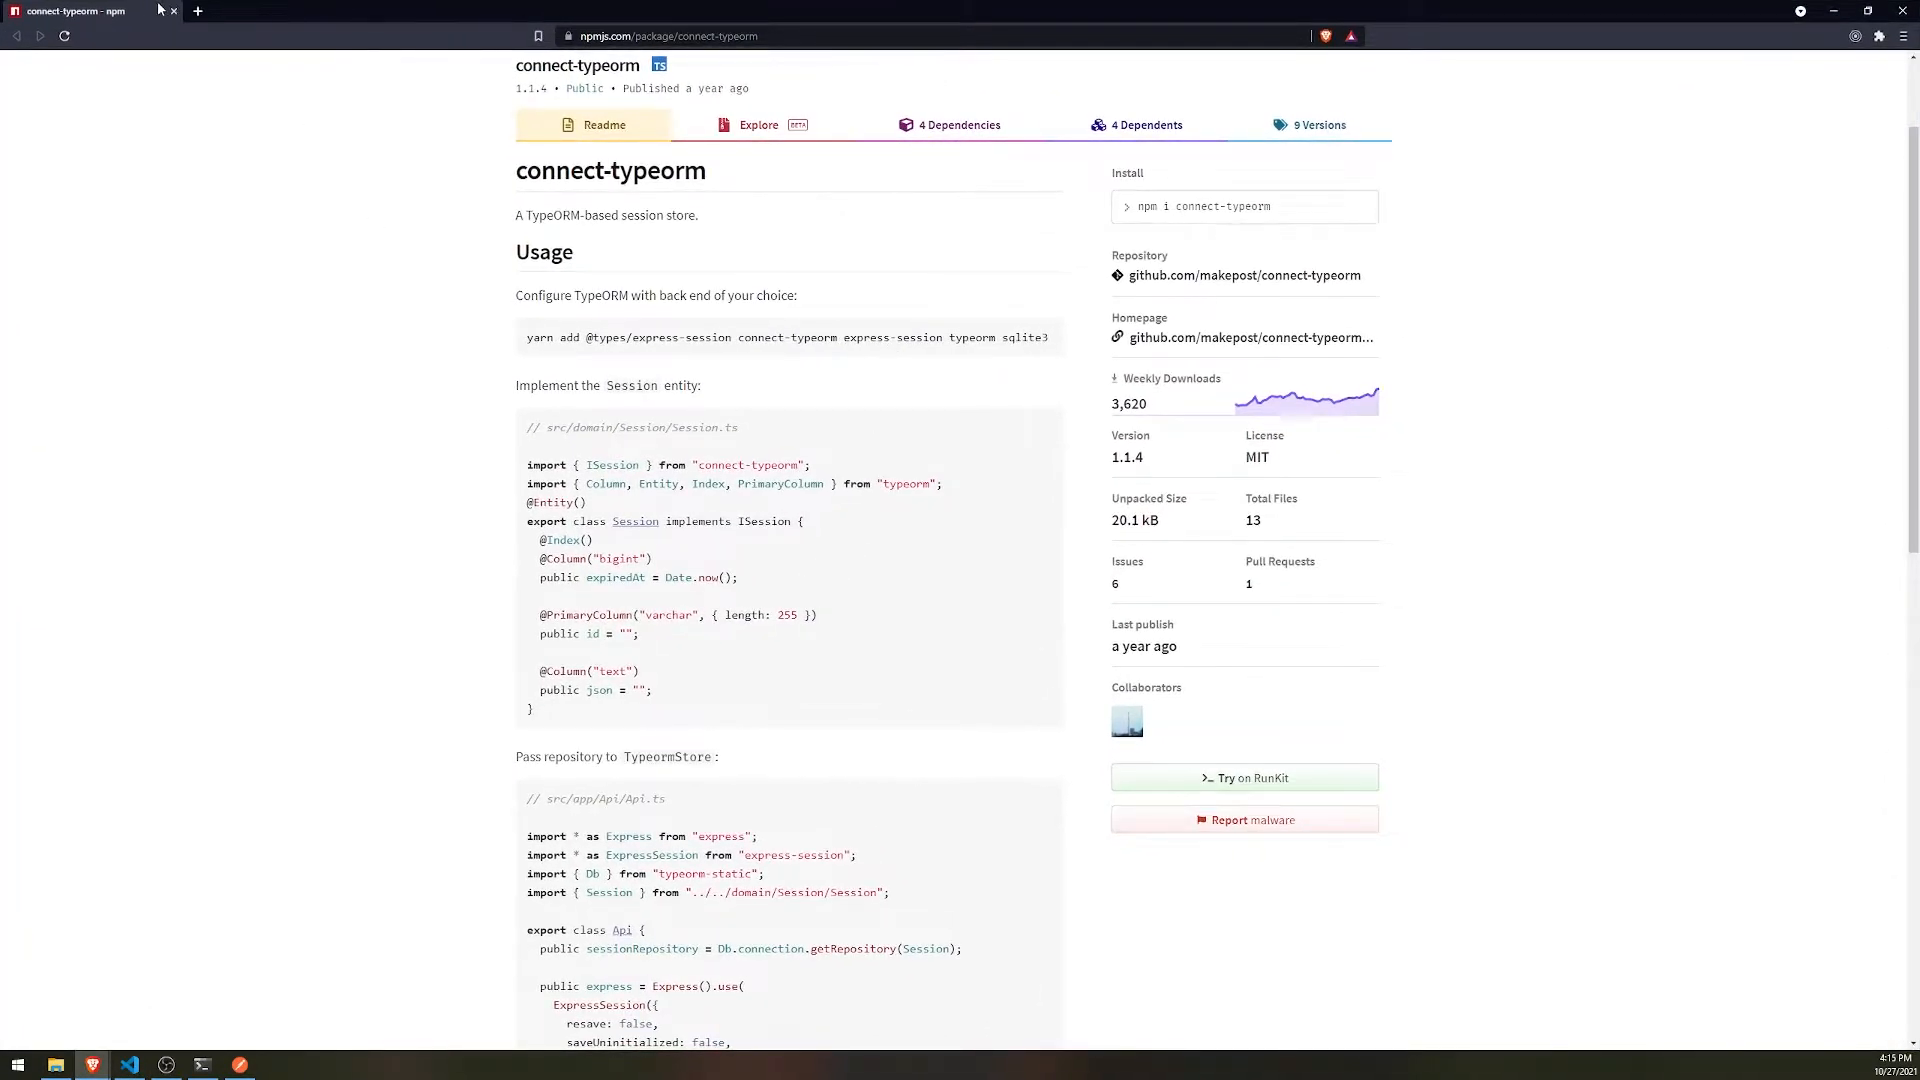
pyautogui.click(127, 1062)
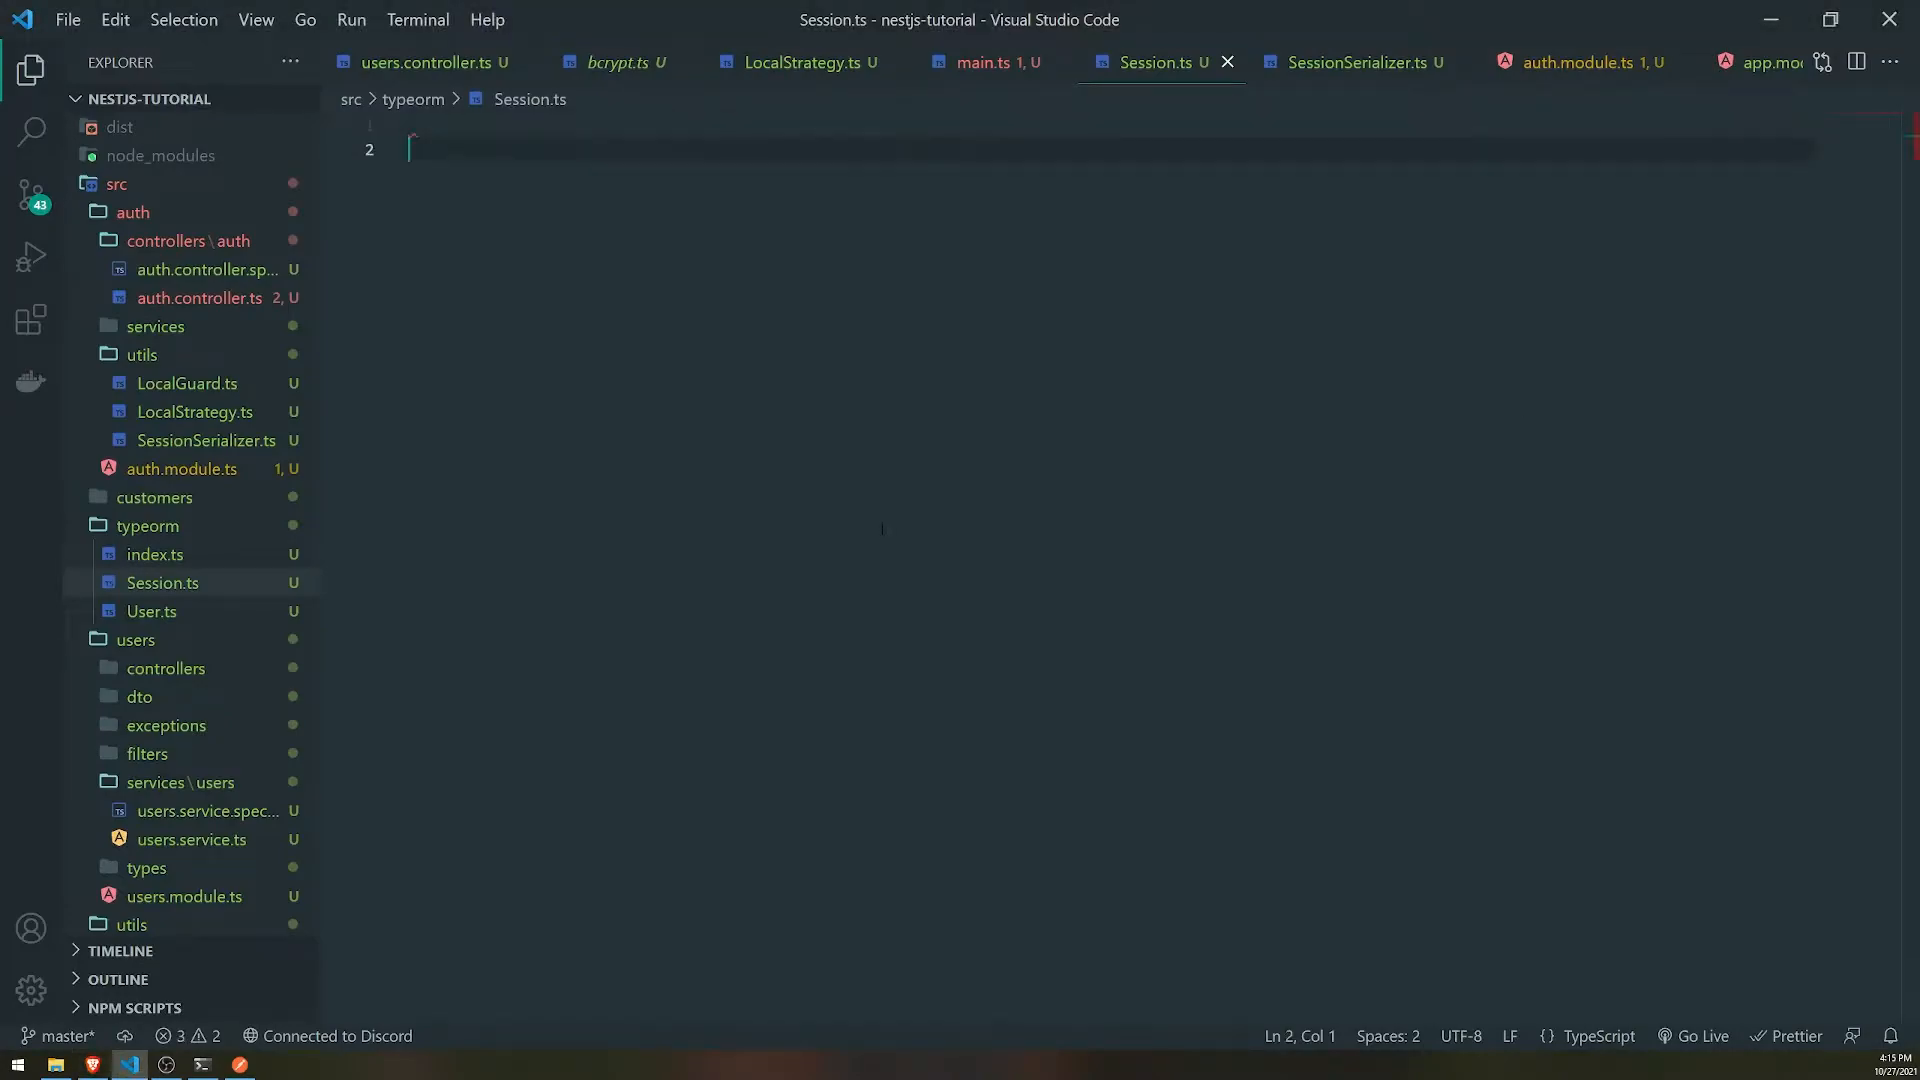
pyautogui.write('export class Session')
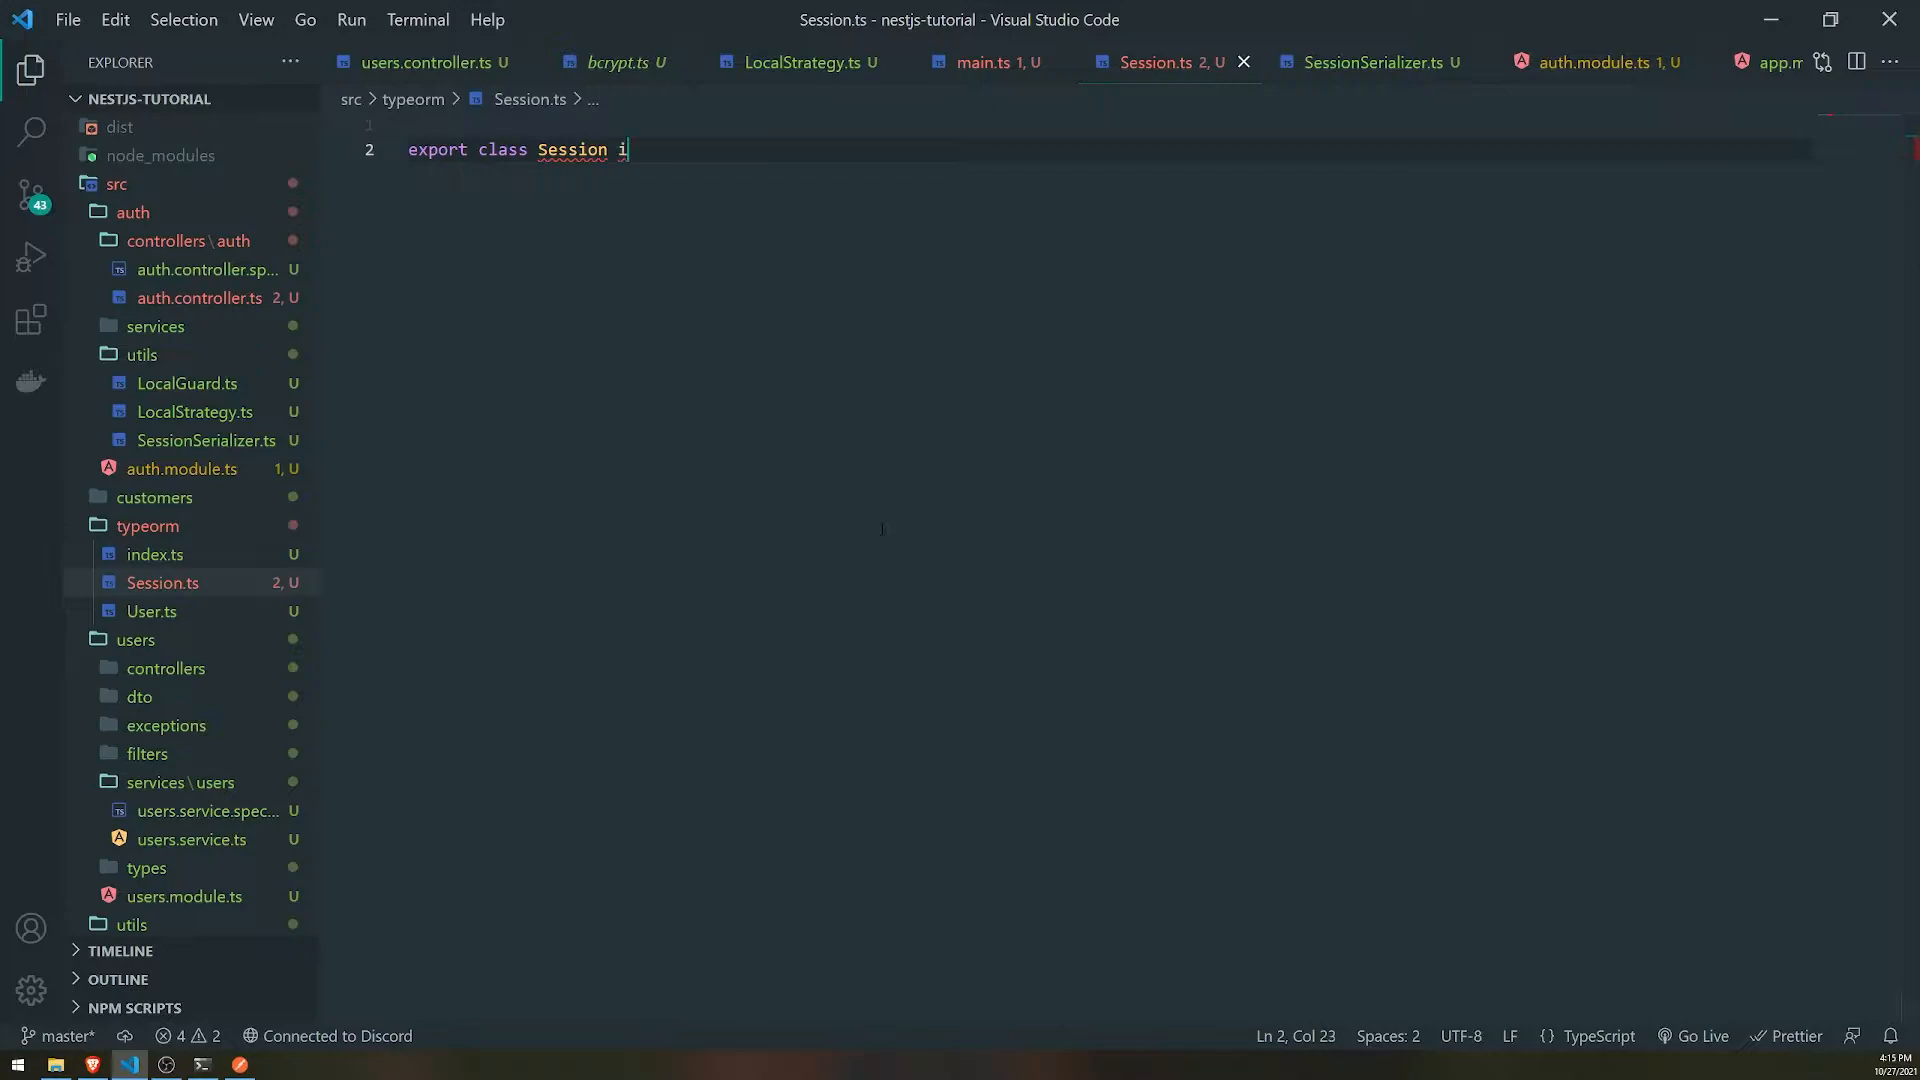
pyautogui.write('implements ISession {')
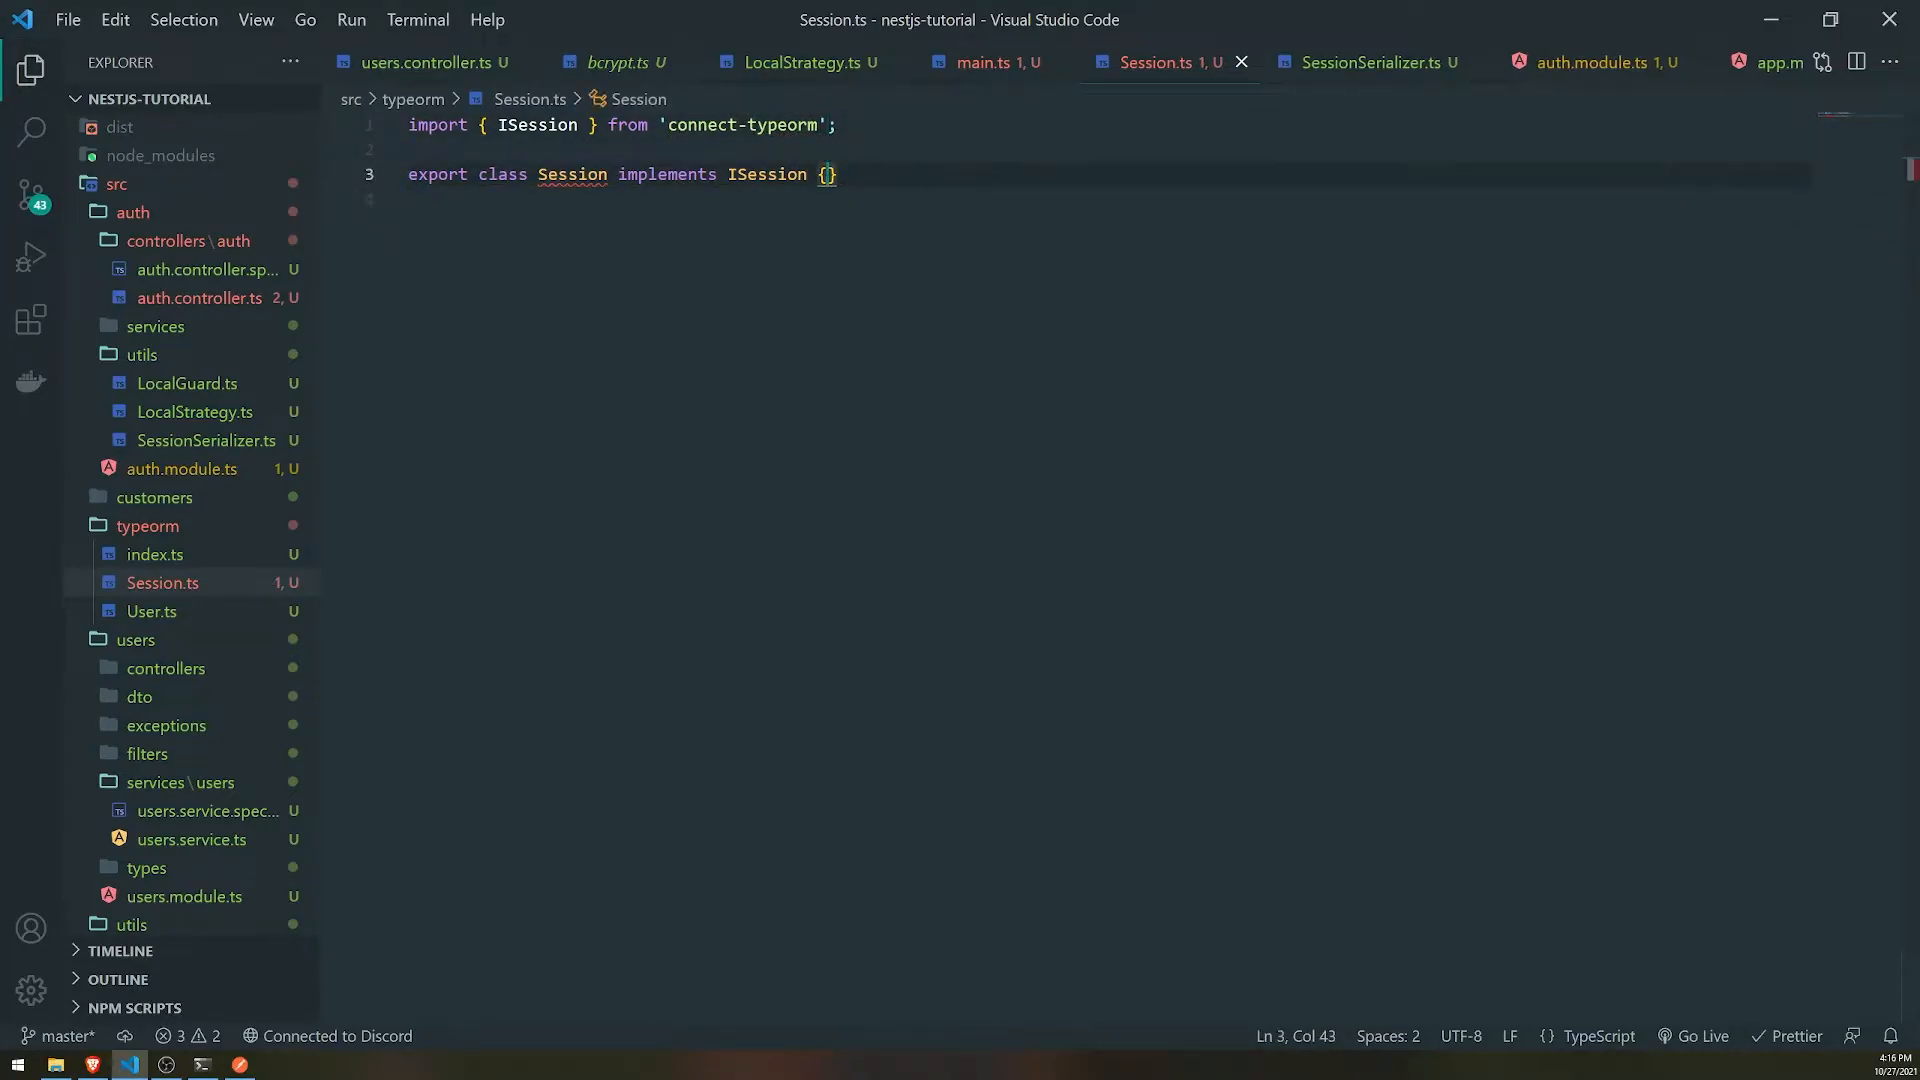
pyautogui.write('/')
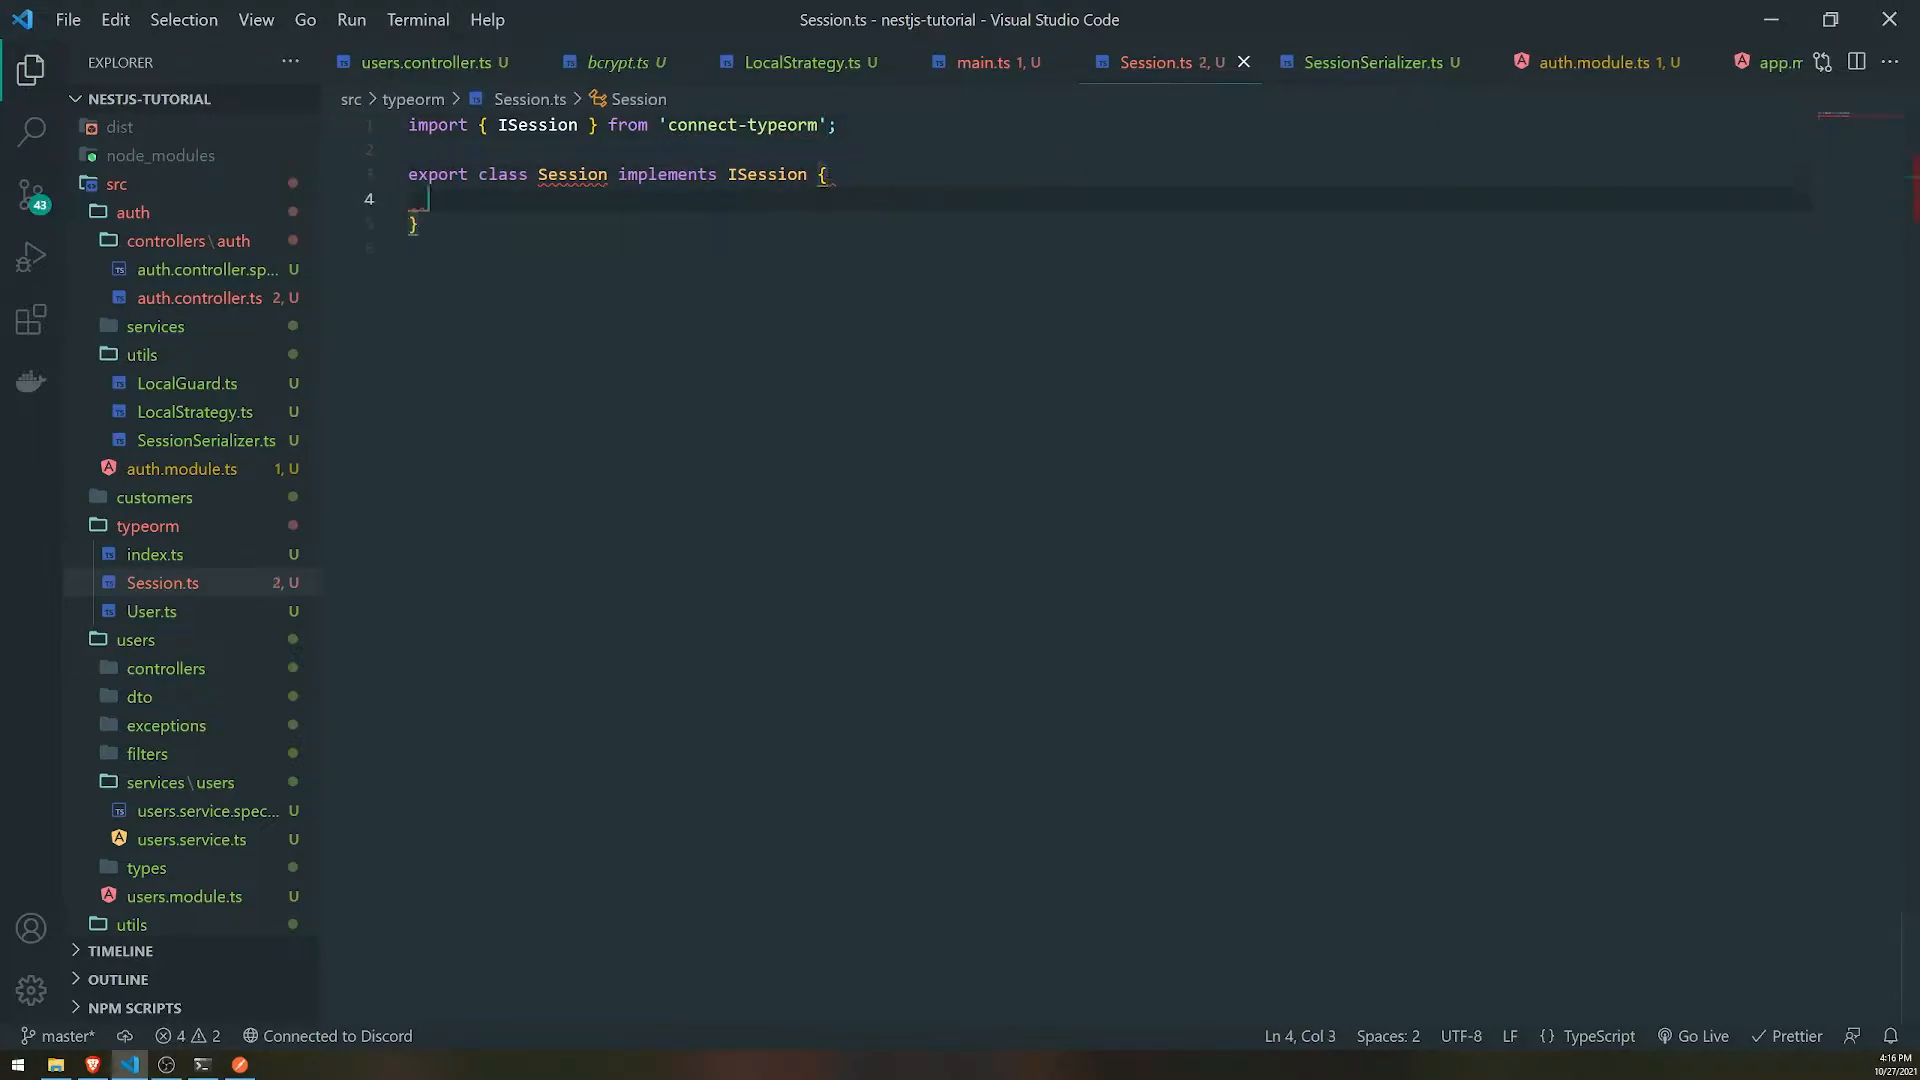
pyautogui.write('@Column(')
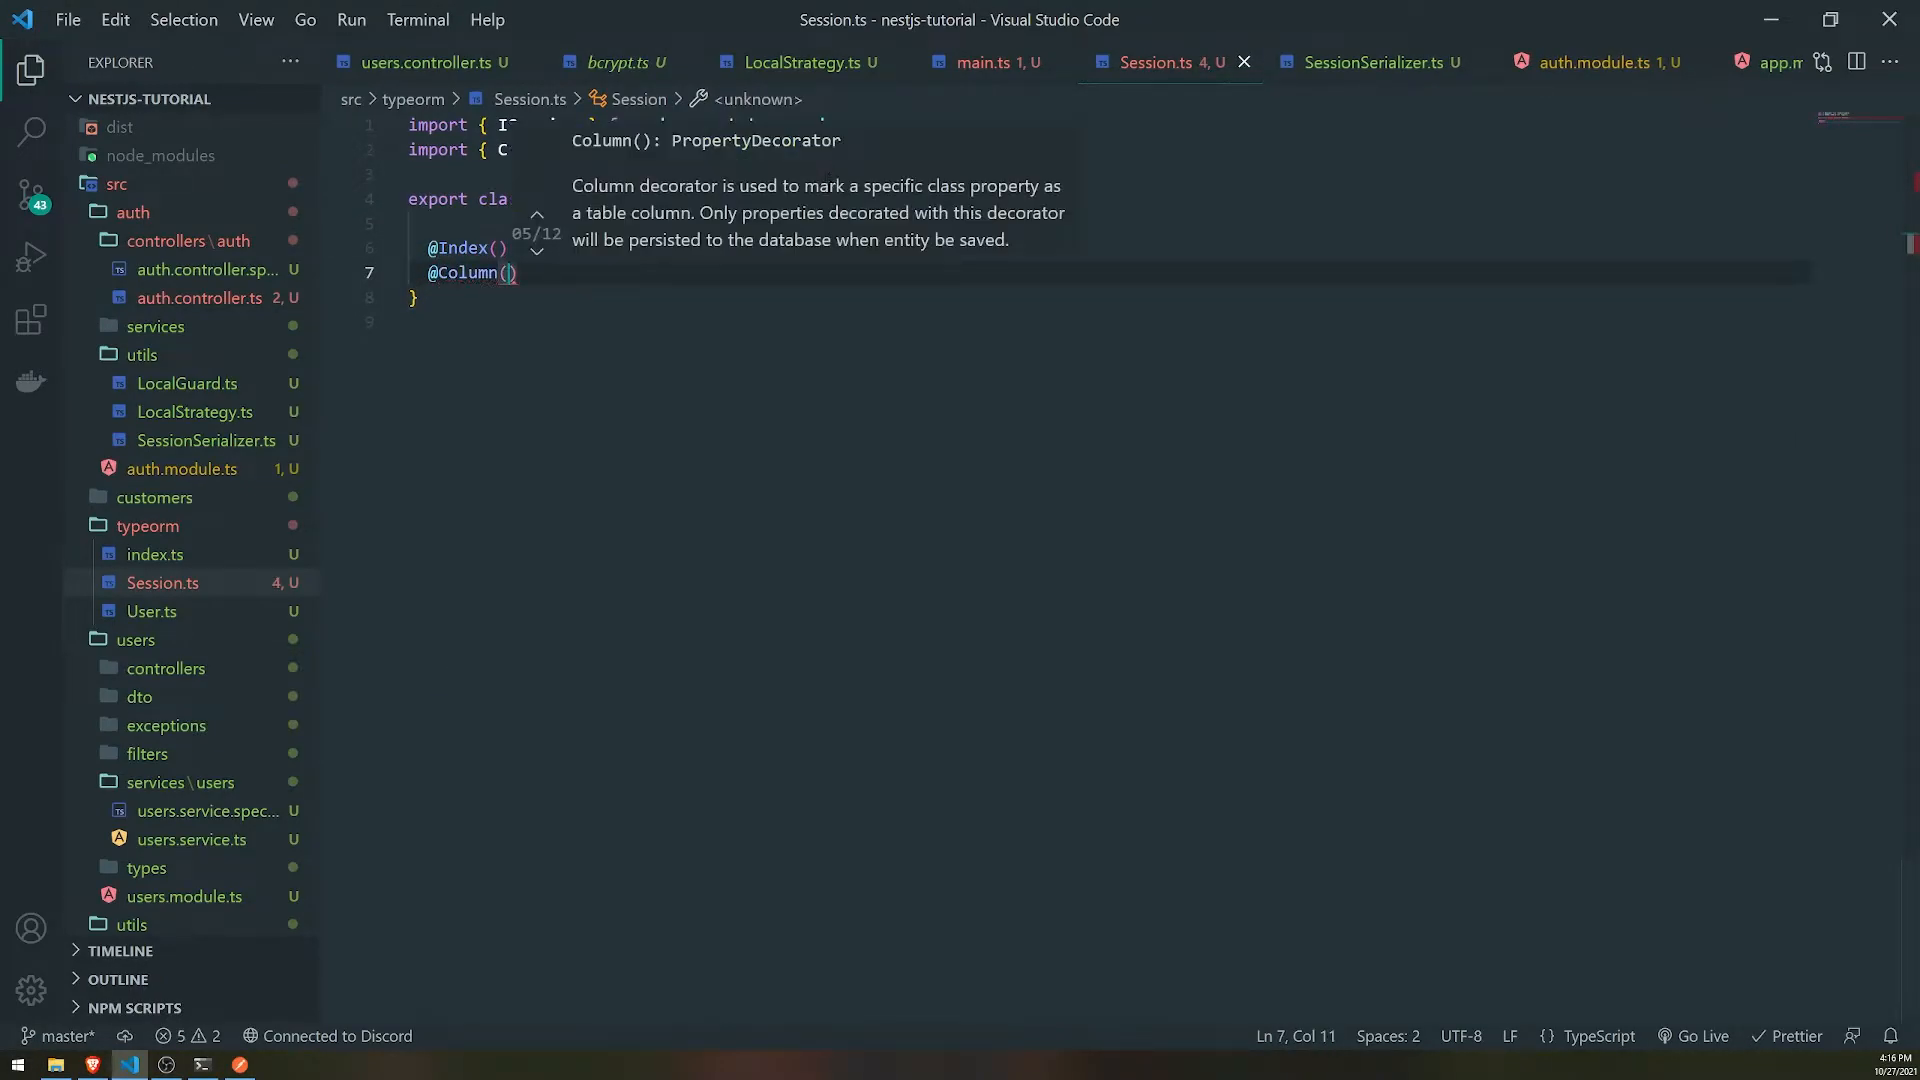
pyautogui.write('"bigint"')
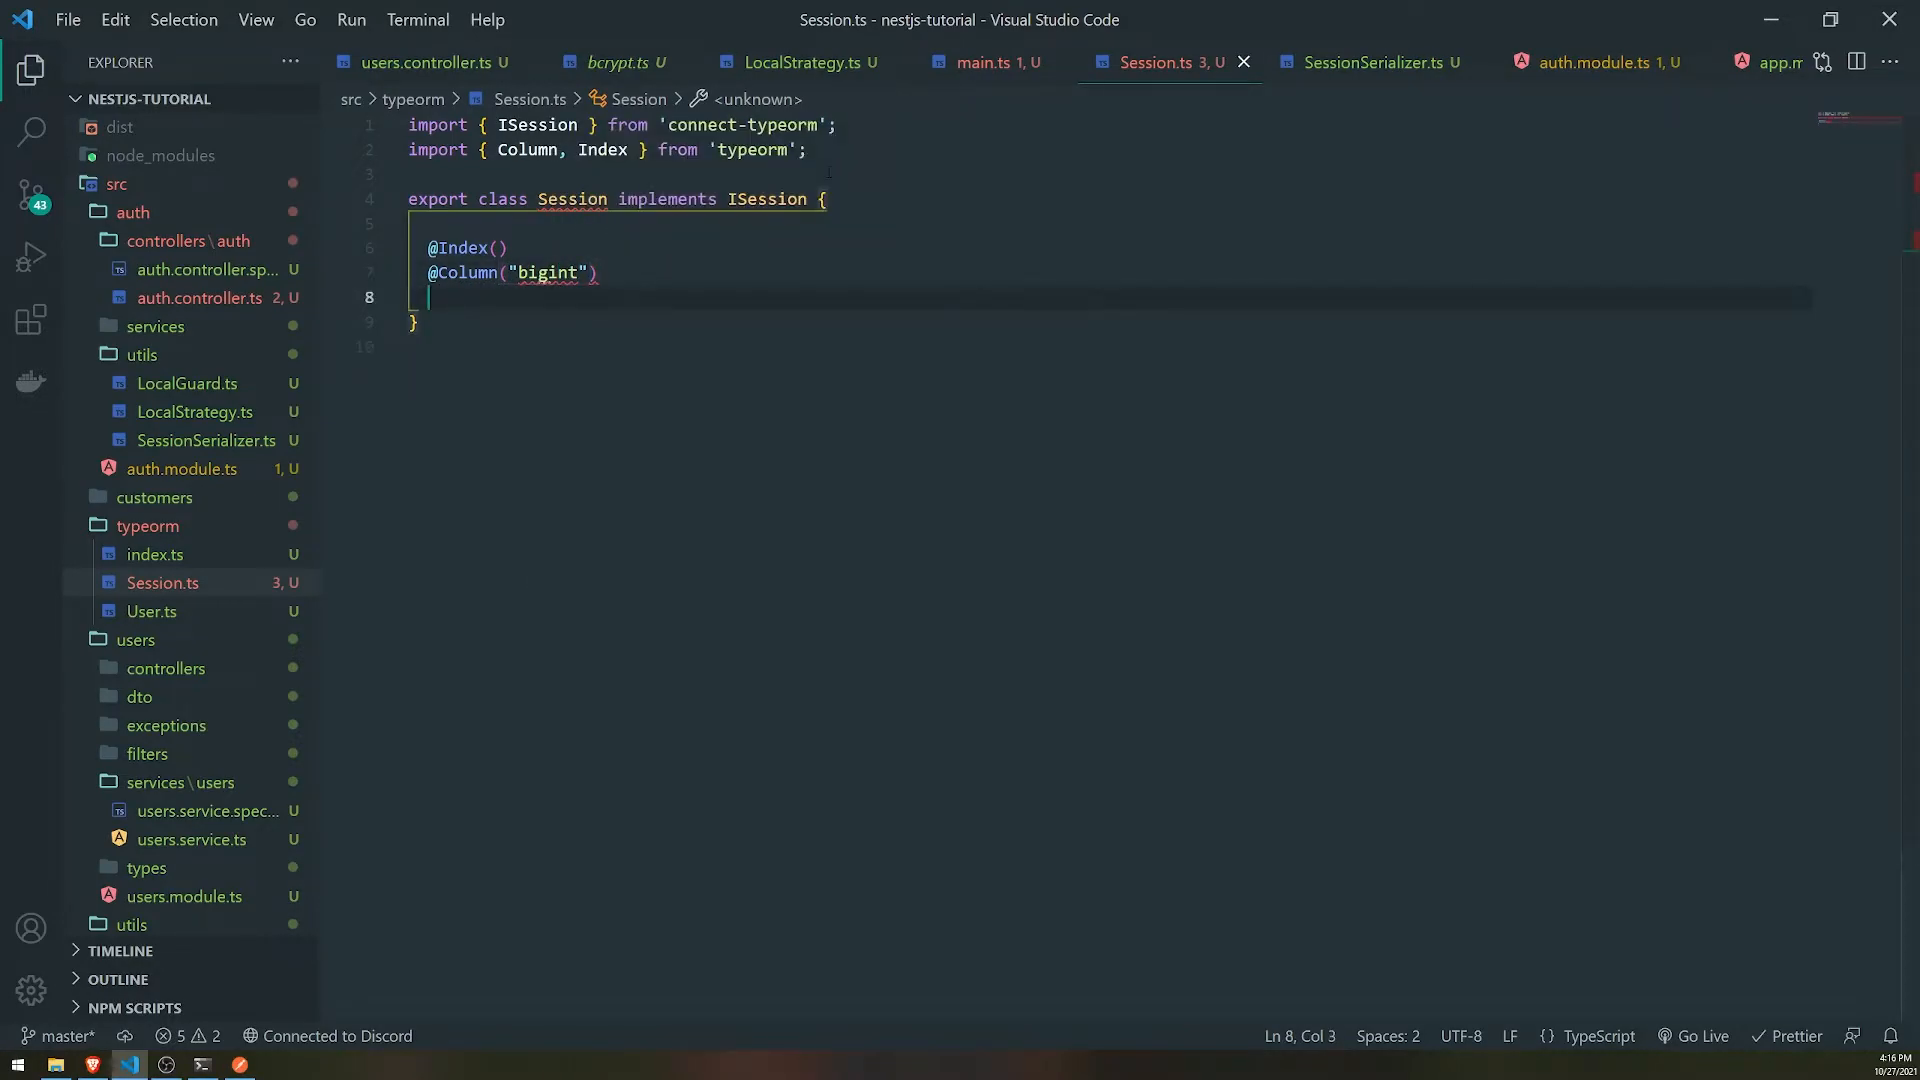
pyautogui.write('public e')
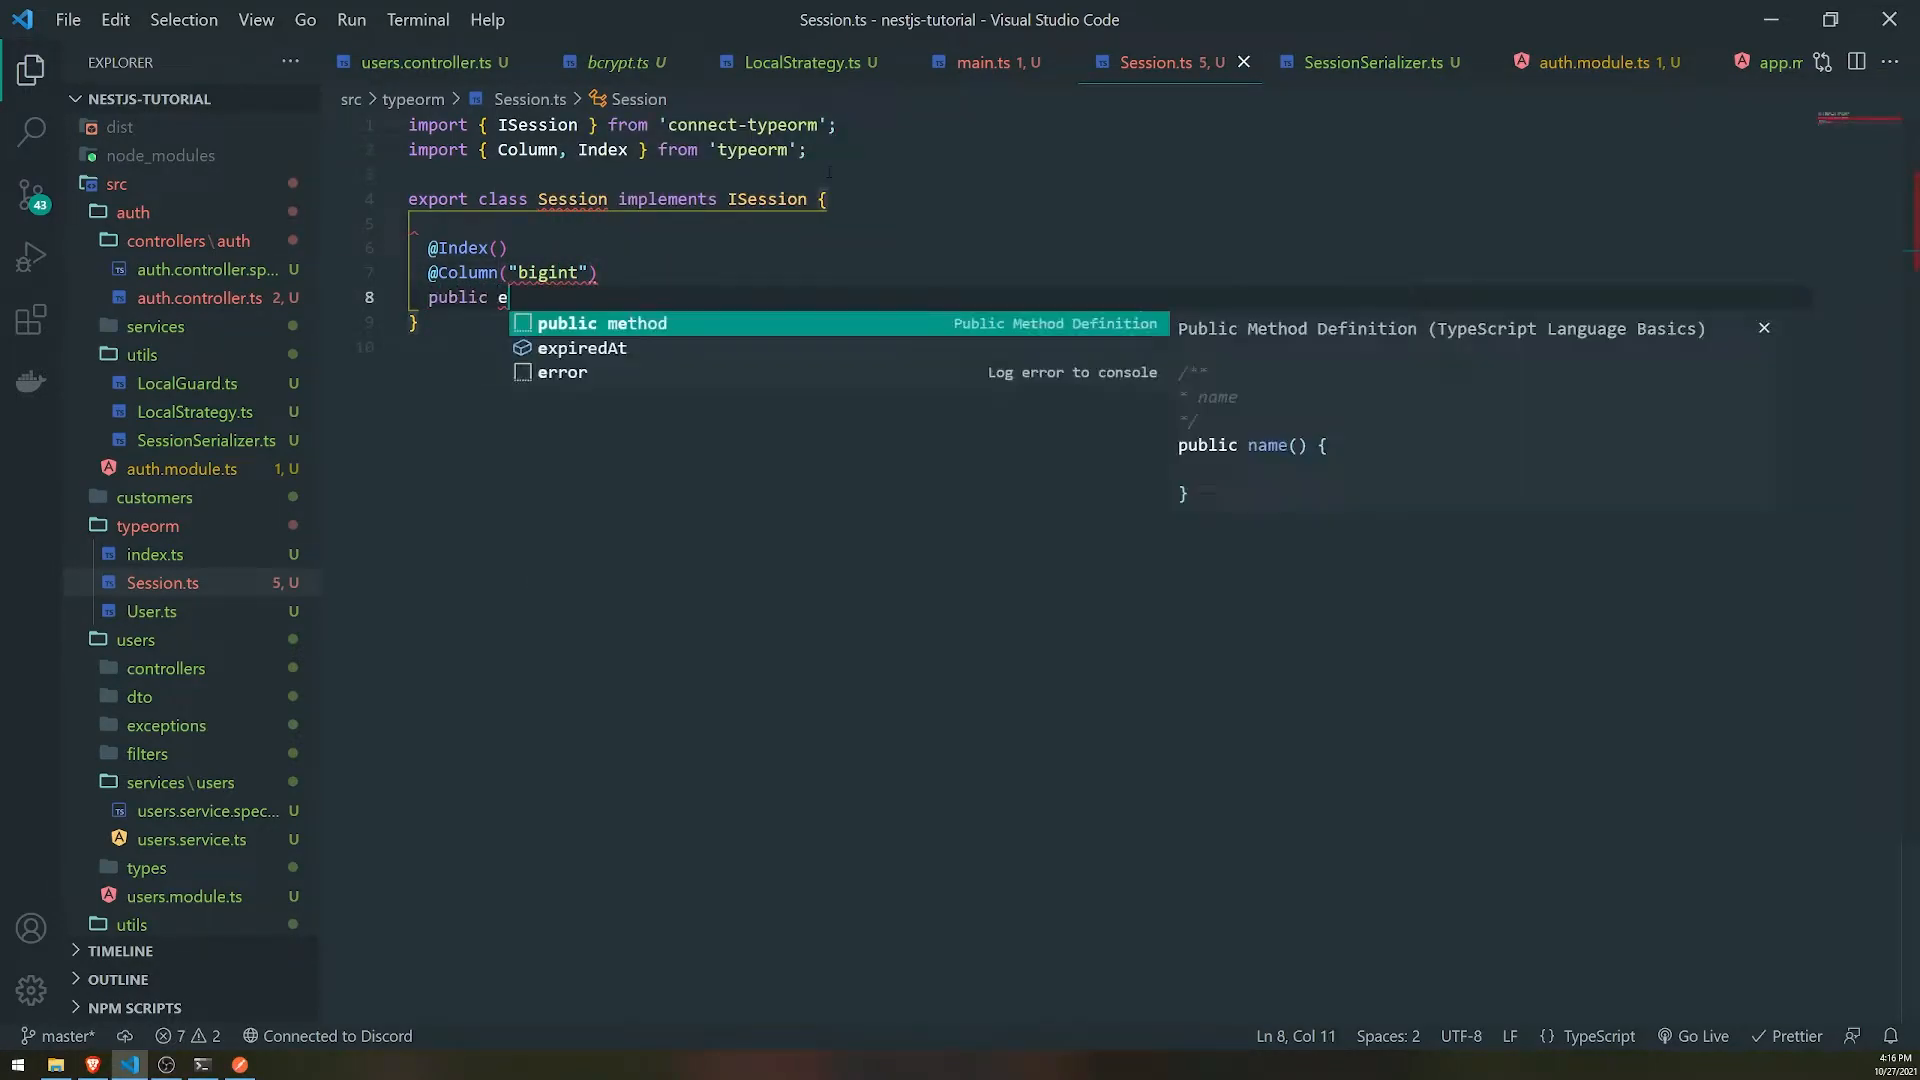
pyautogui.write('xpiredAt')
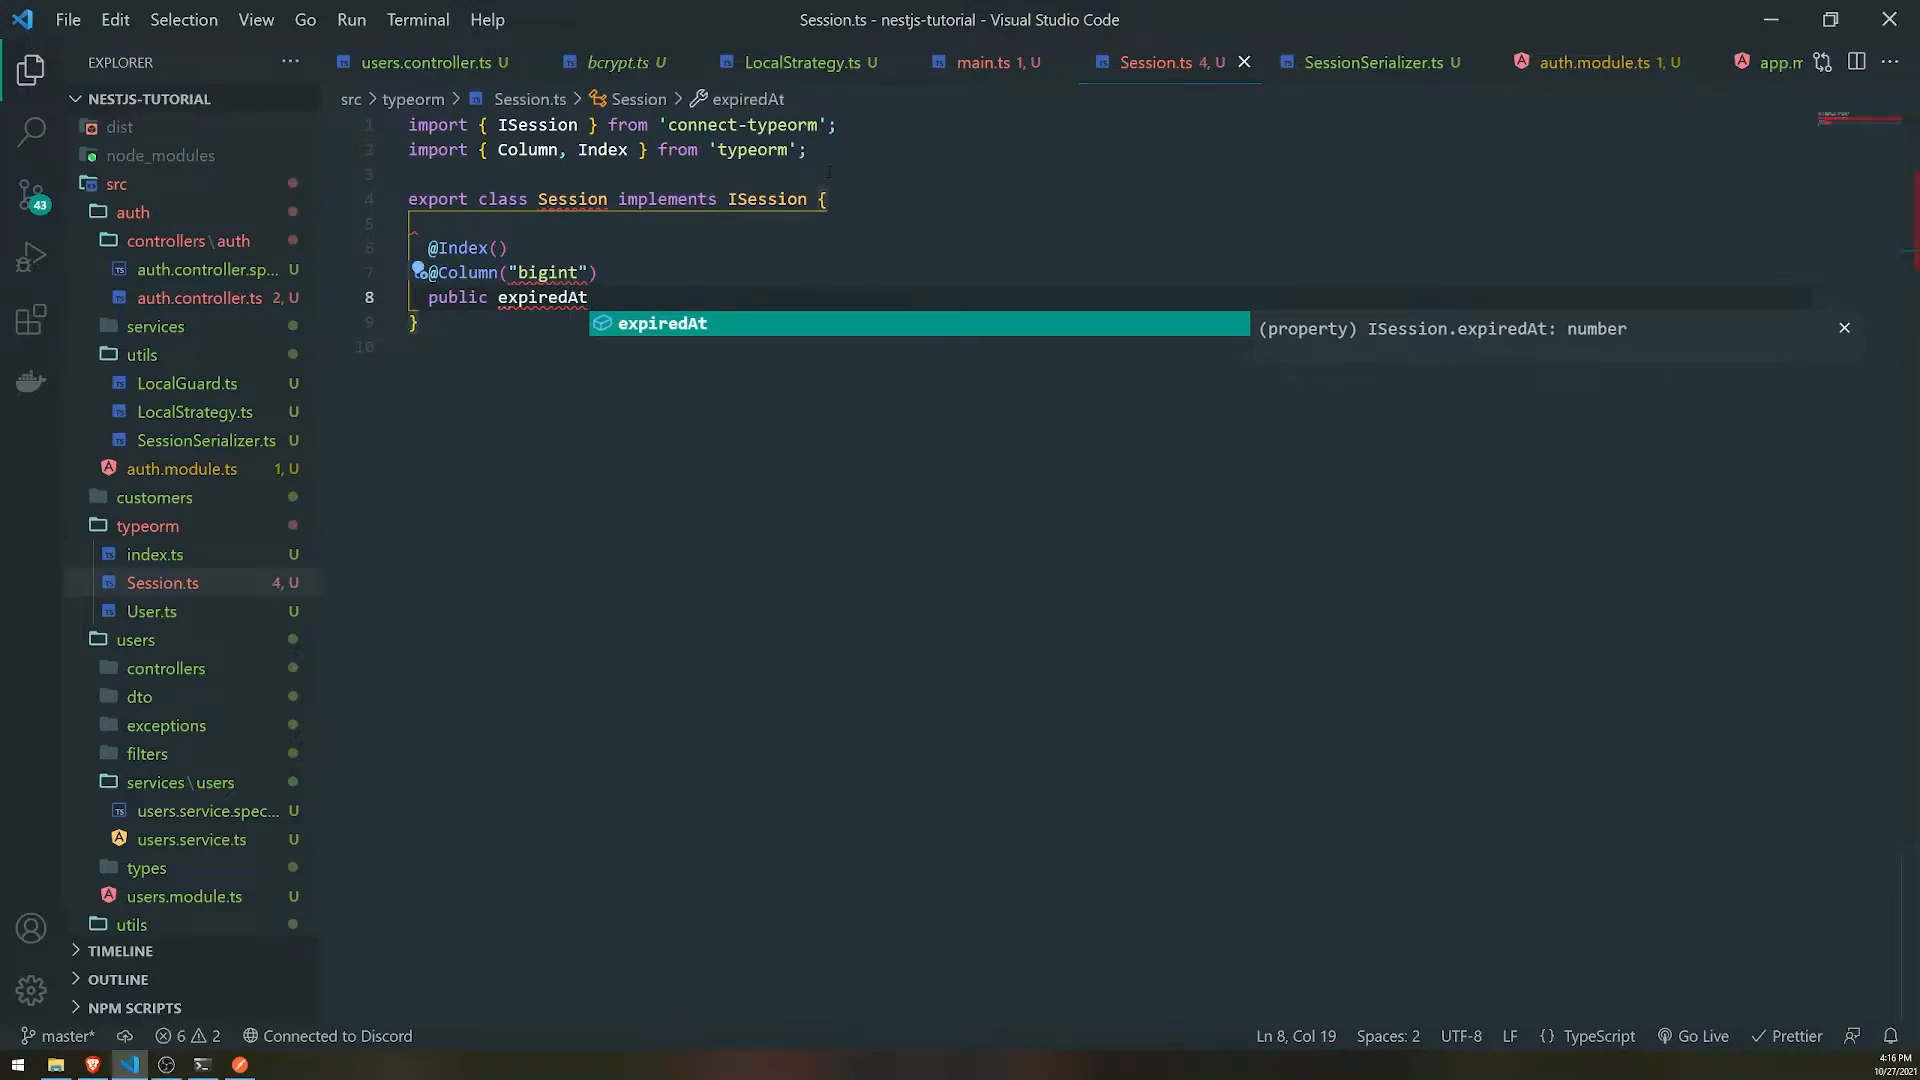
pyautogui.write('=')
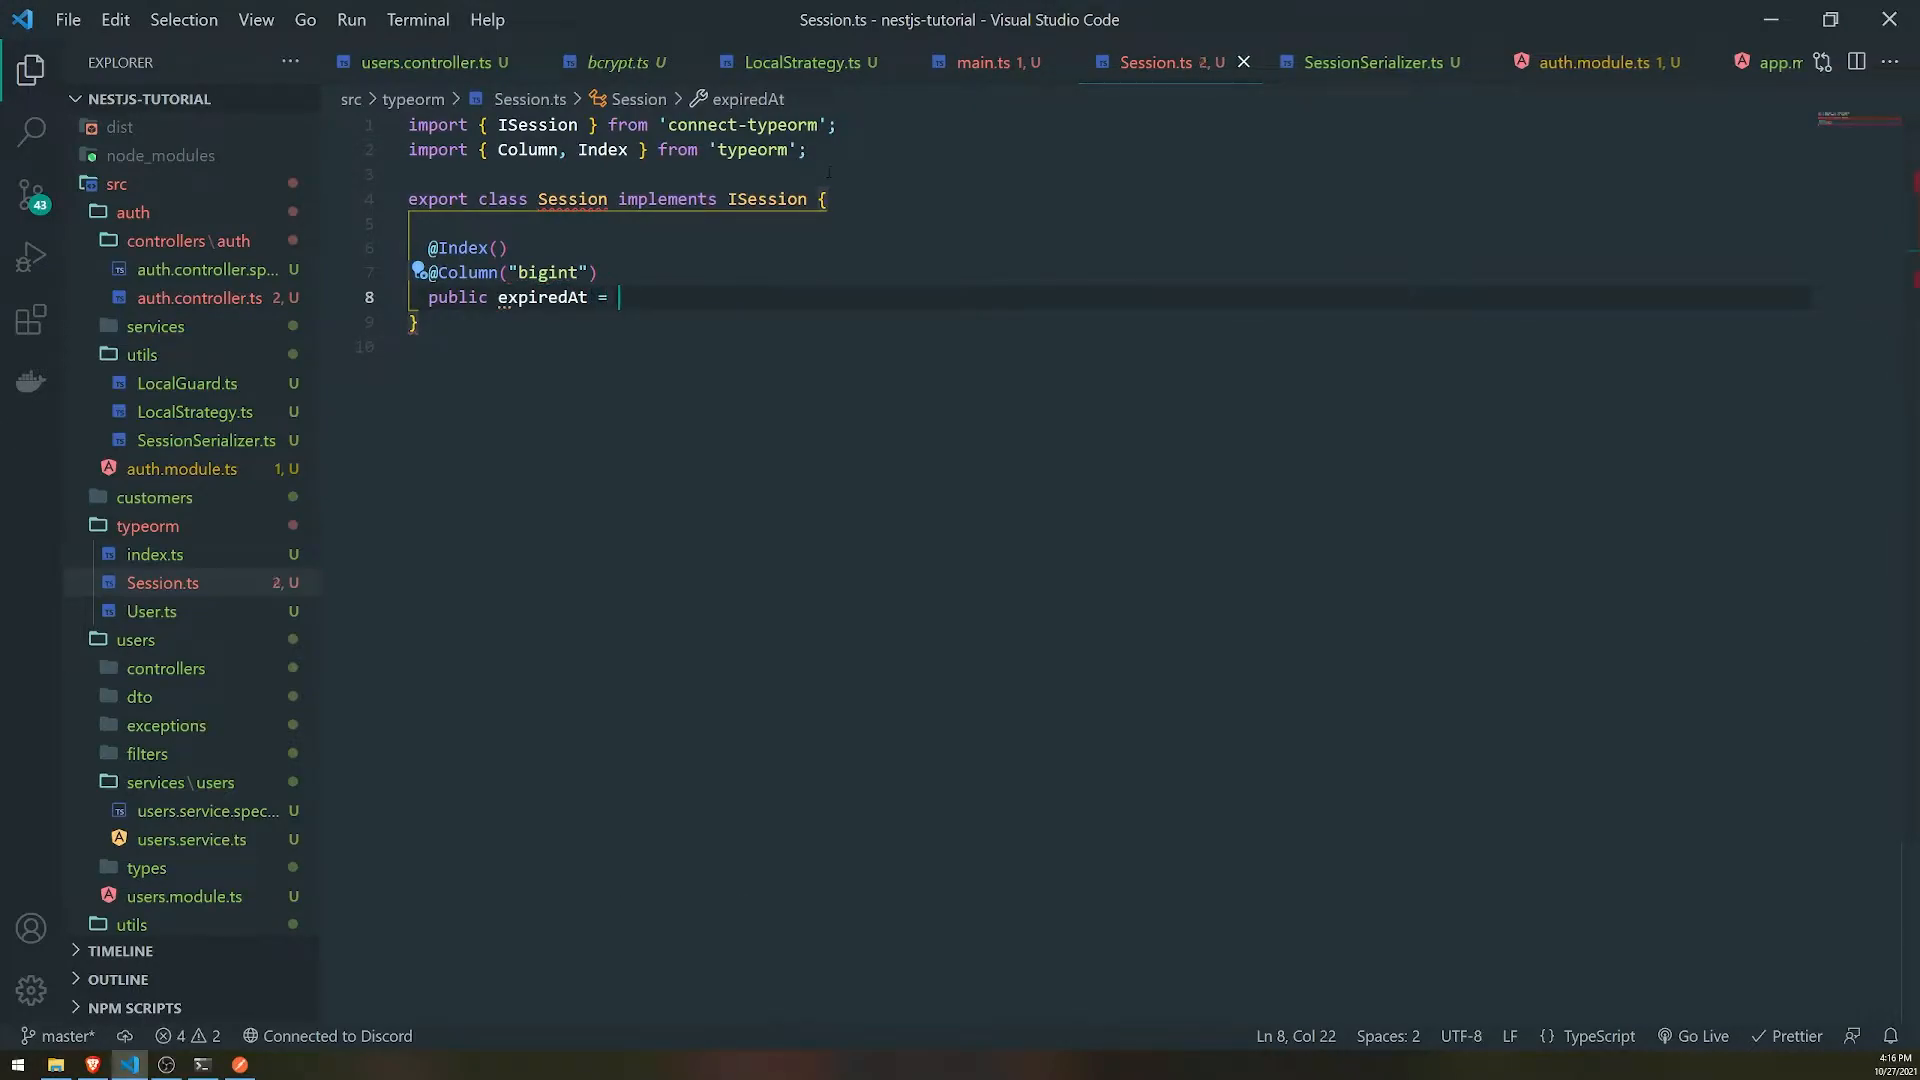
pyautogui.write('Date.now();')
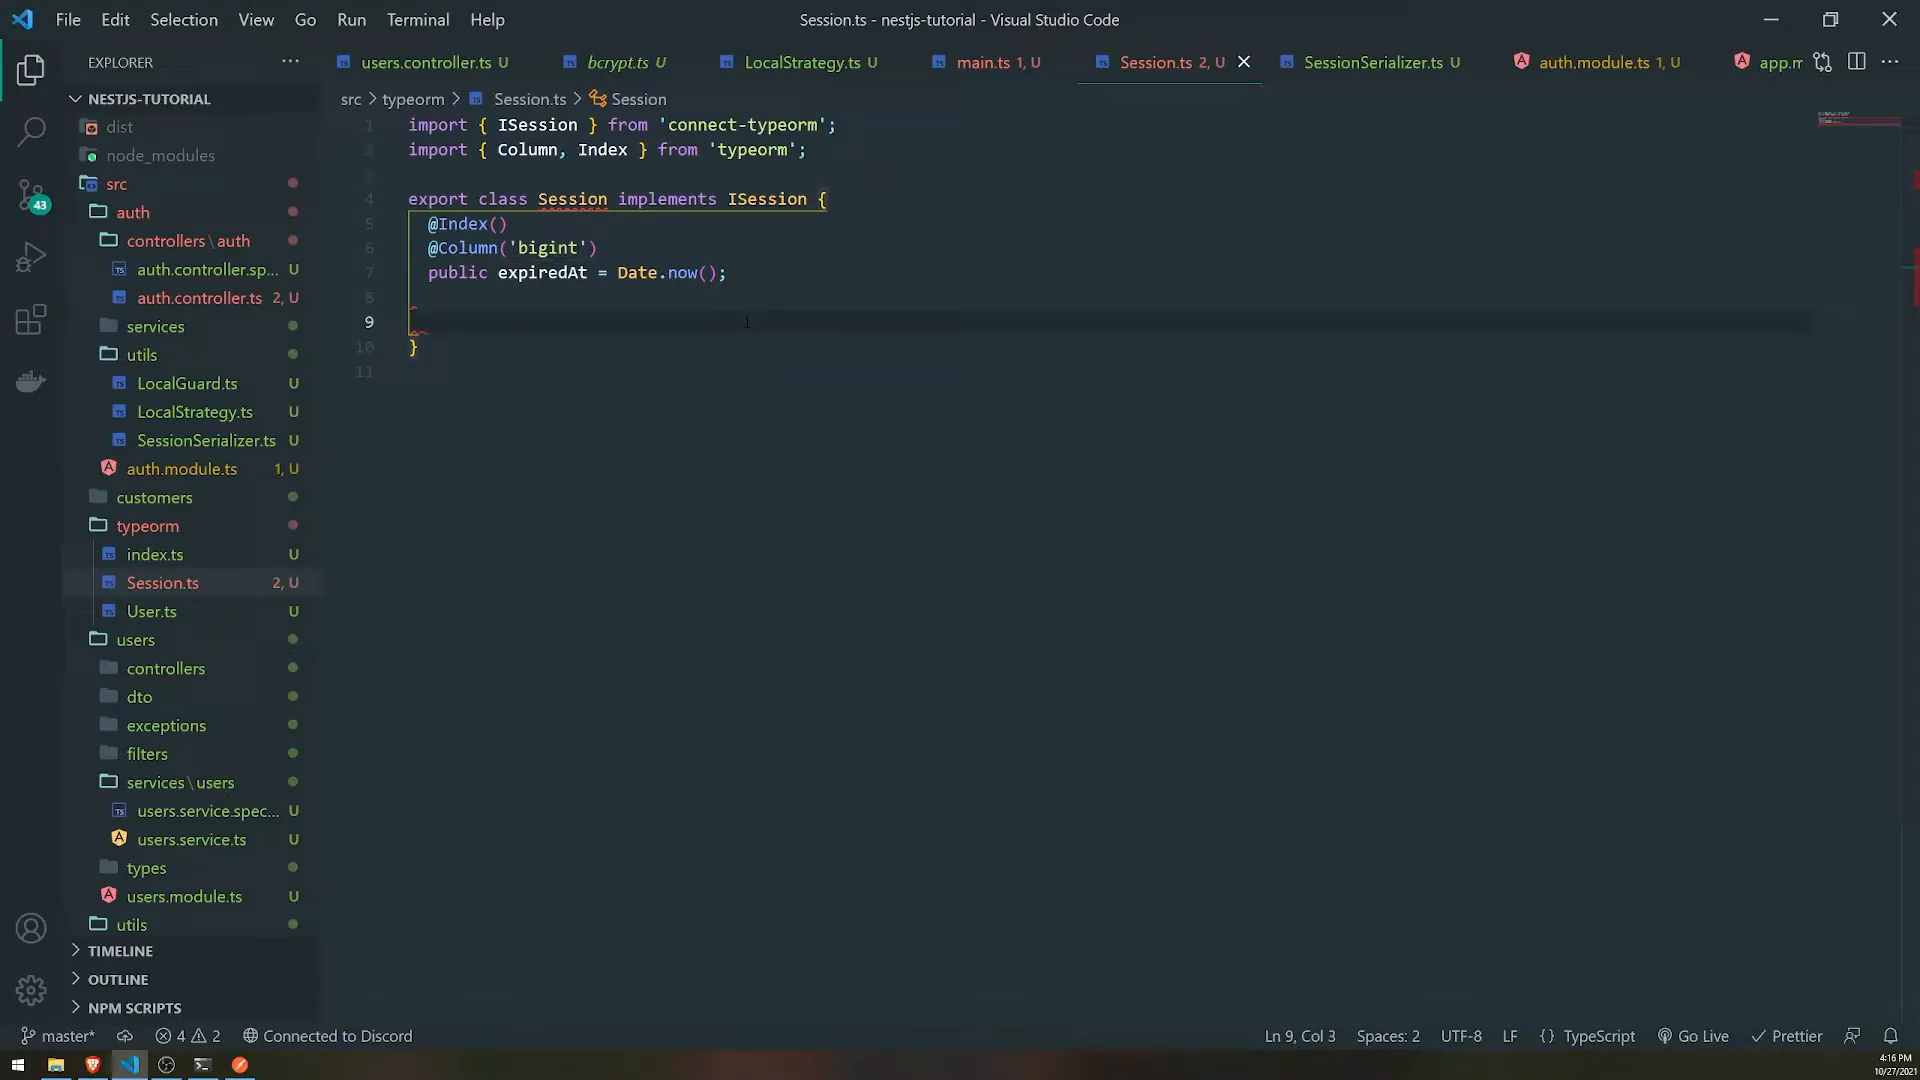
pyautogui.write('@PrimaryColumn')
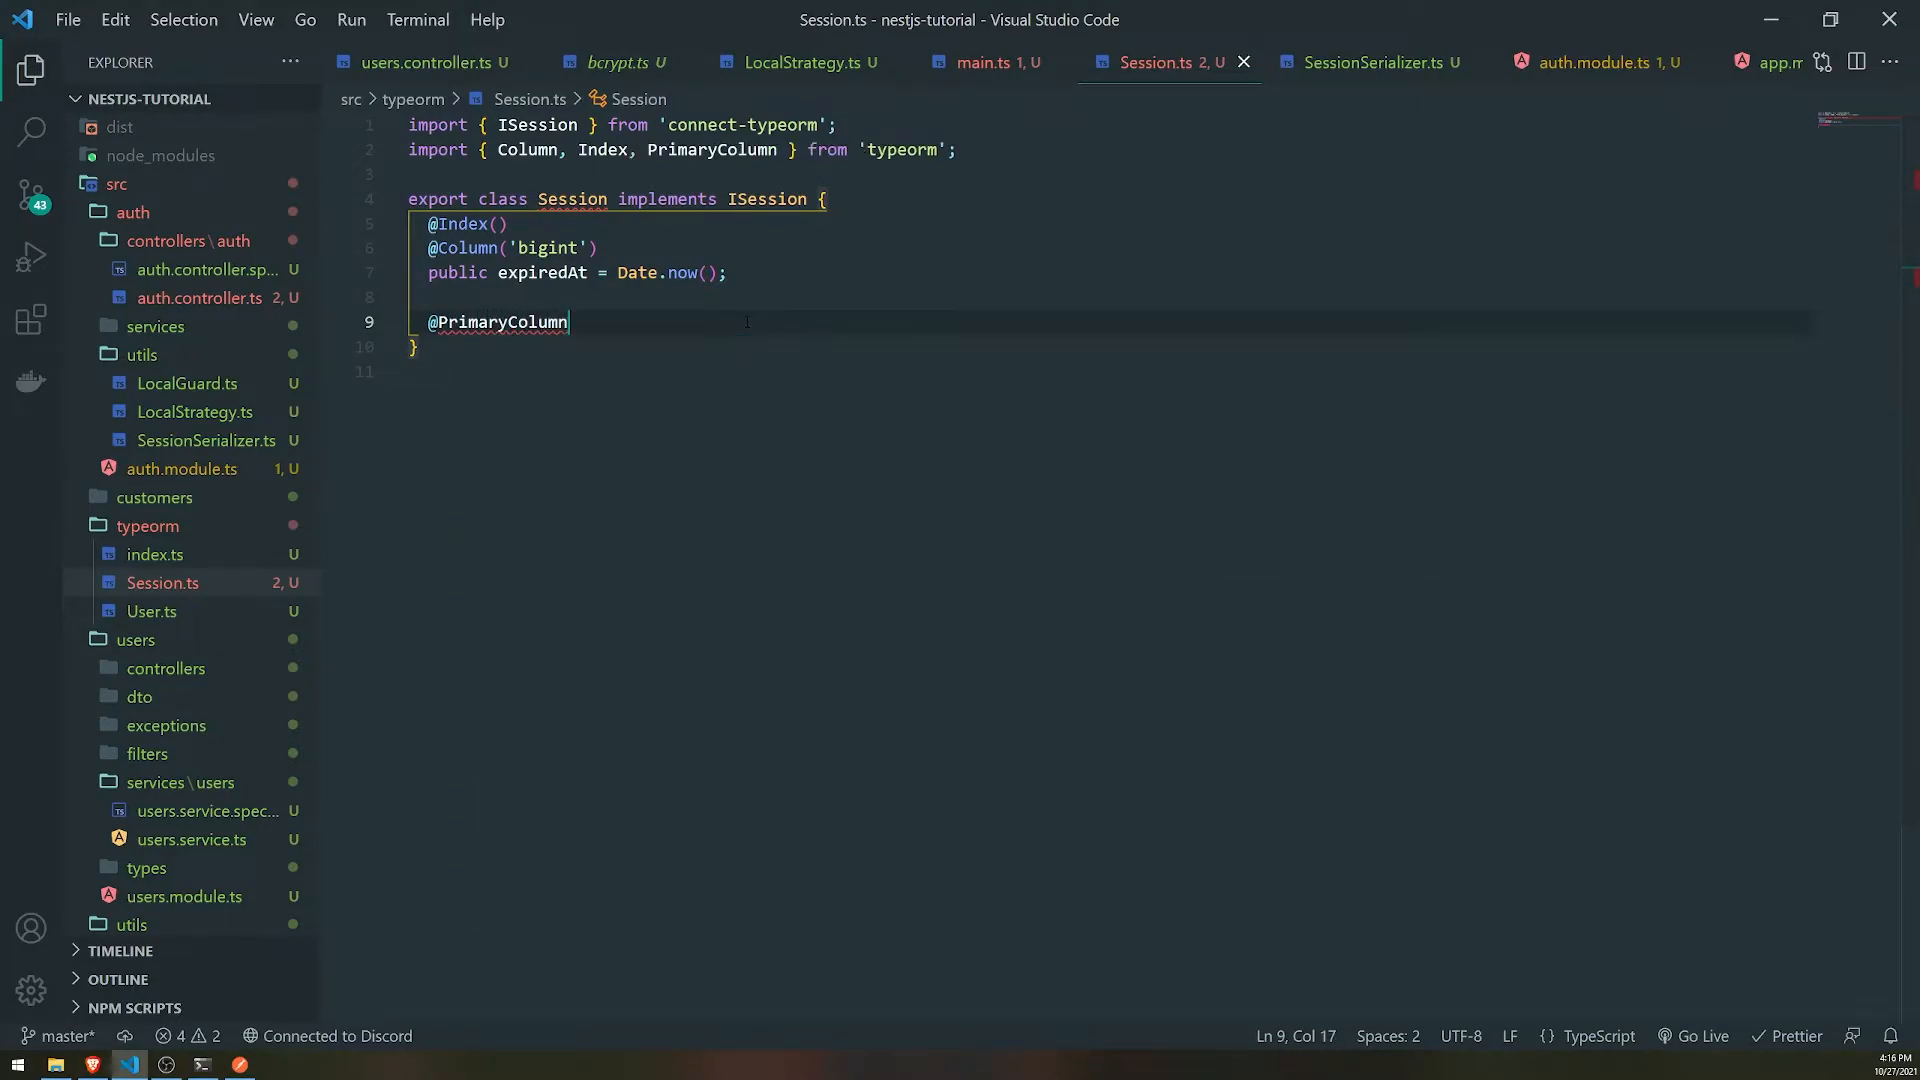
pyautogui.write('()')
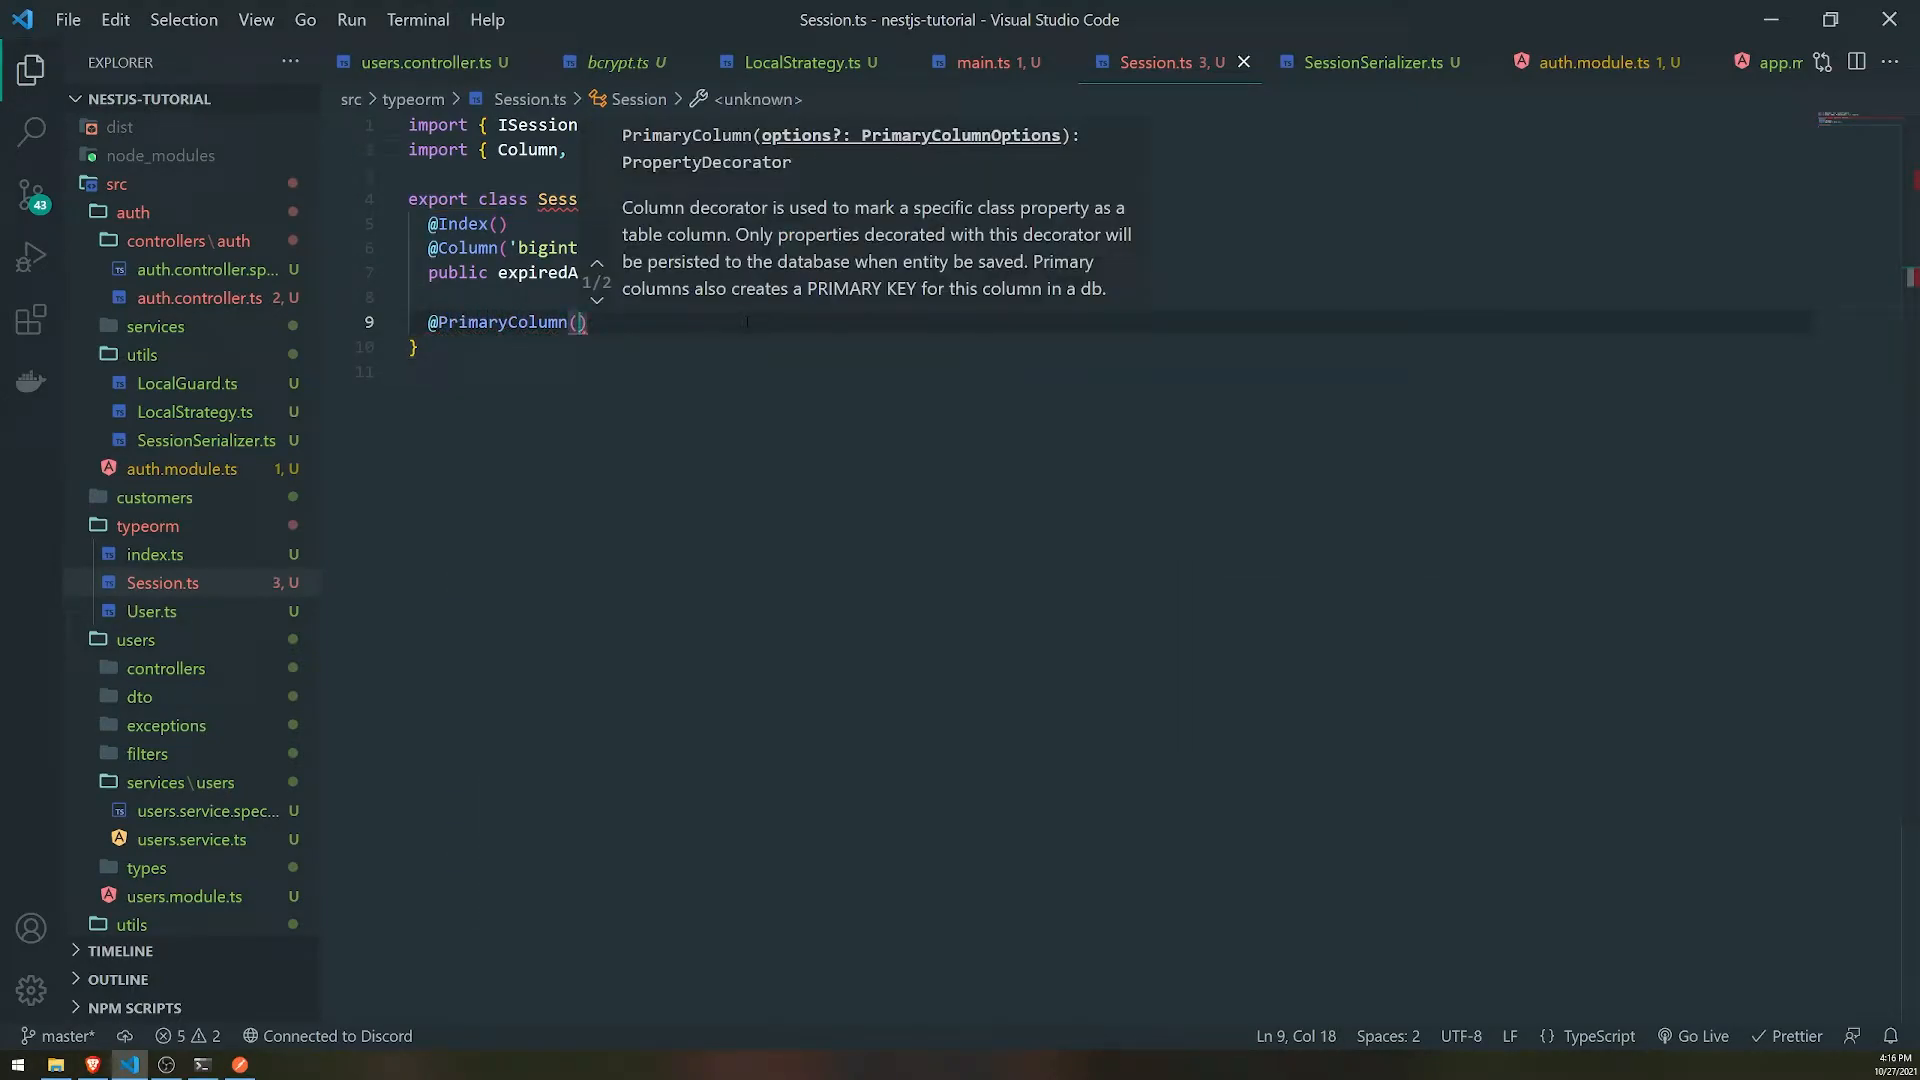
pyautogui.write("'")
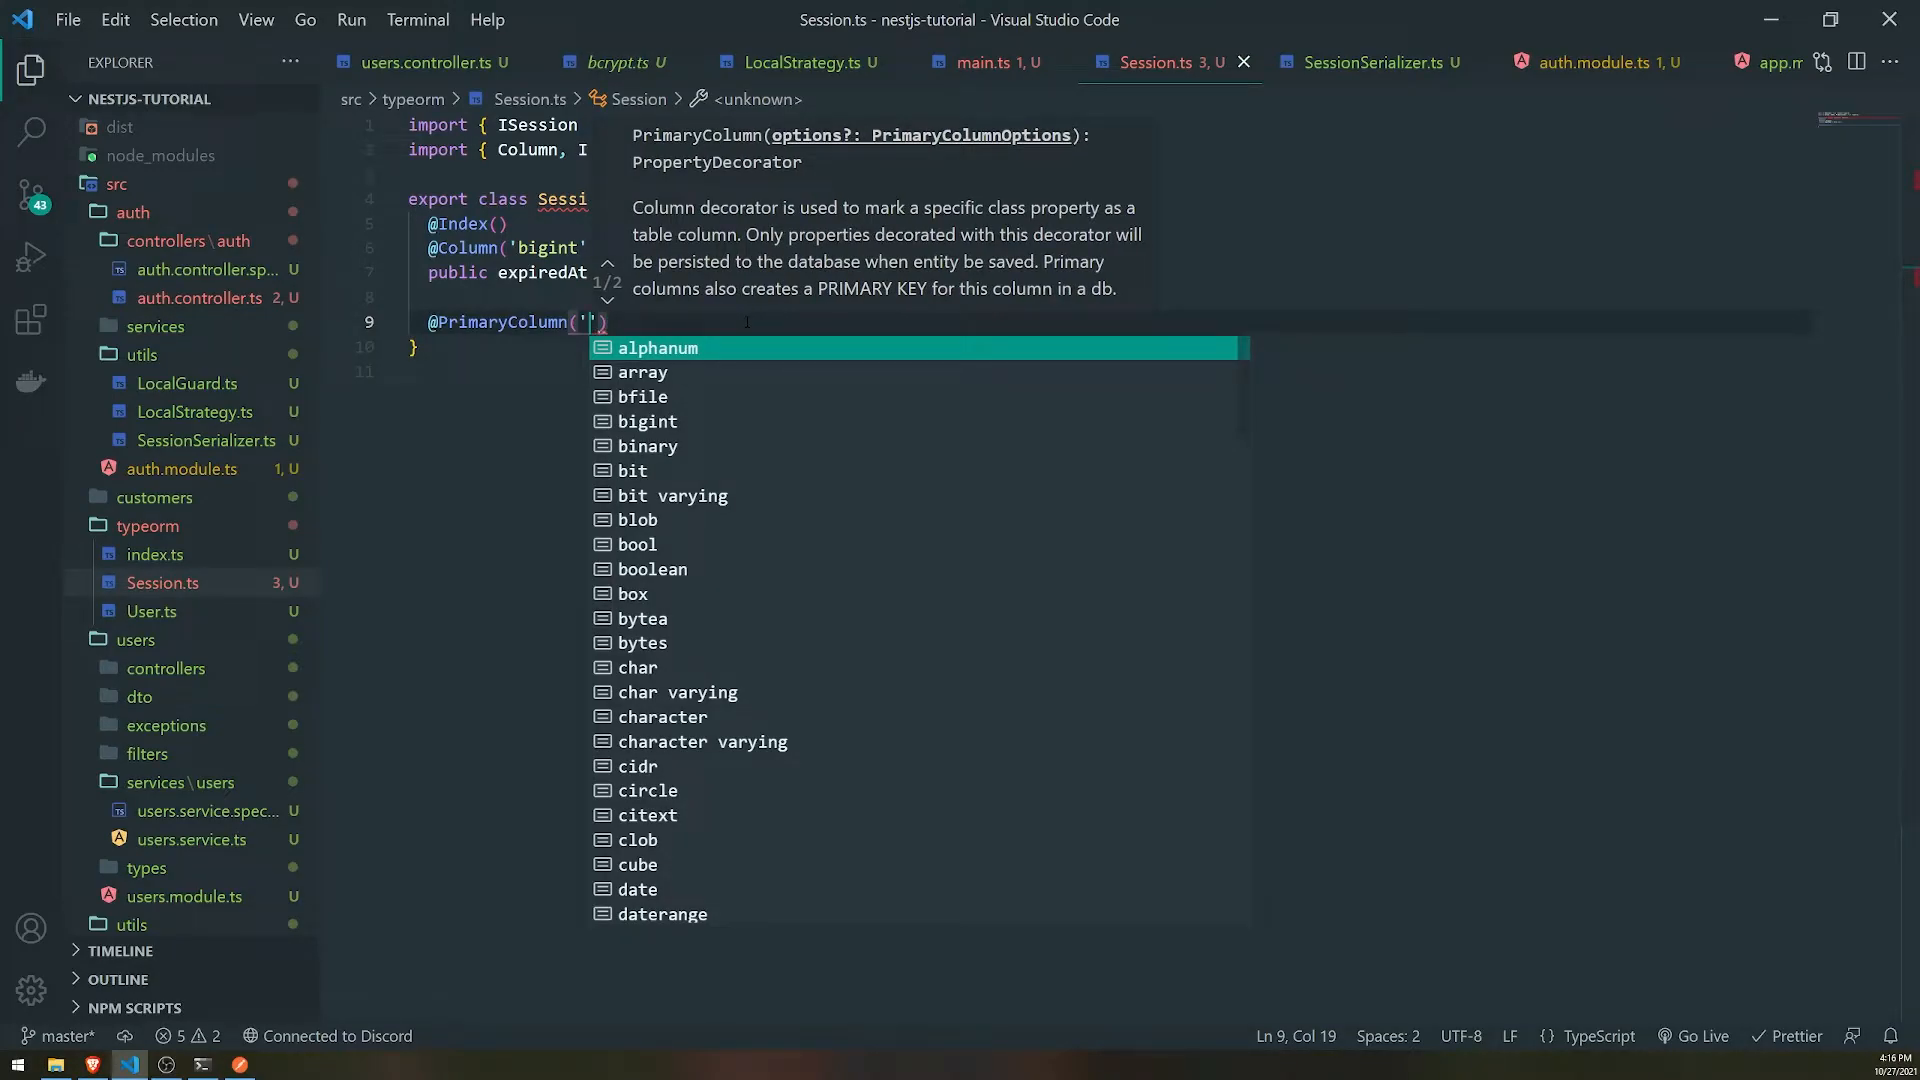
pyautogui.write('varchar')
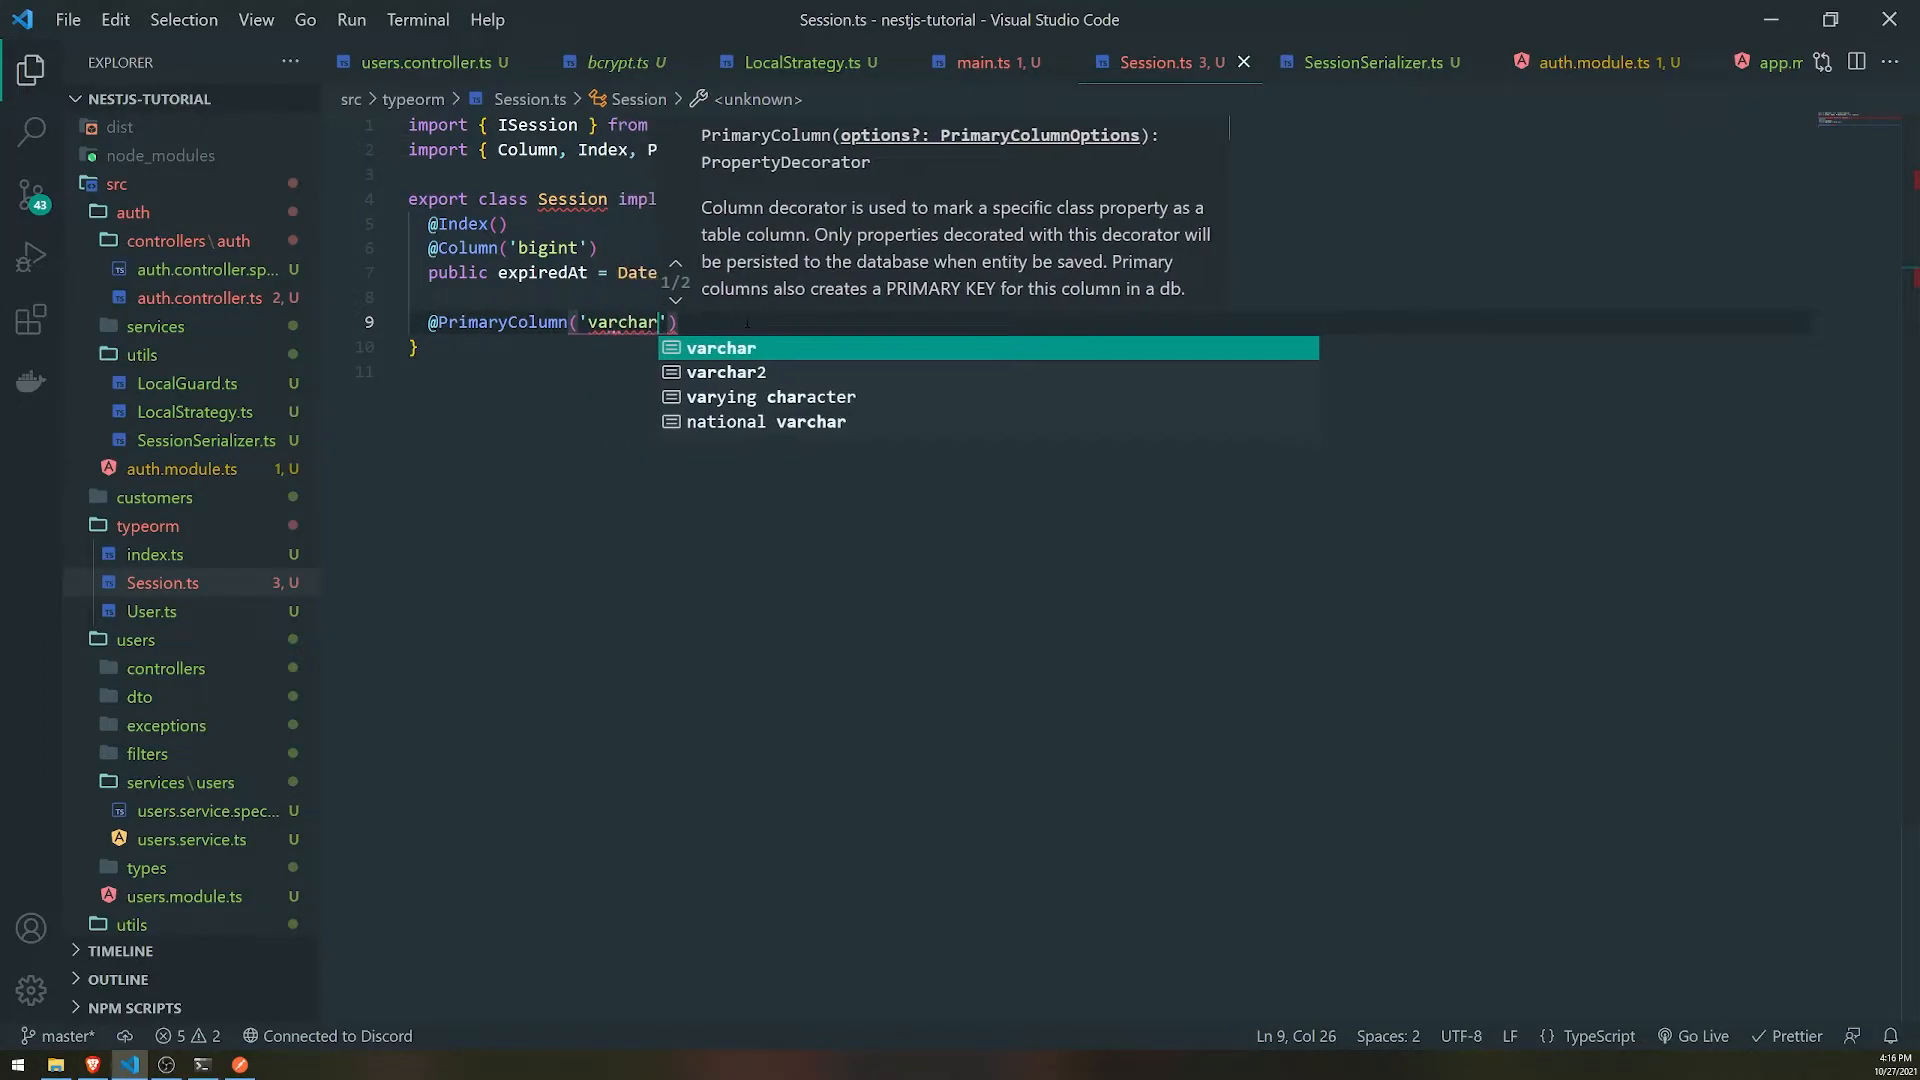
pyautogui.write(', { length: 255')
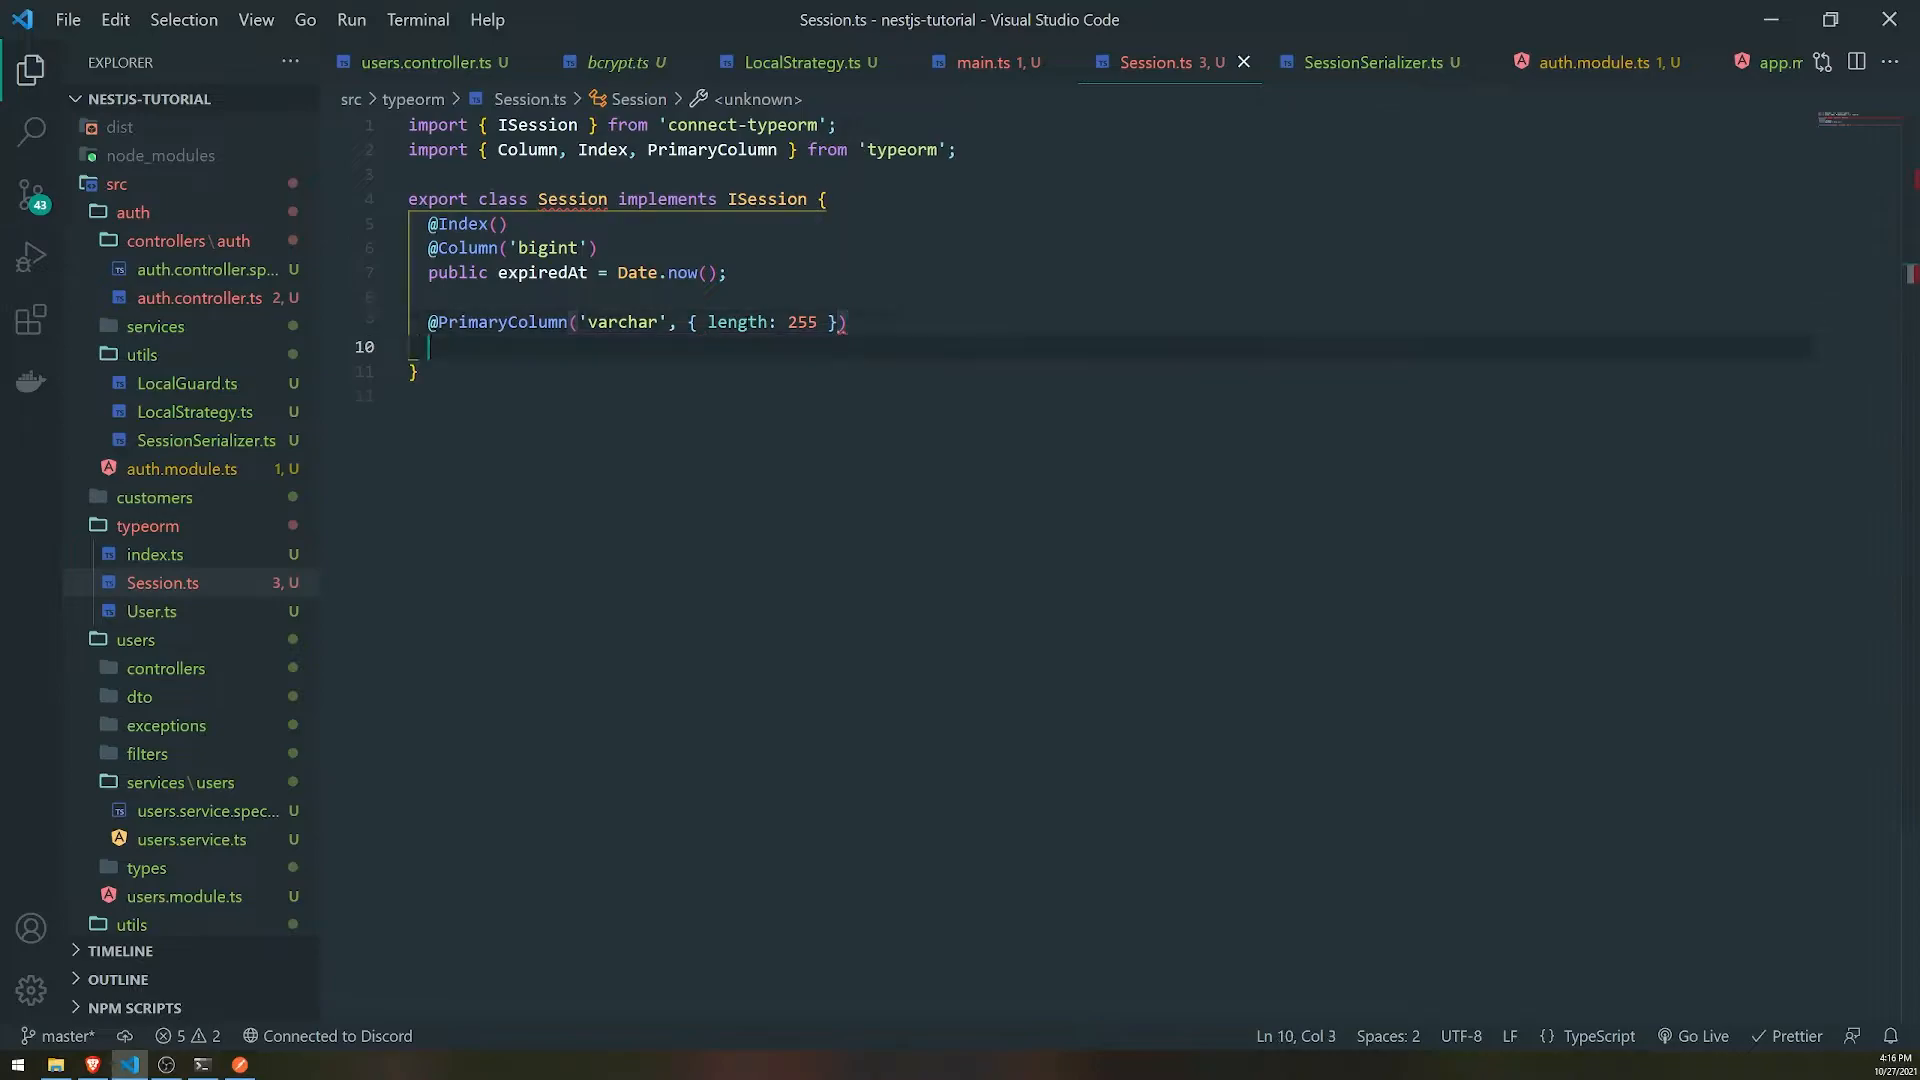
pyautogui.write('id:')
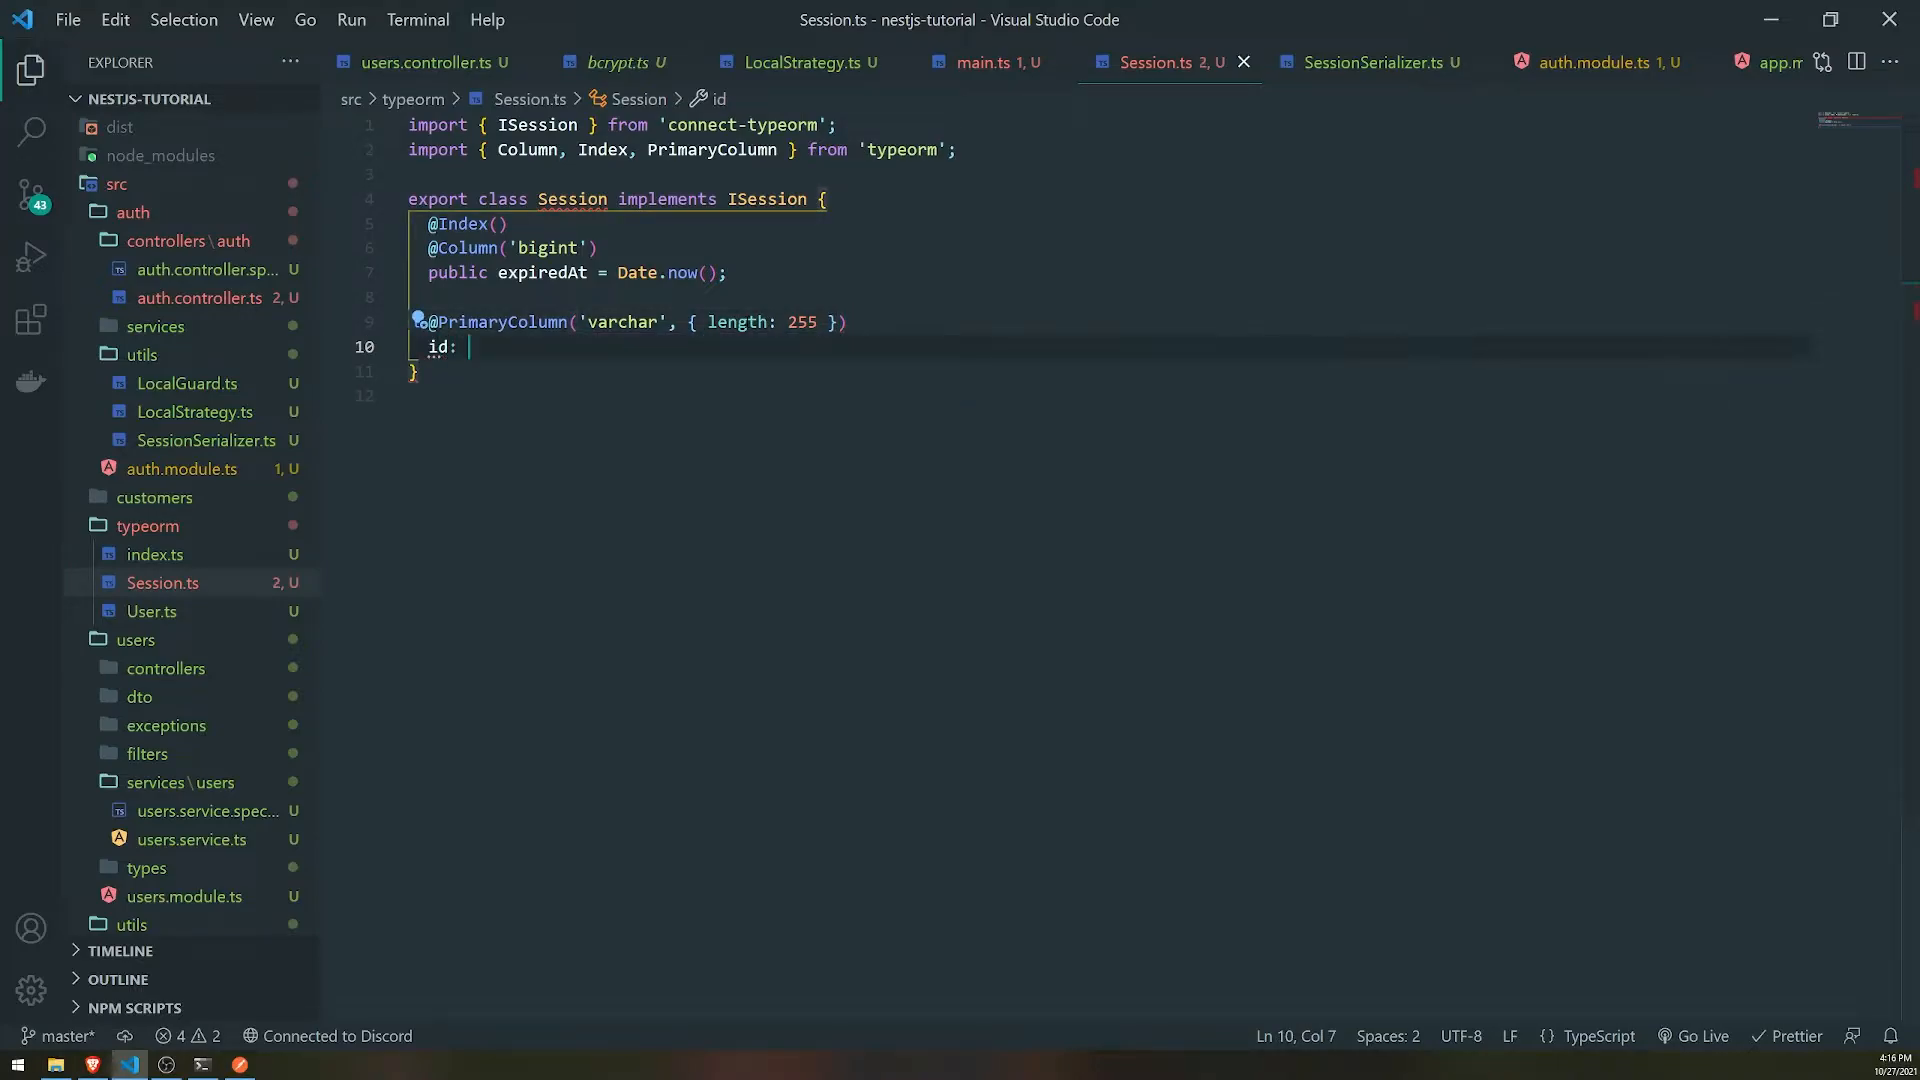
pyautogui.write("'")
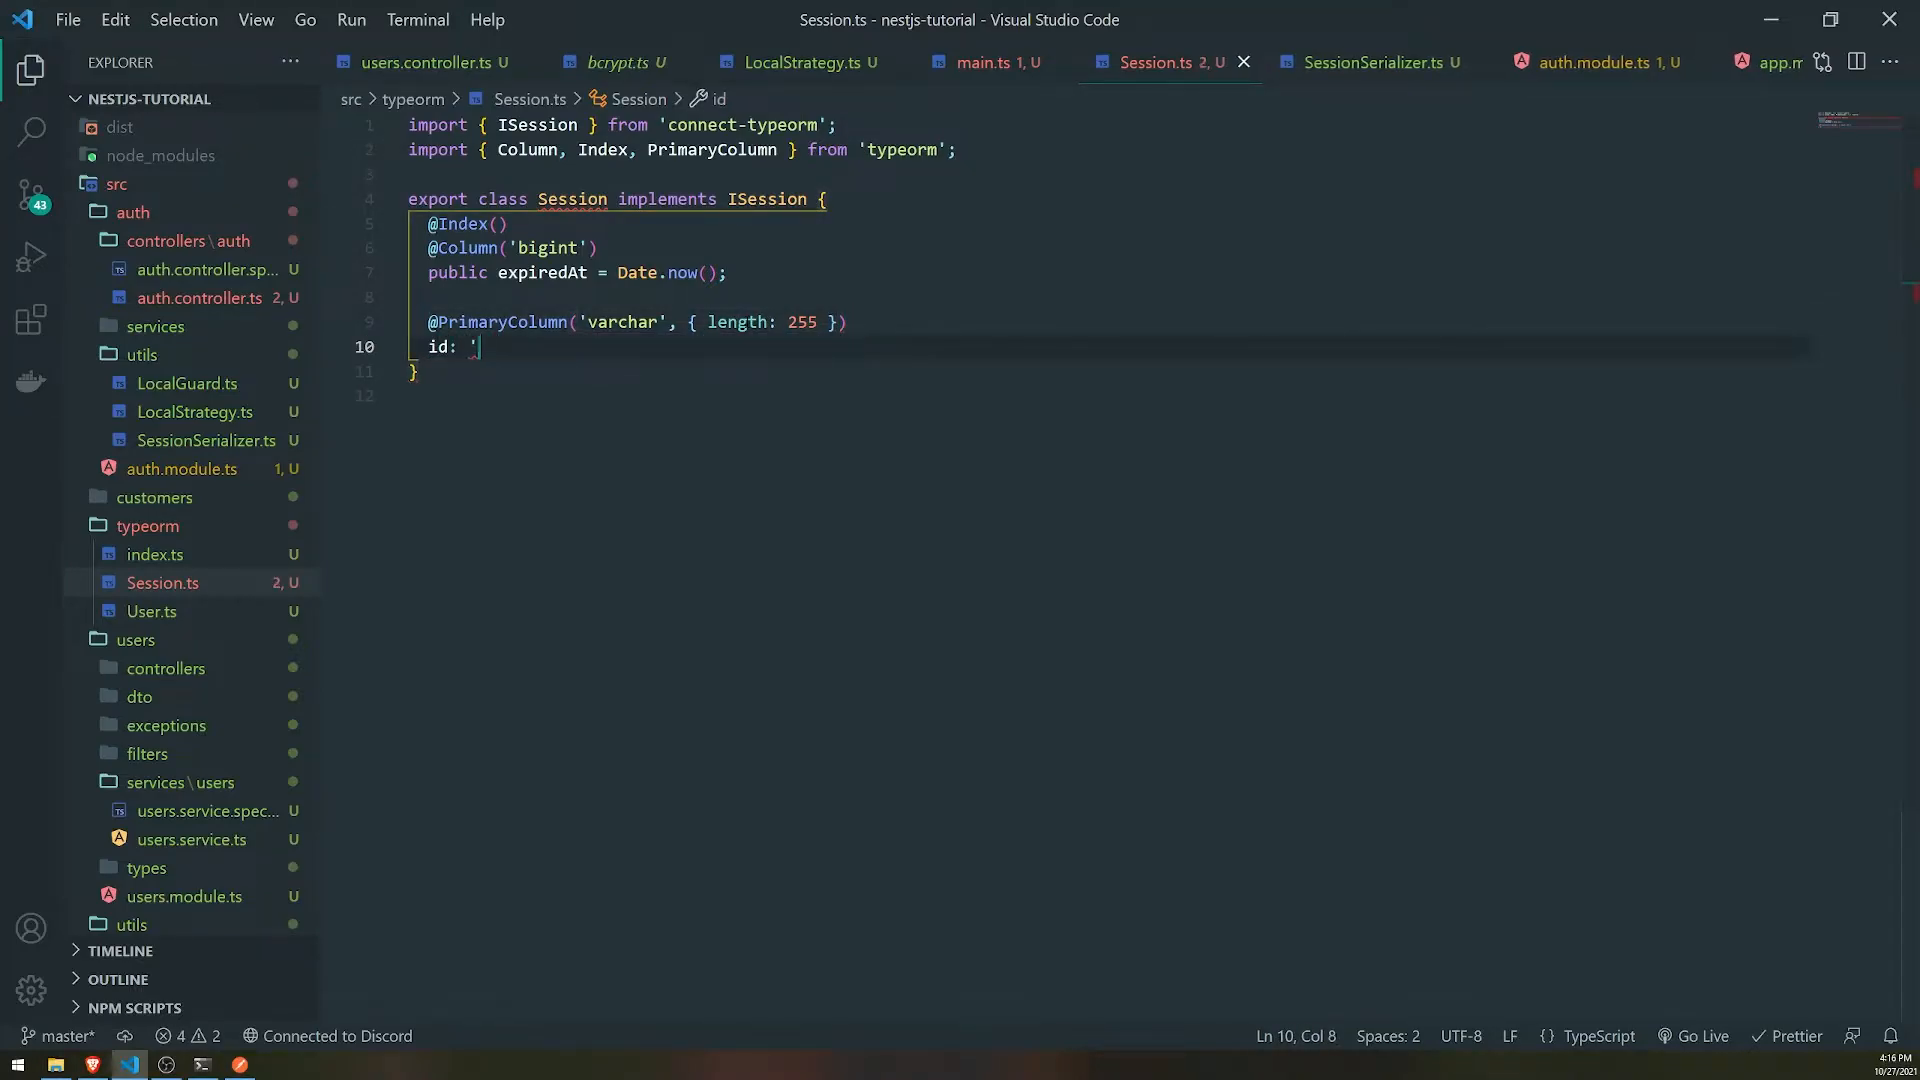
pyautogui.write('string')
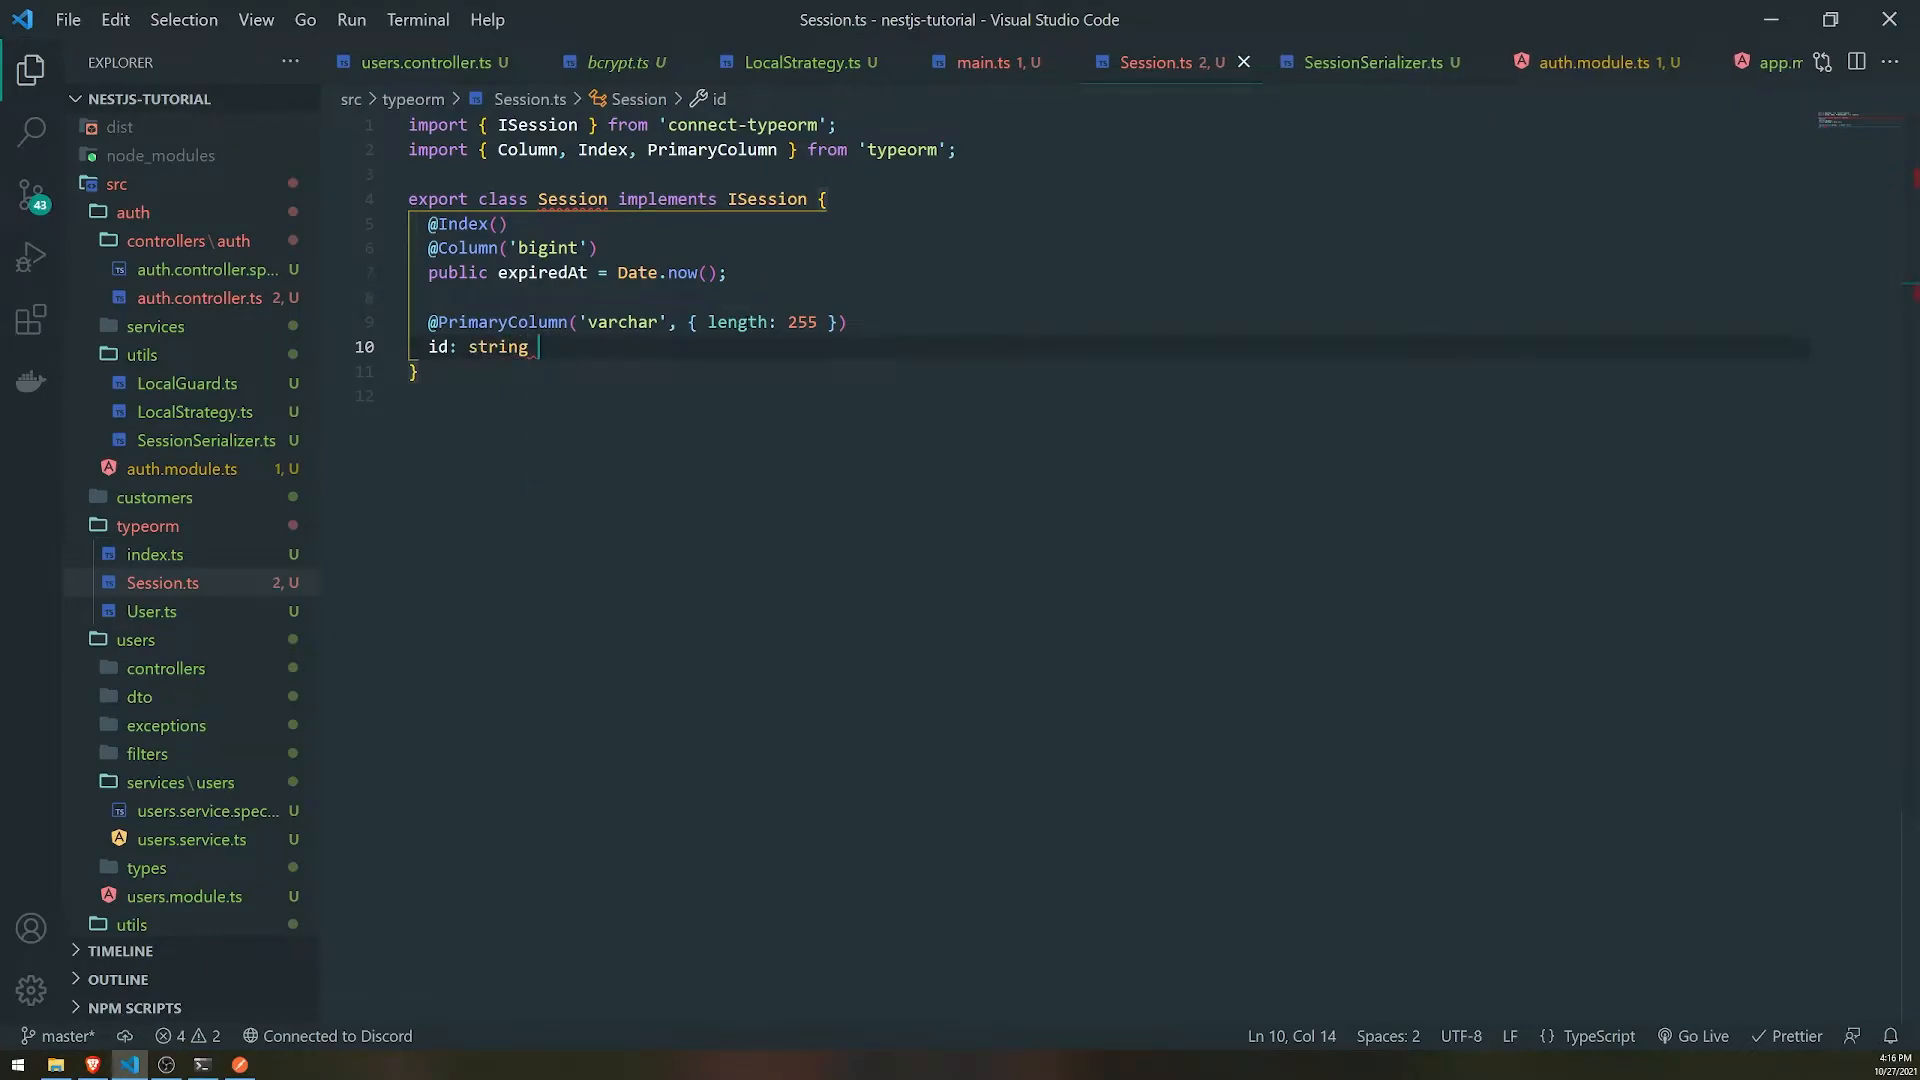
pyautogui.write("= '';")
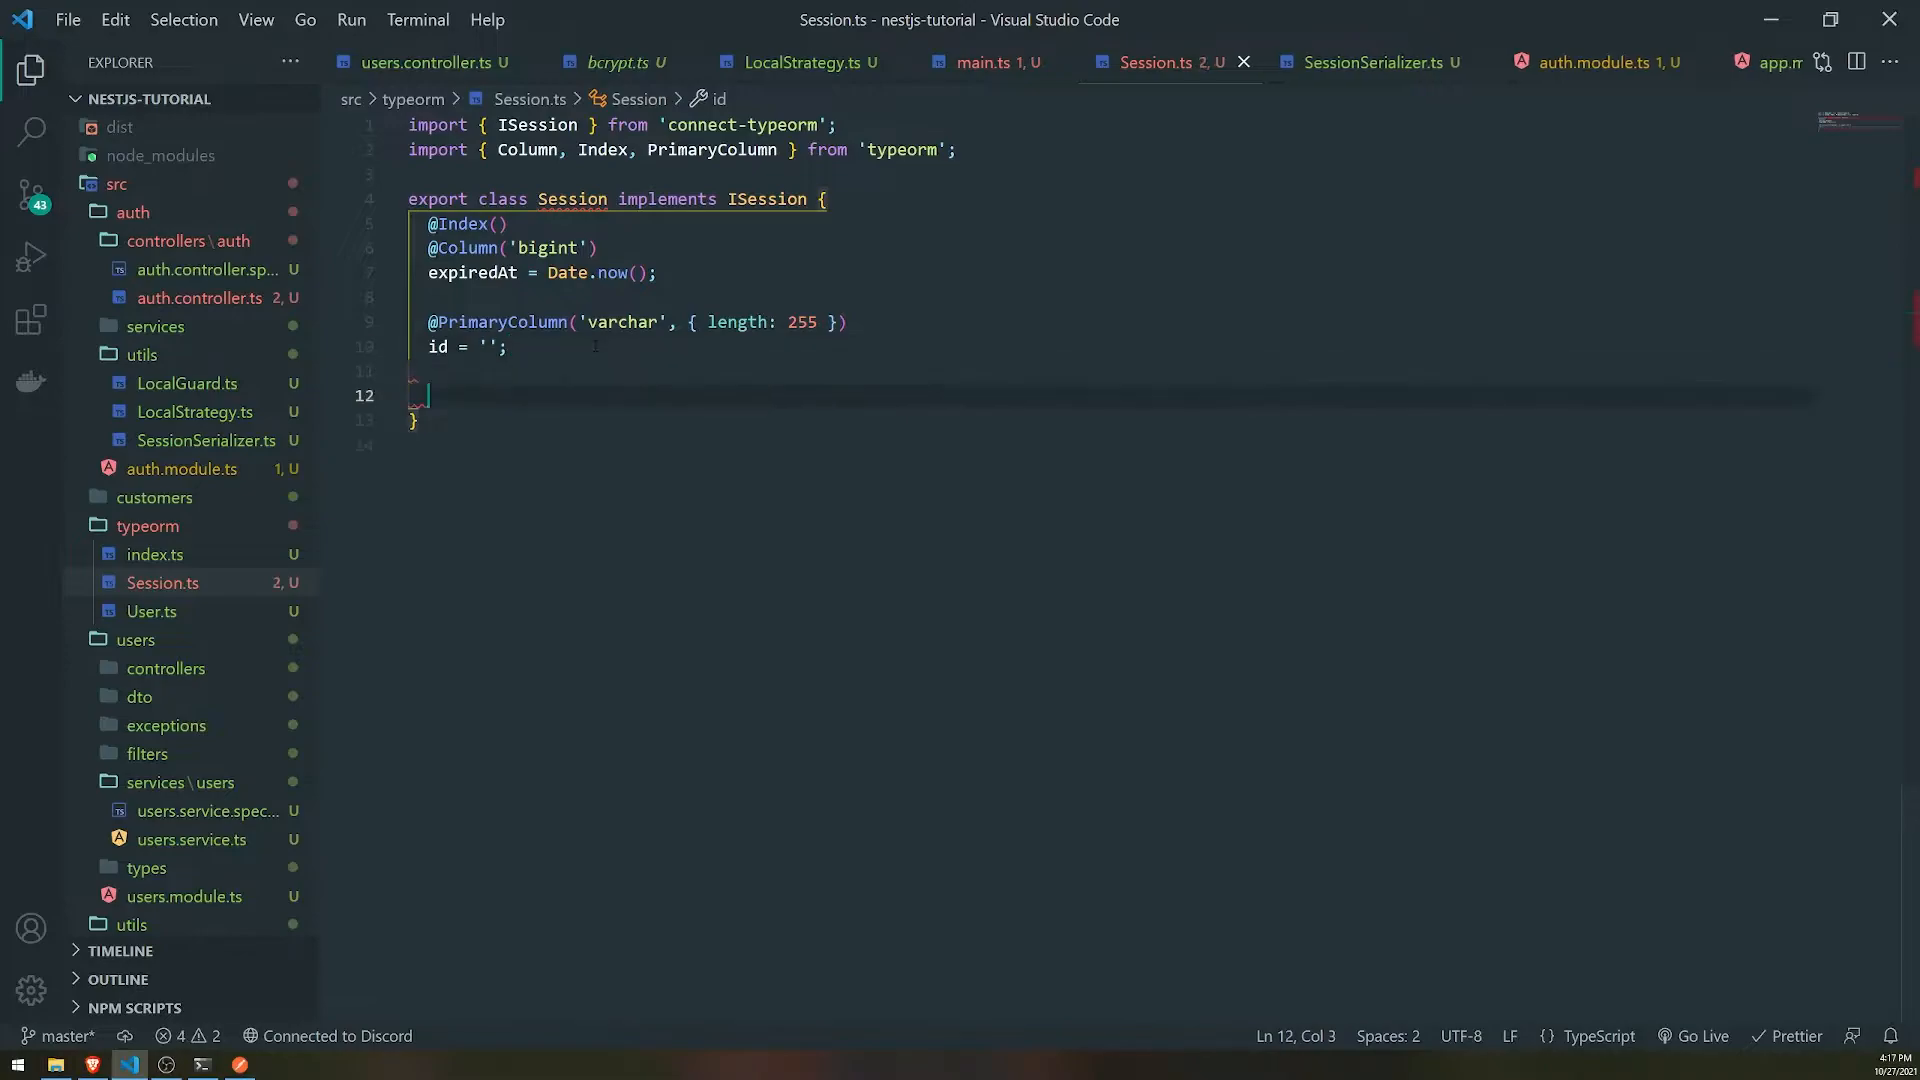
pyautogui.write("@Column('text")
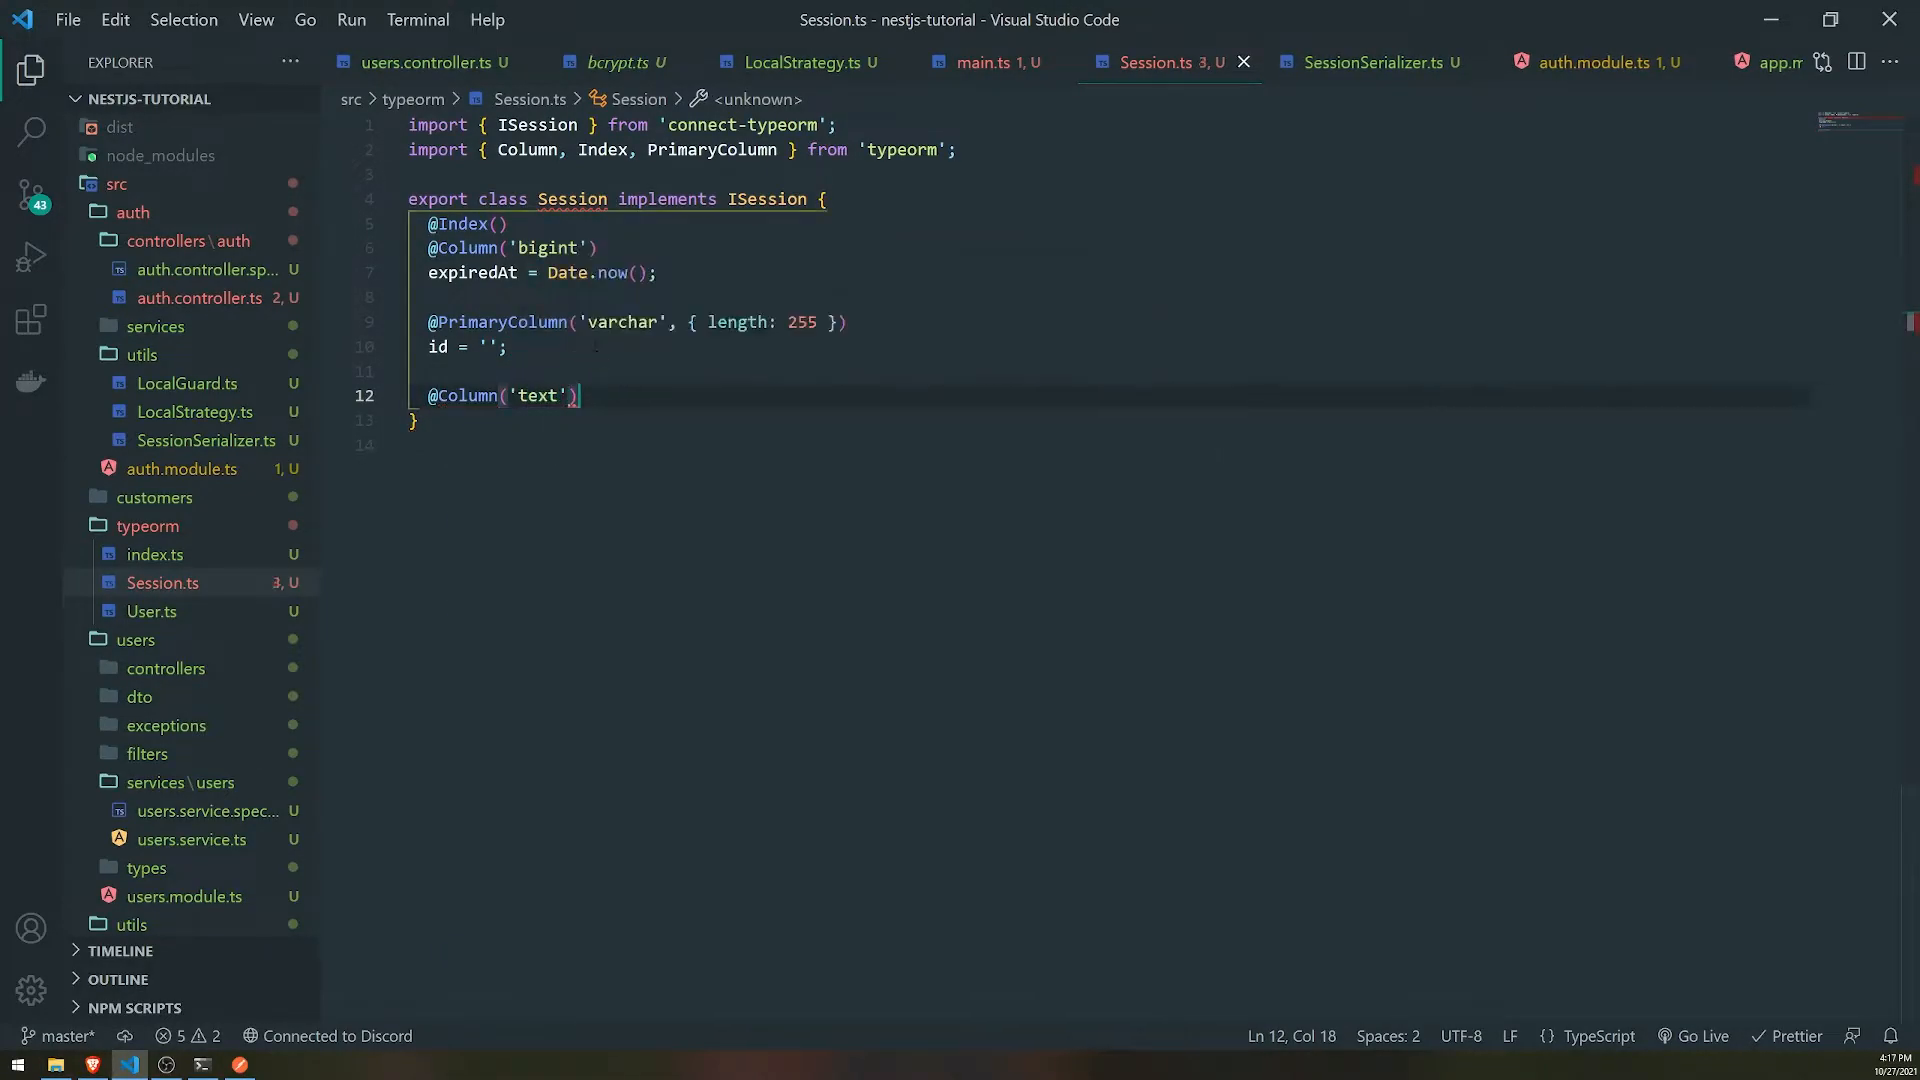
pyautogui.write('json')
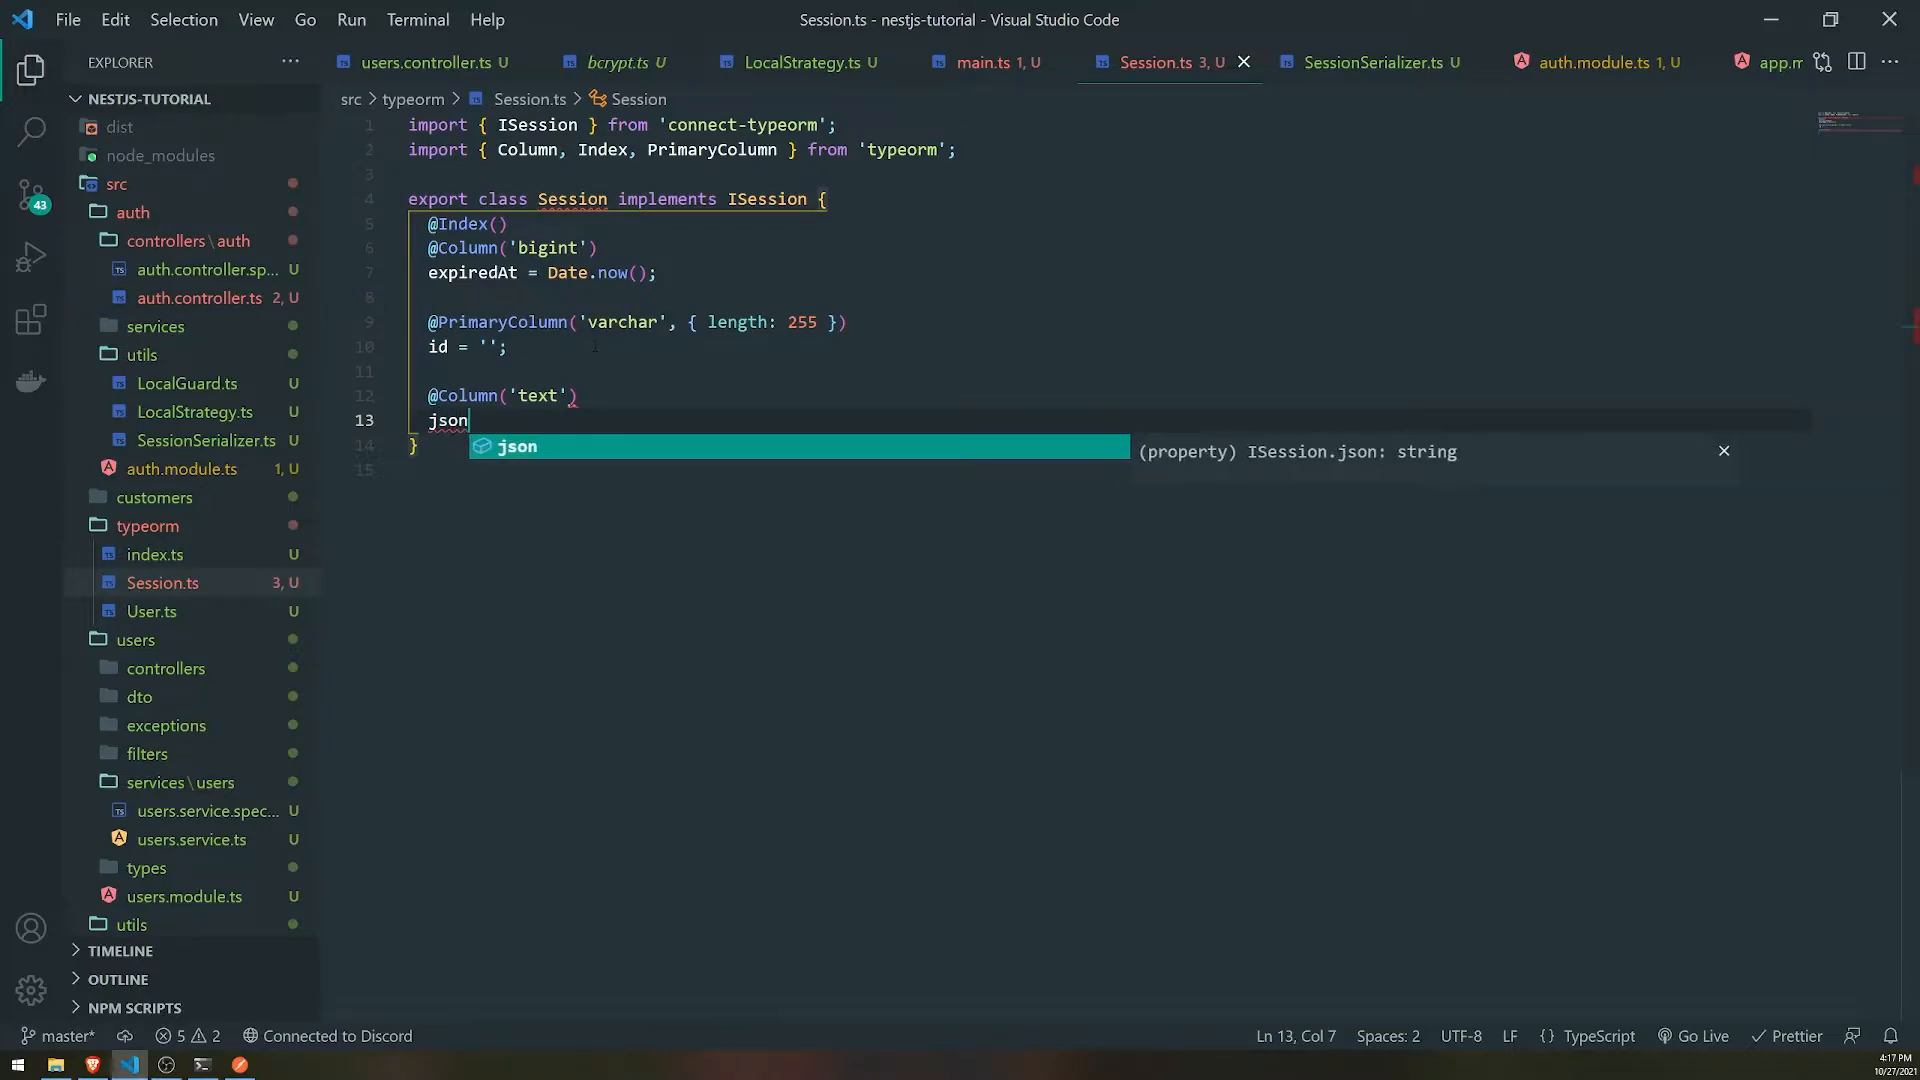
pyautogui.write("= '';")
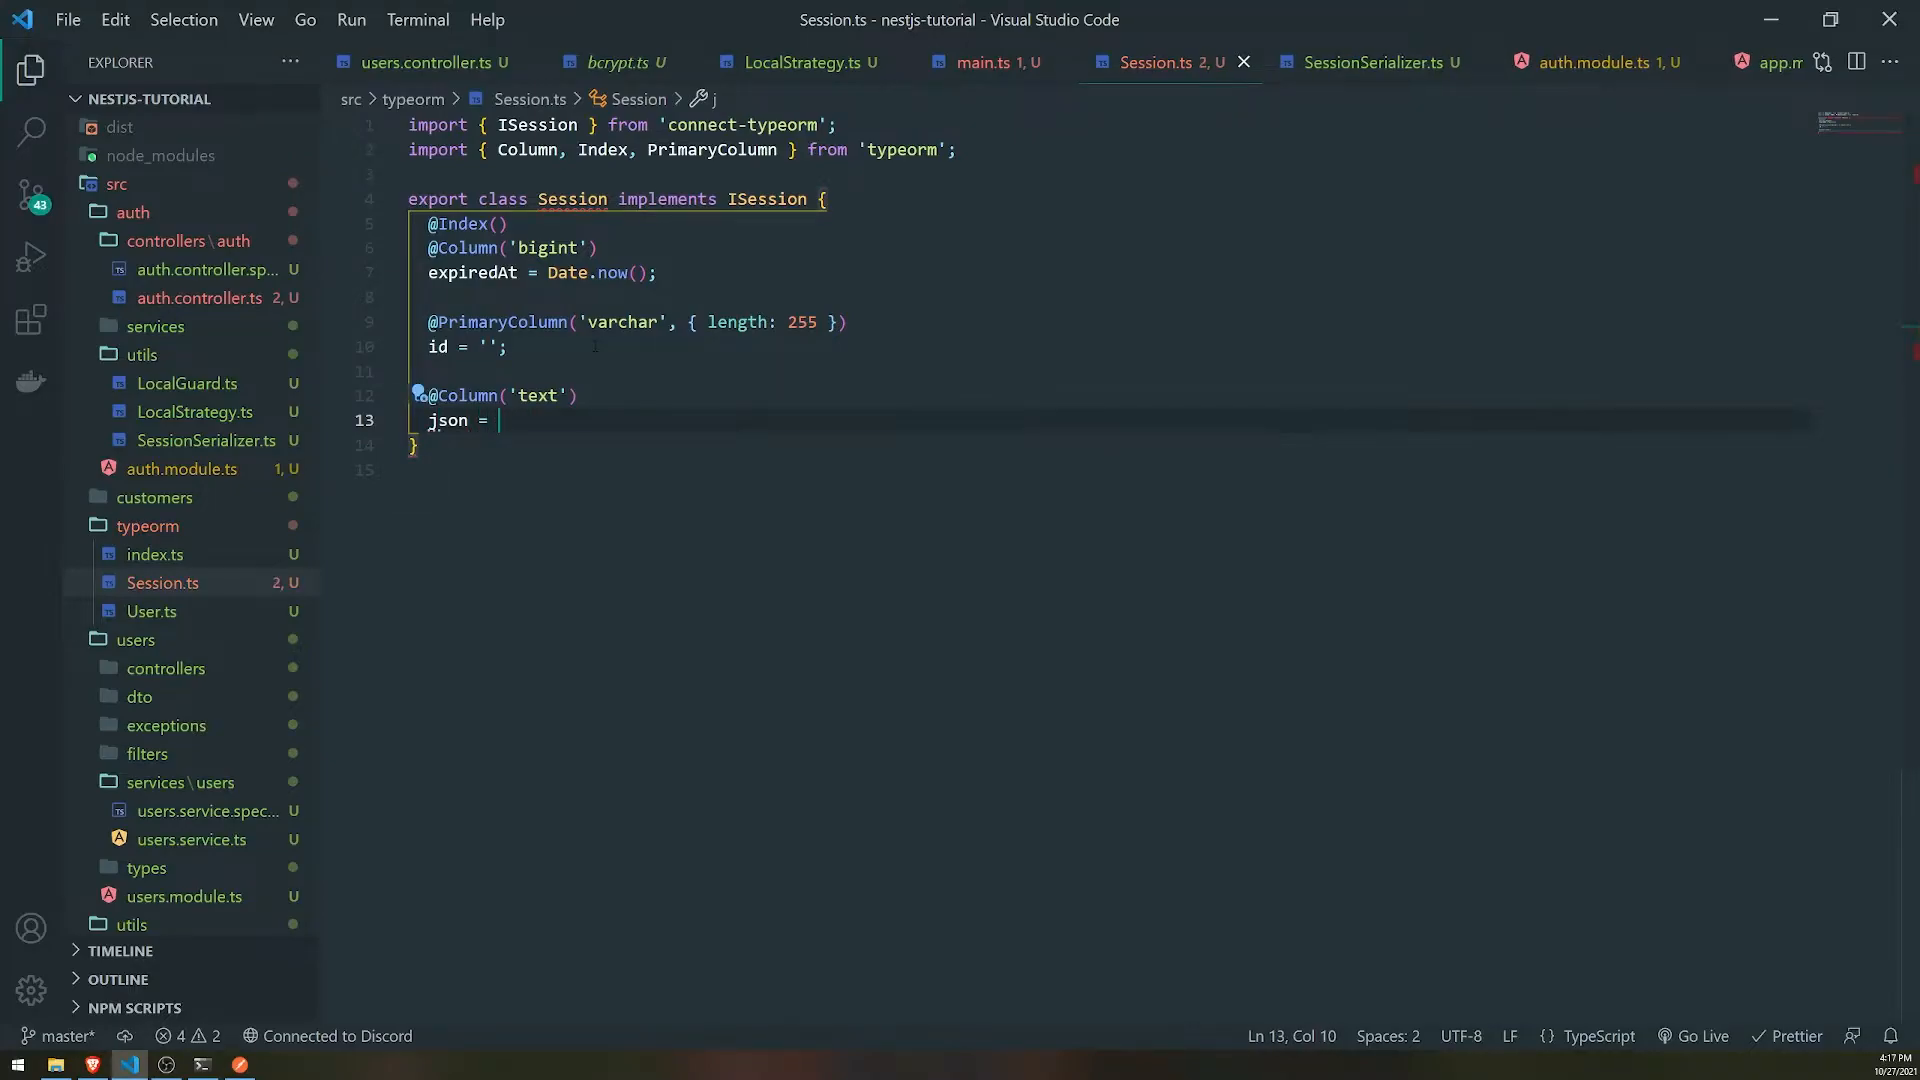
pyautogui.write("'';")
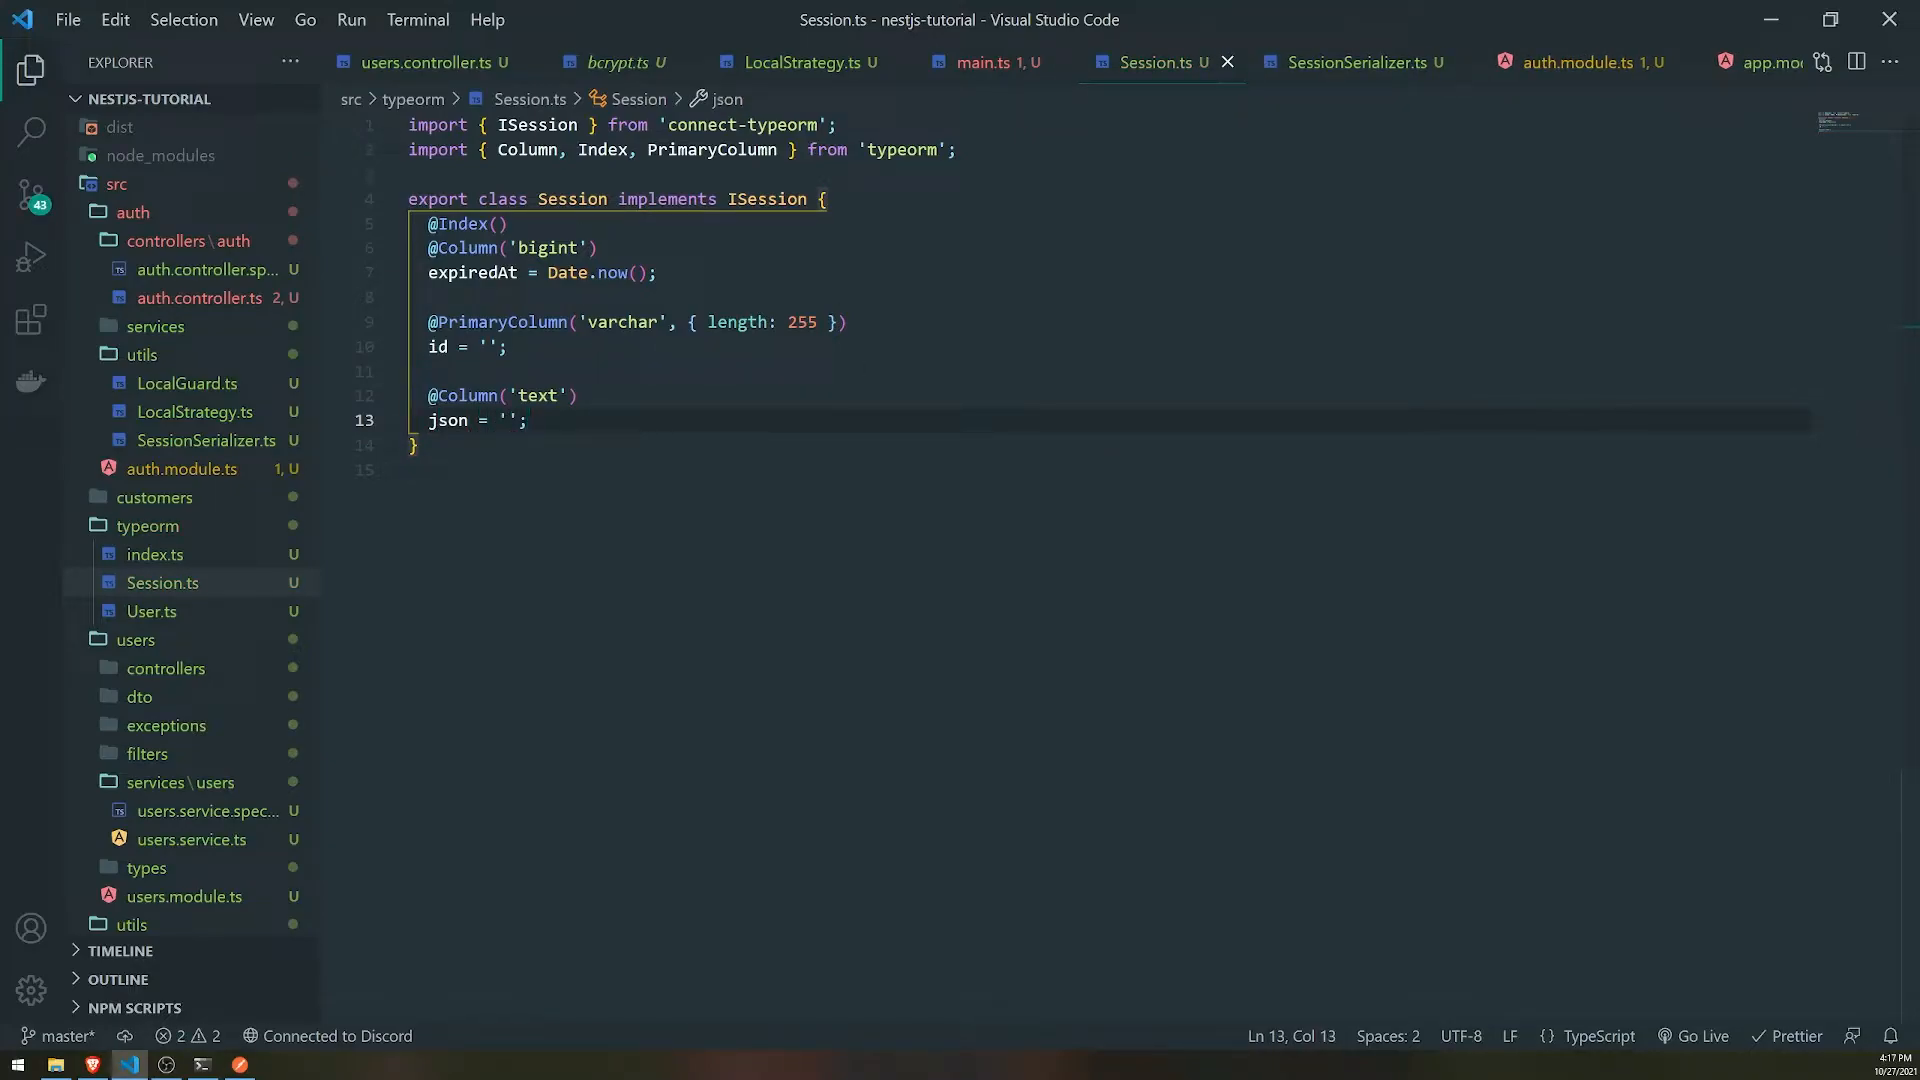
pyautogui.write('@Entity(')
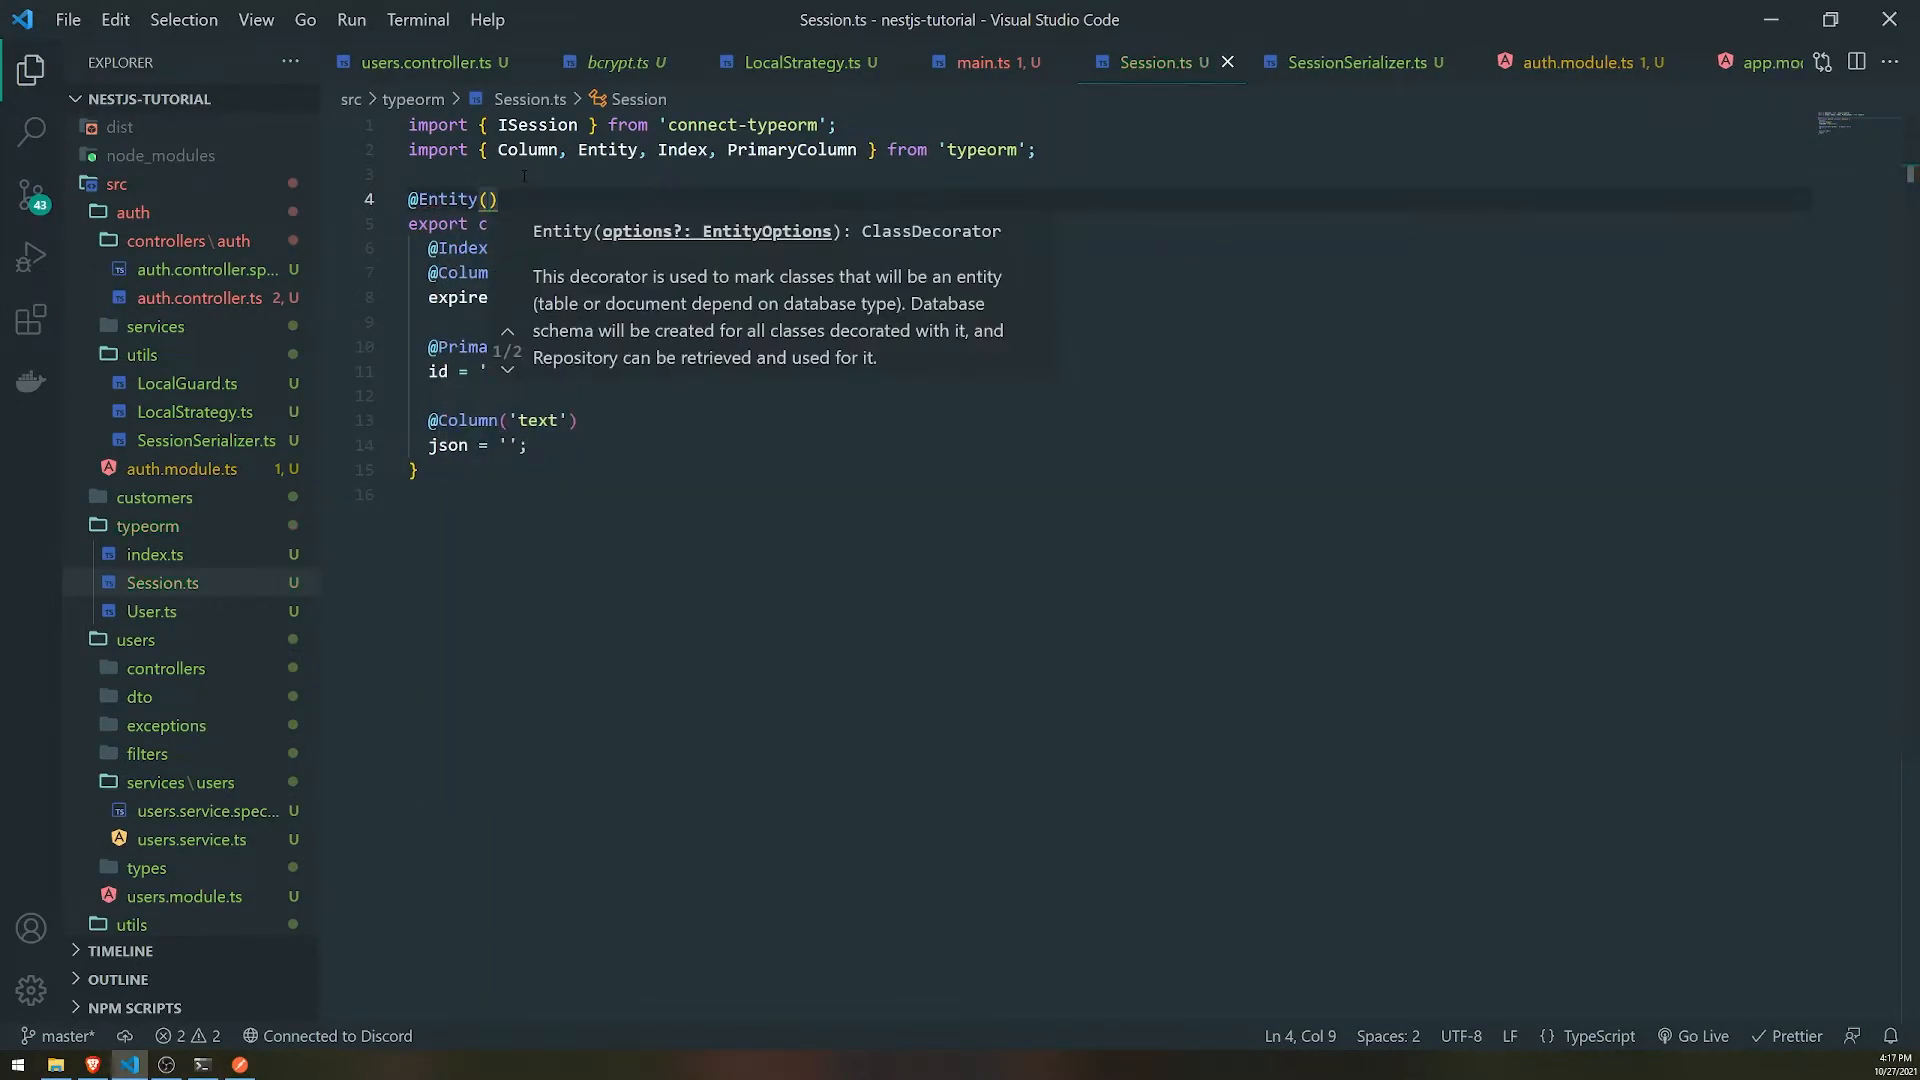
# - In main.ts, add const sessionRepository = getConnection().getRepository(SessionEntity) with auto-imports
pyautogui.click(986, 62)
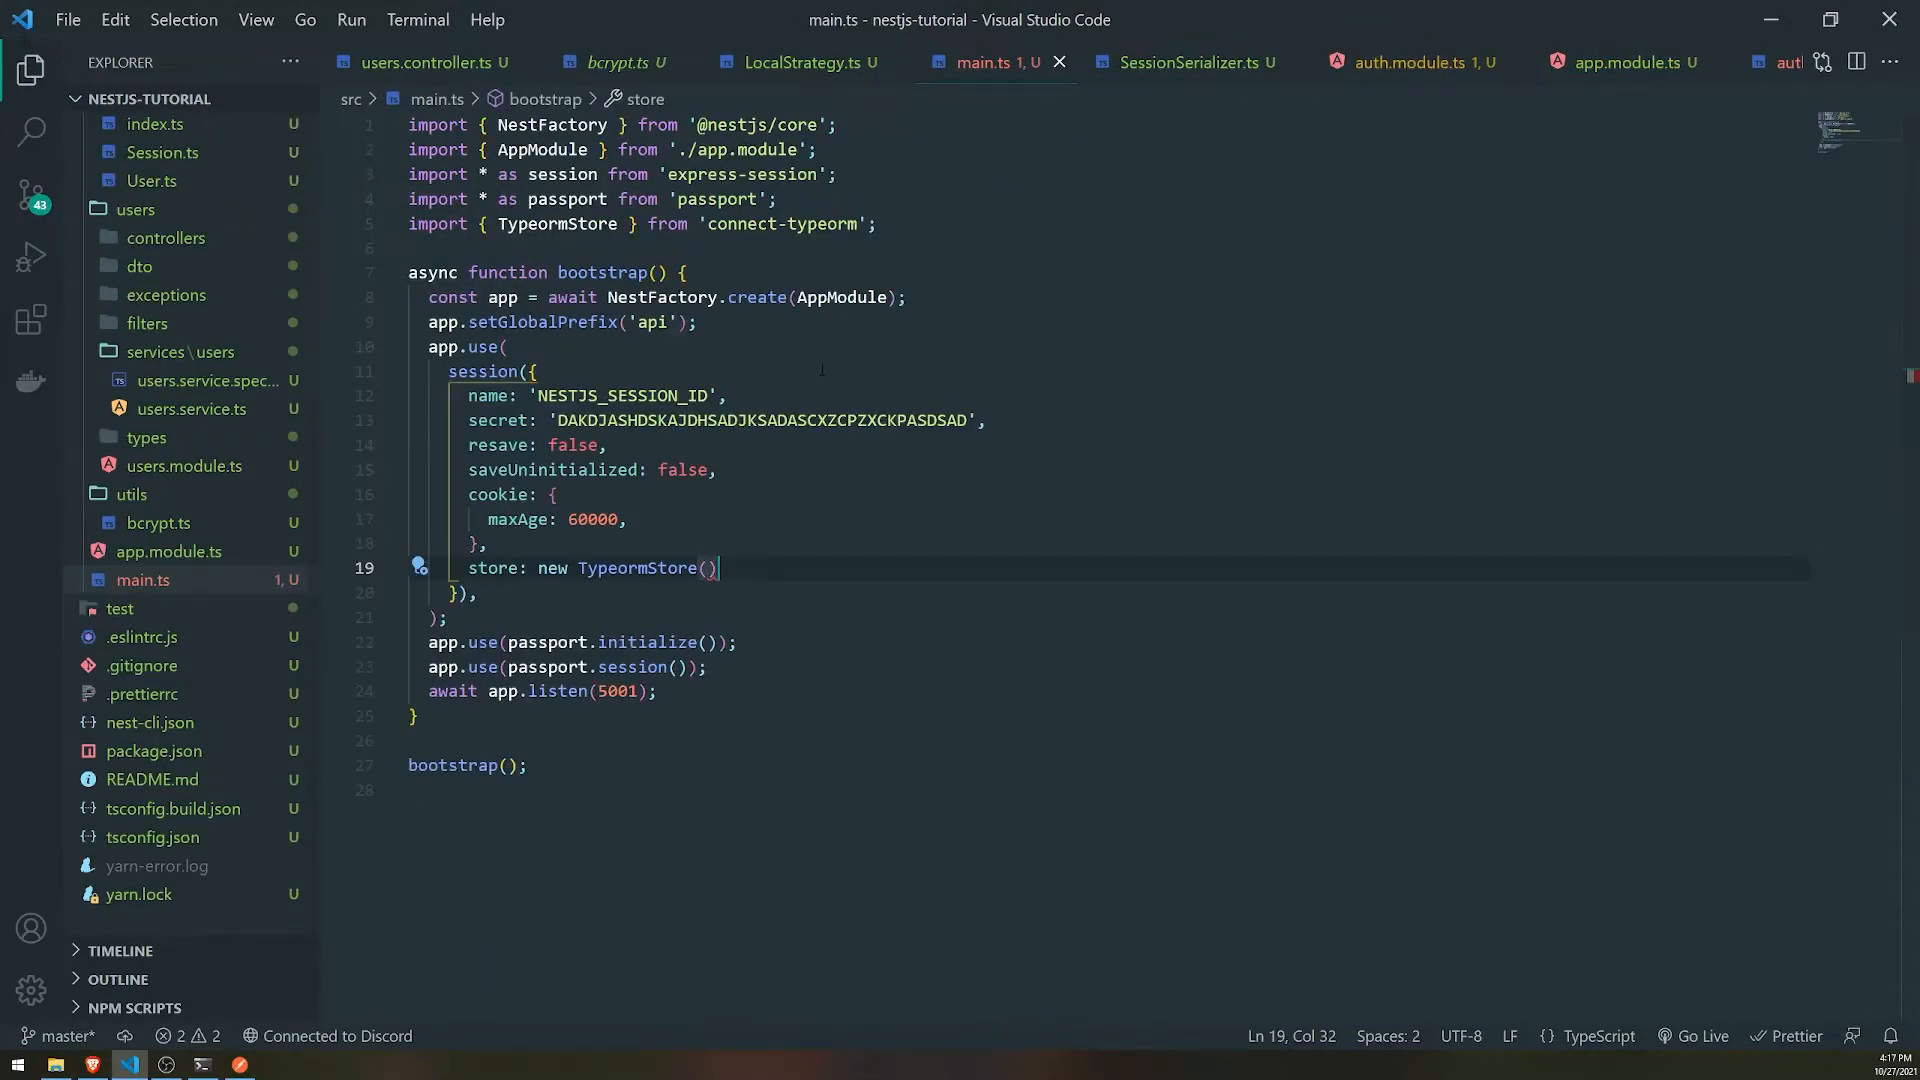
pyautogui.click(697, 322)
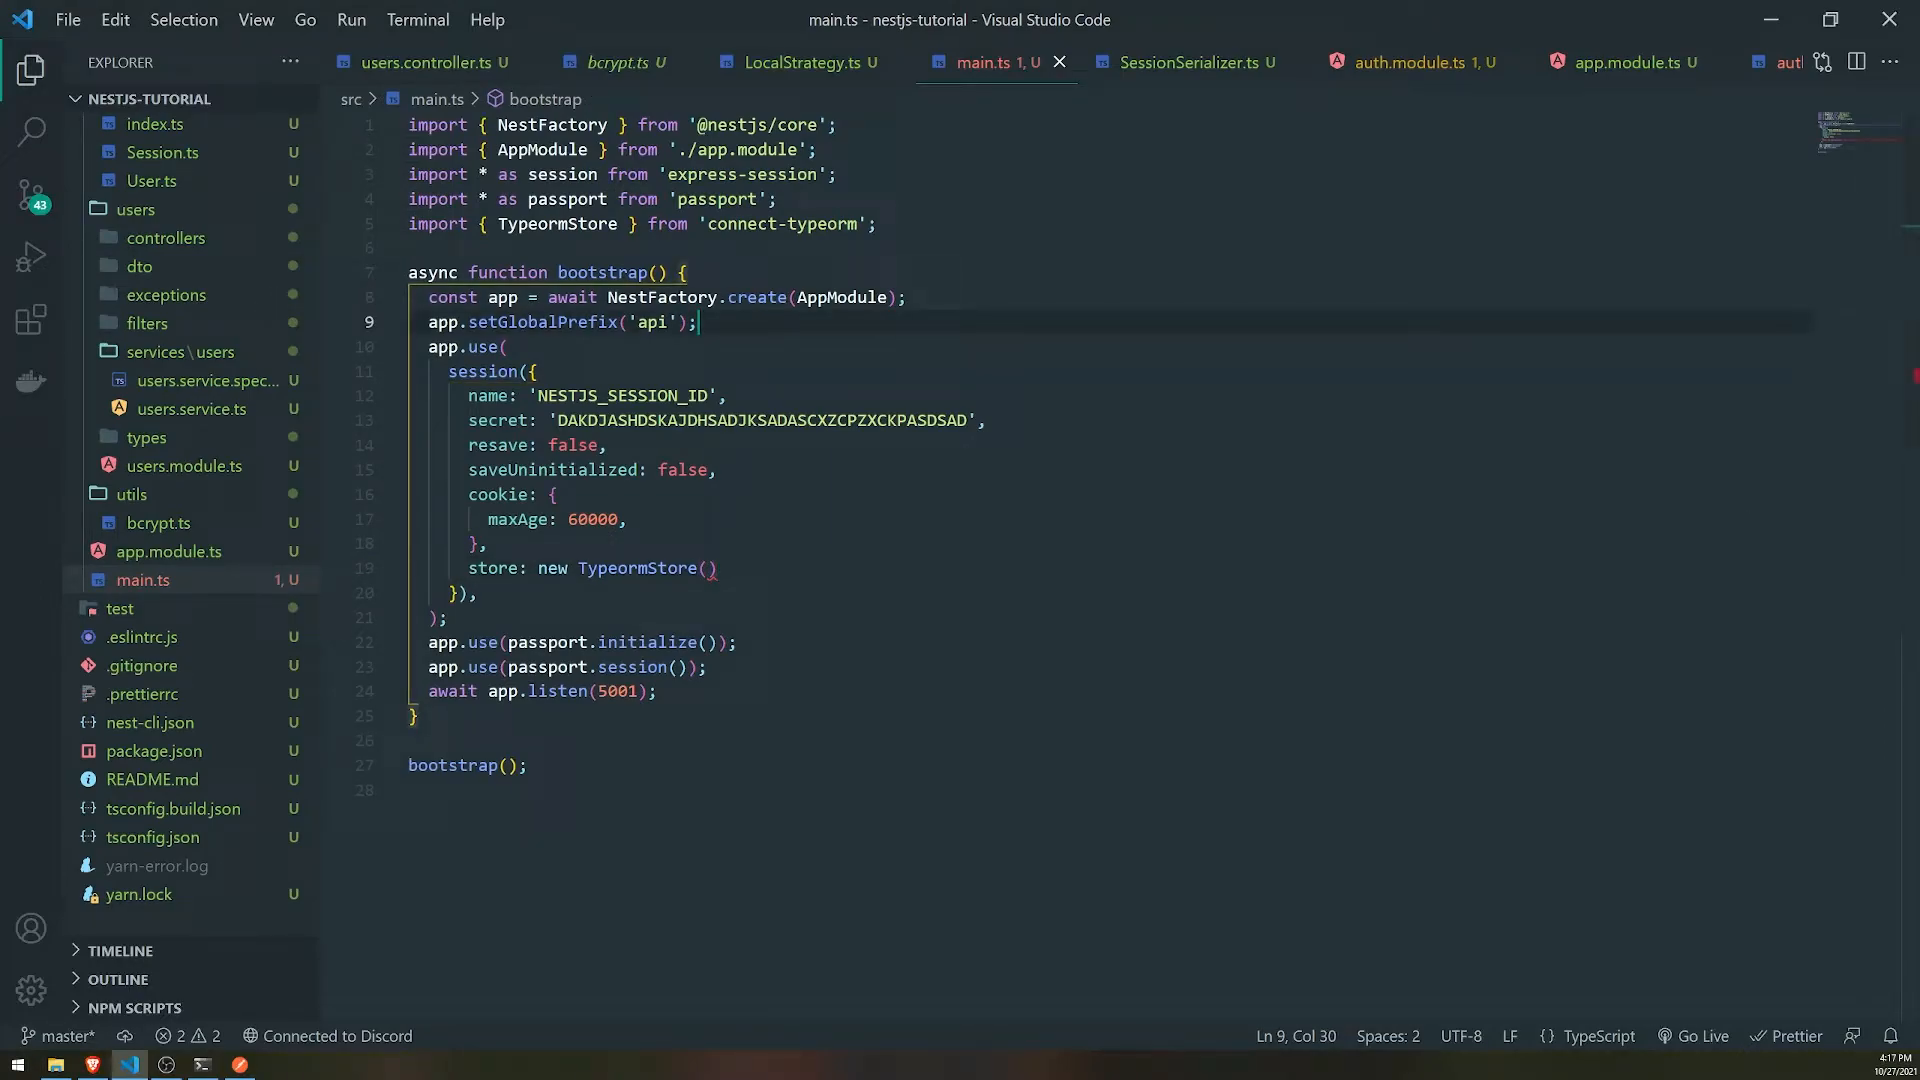
pyautogui.write('ci')
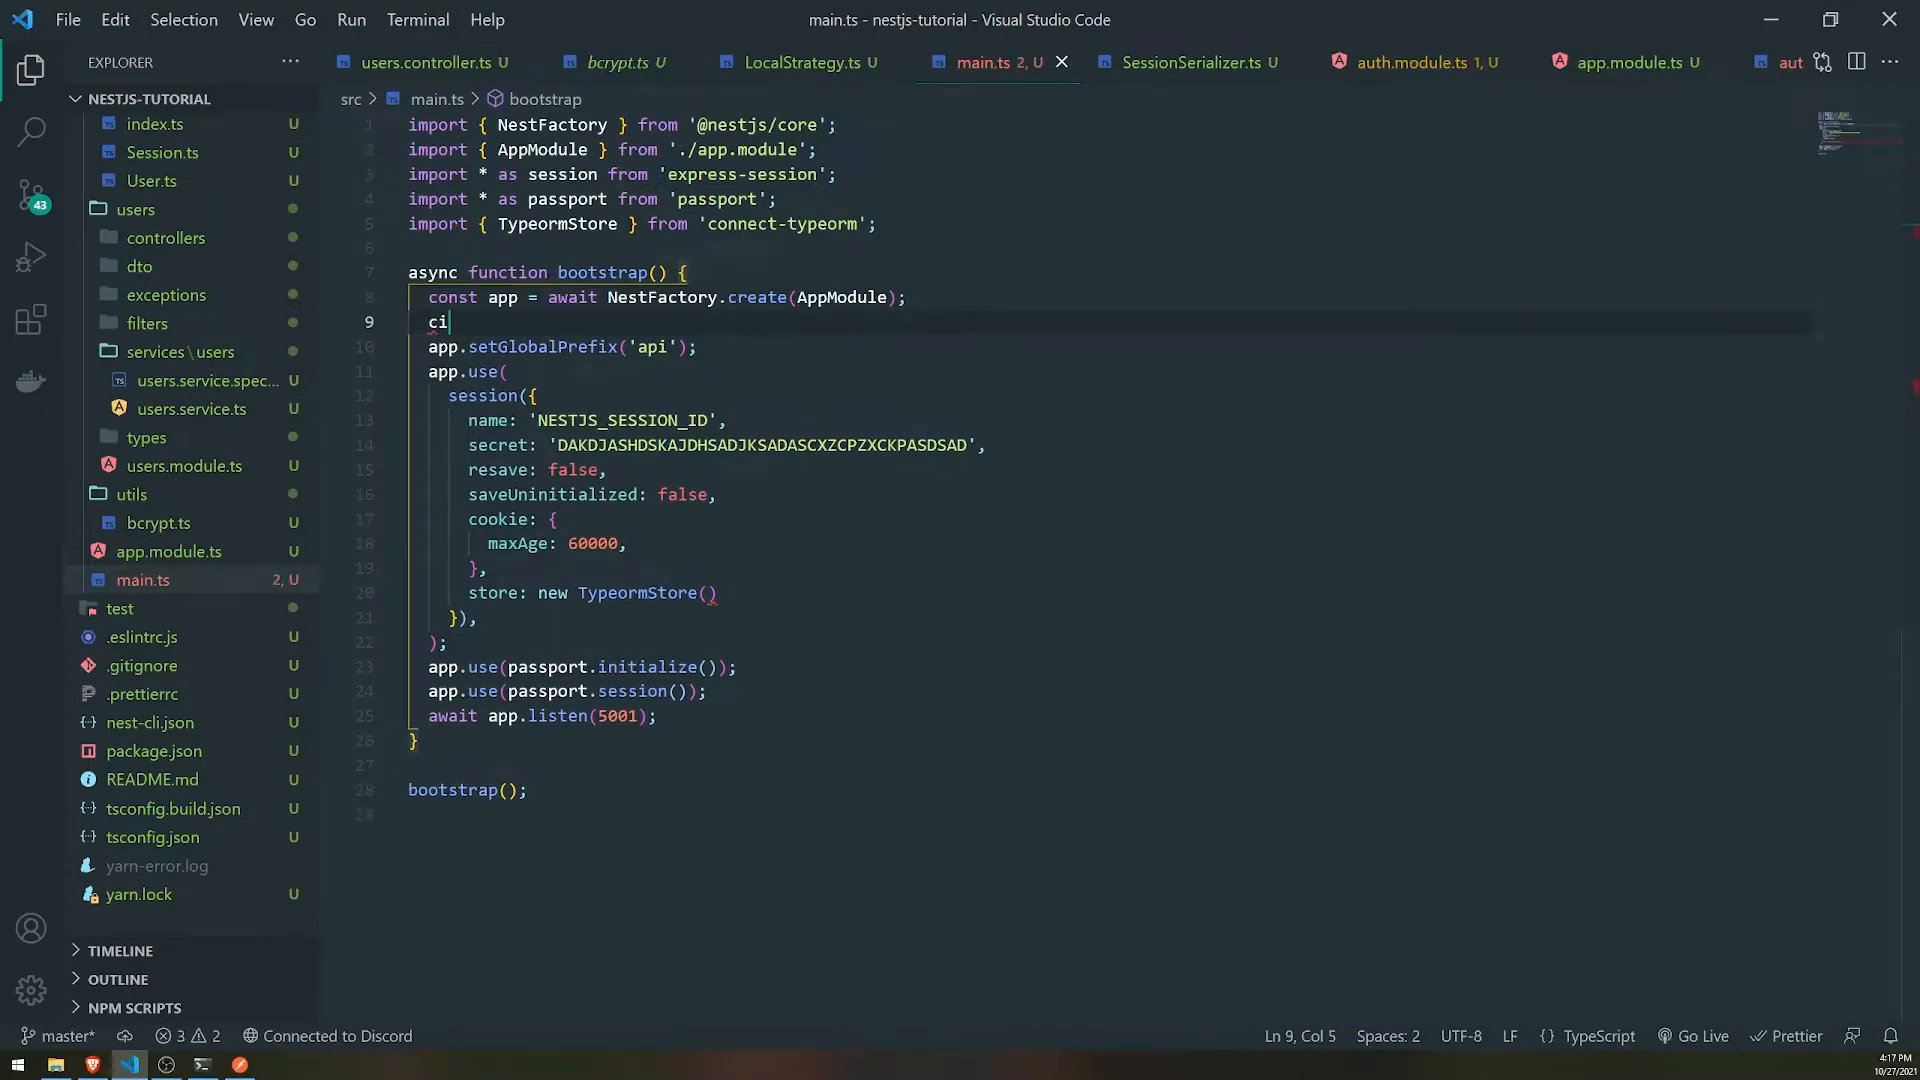
pyautogui.write('onst')
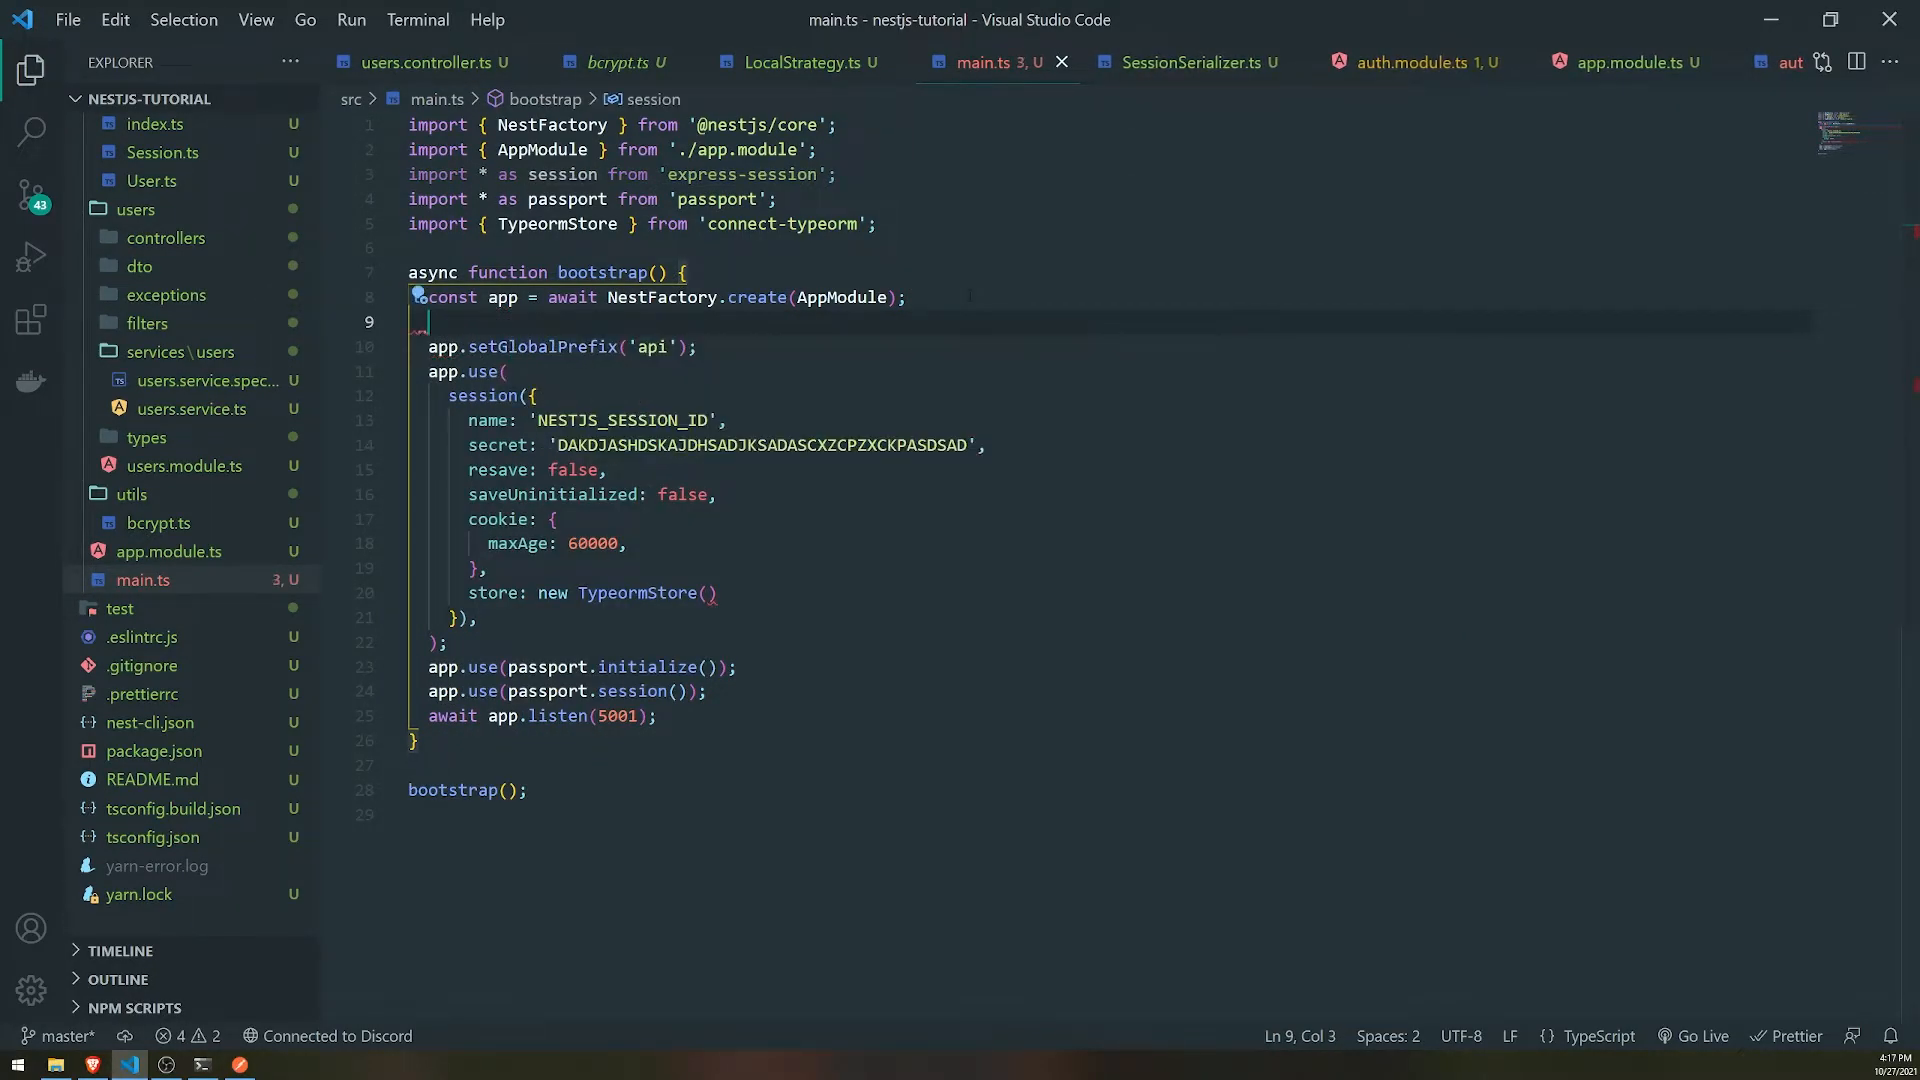
pyautogui.write('const sessionRep')
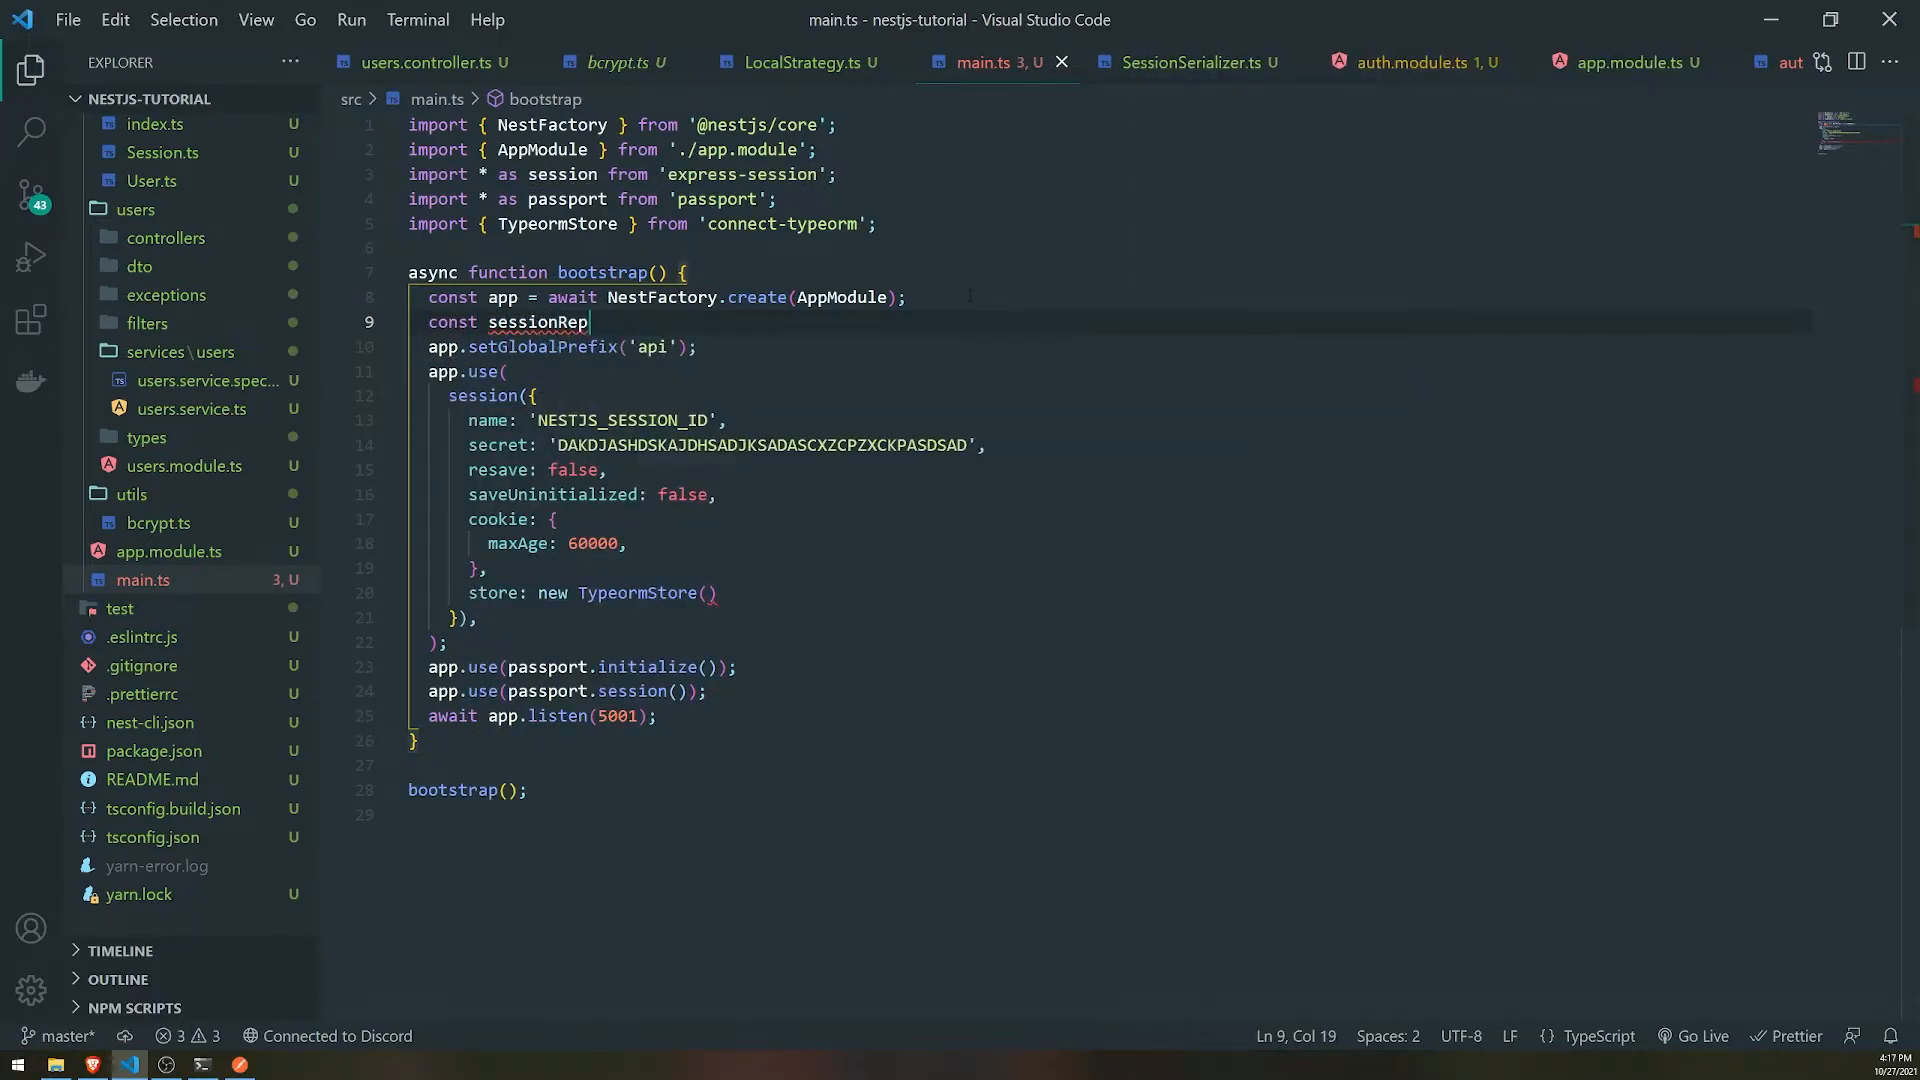
pyautogui.write('ository =')
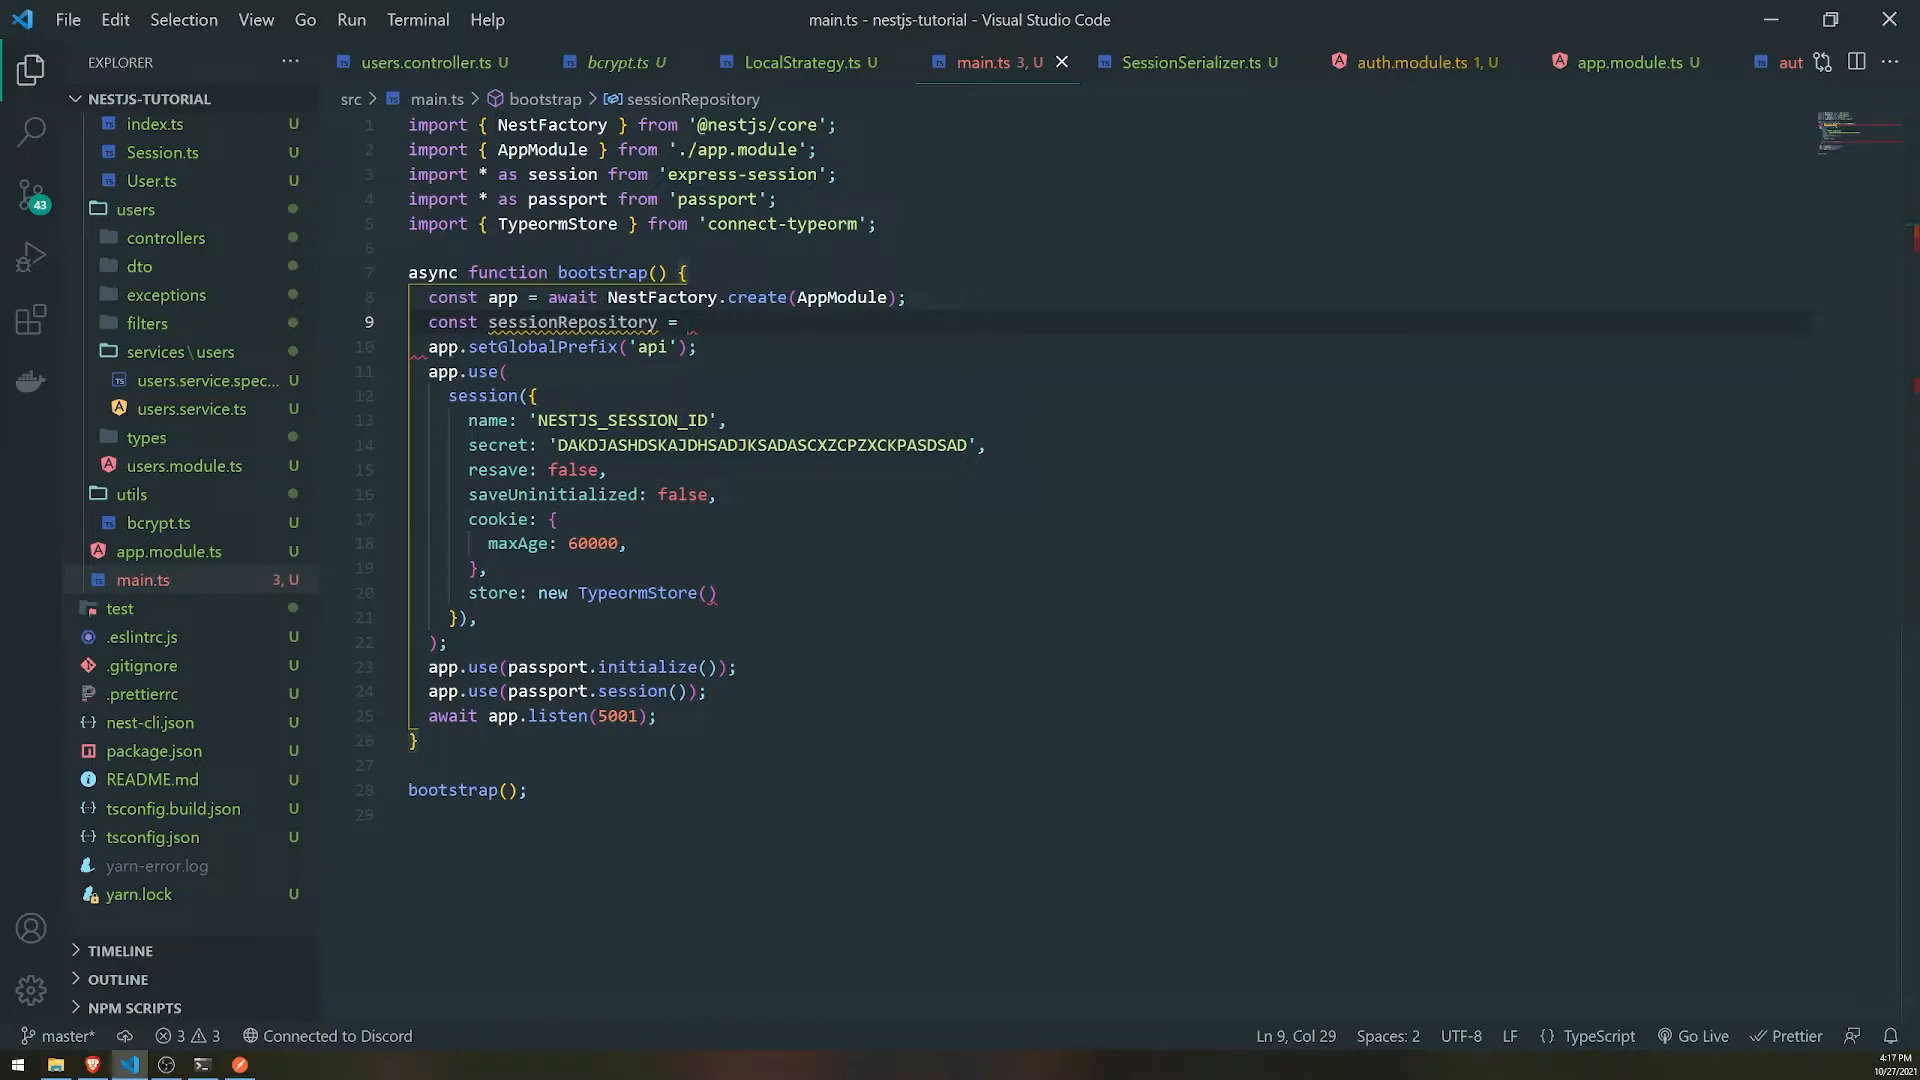
pyautogui.write('getConnection(')
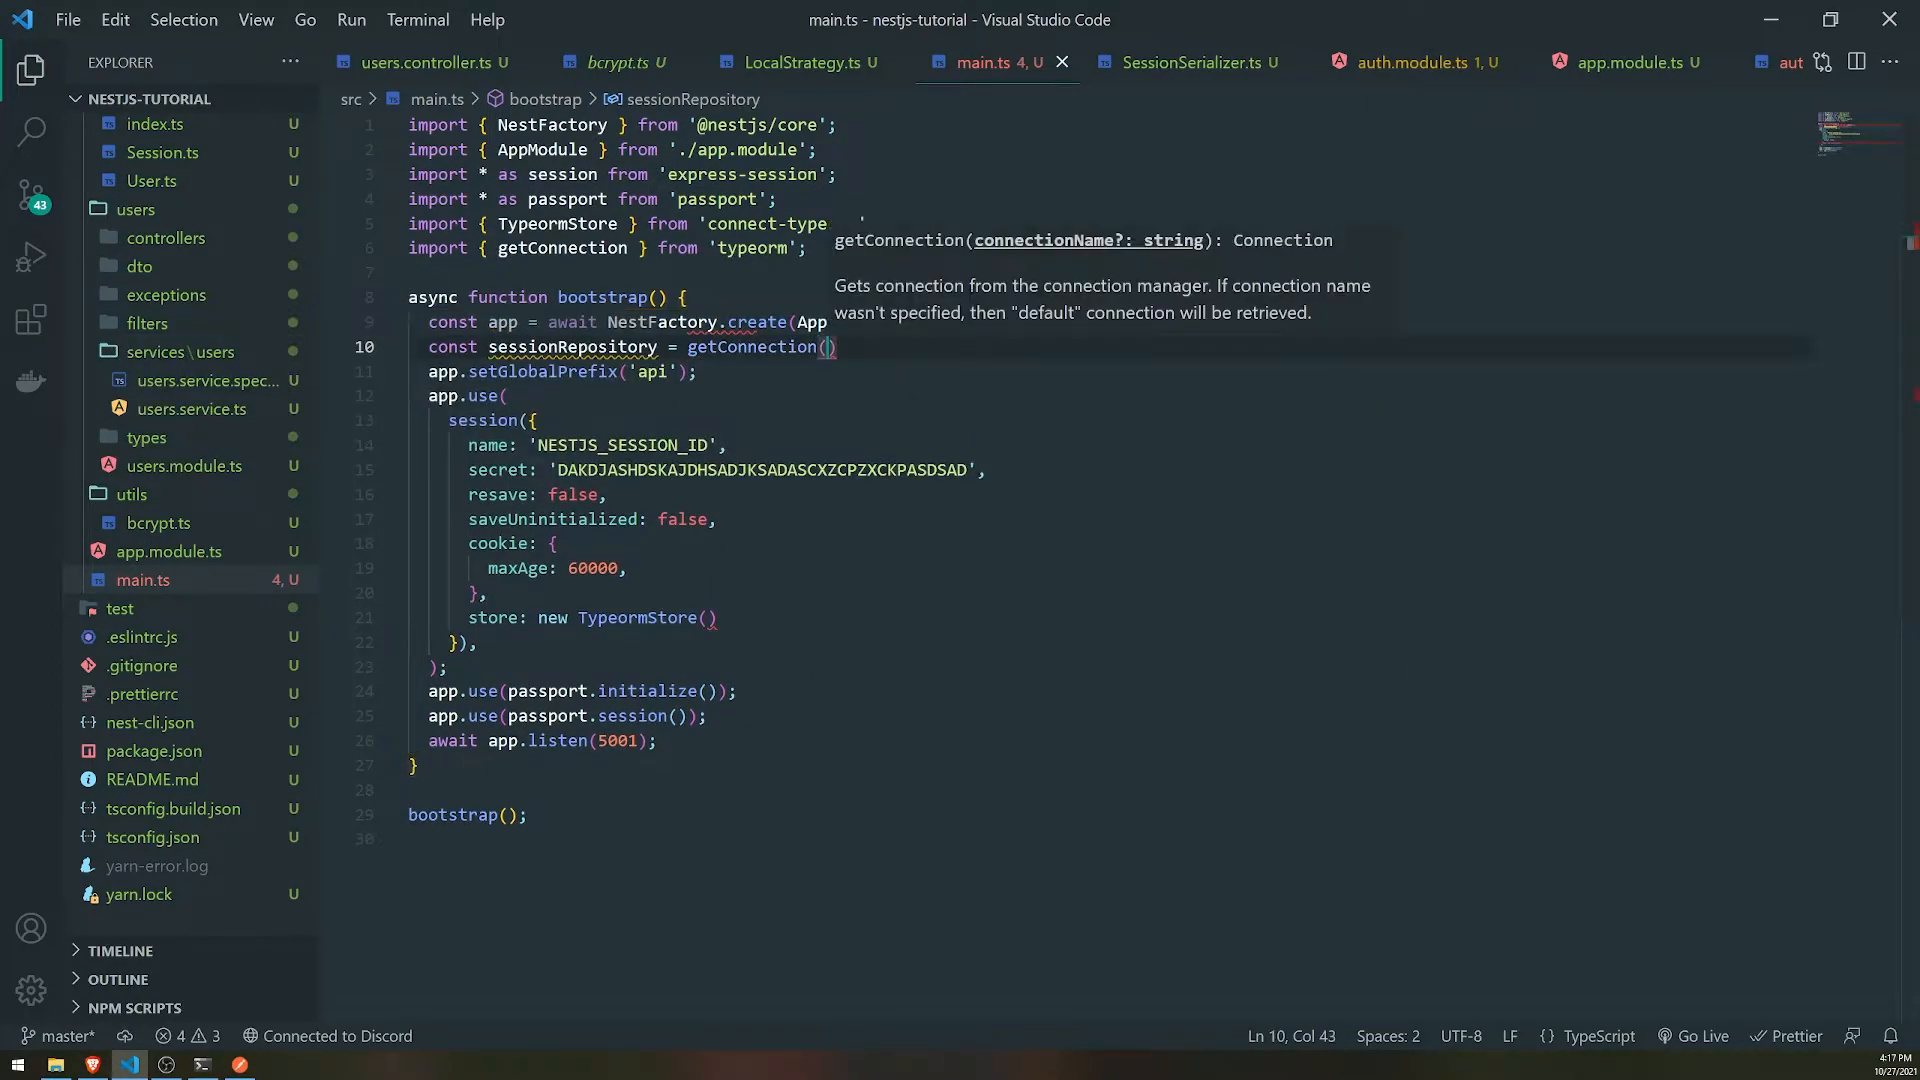
pyautogui.write('.getRepository(')
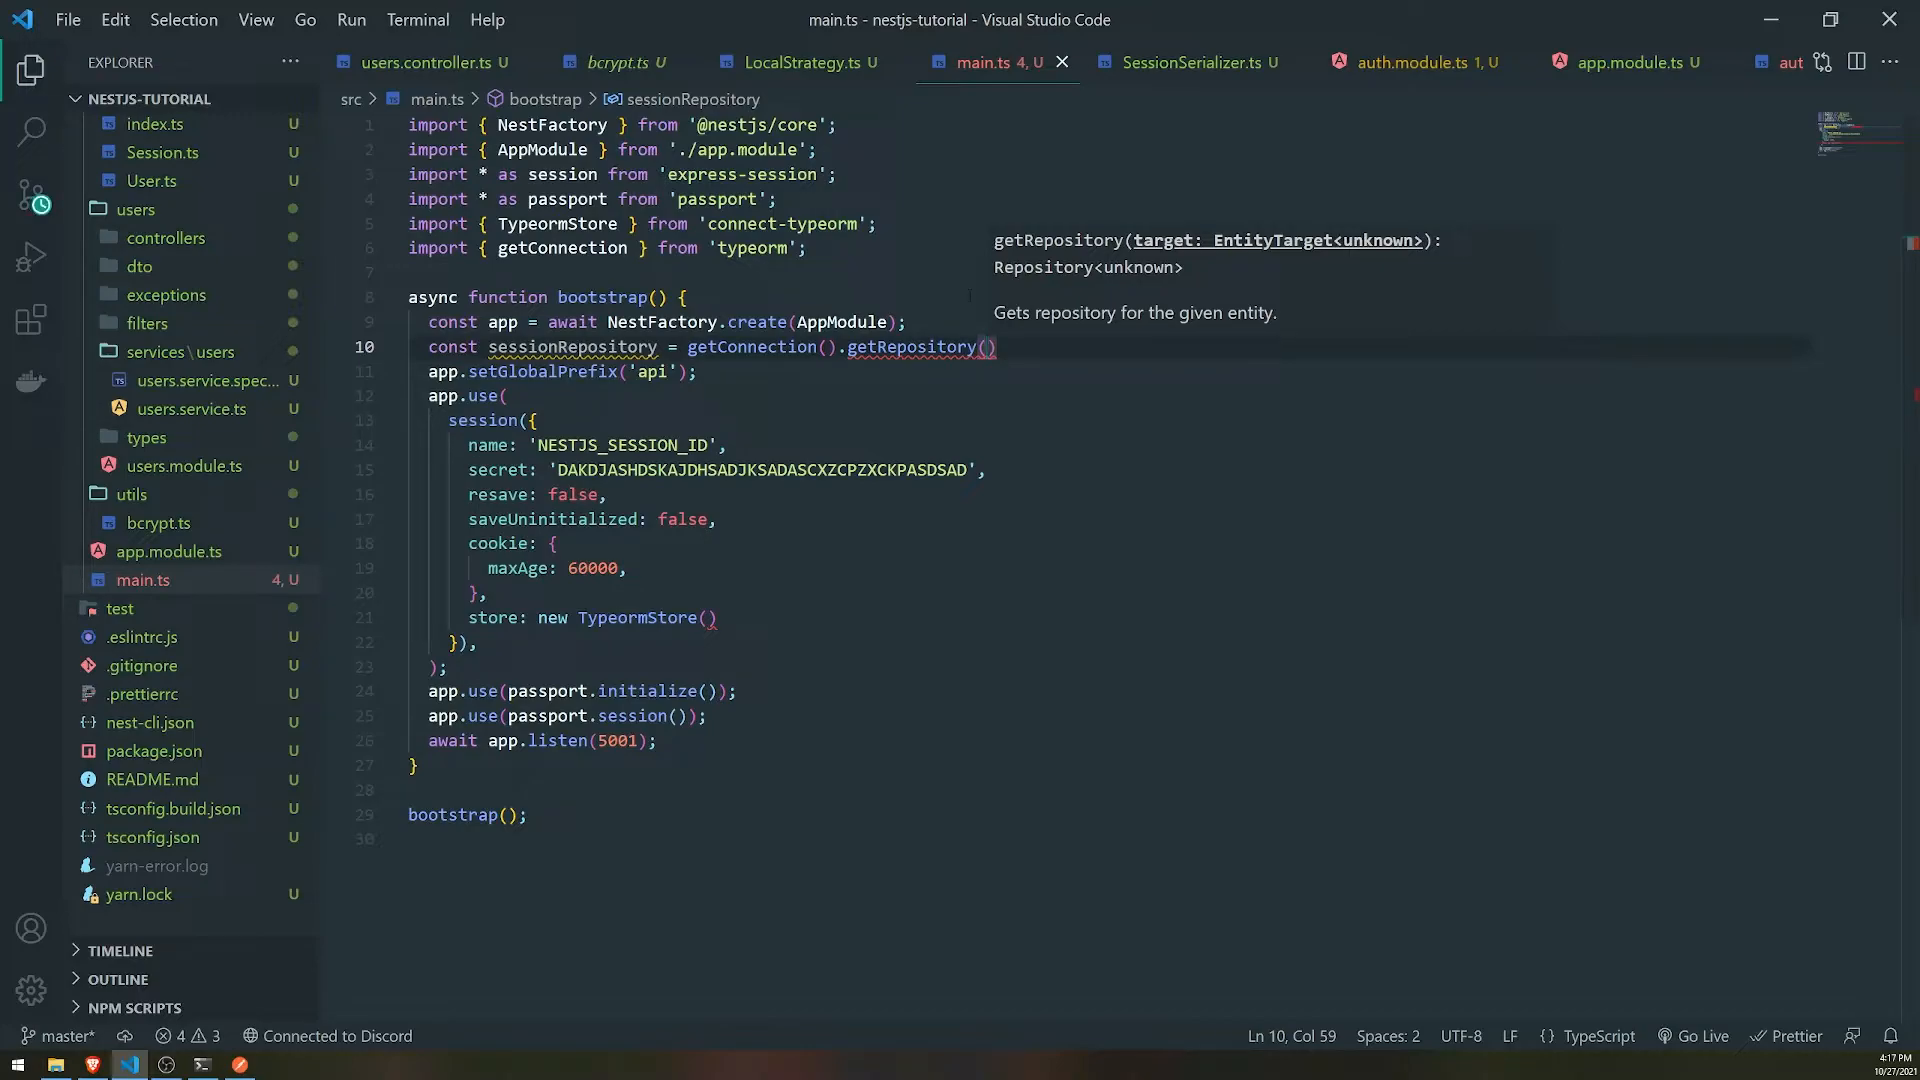
pyautogui.write('Sess')
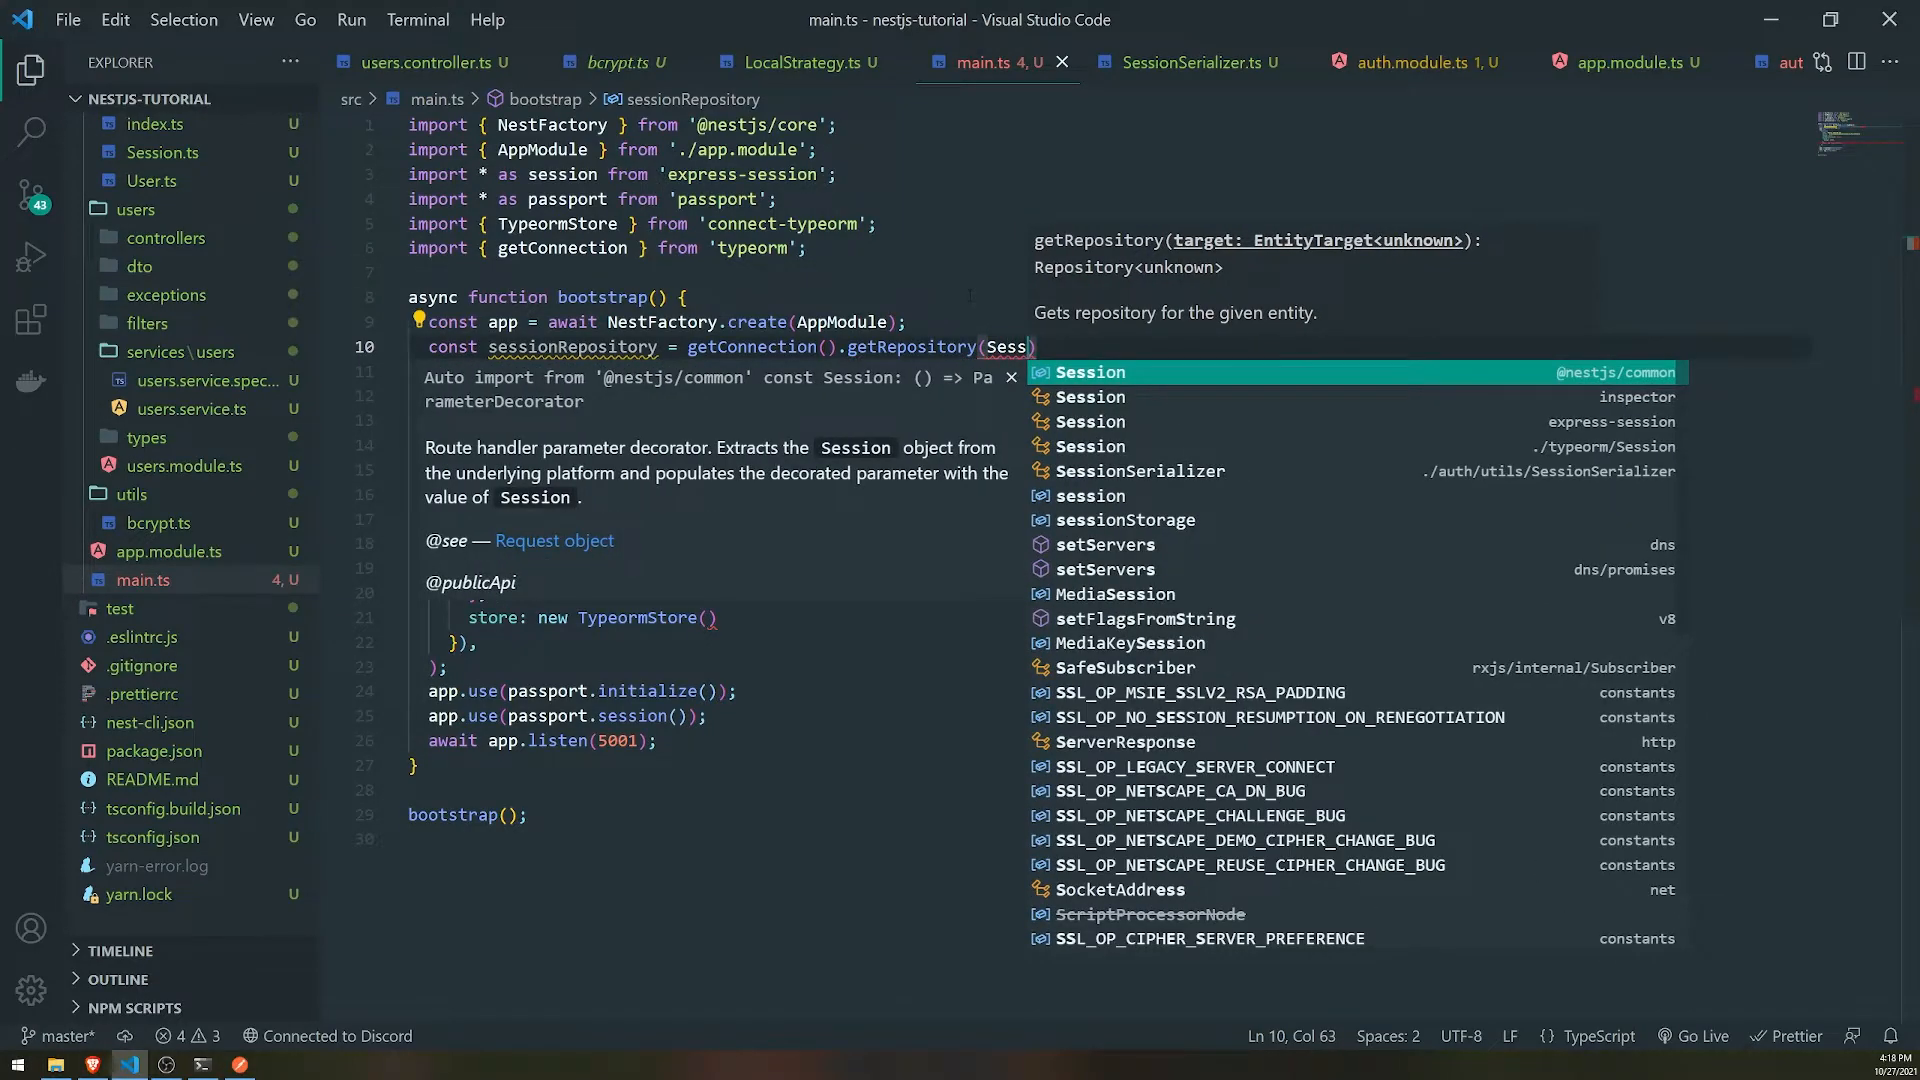
pyautogui.write('ion')
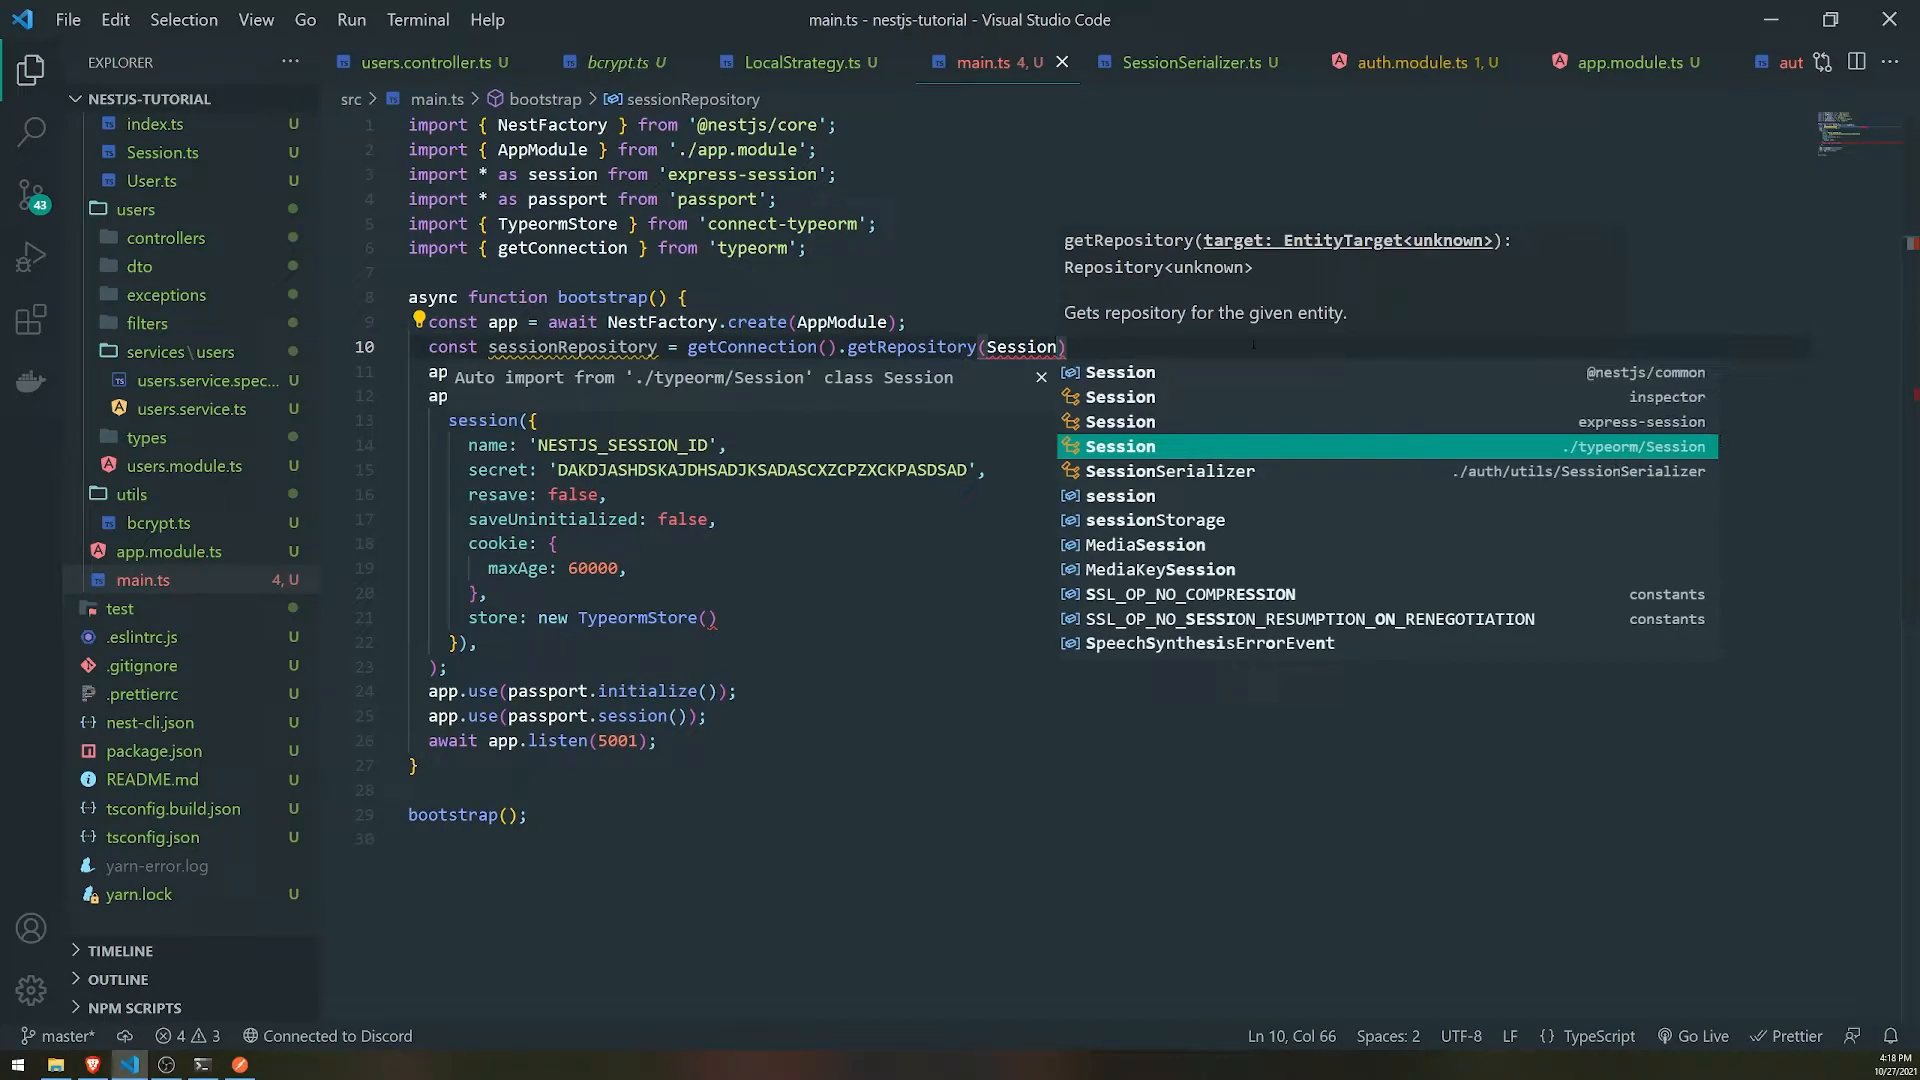
pyautogui.moveTo(186, 580)
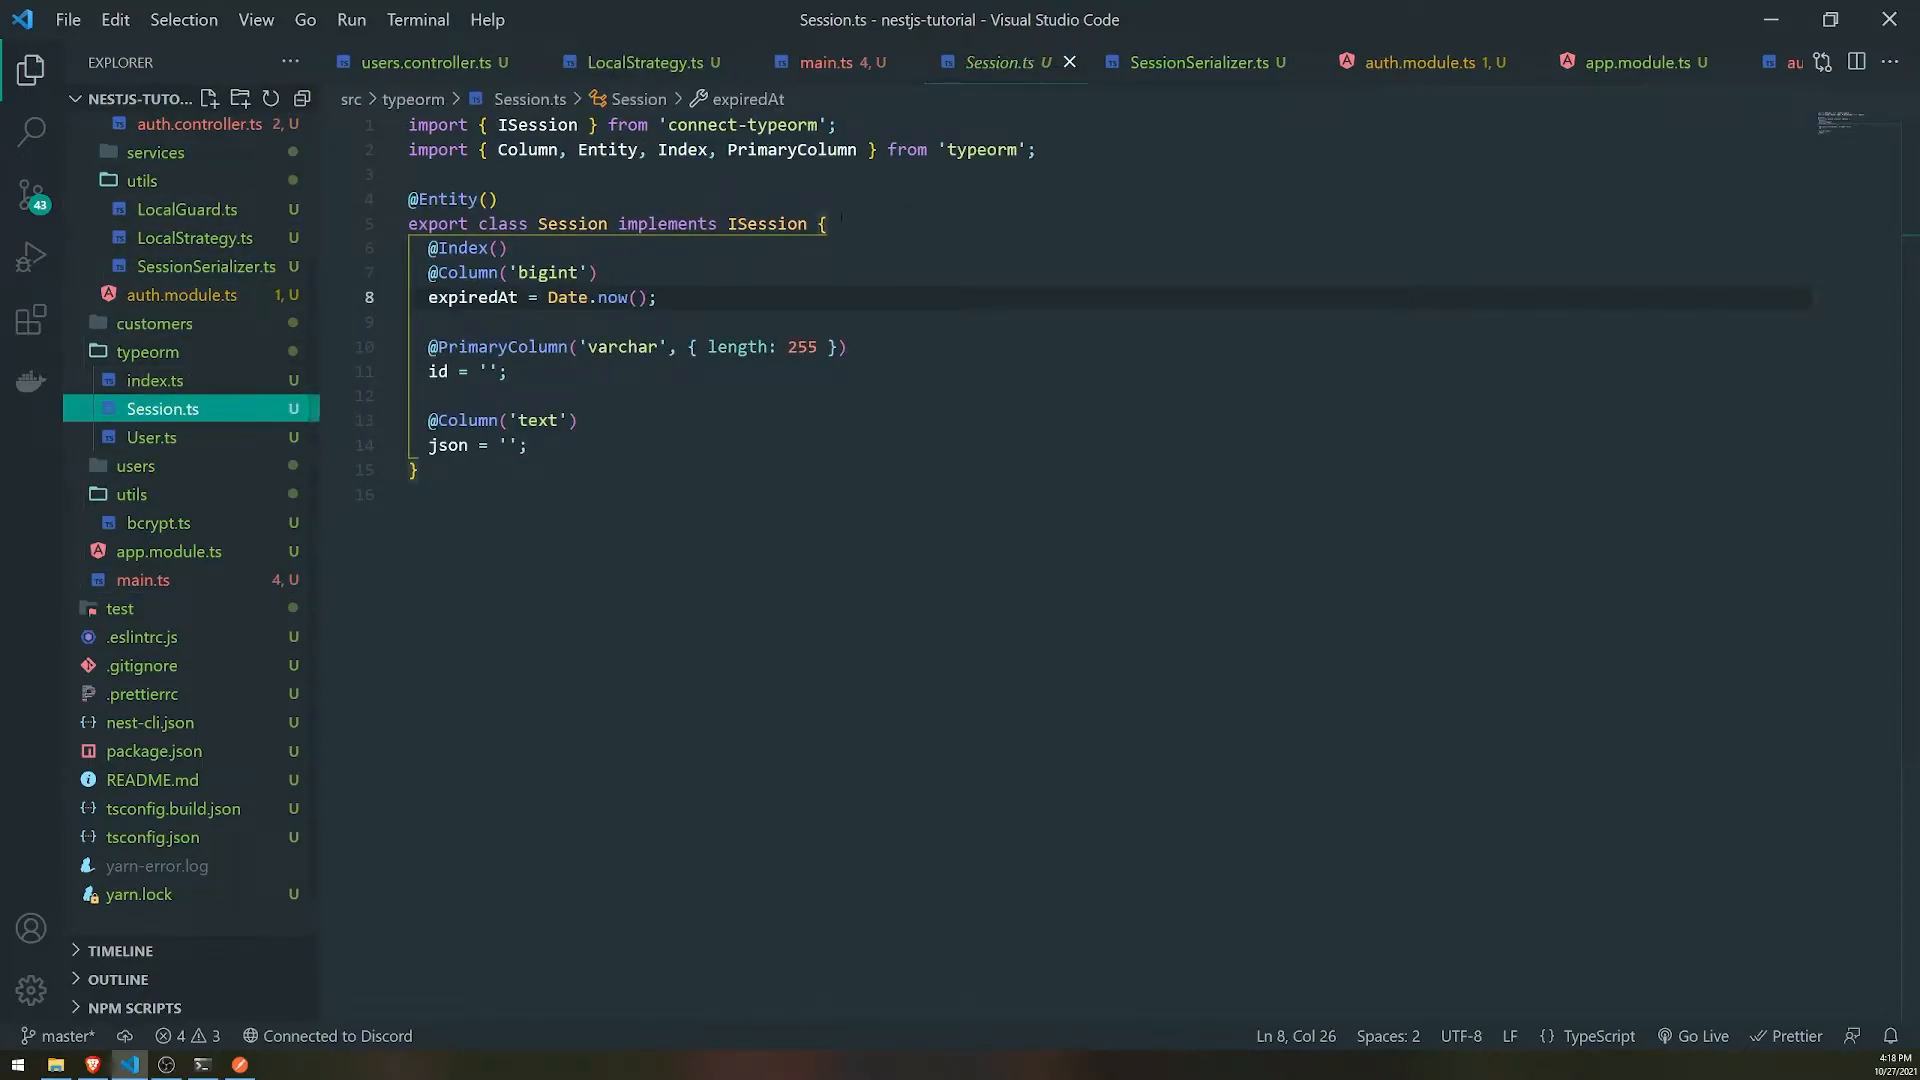
pyautogui.write('Entity);')
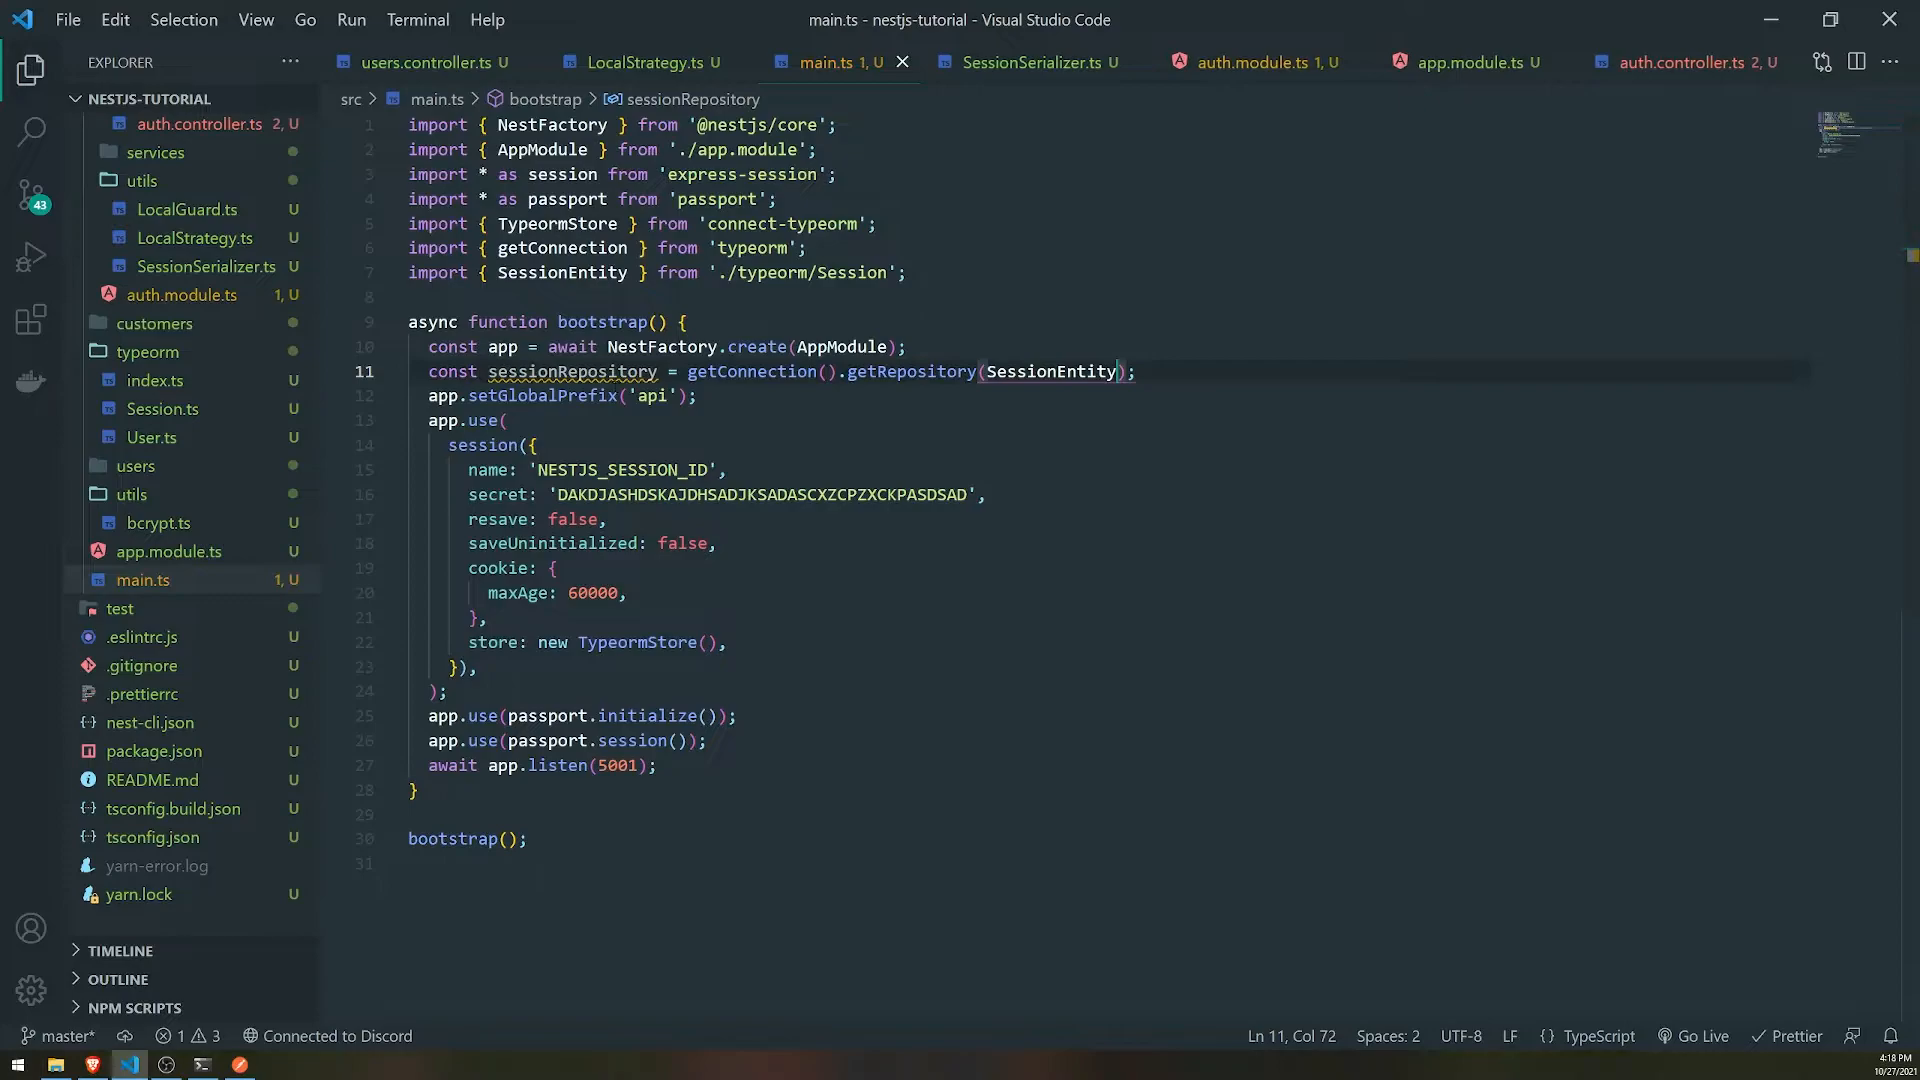
# - Chain .connect(sessionRepository) onto new TypeormStore() in the store option
pyautogui.click(708, 642)
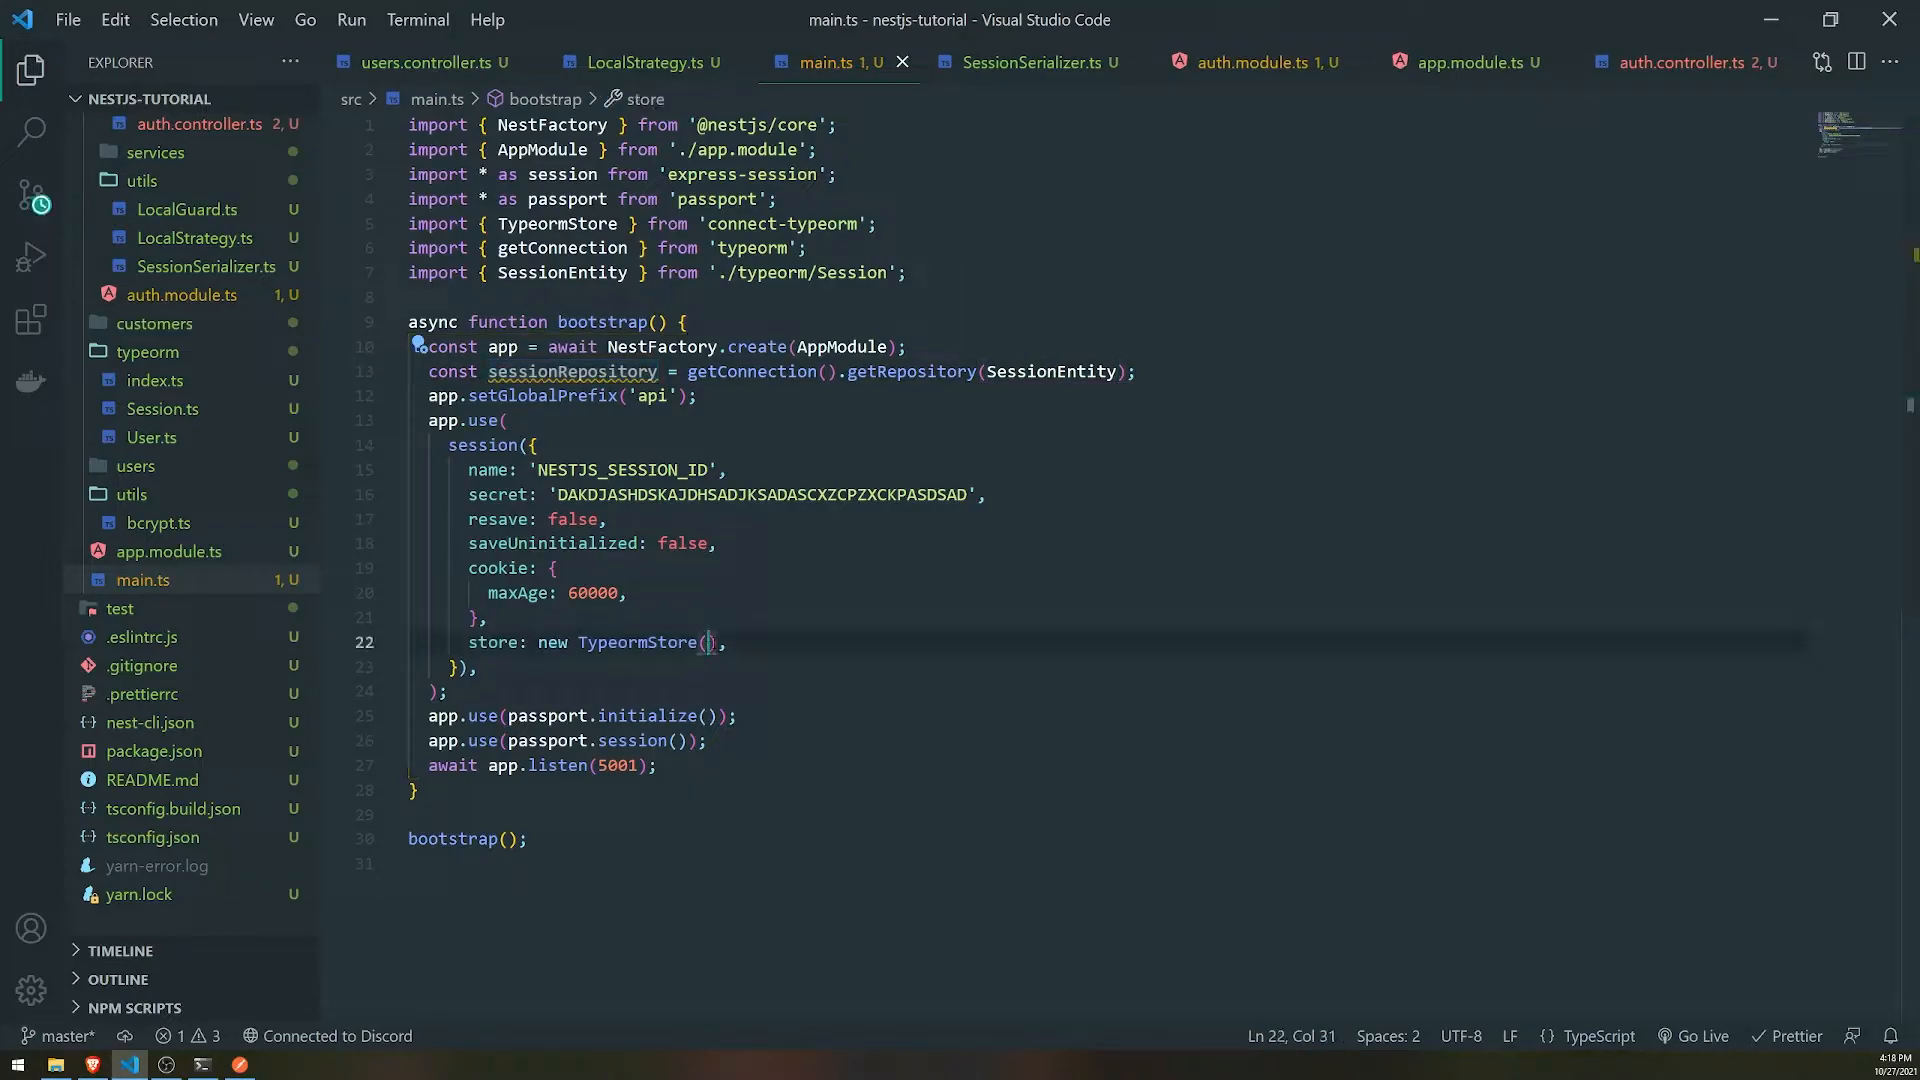
pyautogui.write('.c')
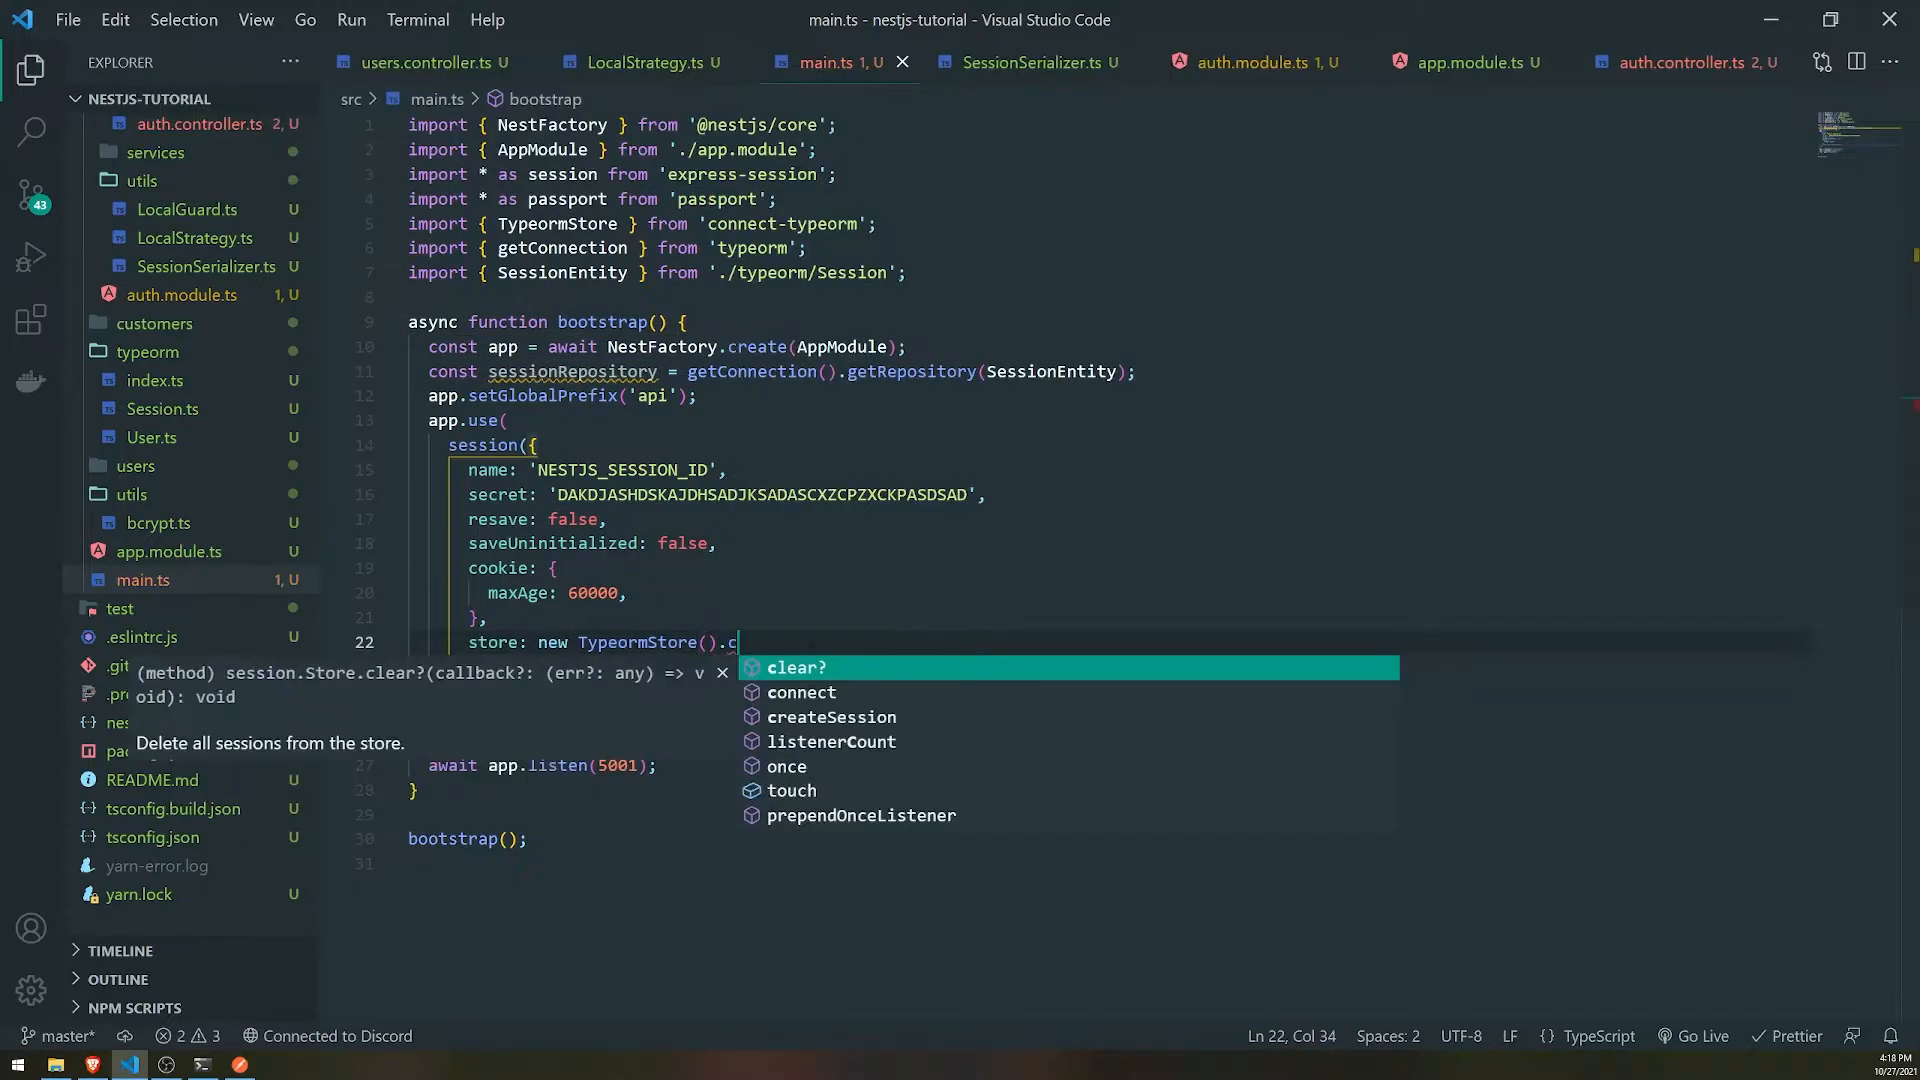
pyautogui.write('connect(sessionRepository)')
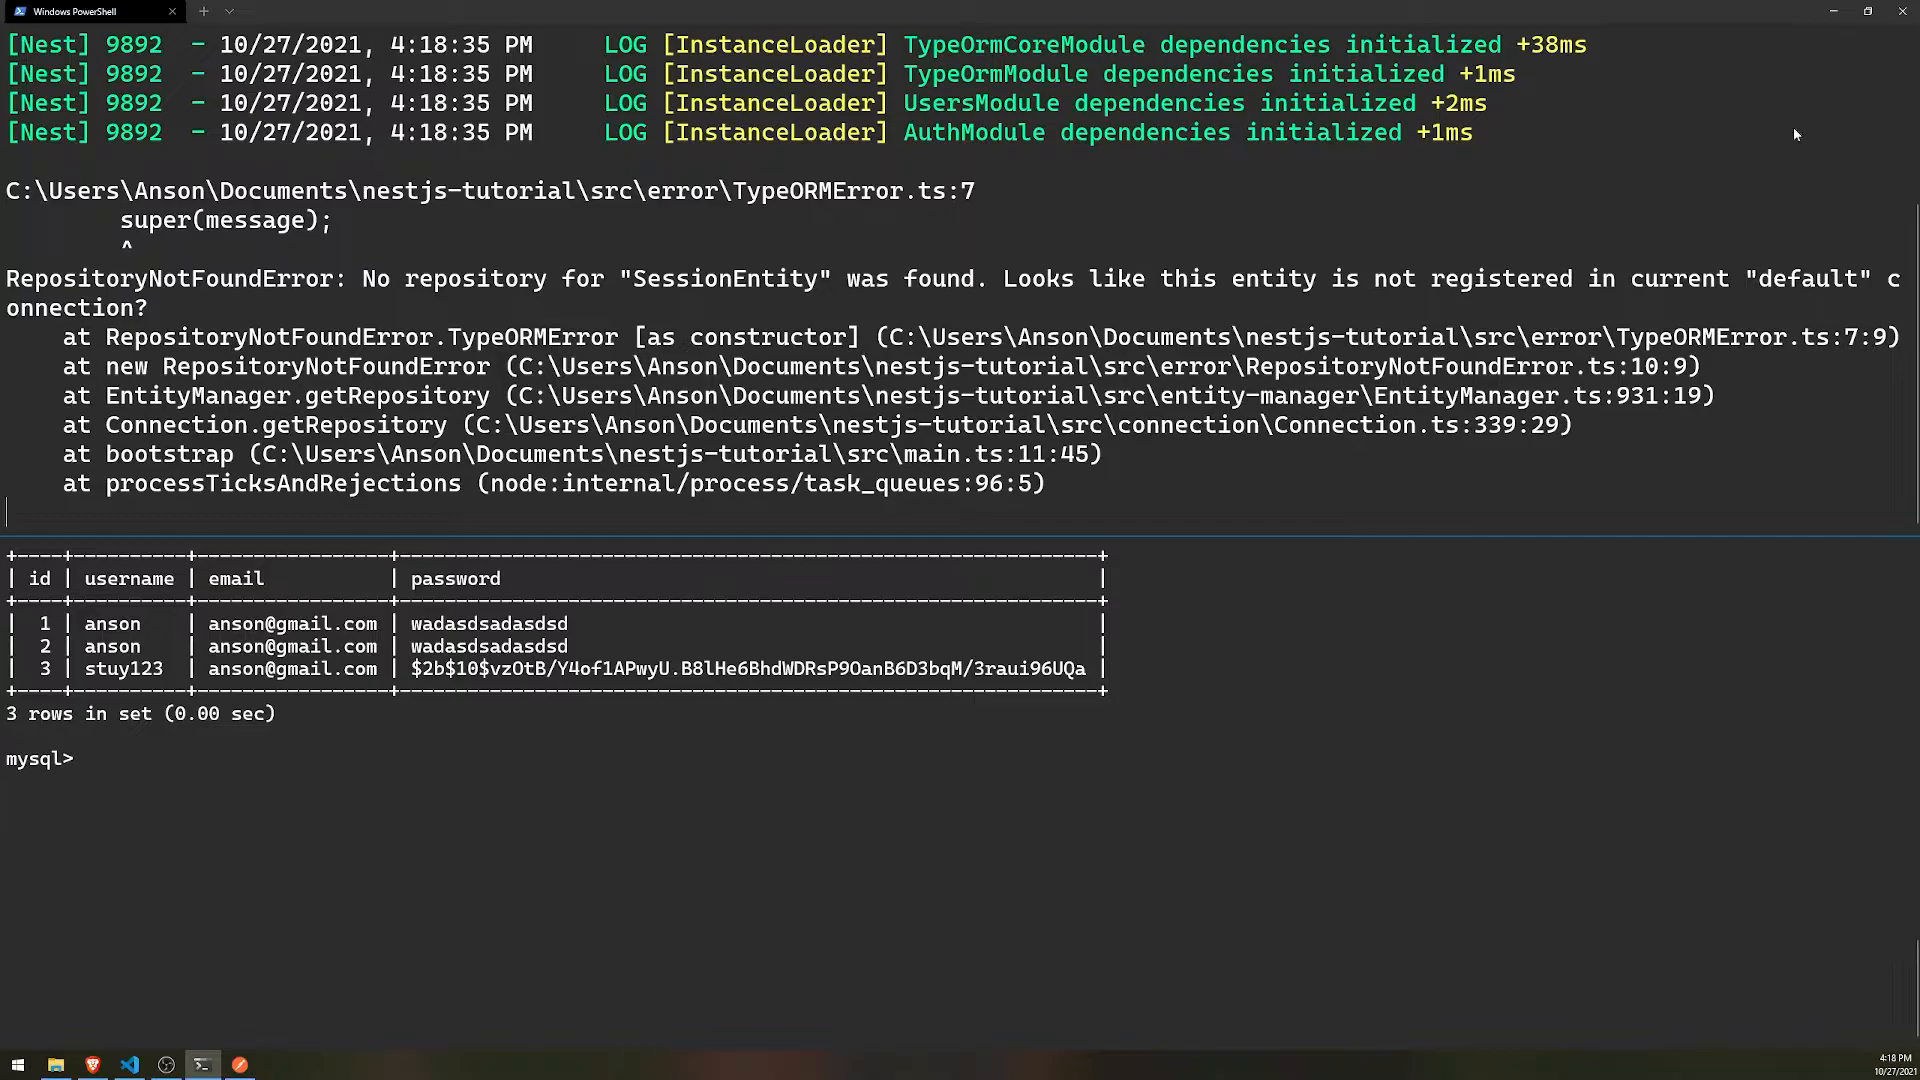
# - Switch main.ts to getRepository(SessionEntity) imported from typeorm after reading the error
pyautogui.click(127, 1063)
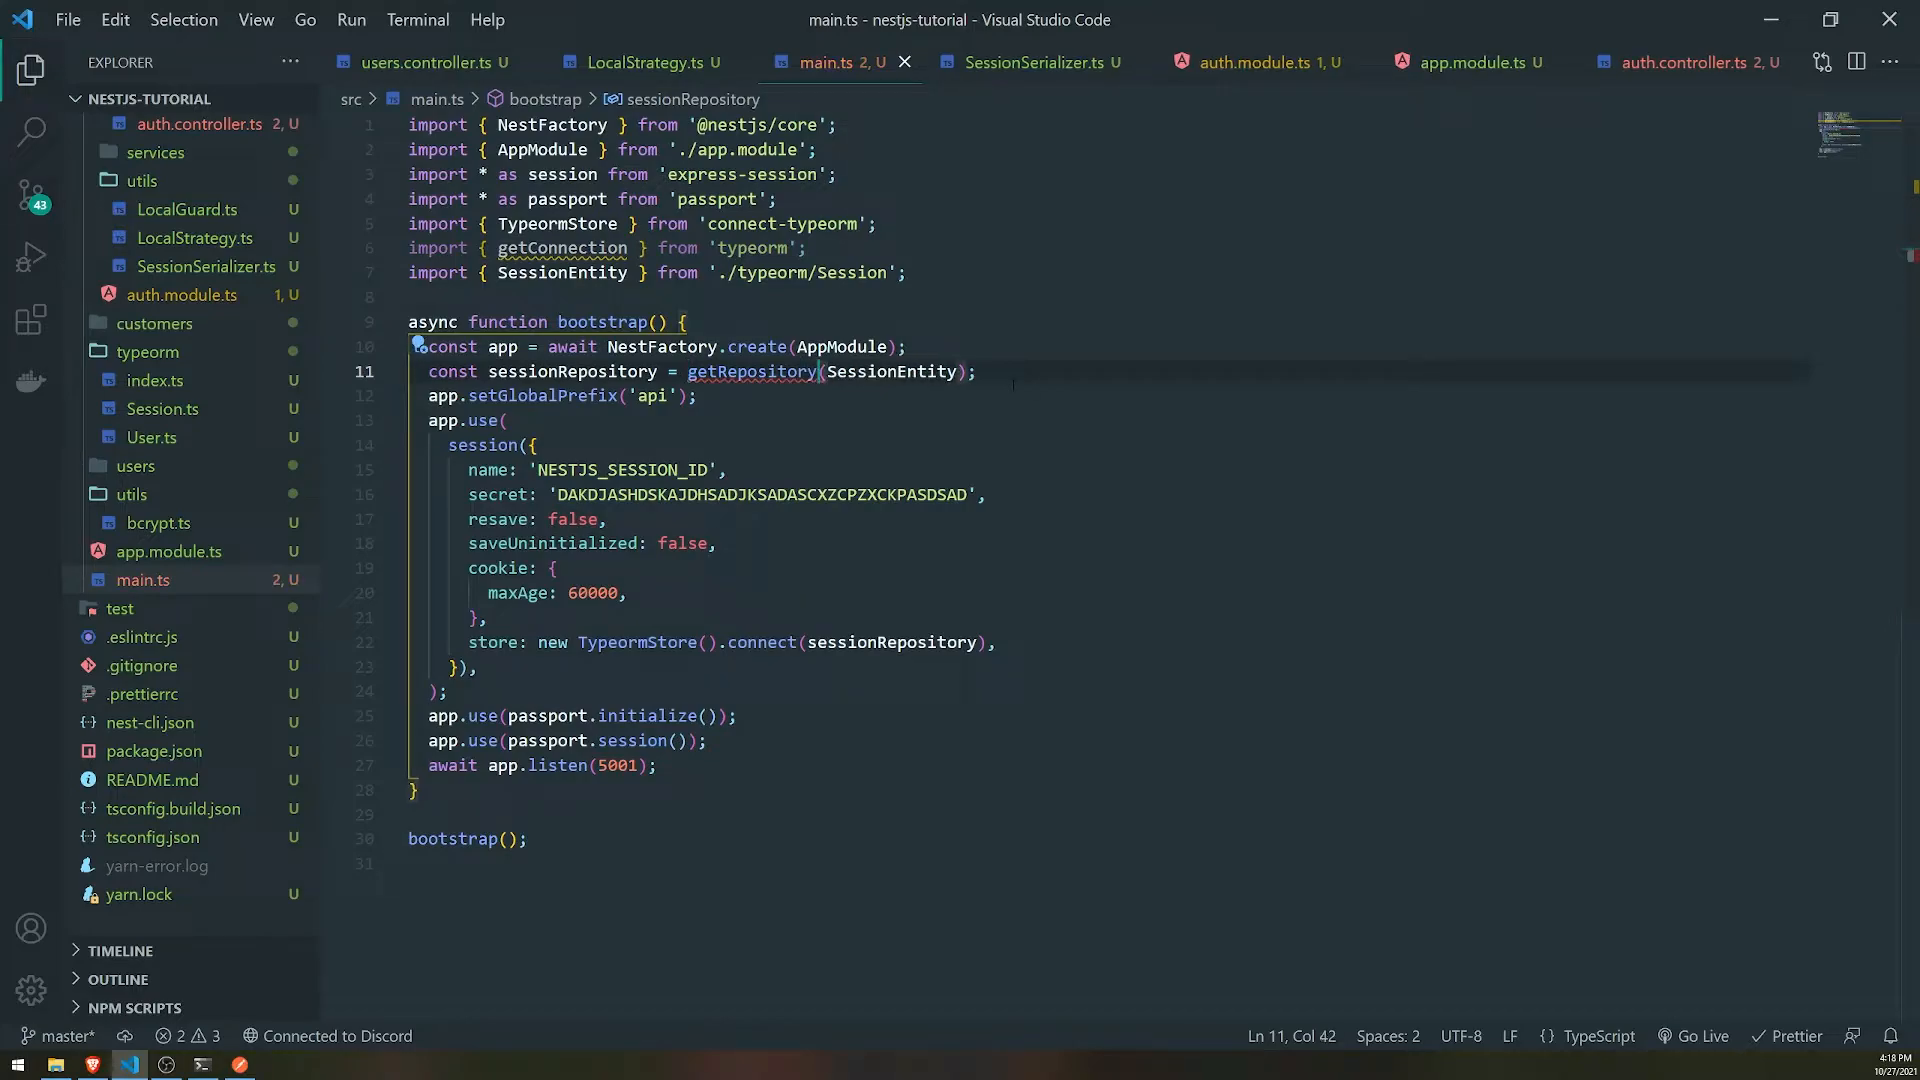
pyautogui.write(', getRepository')
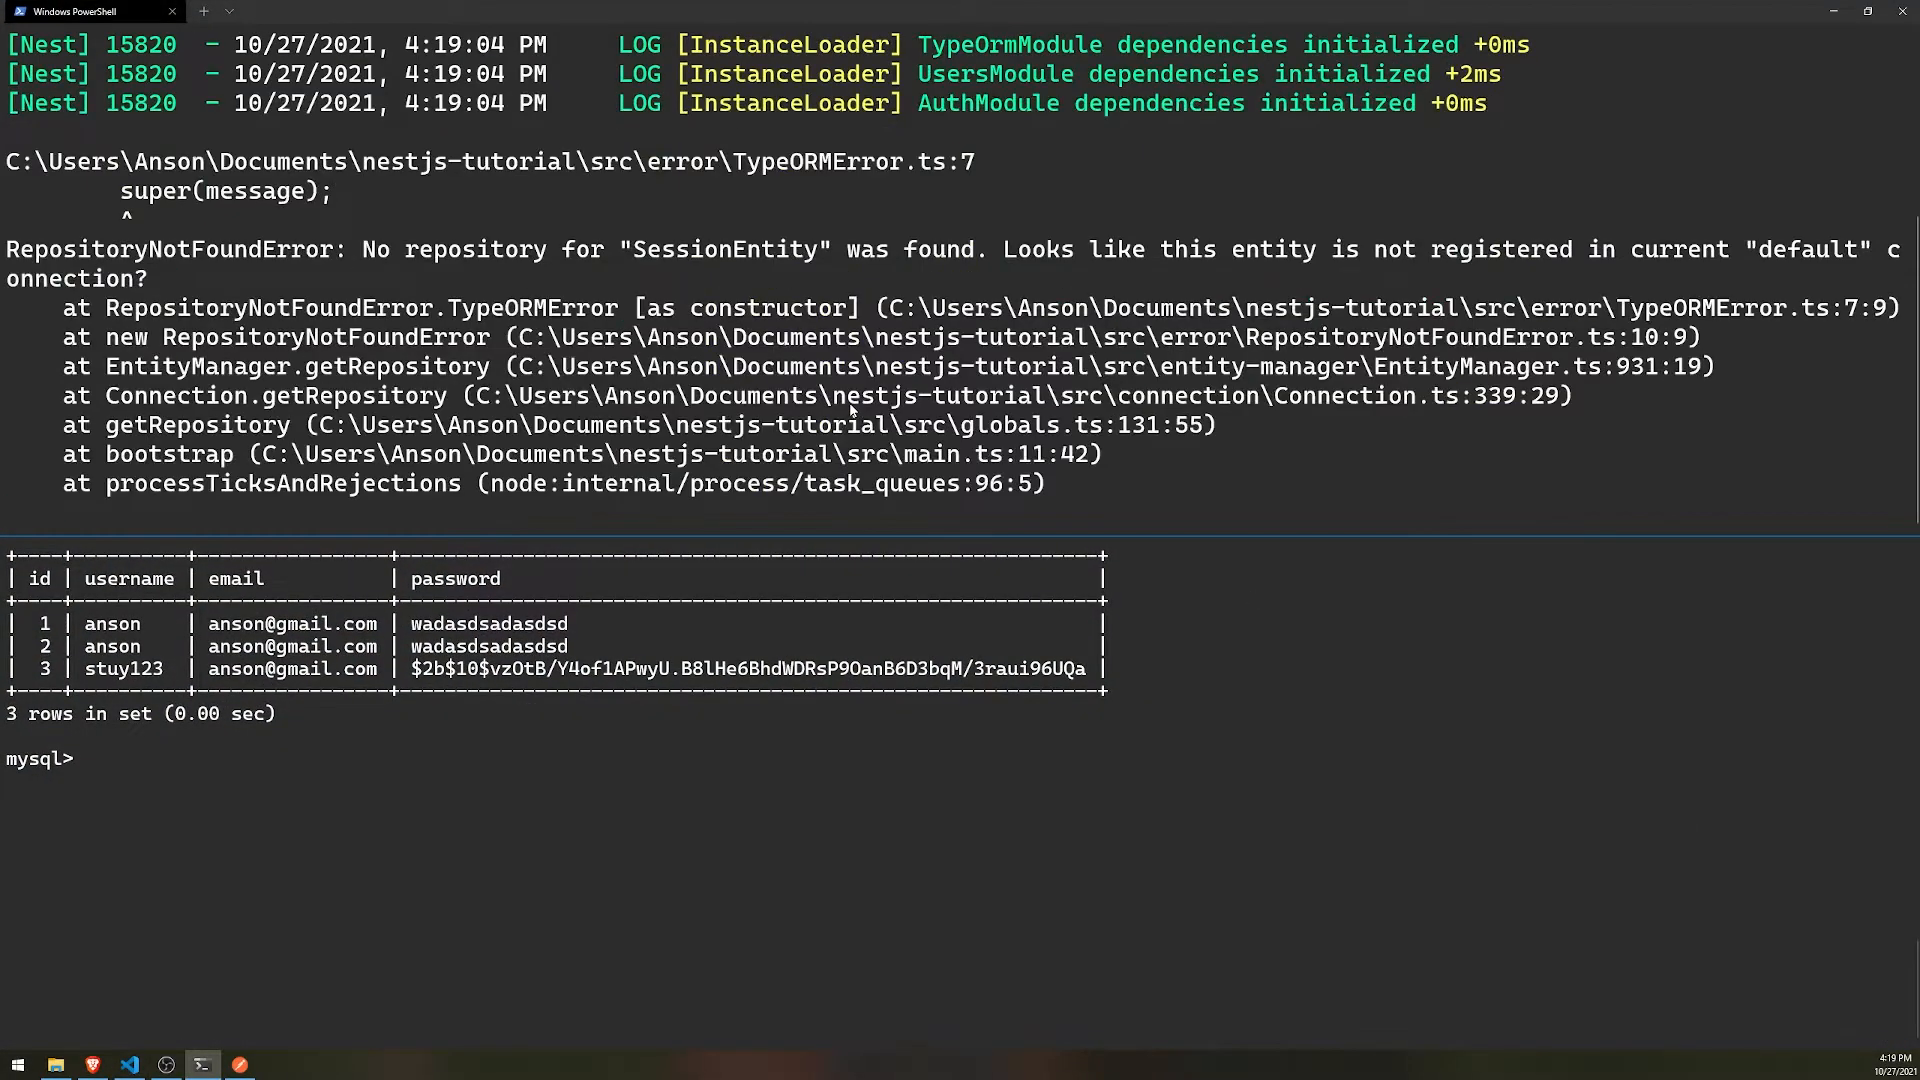
pyautogui.moveTo(1230, 449)
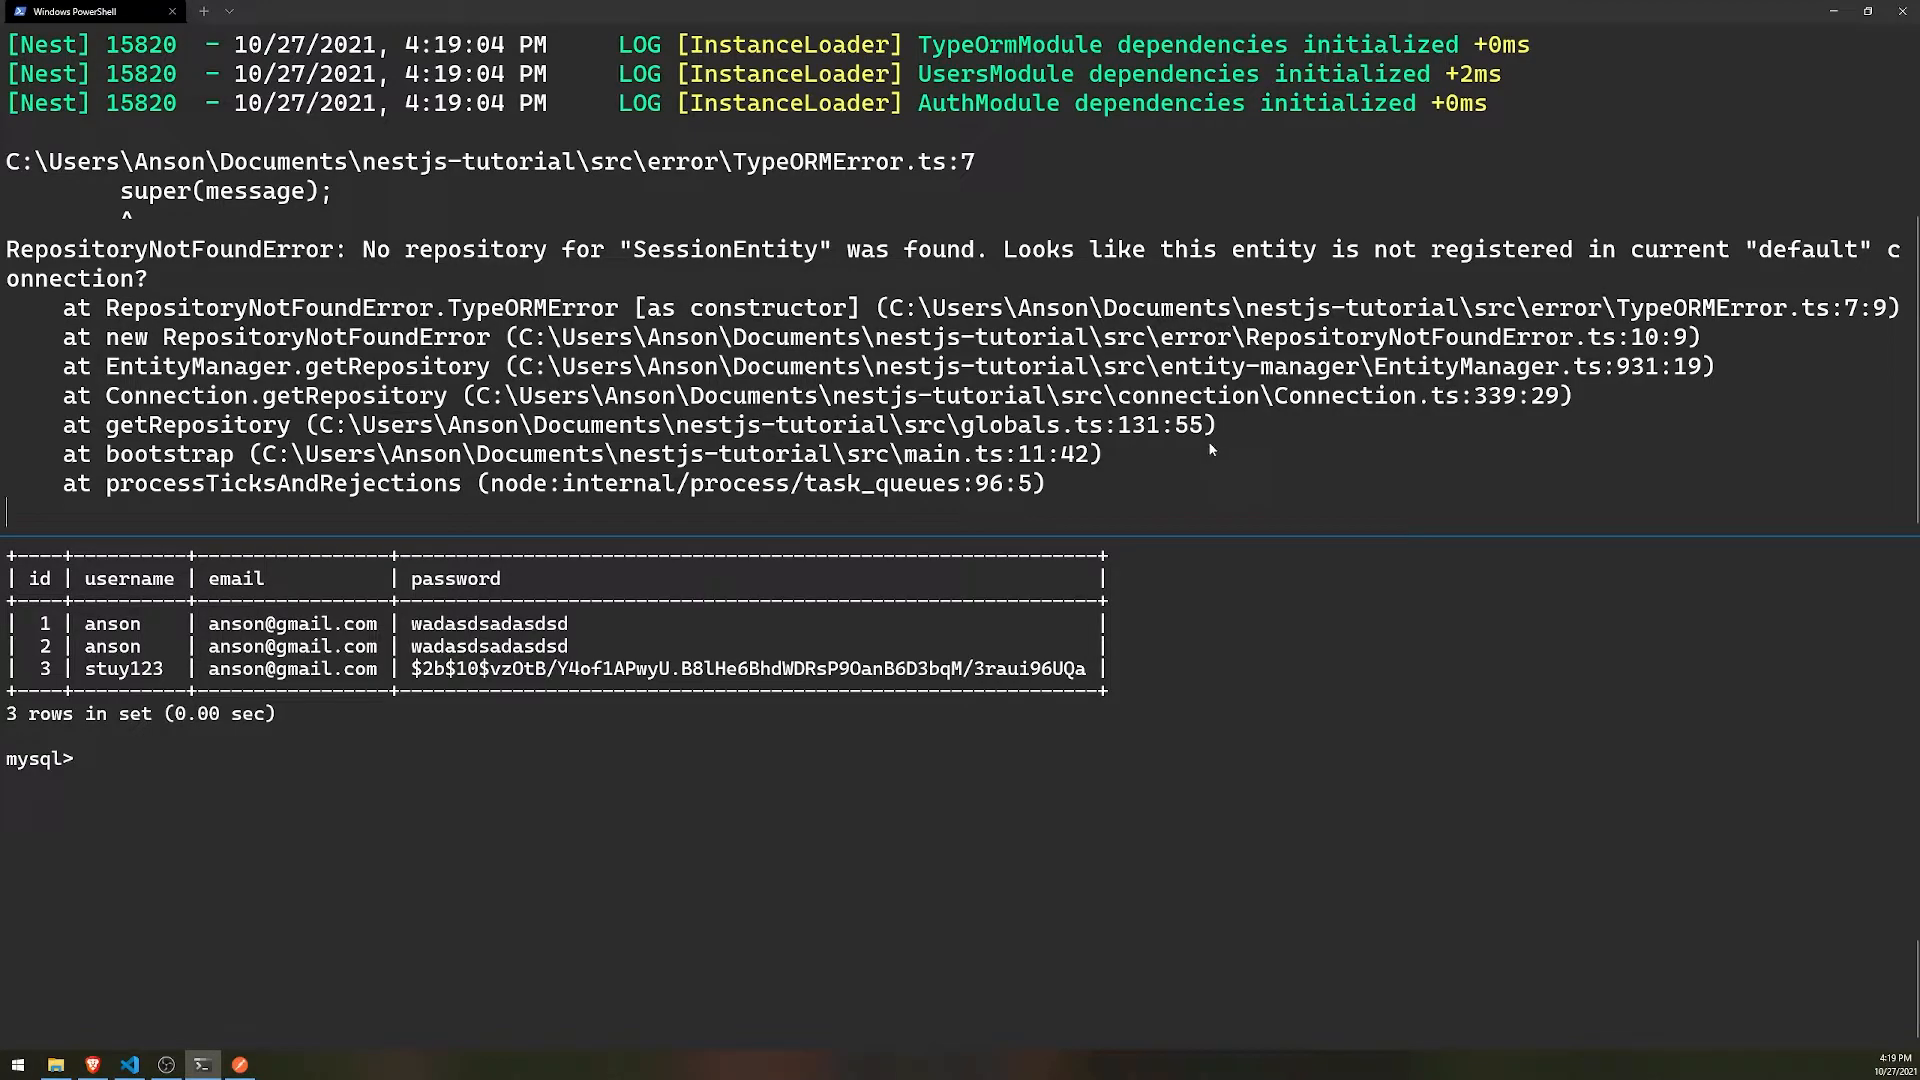
pyautogui.moveTo(1187, 441)
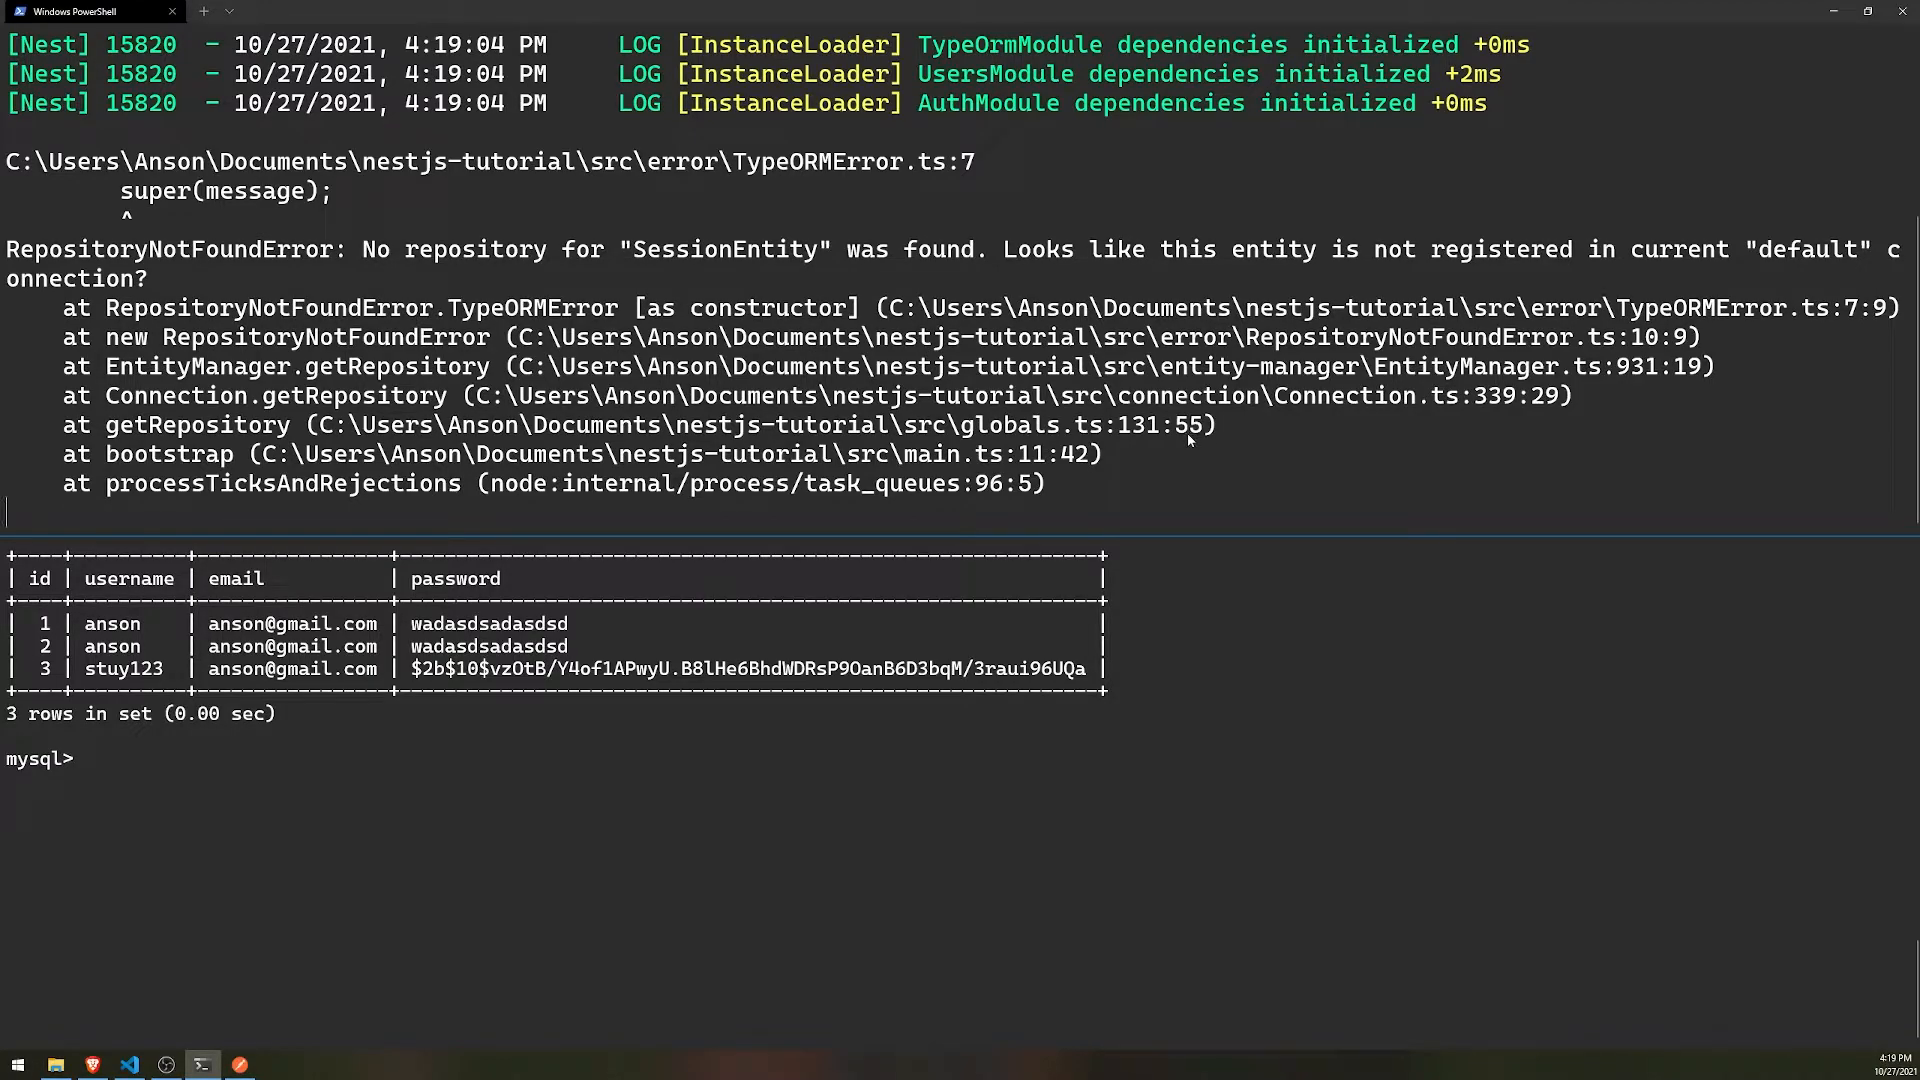
pyautogui.moveTo(1200, 437)
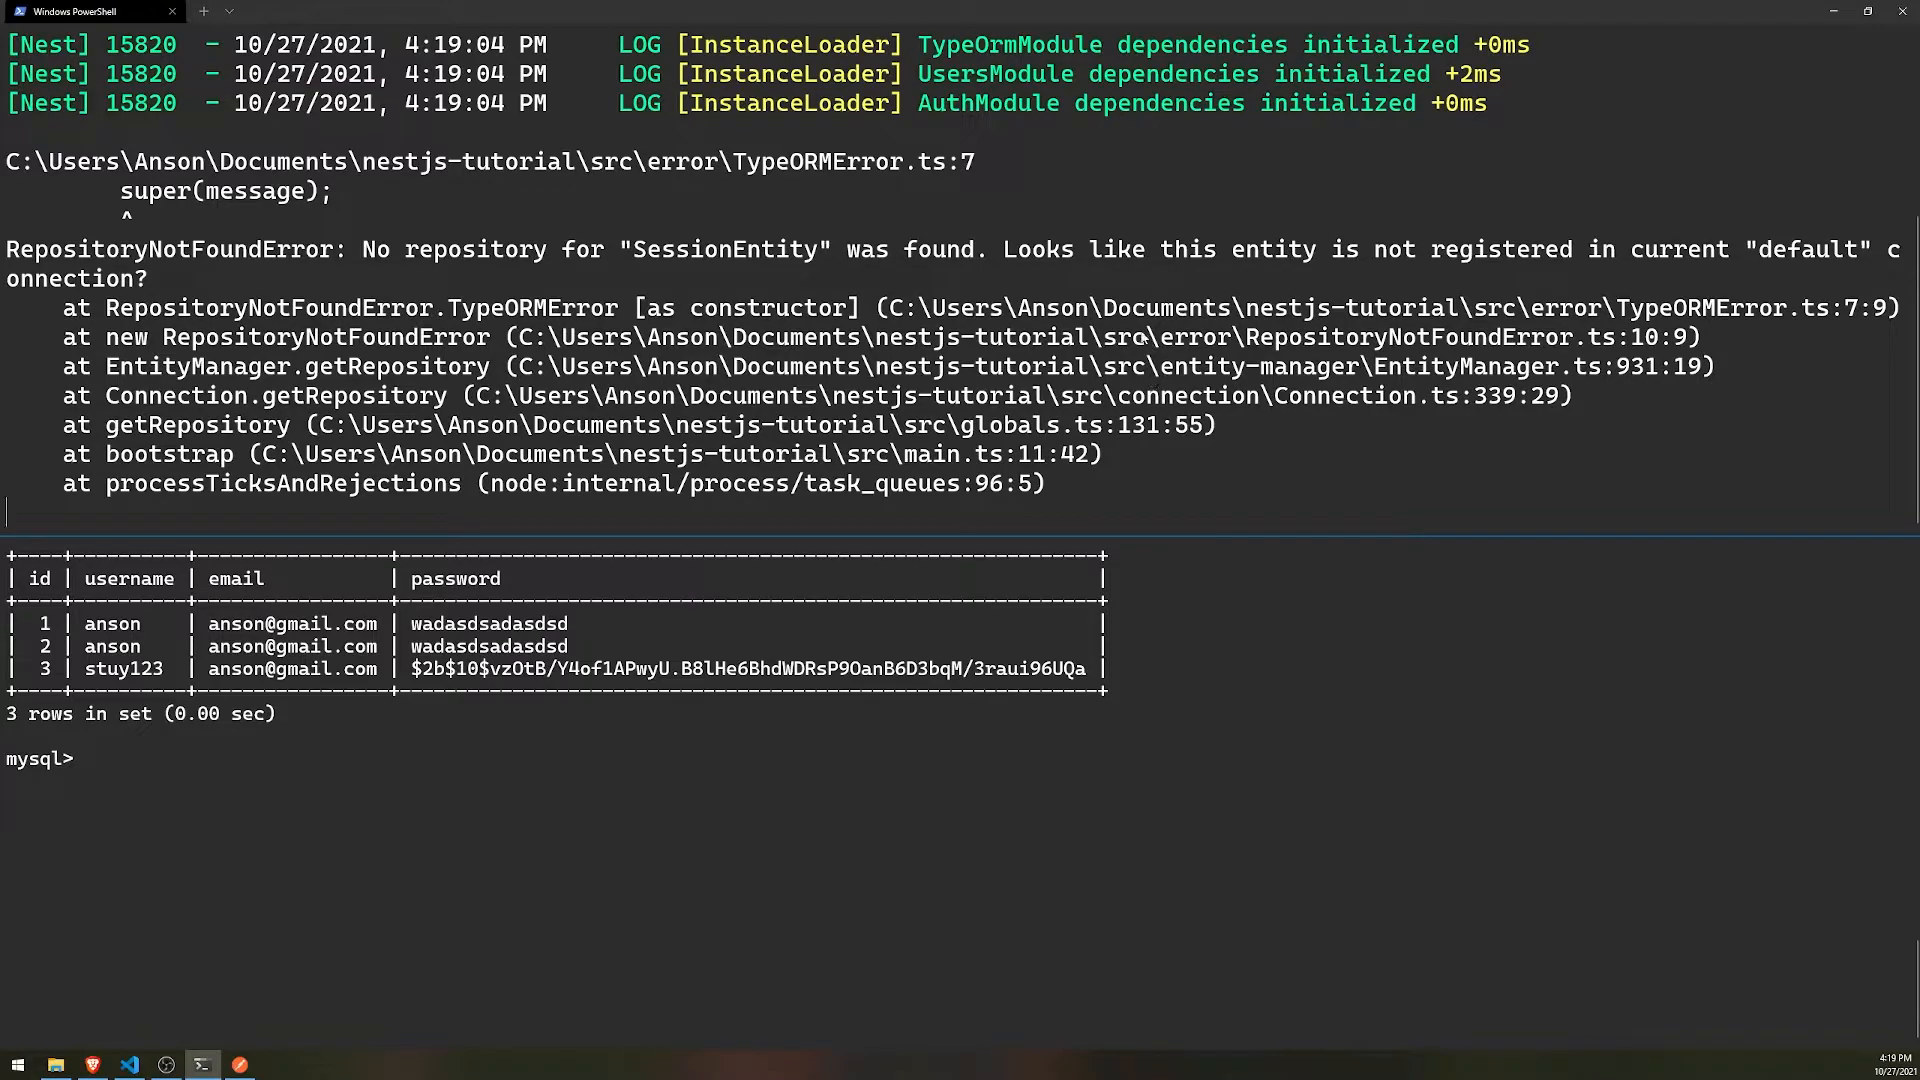
pyautogui.moveTo(1123, 186)
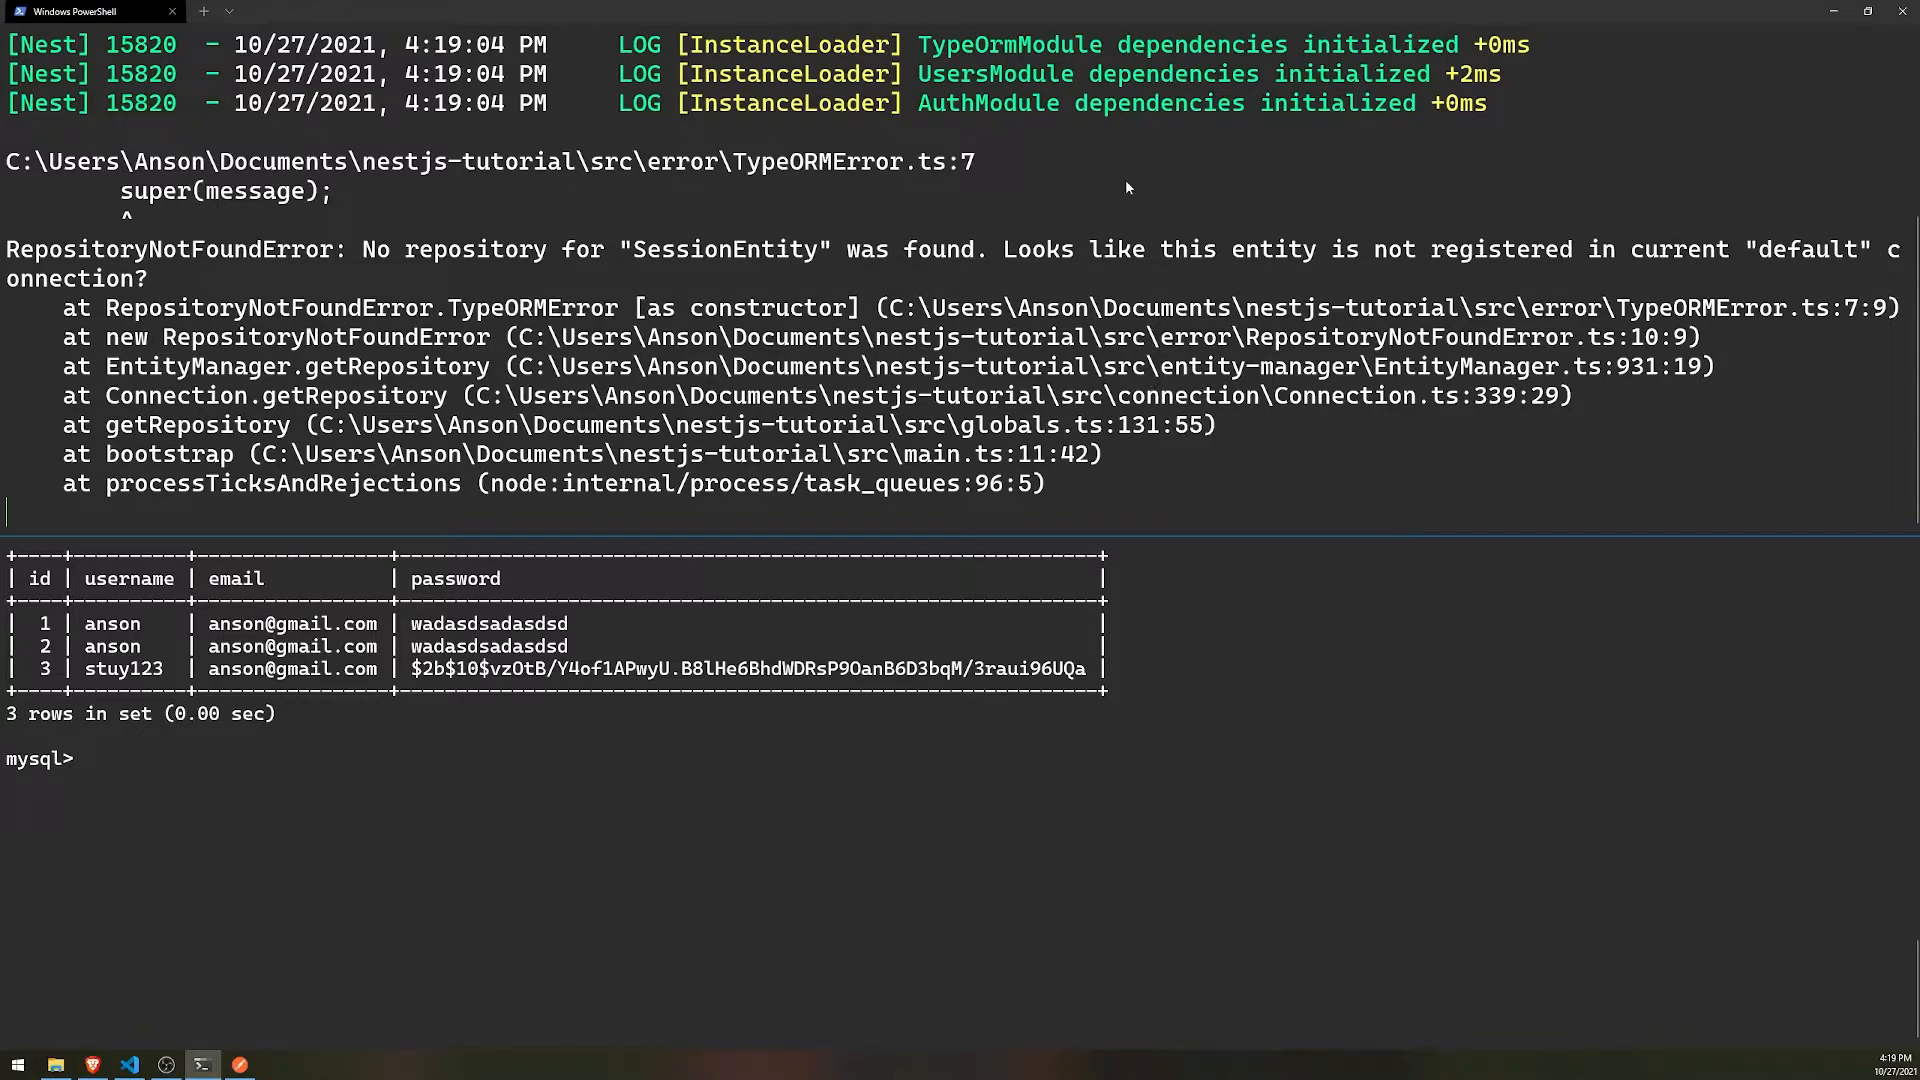
pyautogui.moveTo(1173, 208)
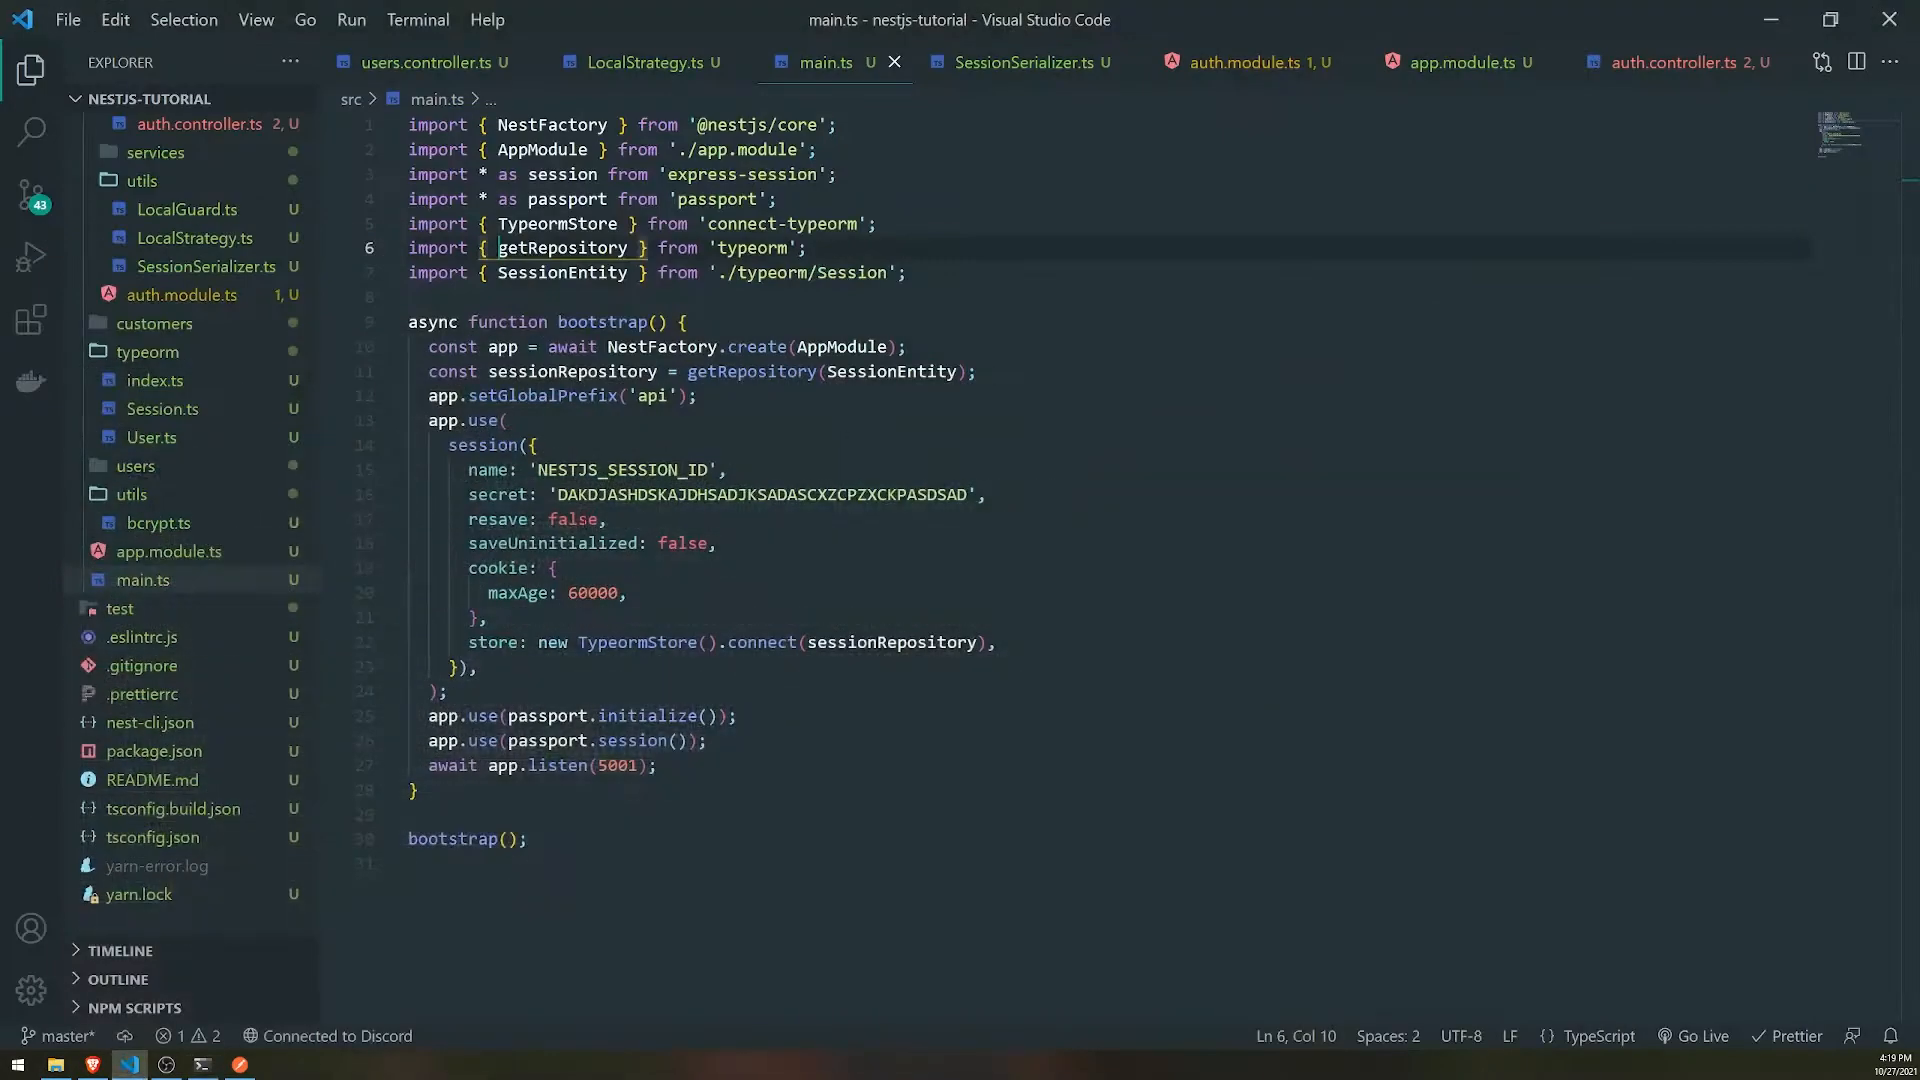
# - Import SessionEntity from './Session' in typeorm/index.ts and add it to entities and exports
pyautogui.click(1457, 62)
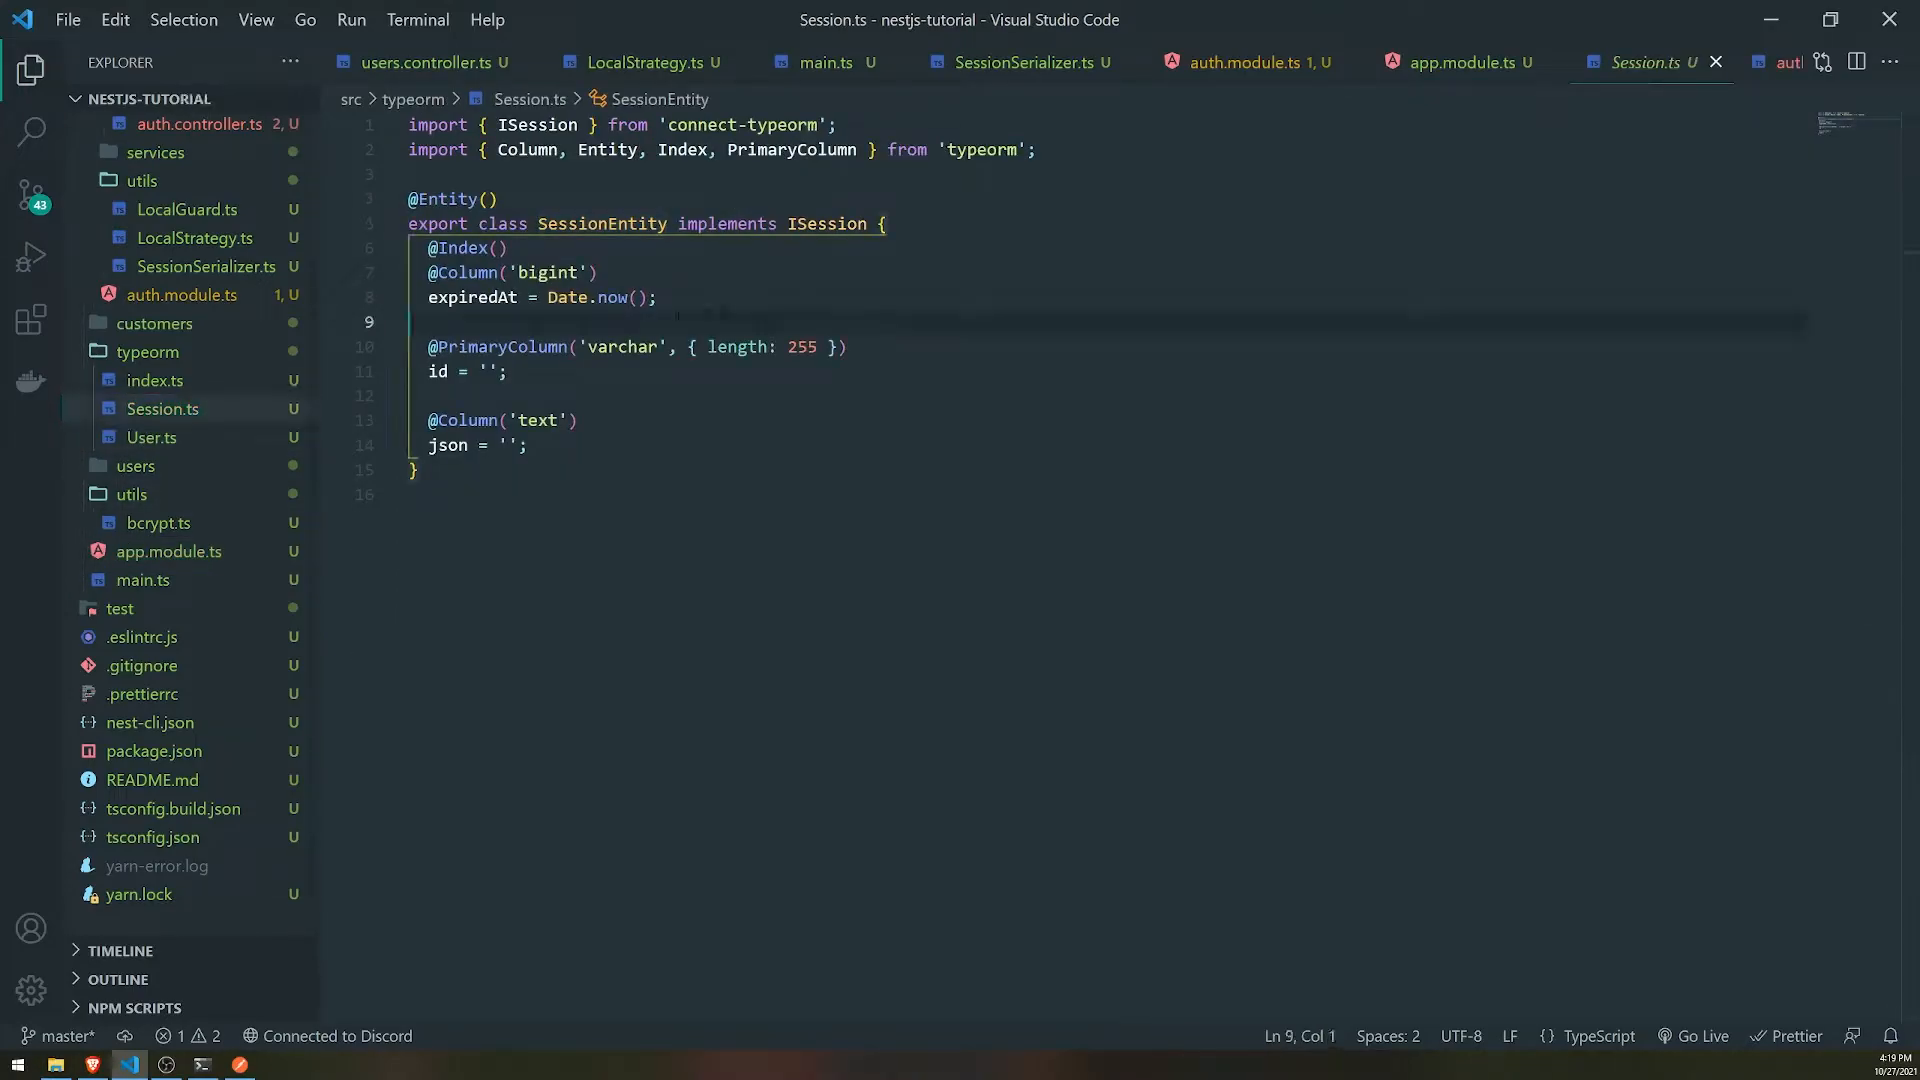
pyautogui.click(154, 381)
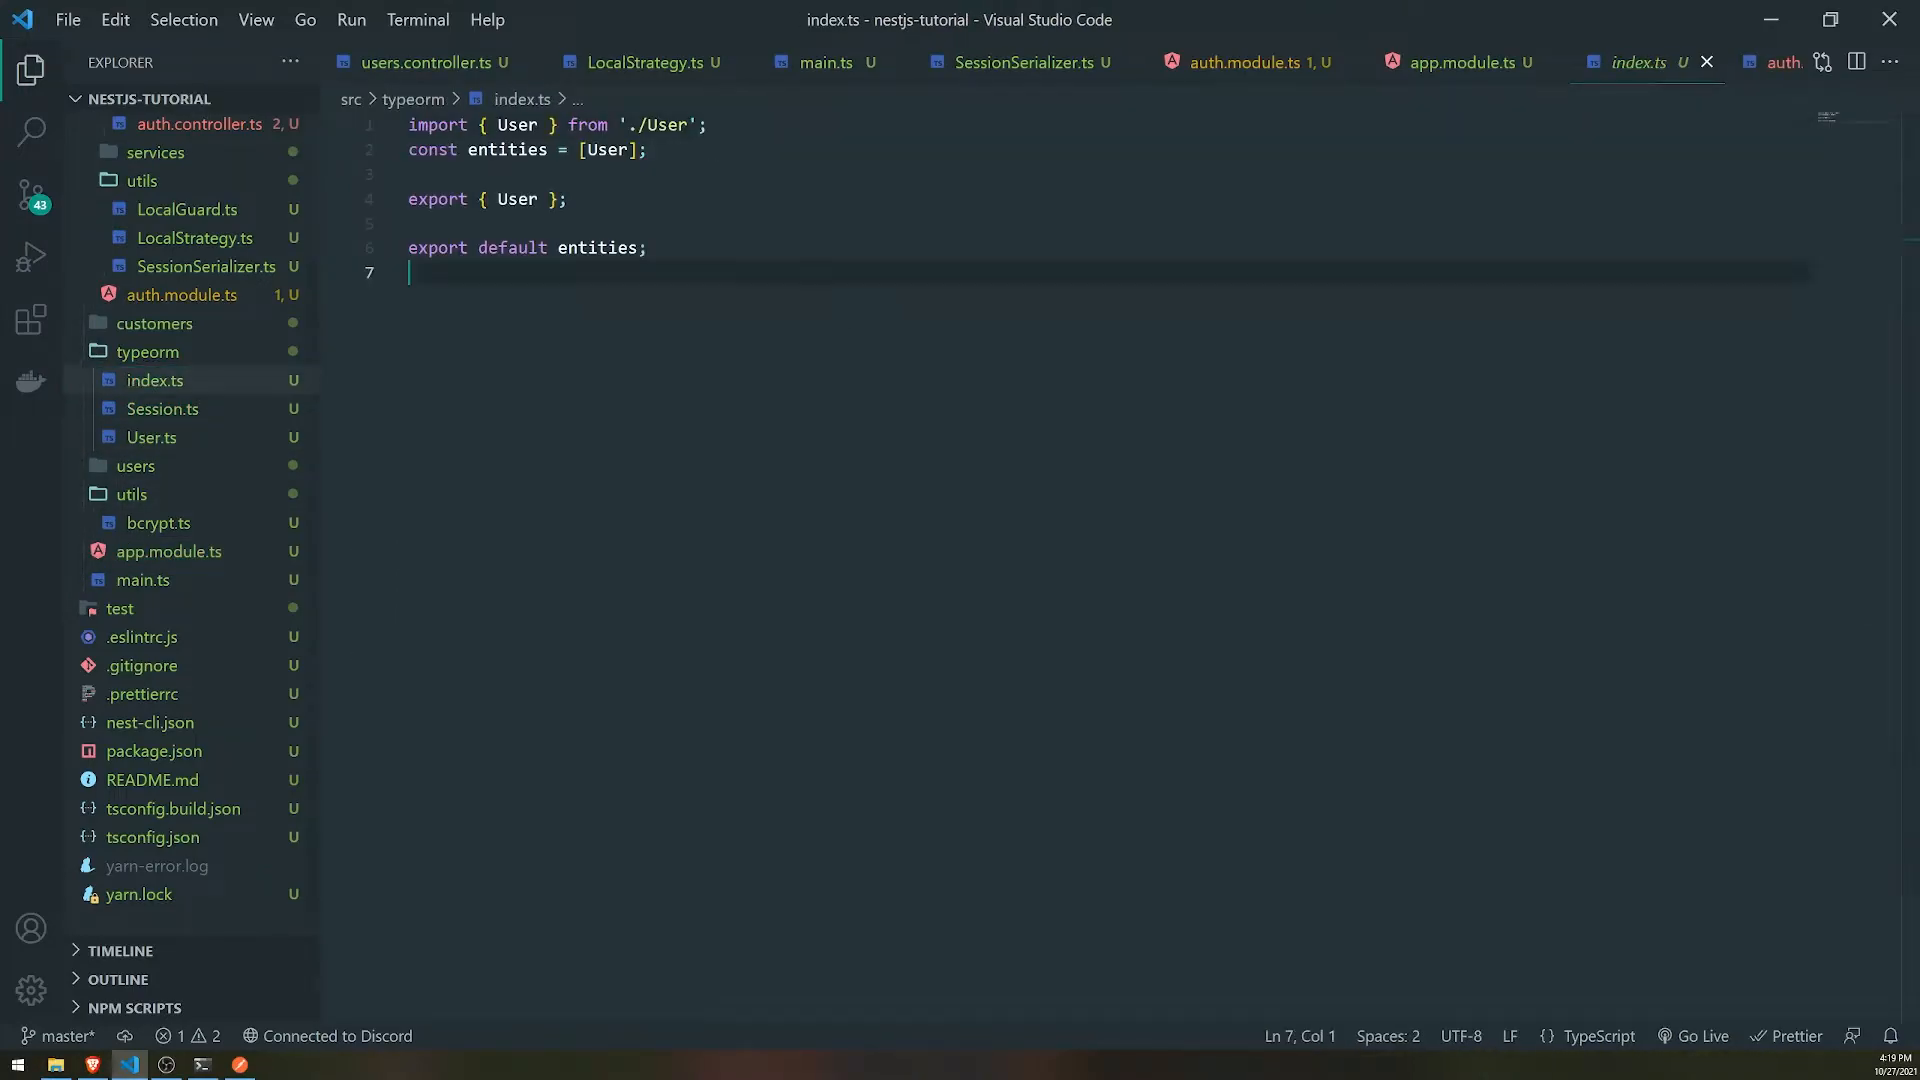
pyautogui.write('im')
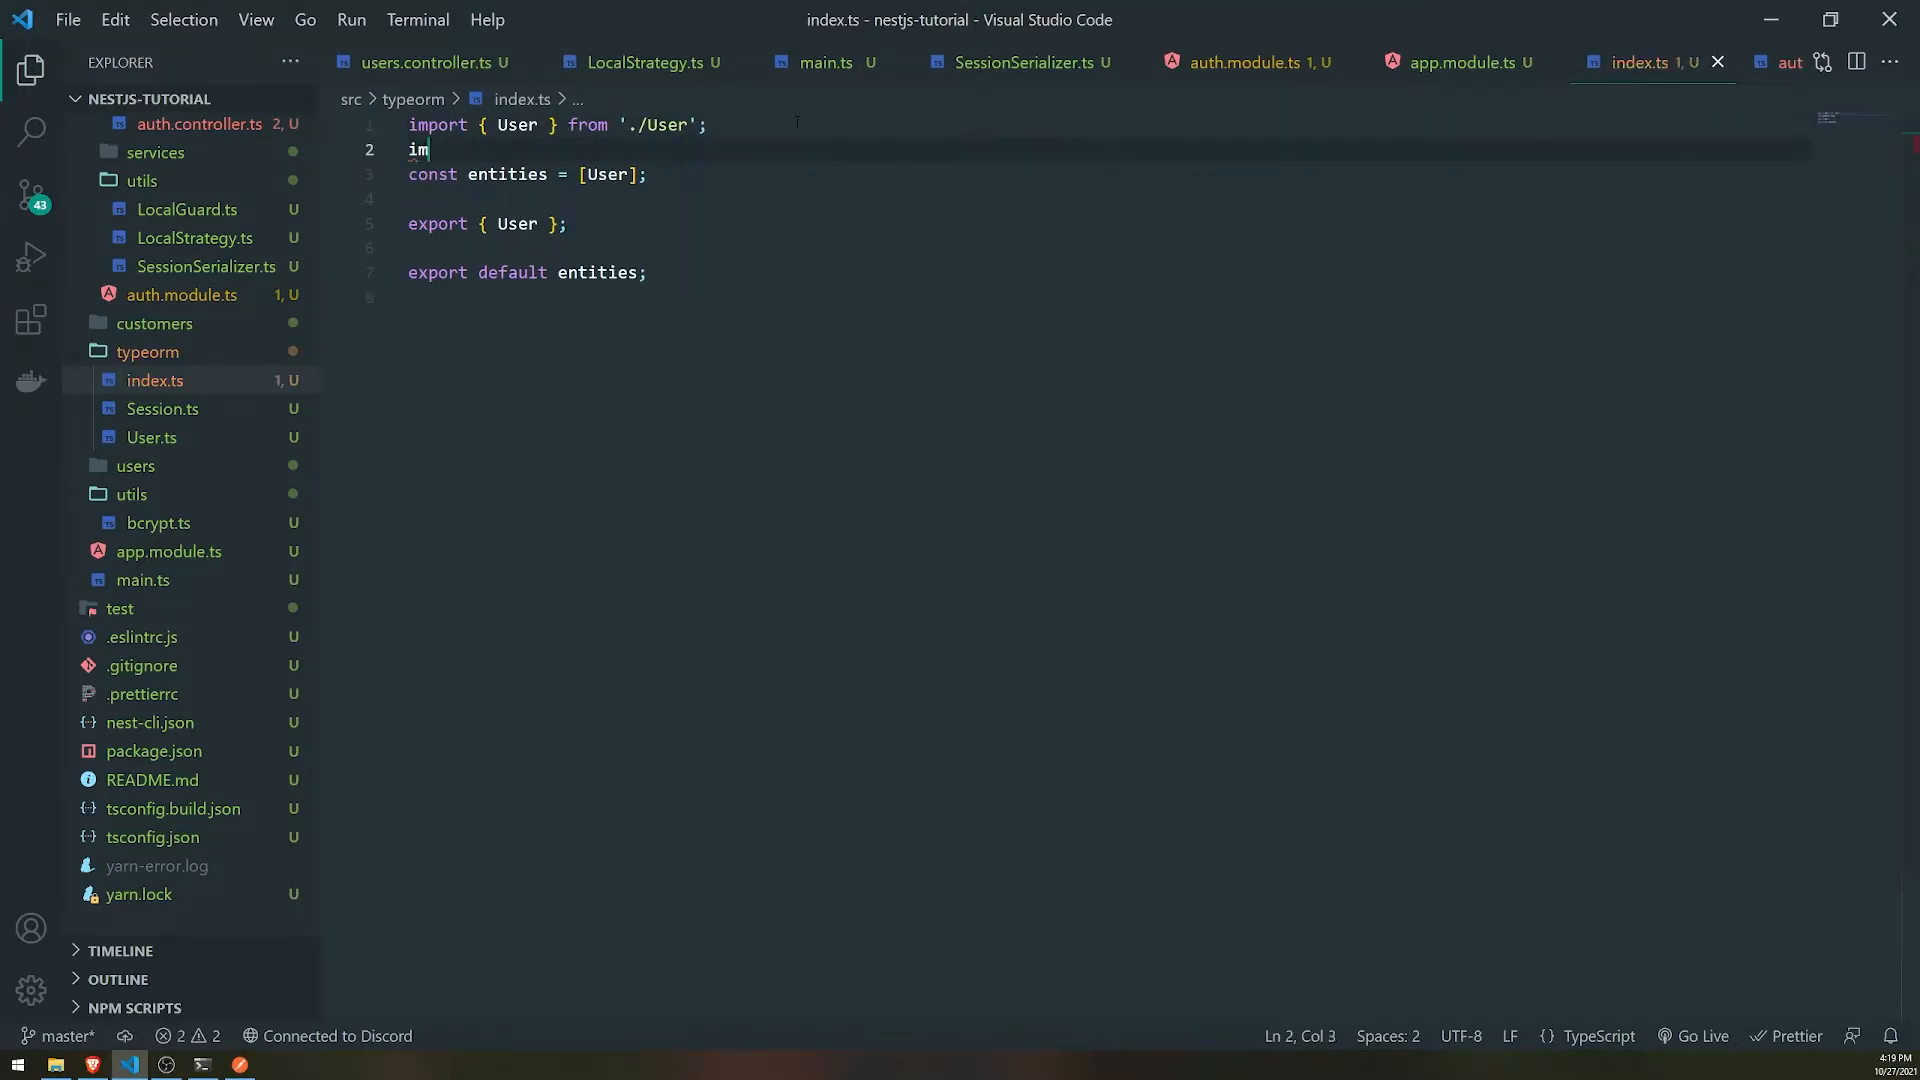
pyautogui.write('port { SessionEntity')
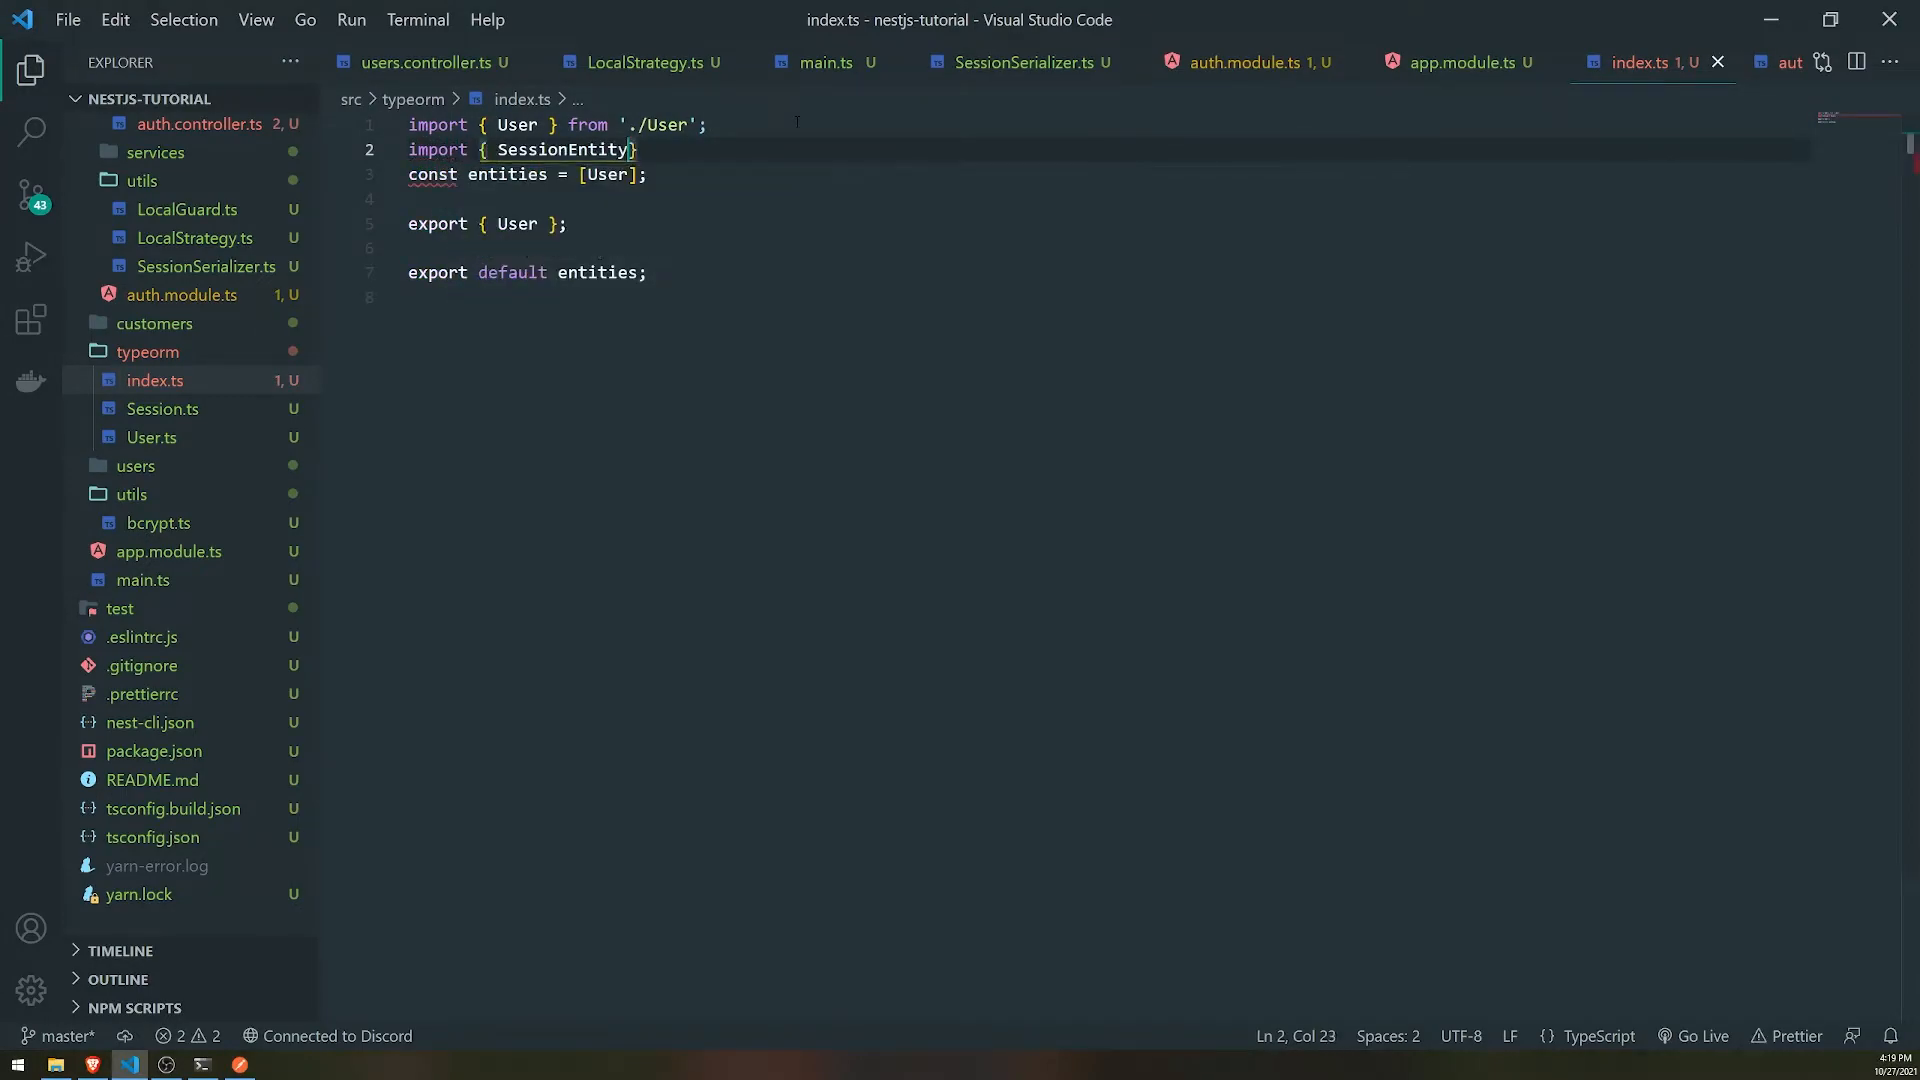
pyautogui.write("} from './Session")
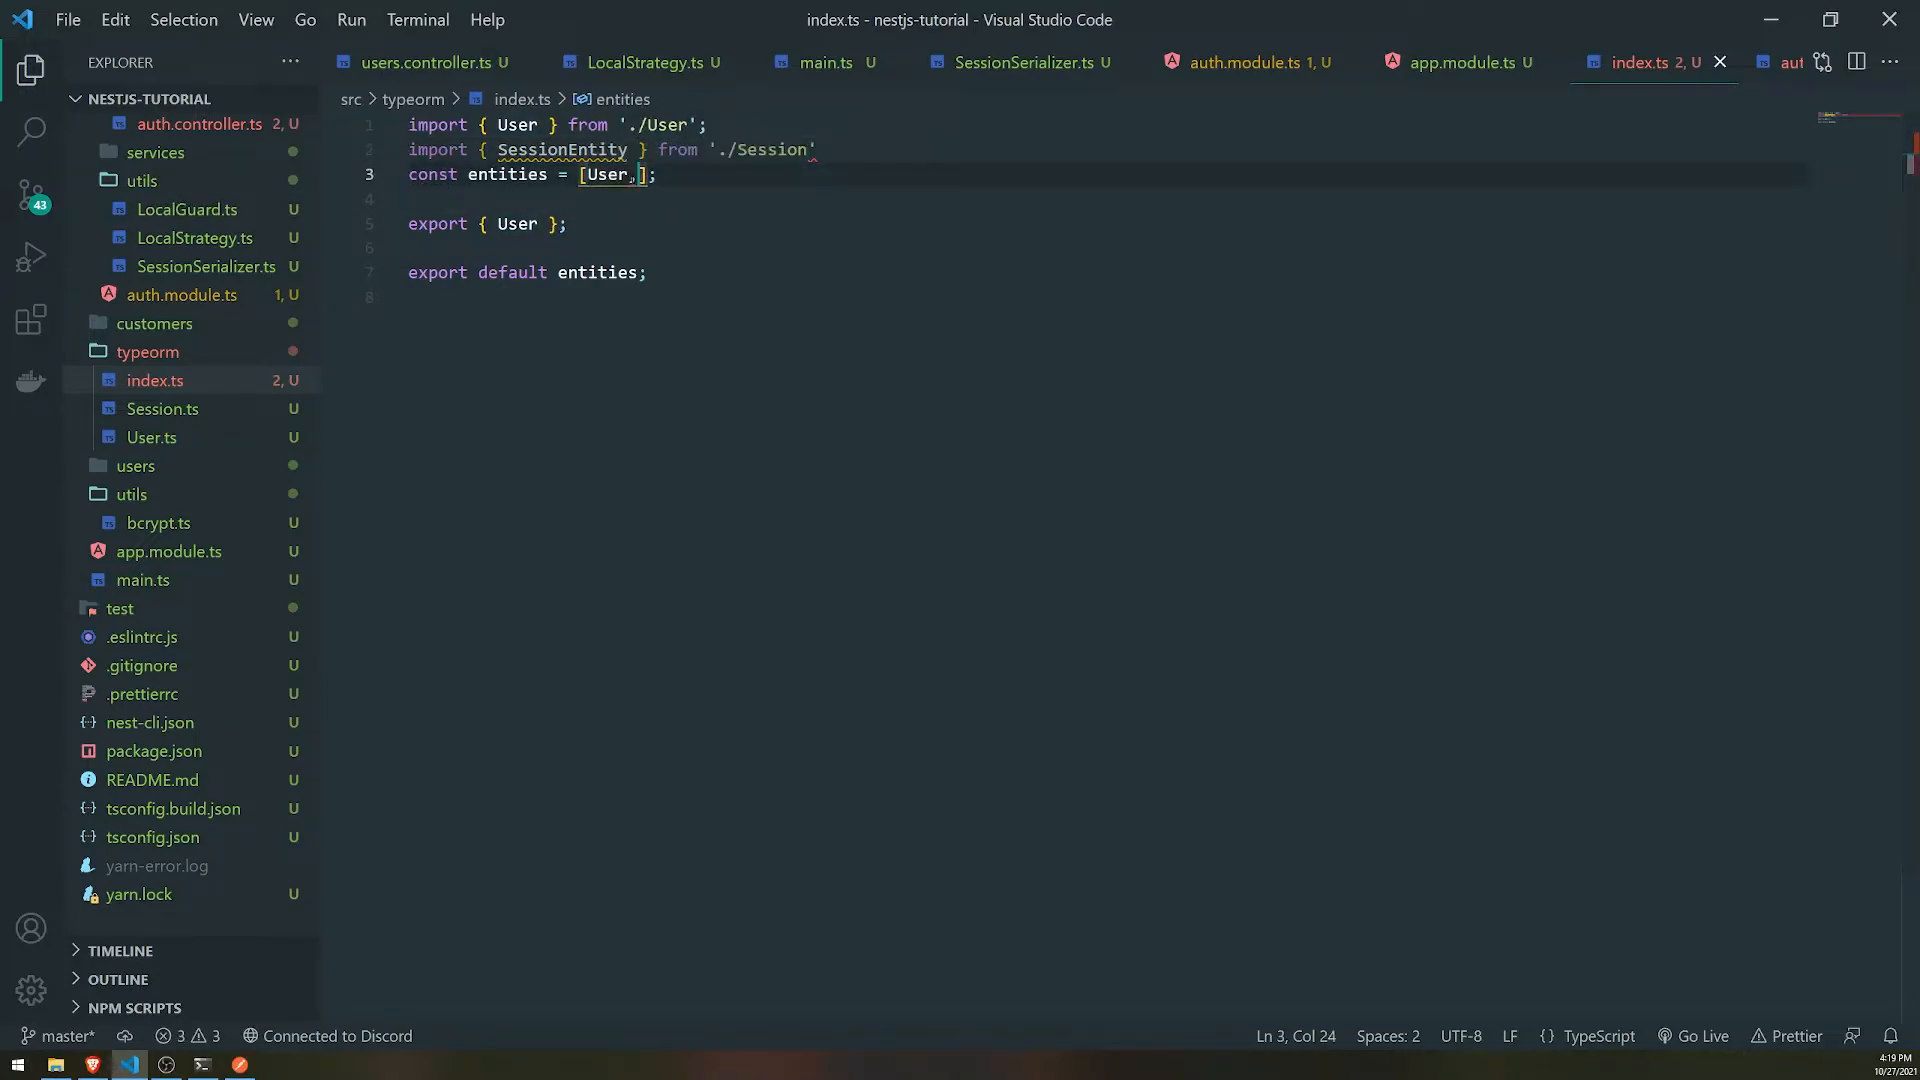
pyautogui.write('SessionEntity')
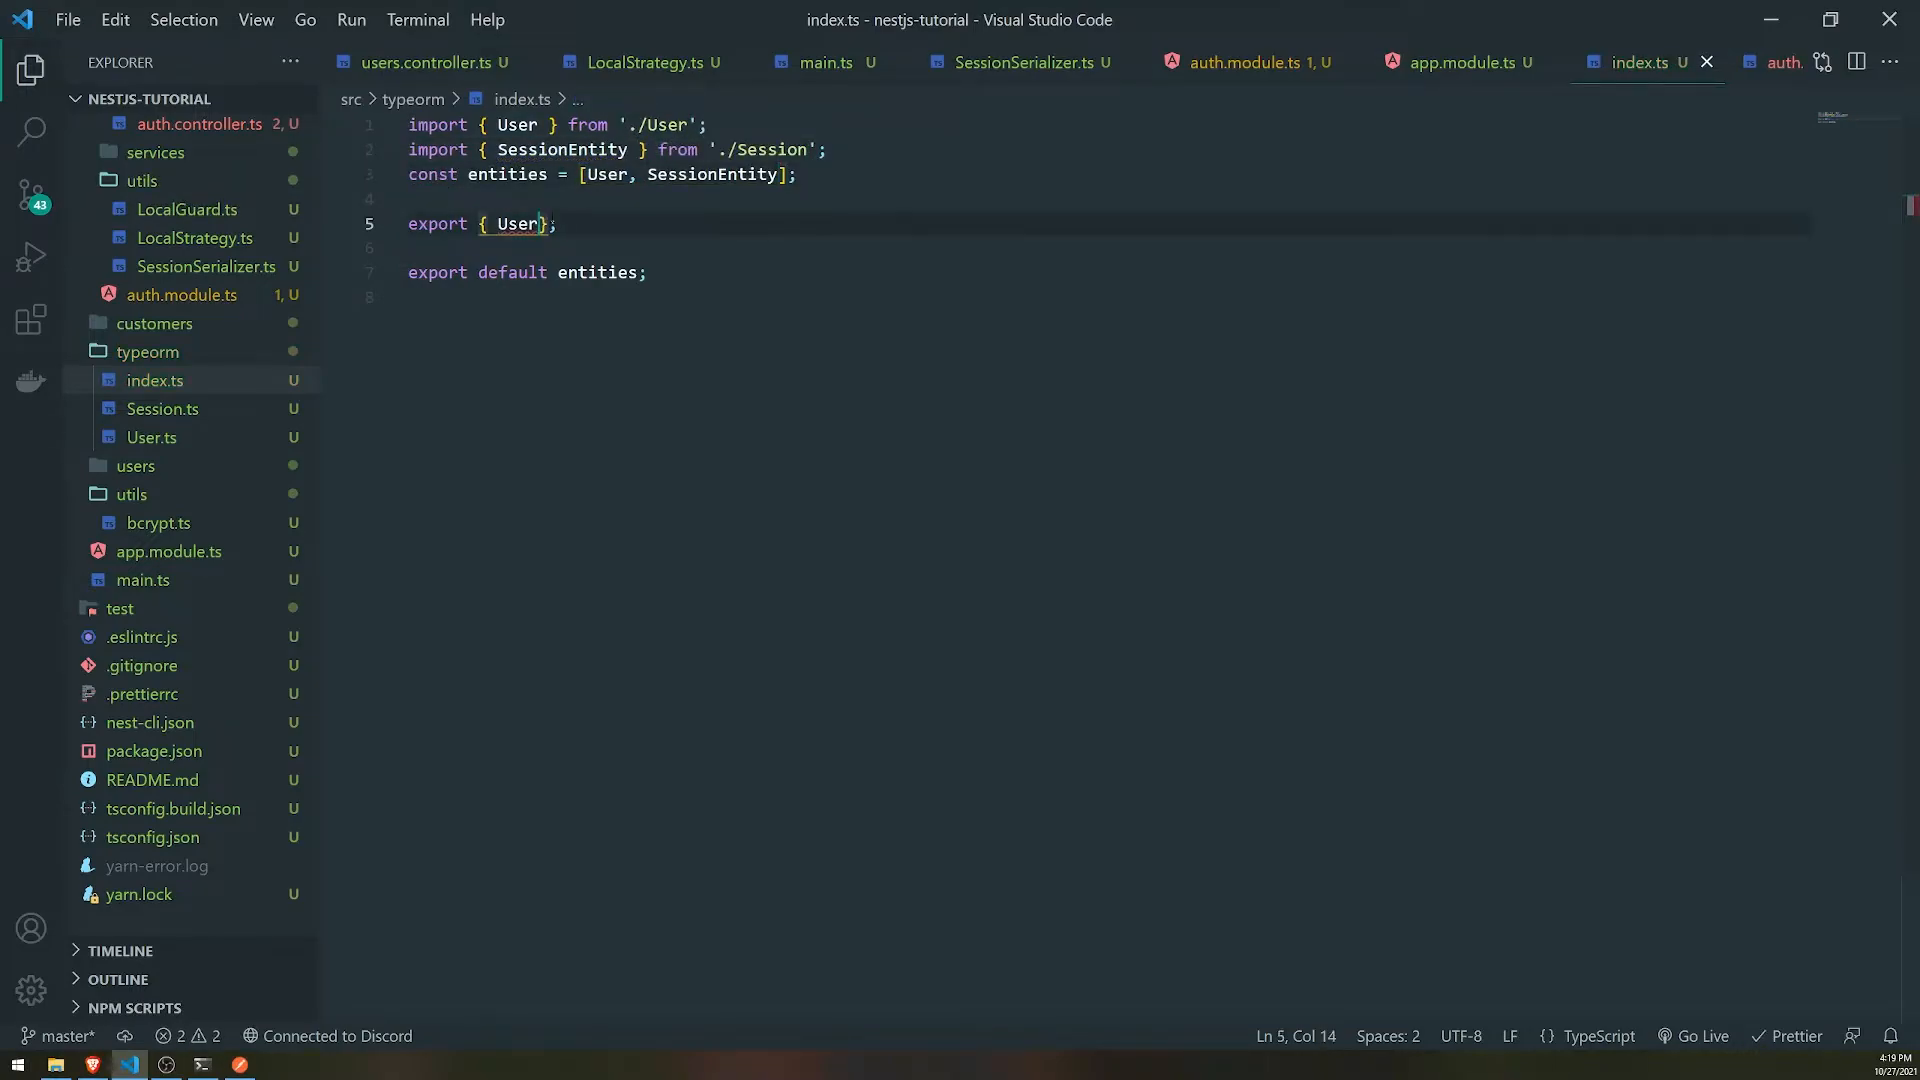
pyautogui.write(', SessionEntity')
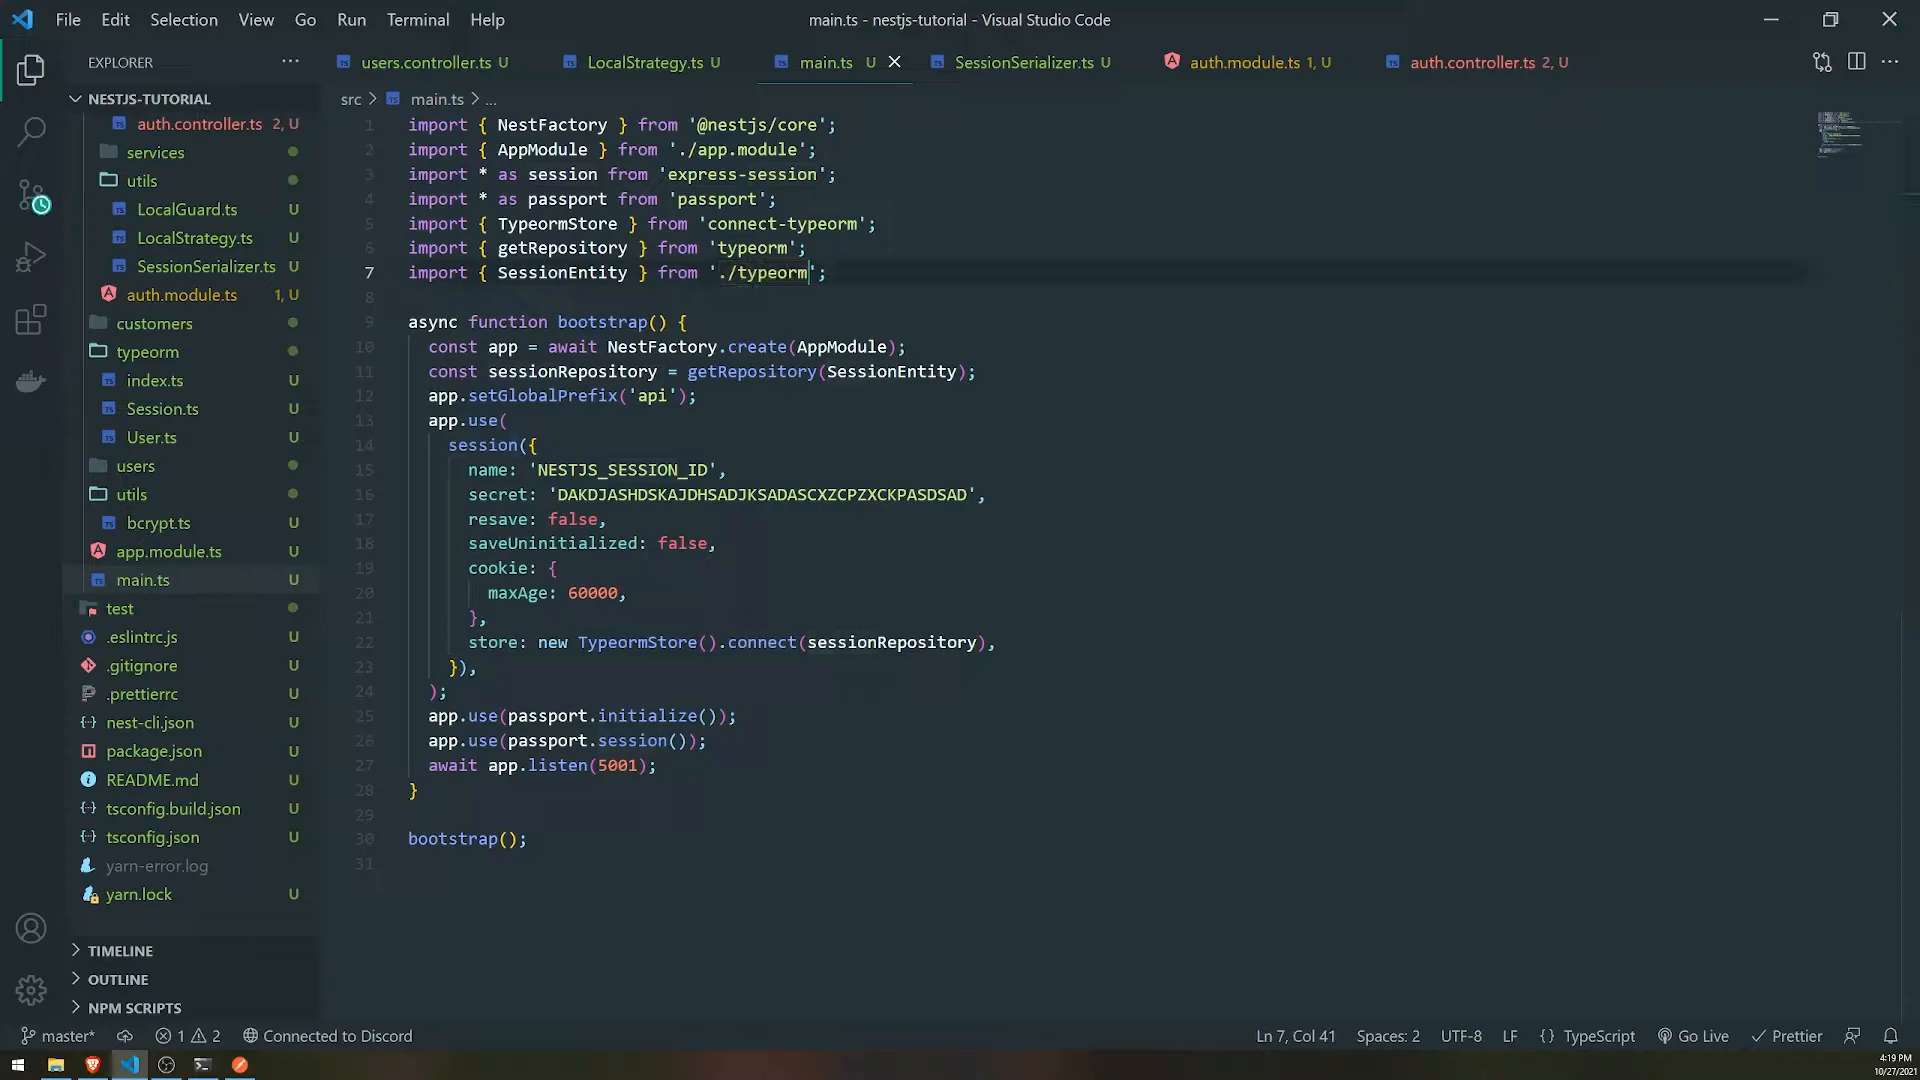
pyautogui.click(558, 272)
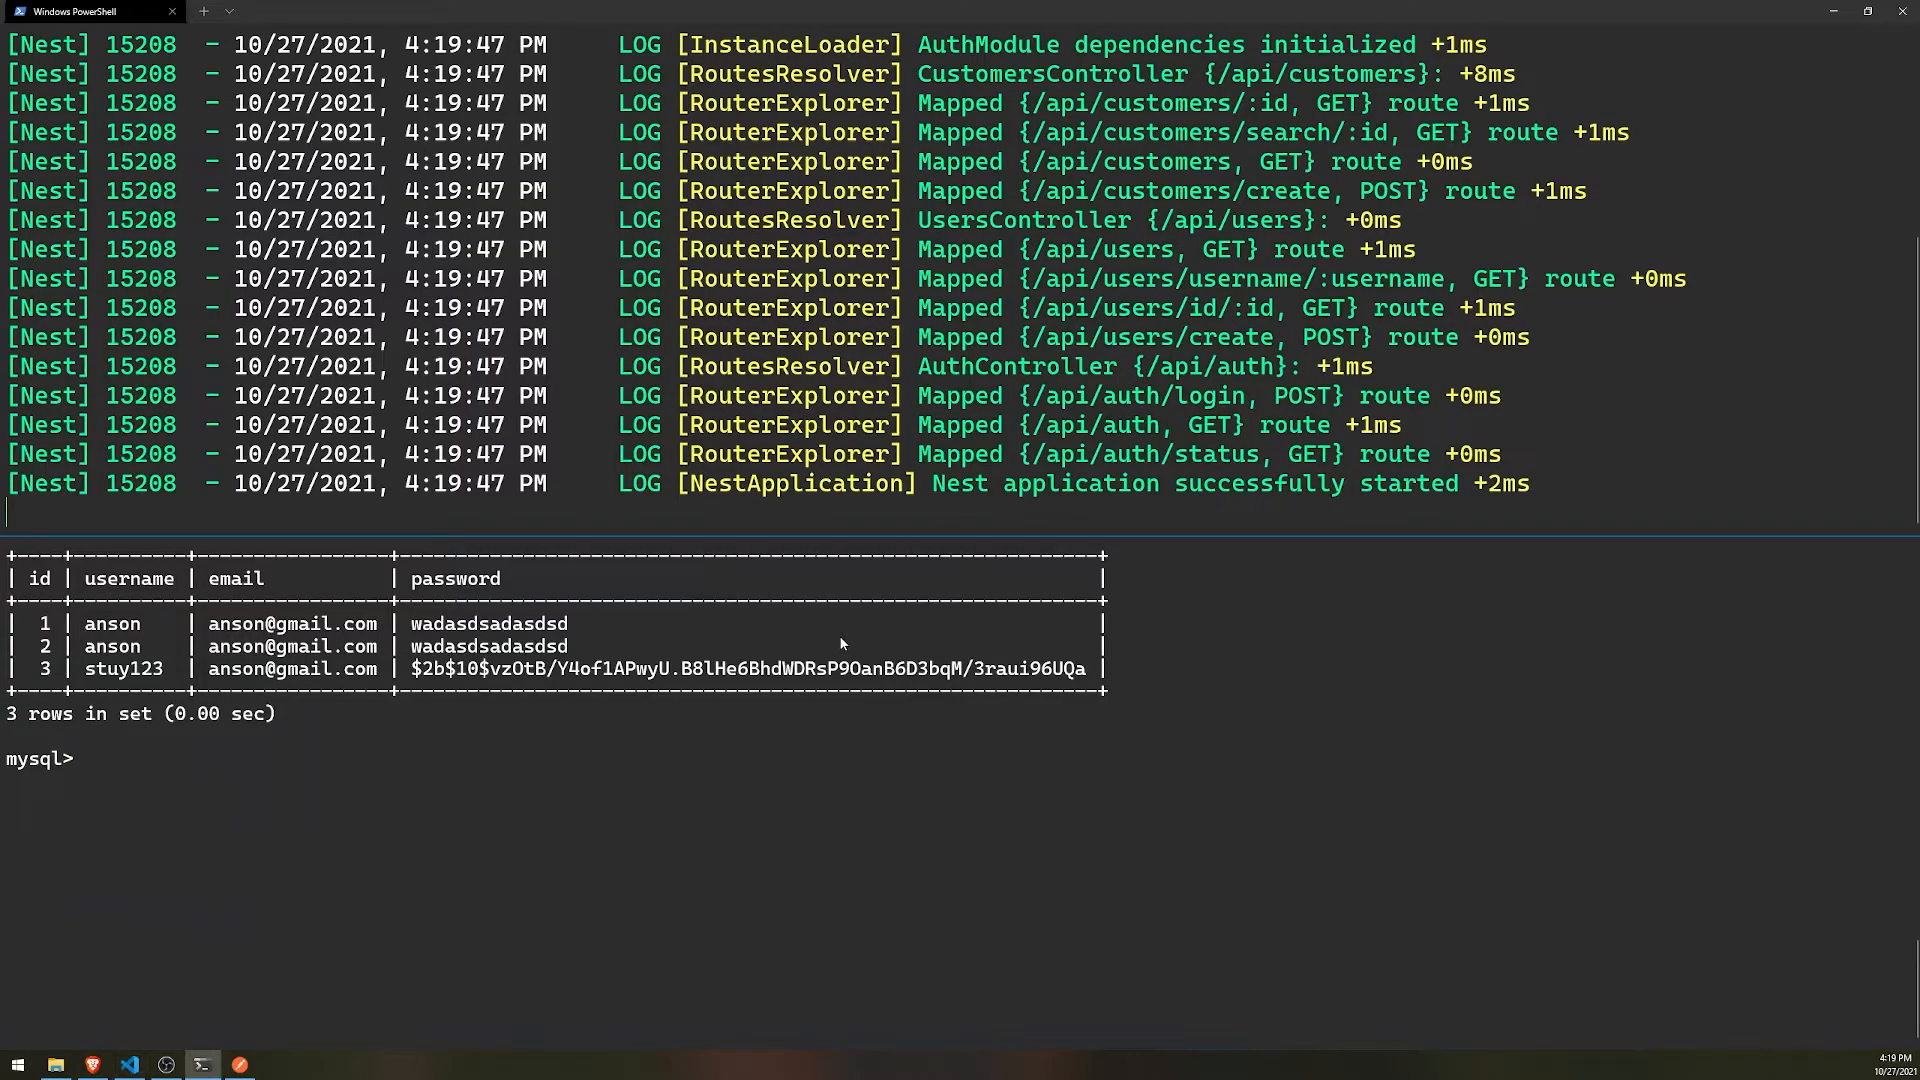
pyautogui.write('DESCRIB')
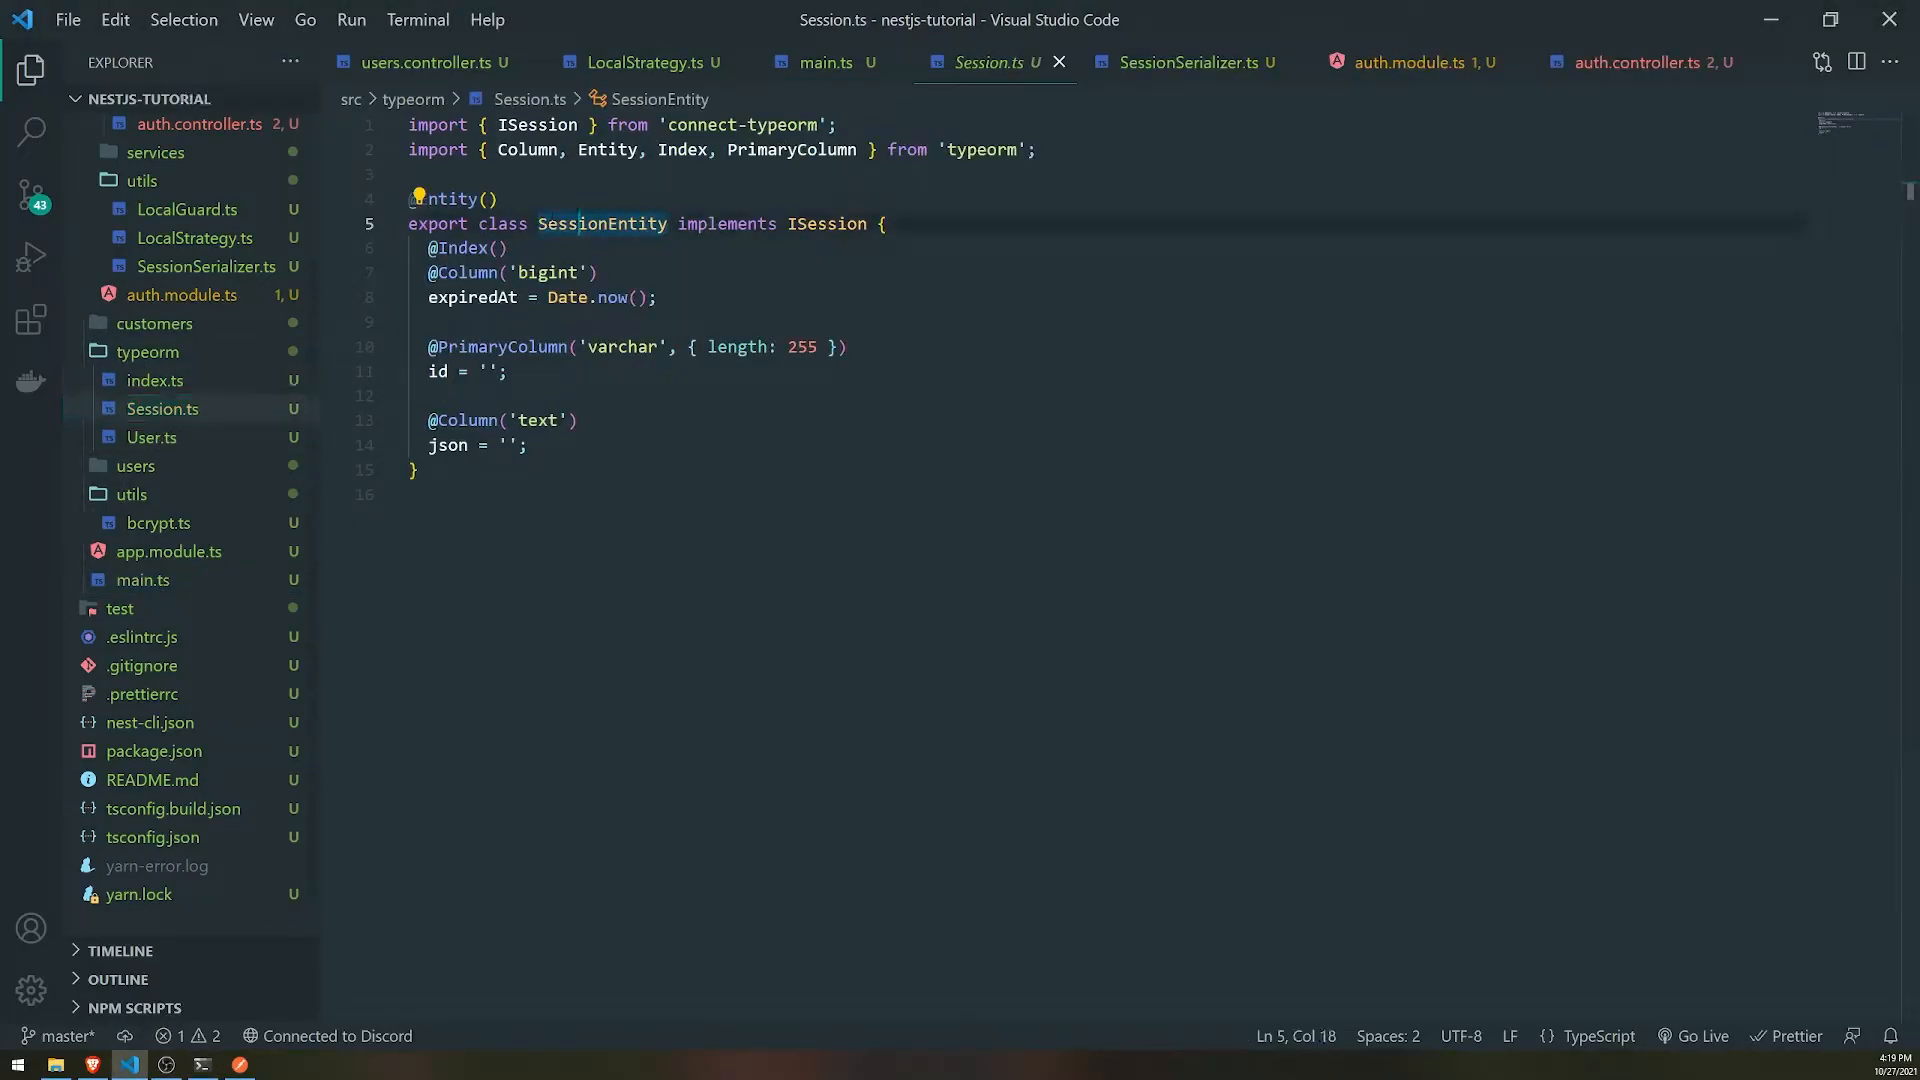
pyautogui.write('{ na')
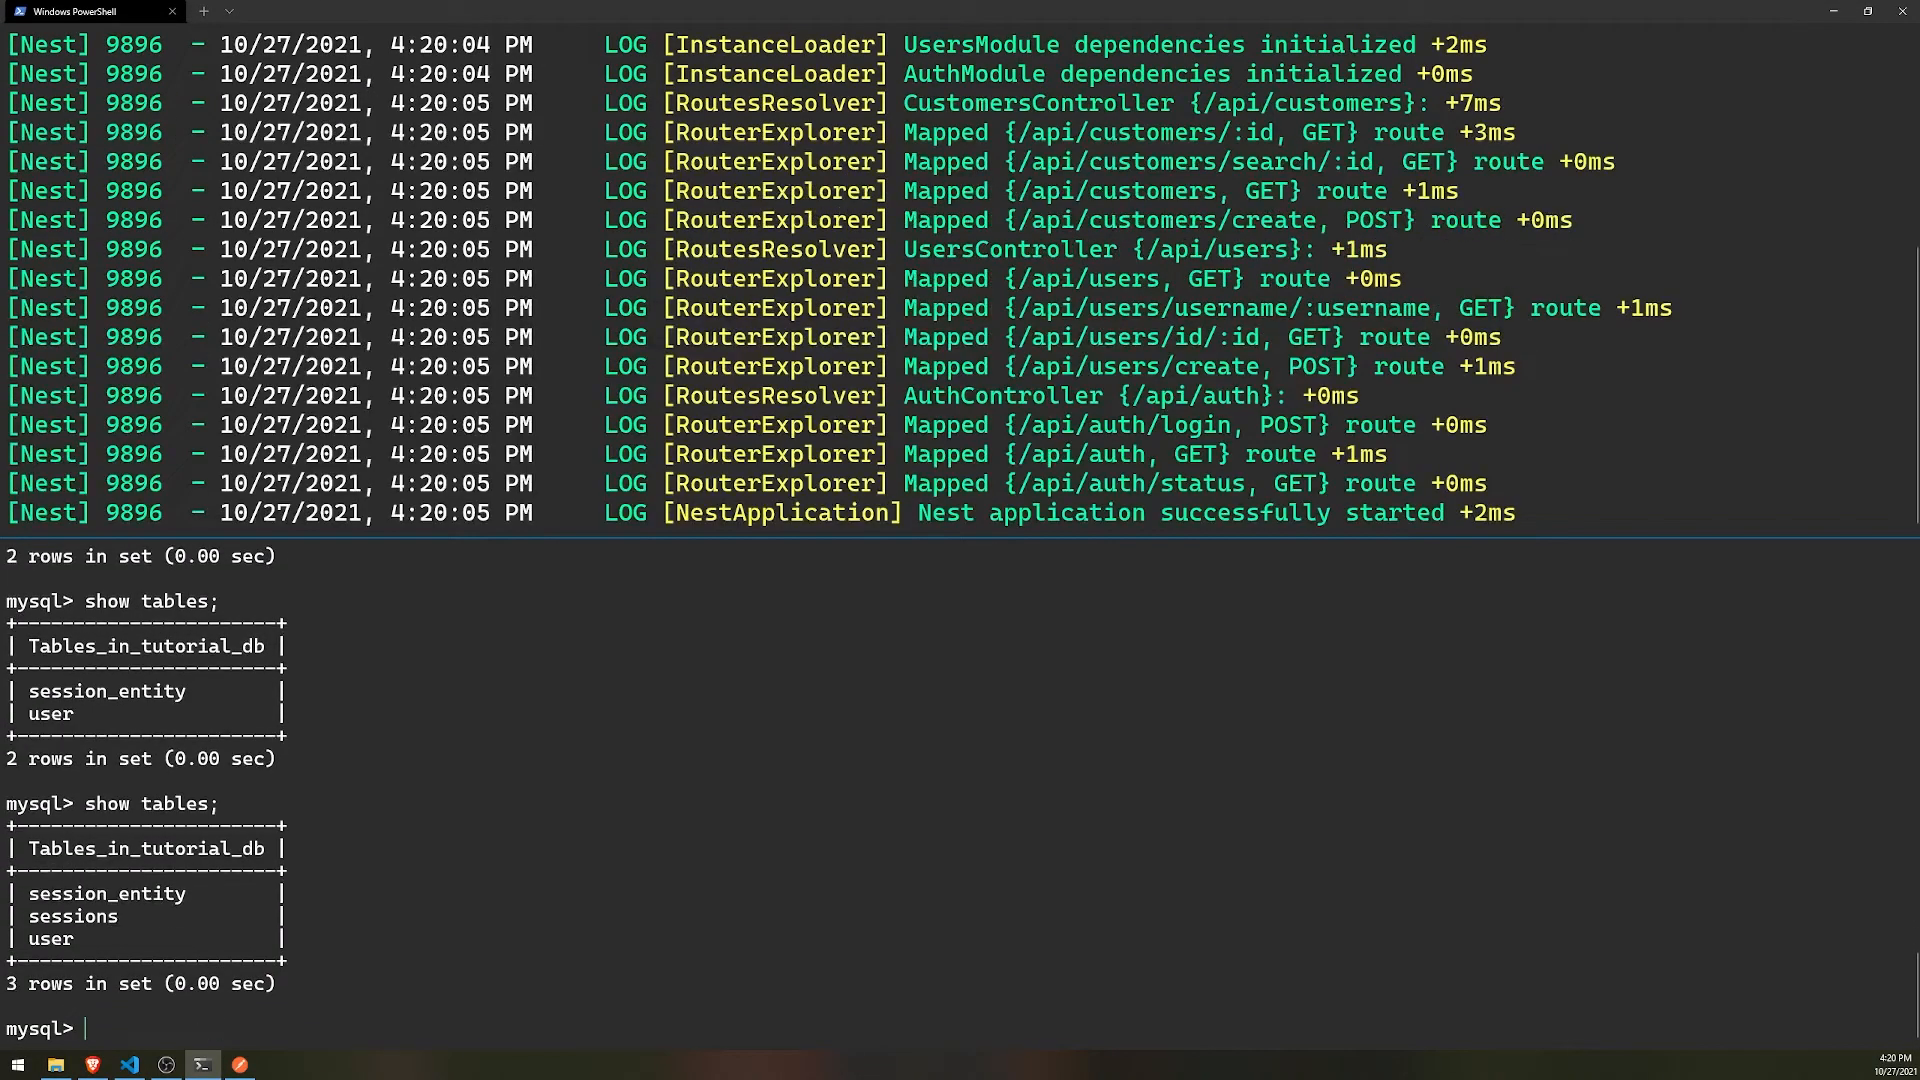
# - Run show tables; and select * from sessions; in mysql, confirming an empty sessions table
pyautogui.write('delete')
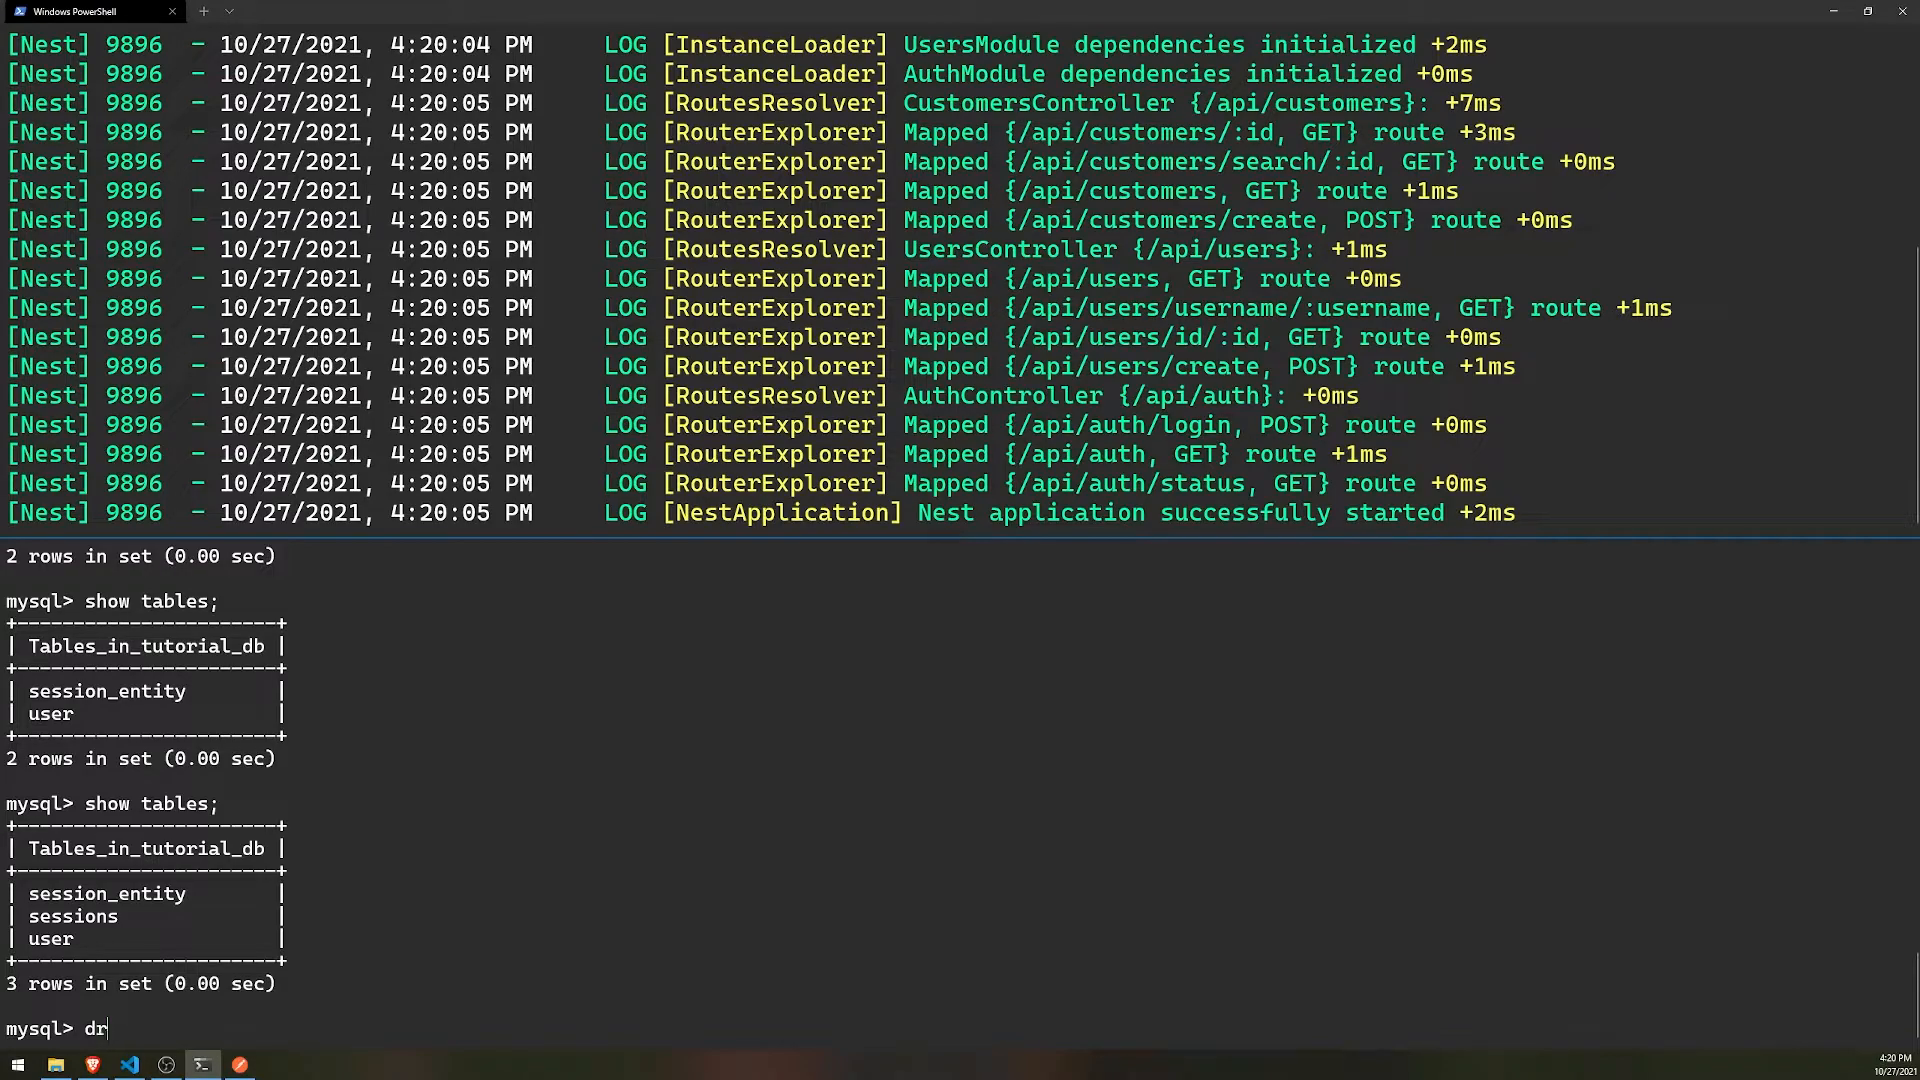
pyautogui.write('o')
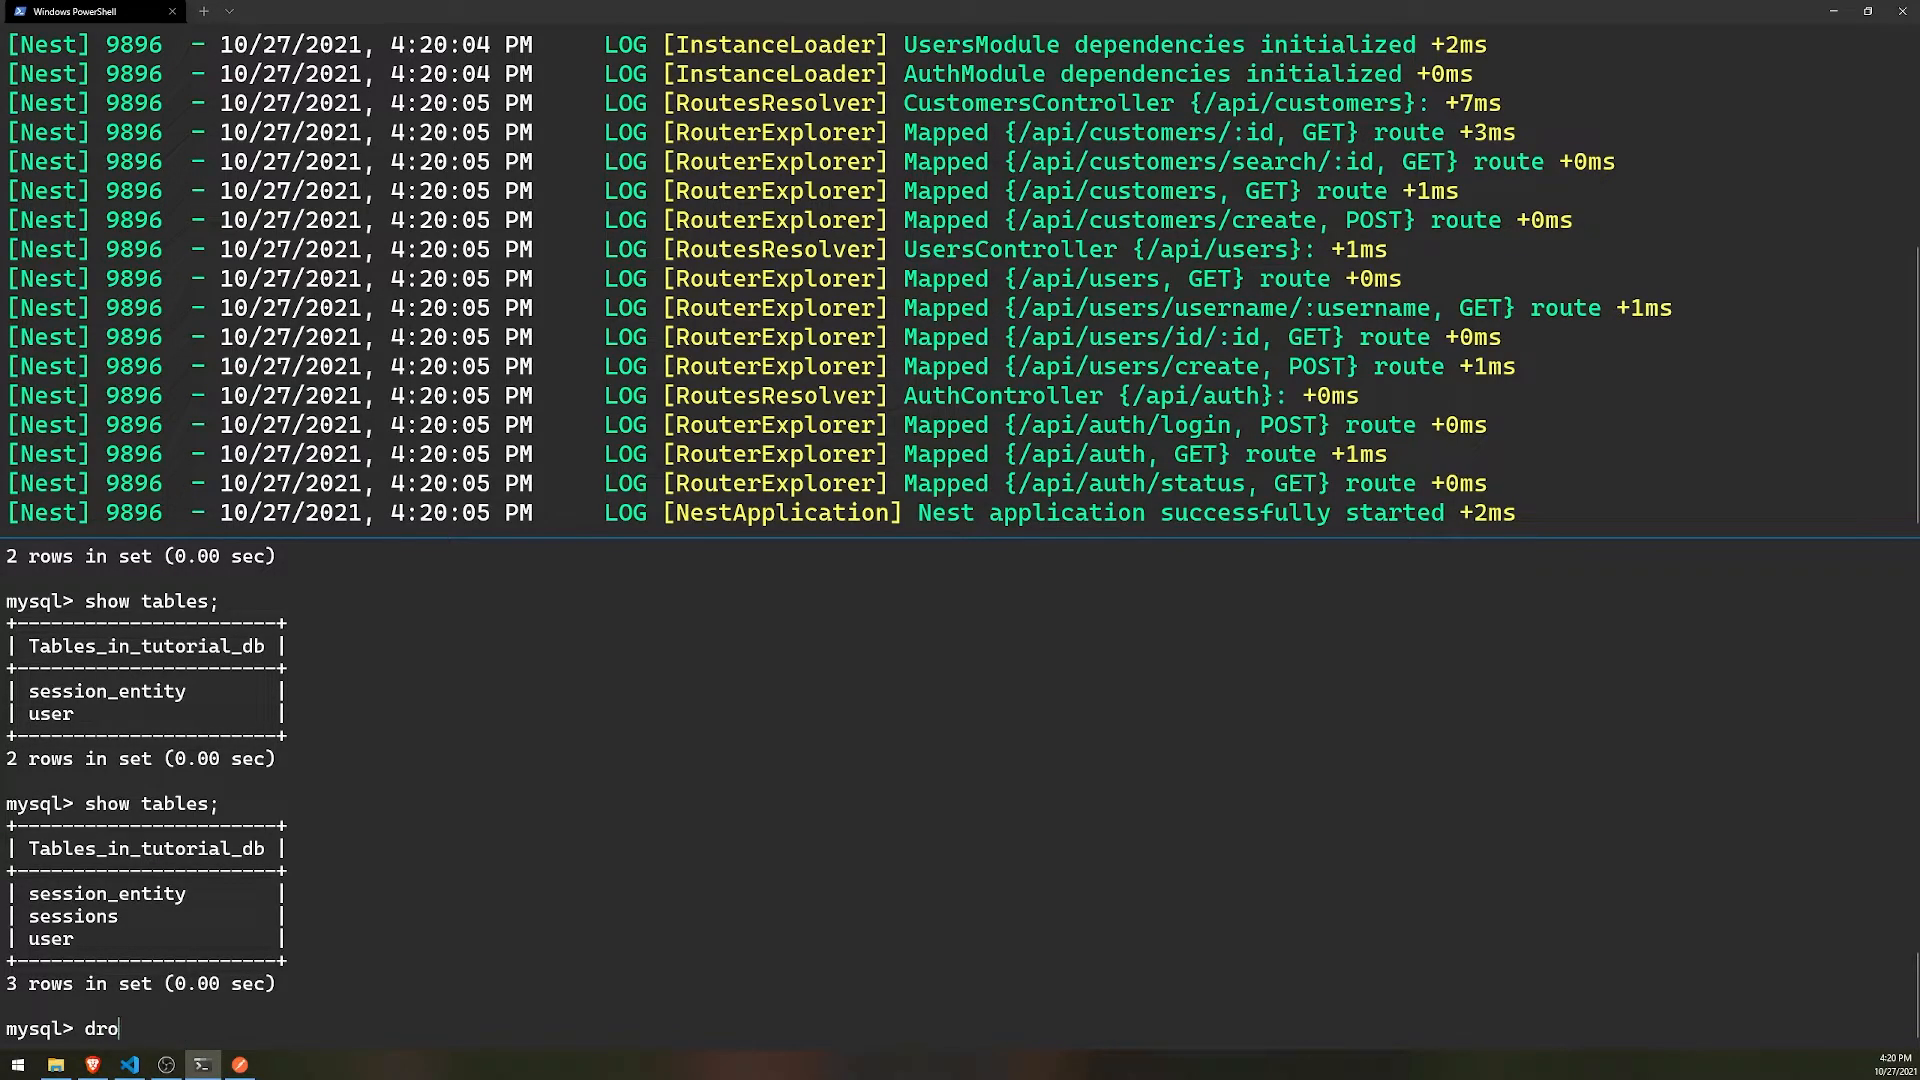
pyautogui.write('select * from sessions;')
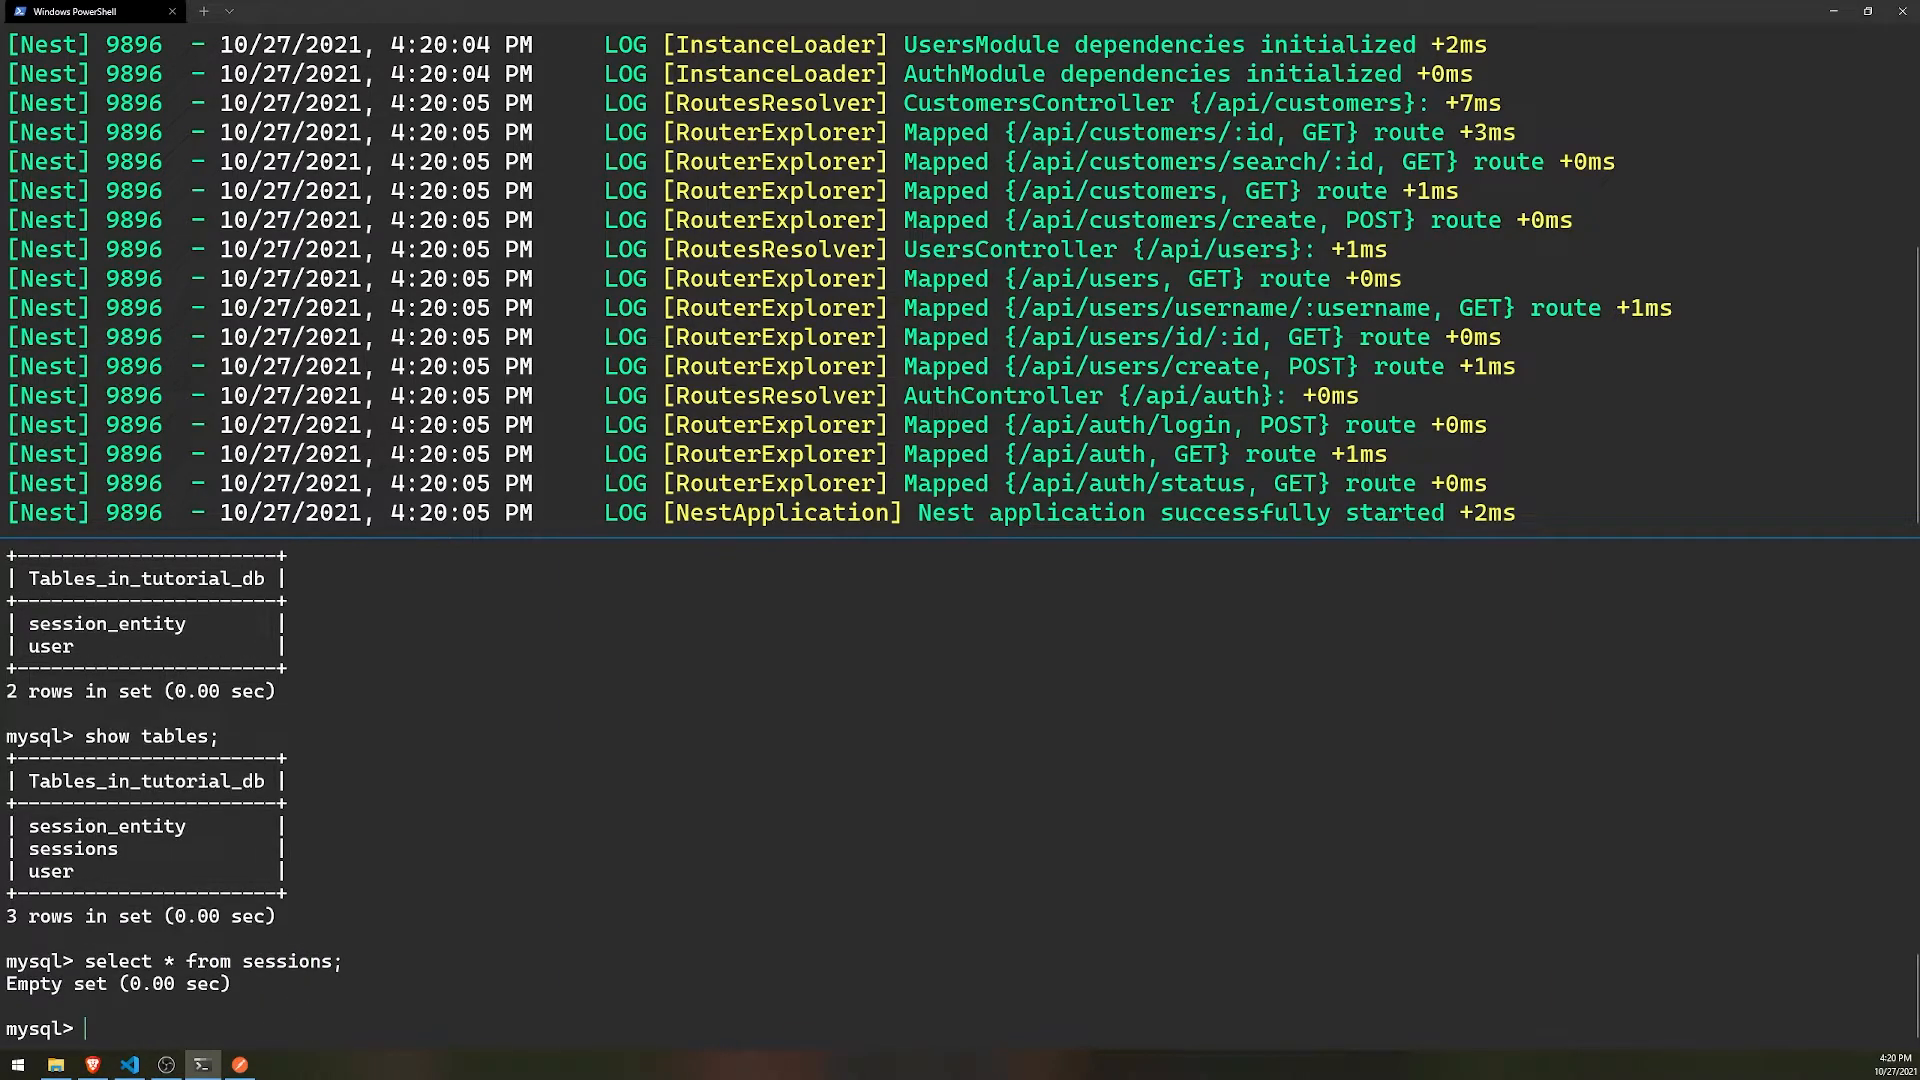
pyautogui.click(127, 1063)
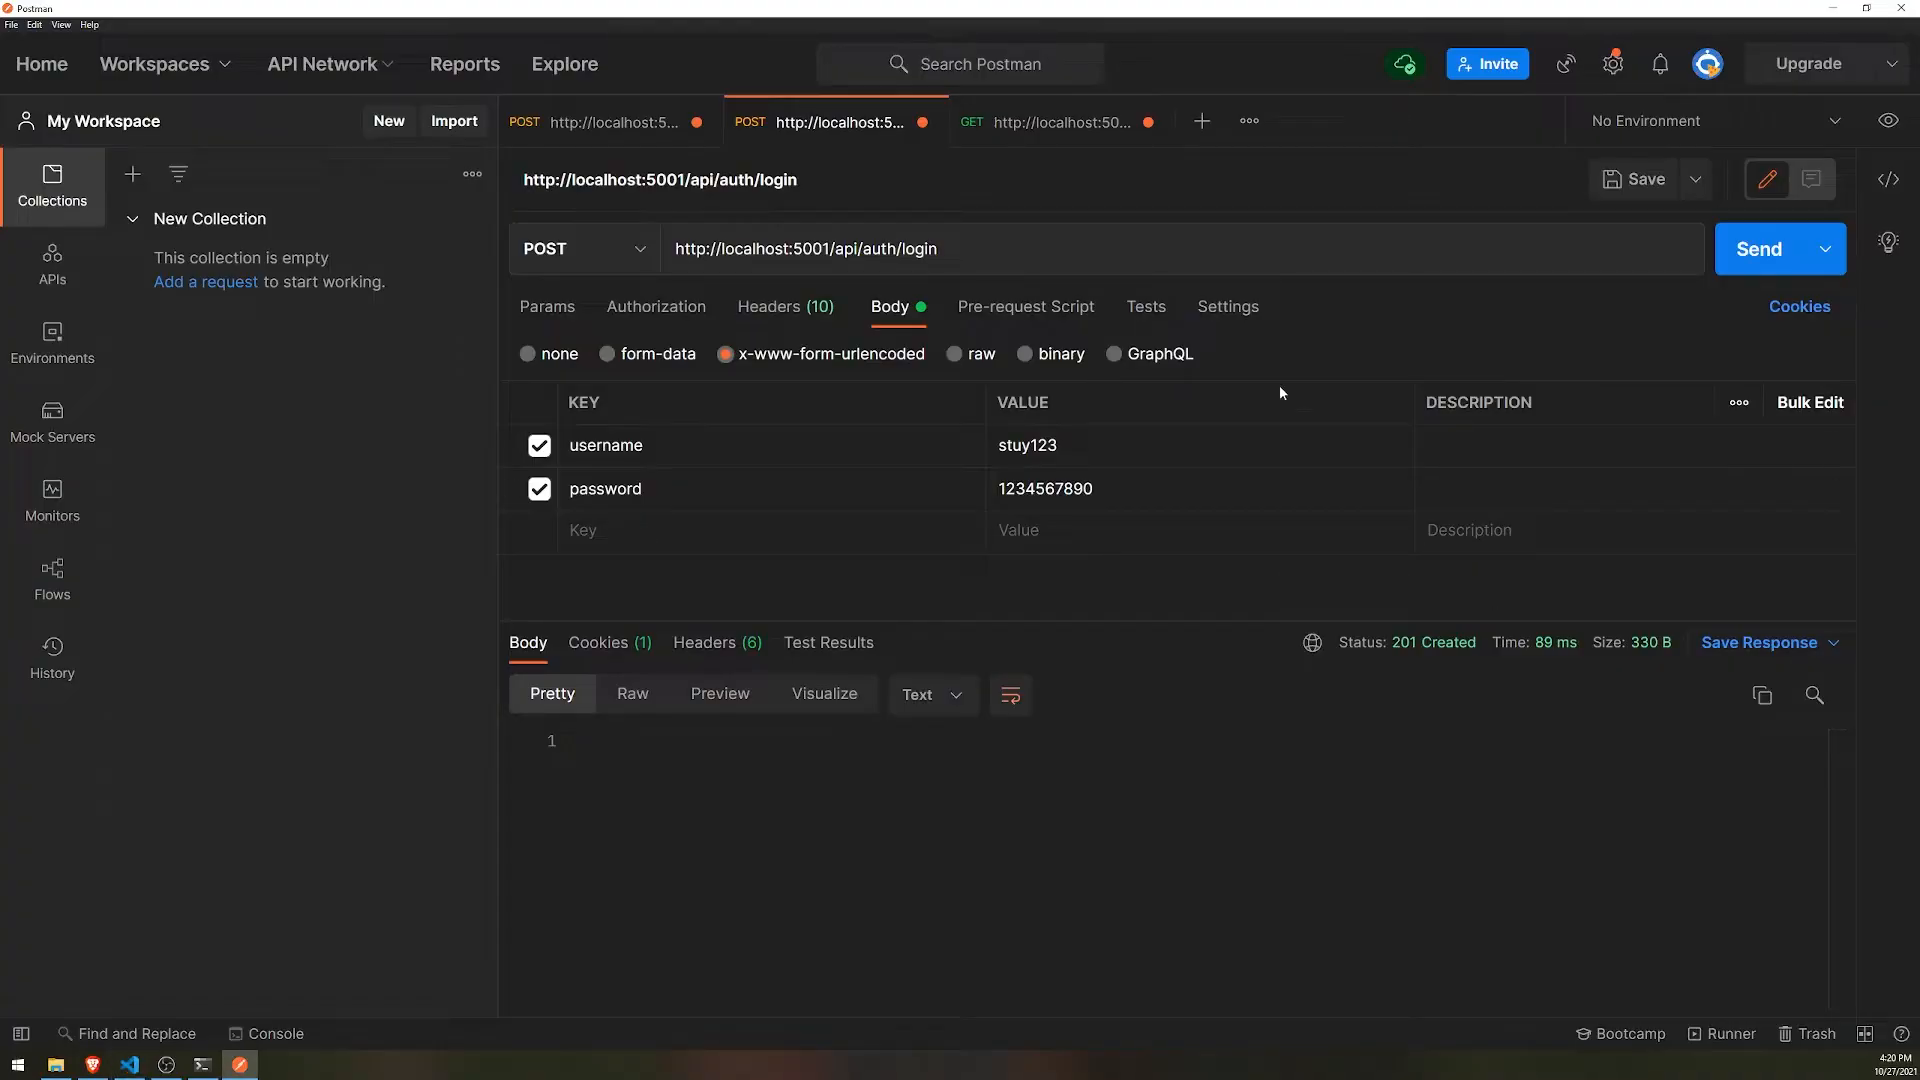
# - Run select * from sessions; in mysql and inspect the one stored session row
pyautogui.click(1759, 249)
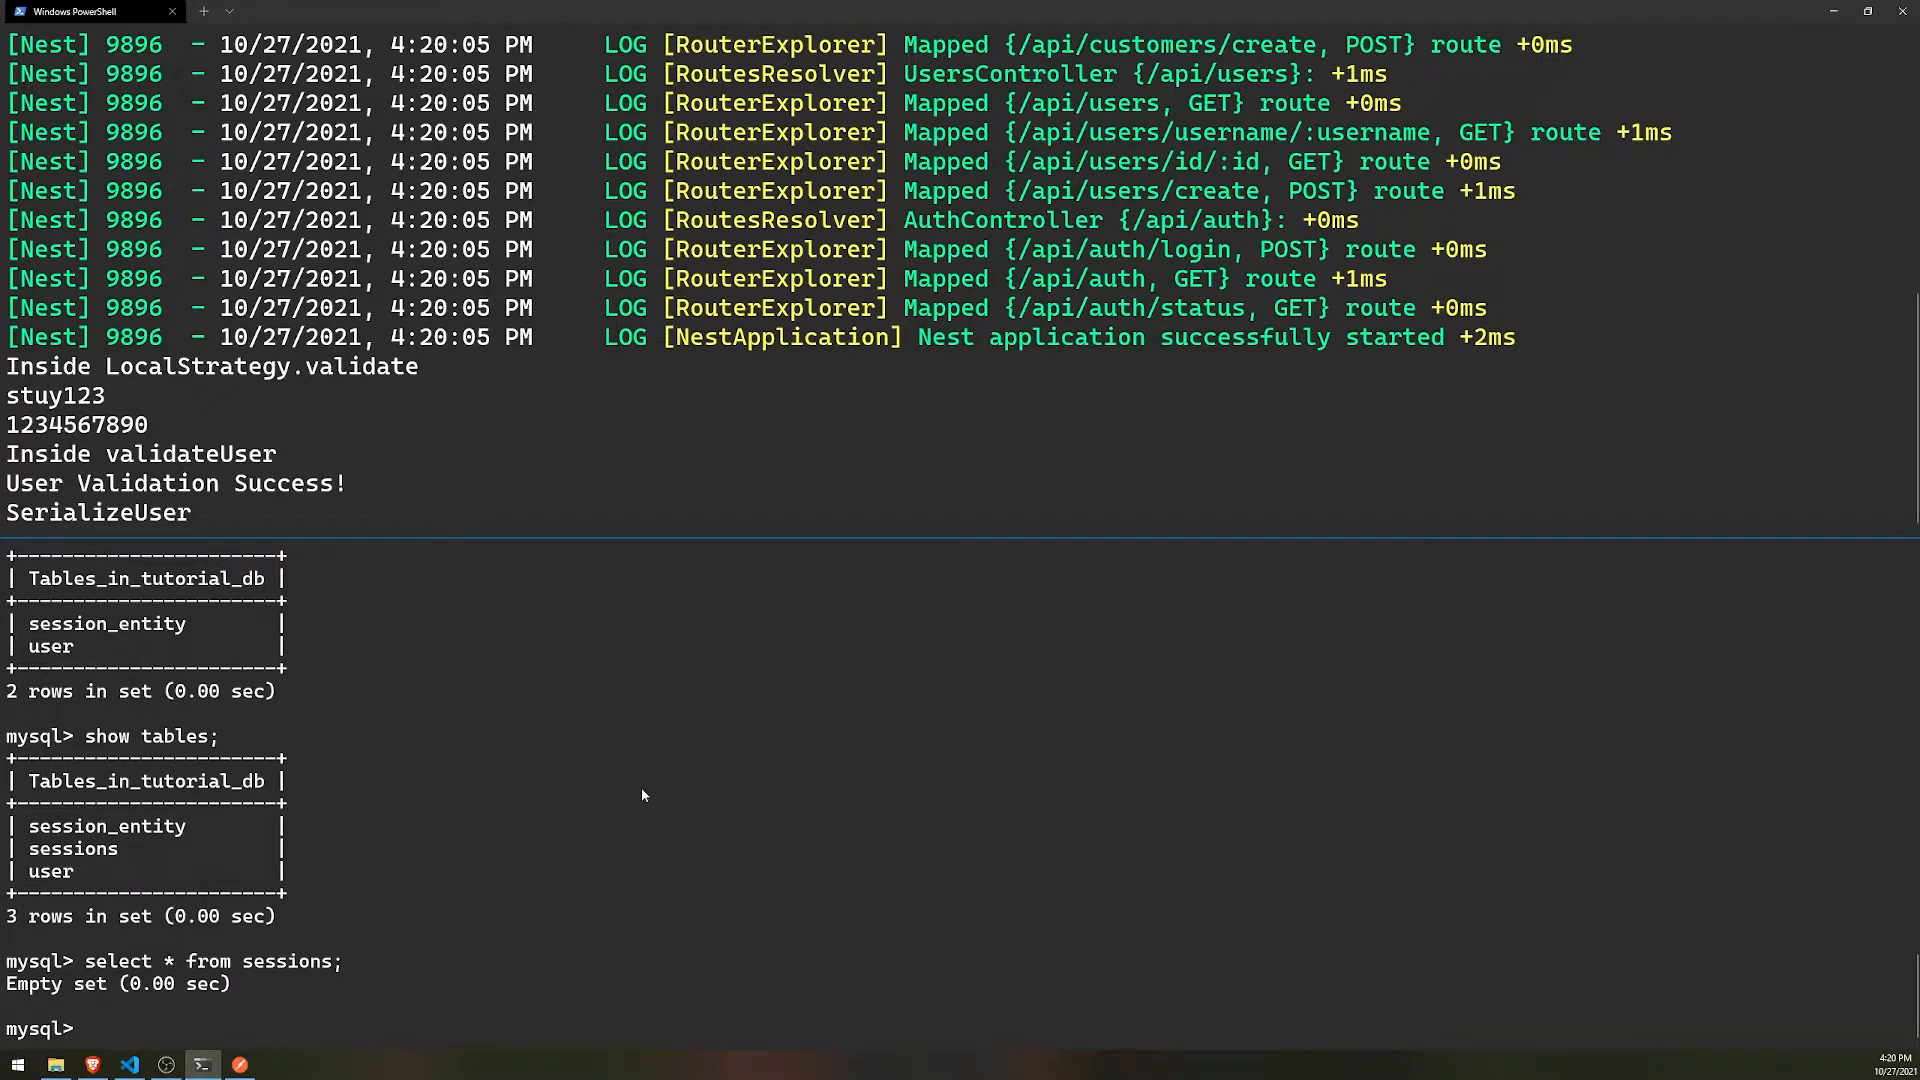
pyautogui.write('select * from sessions;')
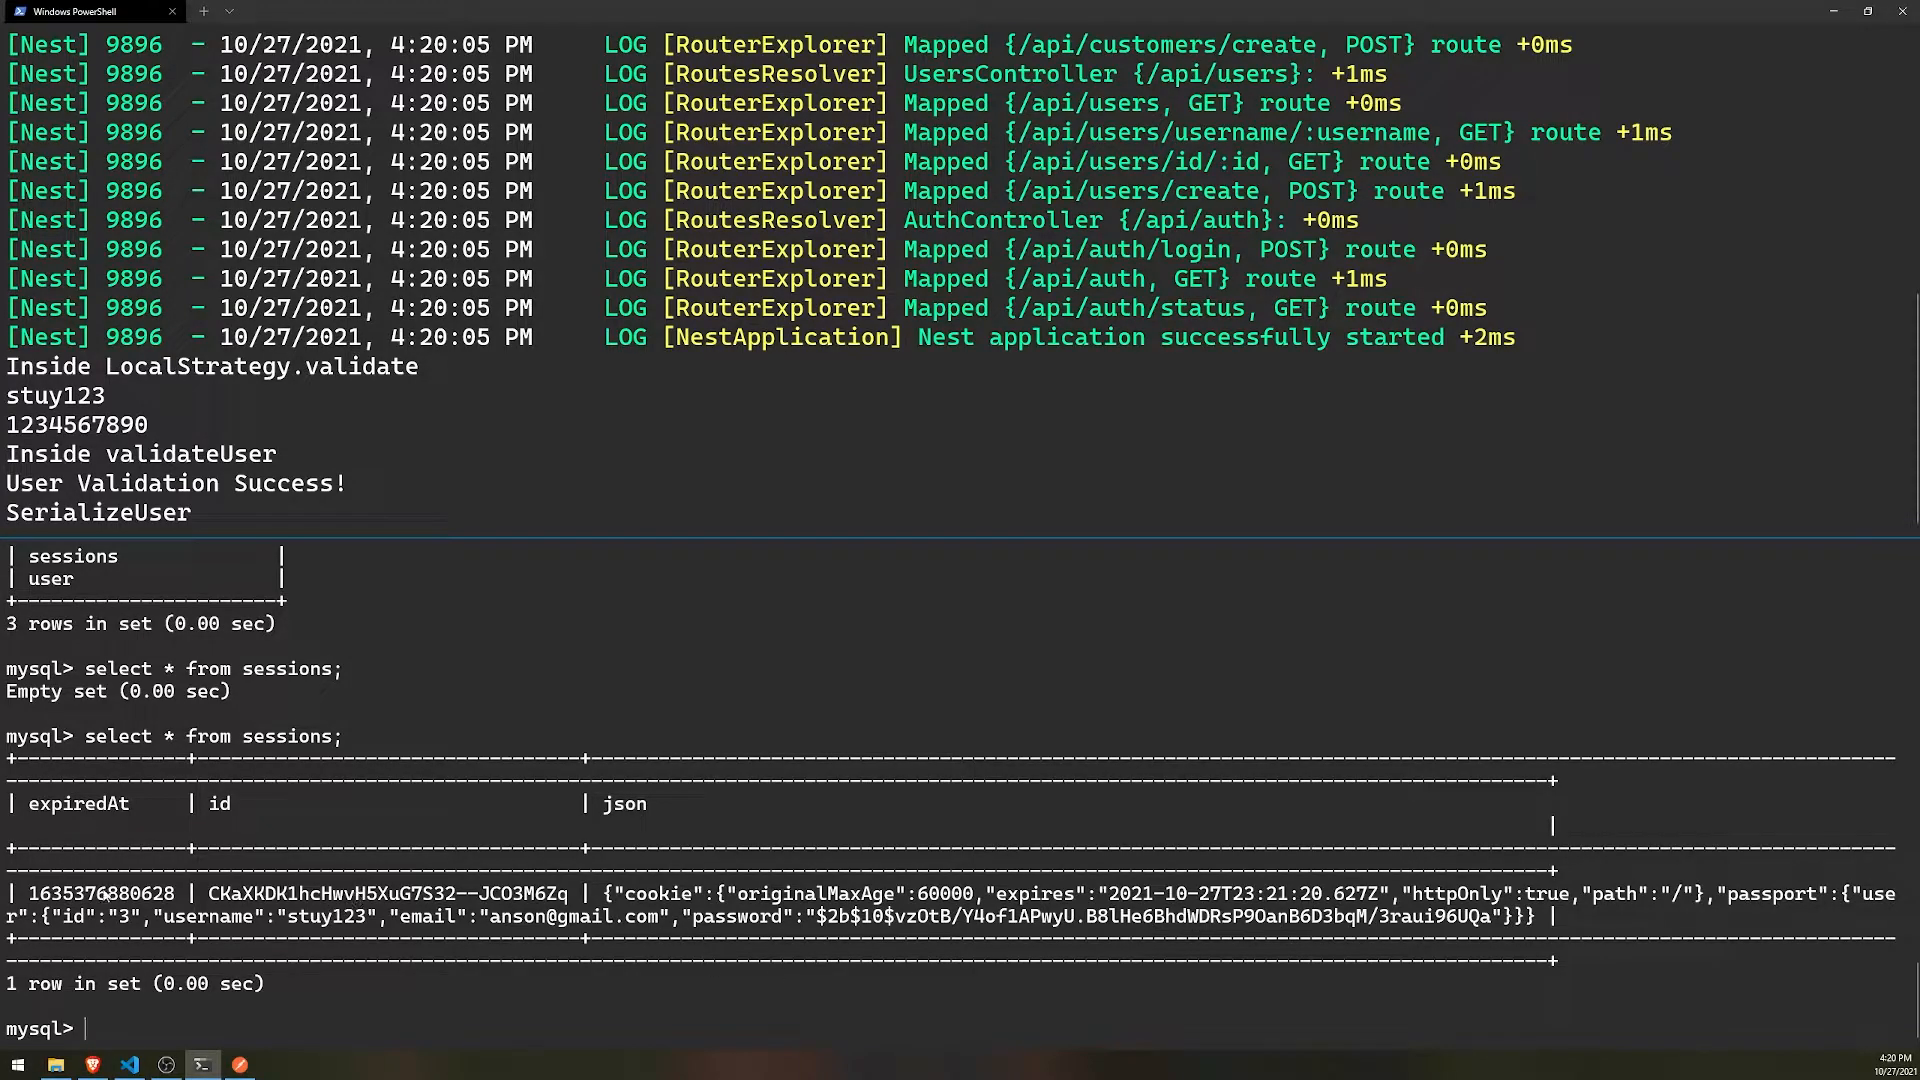
pyautogui.doubleClick(98, 893)
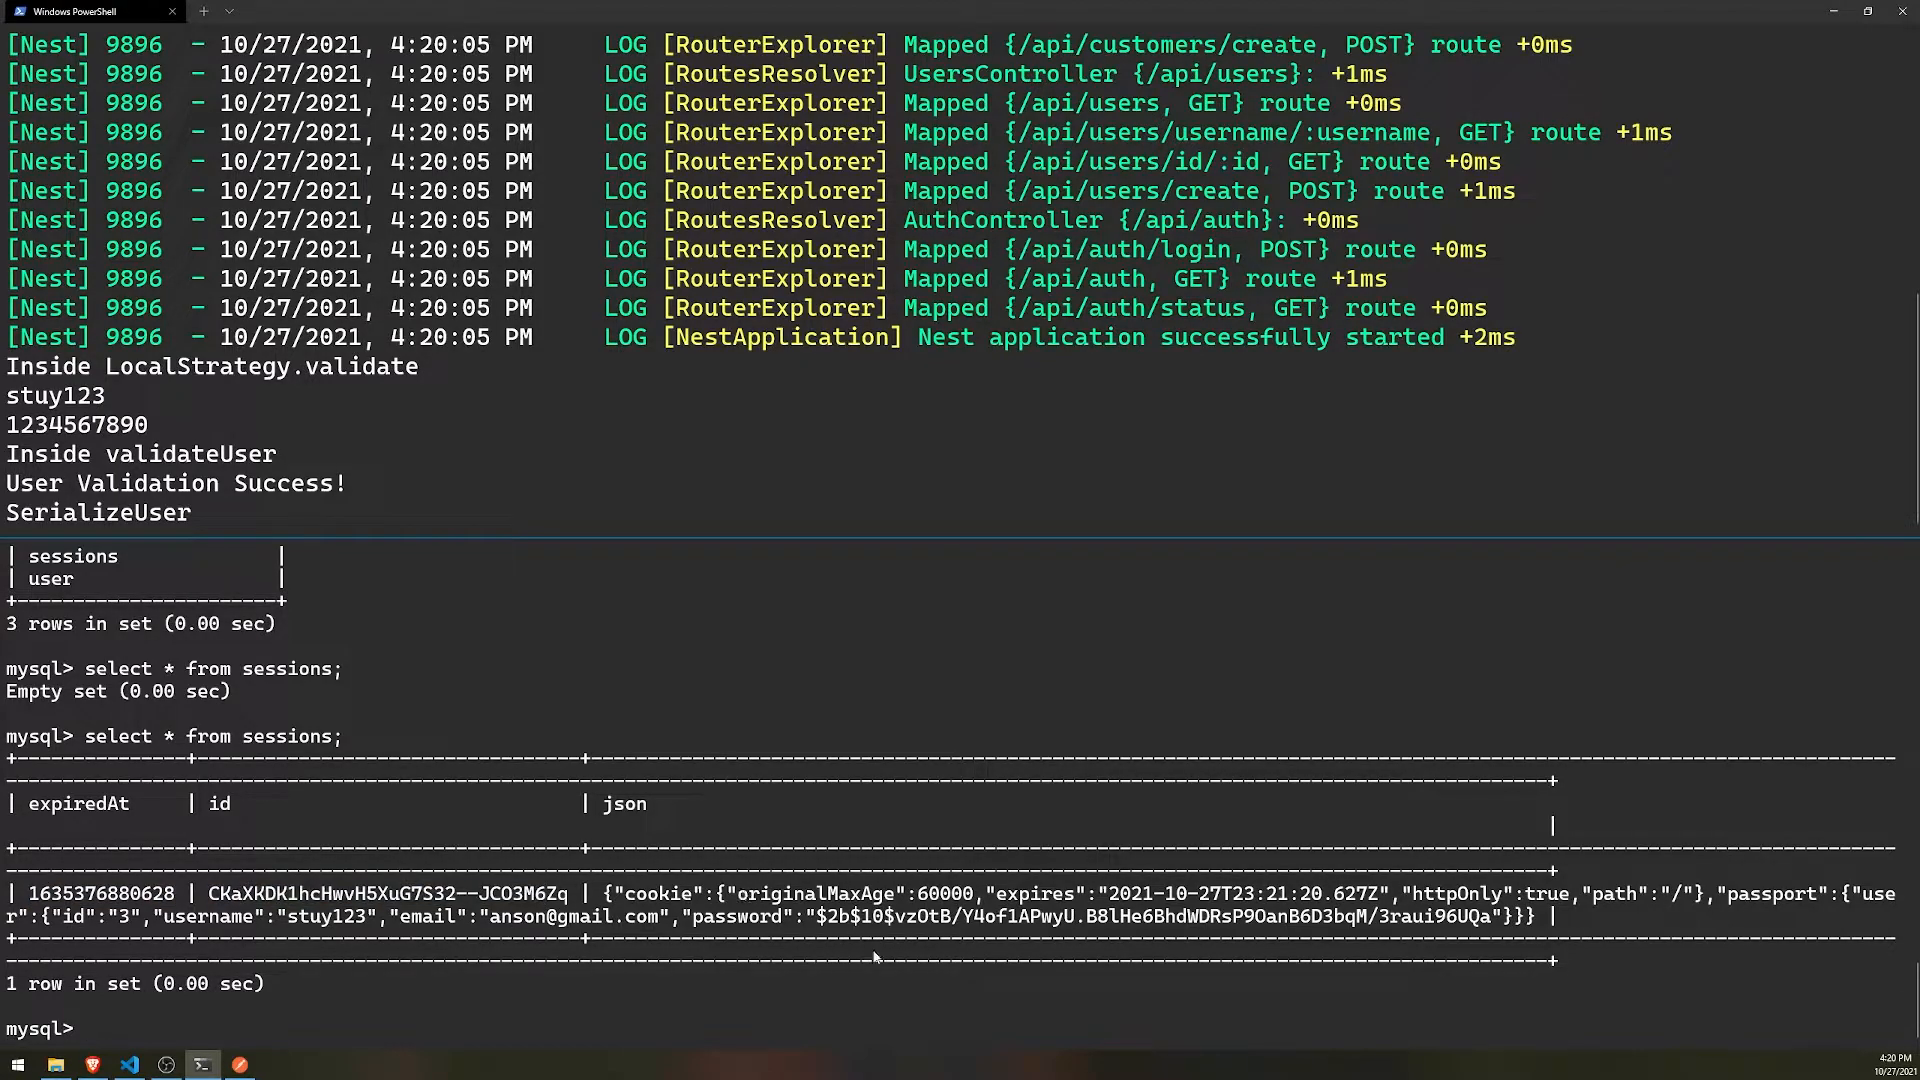
pyautogui.moveTo(612, 894); pyautogui.dragTo(1139, 937)
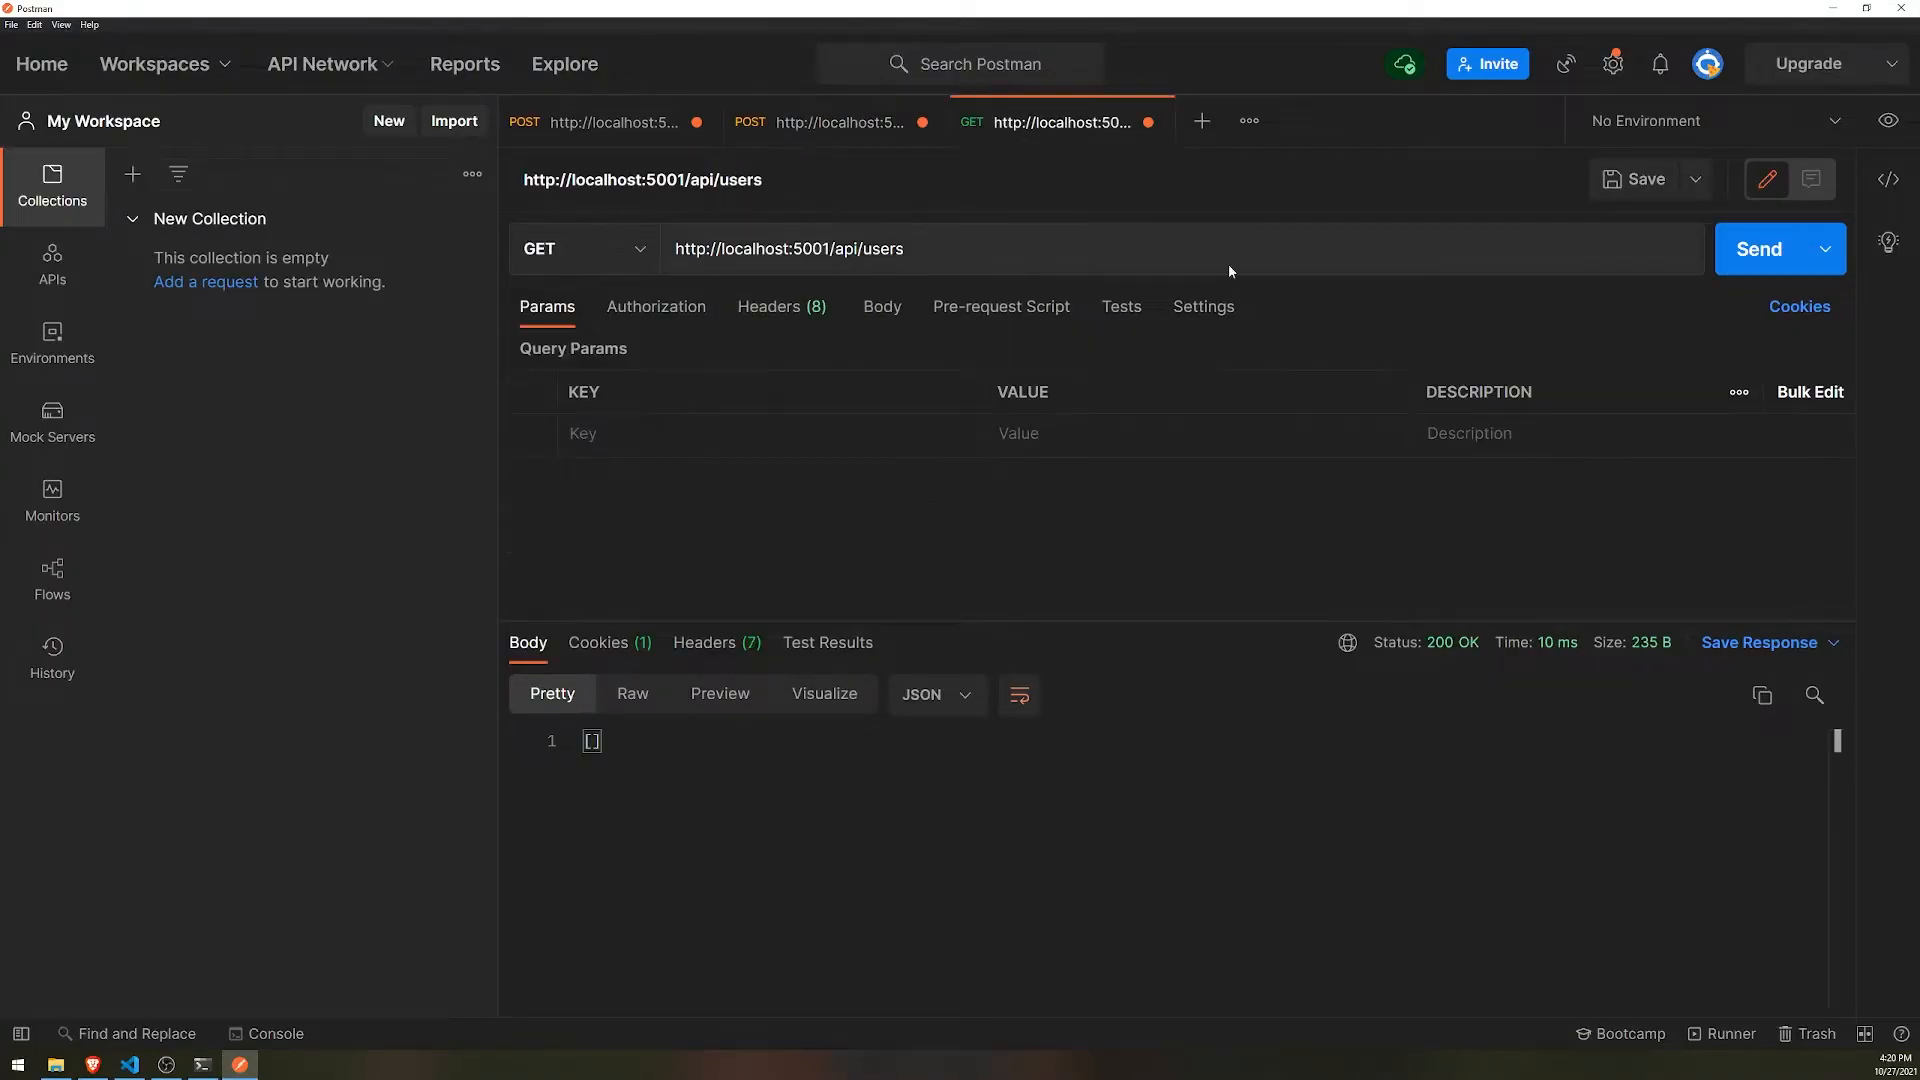
# - Resend GET /api/users after checking the restarted server, now getting 403 Forbidden
pyautogui.click(1760, 249)
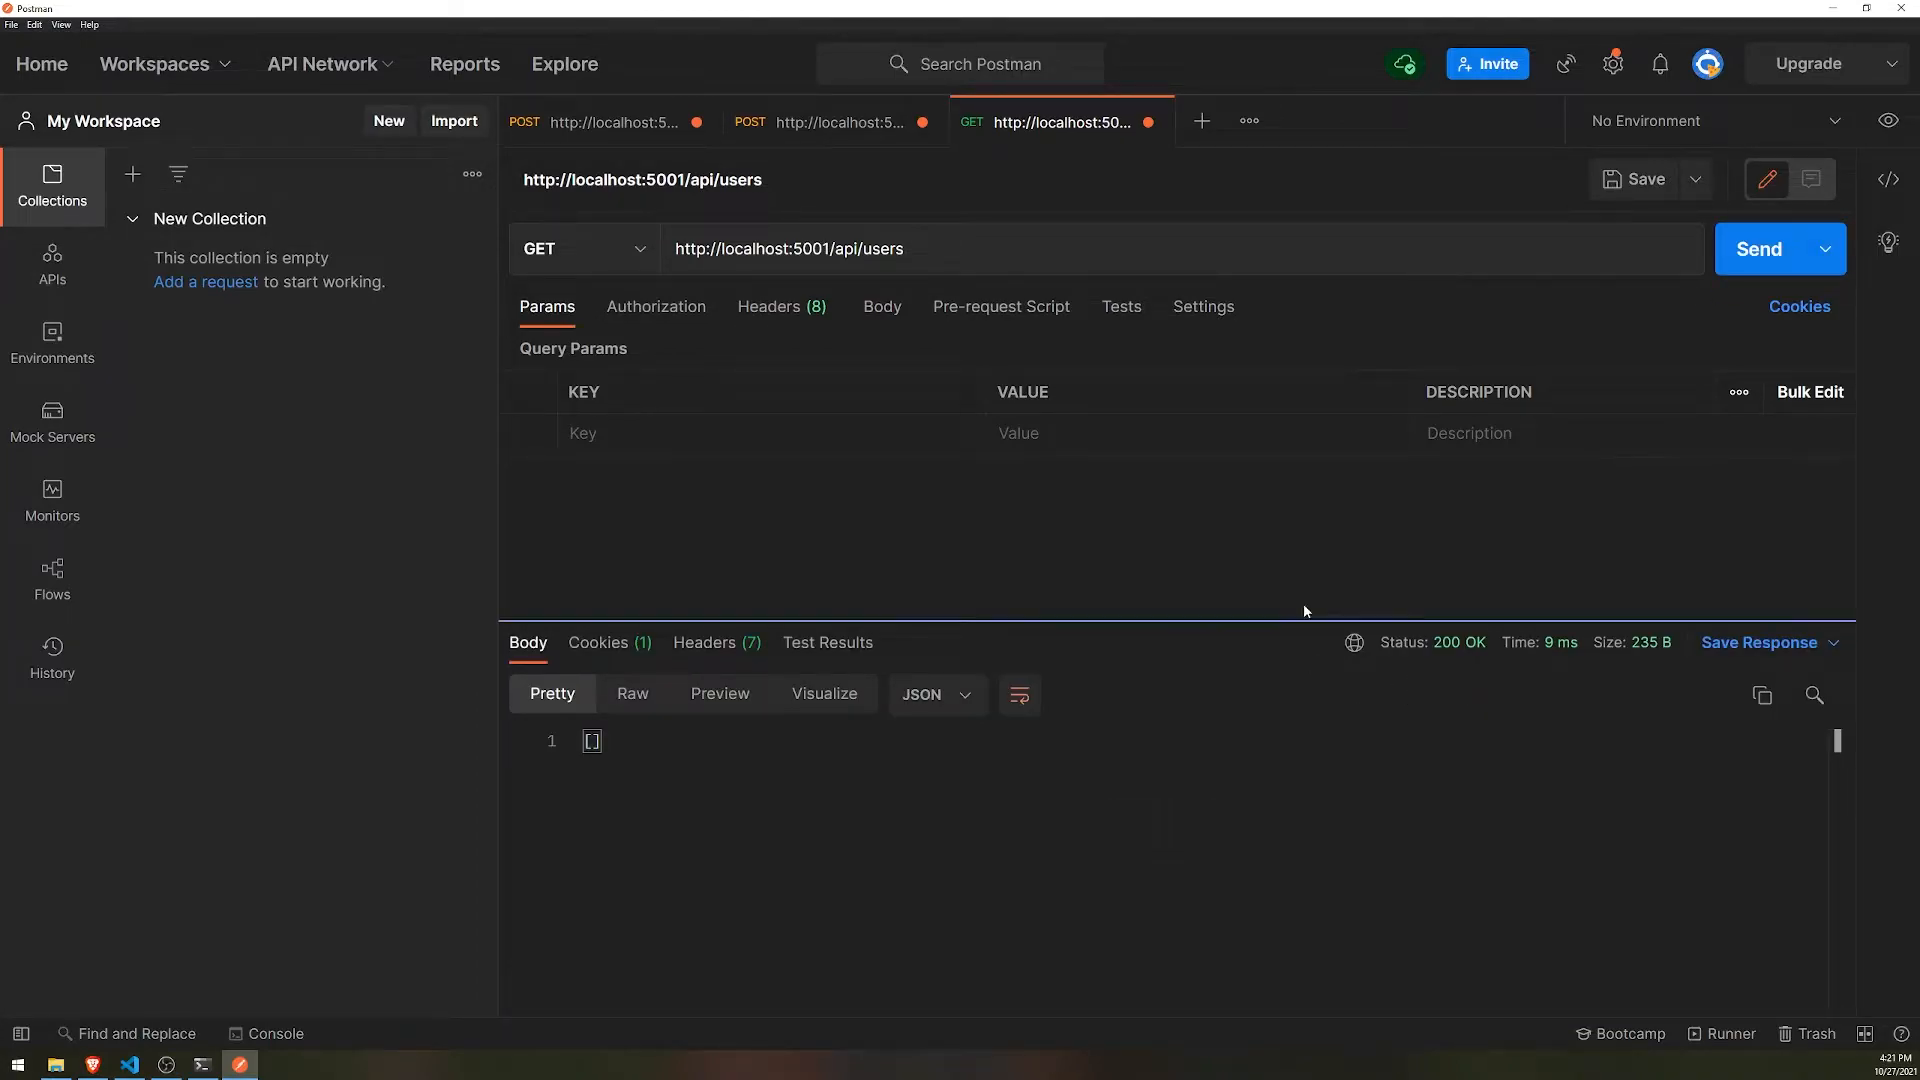
pyautogui.moveTo(1876, 806)
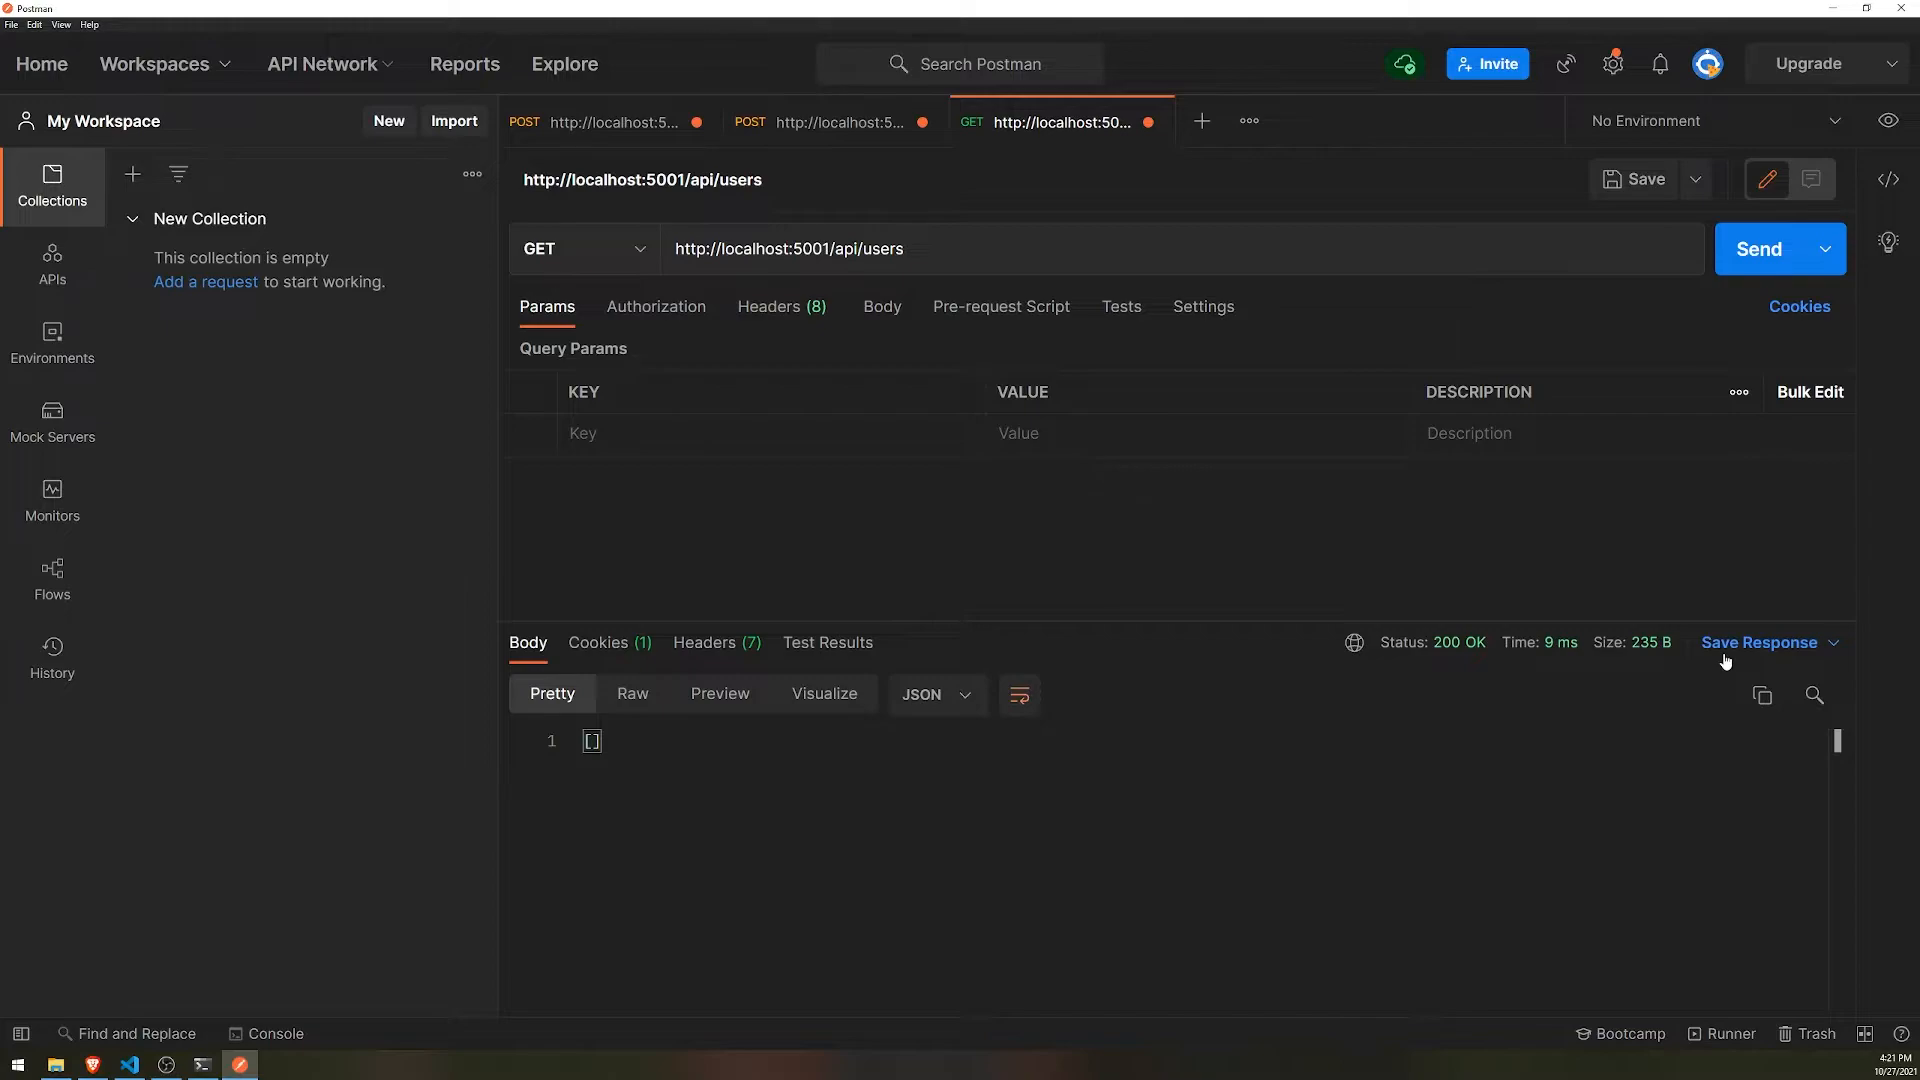
pyautogui.click(200, 1061)
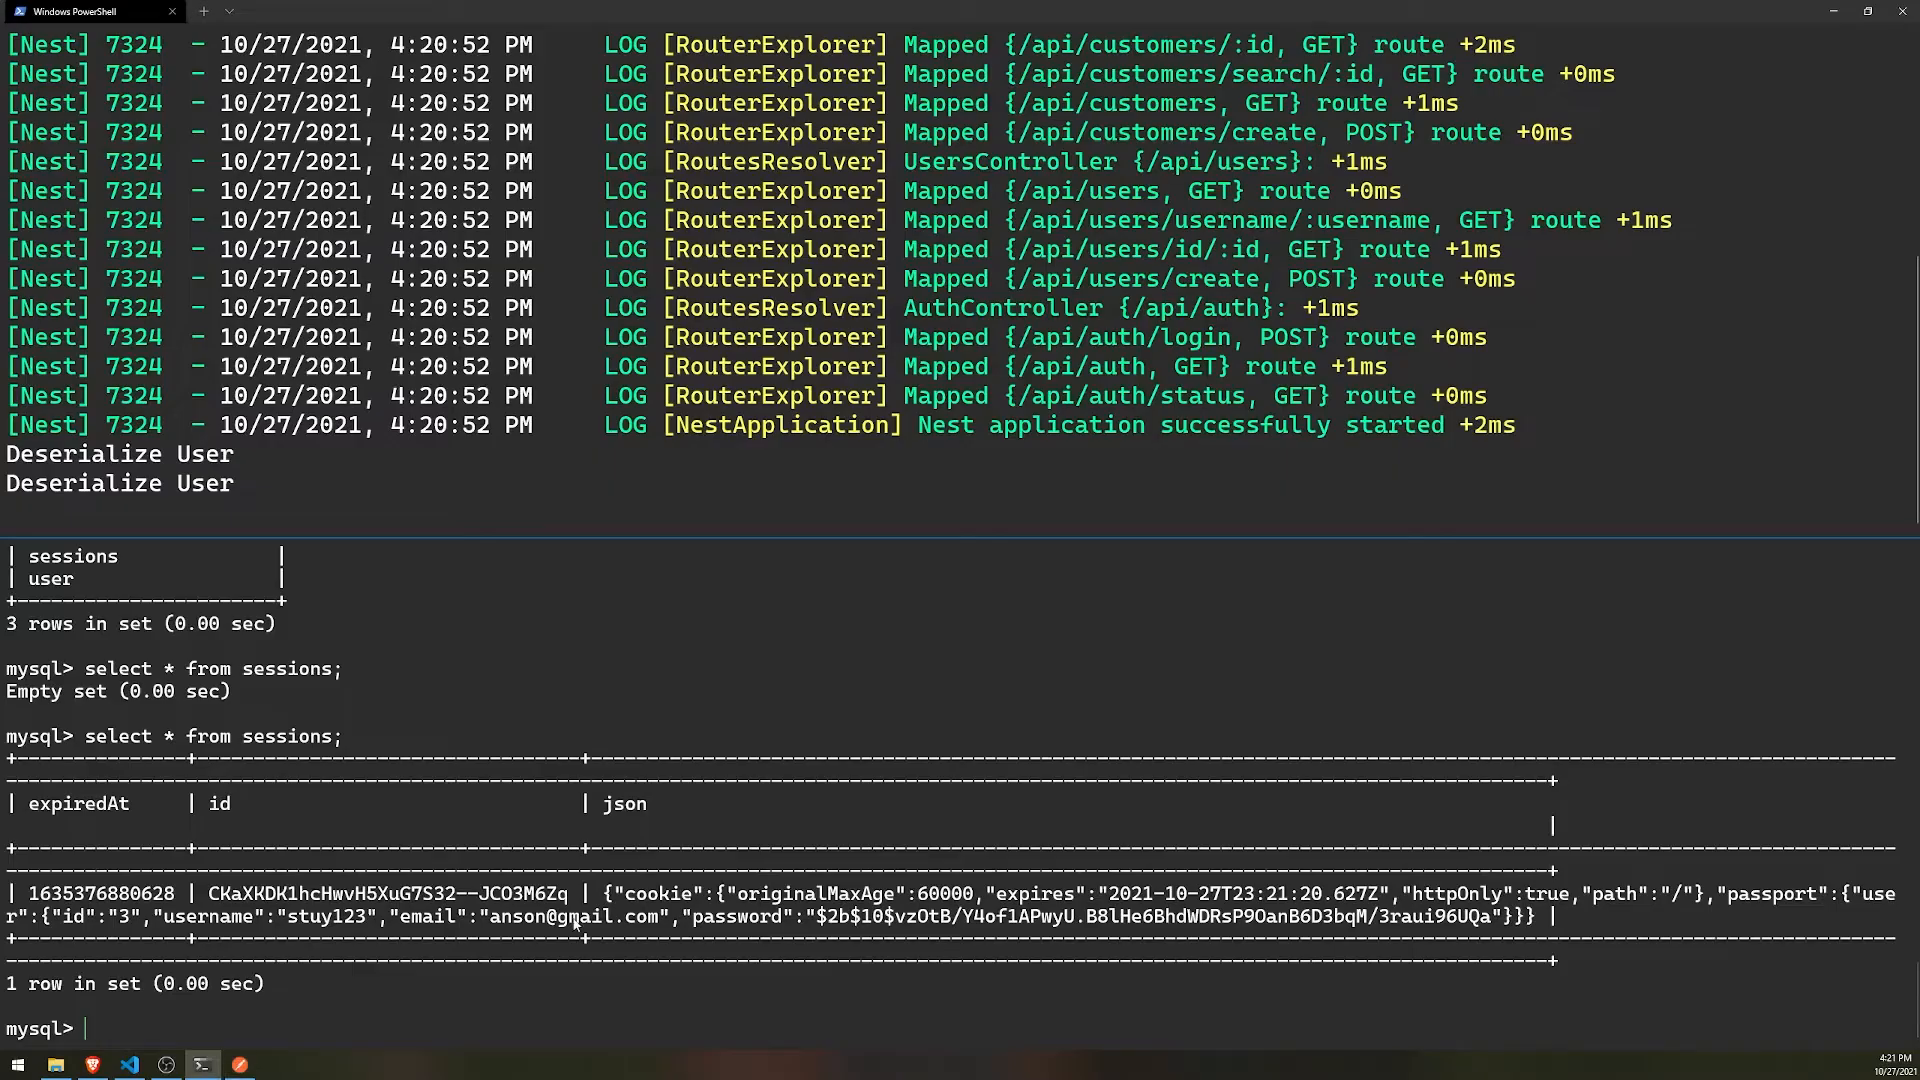
pyautogui.click(129, 1063)
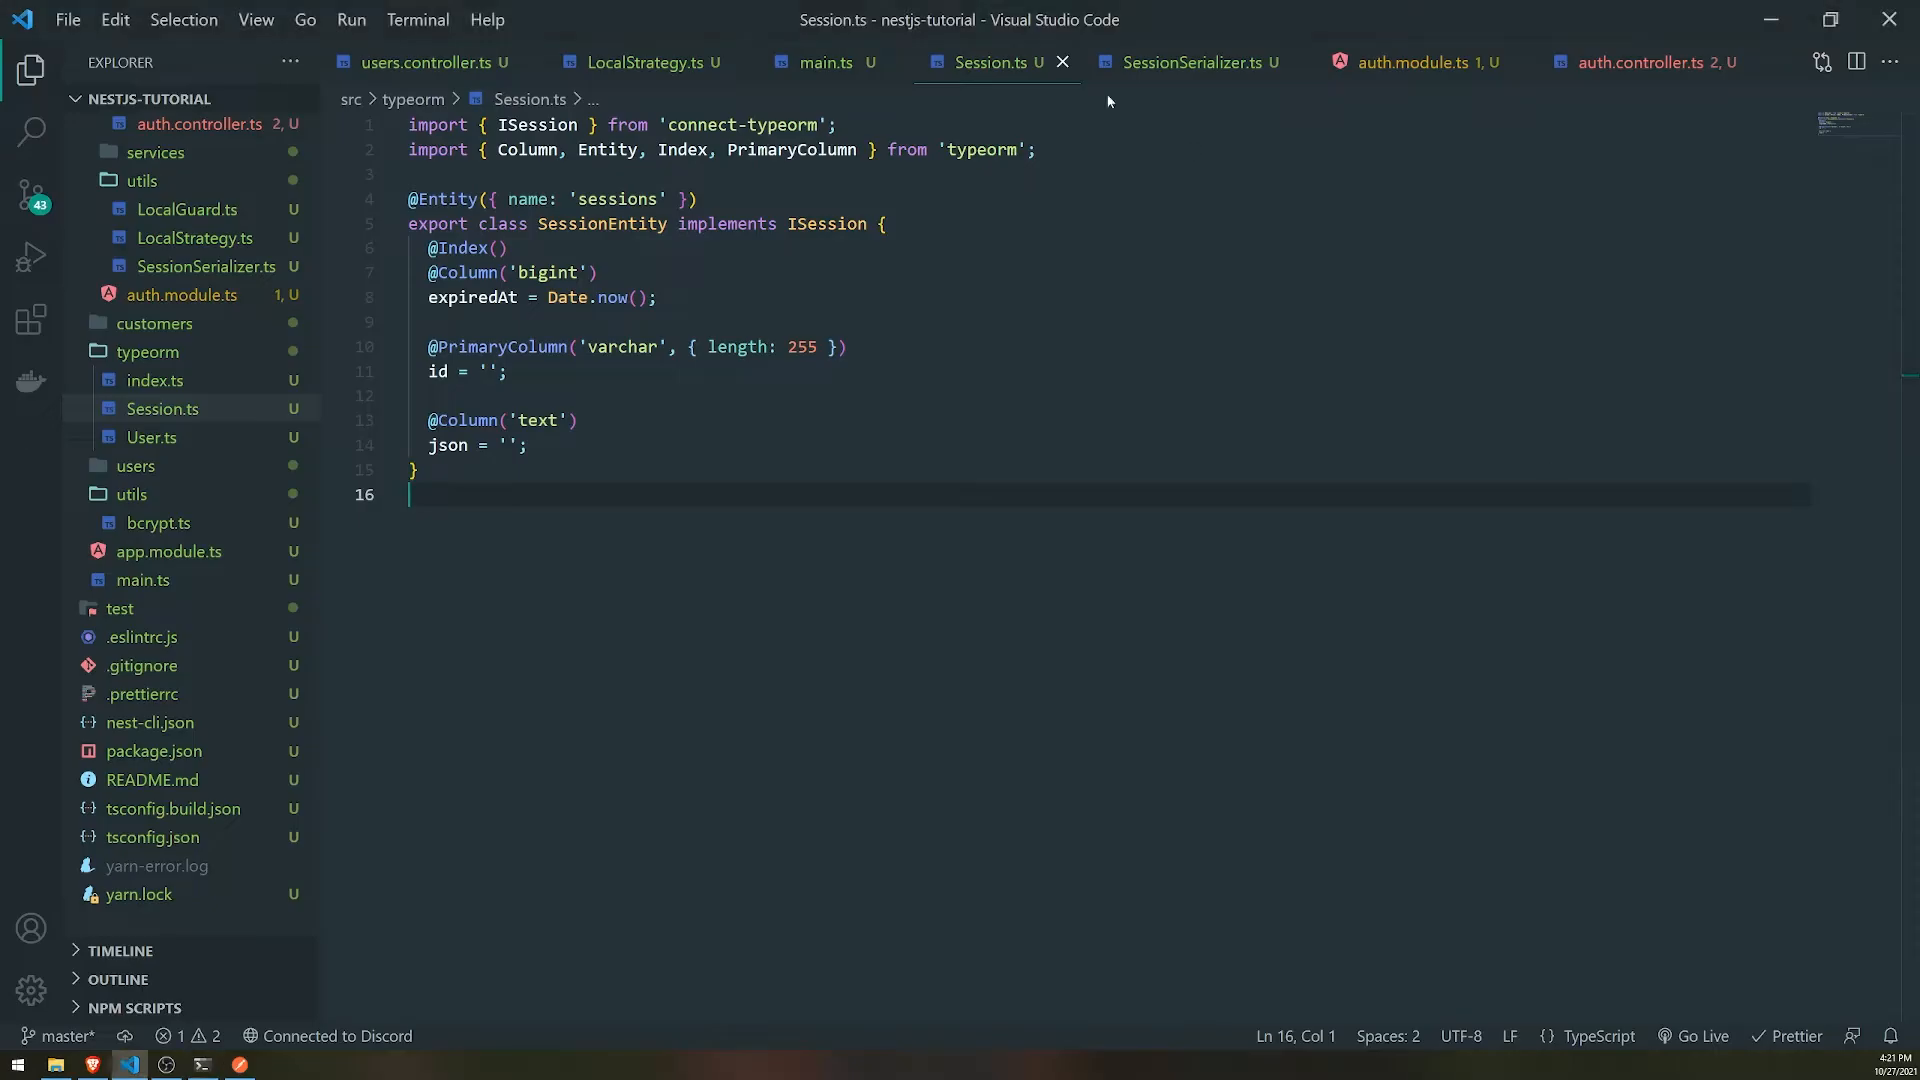
pyautogui.click(1653, 62)
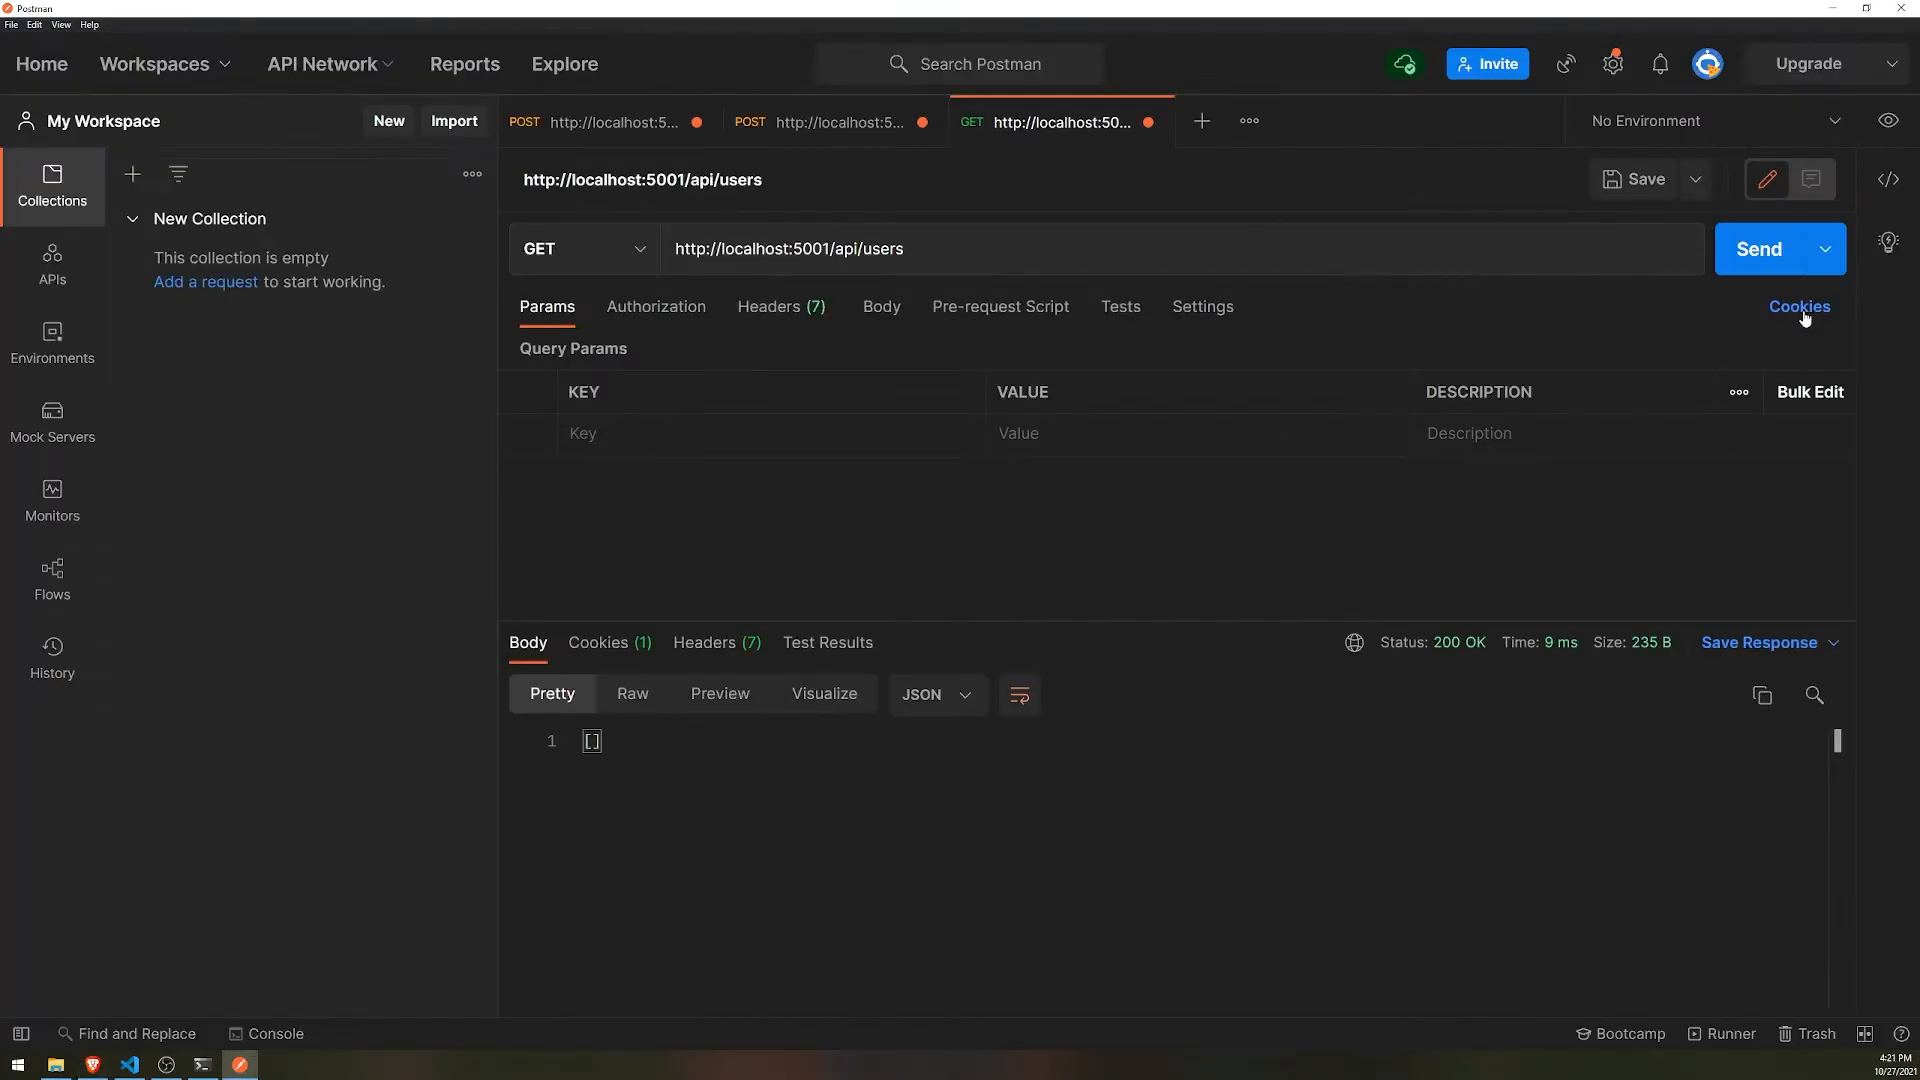
pyautogui.moveTo(1760, 249)
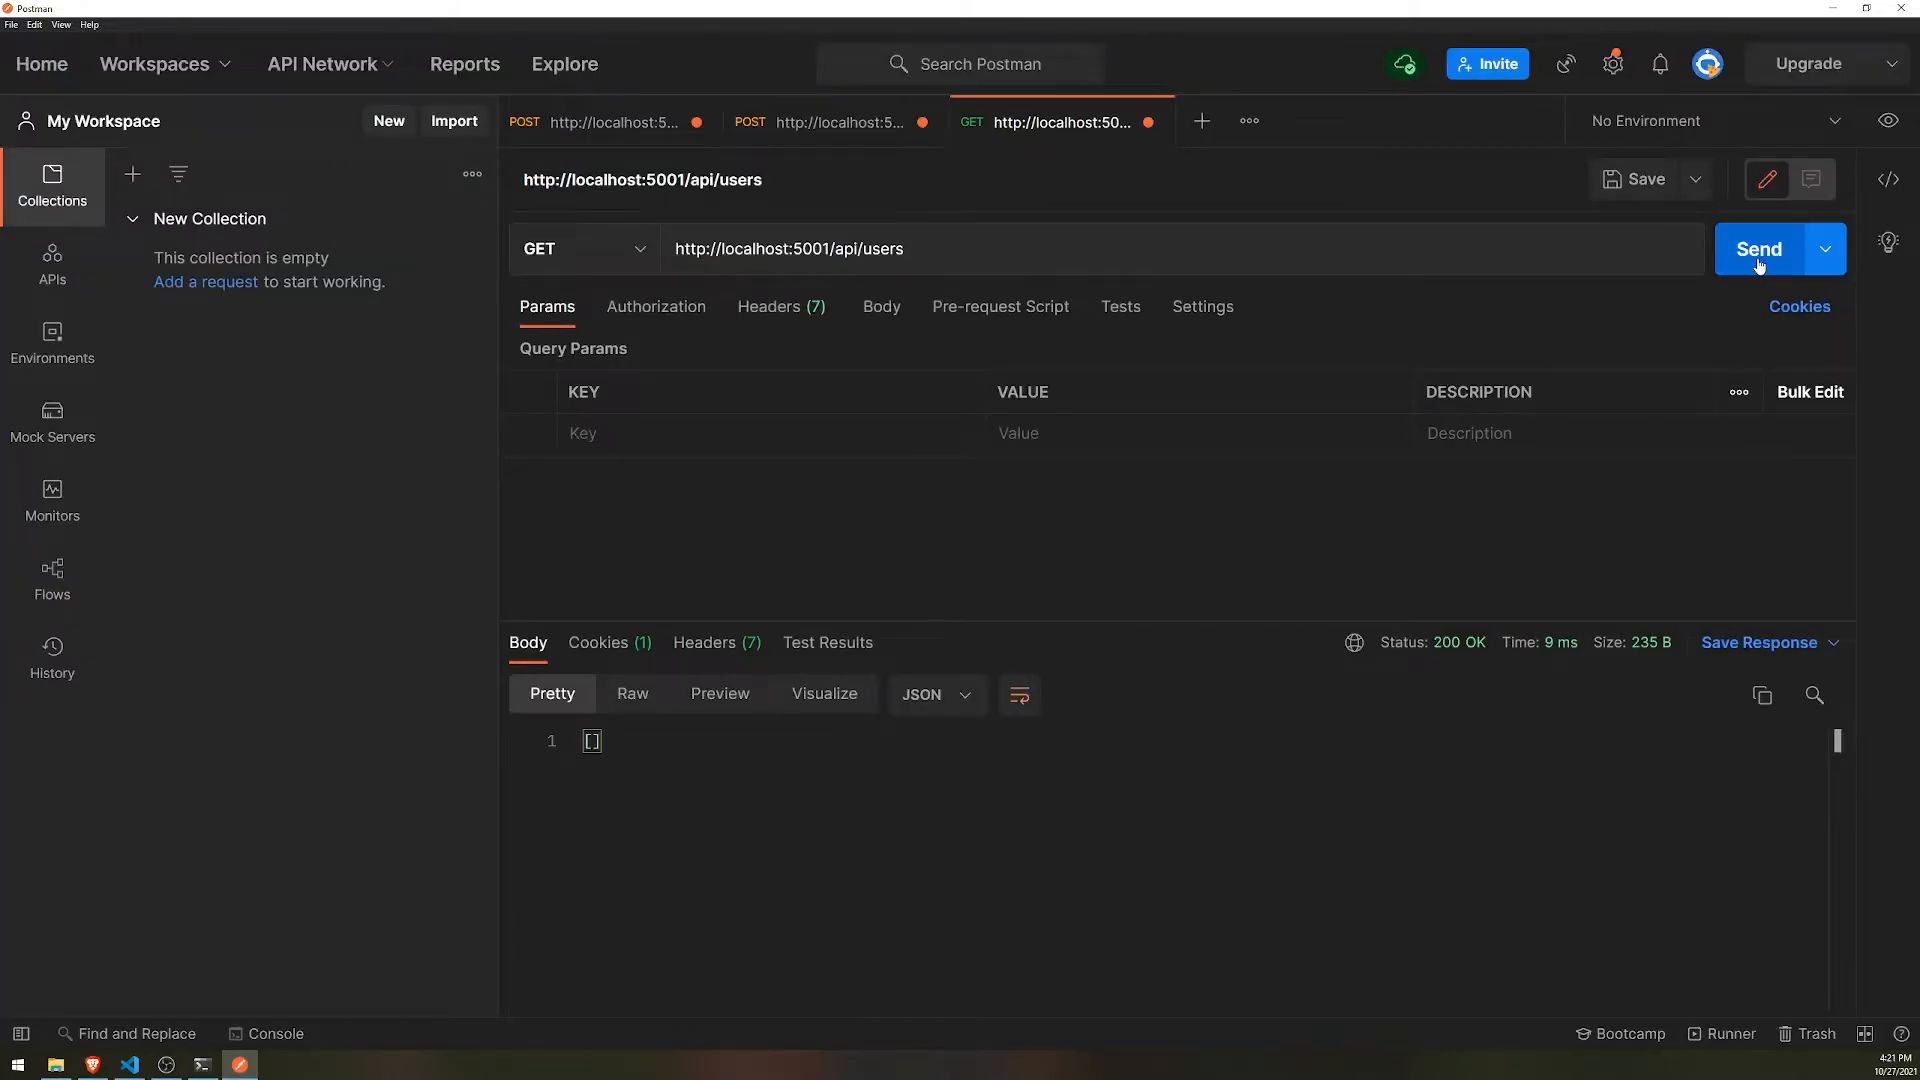
pyautogui.click(1760, 249)
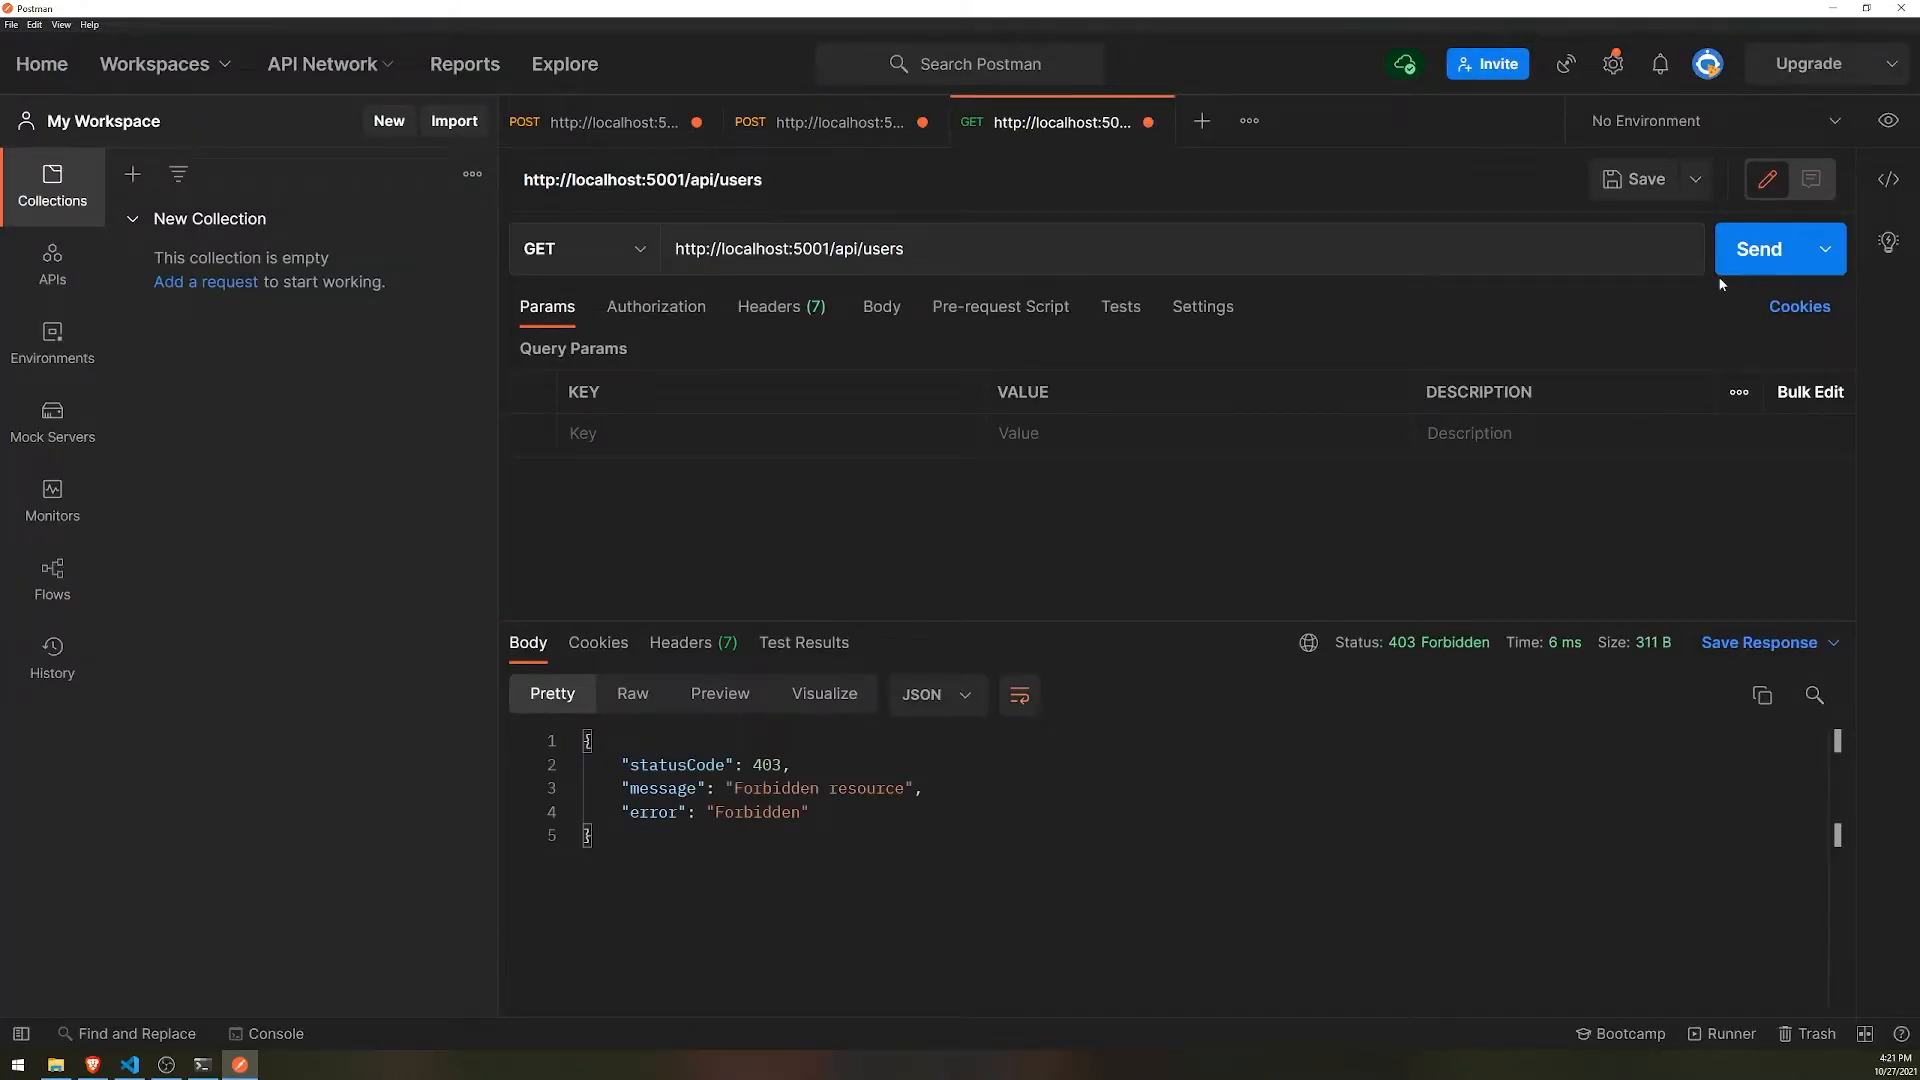
pyautogui.moveTo(1228, 557)
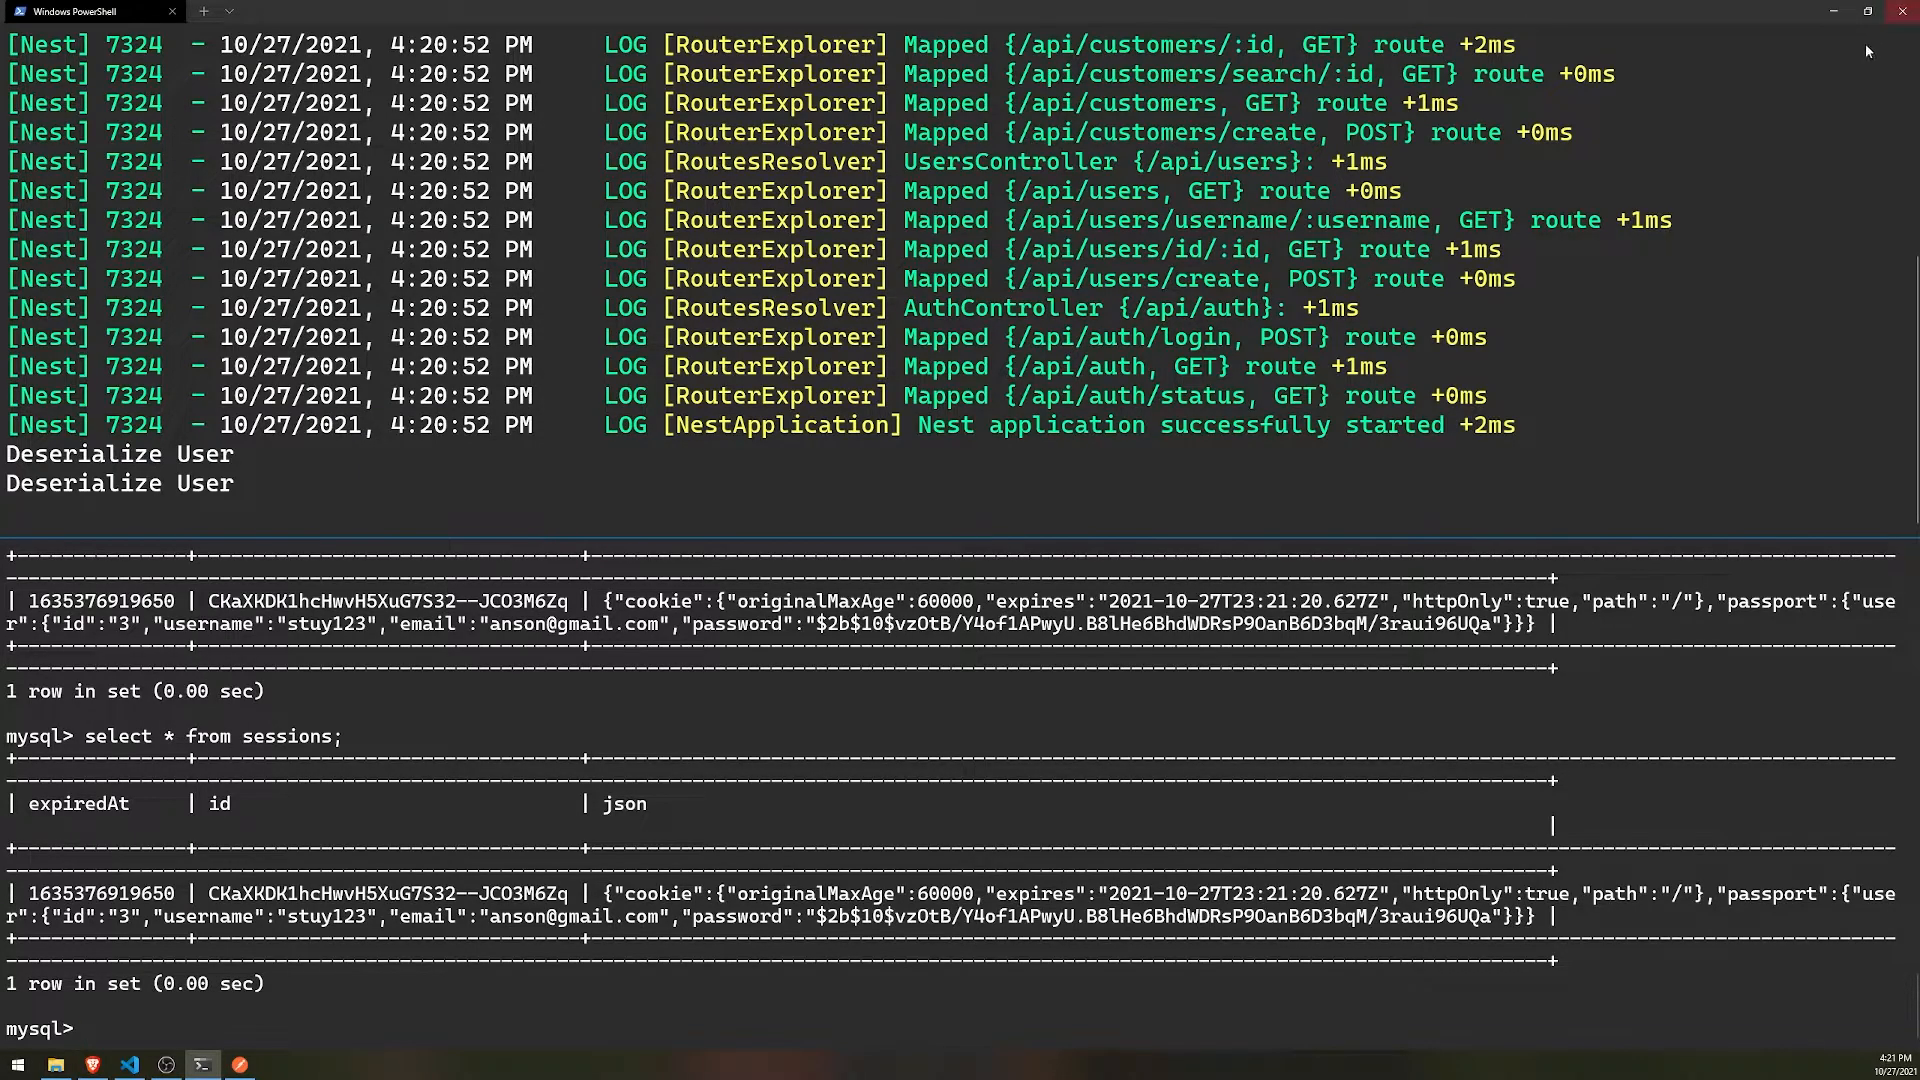
# - Open SessionSerializer.ts in VS Code to view serializeUser and deserializeUser
pyautogui.click(127, 1063)
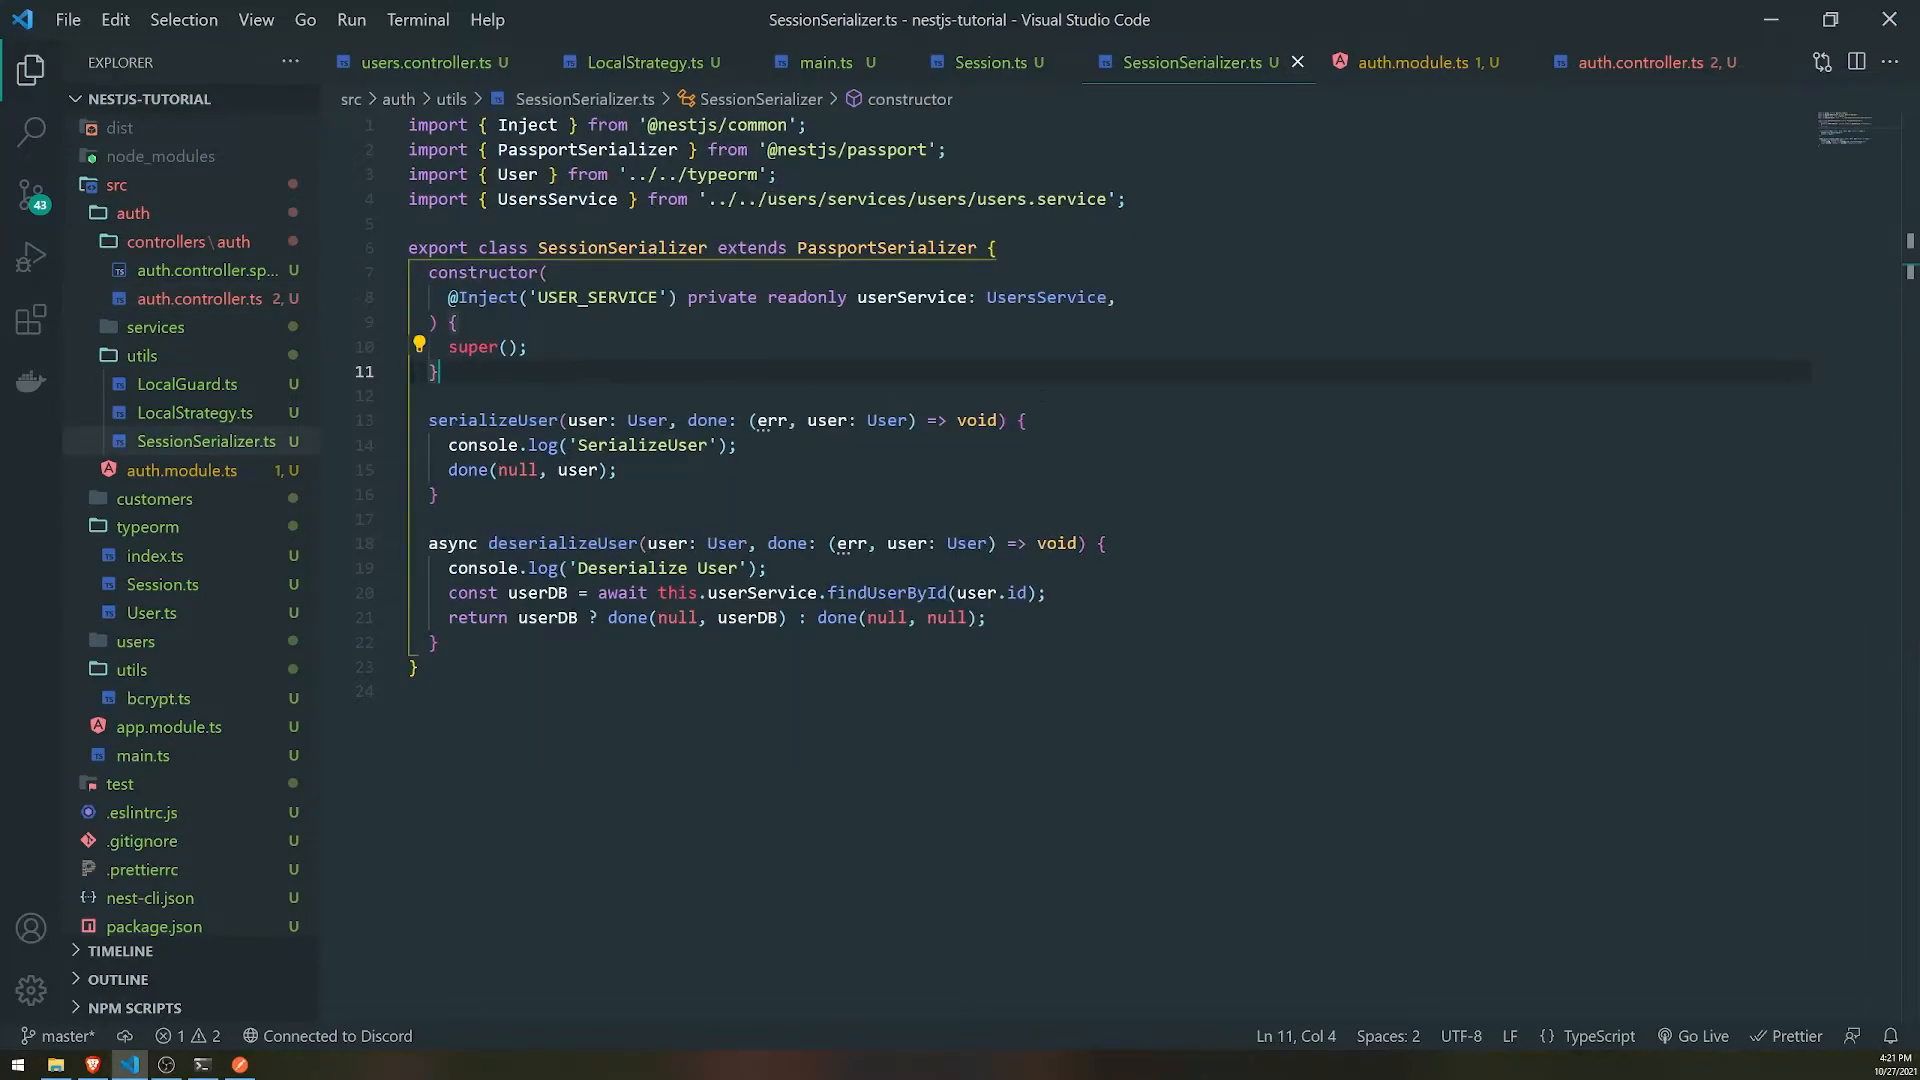
pyautogui.click(823, 62)
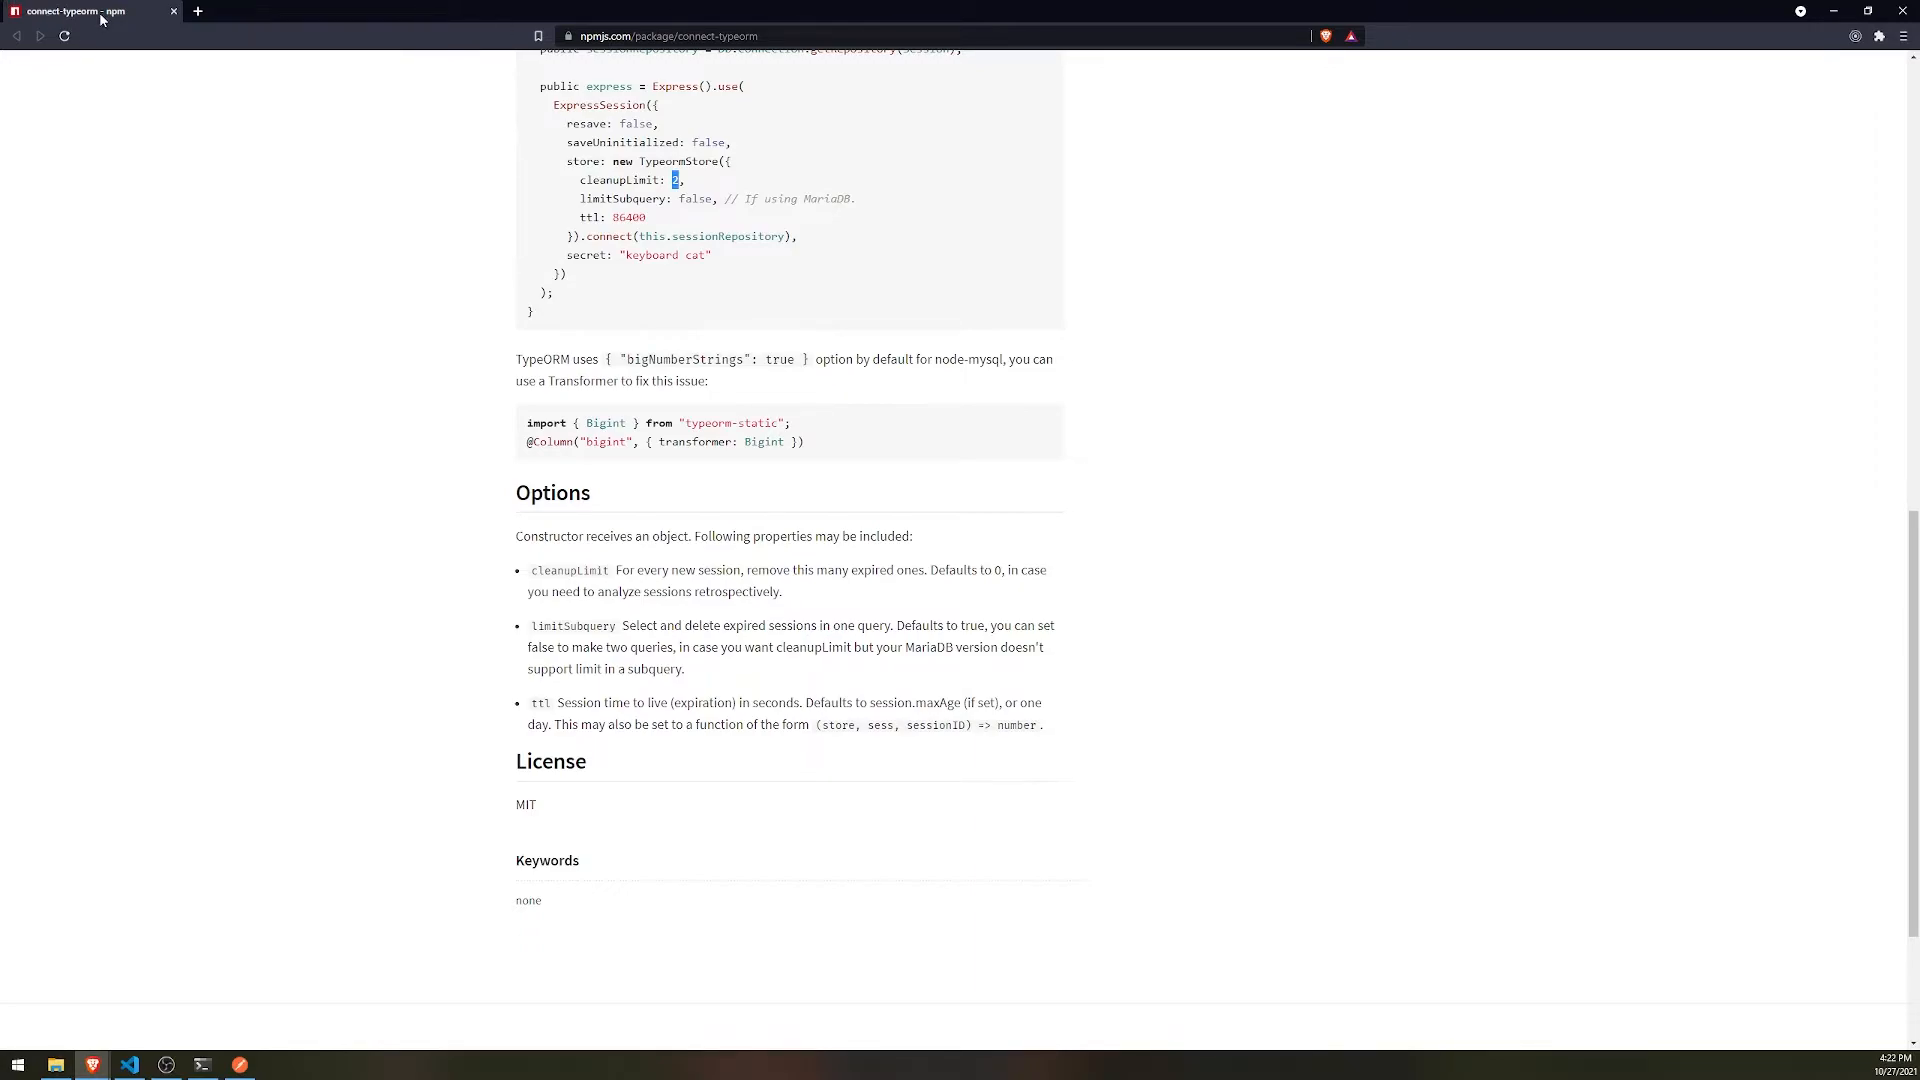
pyautogui.moveTo(872, 544)
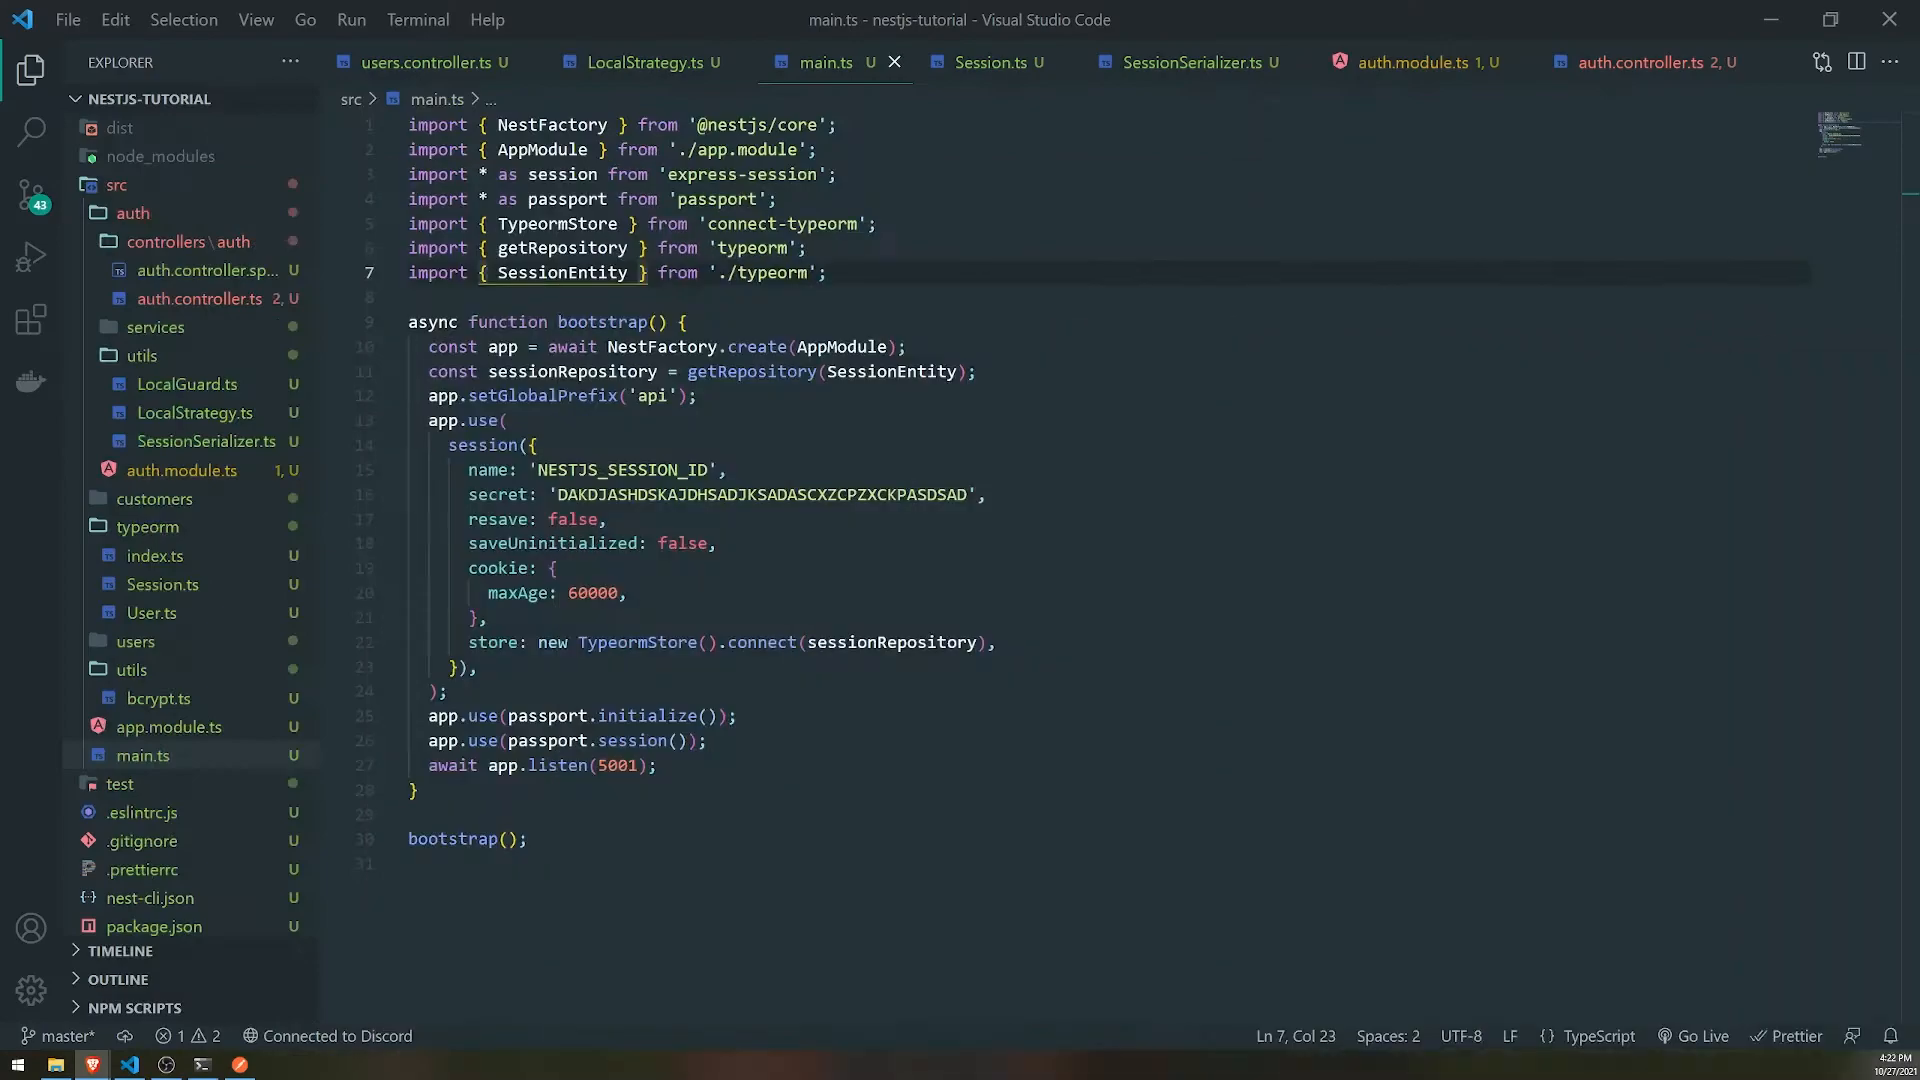
pyautogui.moveTo(316, 572)
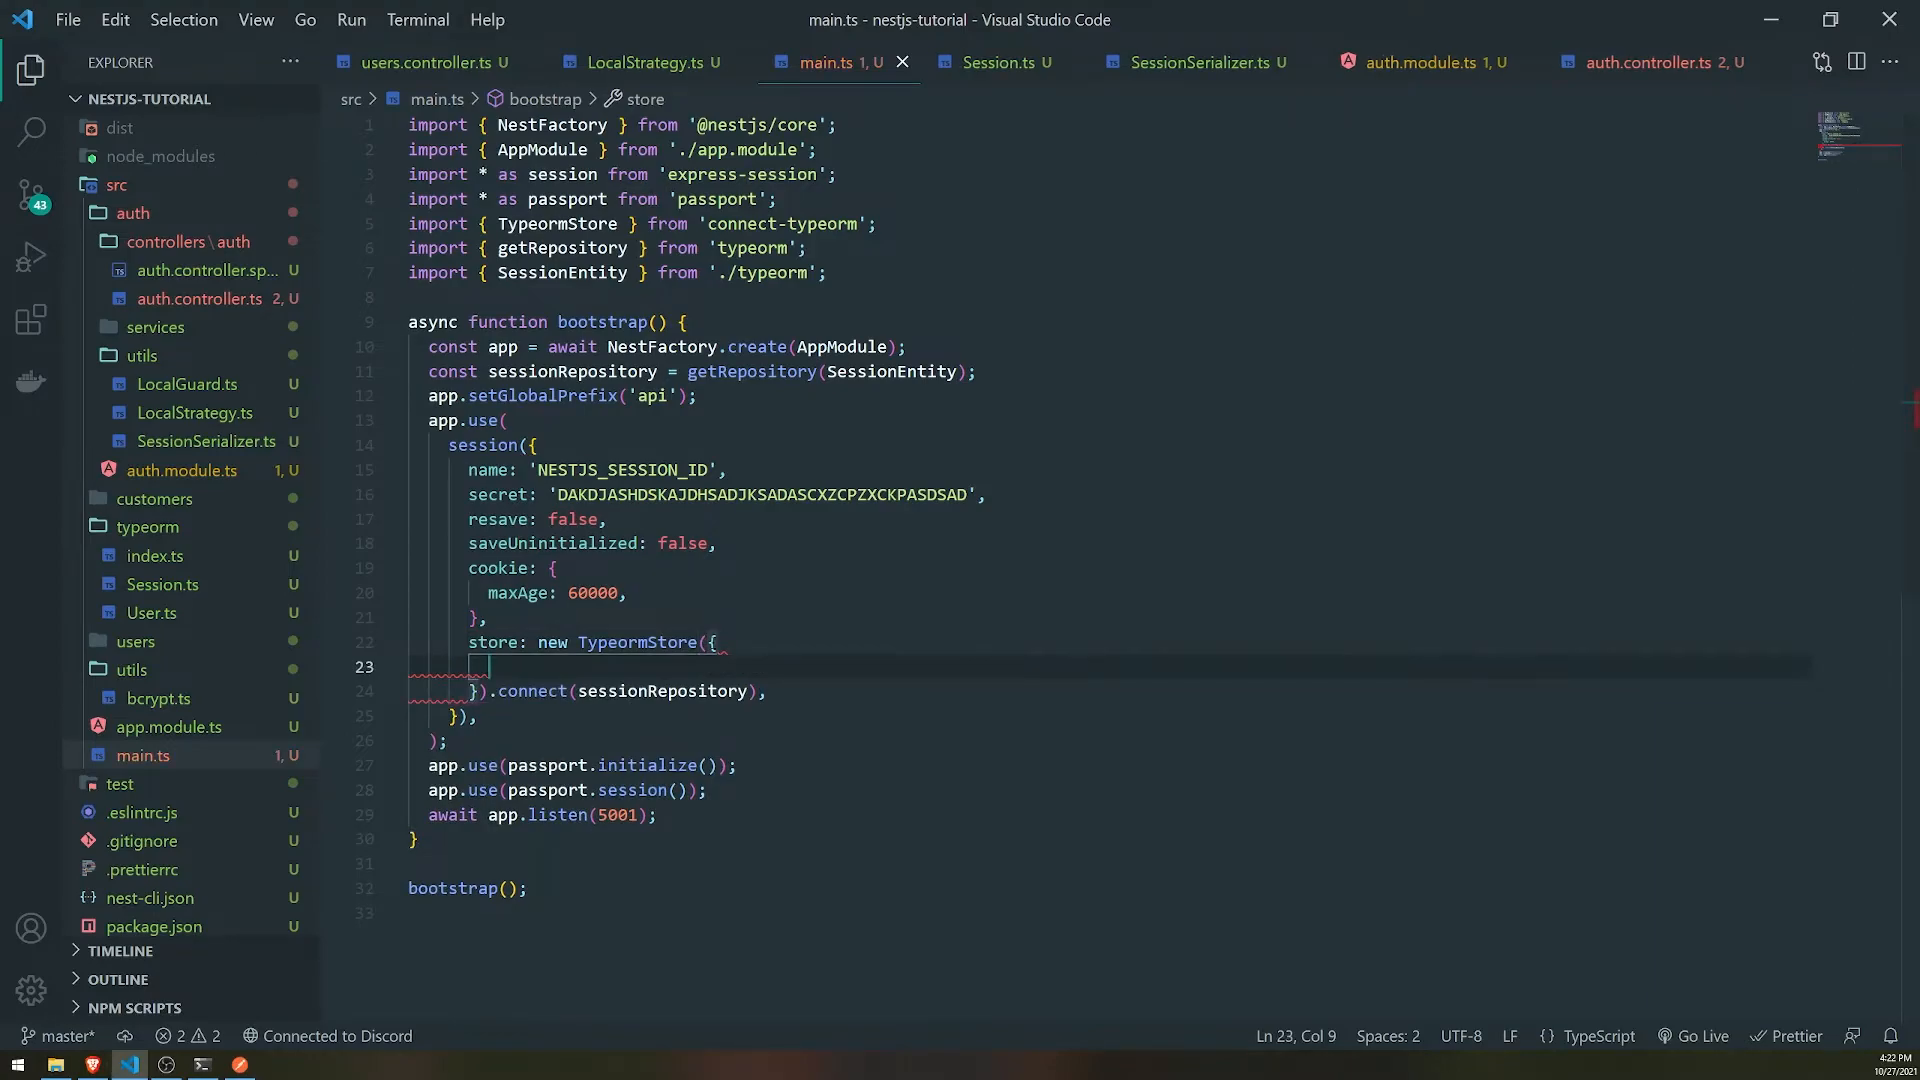
# - Pass { cleanupLimit: 10 } to new TypeormStore() in main.ts and watch the server restart
pyautogui.write('cleanupLimit:')
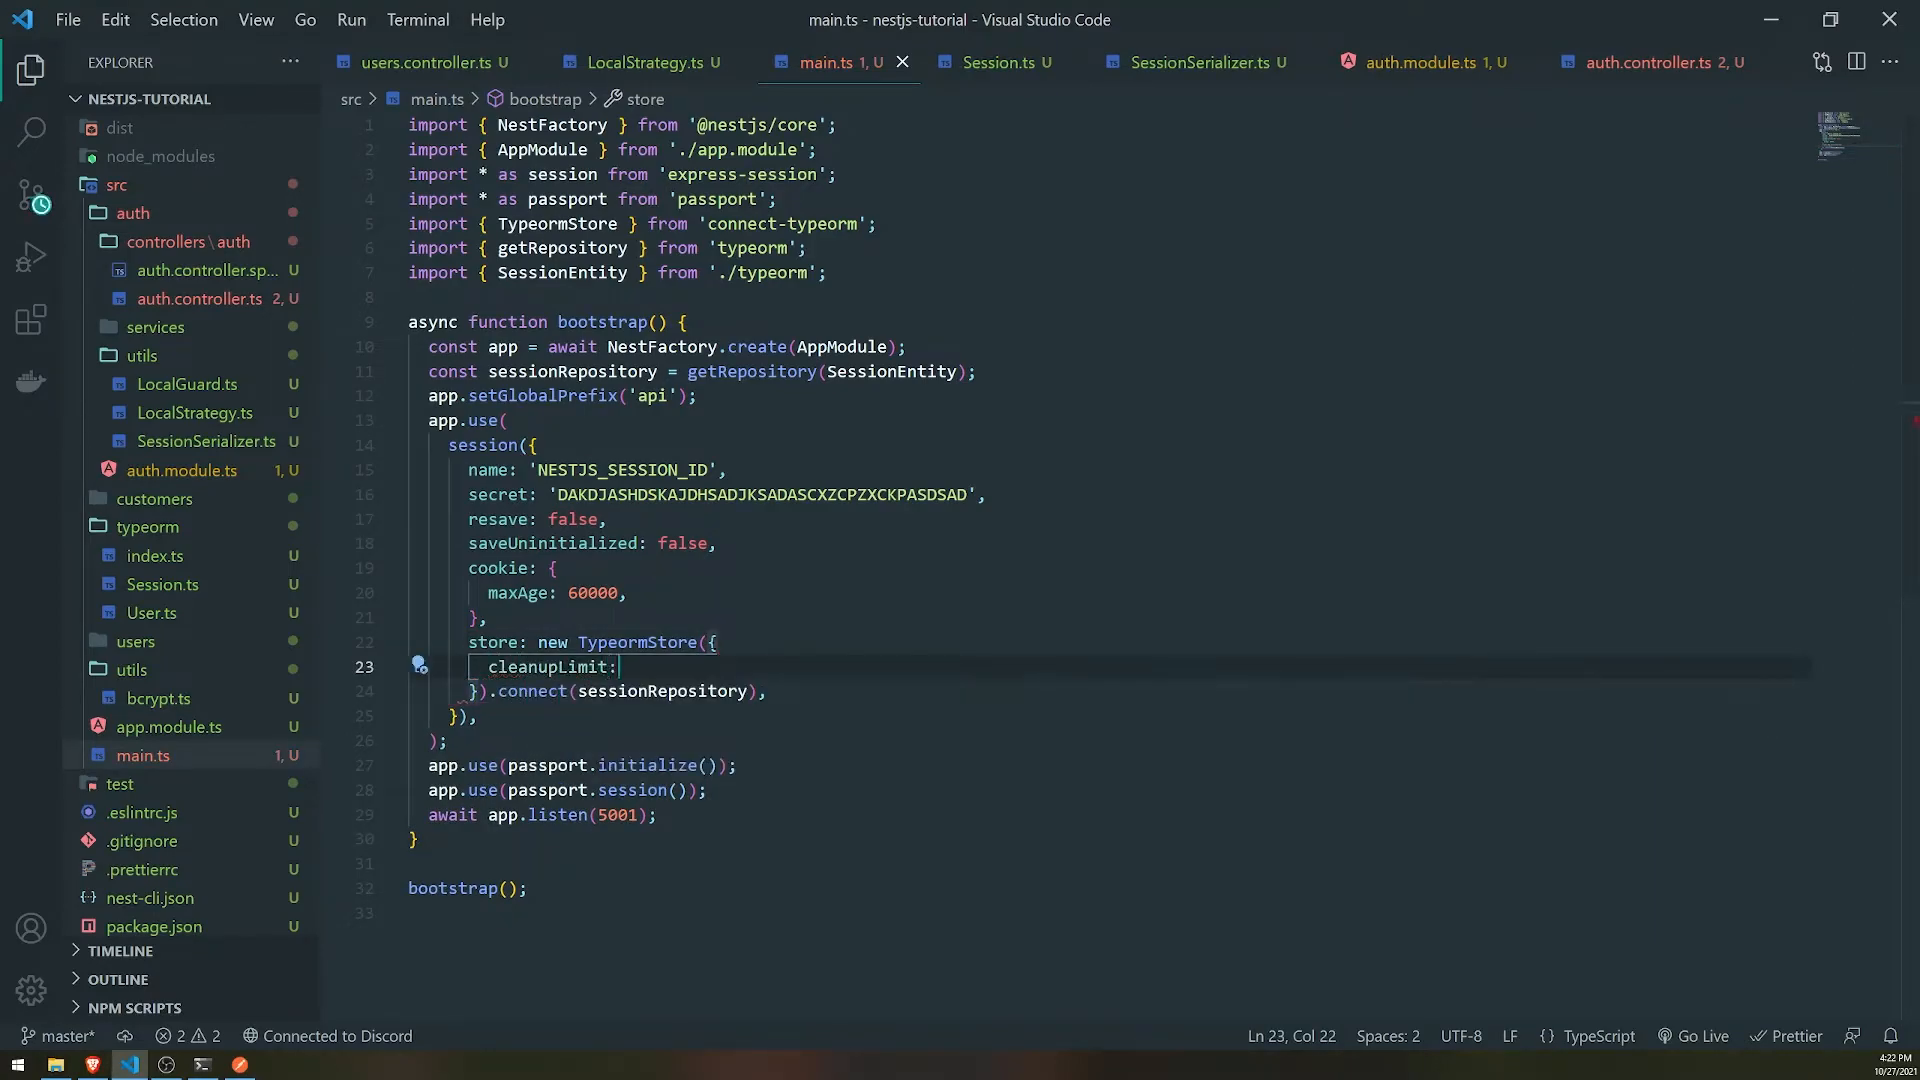
pyautogui.write('10,')
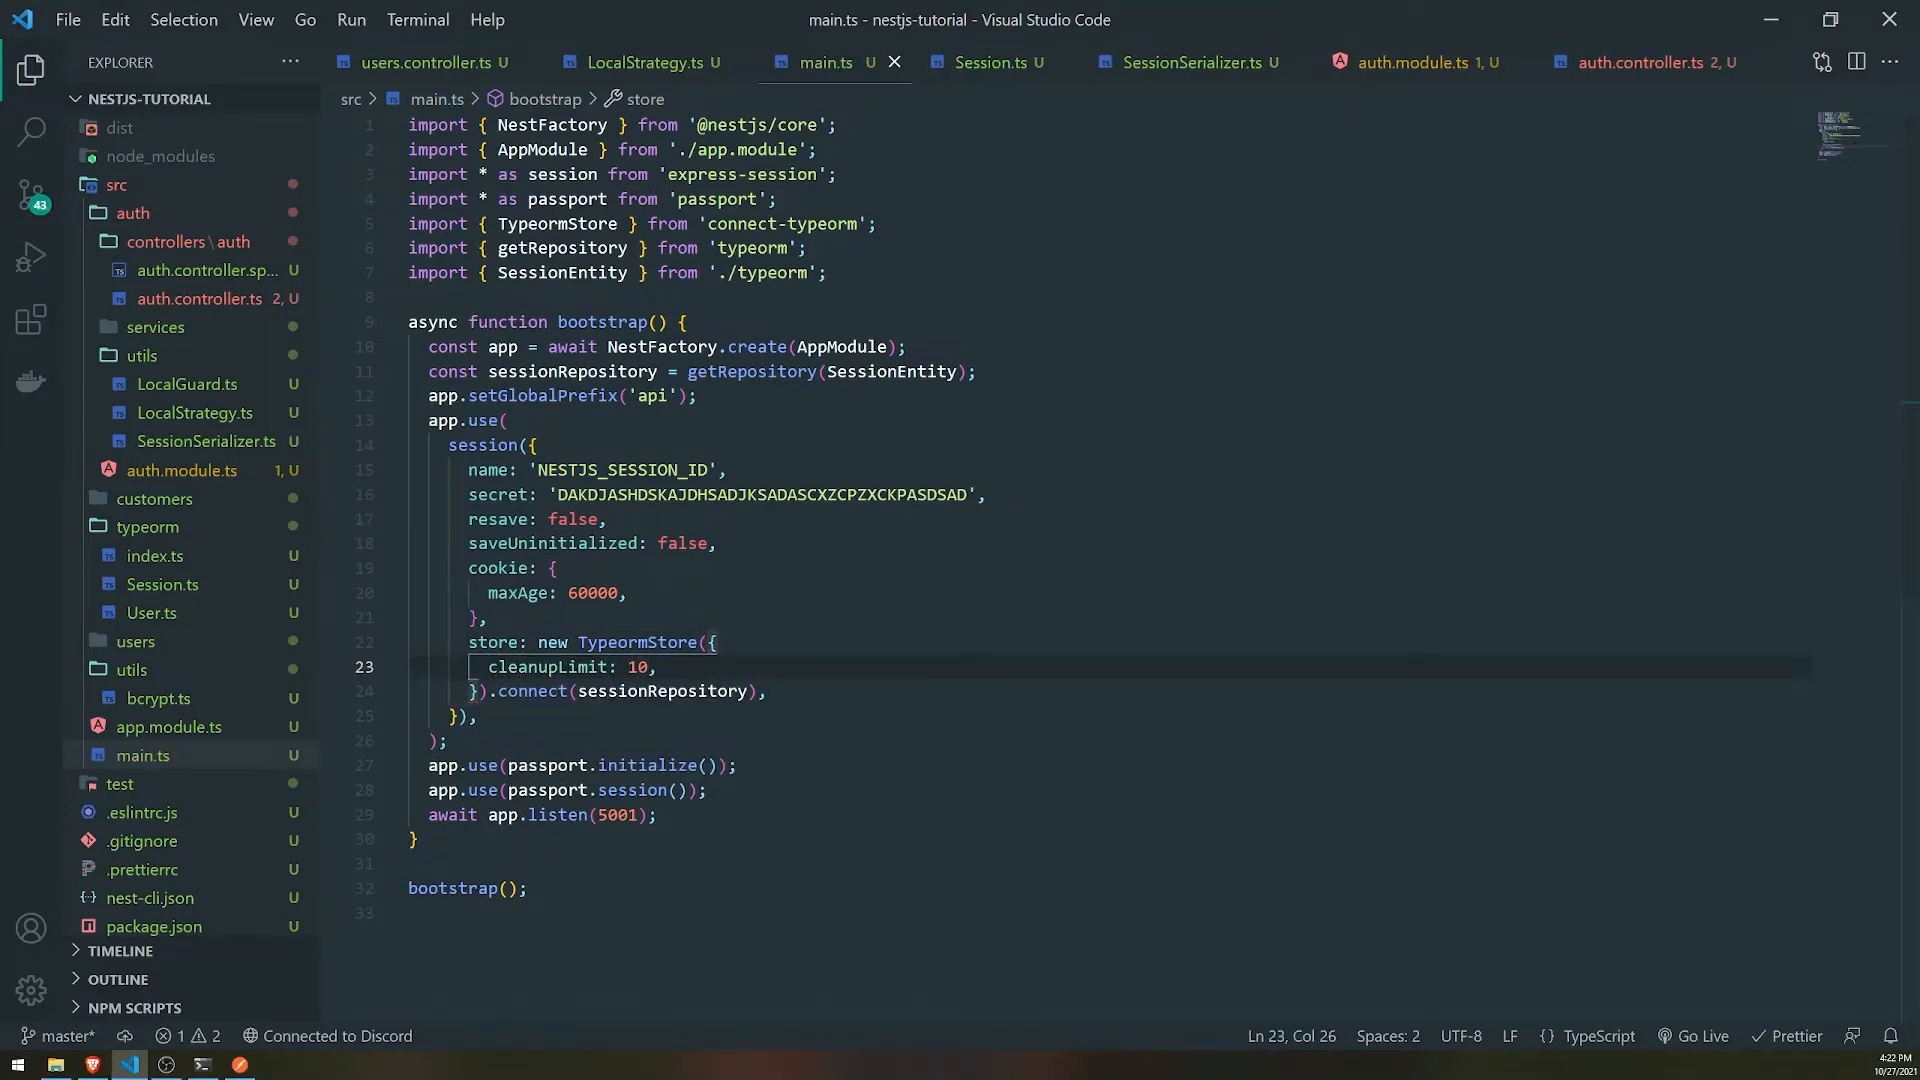
pyautogui.click(202, 1062)
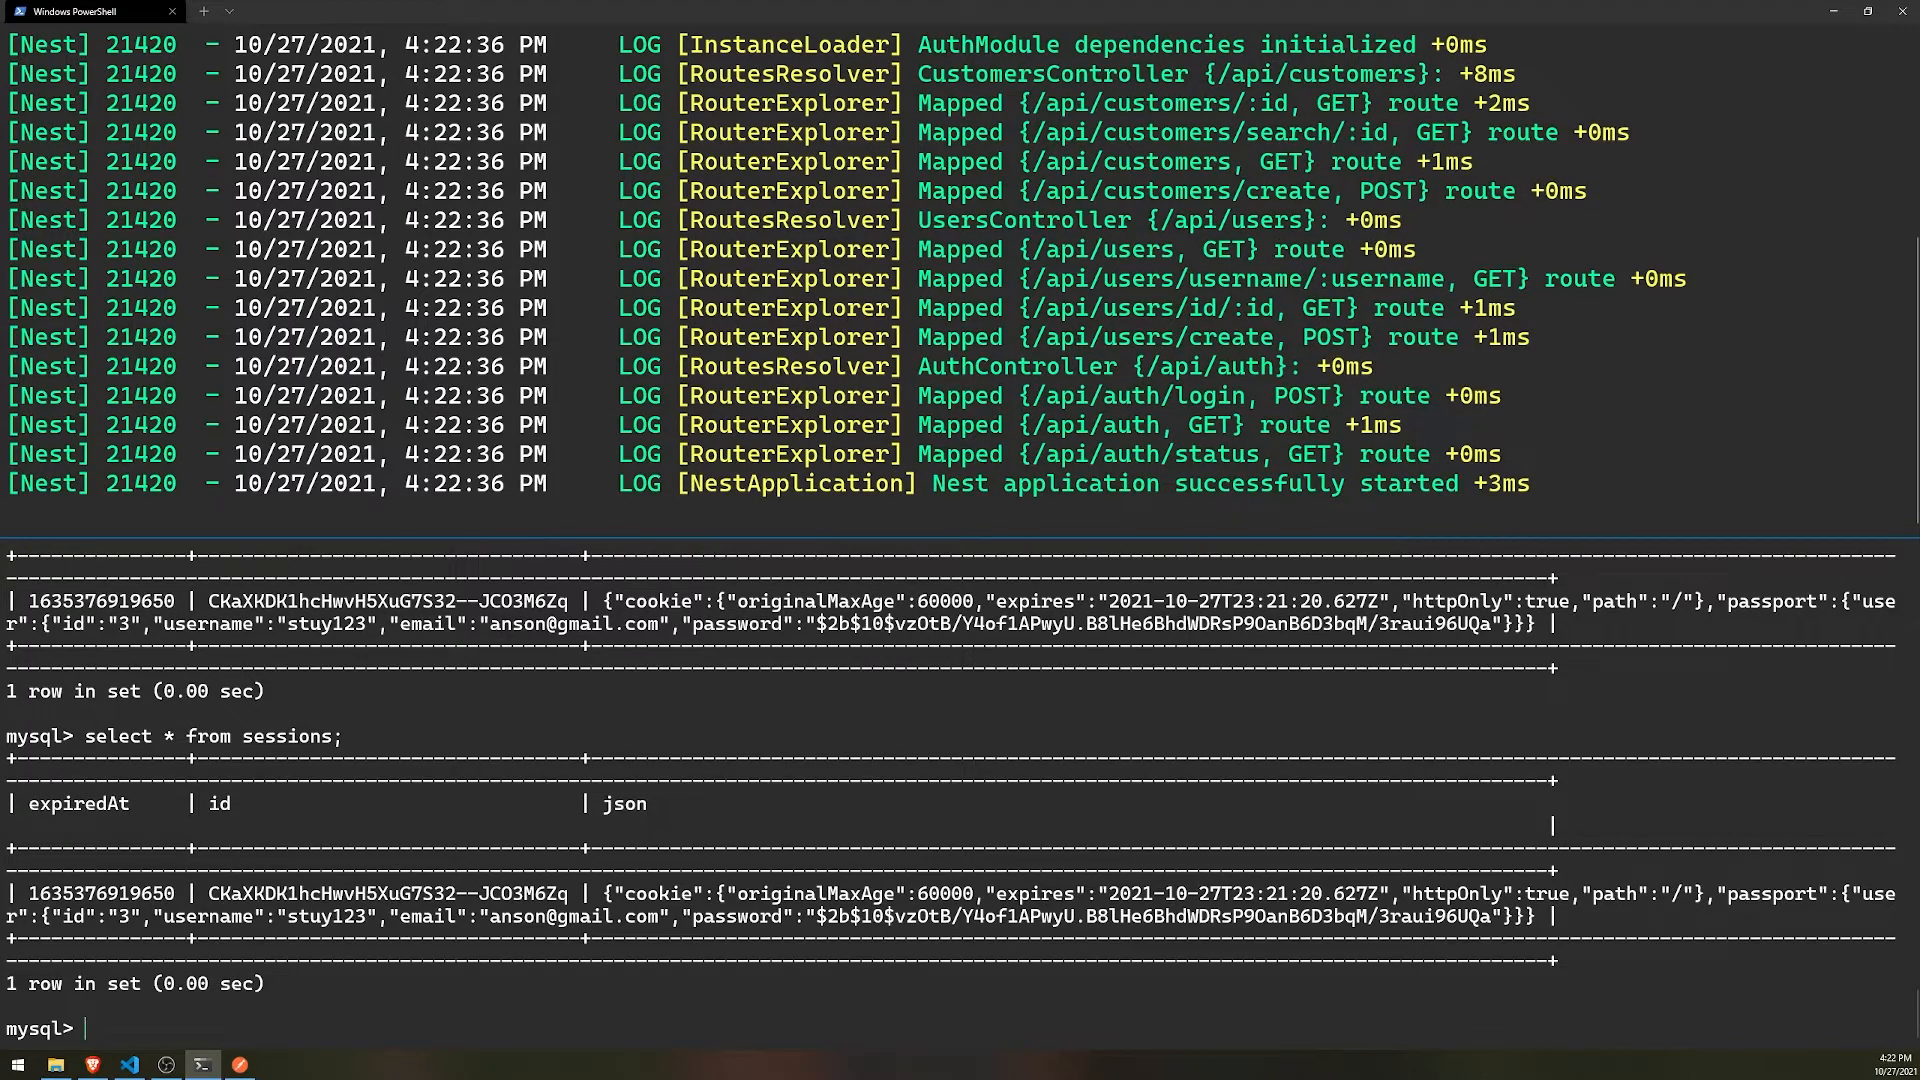
# - Resend the login request, which fails with connection refused, then confirm the server restarted
pyautogui.click(163, 1062)
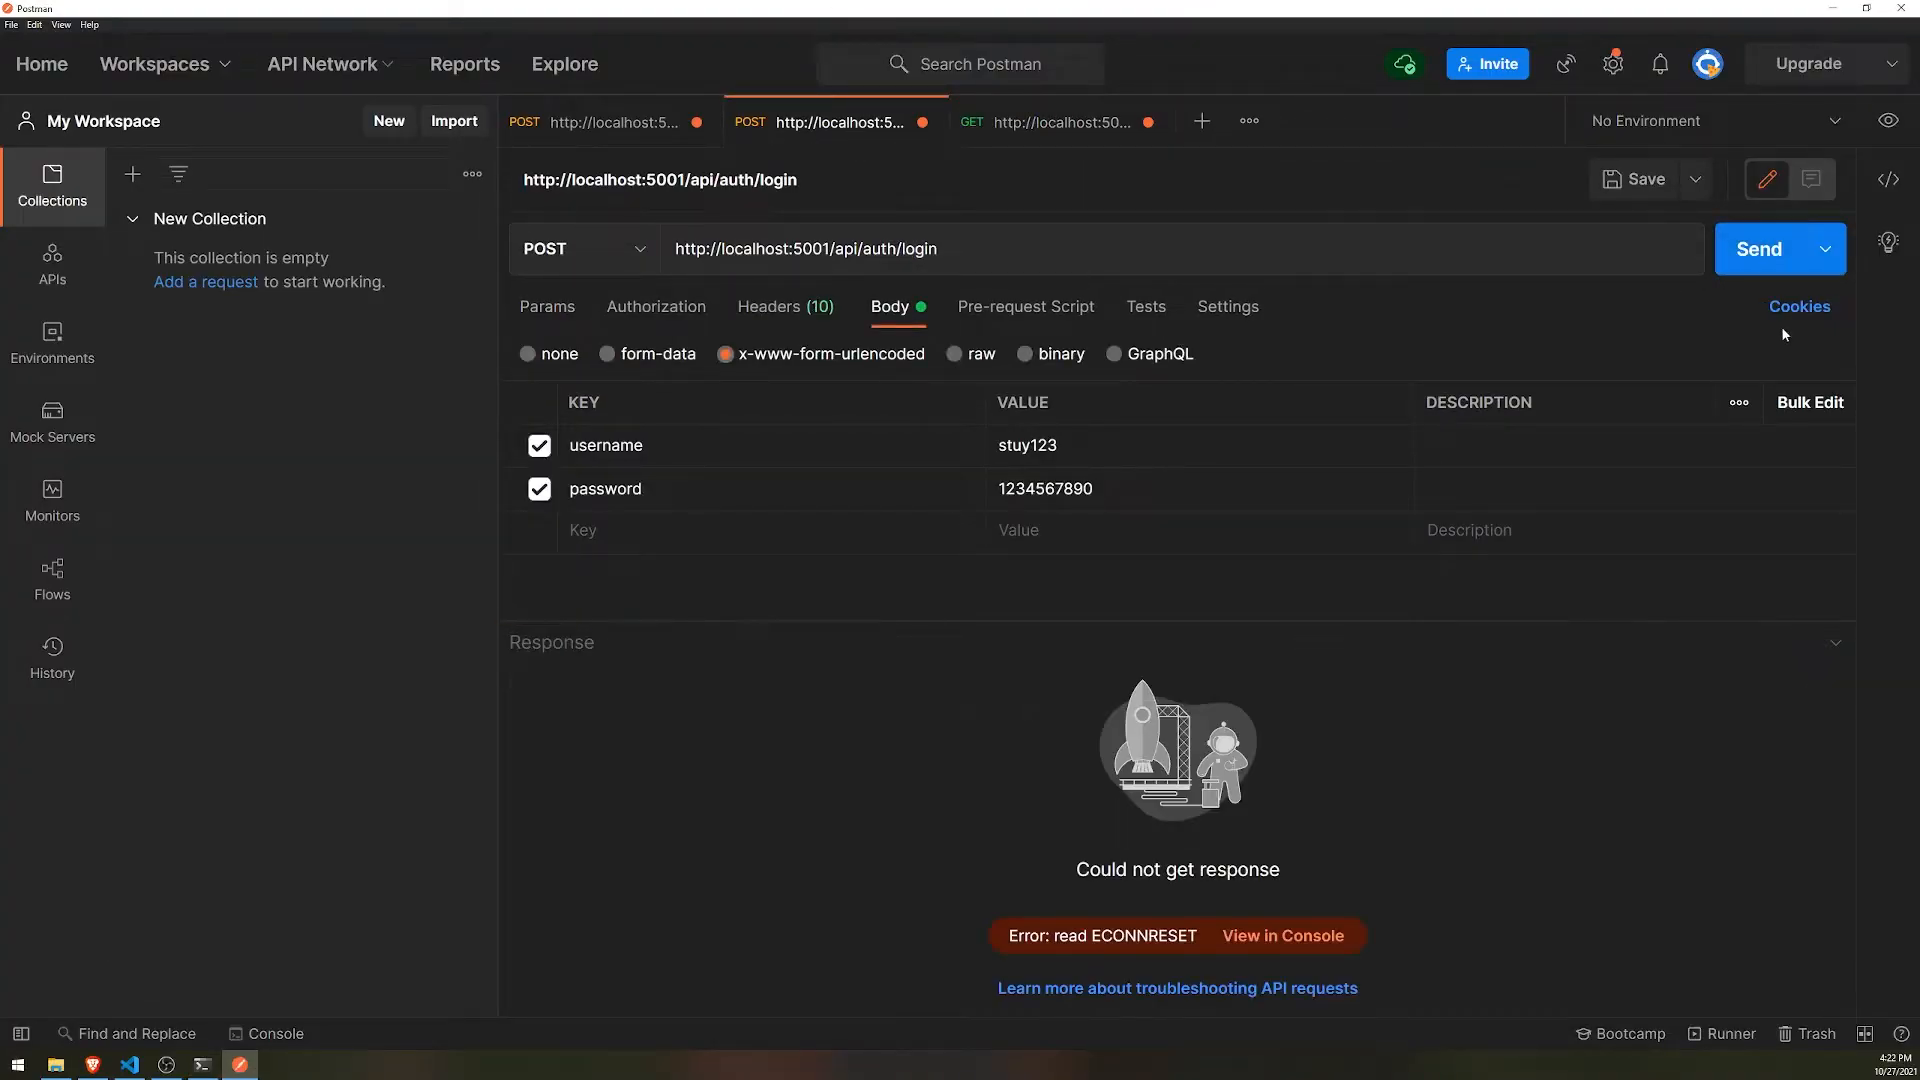
pyautogui.click(200, 1063)
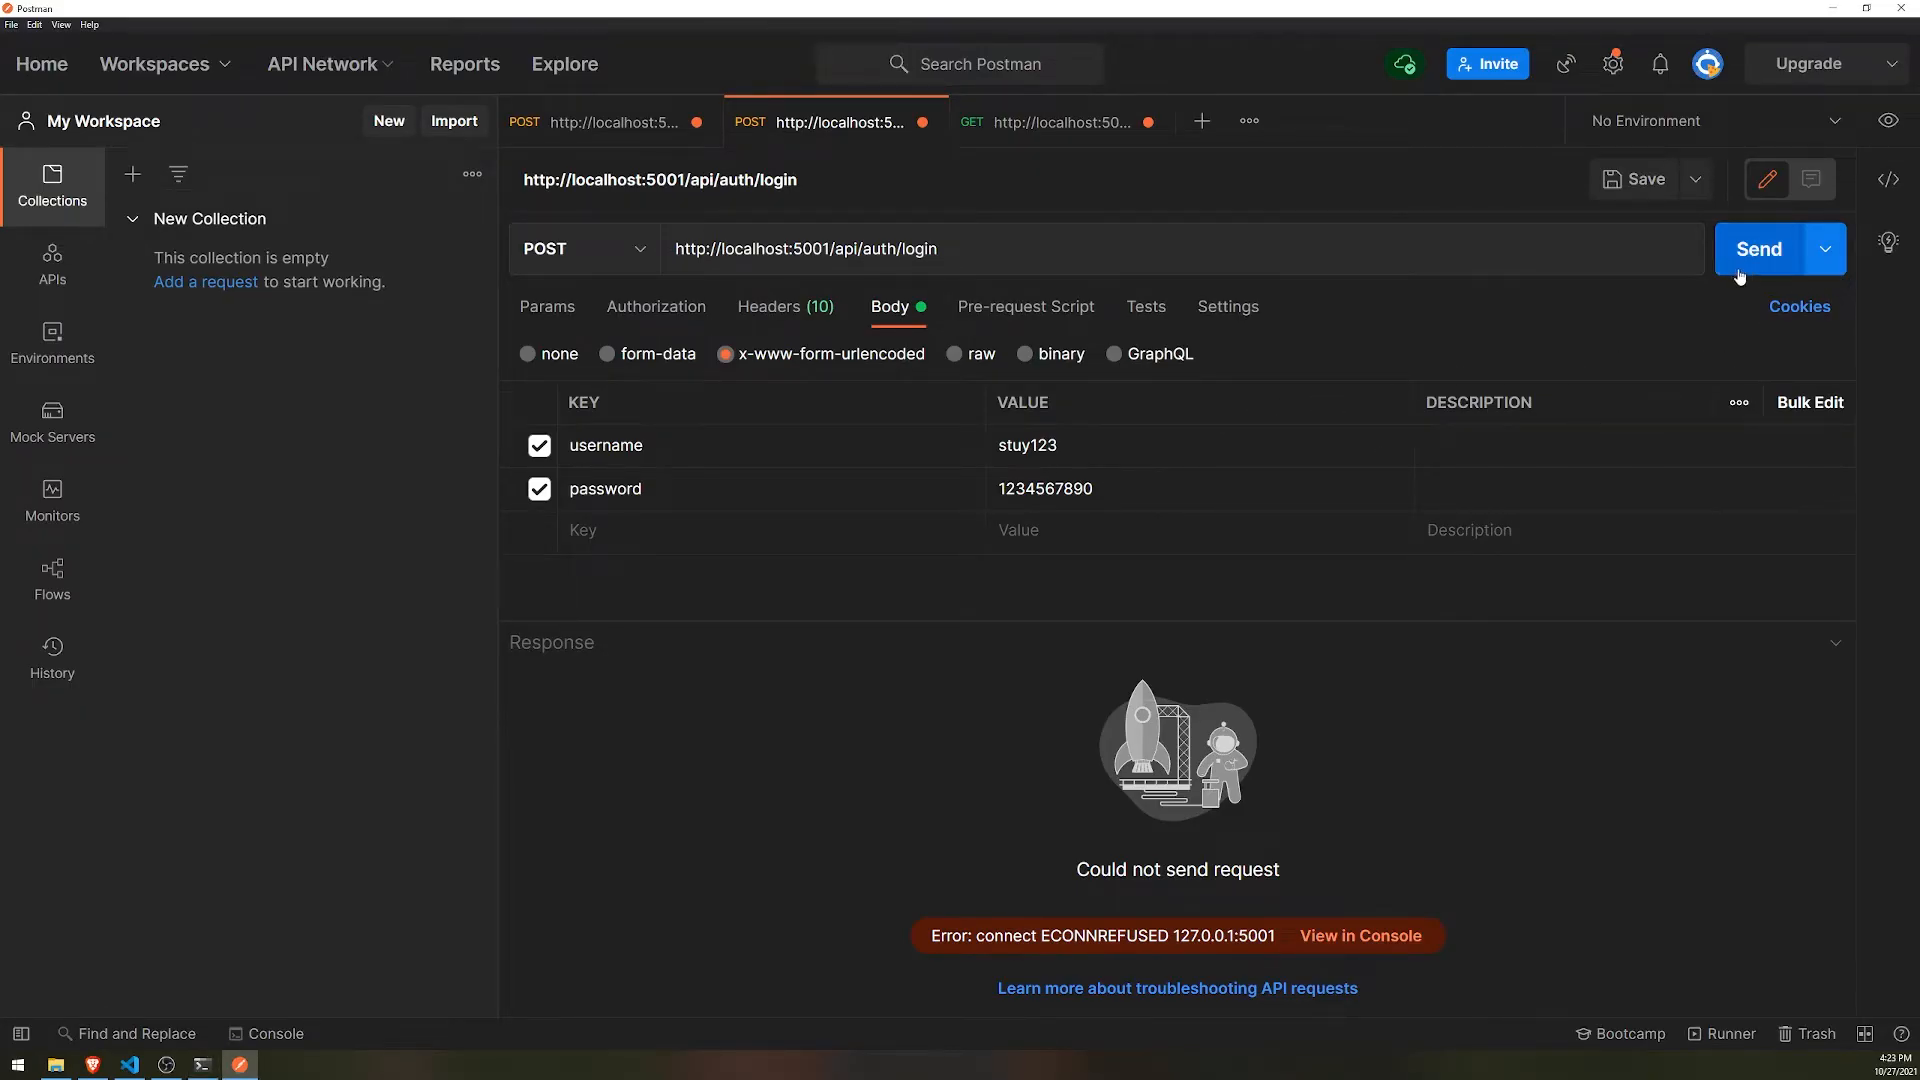
pyautogui.click(127, 1063)
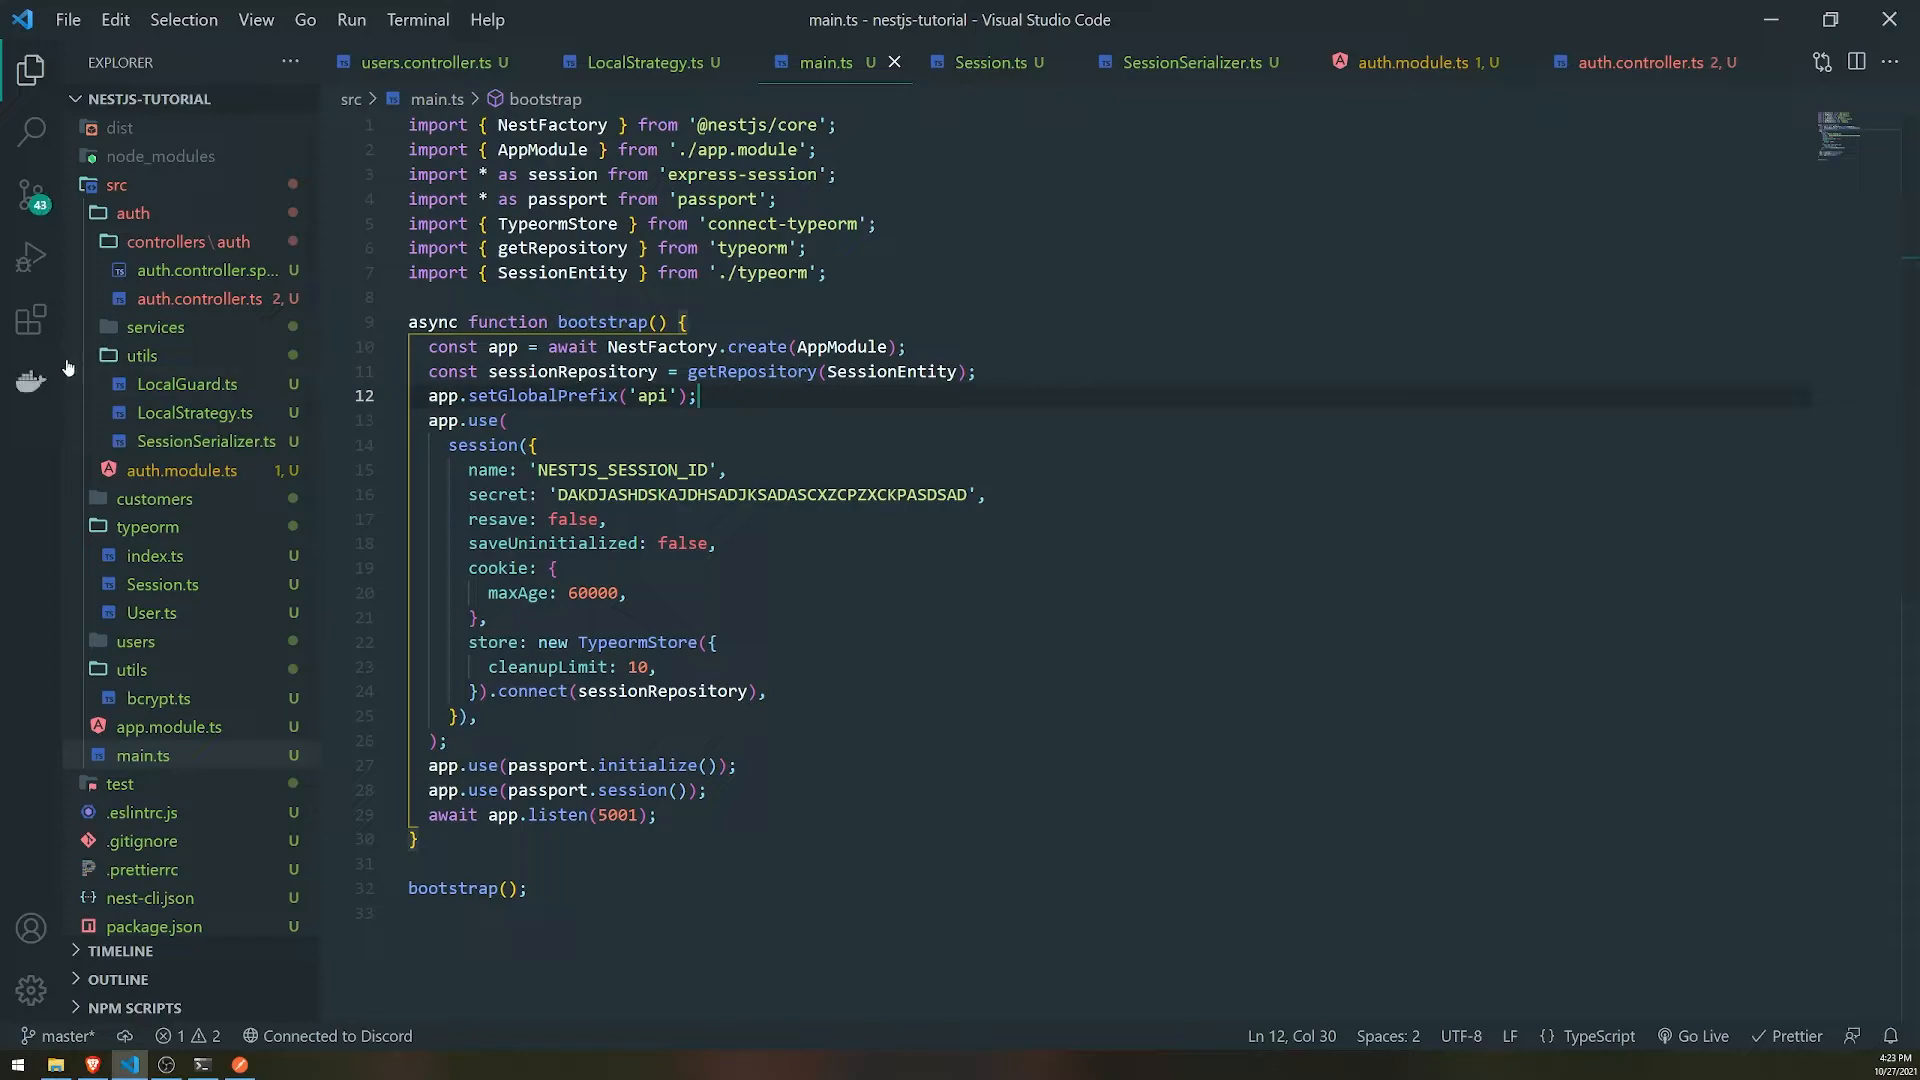
pyautogui.click(1650, 62)
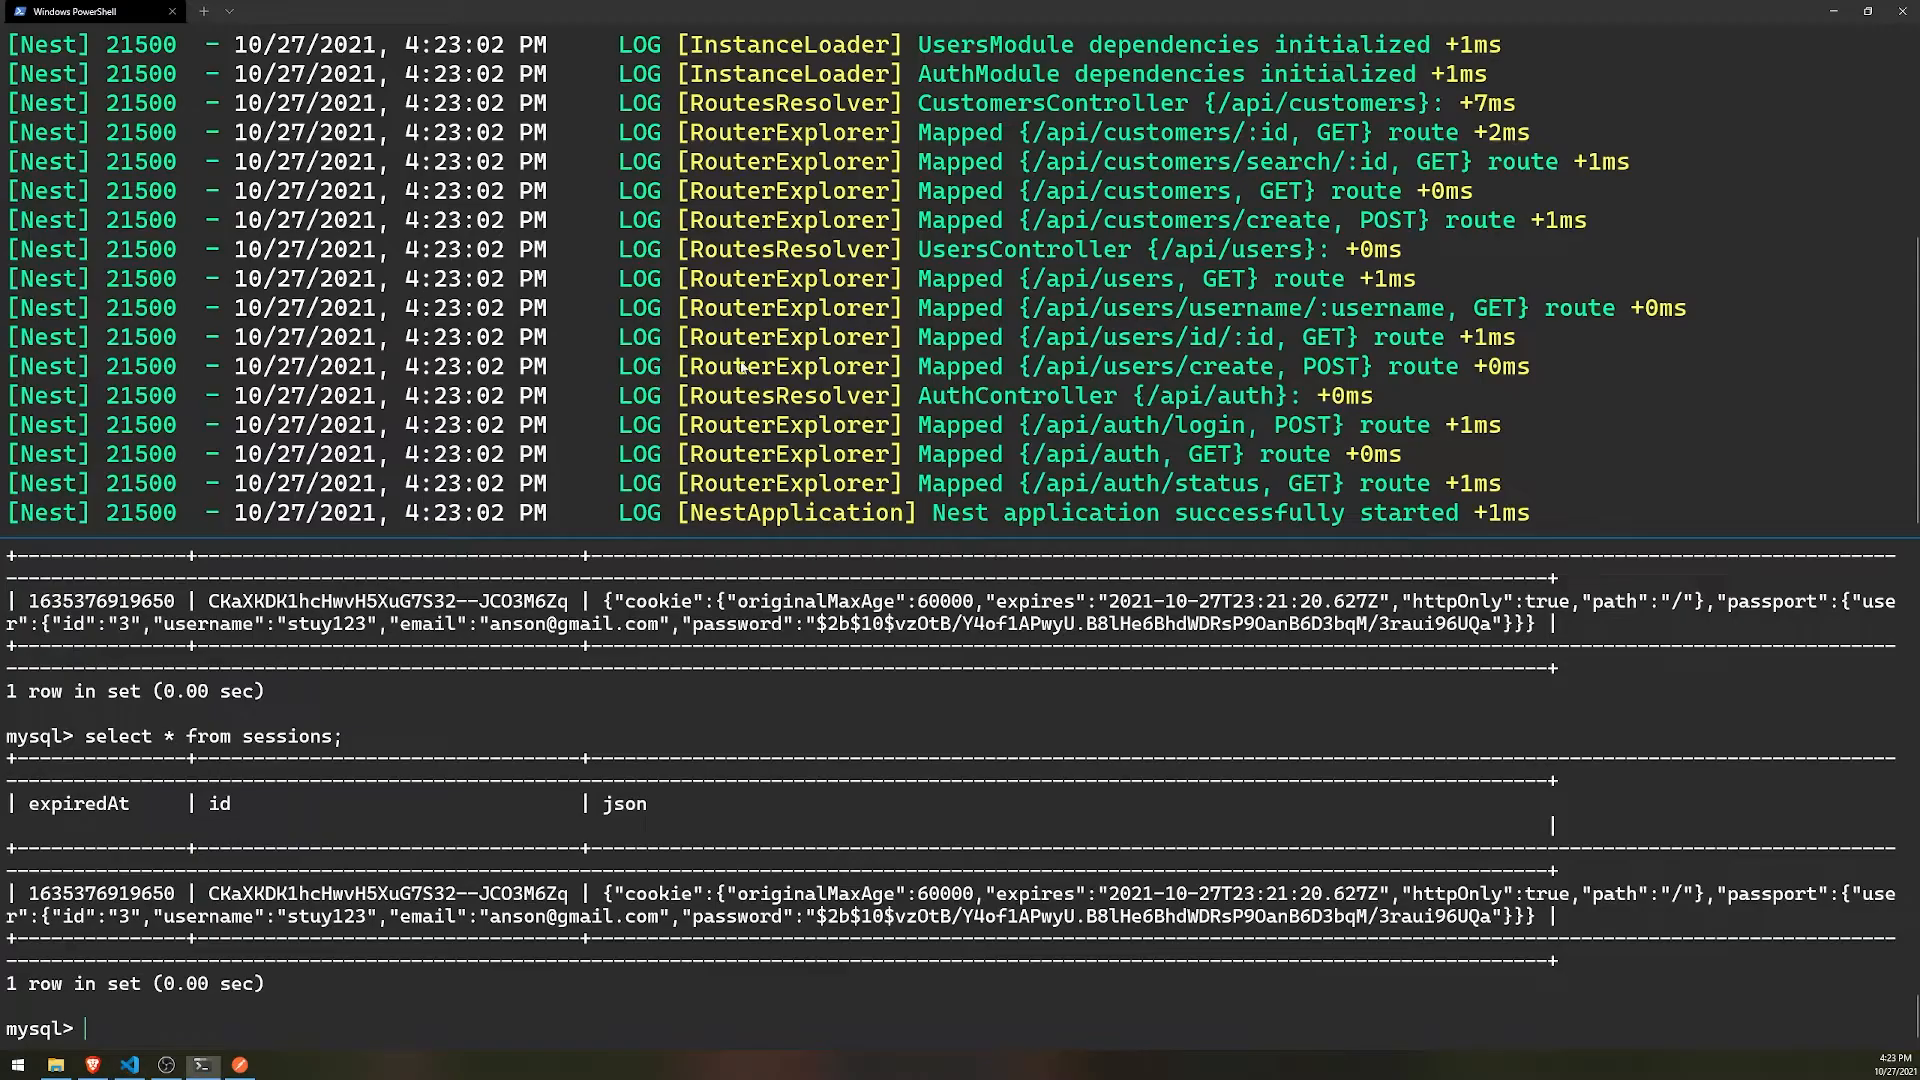
pyautogui.click(1777, 249)
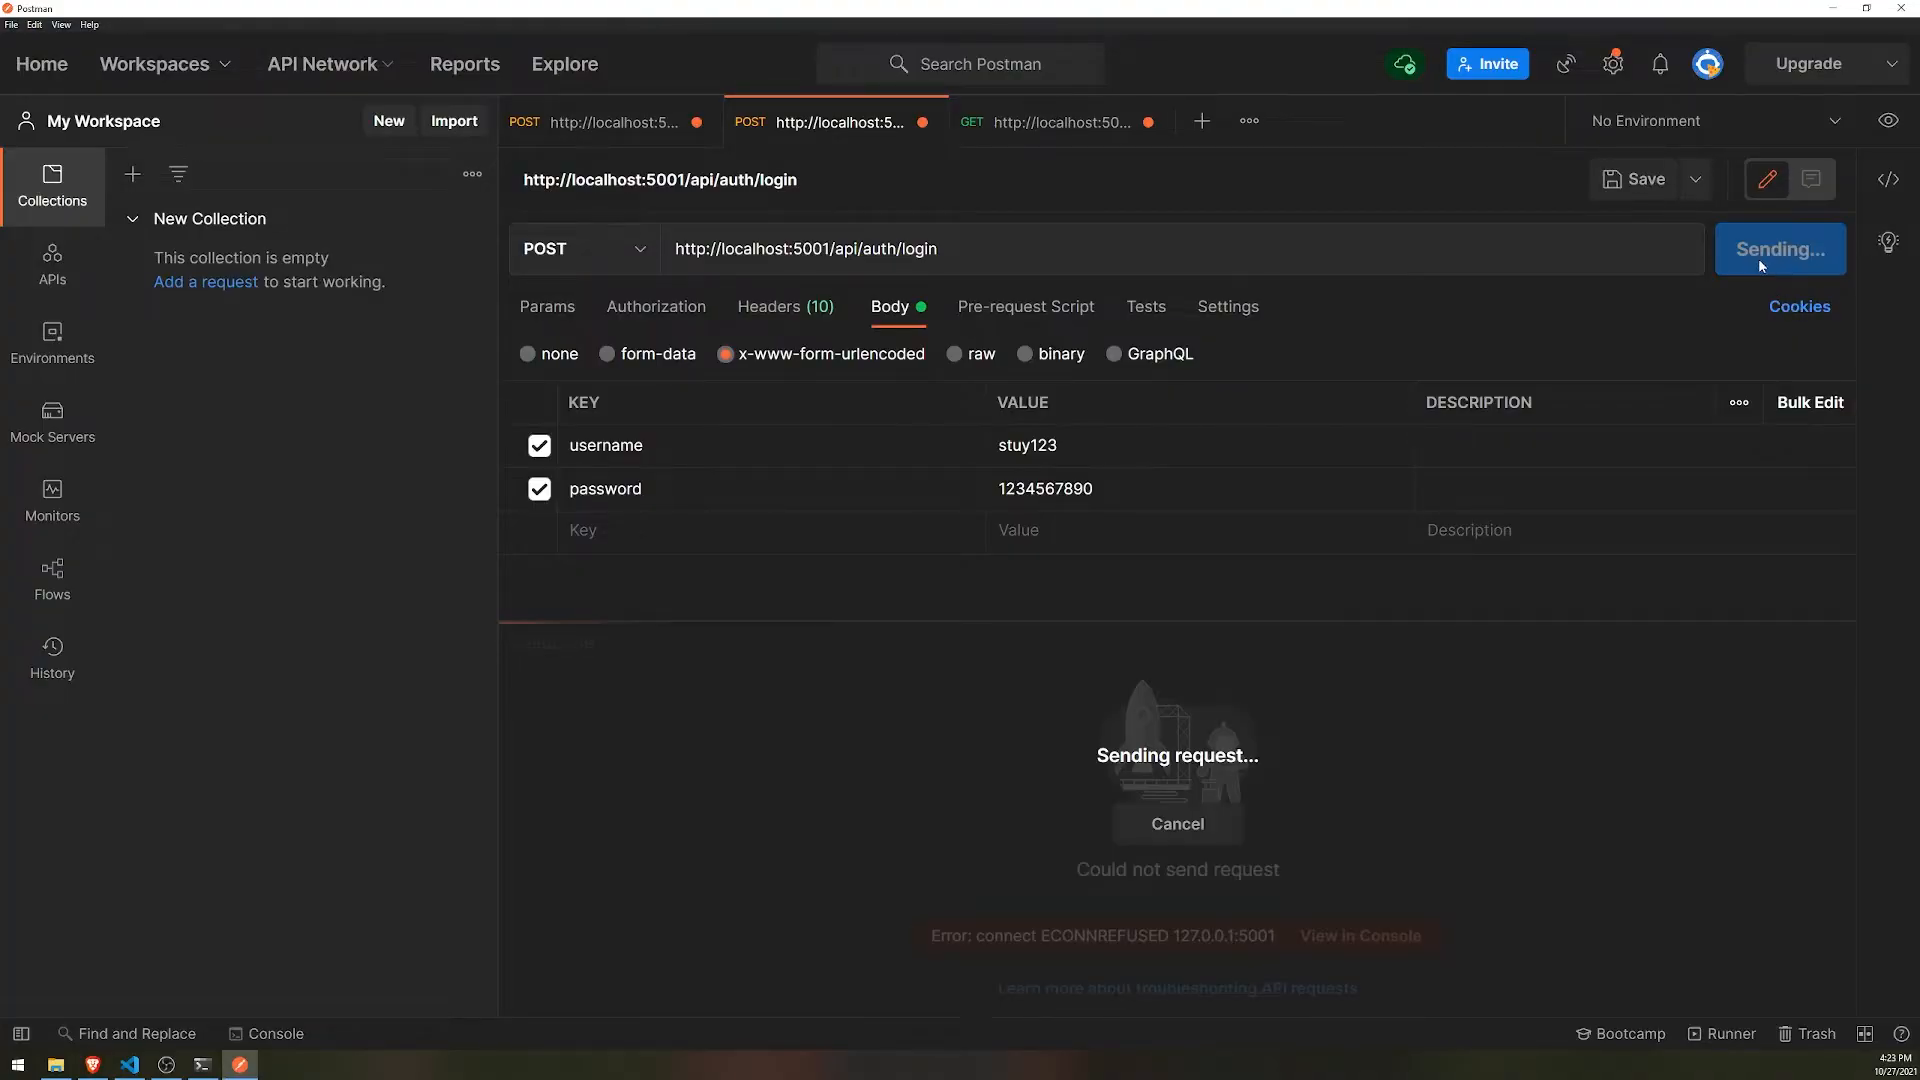
pyautogui.click(127, 1062)
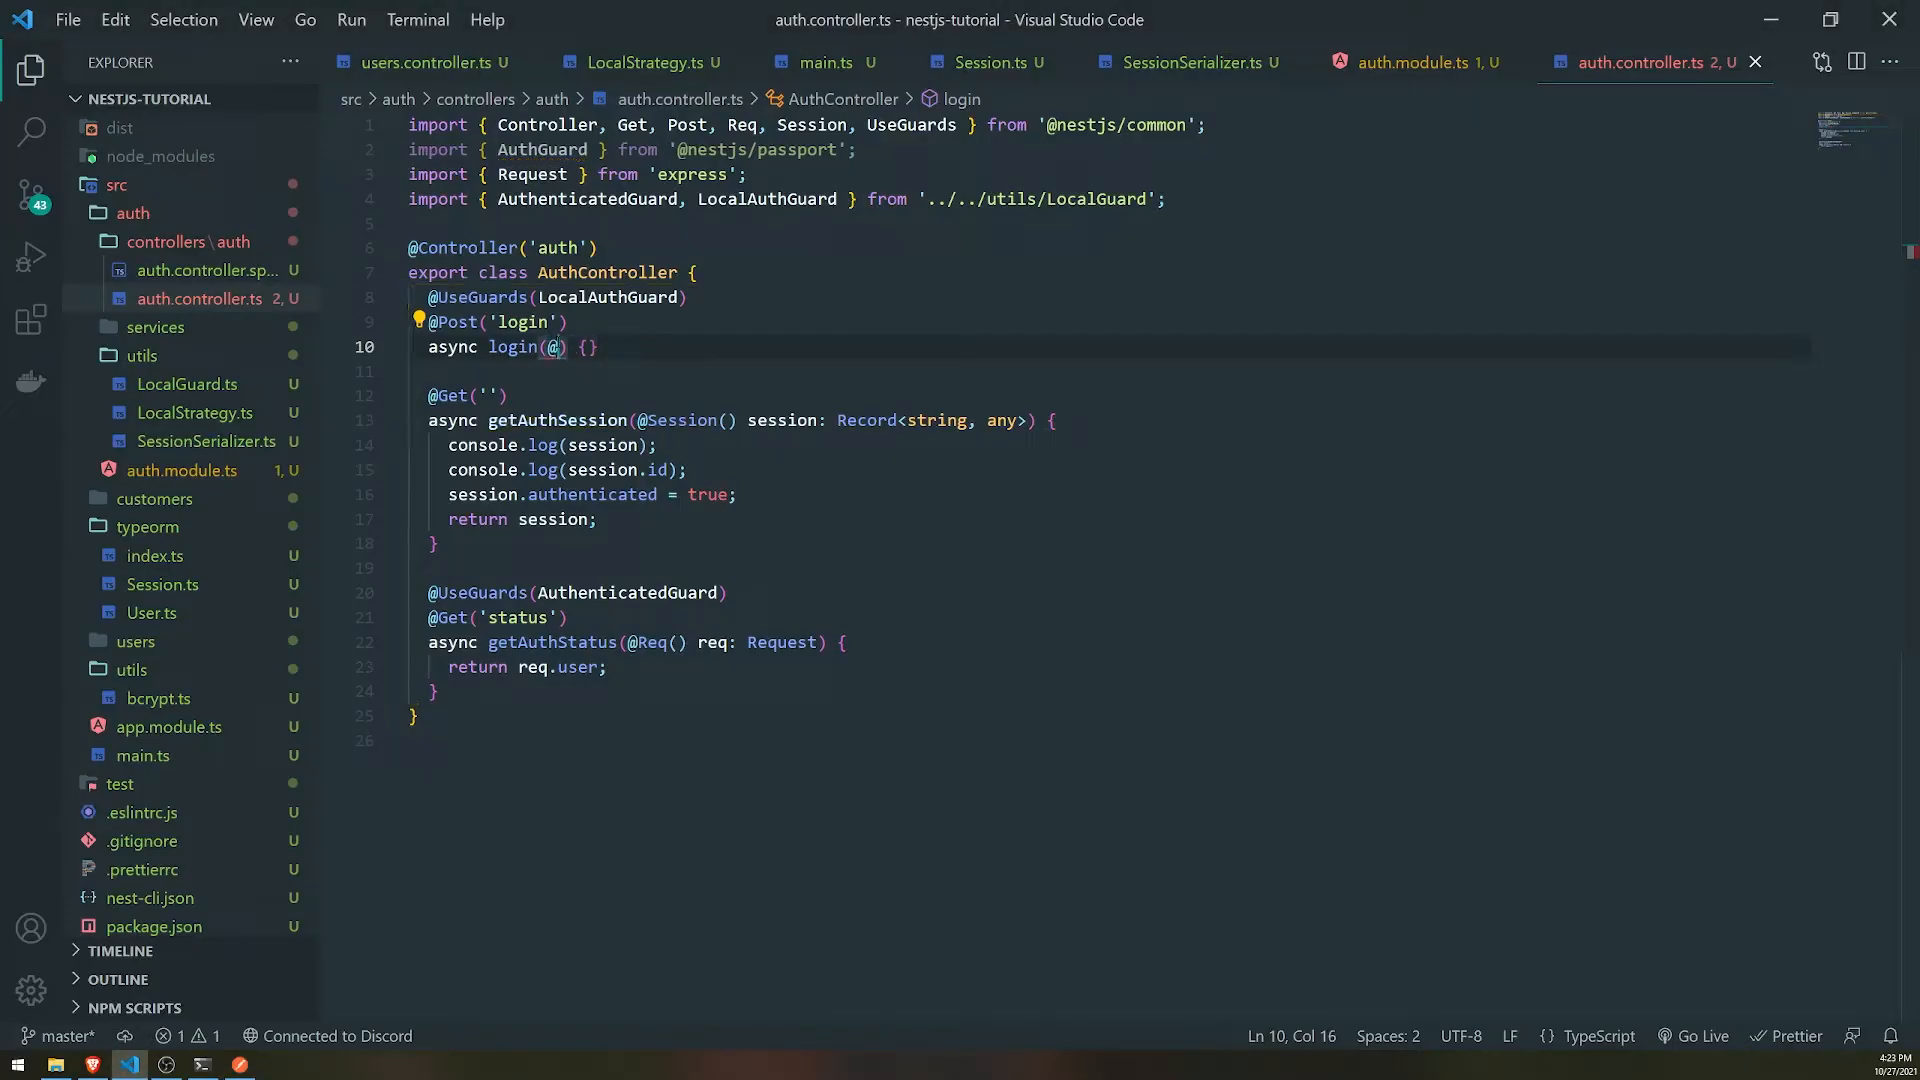
pyautogui.write('Request()')
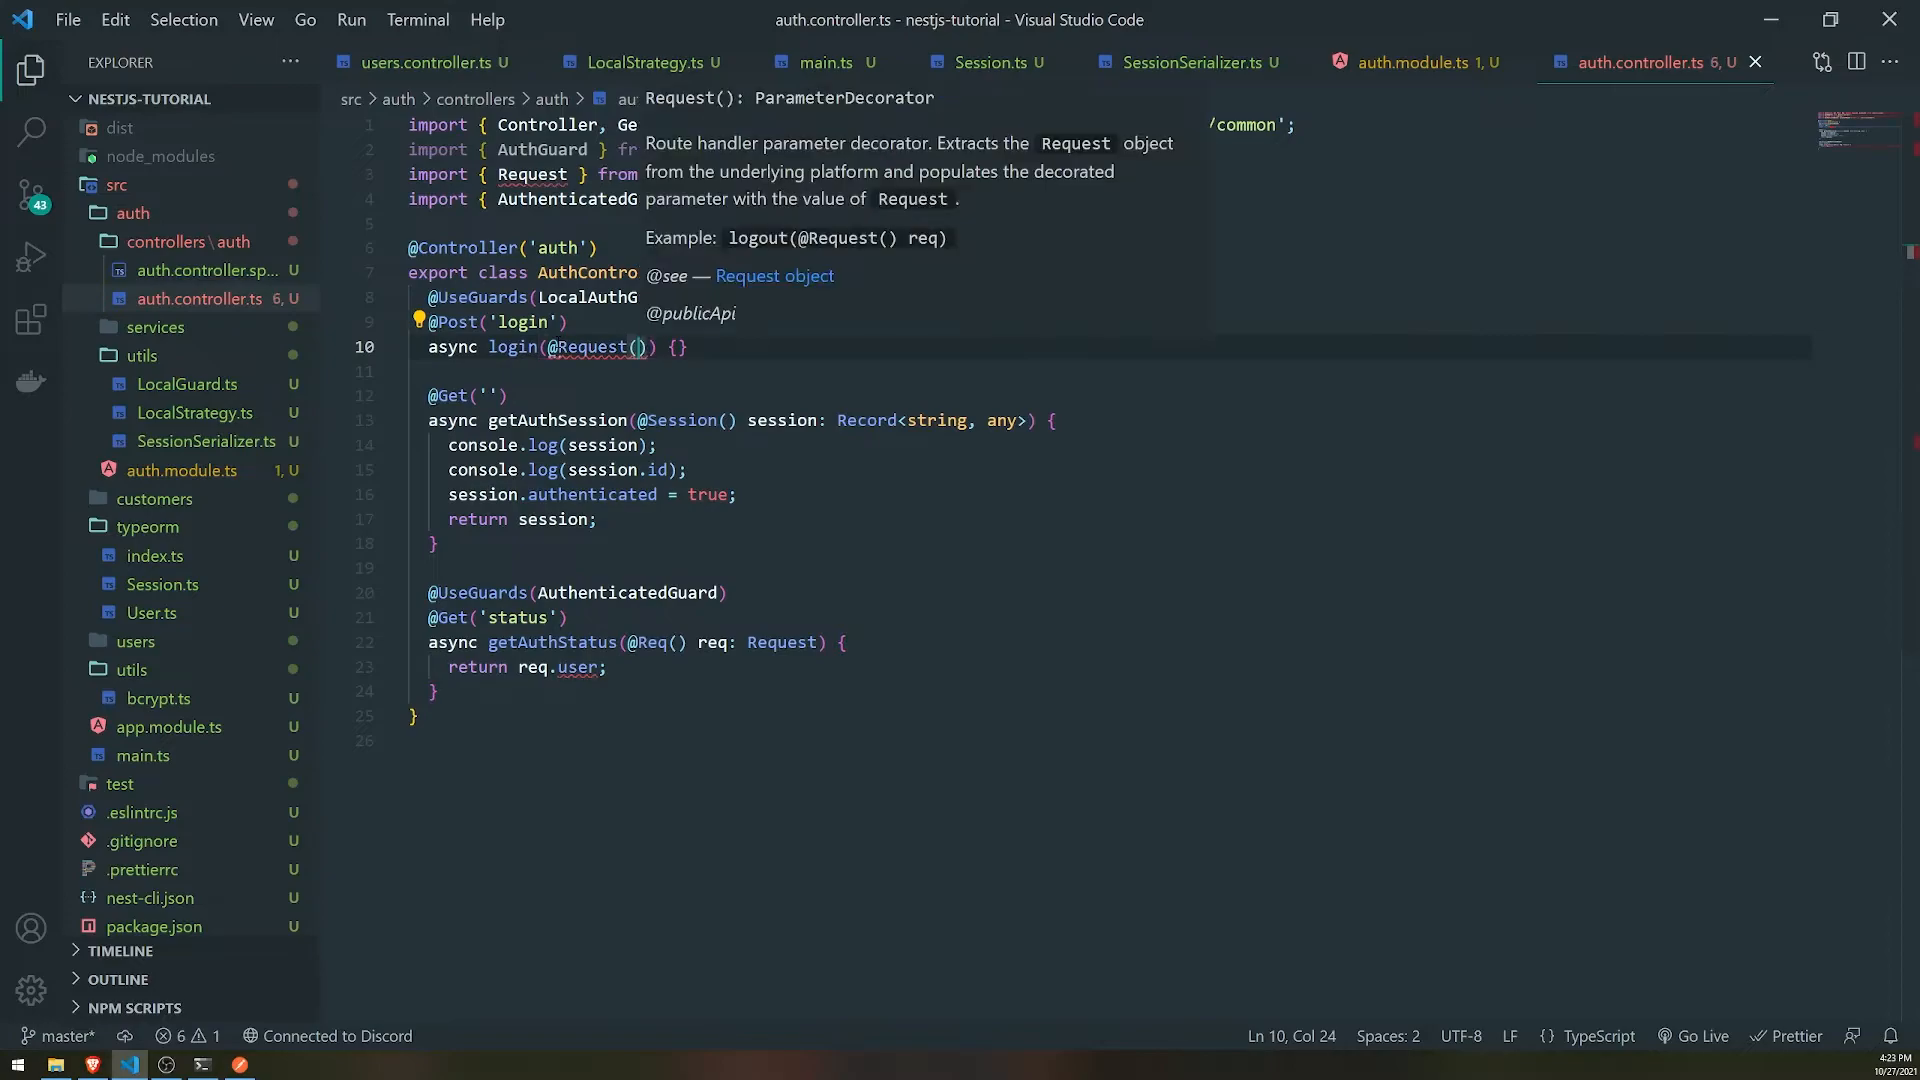
pyautogui.write('req')
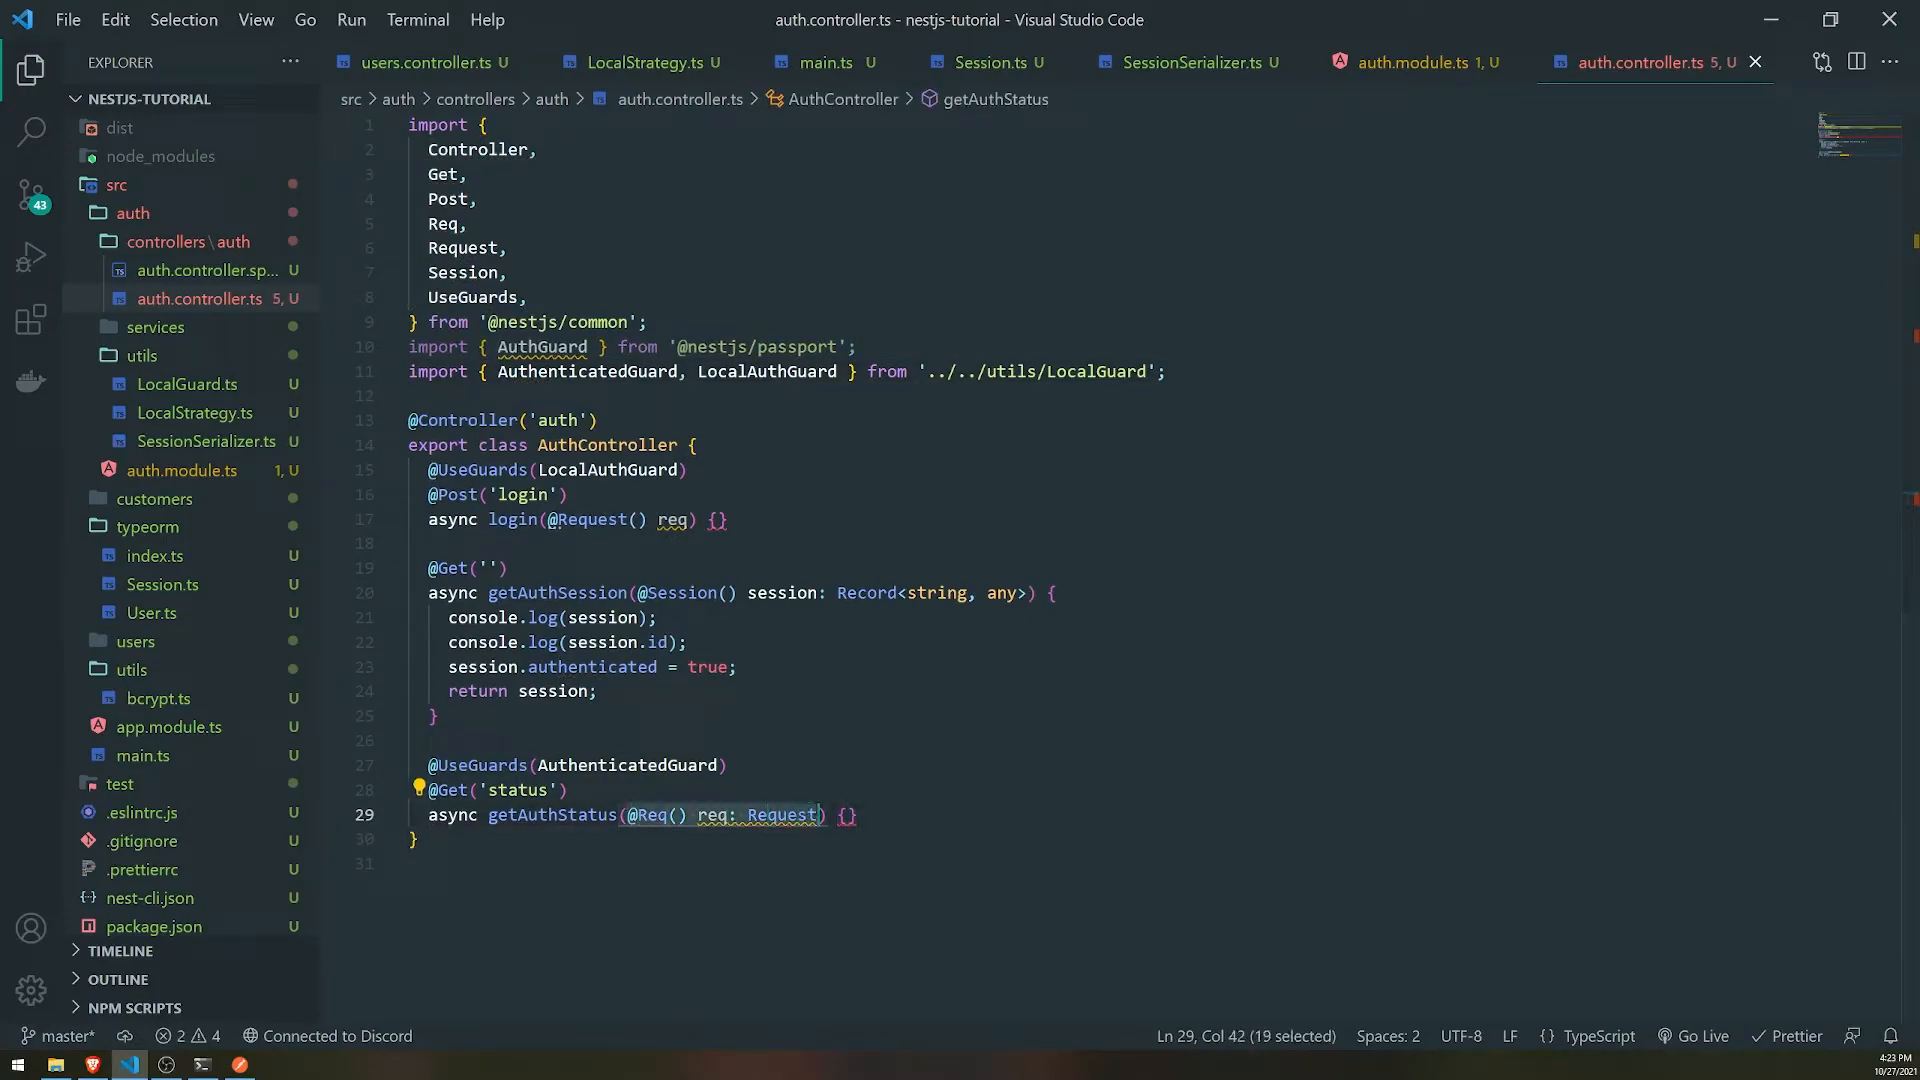
pyautogui.press('Delete')
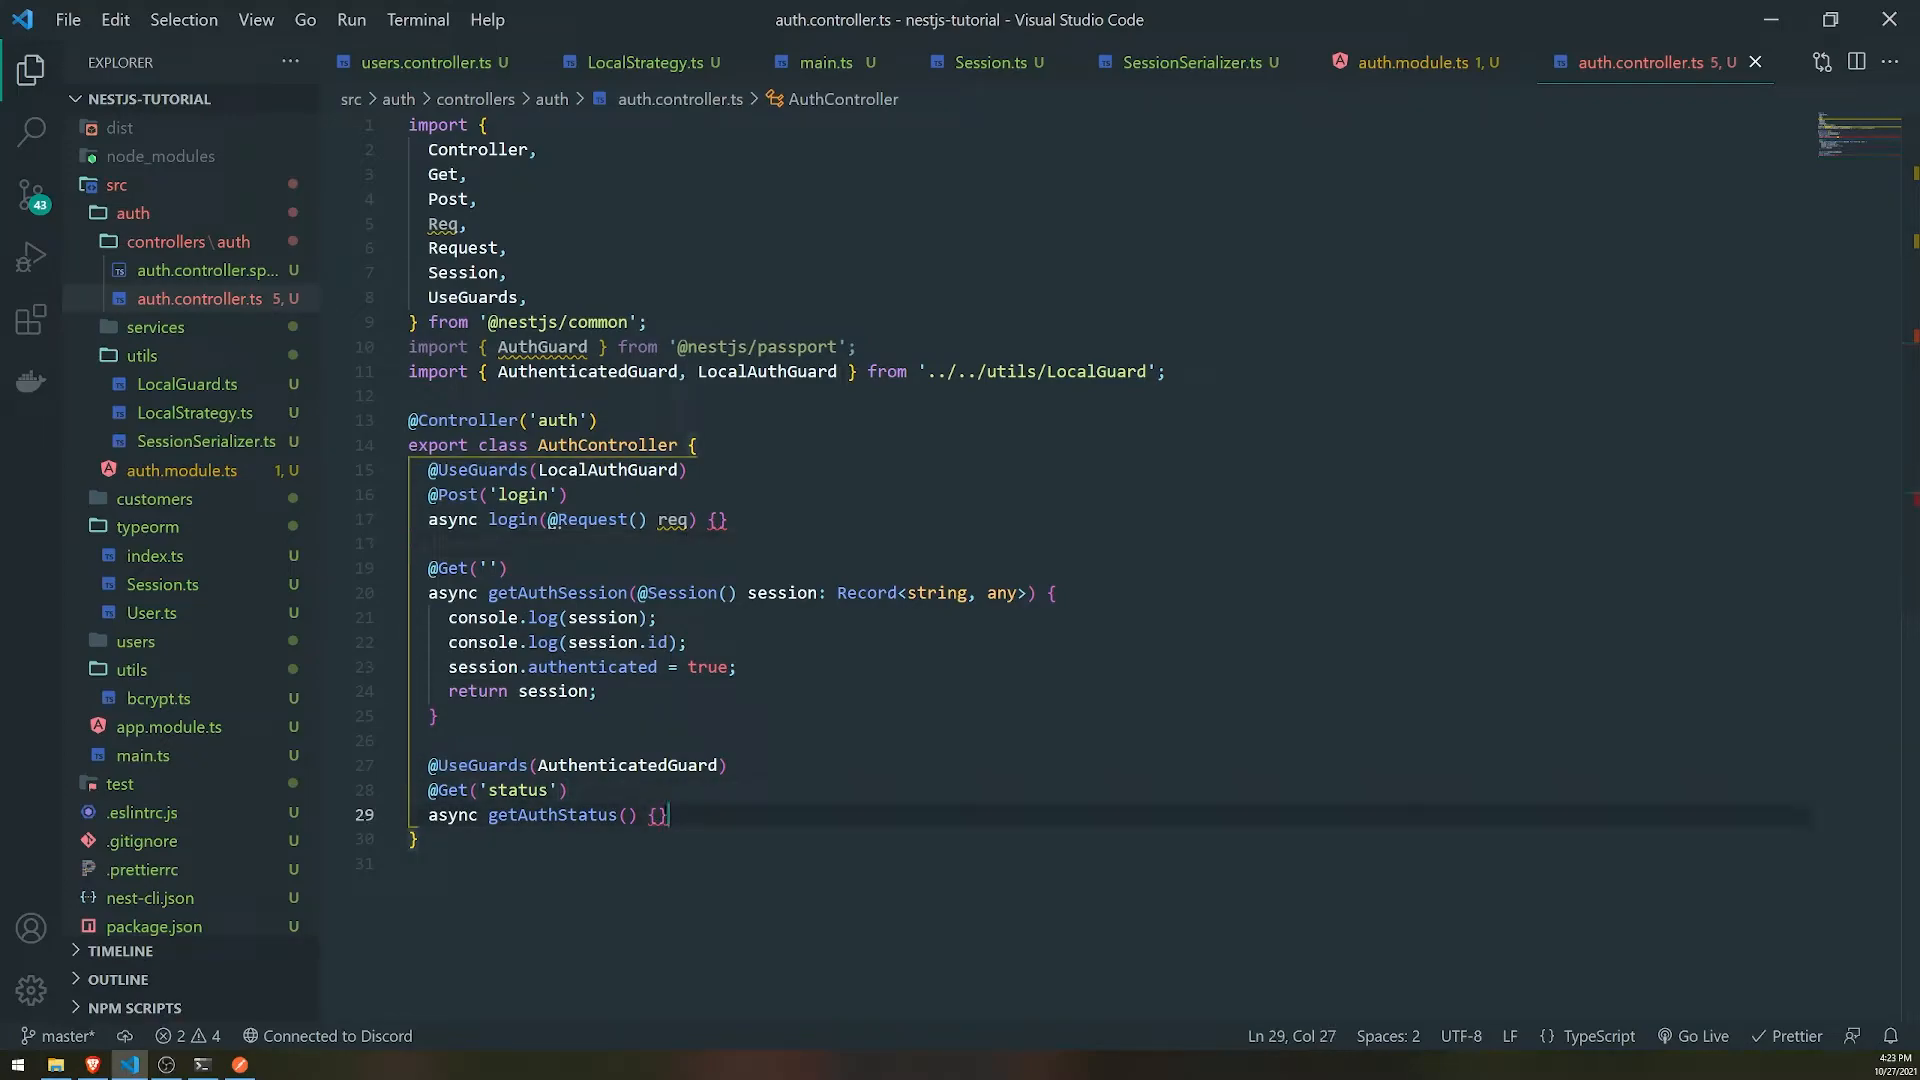
pyautogui.write('resizeBy.')
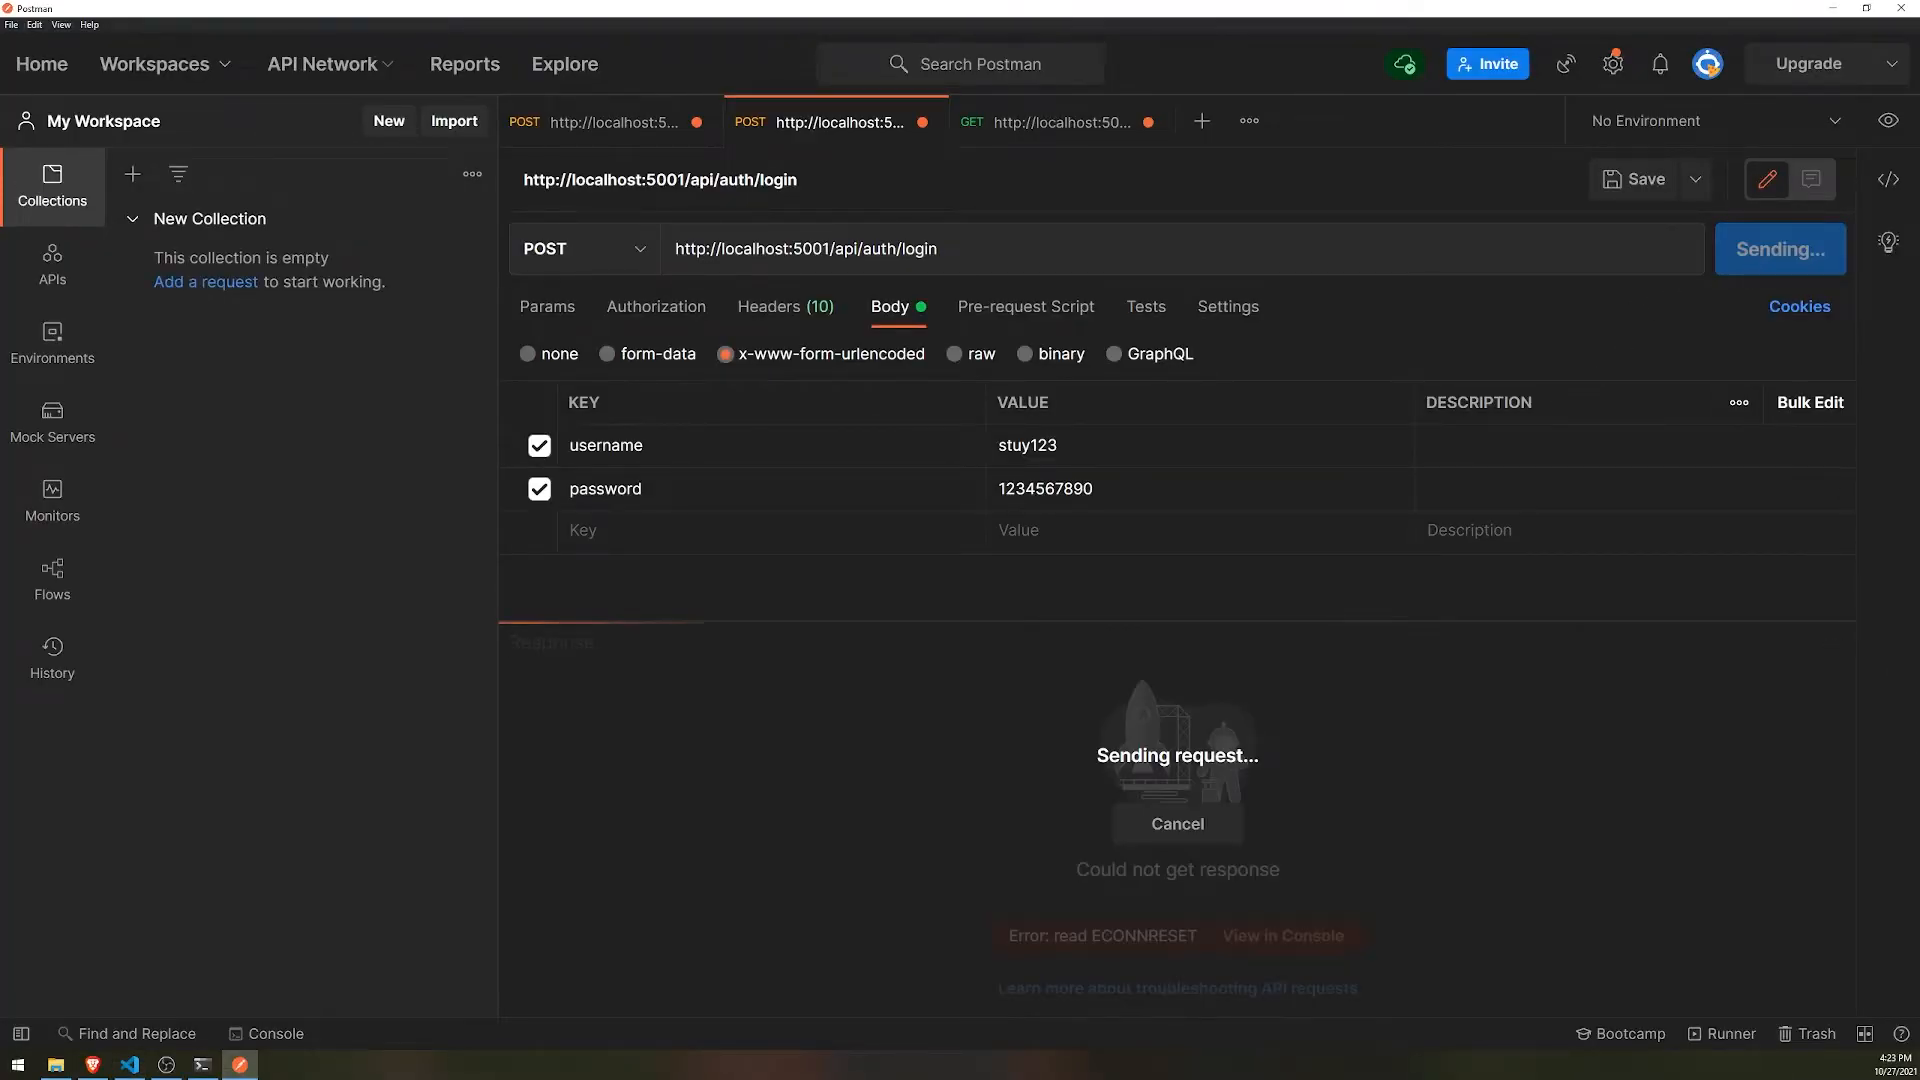
# - Check the server errors and restart, then resend login and confirm 201 Created with one cookie
pyautogui.click(200, 1063)
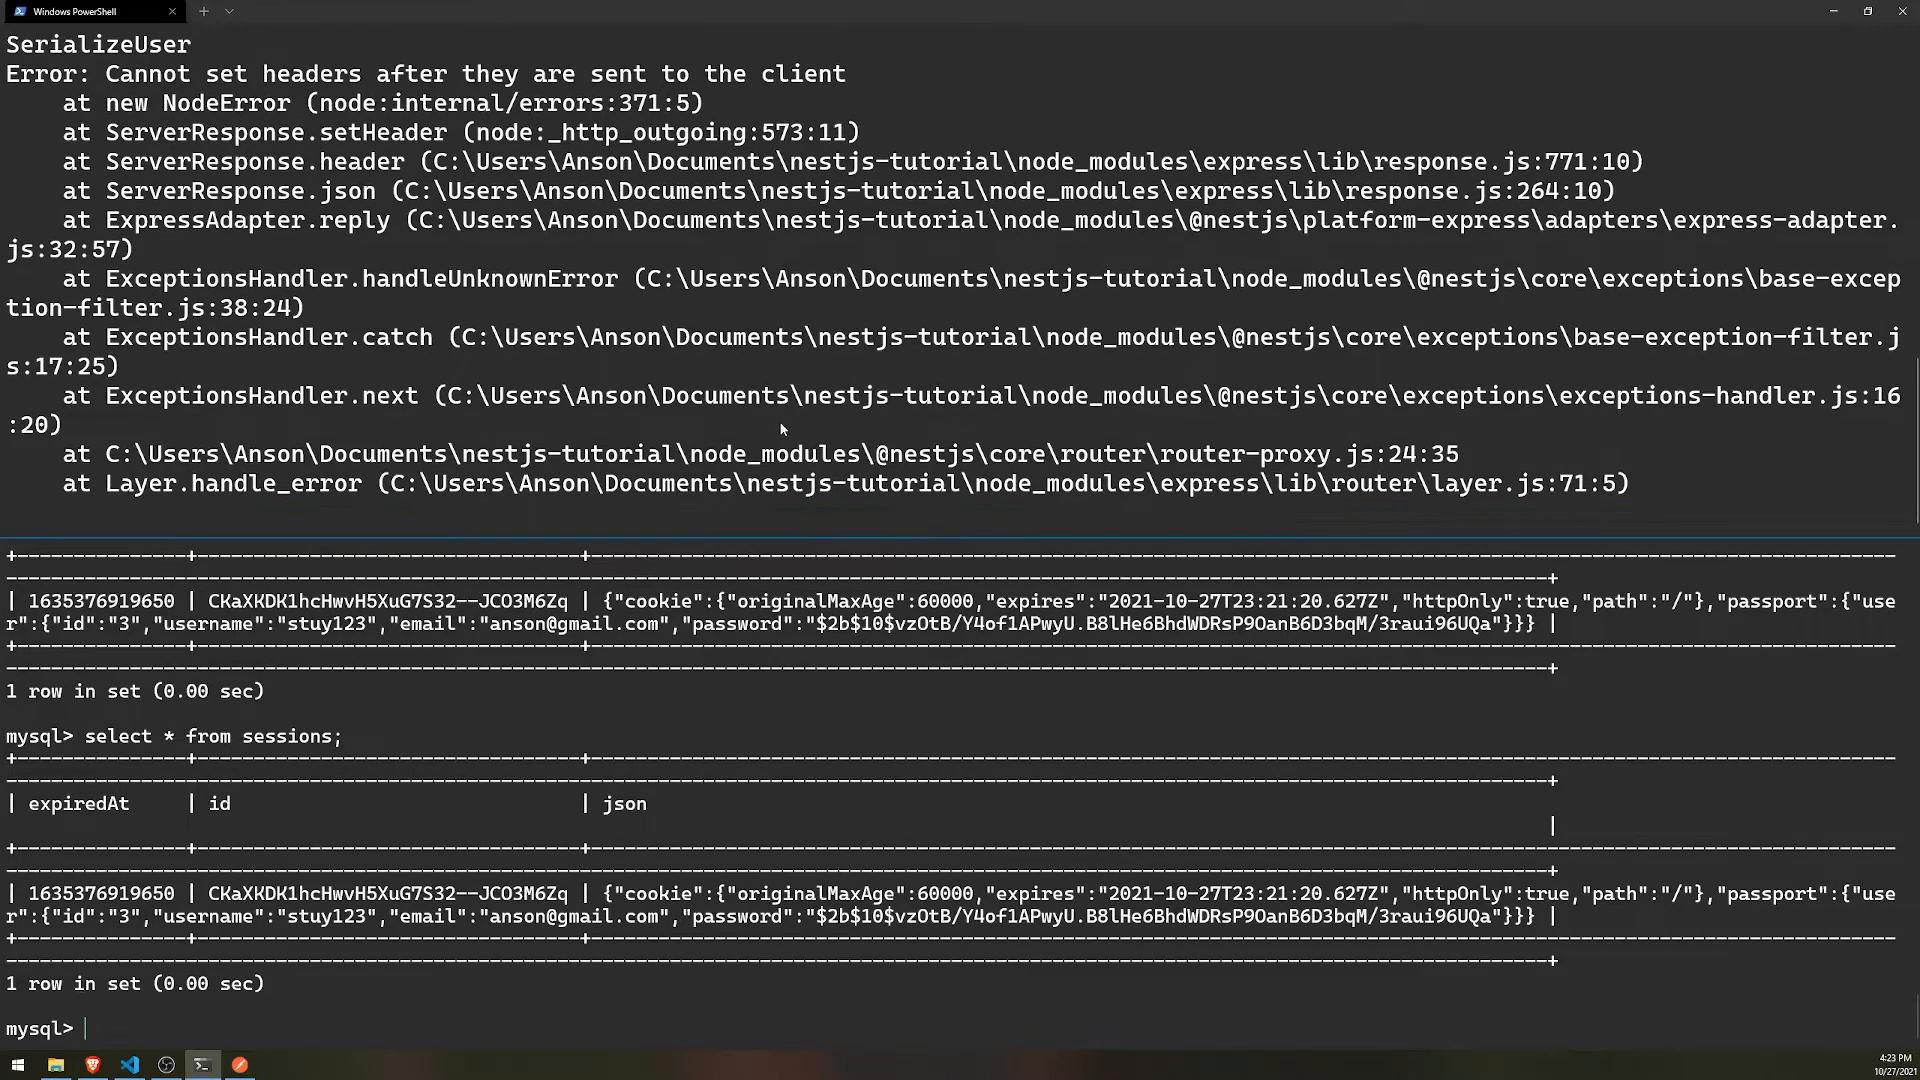
pyautogui.click(129, 1062)
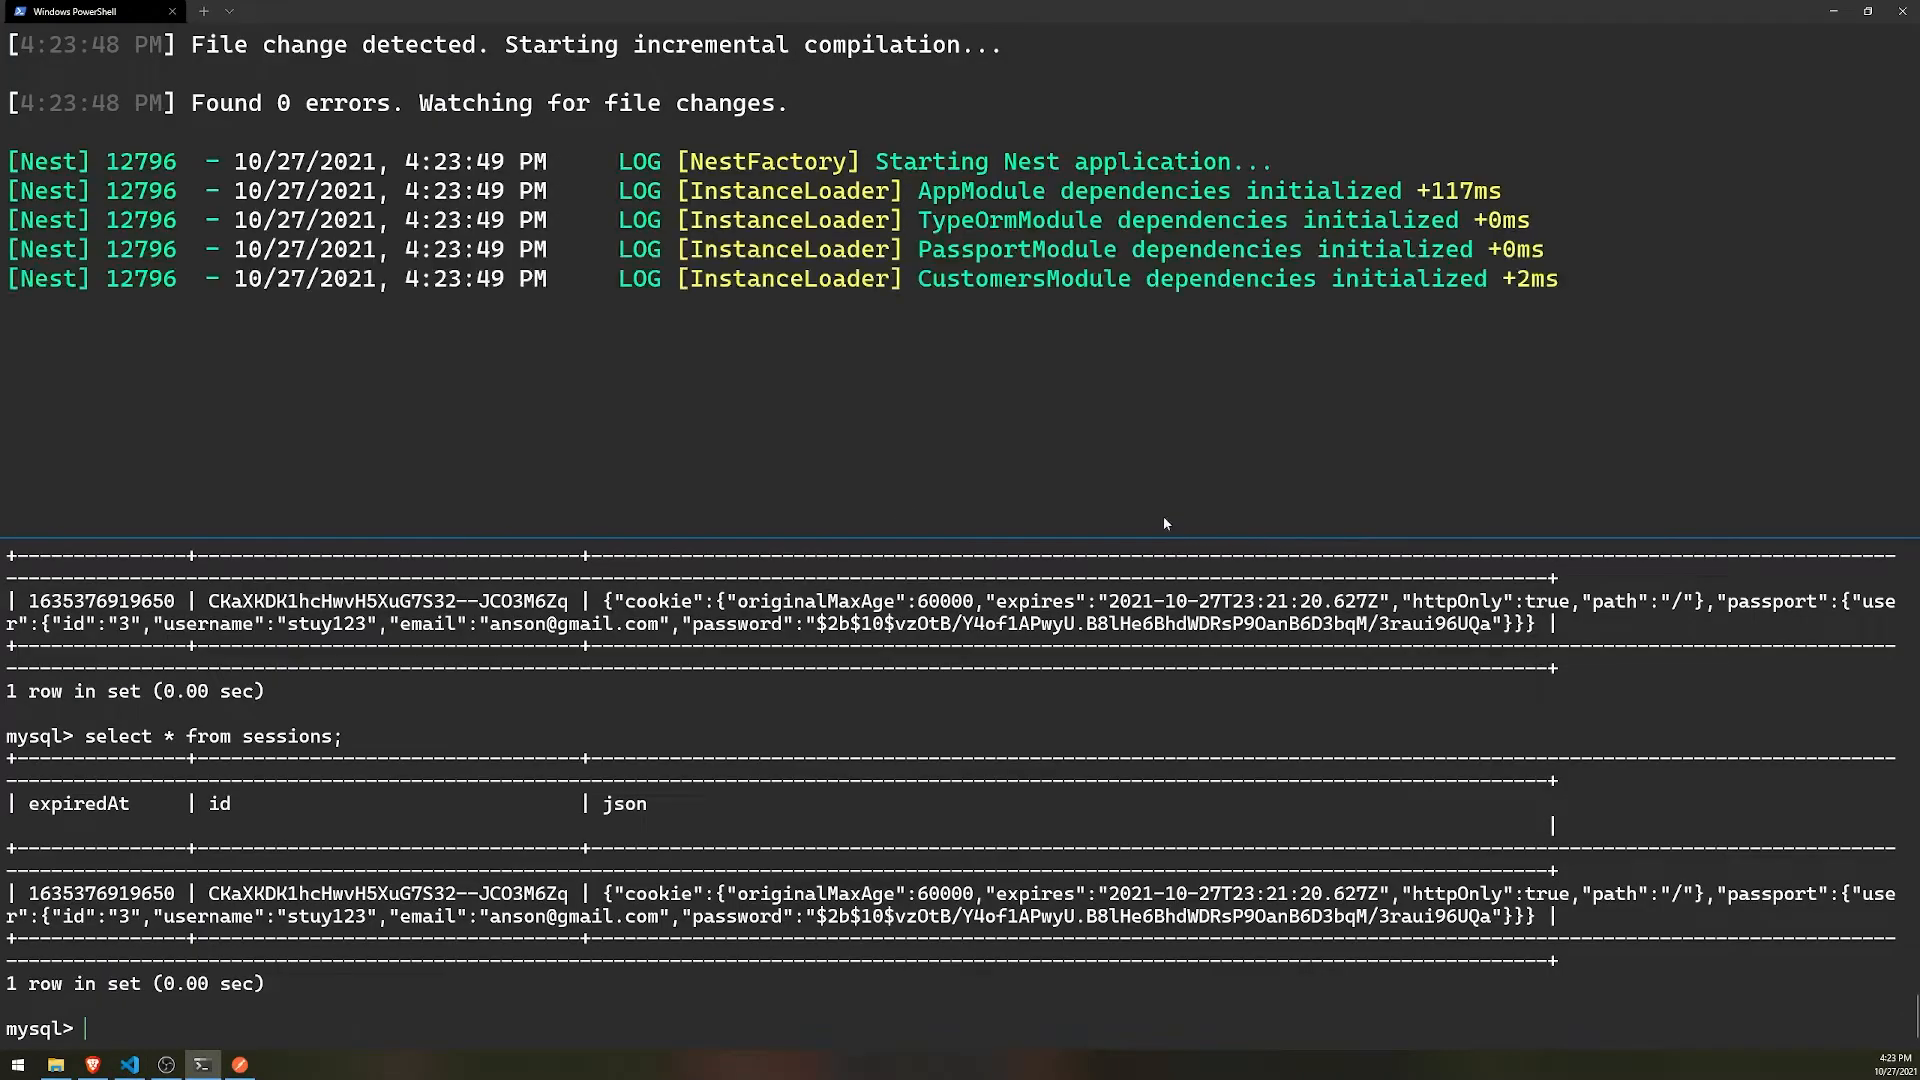
pyautogui.click(1777, 248)
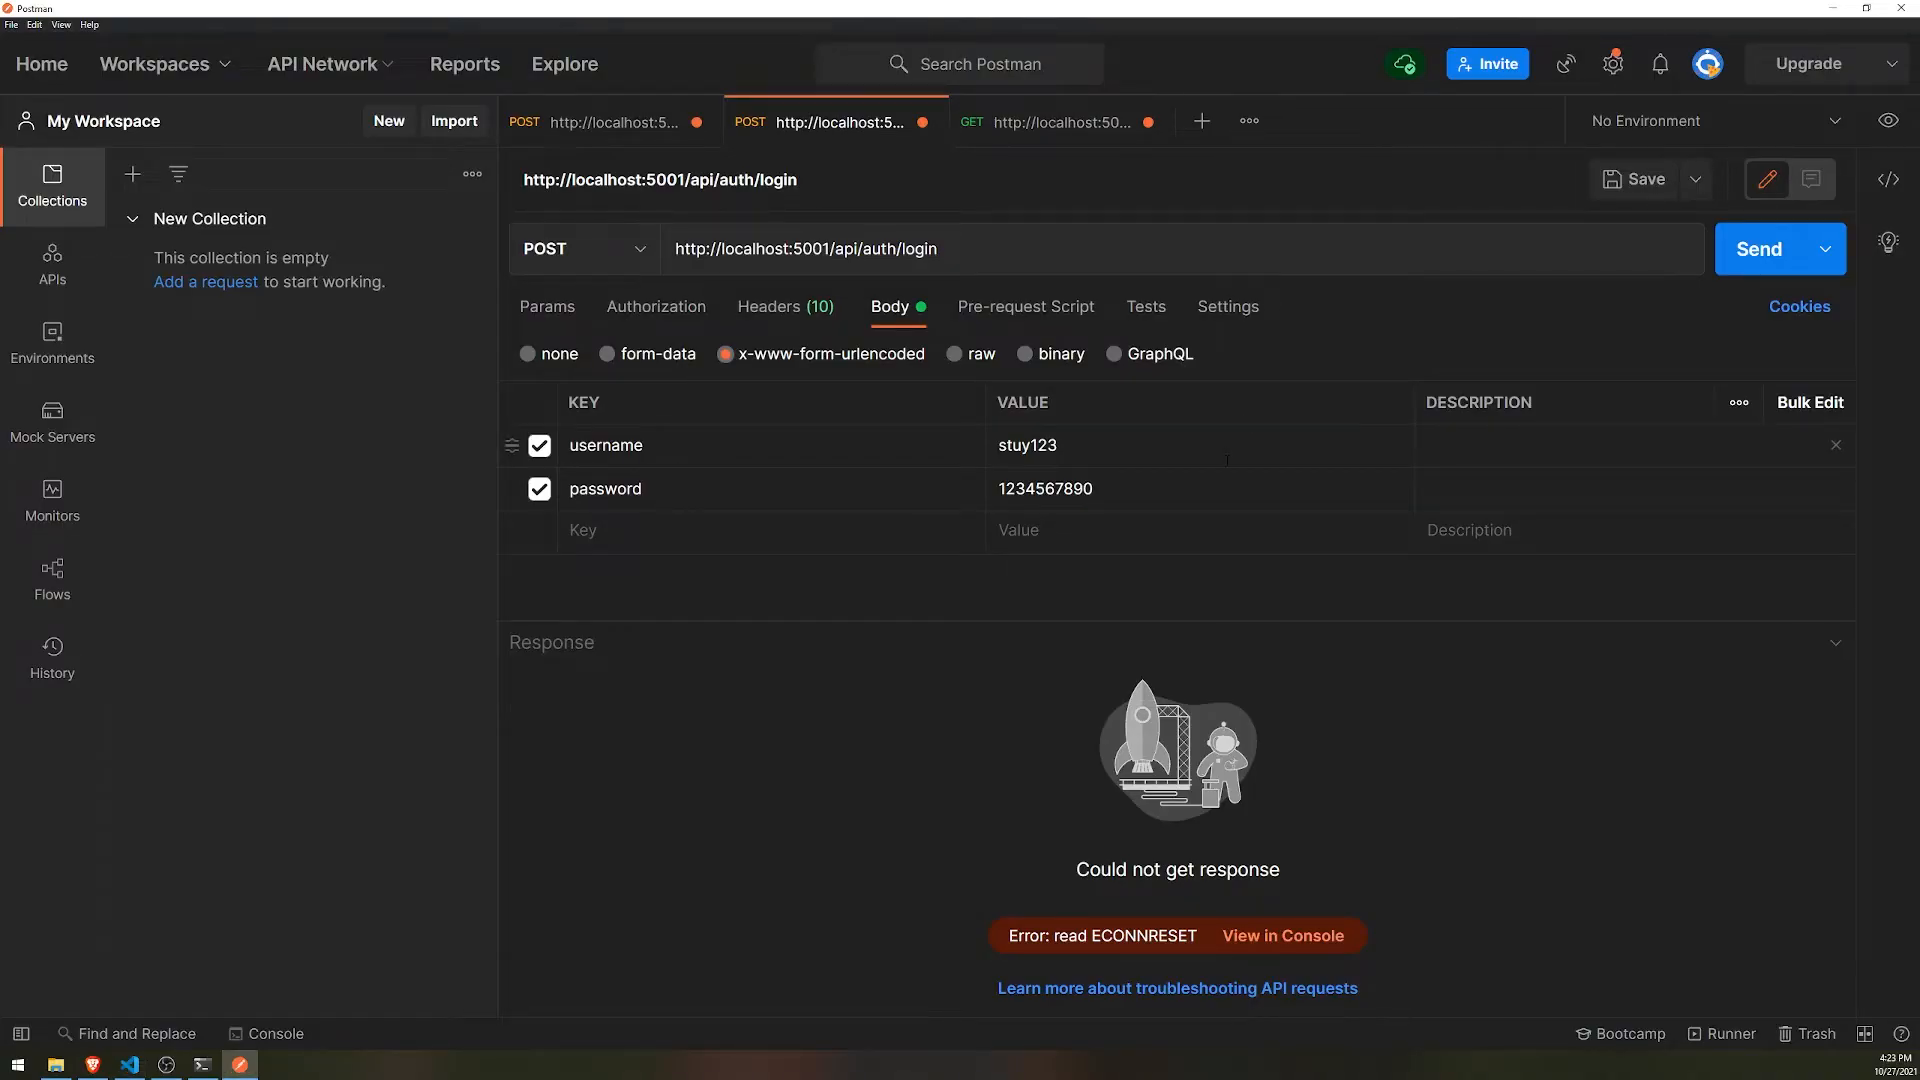
pyautogui.click(127, 1063)
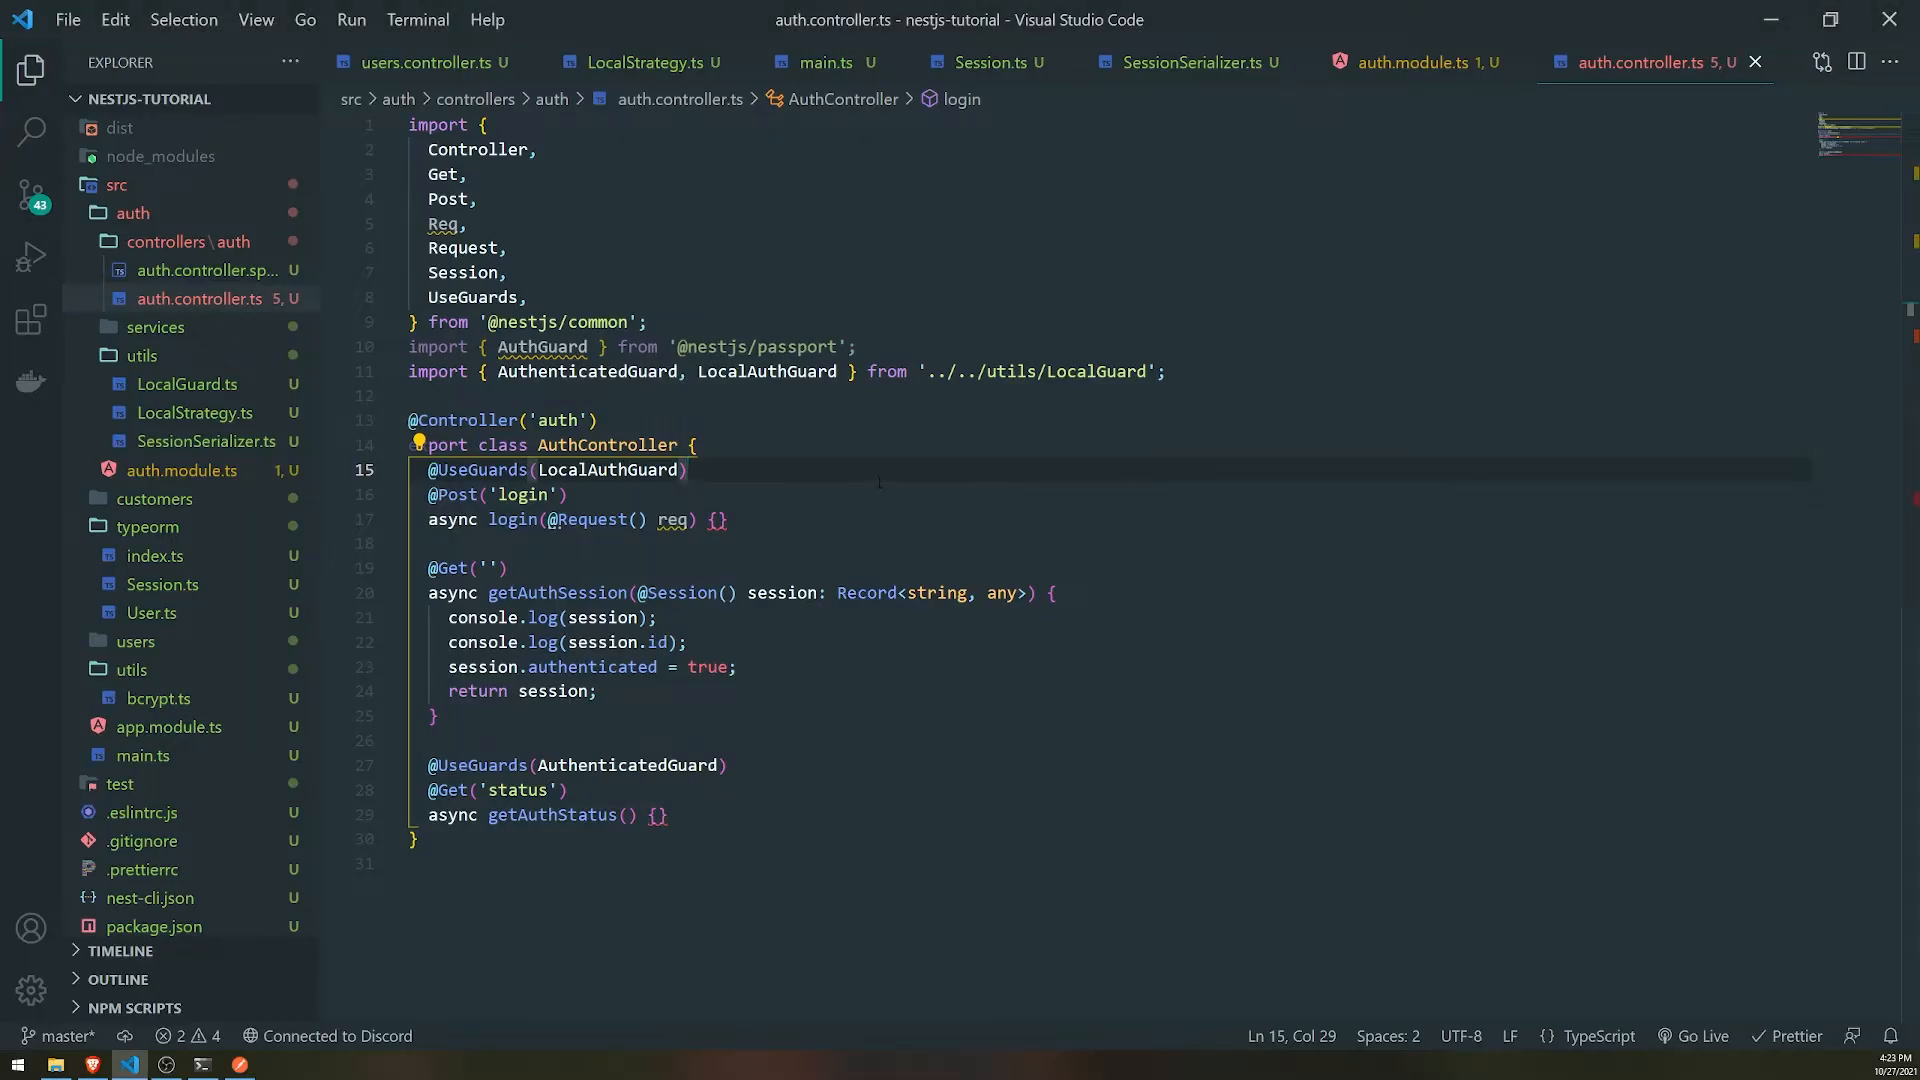
pyautogui.click(198, 1059)
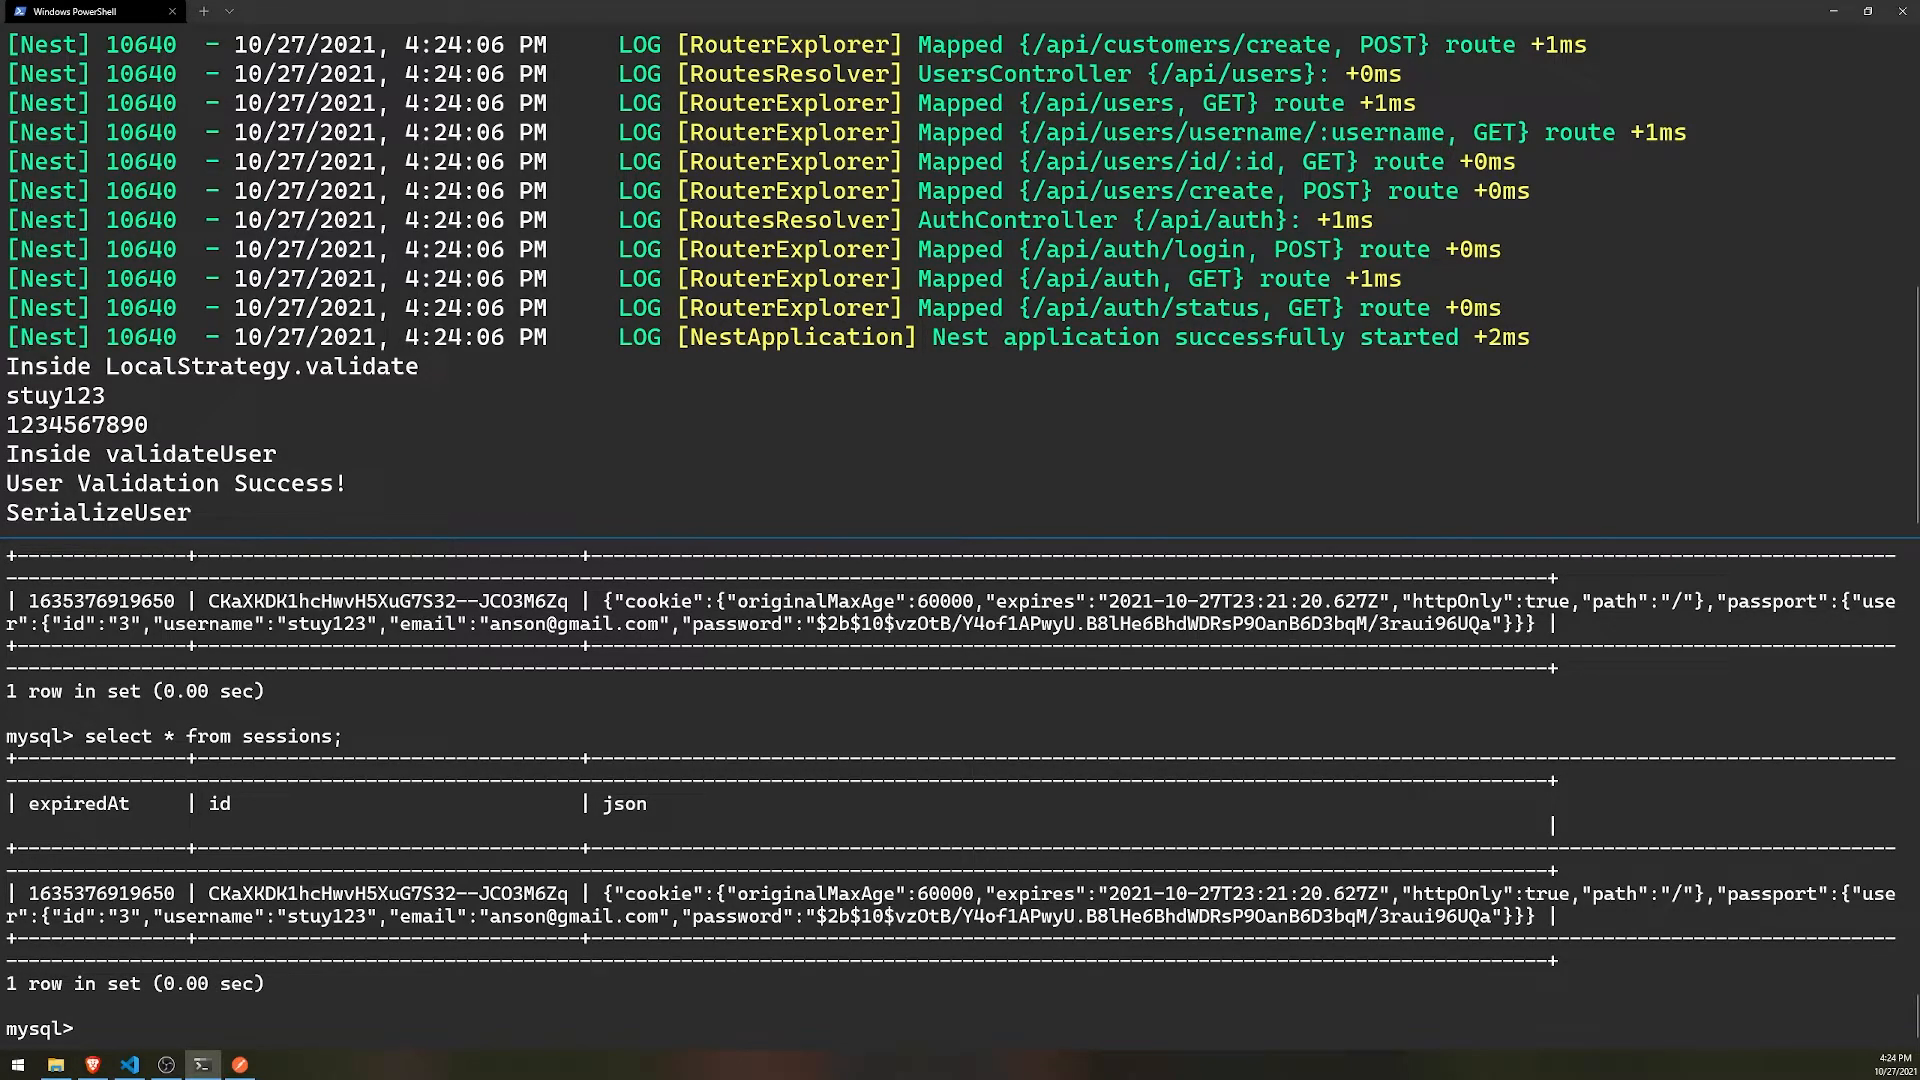
pyautogui.click(240, 1063)
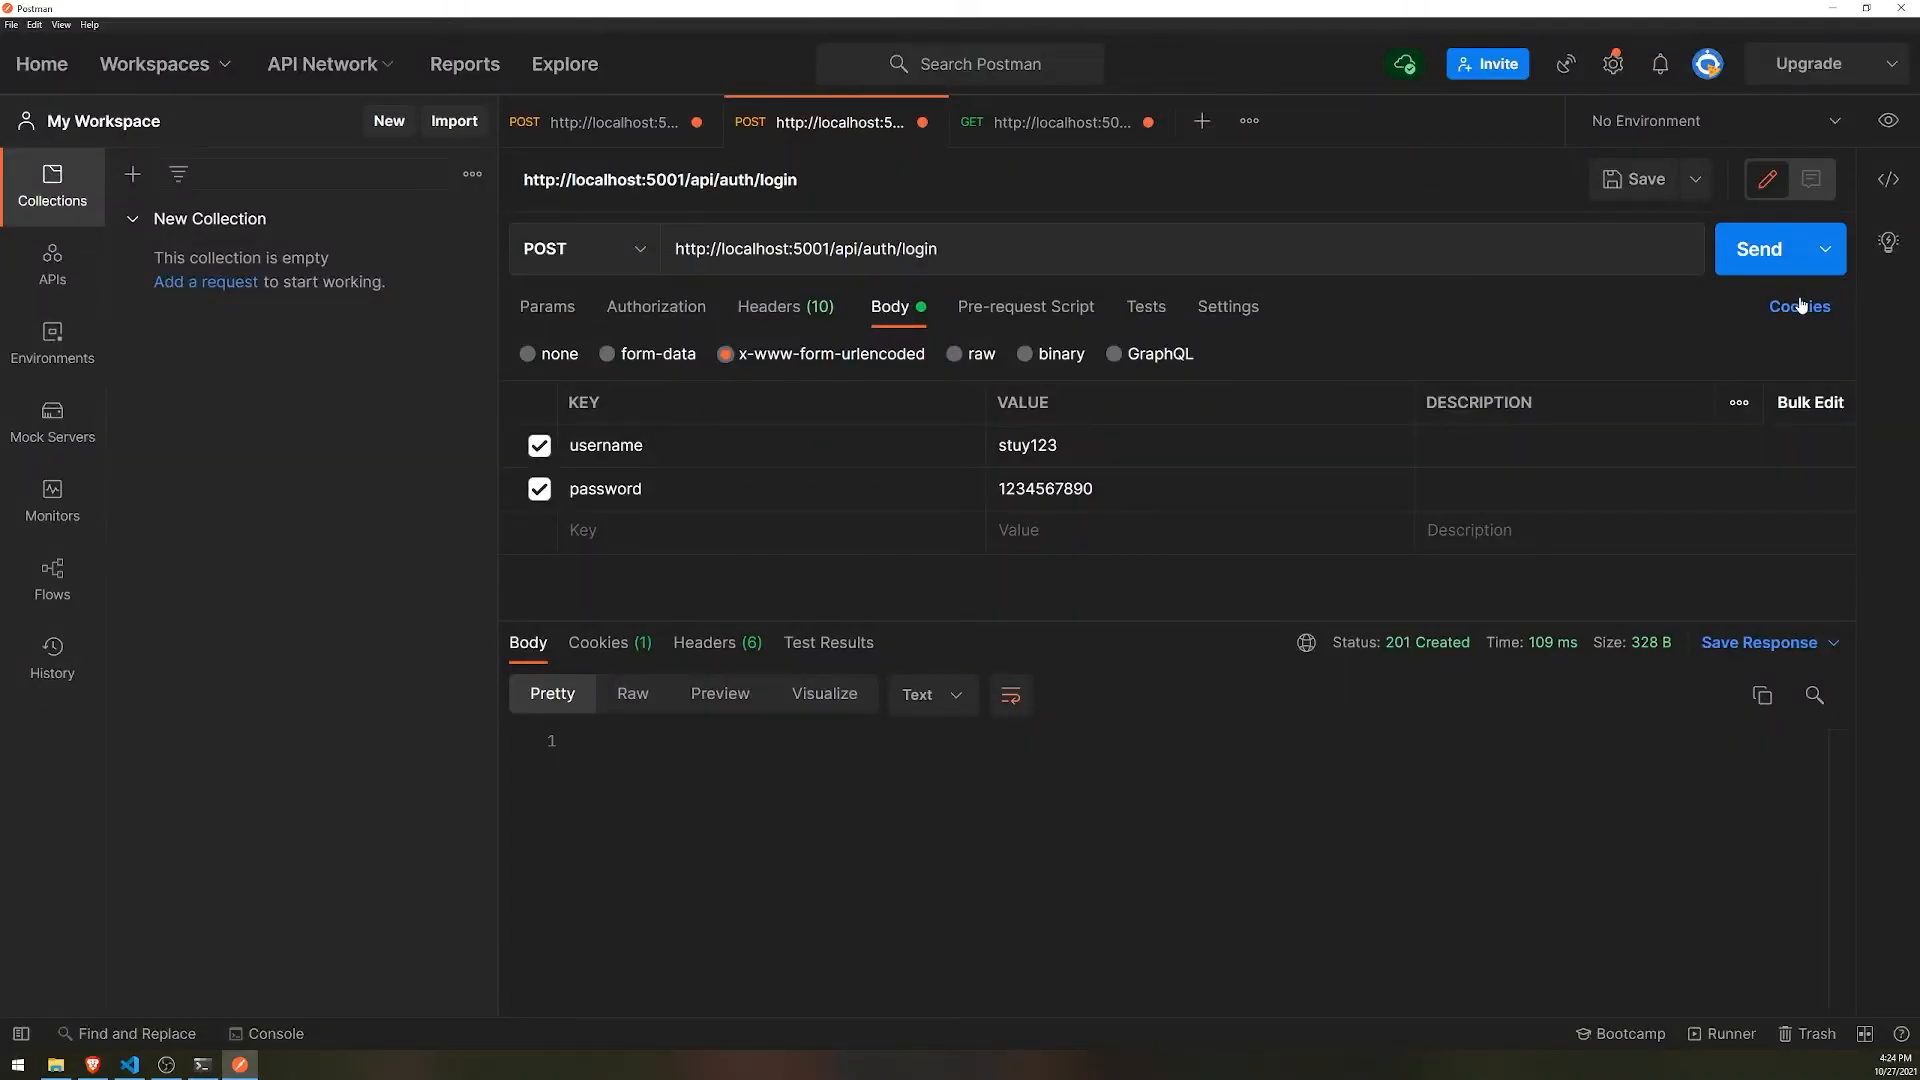
pyautogui.click(1797, 306)
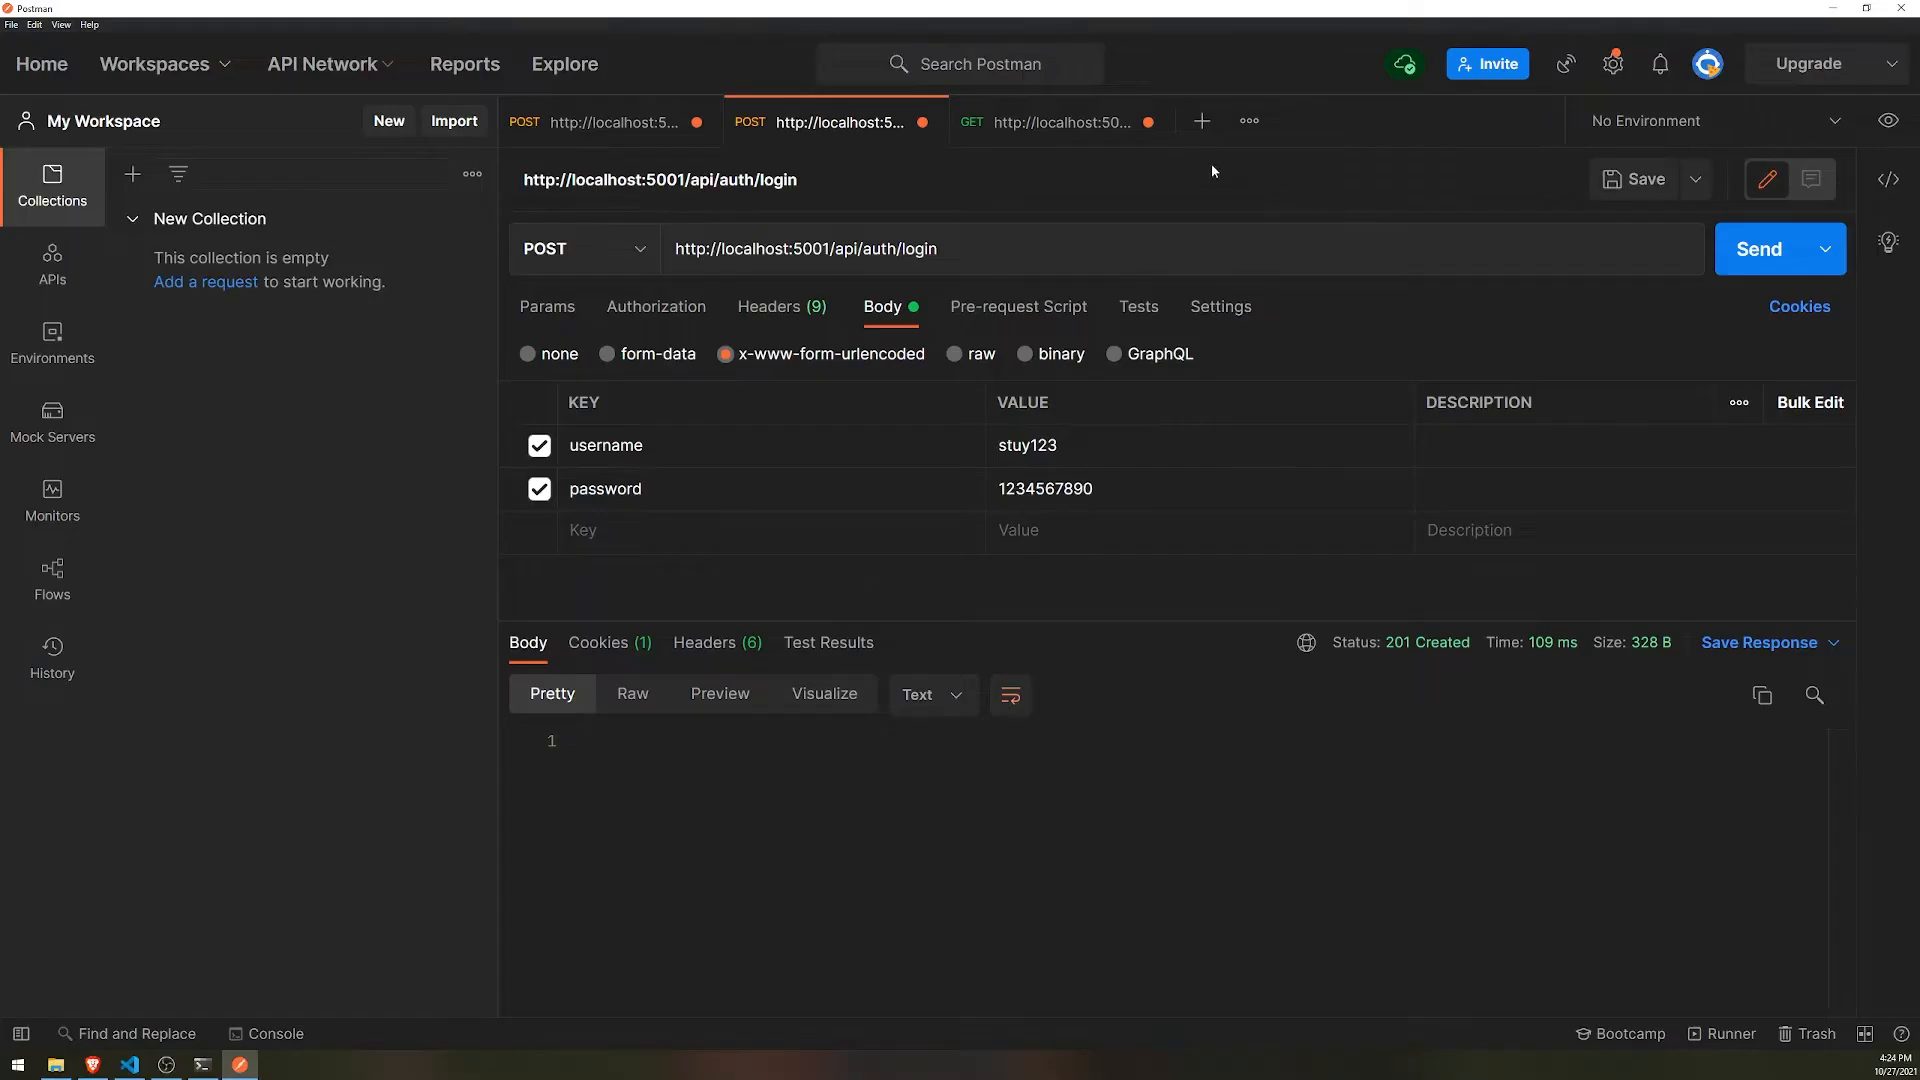
# - View Postman's cookie manager showing localhost with 0 cookies, then close it
pyautogui.click(1799, 306)
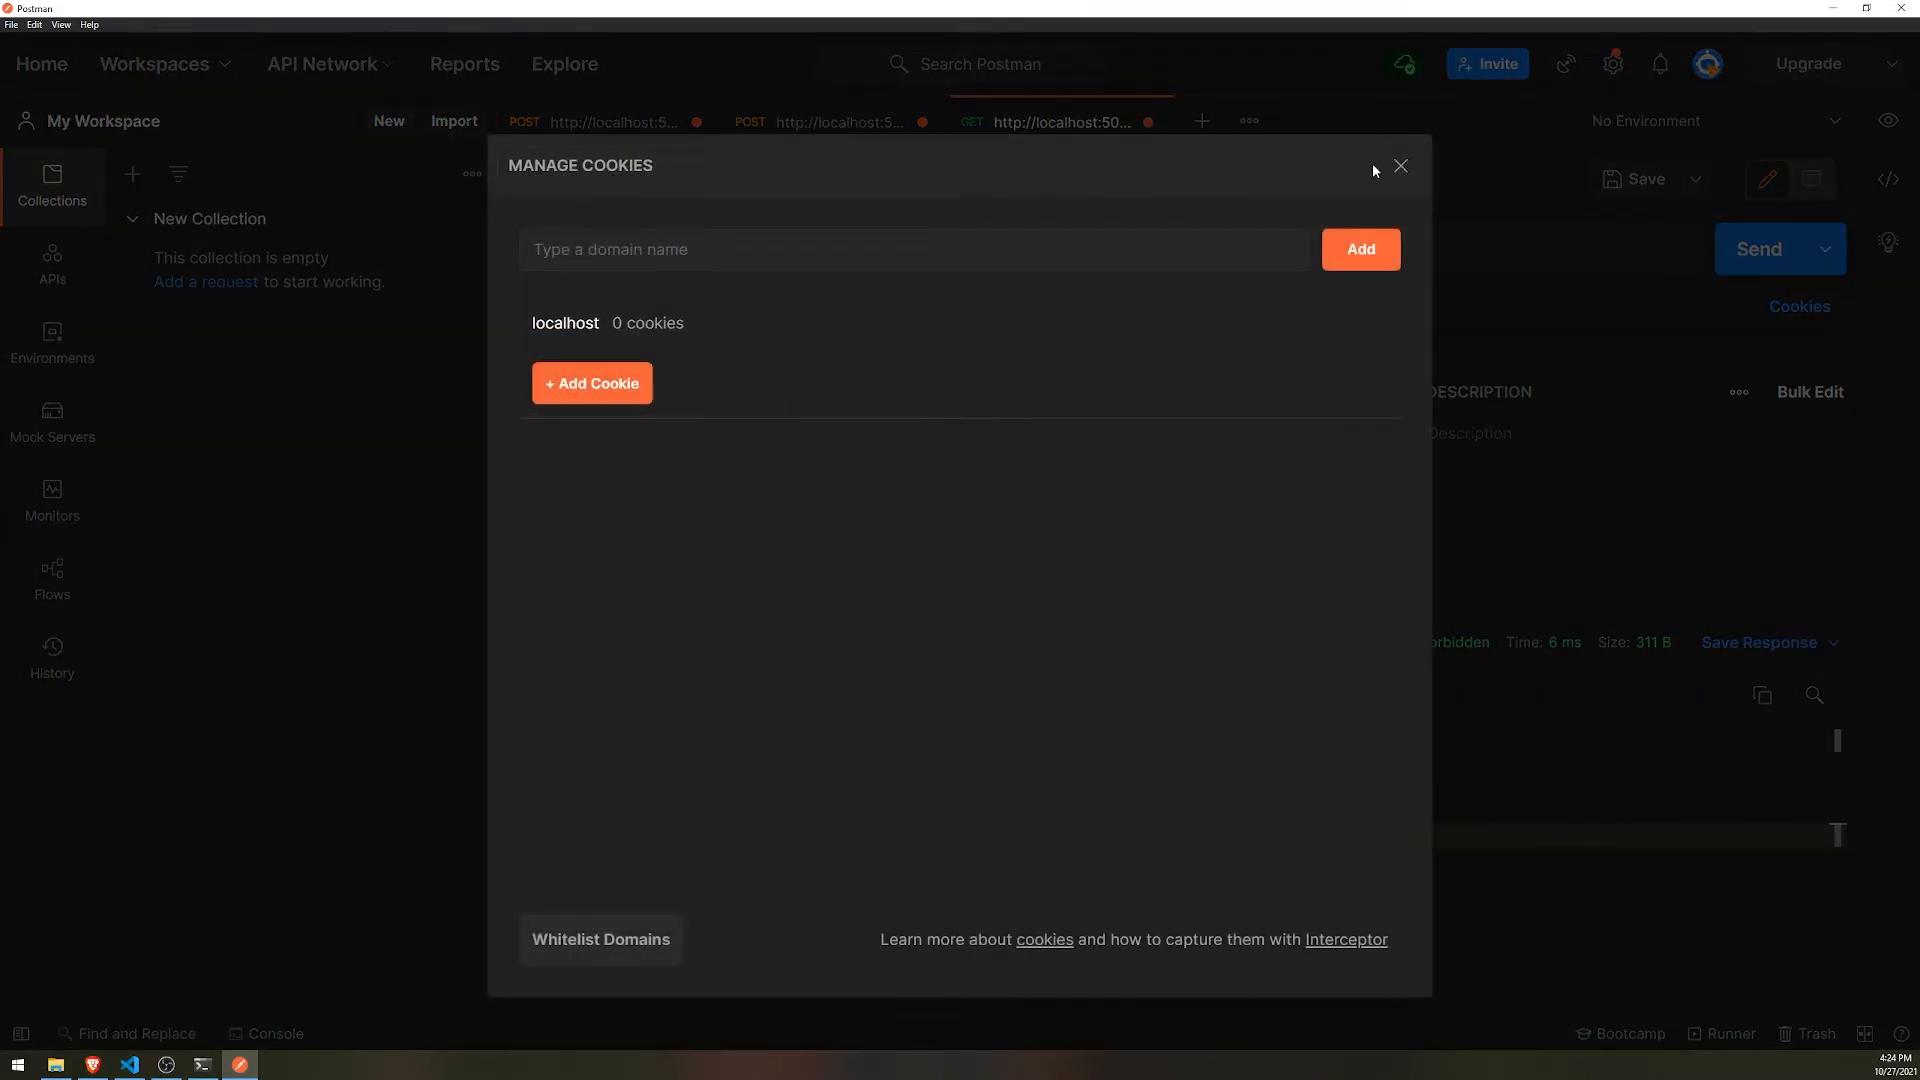
pyautogui.click(1401, 167)
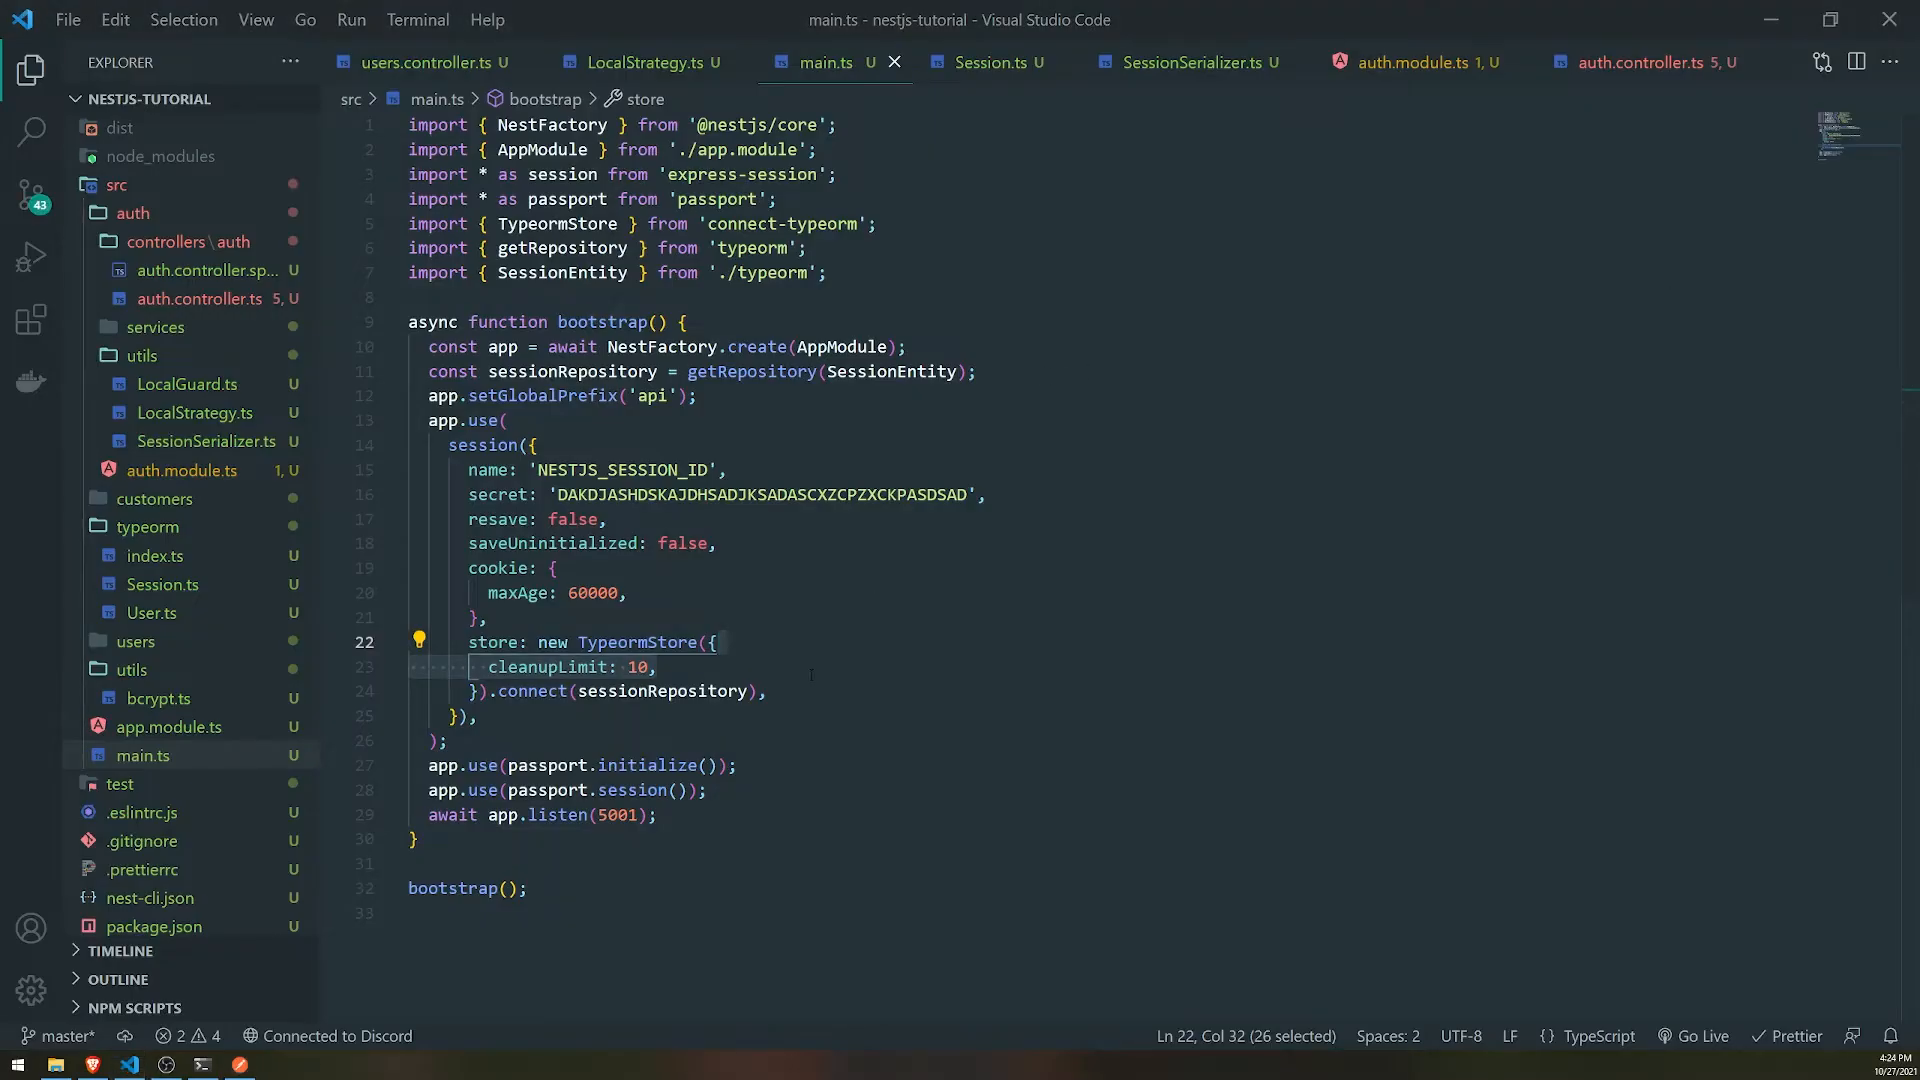
pyautogui.press('Delete')
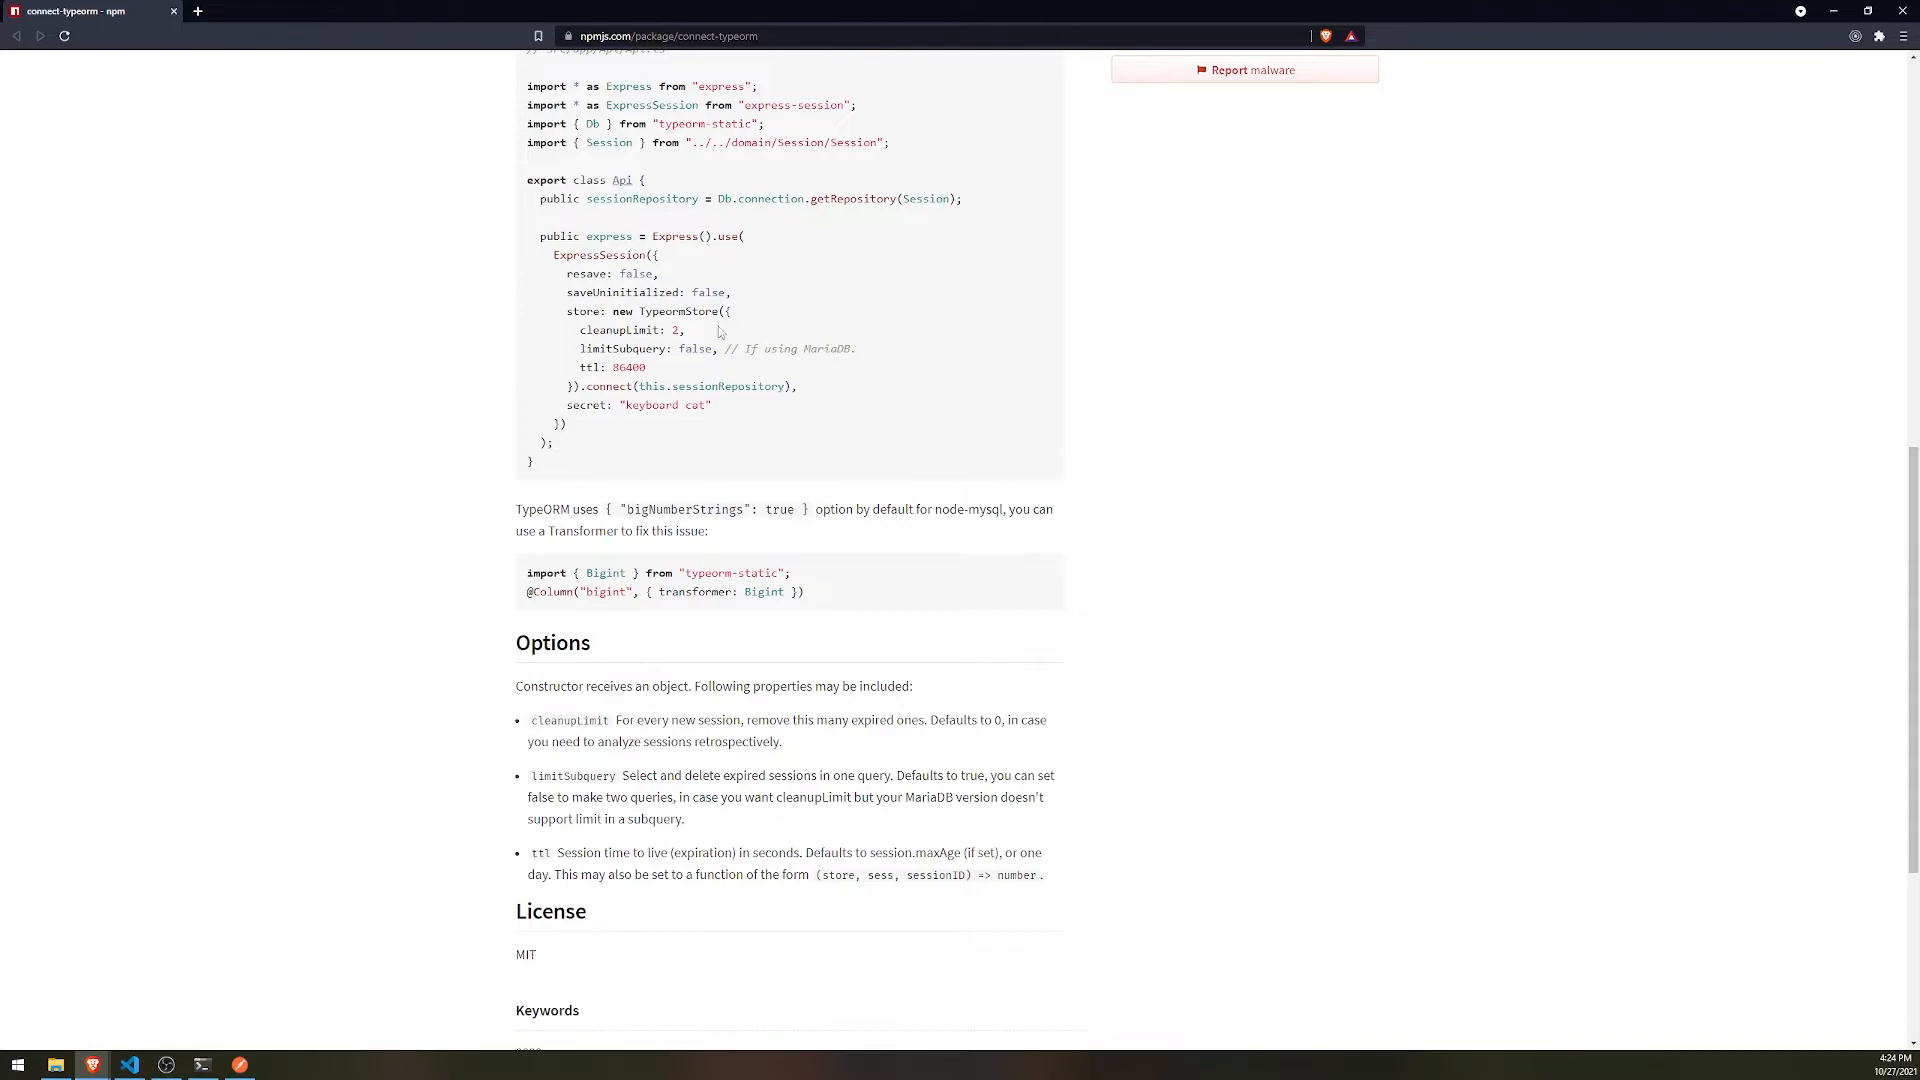
pyautogui.moveTo(588, 736)
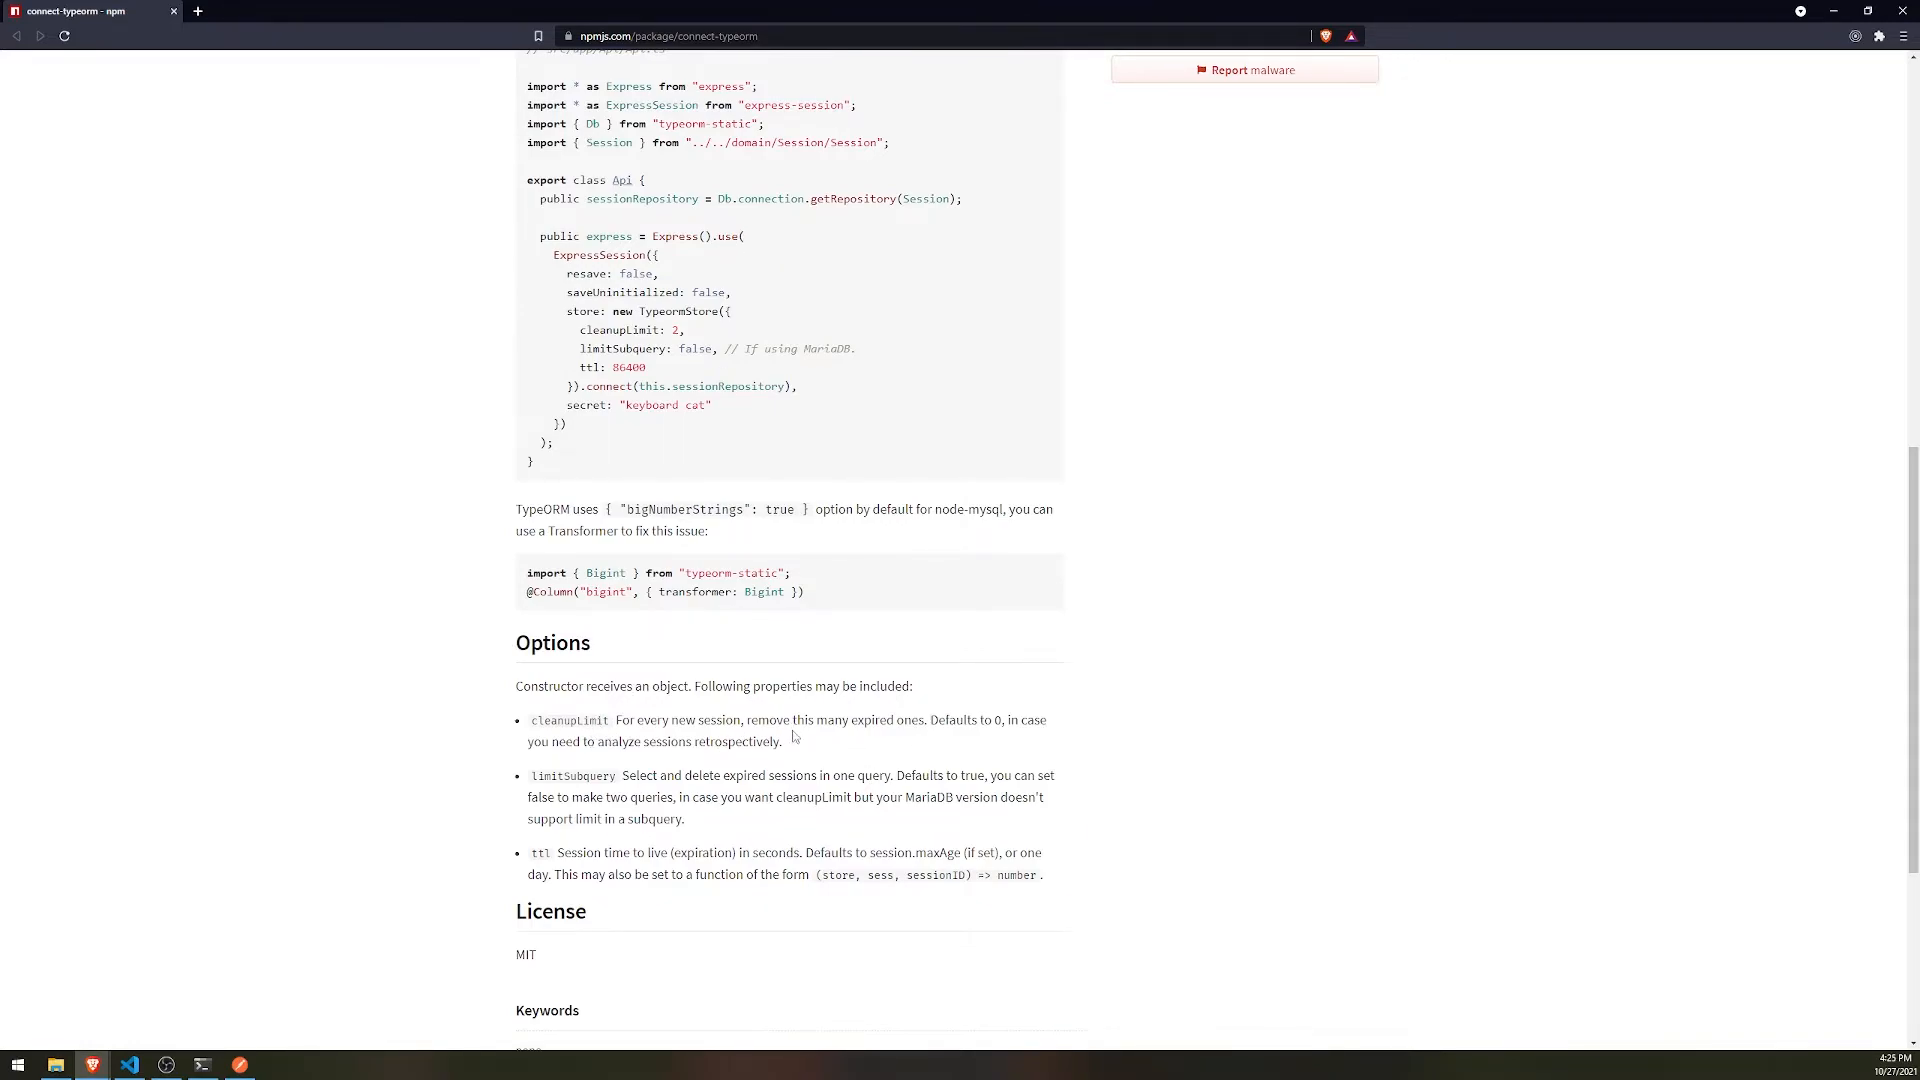
pyautogui.moveTo(639, 727)
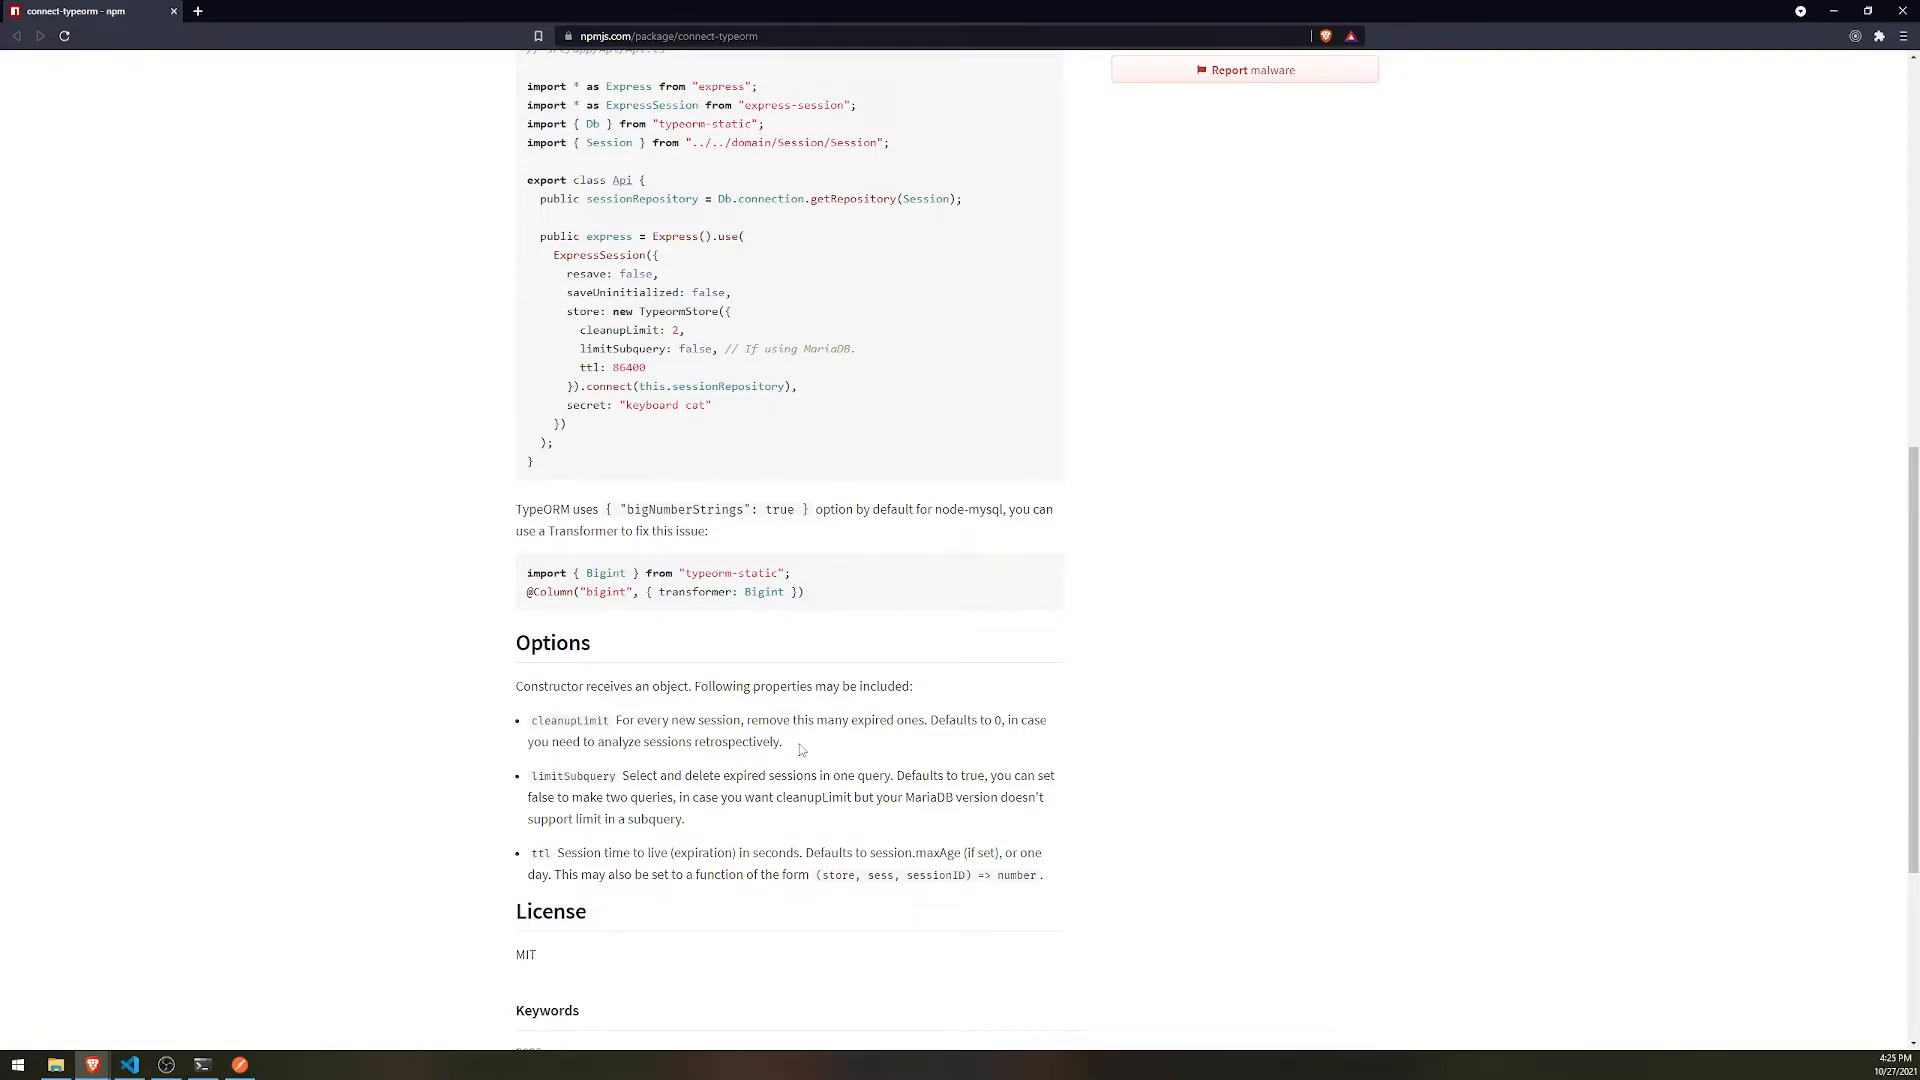
# - Scroll through the connect-typeorm Options section covering cleanupLimit, limitSubquery and ttl
pyautogui.scroll(-3)
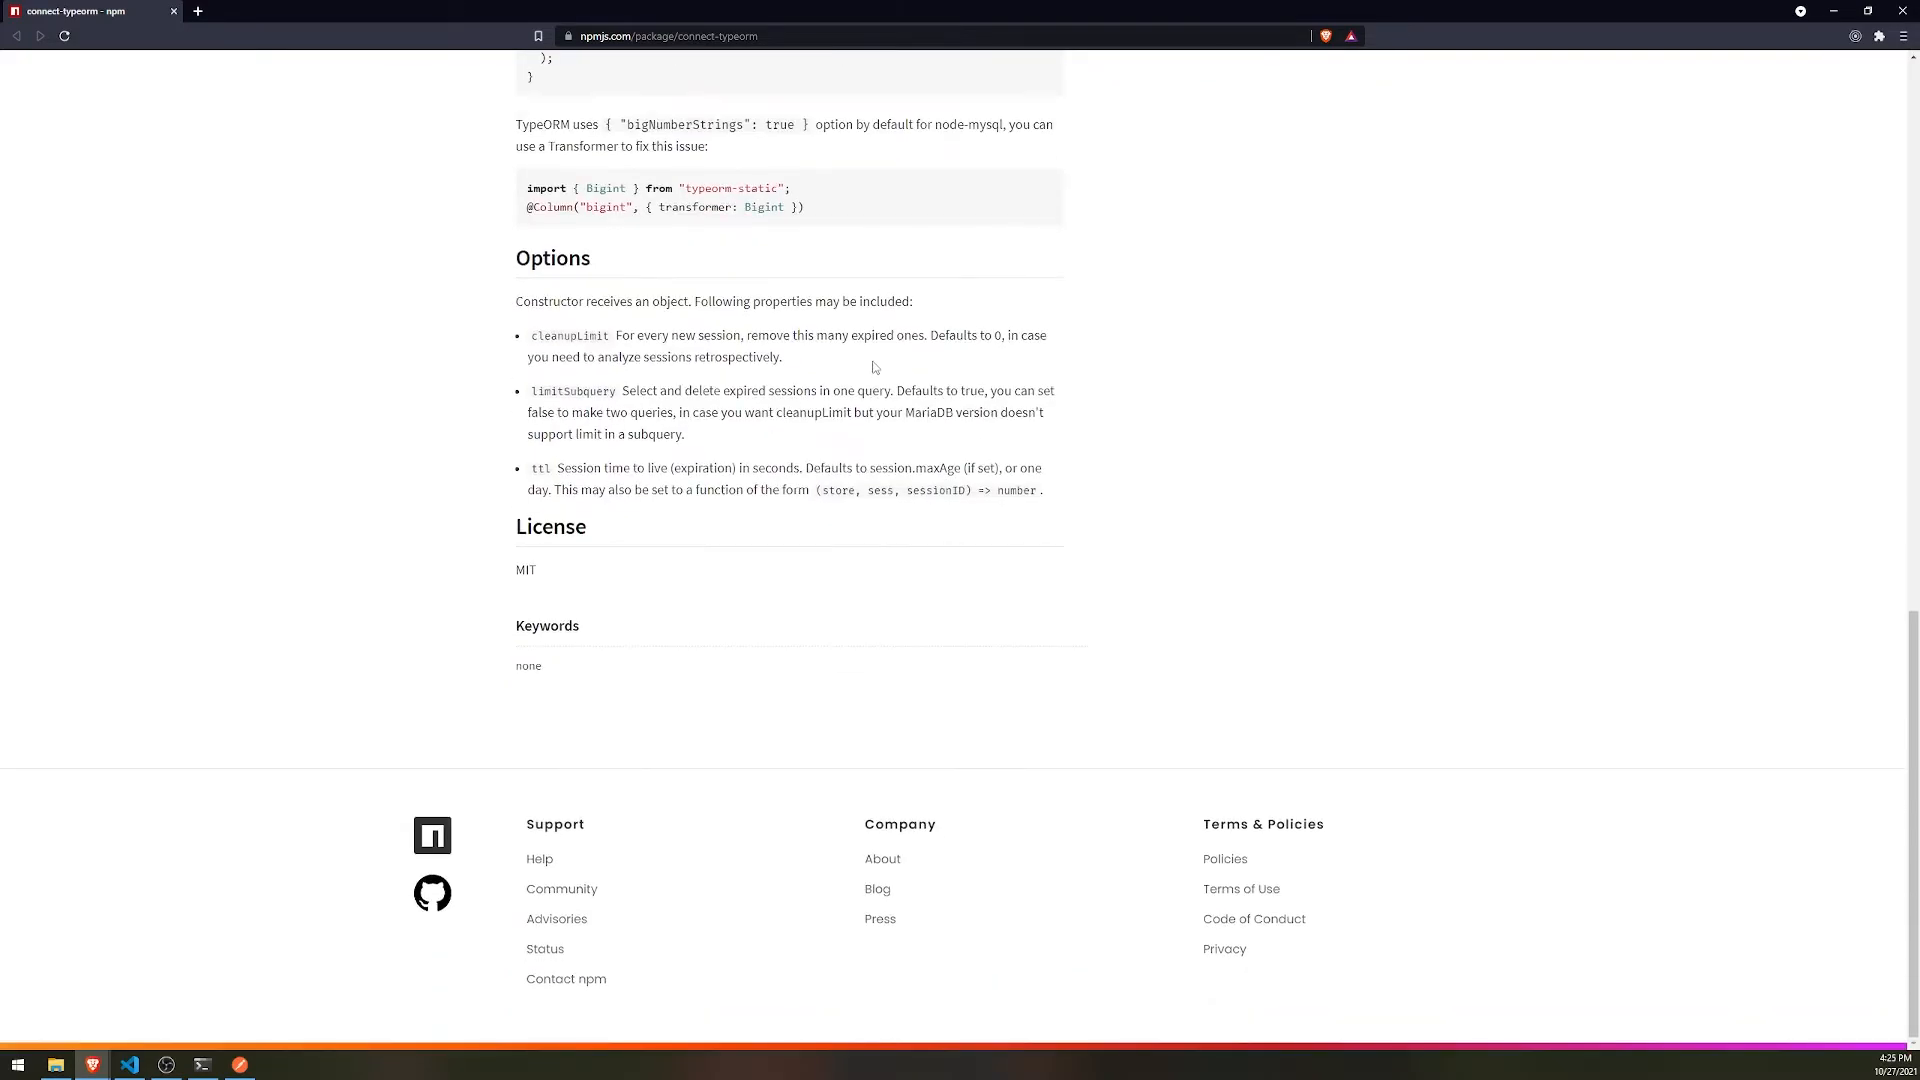
pyautogui.scroll(3)
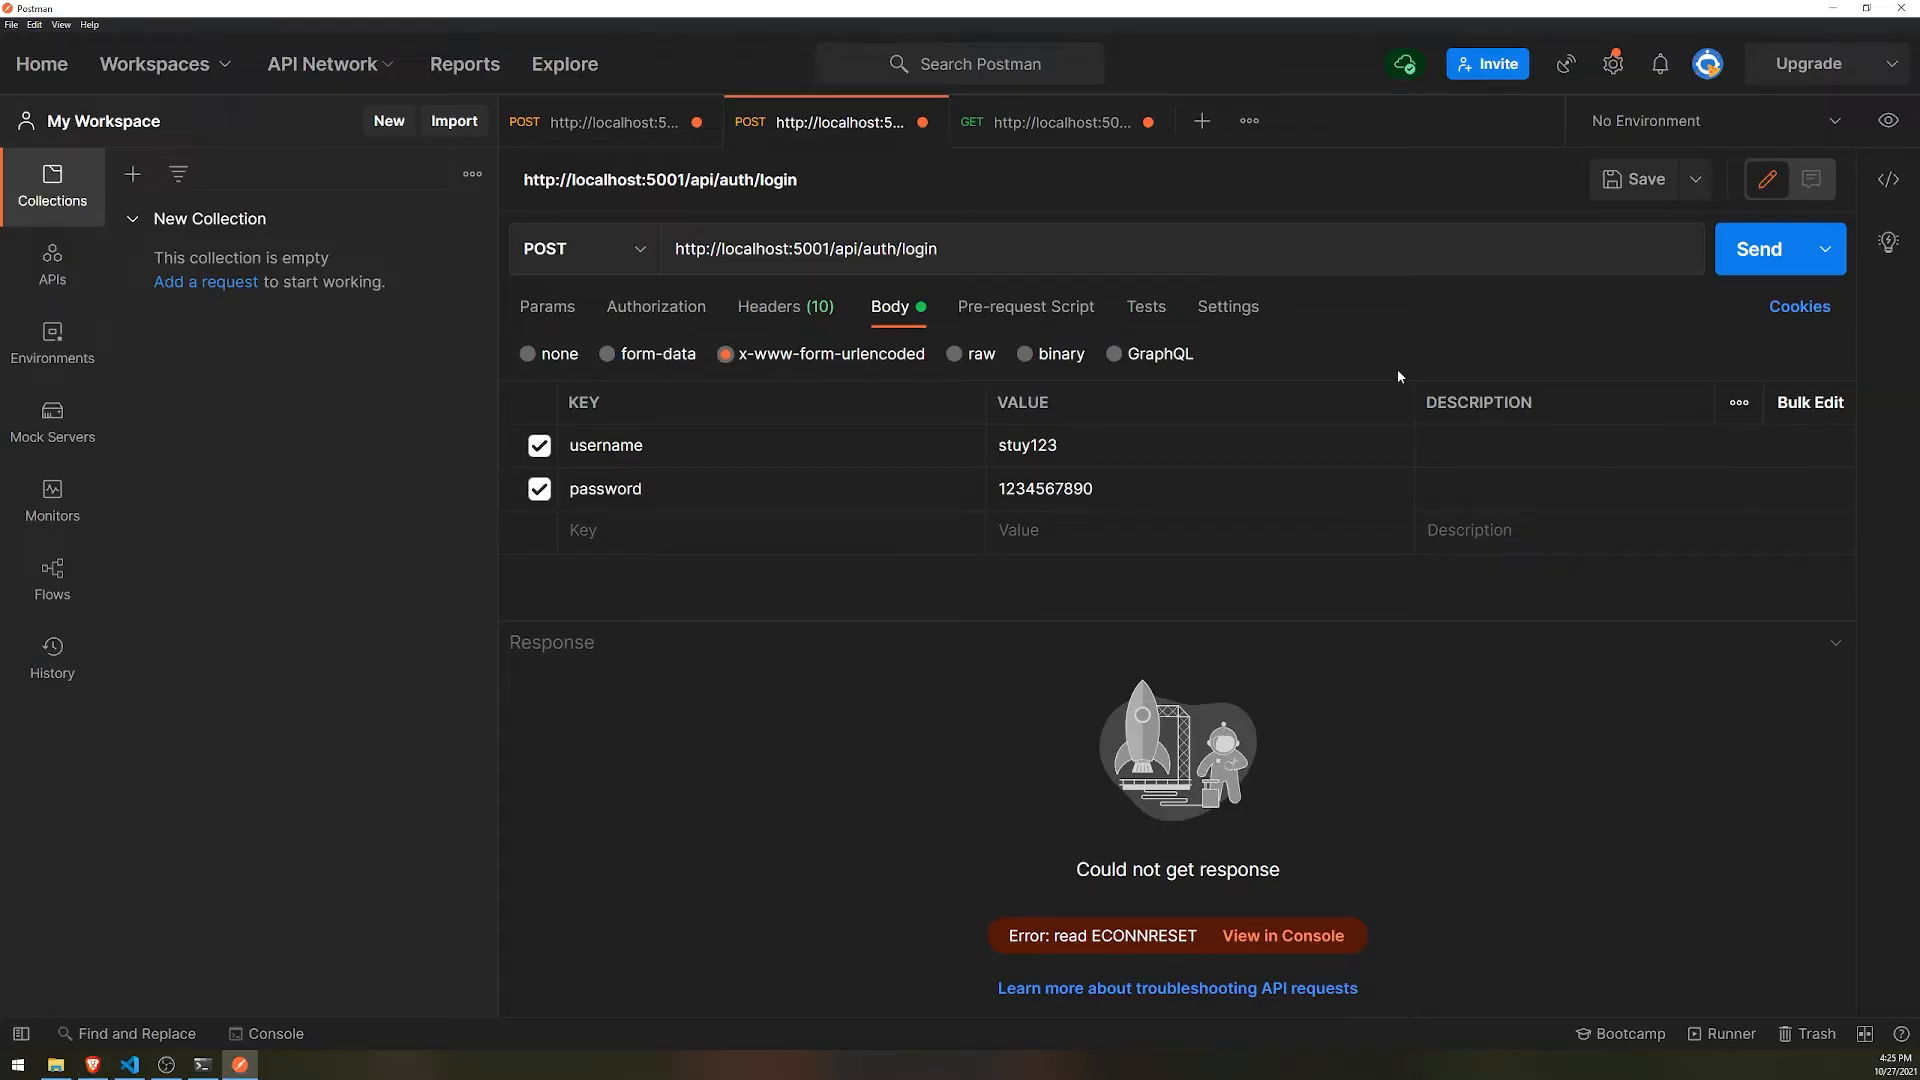
# - Resend login (201 Created) and GET /api/users (200 OK, empty list), then minimize Postman
pyautogui.click(1760, 249)
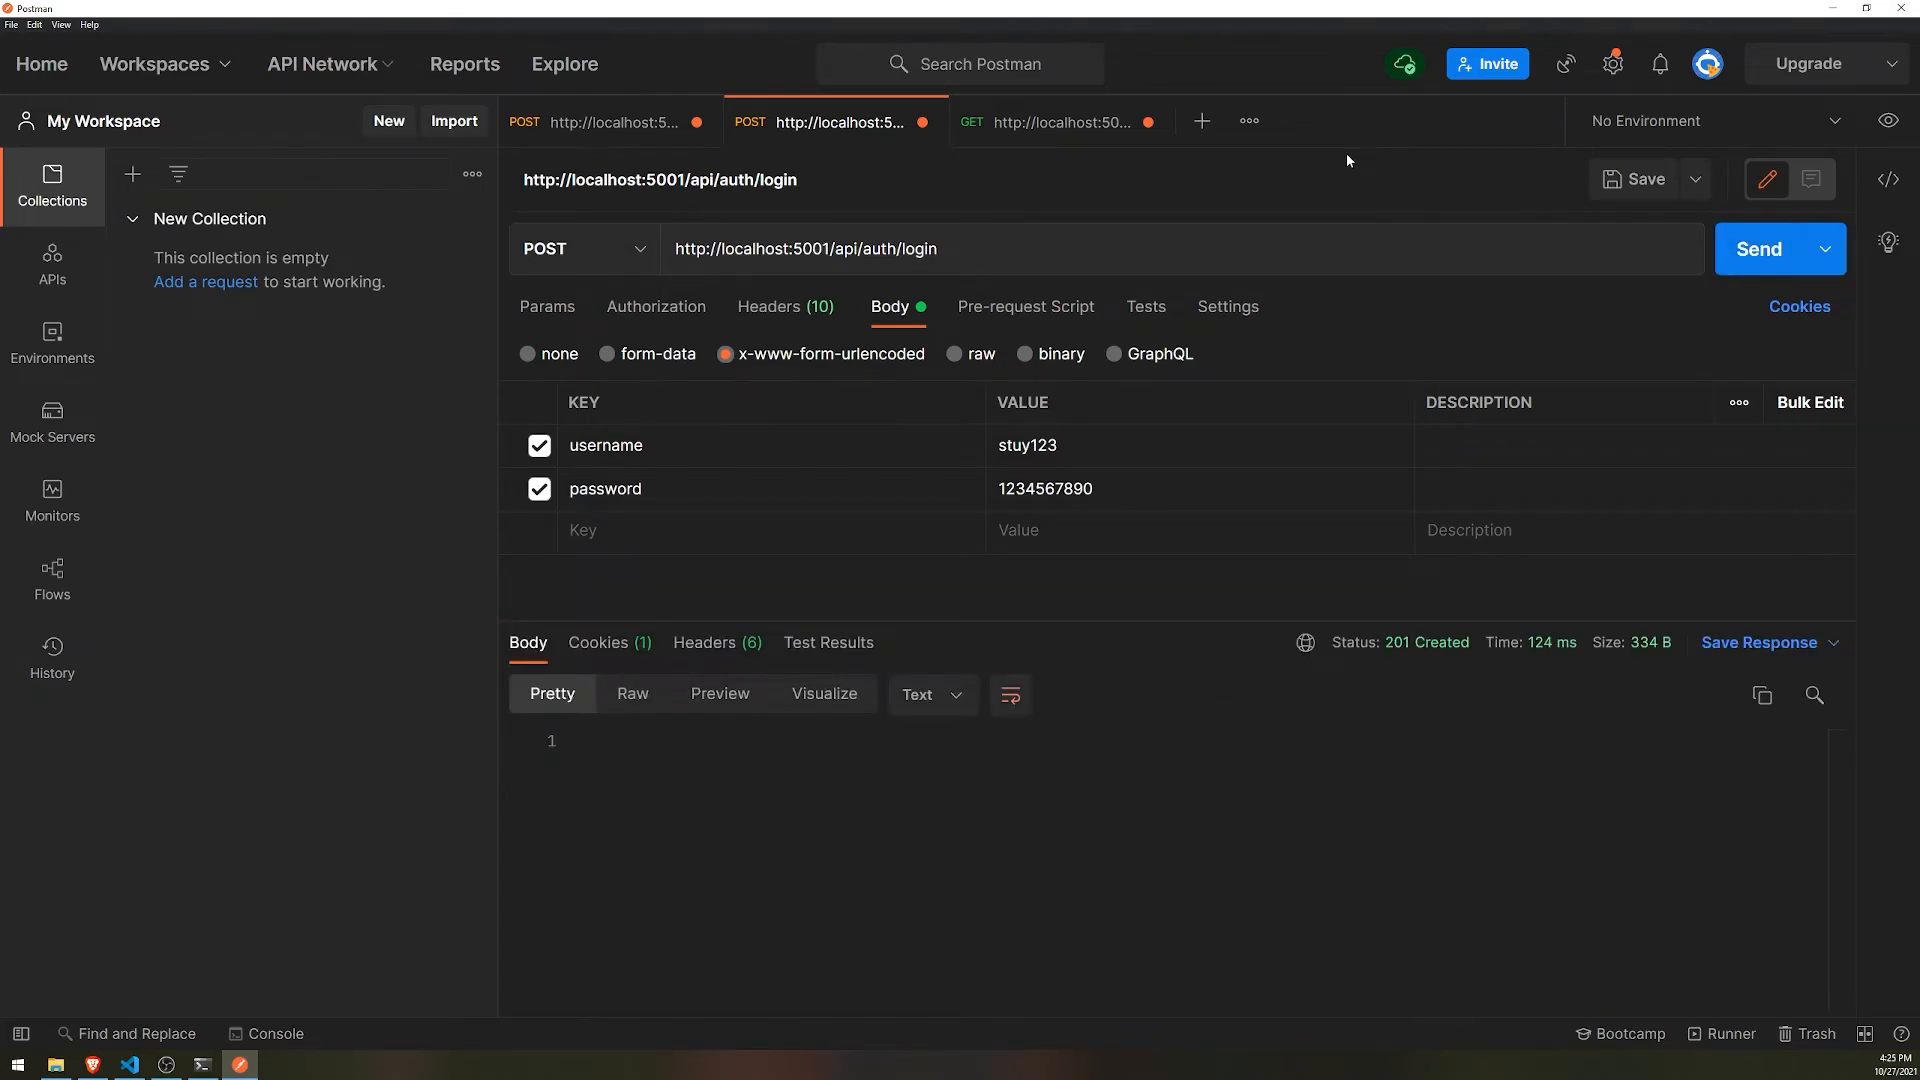
pyautogui.click(1053, 121)
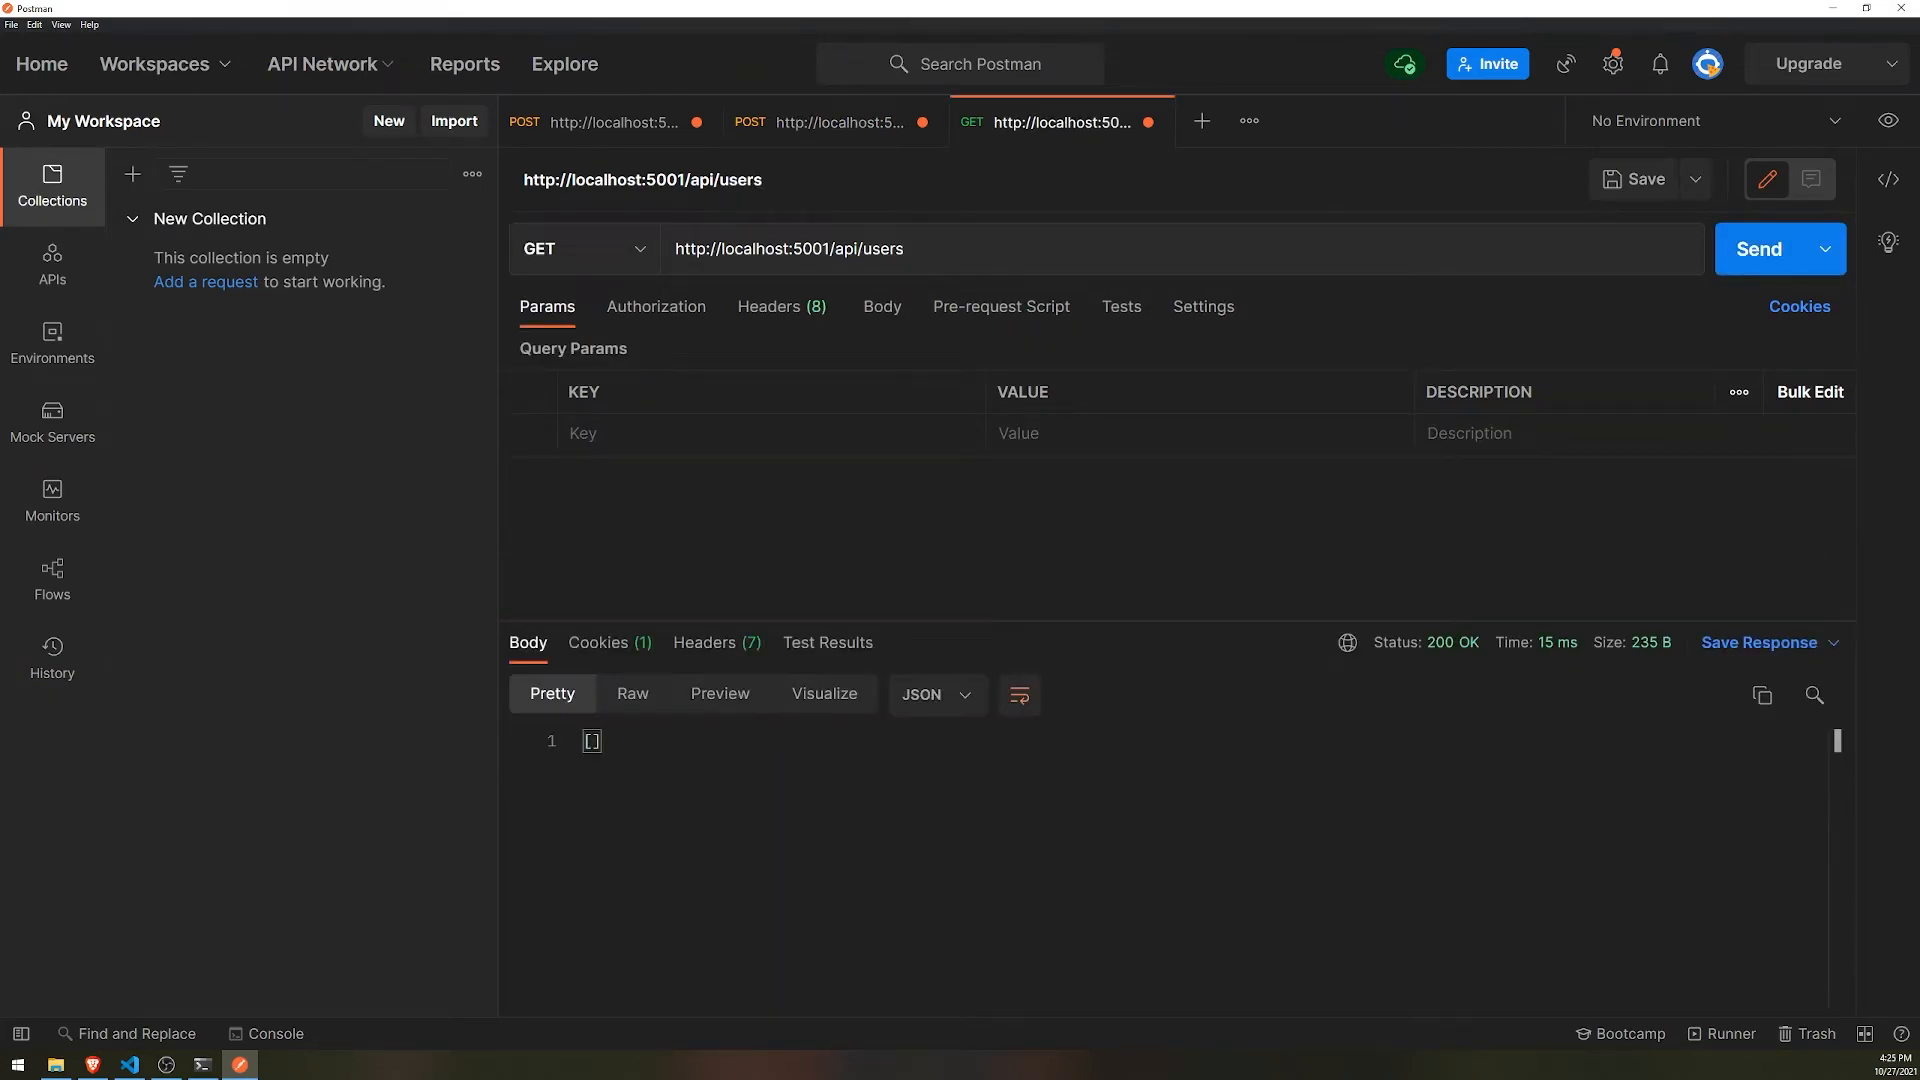
pyautogui.click(129, 1063)
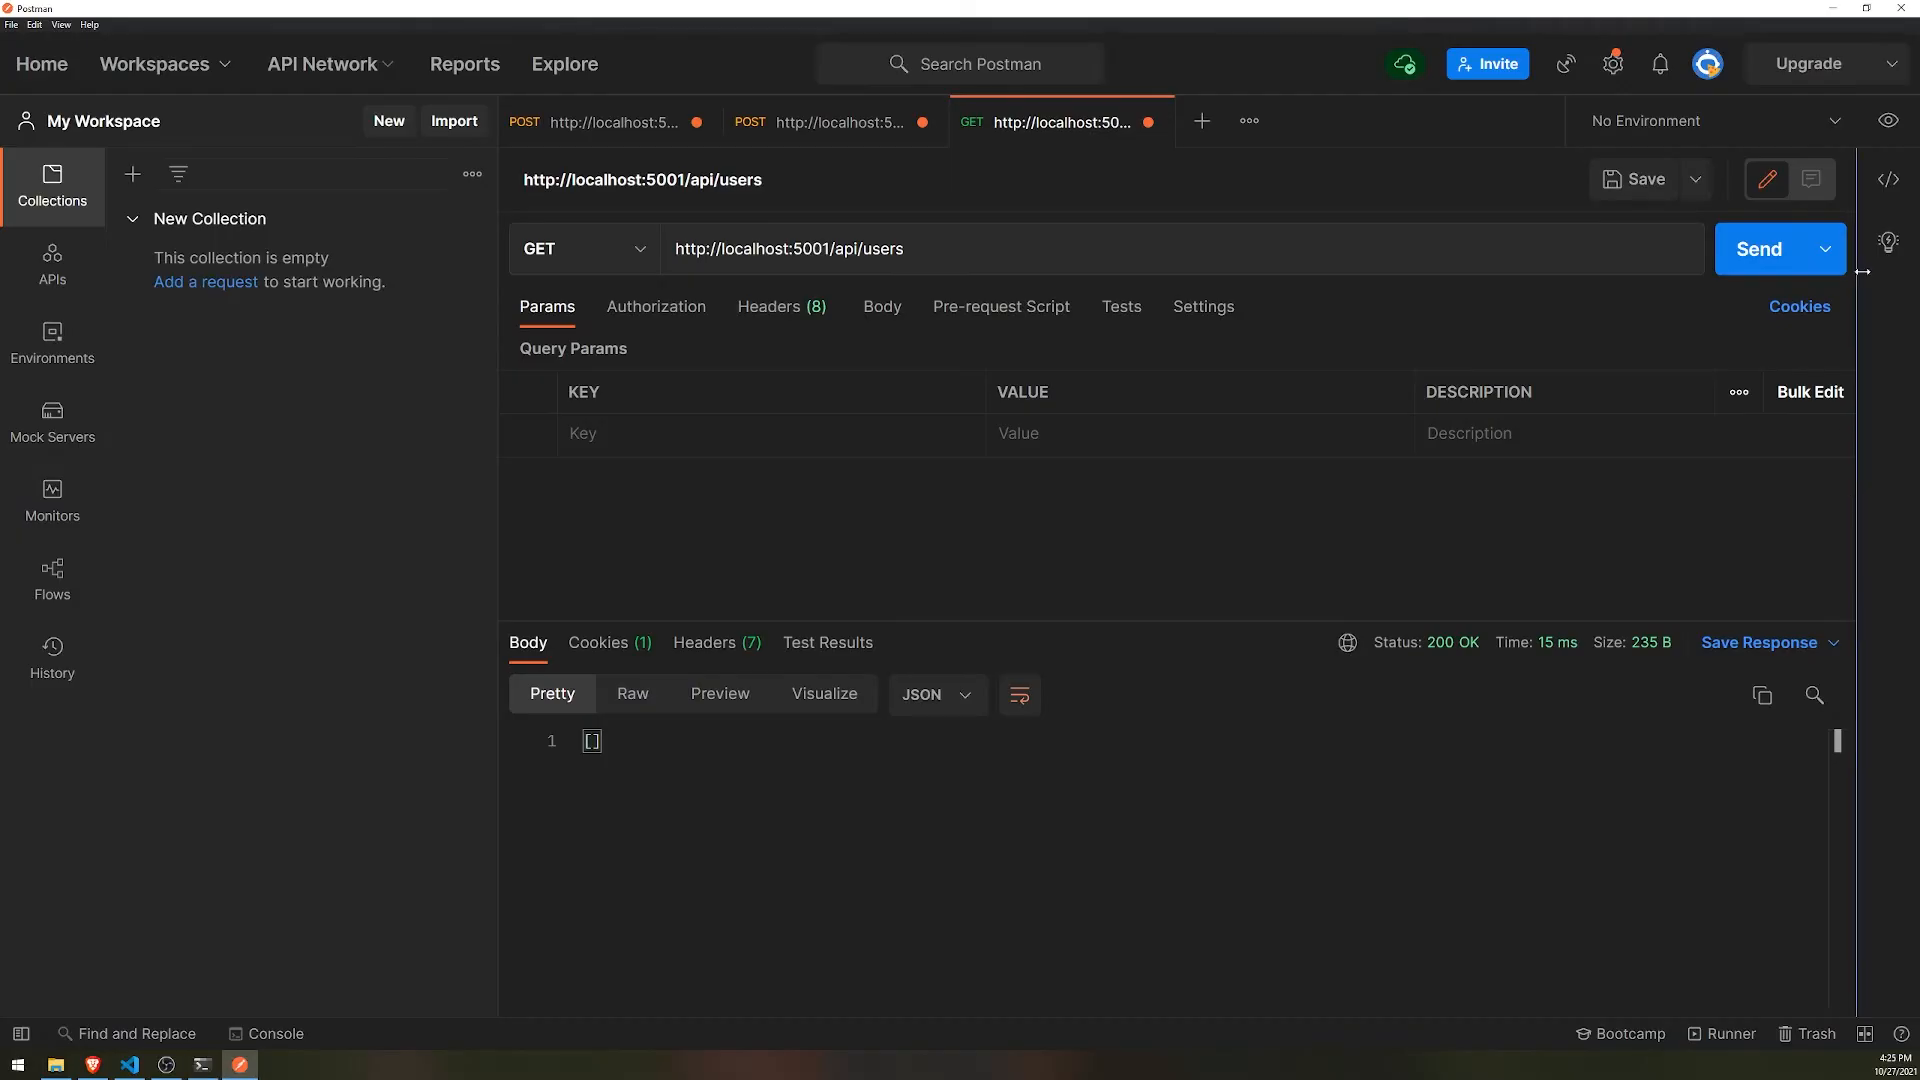
pyautogui.click(1759, 248)
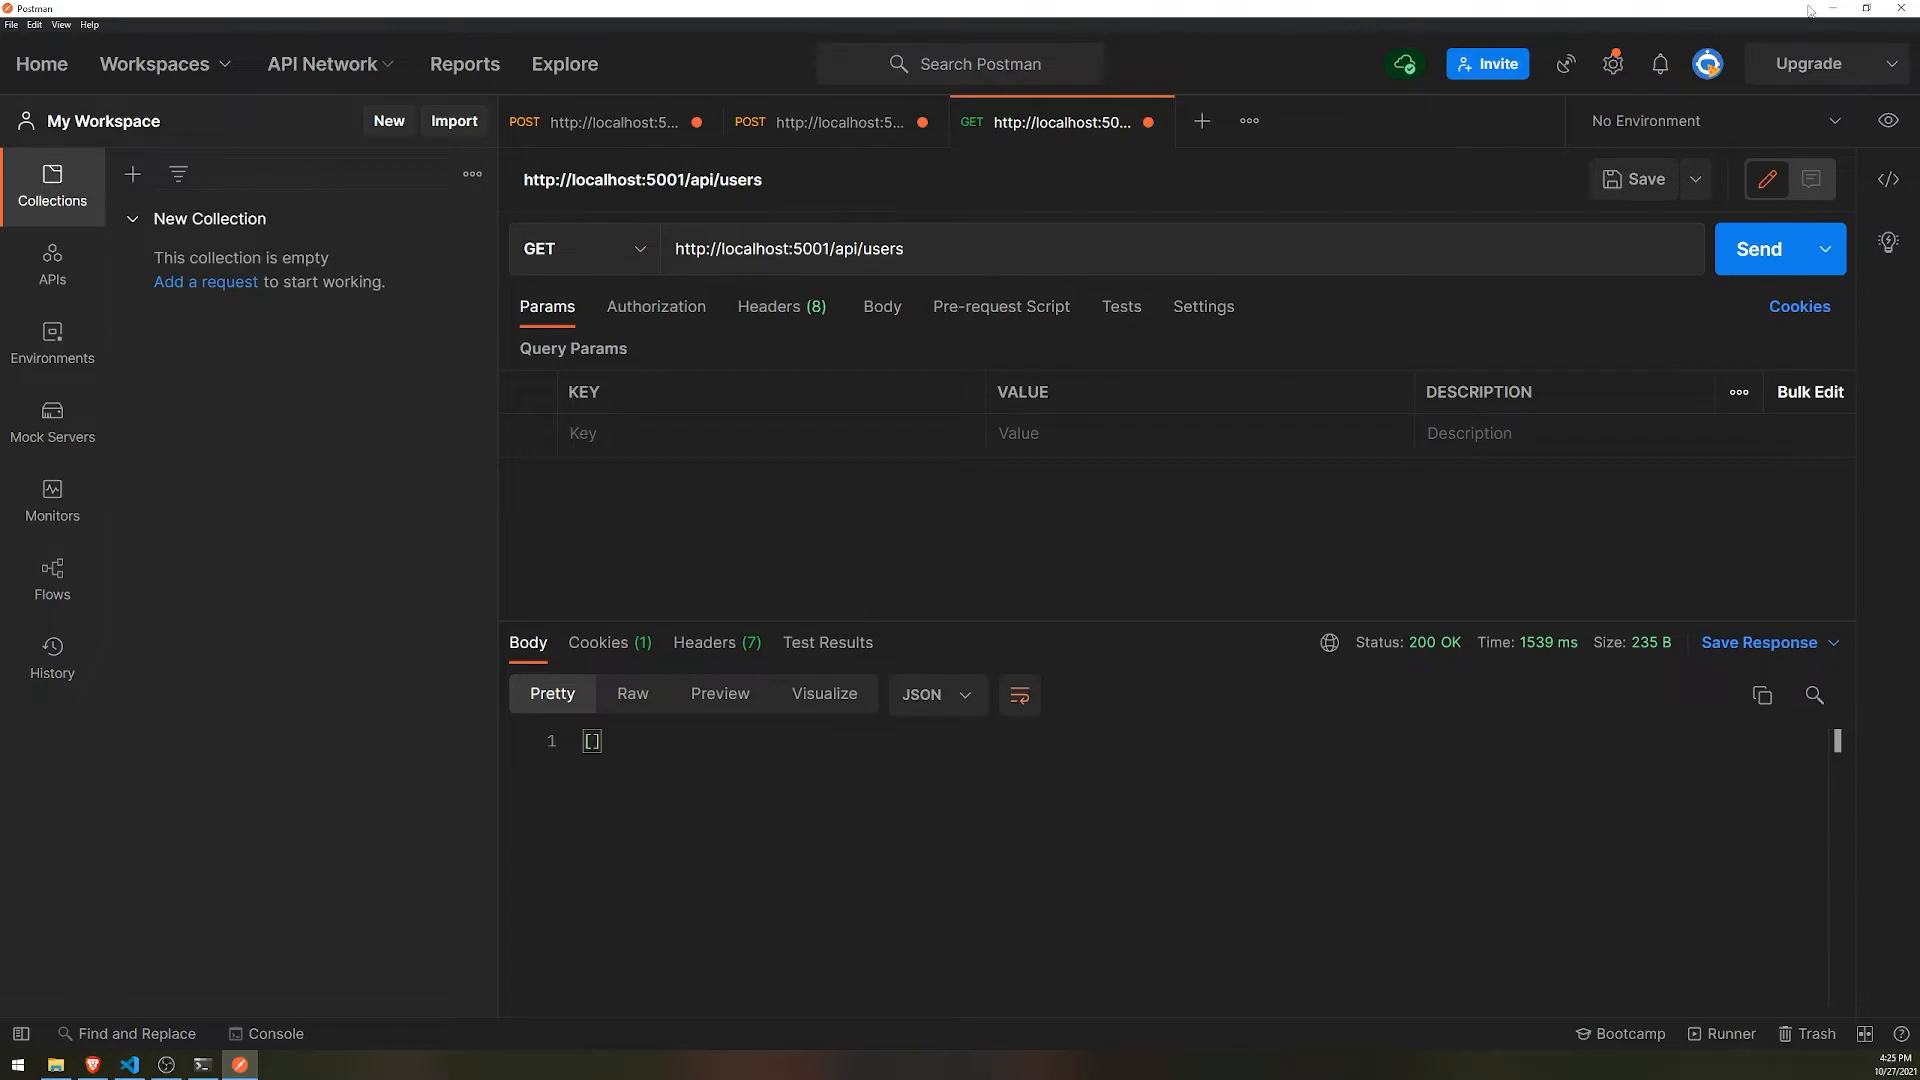
pyautogui.click(201, 1064)
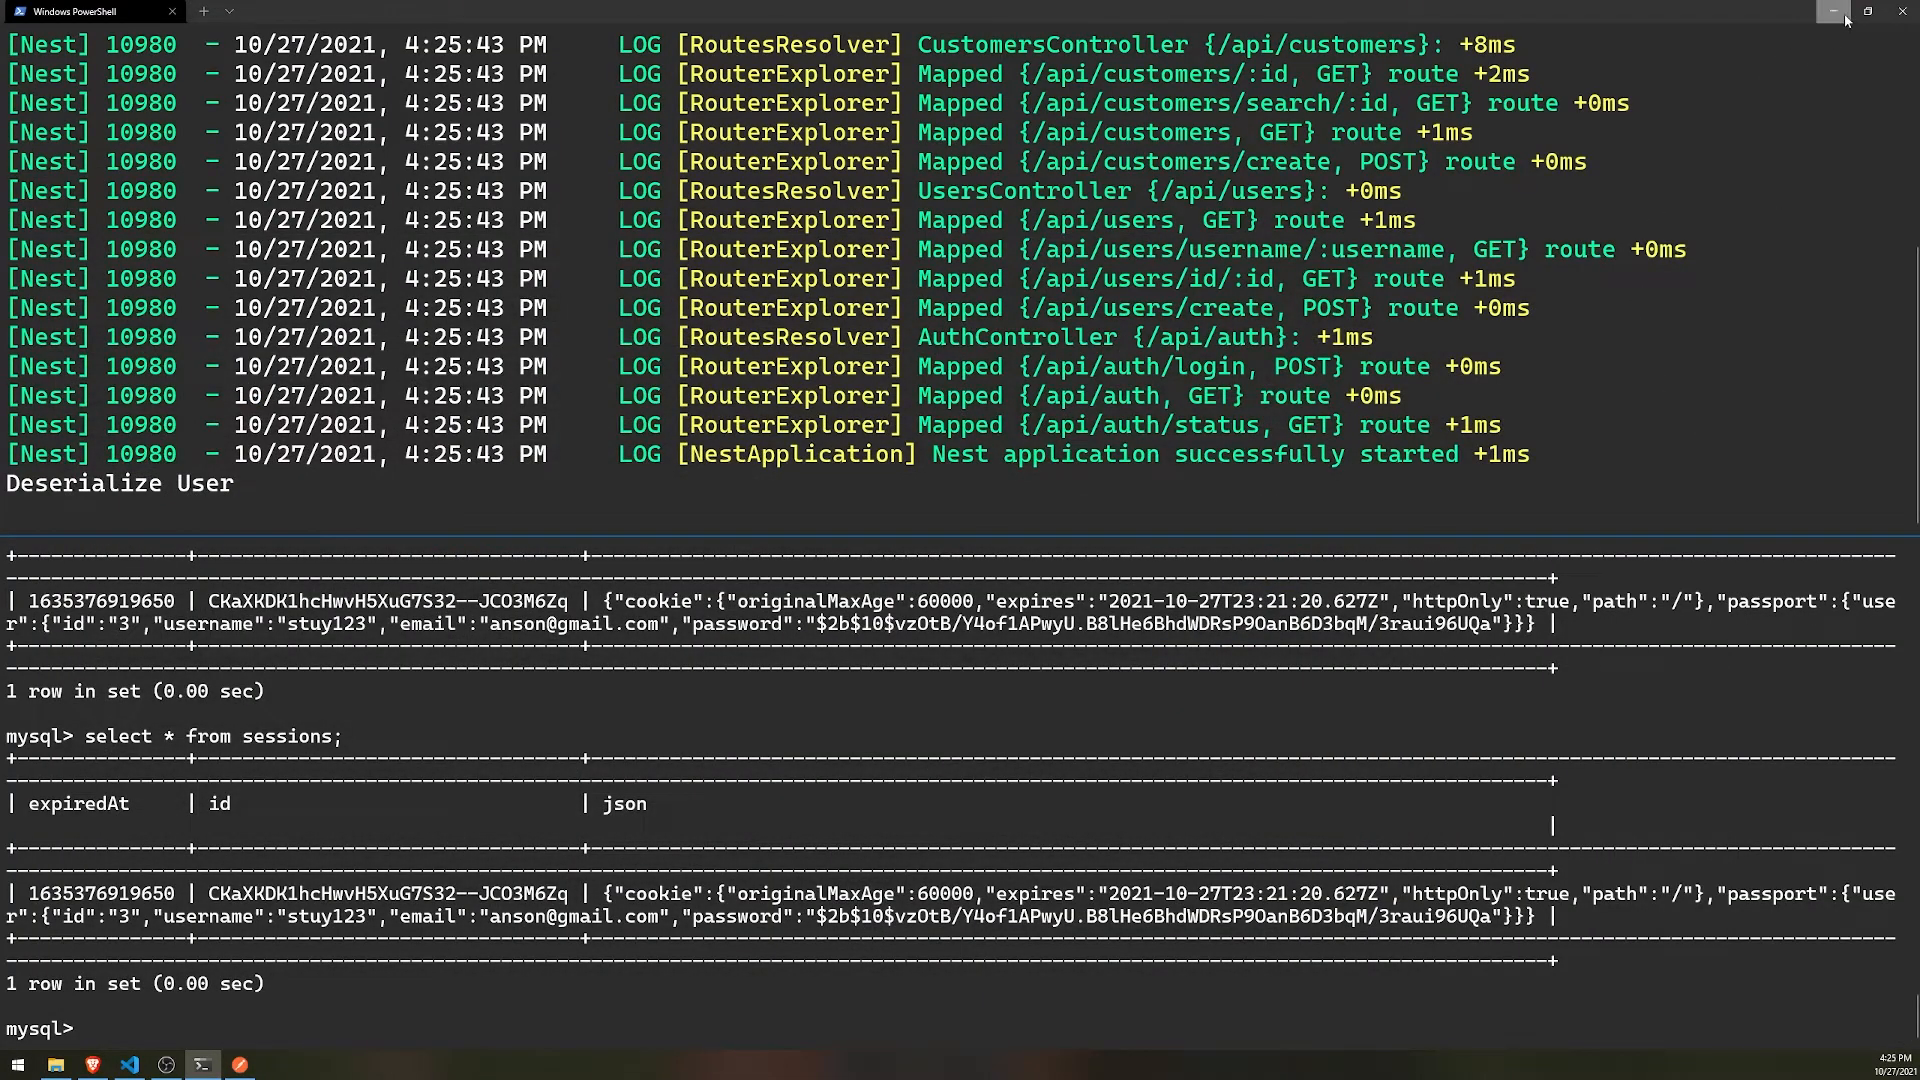
# - Minimize PowerShell after checking the fresh Nest start and Deserialize User log
pyautogui.click(127, 1063)
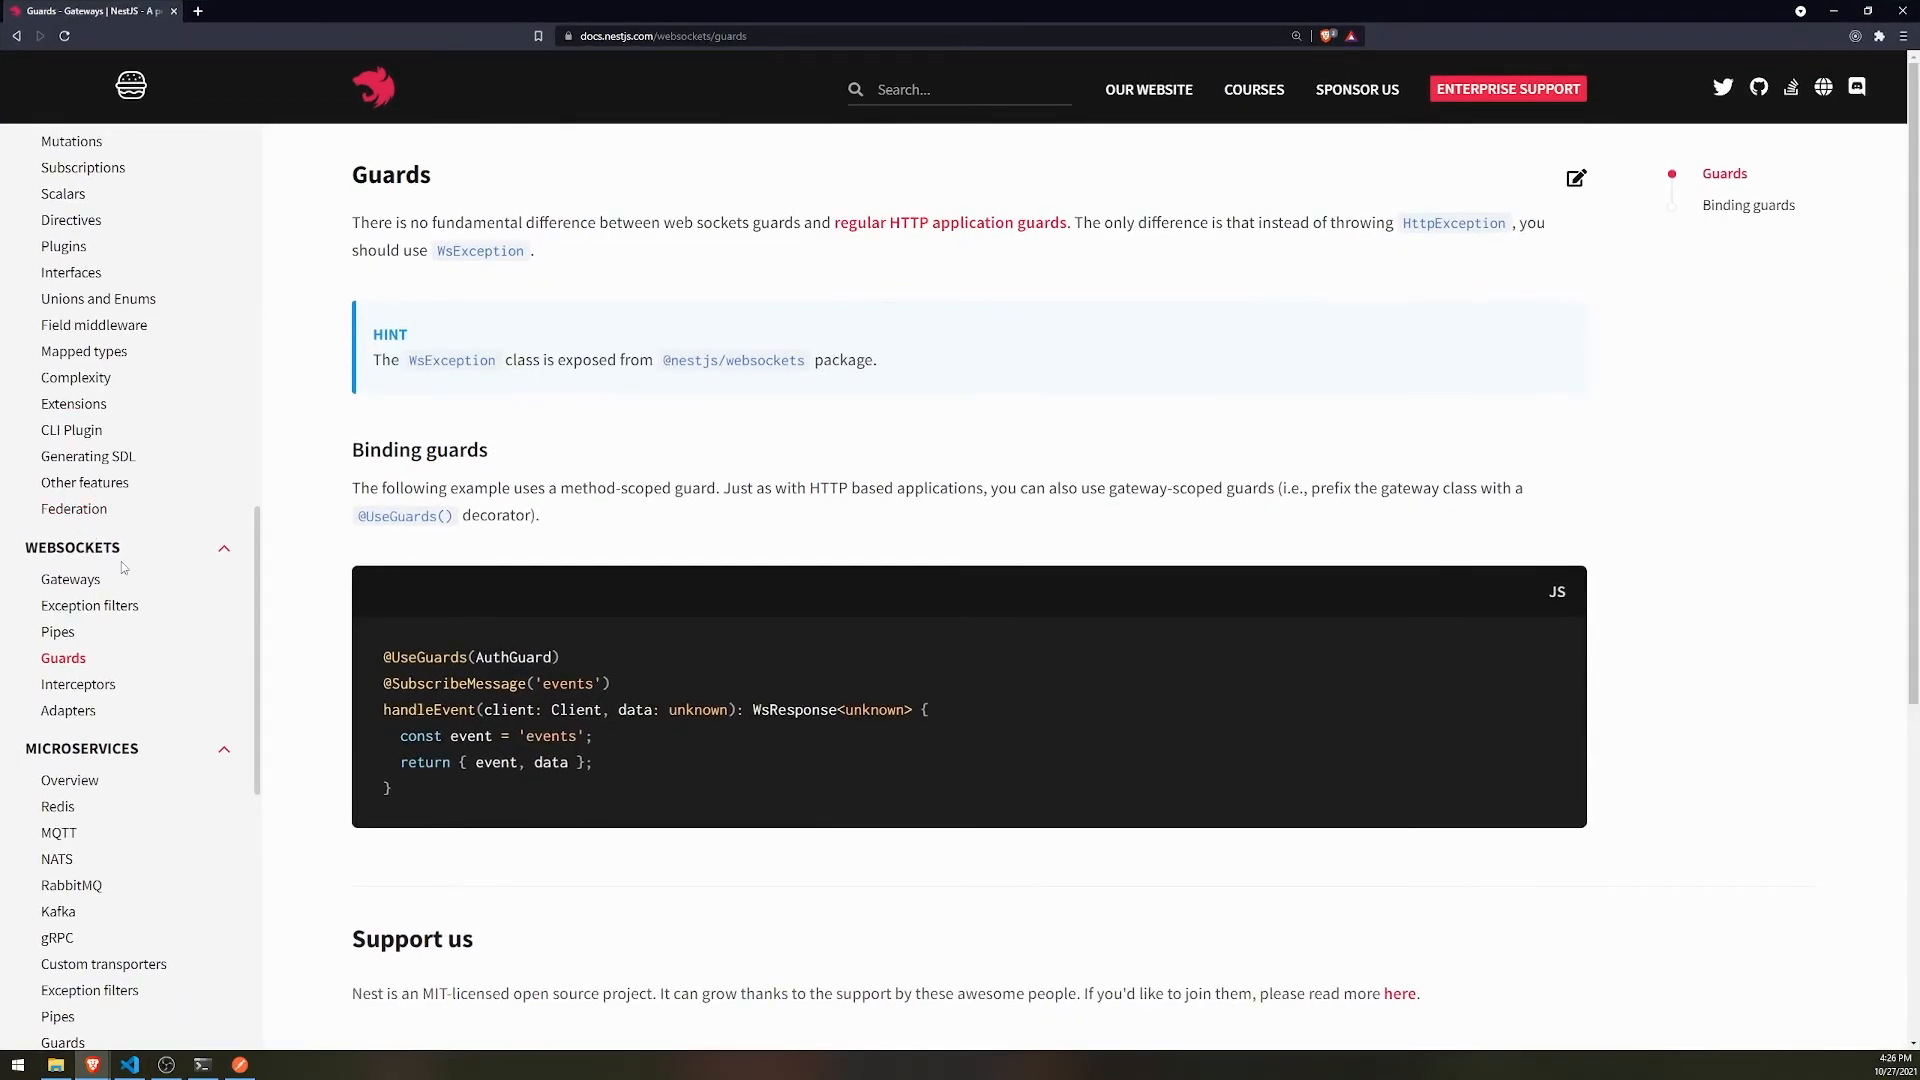
# - Scroll down through the NestJS documentation sidebar topics
pyautogui.scroll(-3)
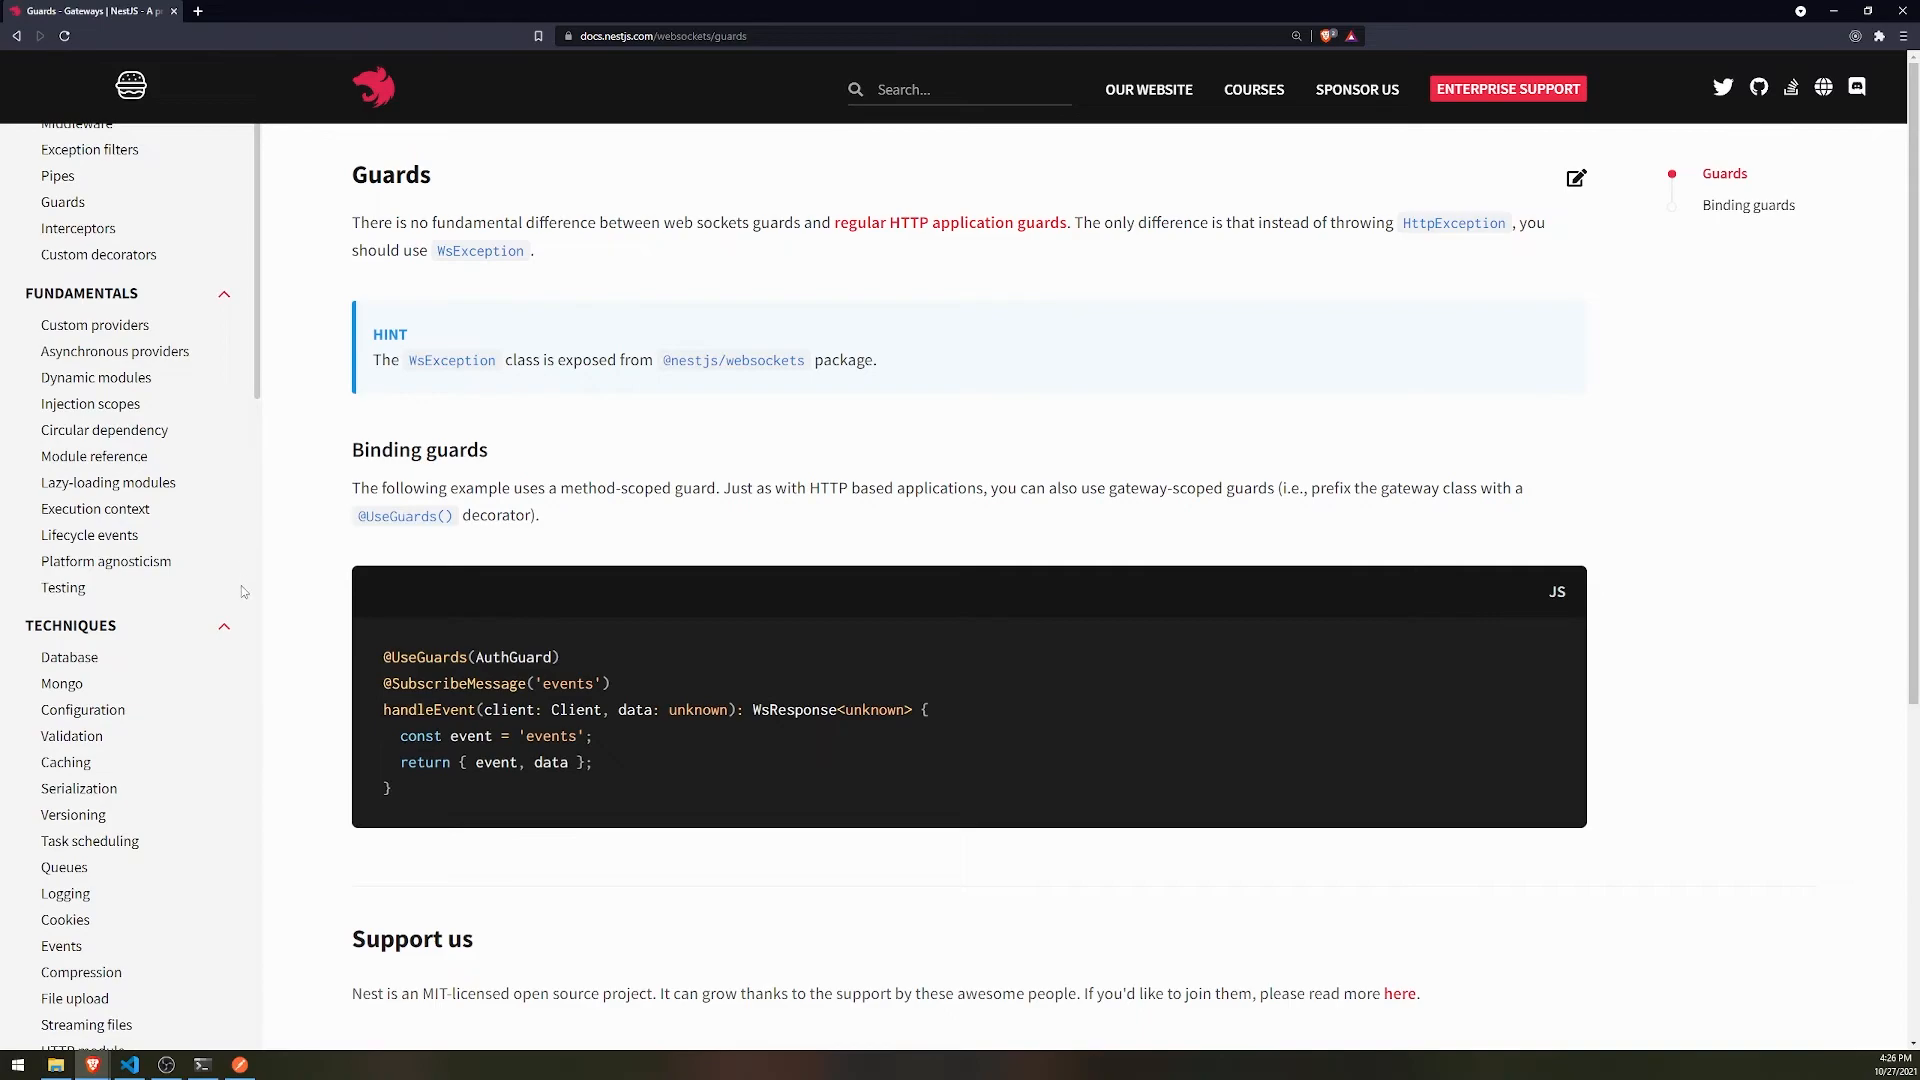
pyautogui.scroll(-3)
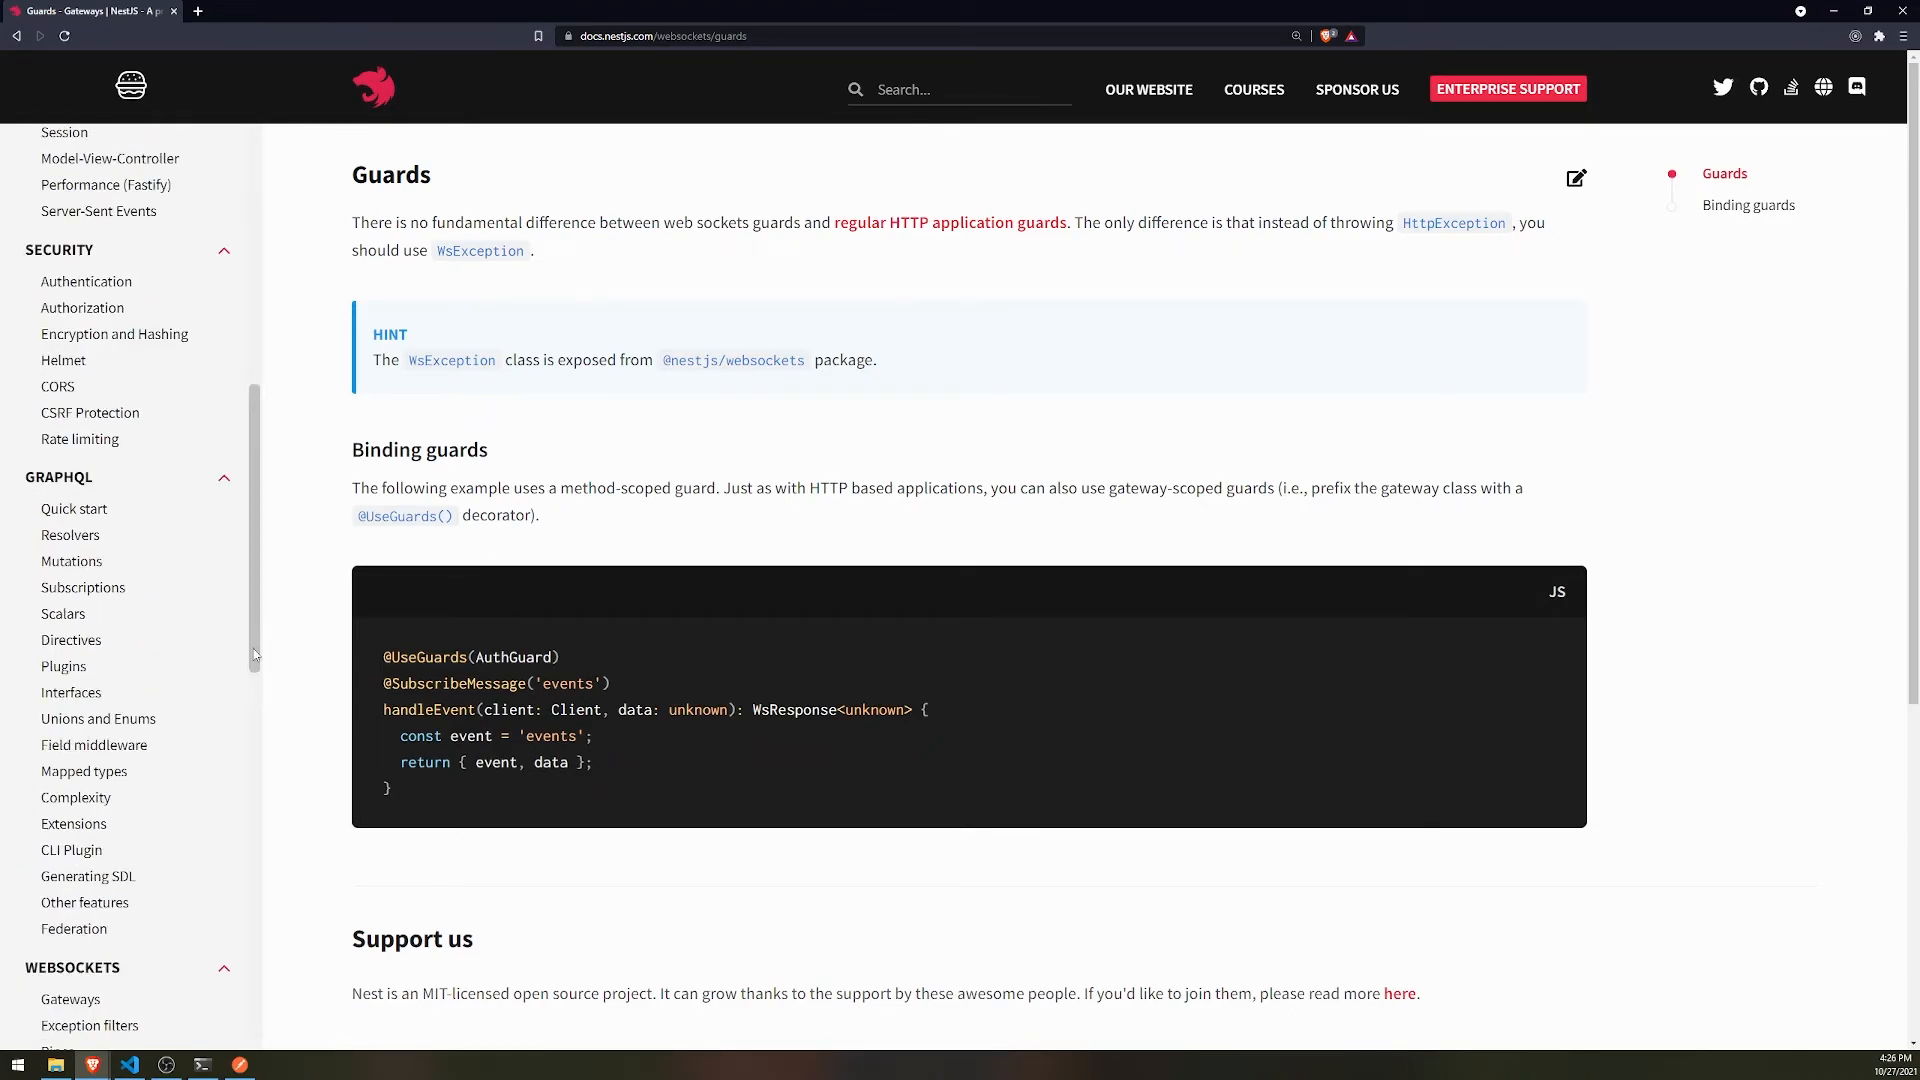
pyautogui.moveTo(253, 635)
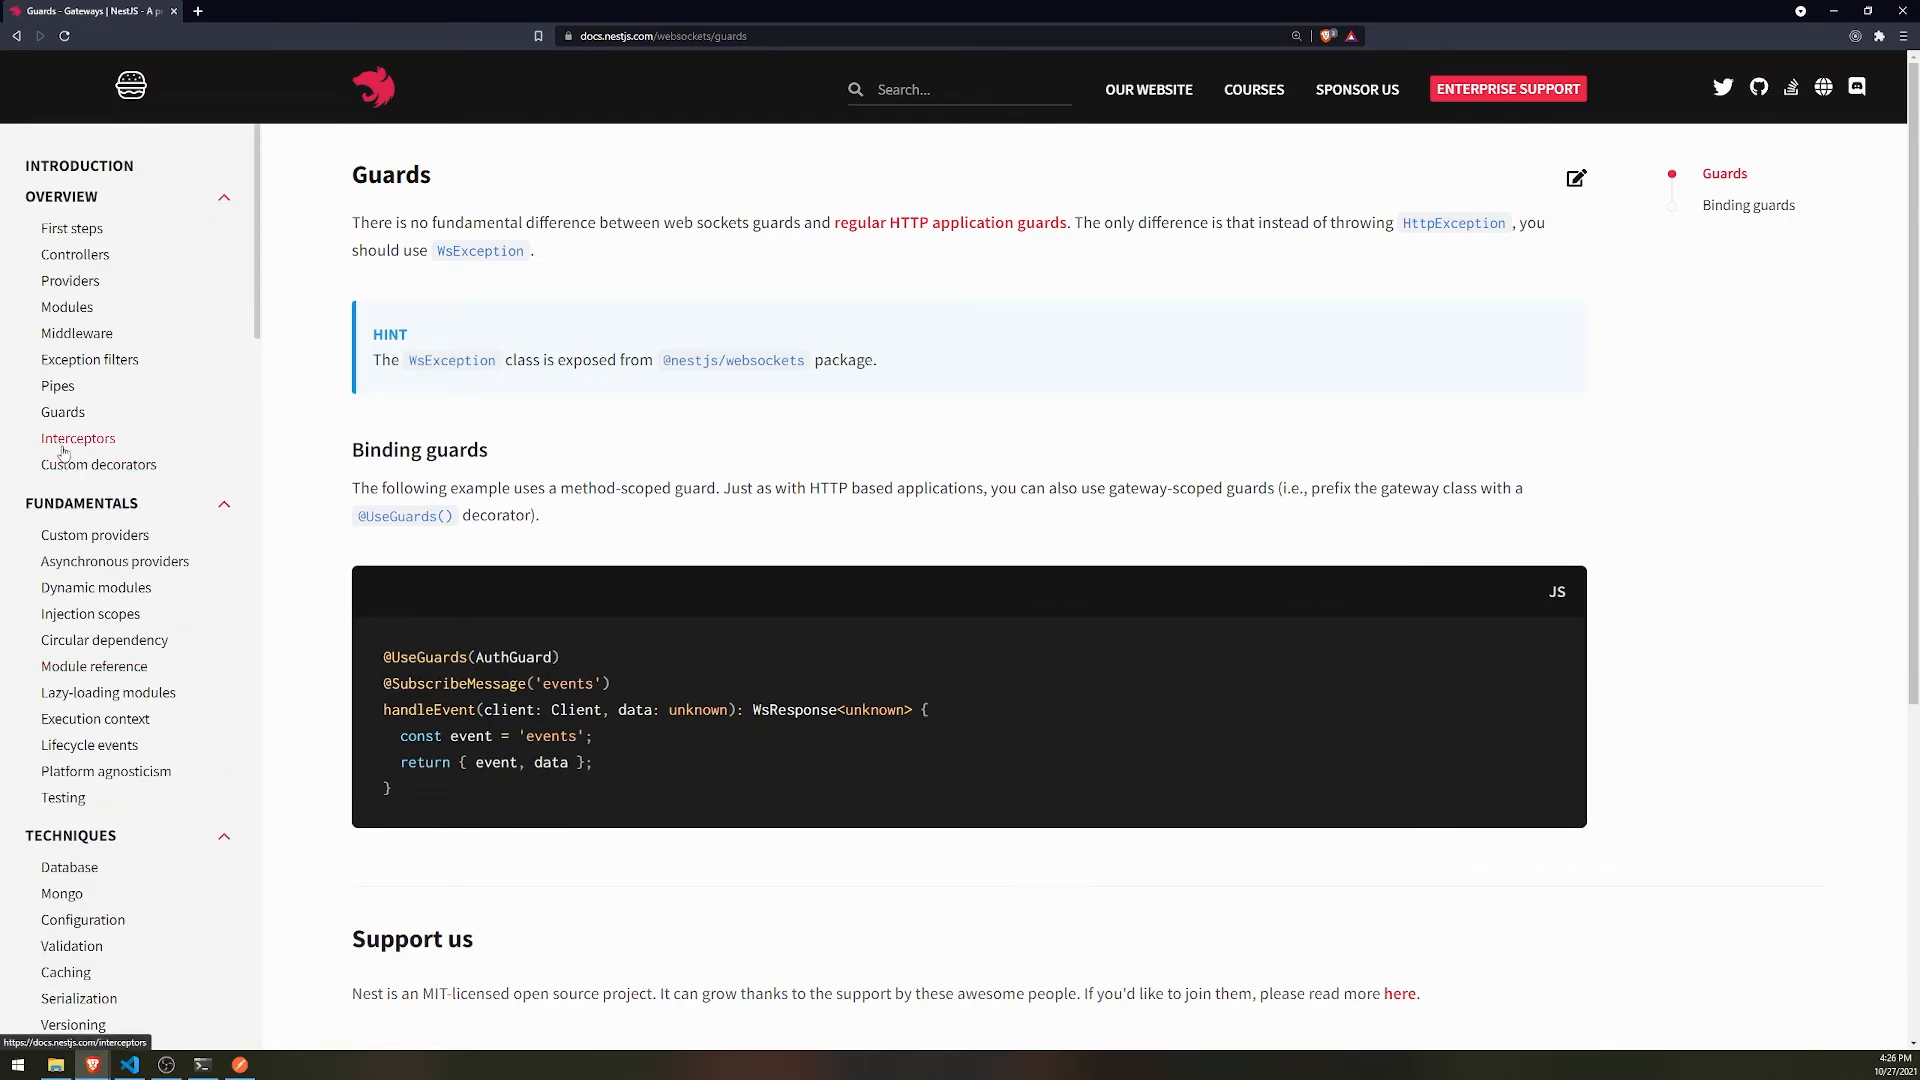
pyautogui.scroll(-3)
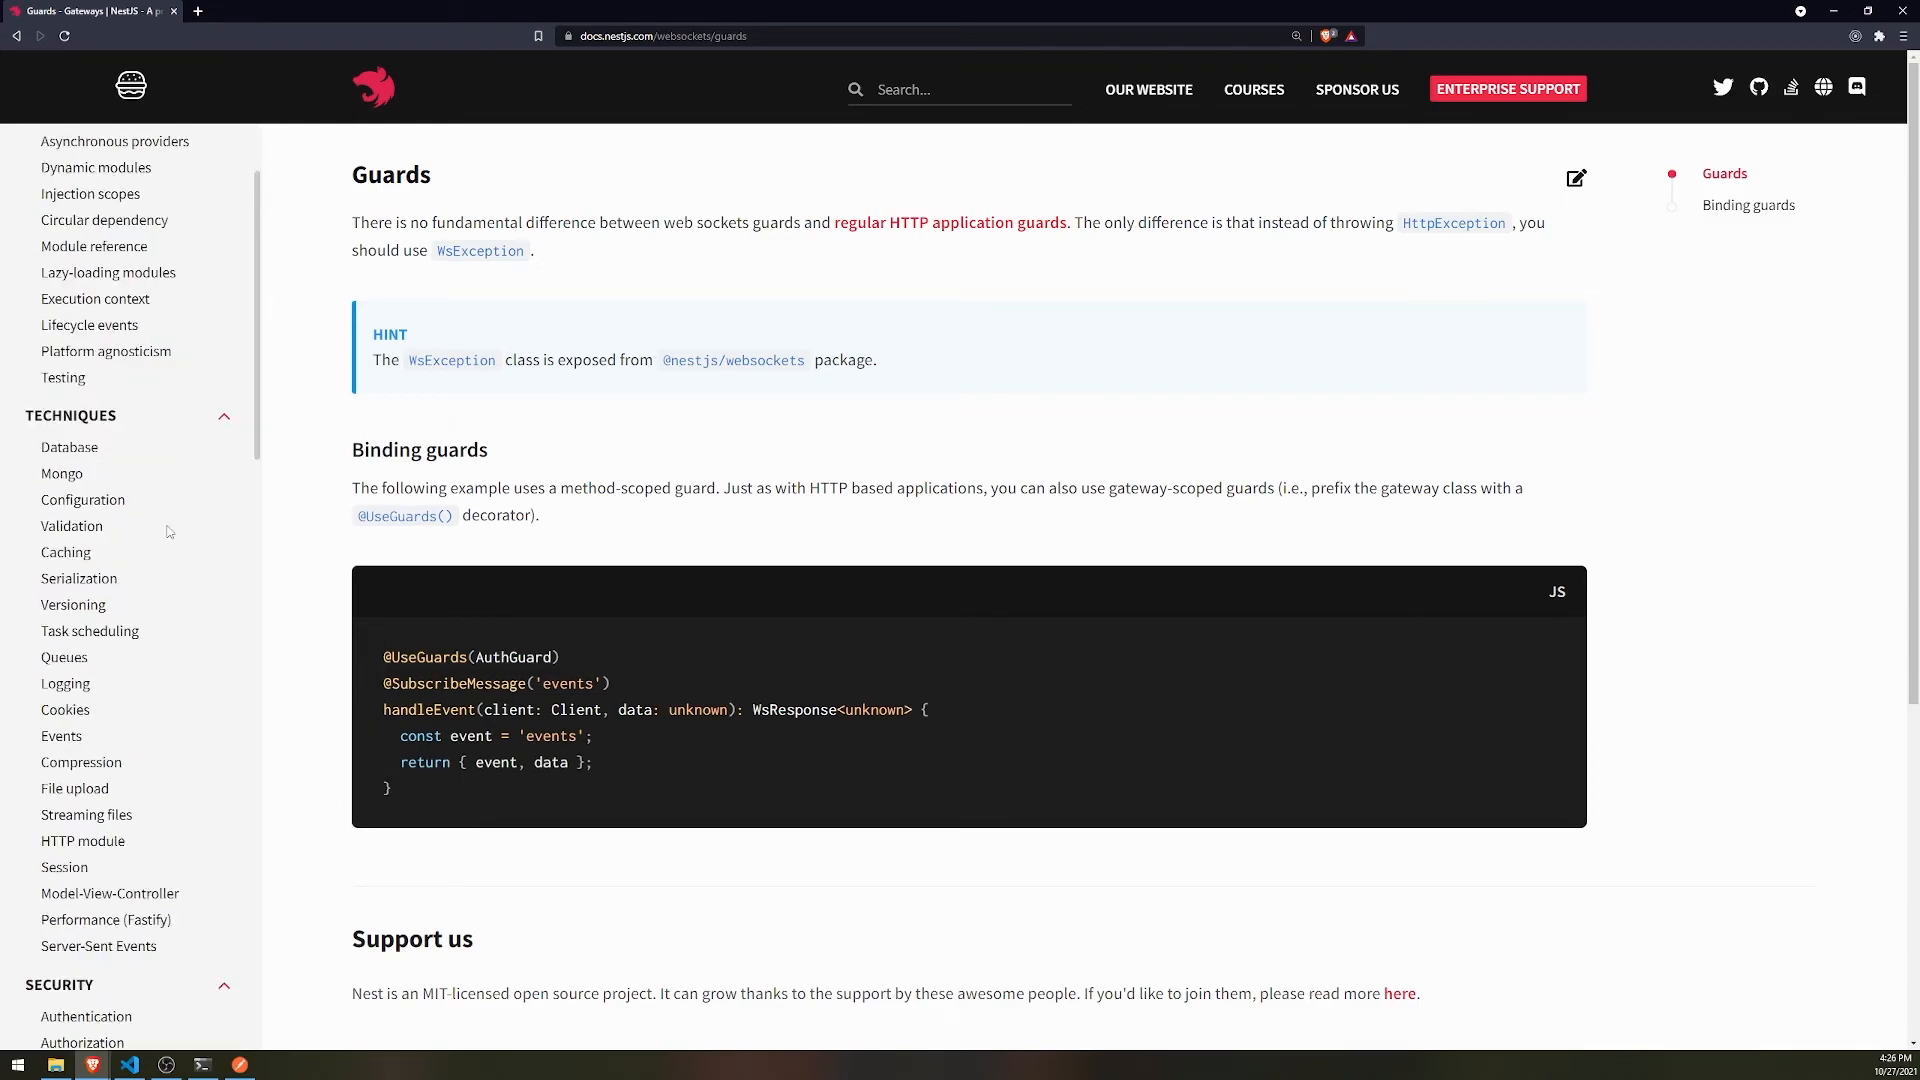
pyautogui.scroll(-3)
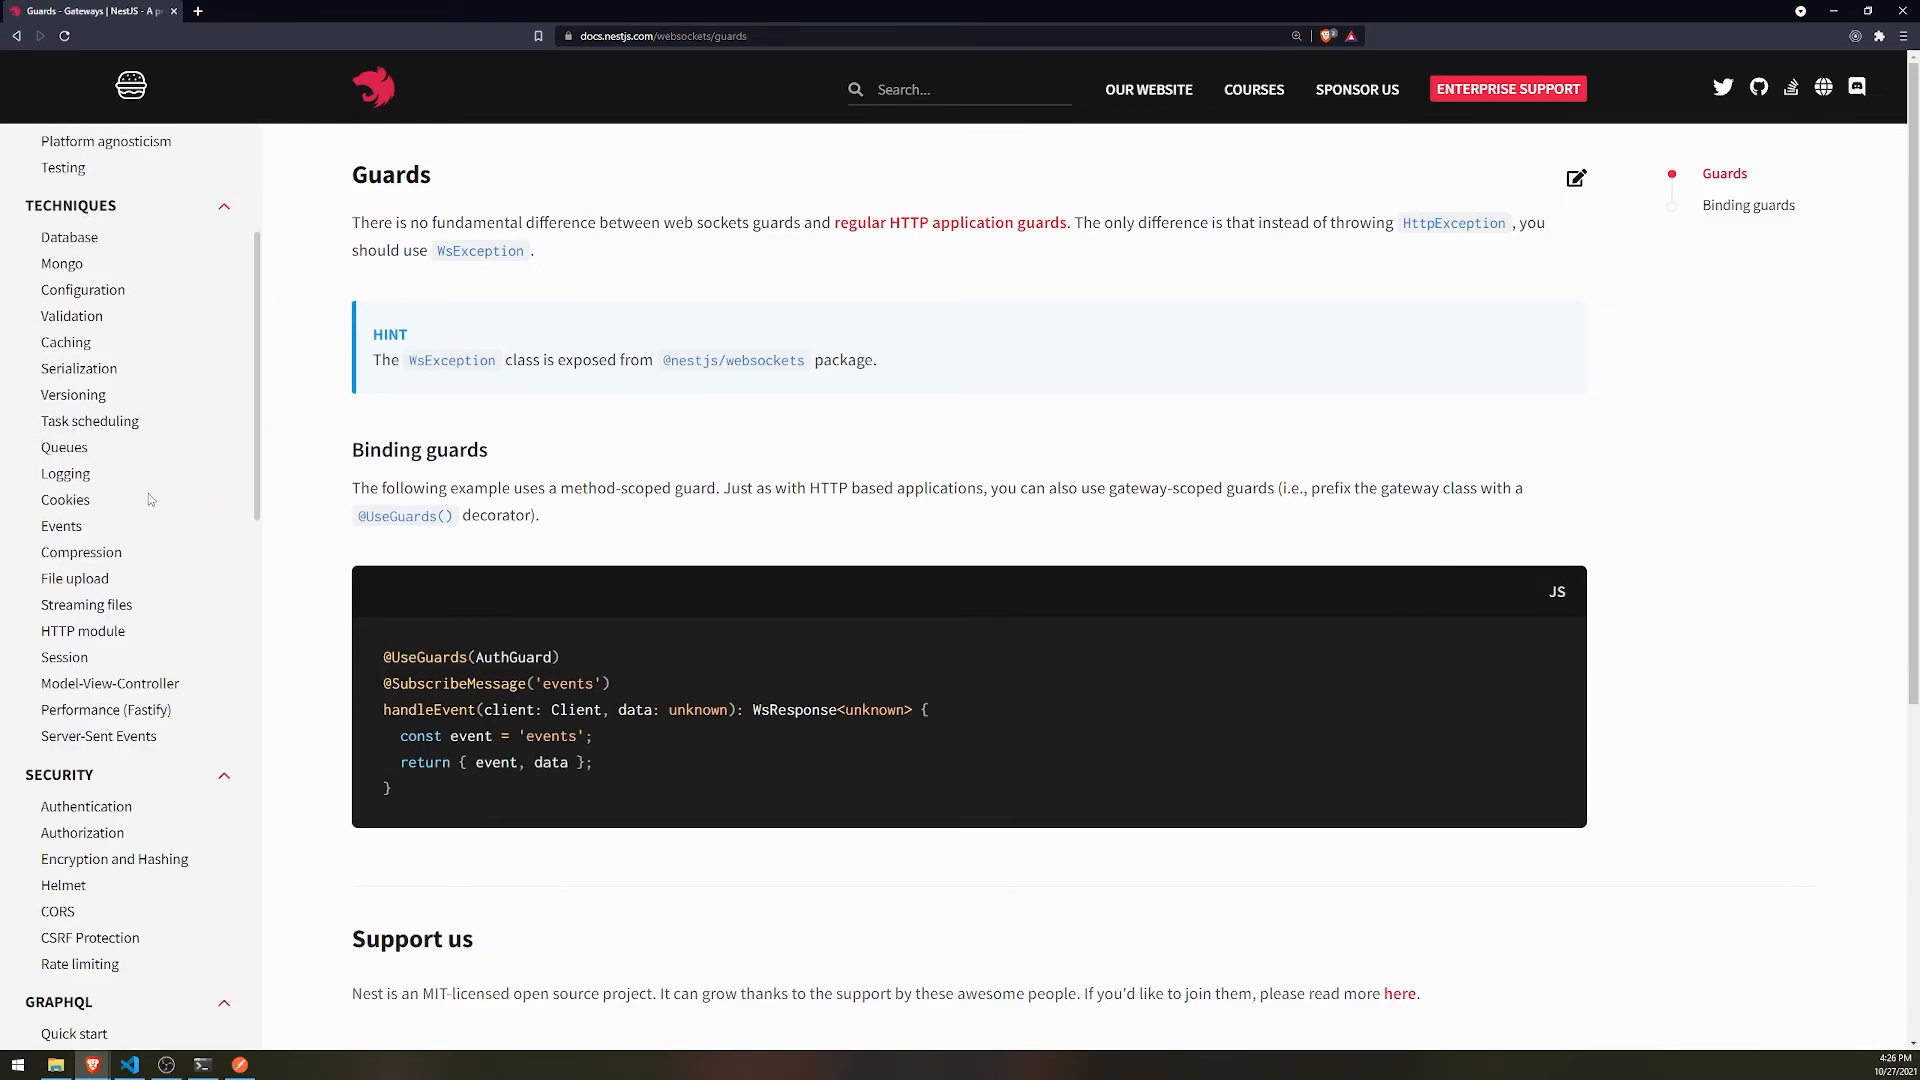
pyautogui.moveTo(113, 468)
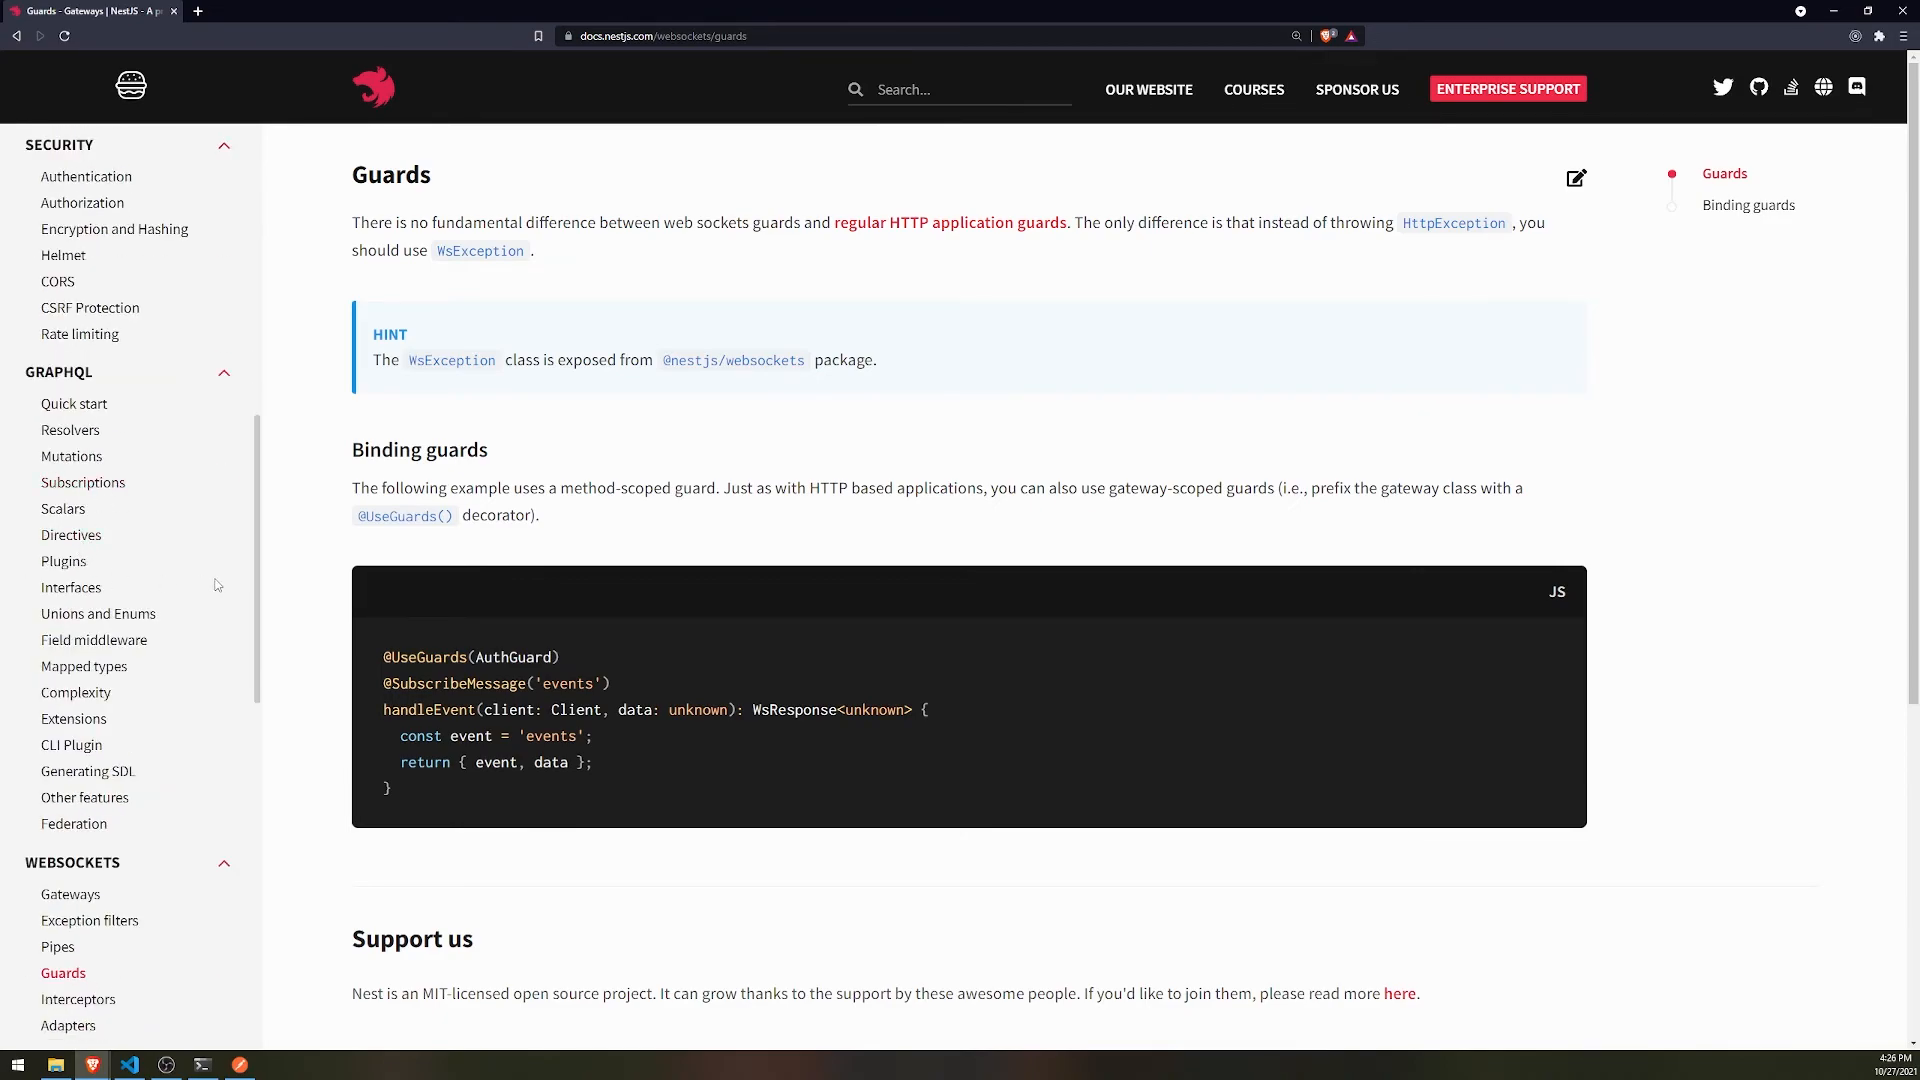
pyautogui.scroll(-3)
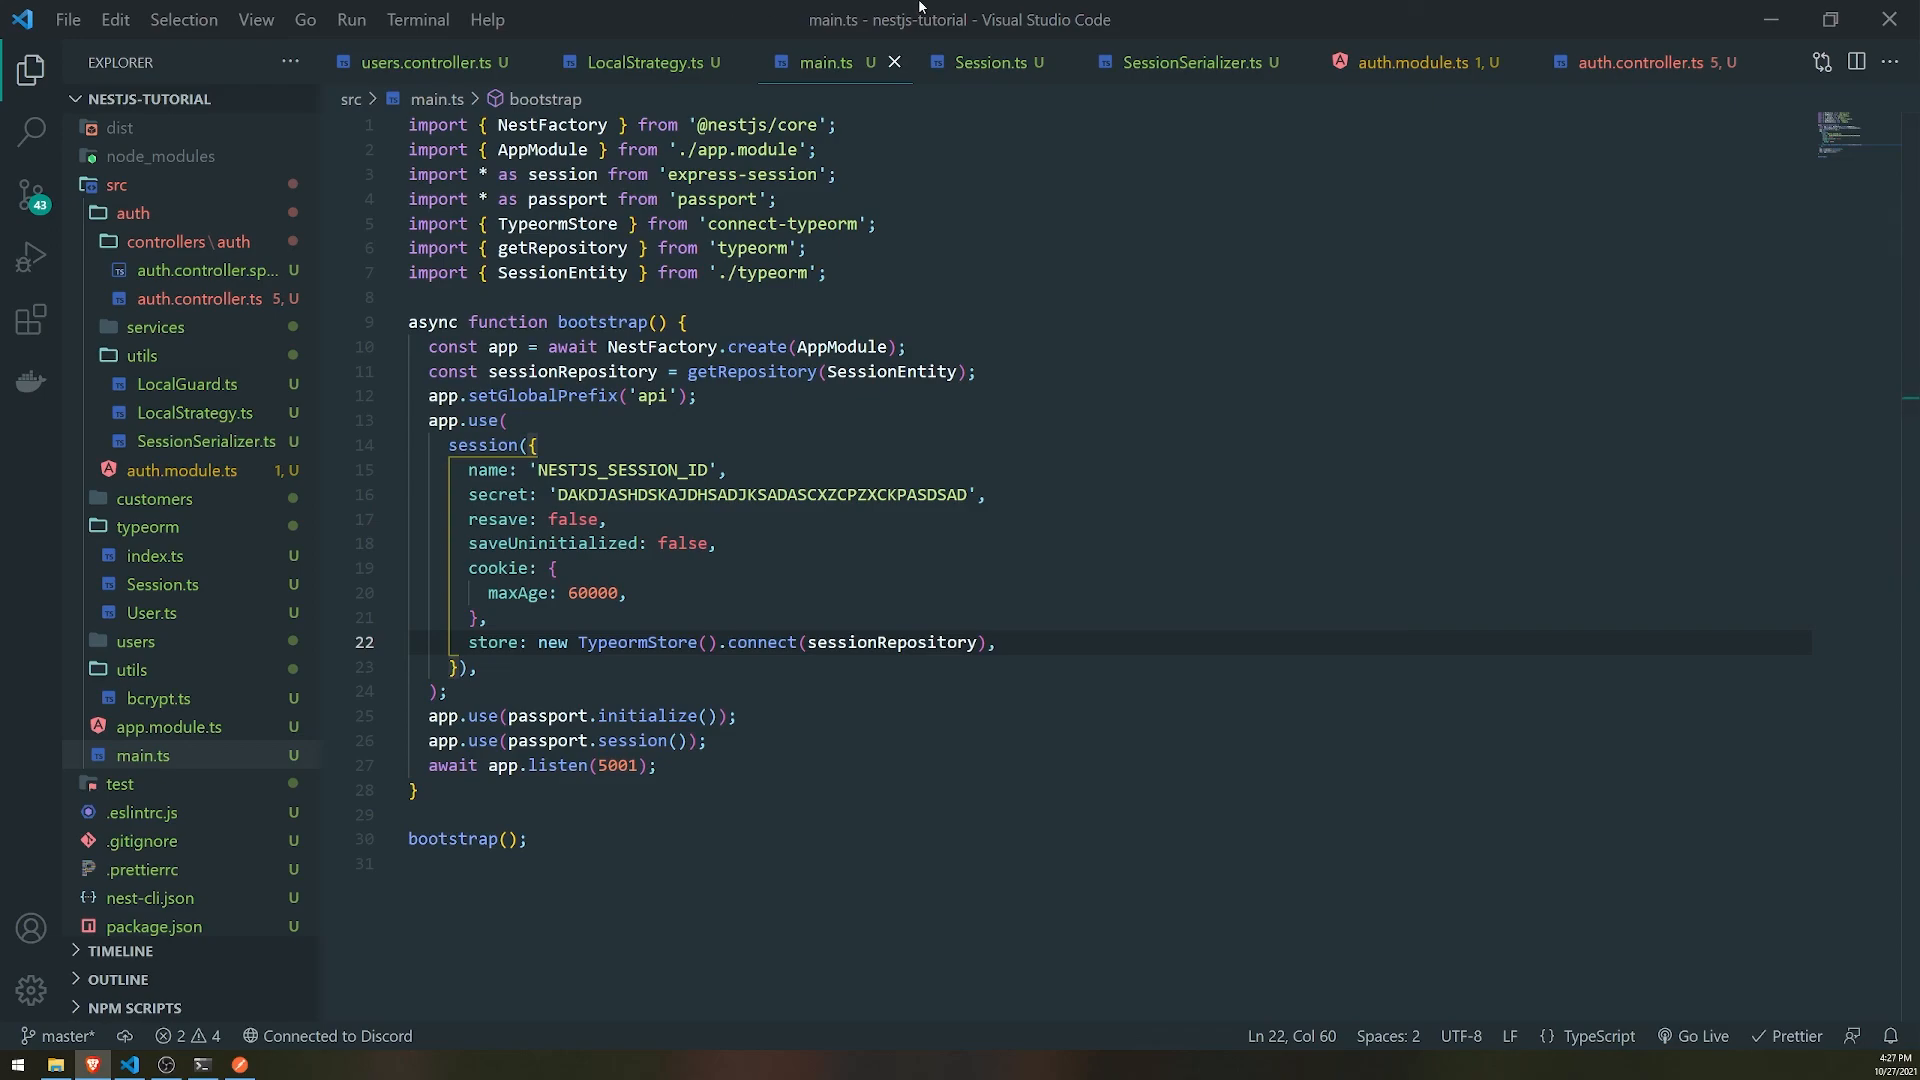
pyautogui.moveTo(920, 9)
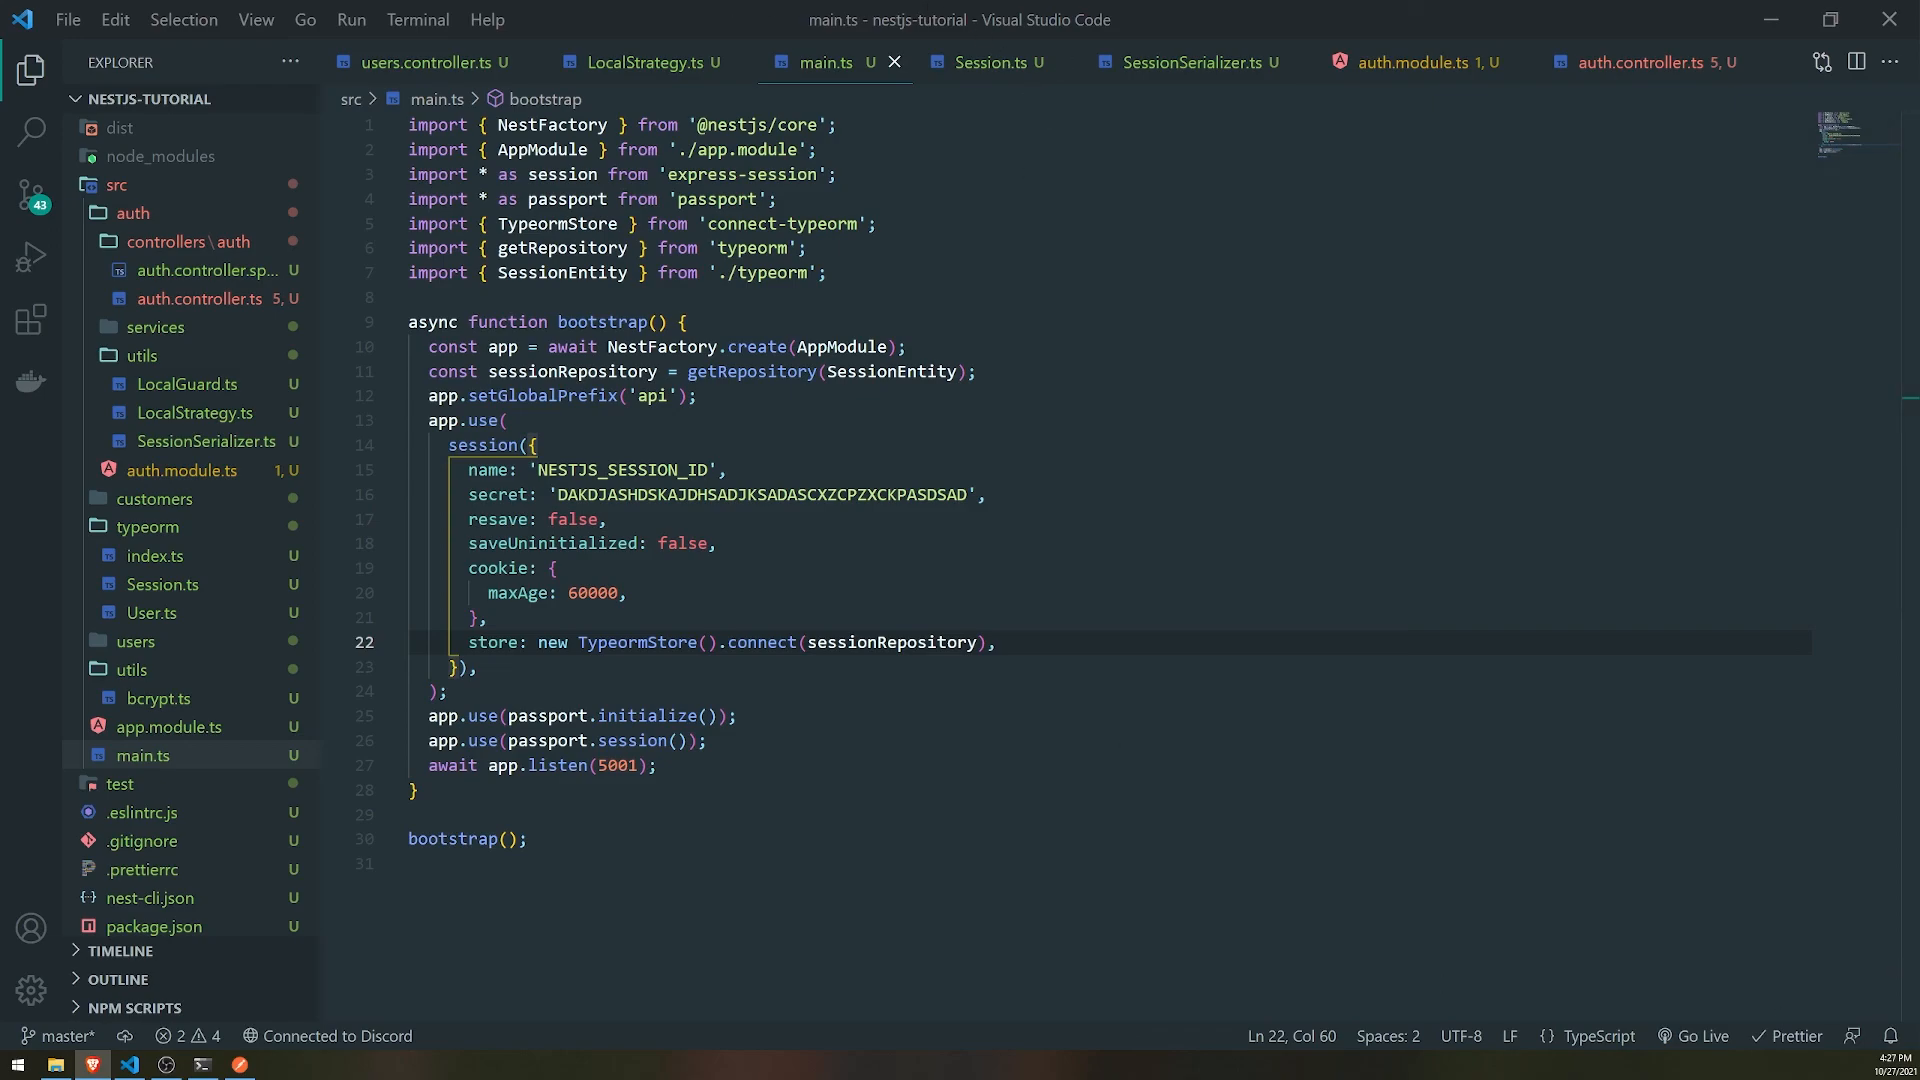